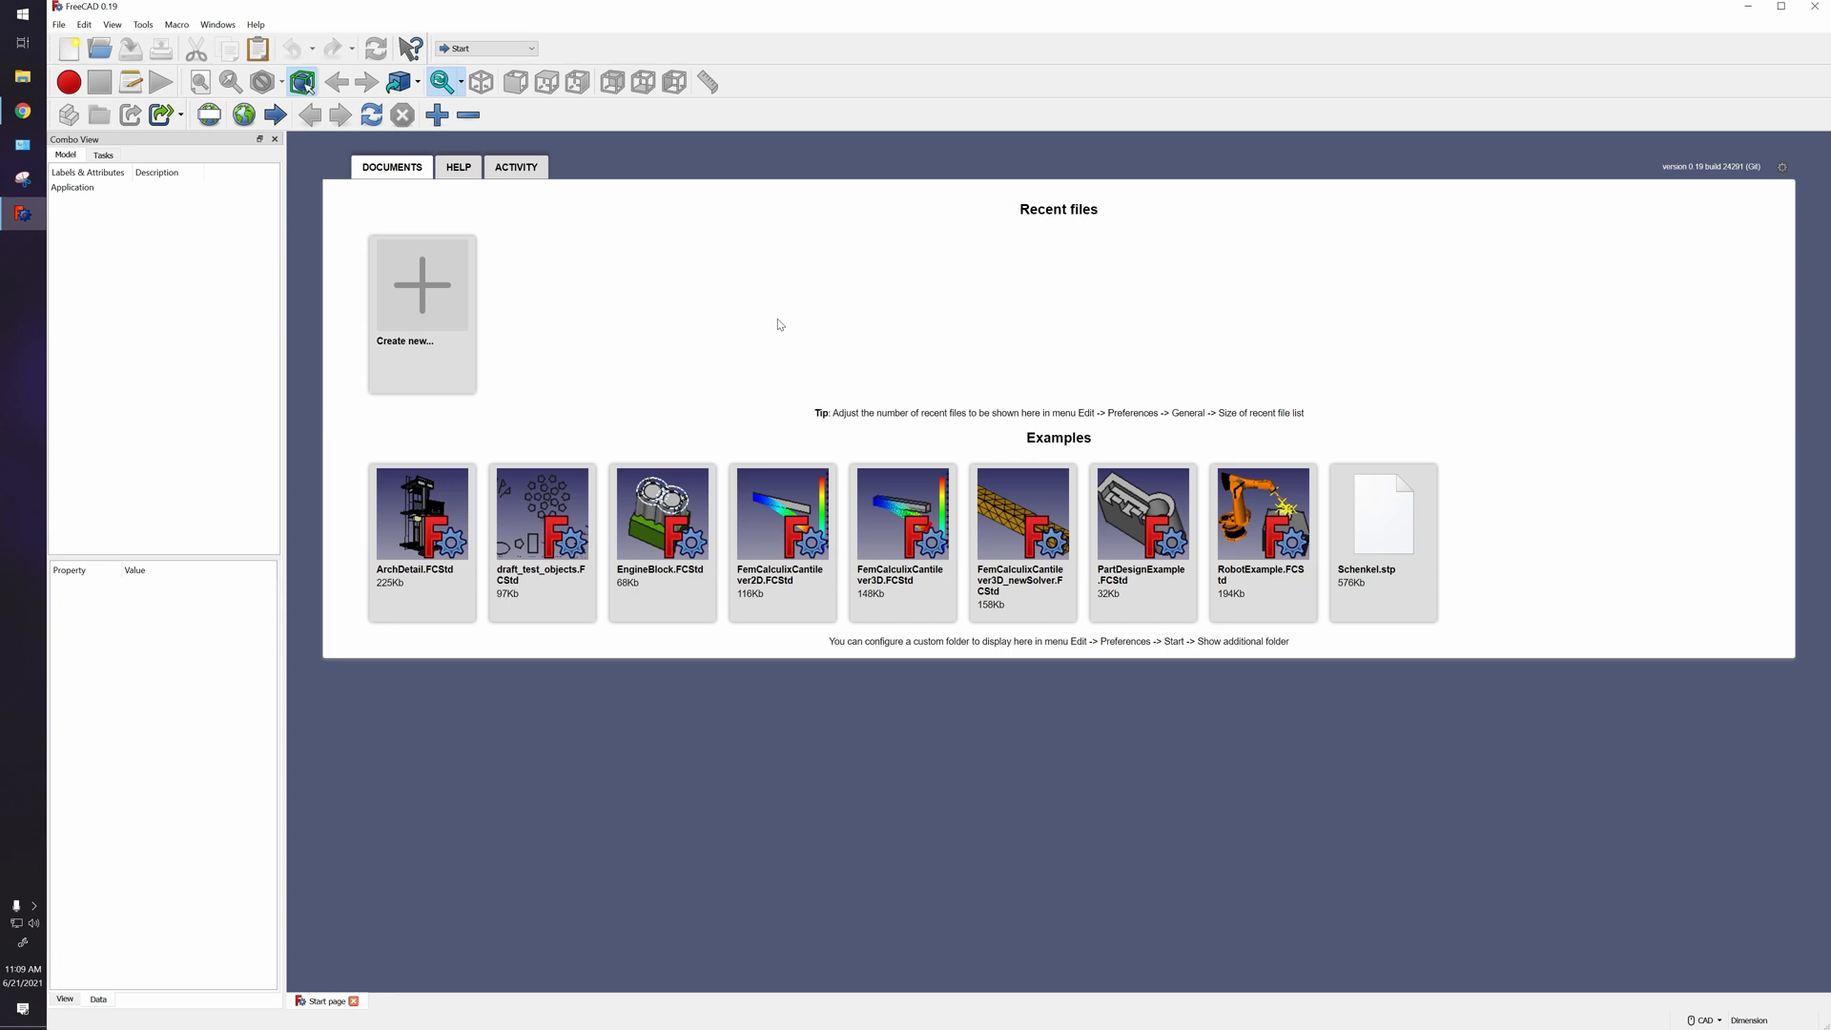
pyautogui.moveTo(776, 320)
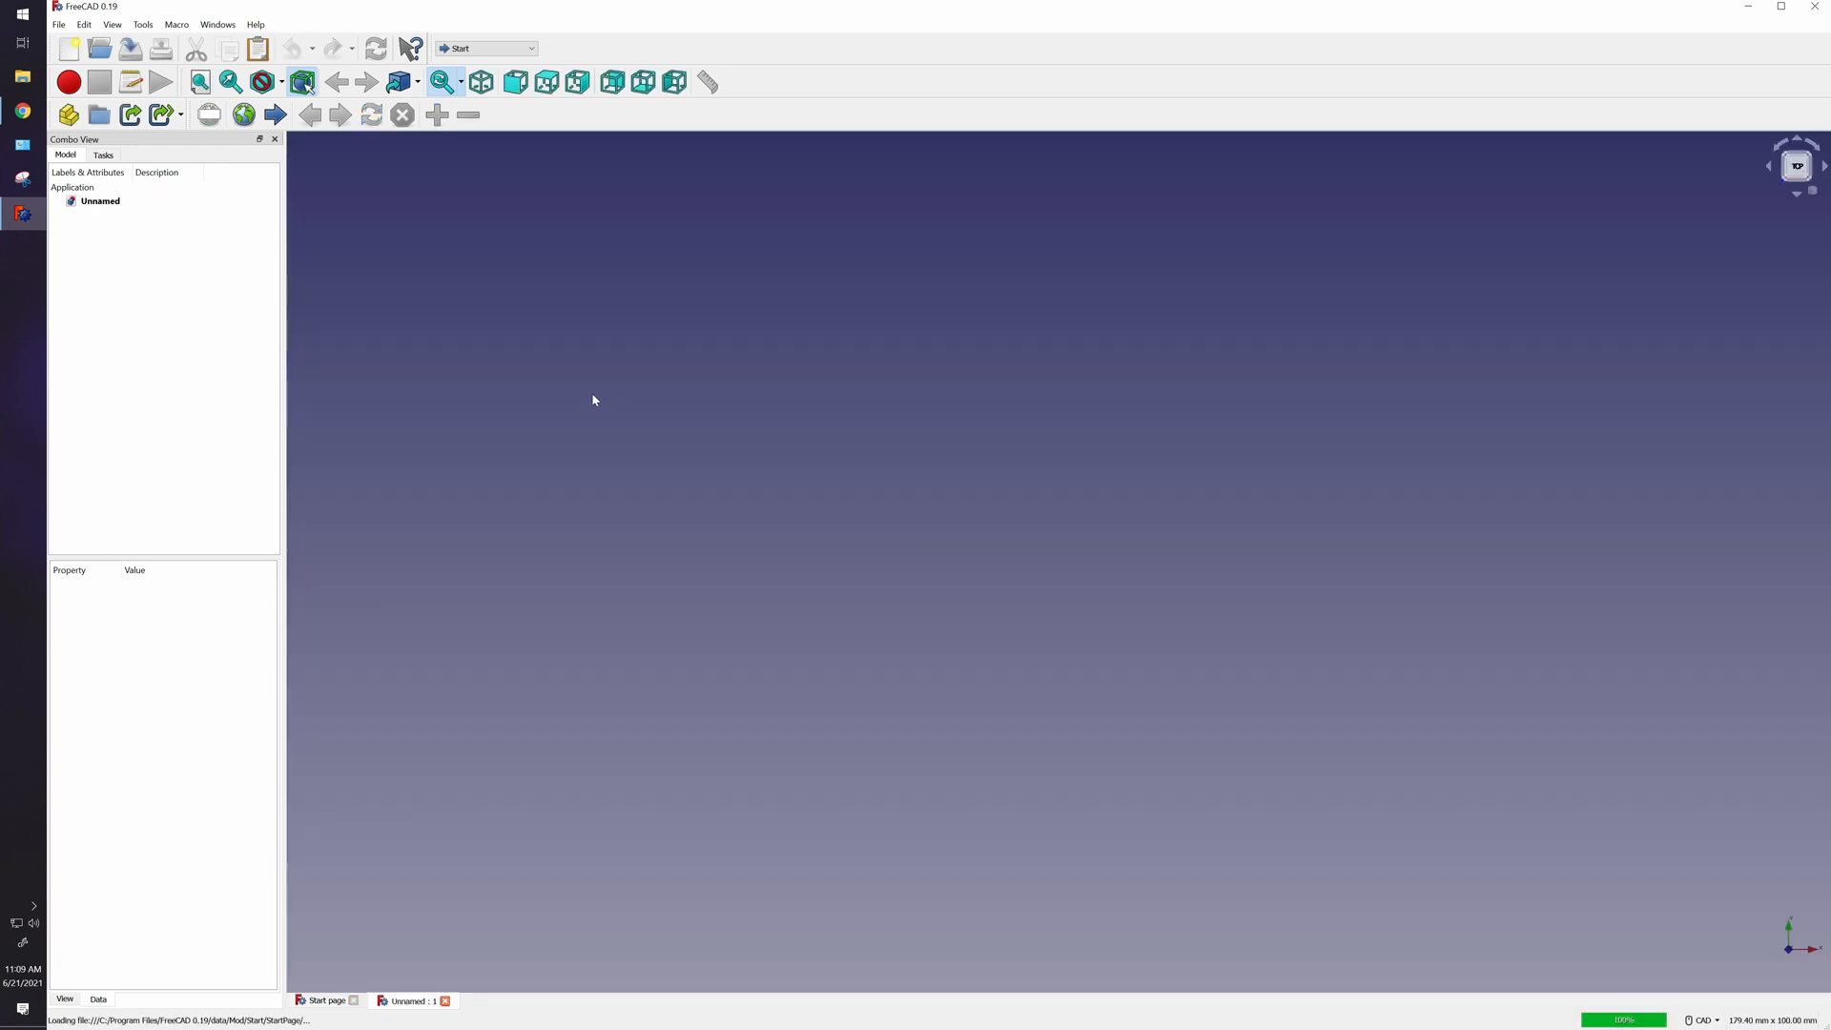
# Switch the new document to the Part Design workbench.
pyautogui.click(530, 47)
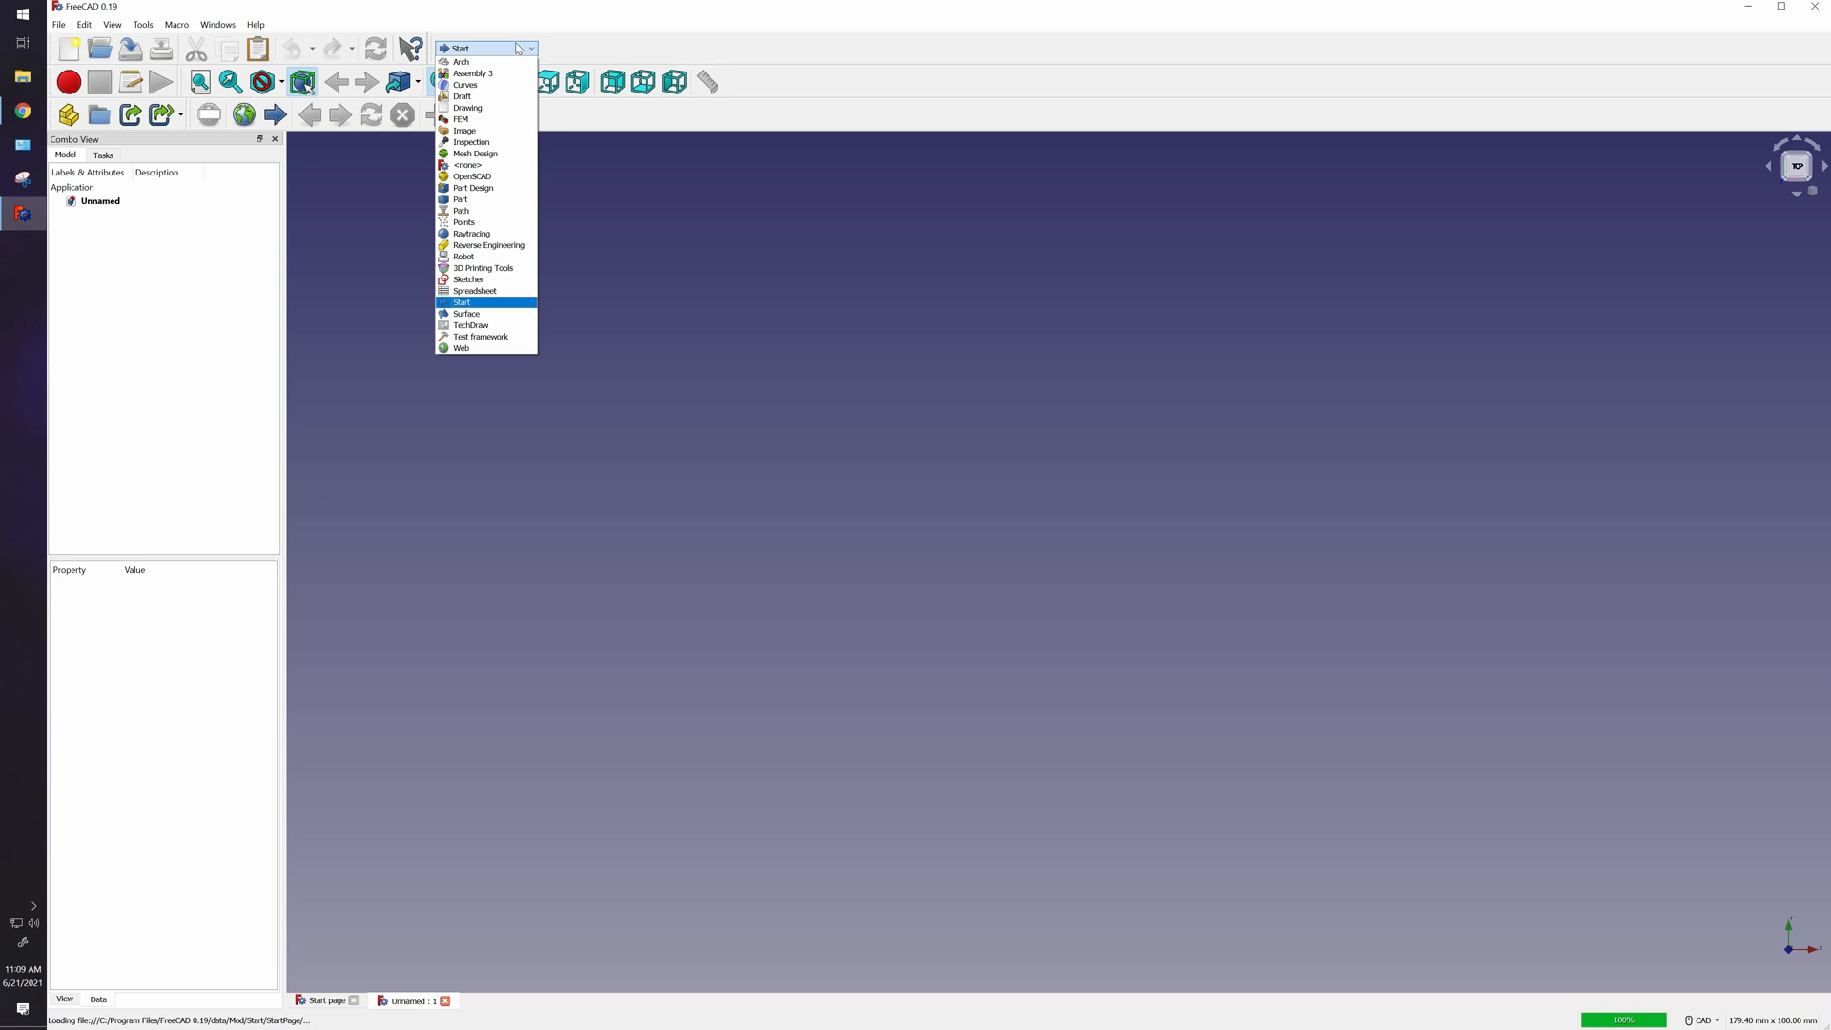
pyautogui.click(471, 189)
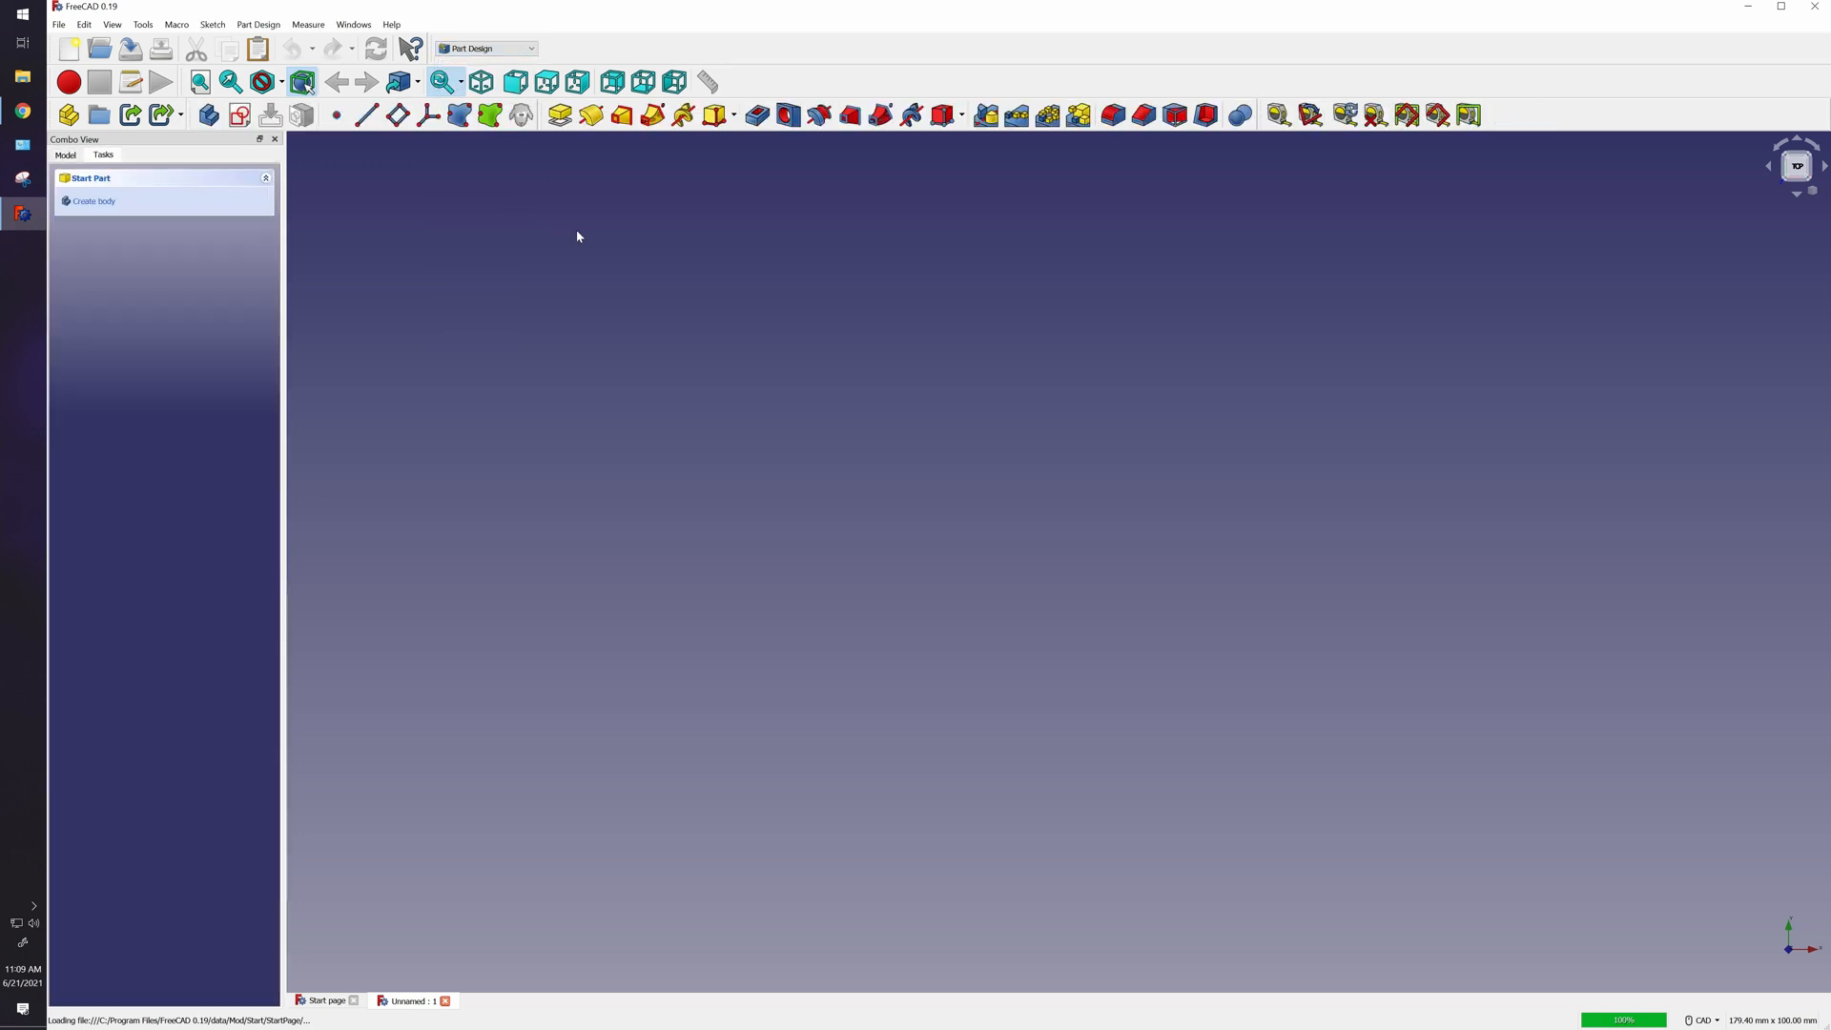
pyautogui.moveTo(93, 200)
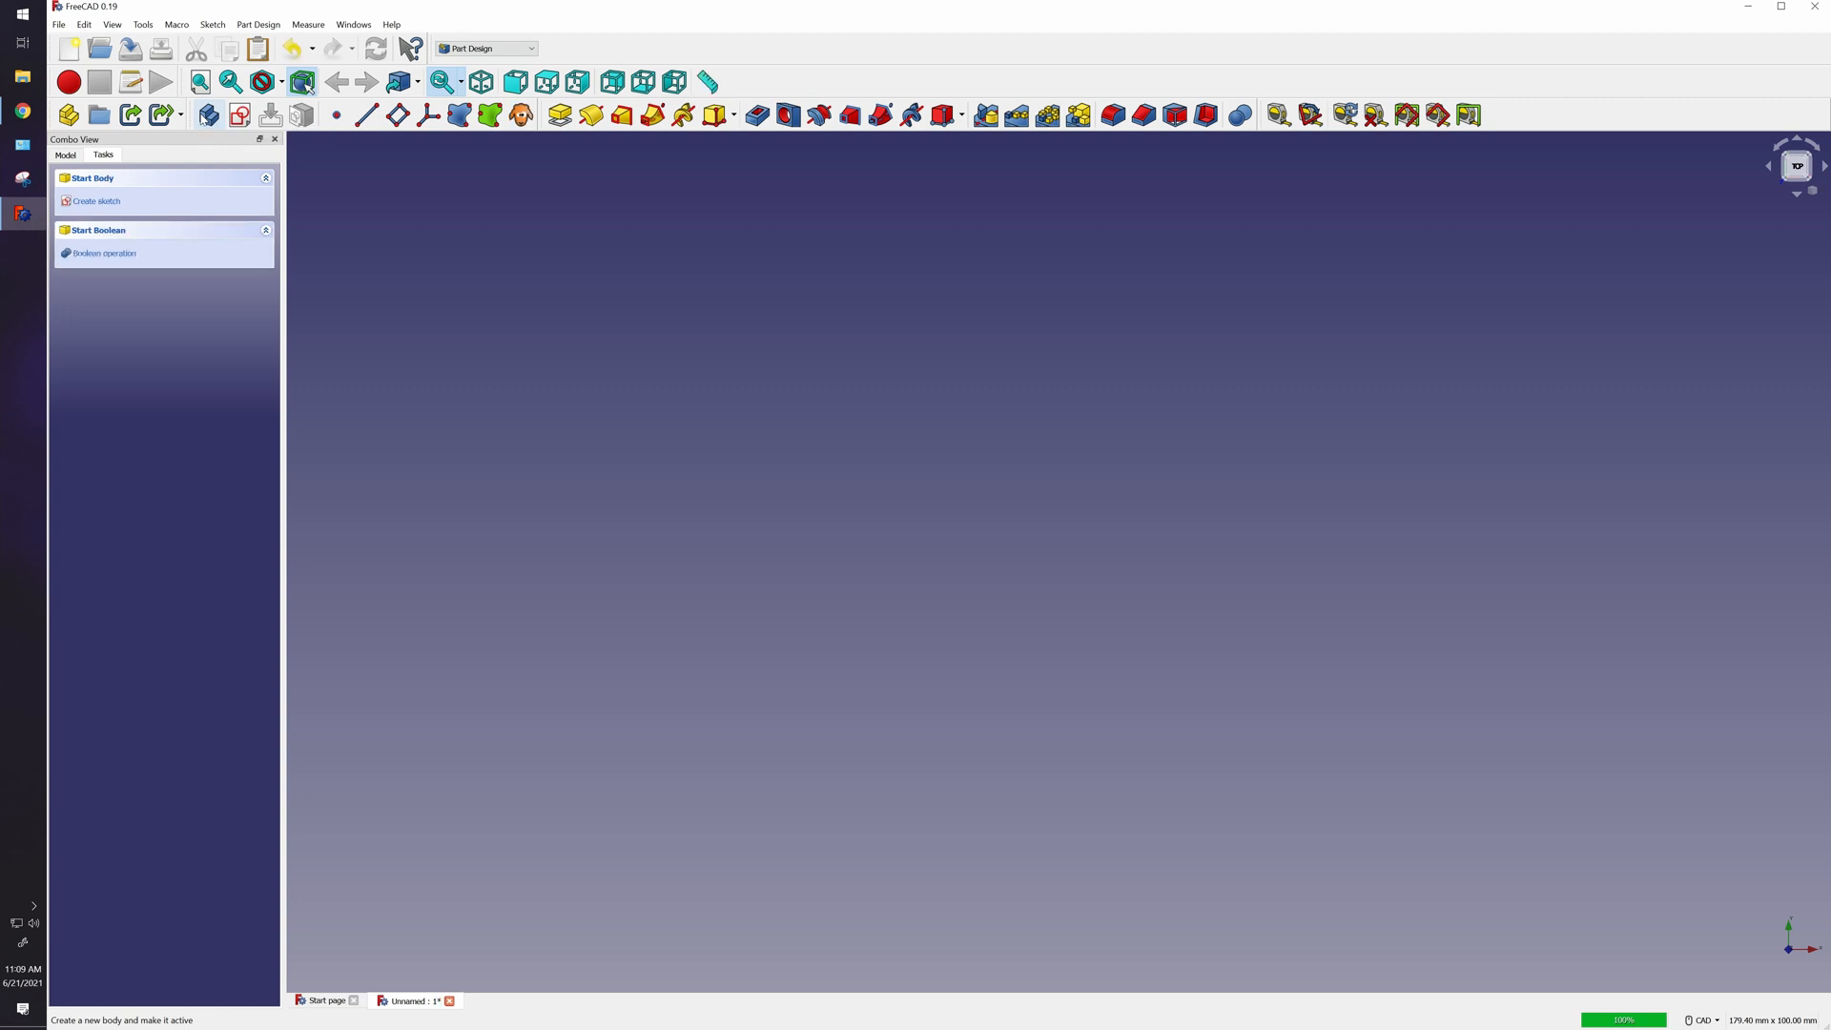
# Create a new sketch on the XZ_Plane after checking the planes from the front view.
pyautogui.click(97, 201)
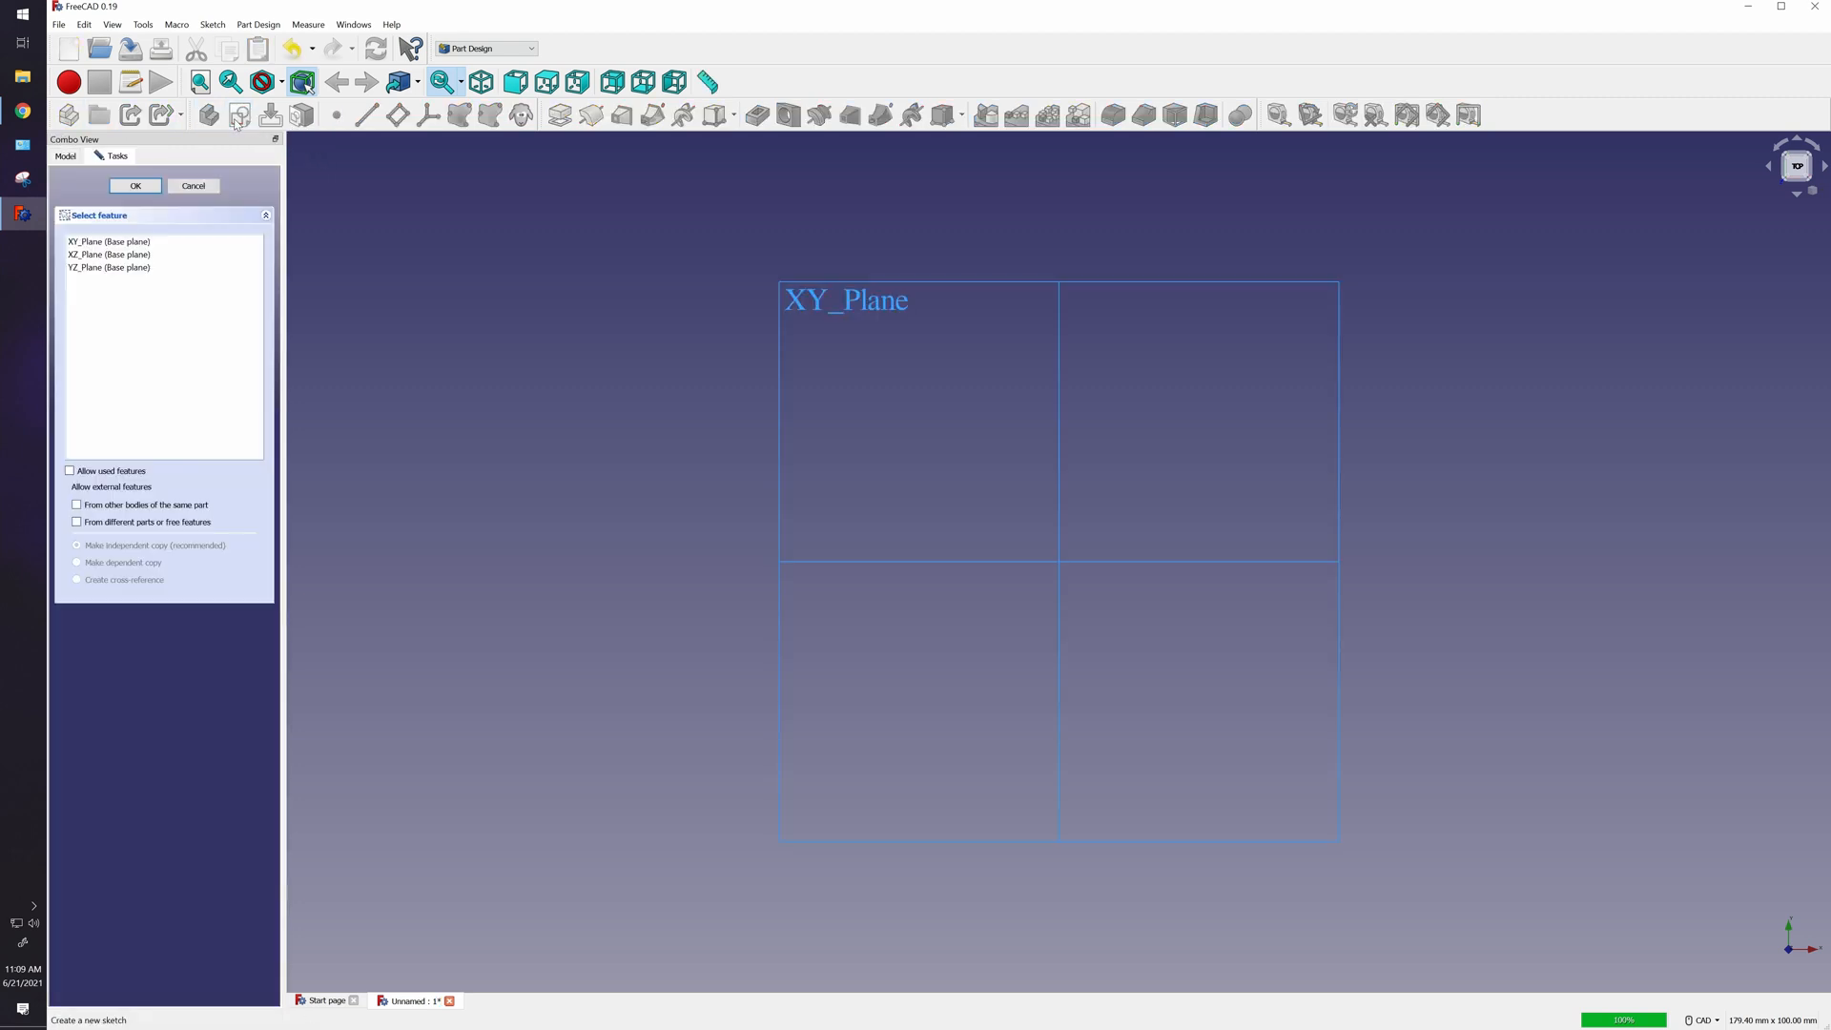
pyautogui.moveTo(917, 419)
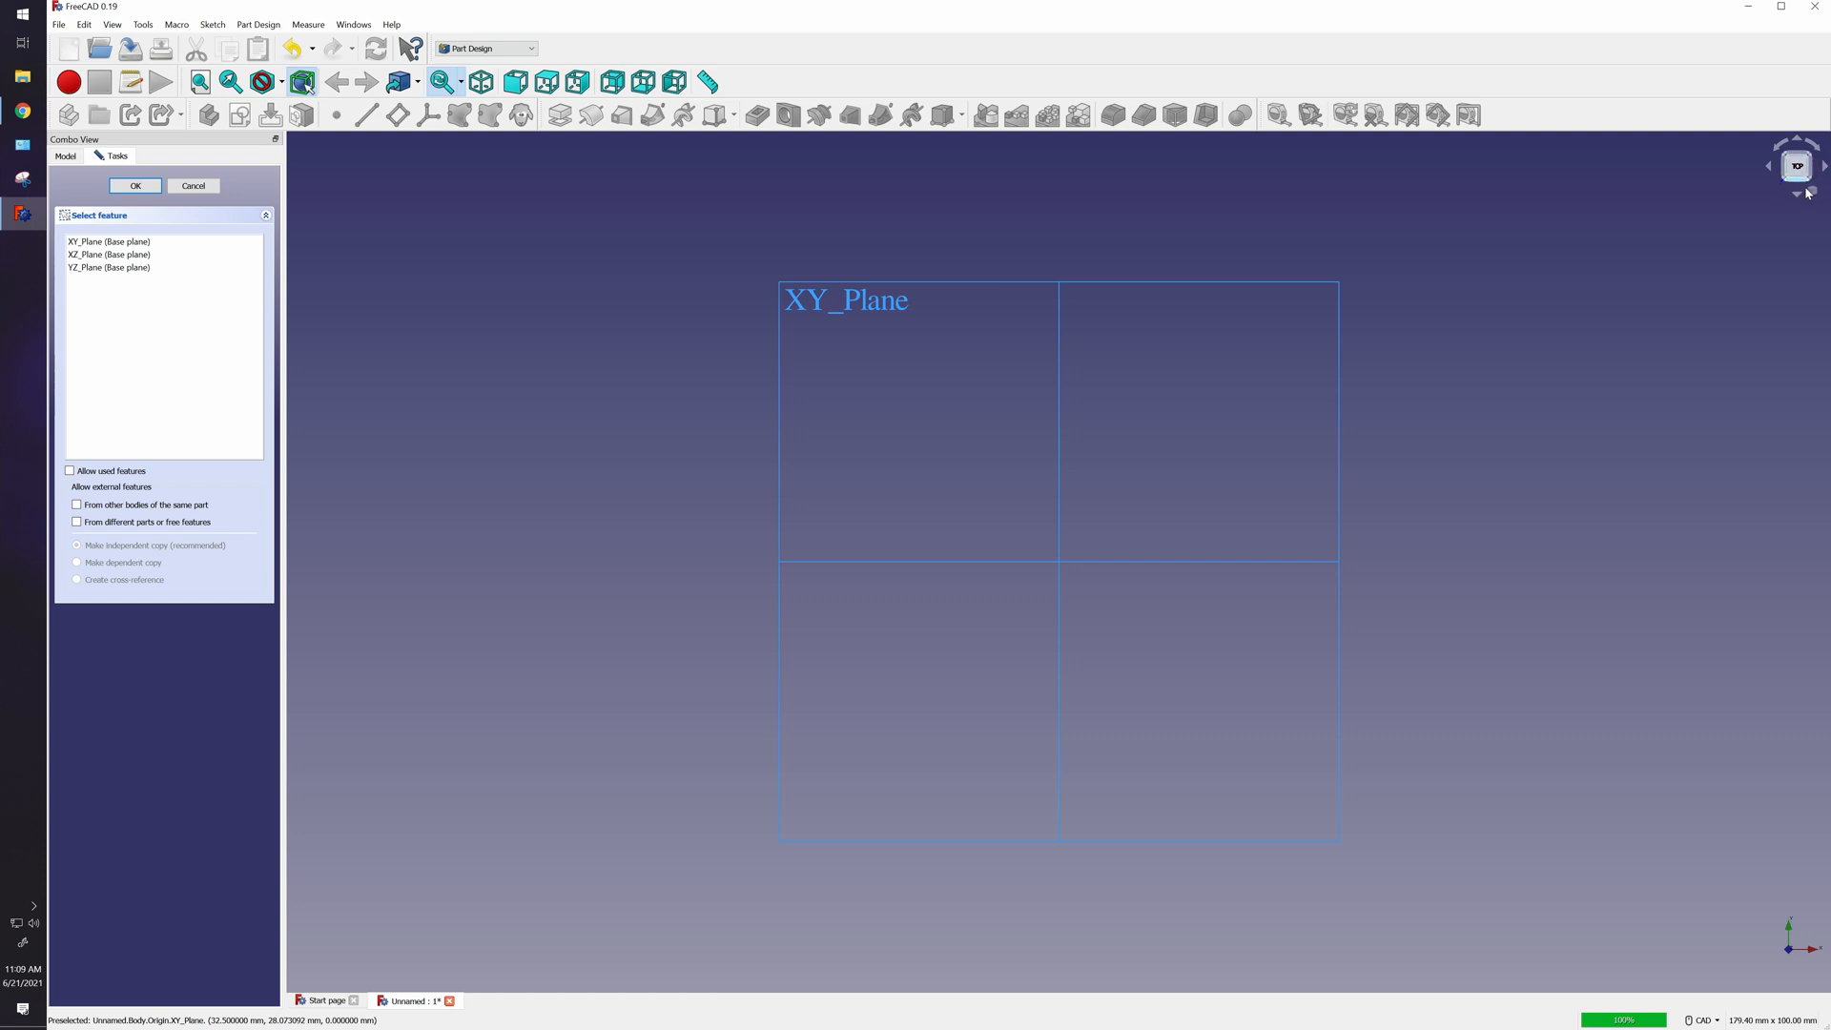
pyautogui.click(513, 82)
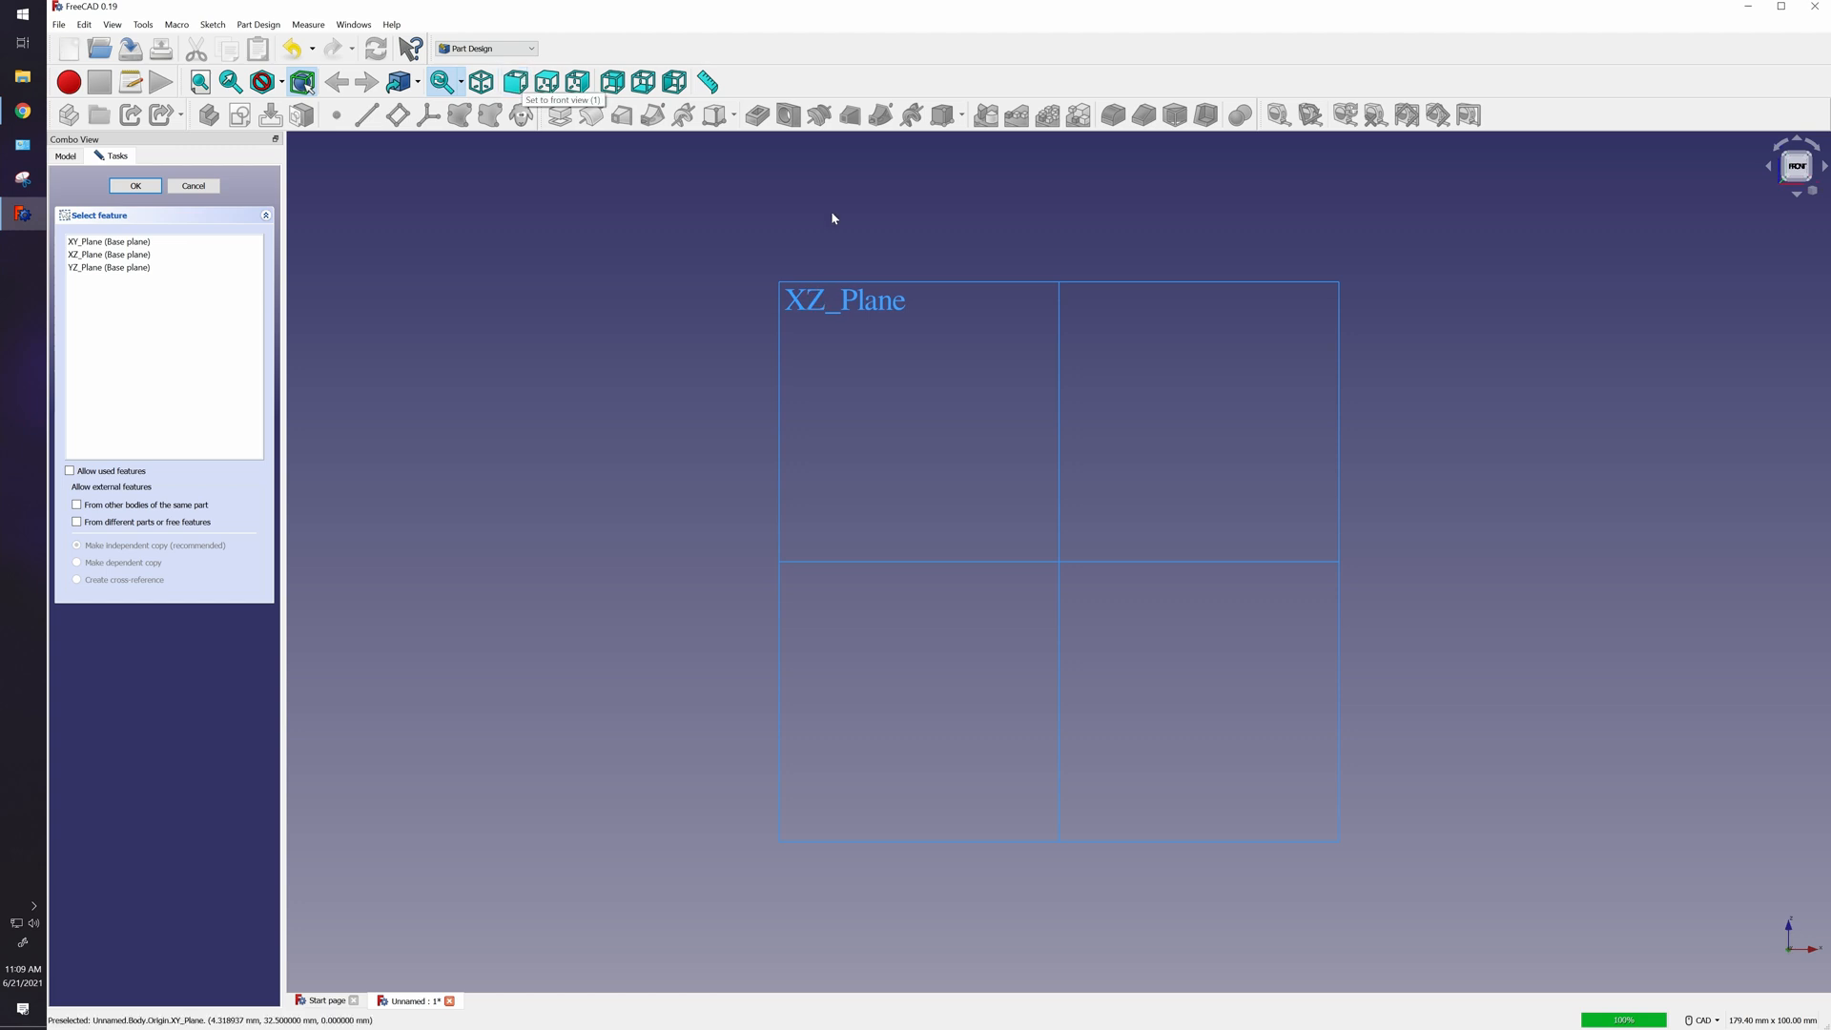
pyautogui.moveTo(997, 345)
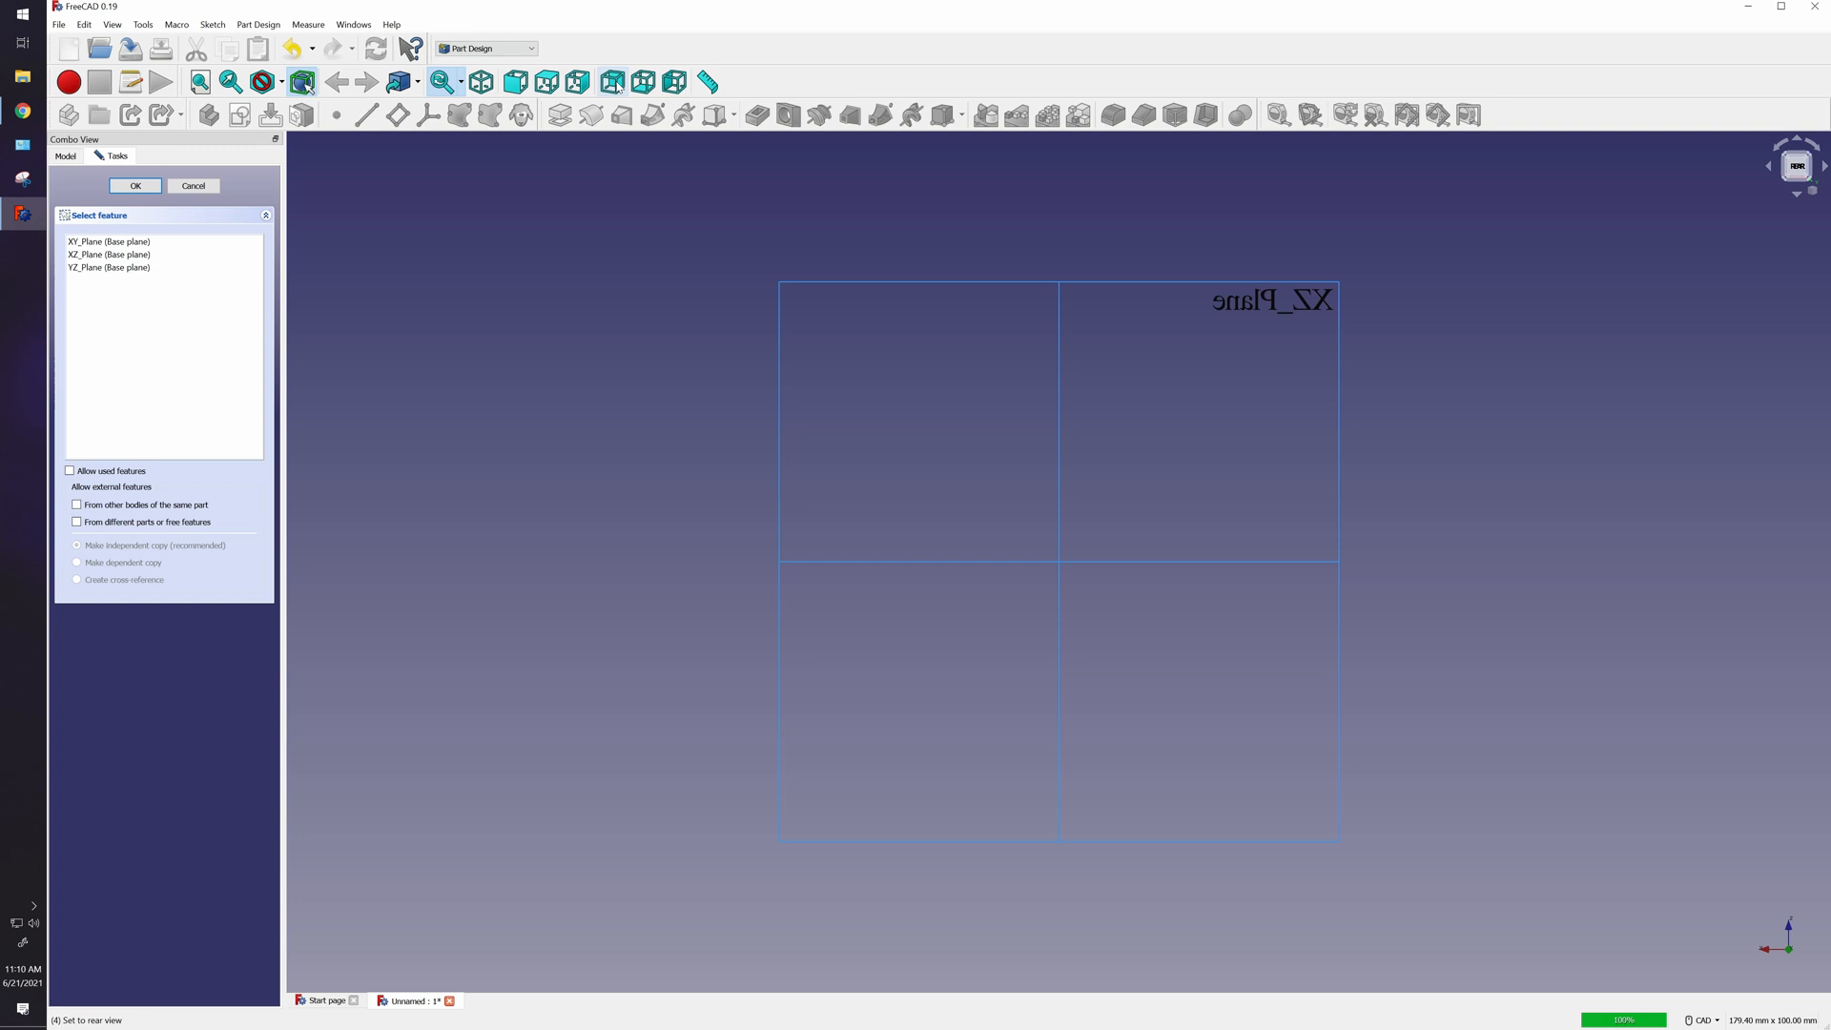
pyautogui.click(480, 82)
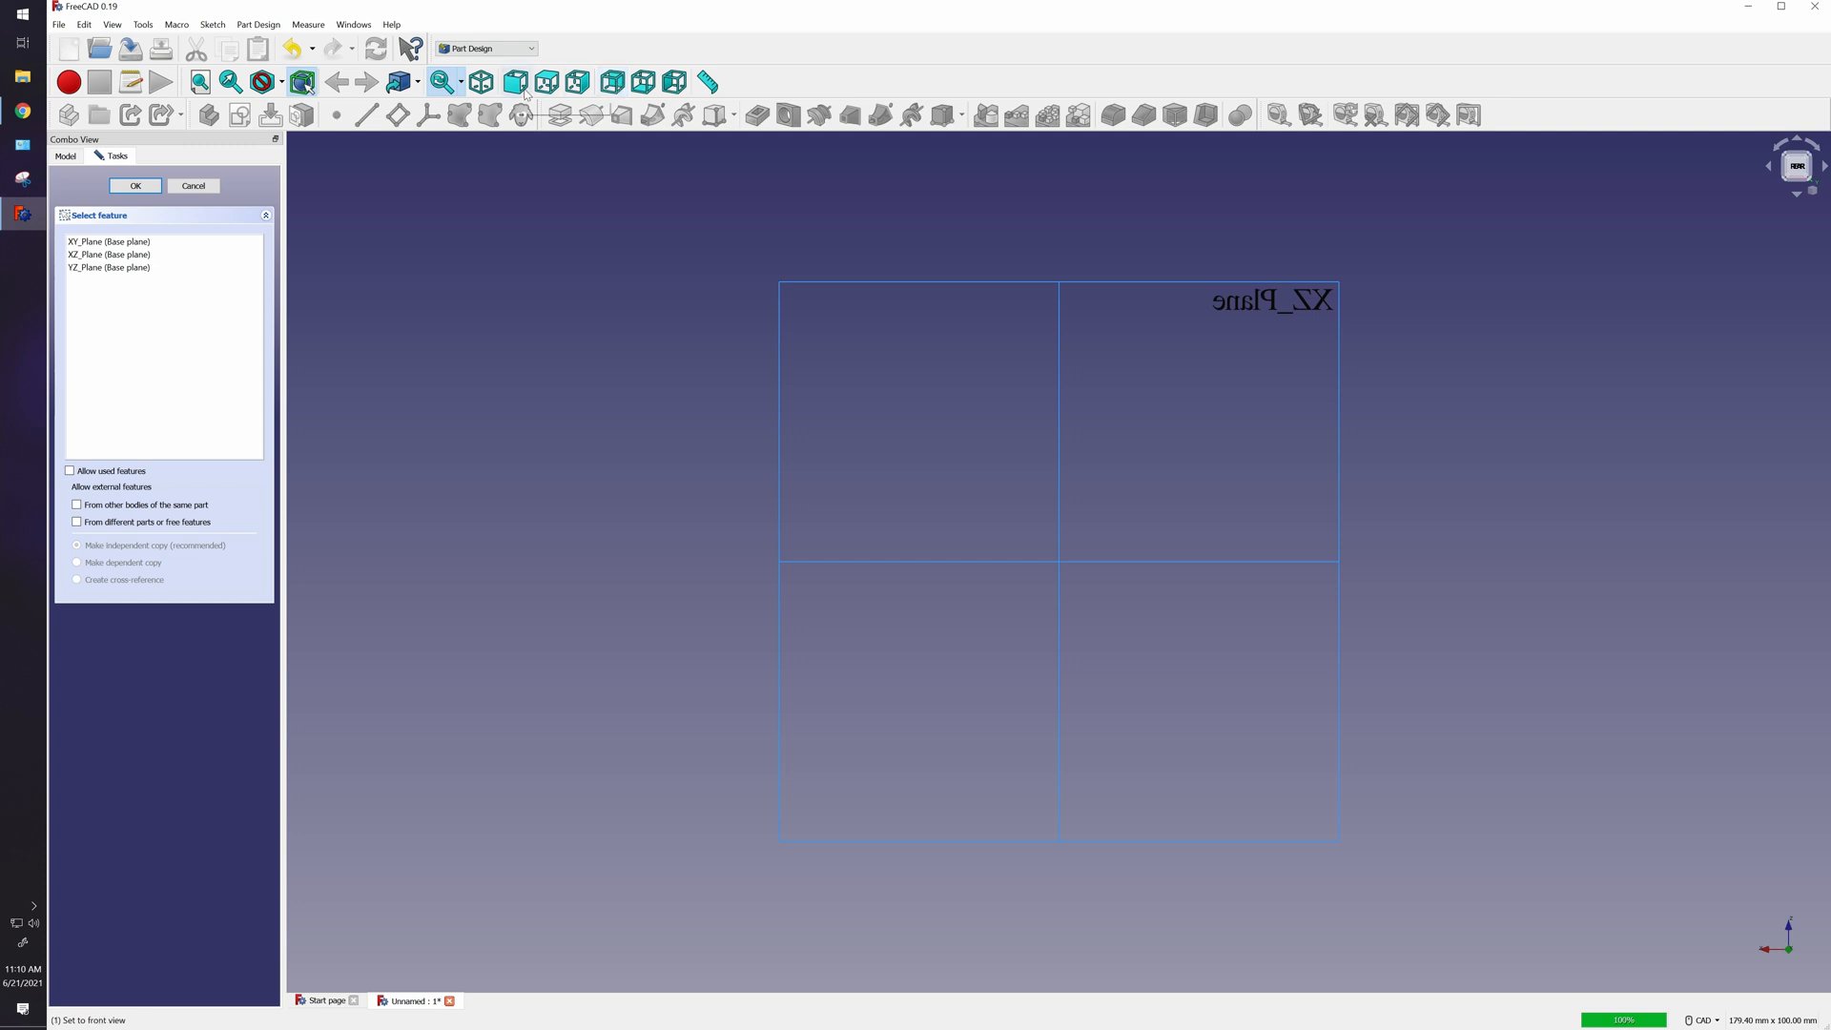
pyautogui.moveTo(523, 91)
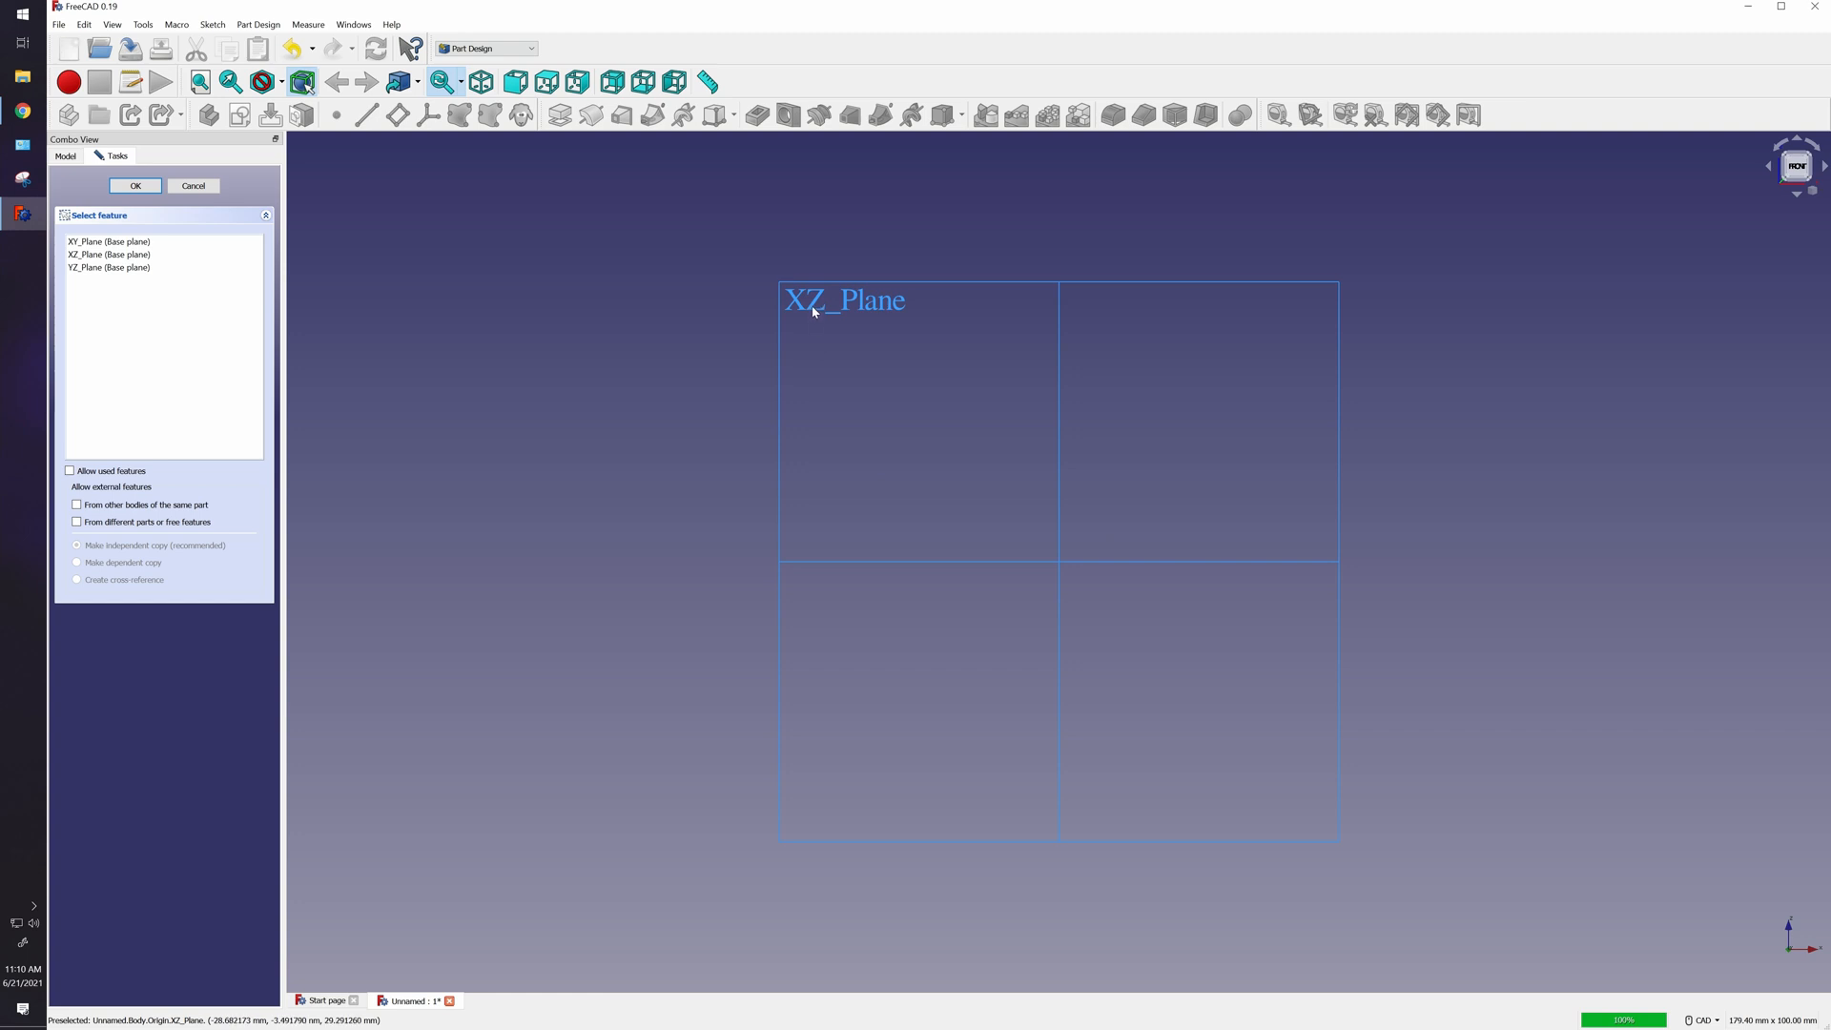
pyautogui.click(108, 253)
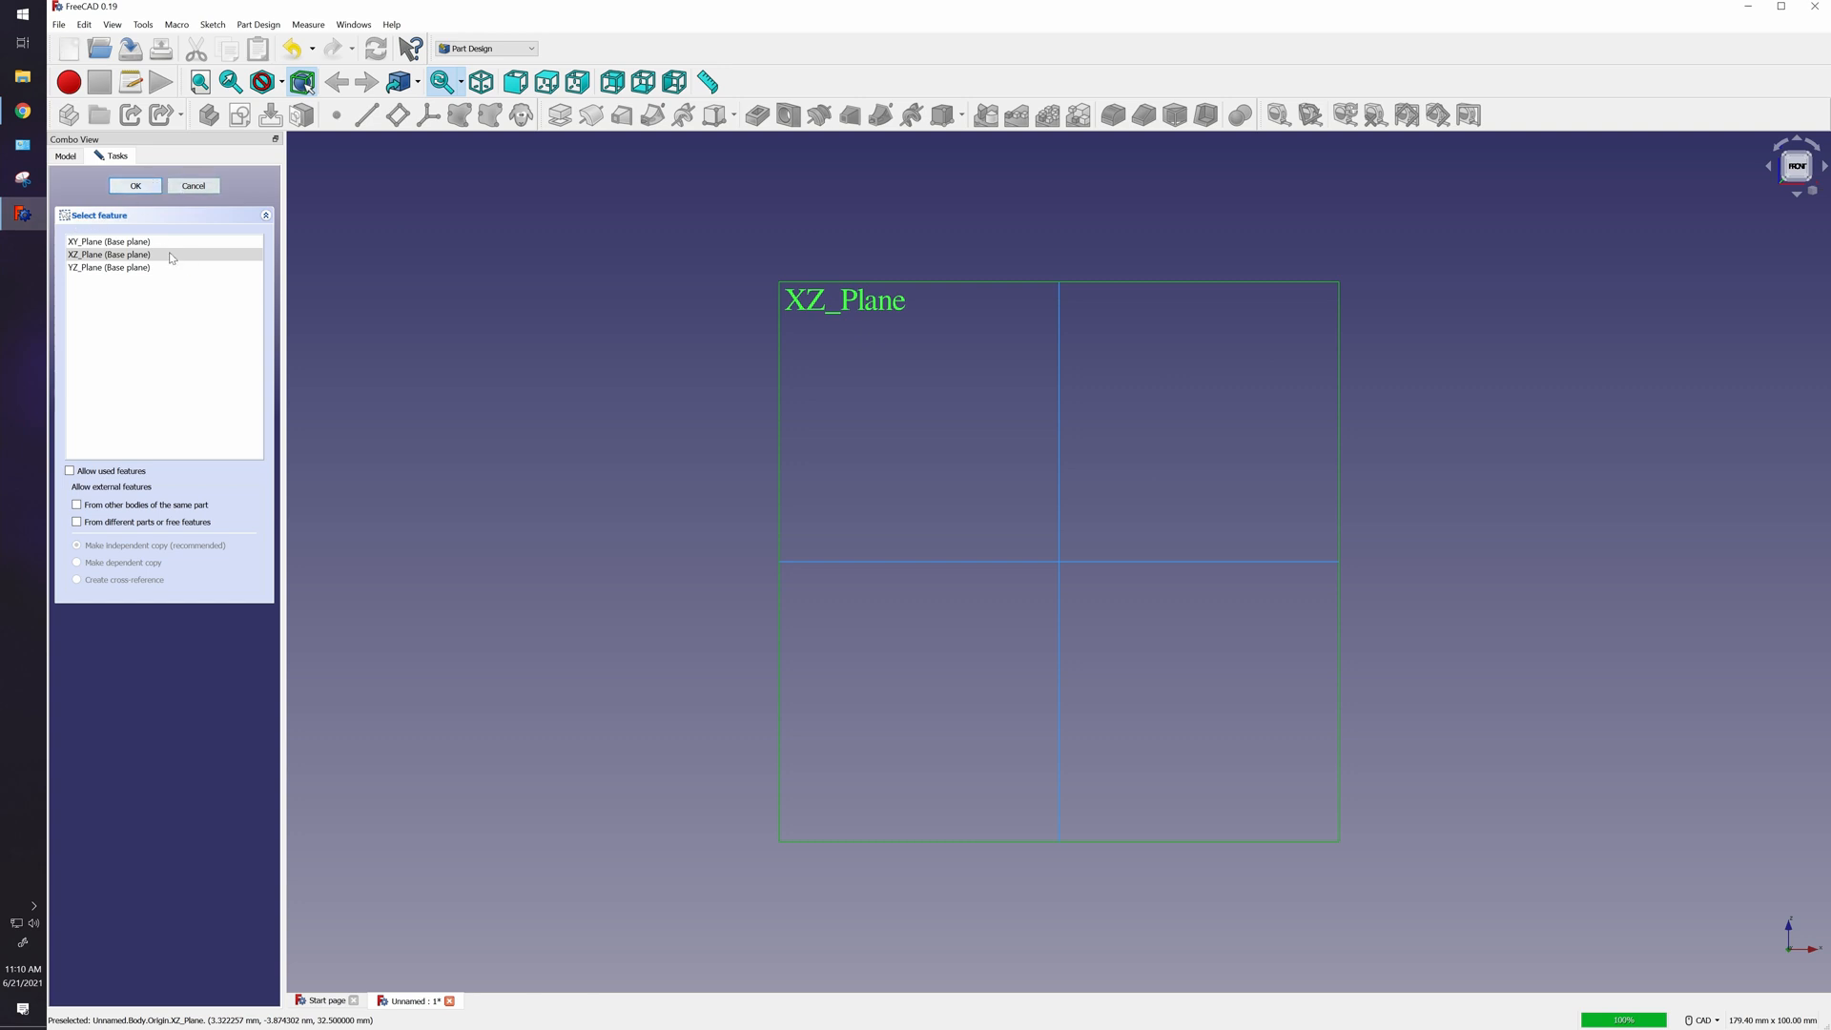
pyautogui.click(134, 185)
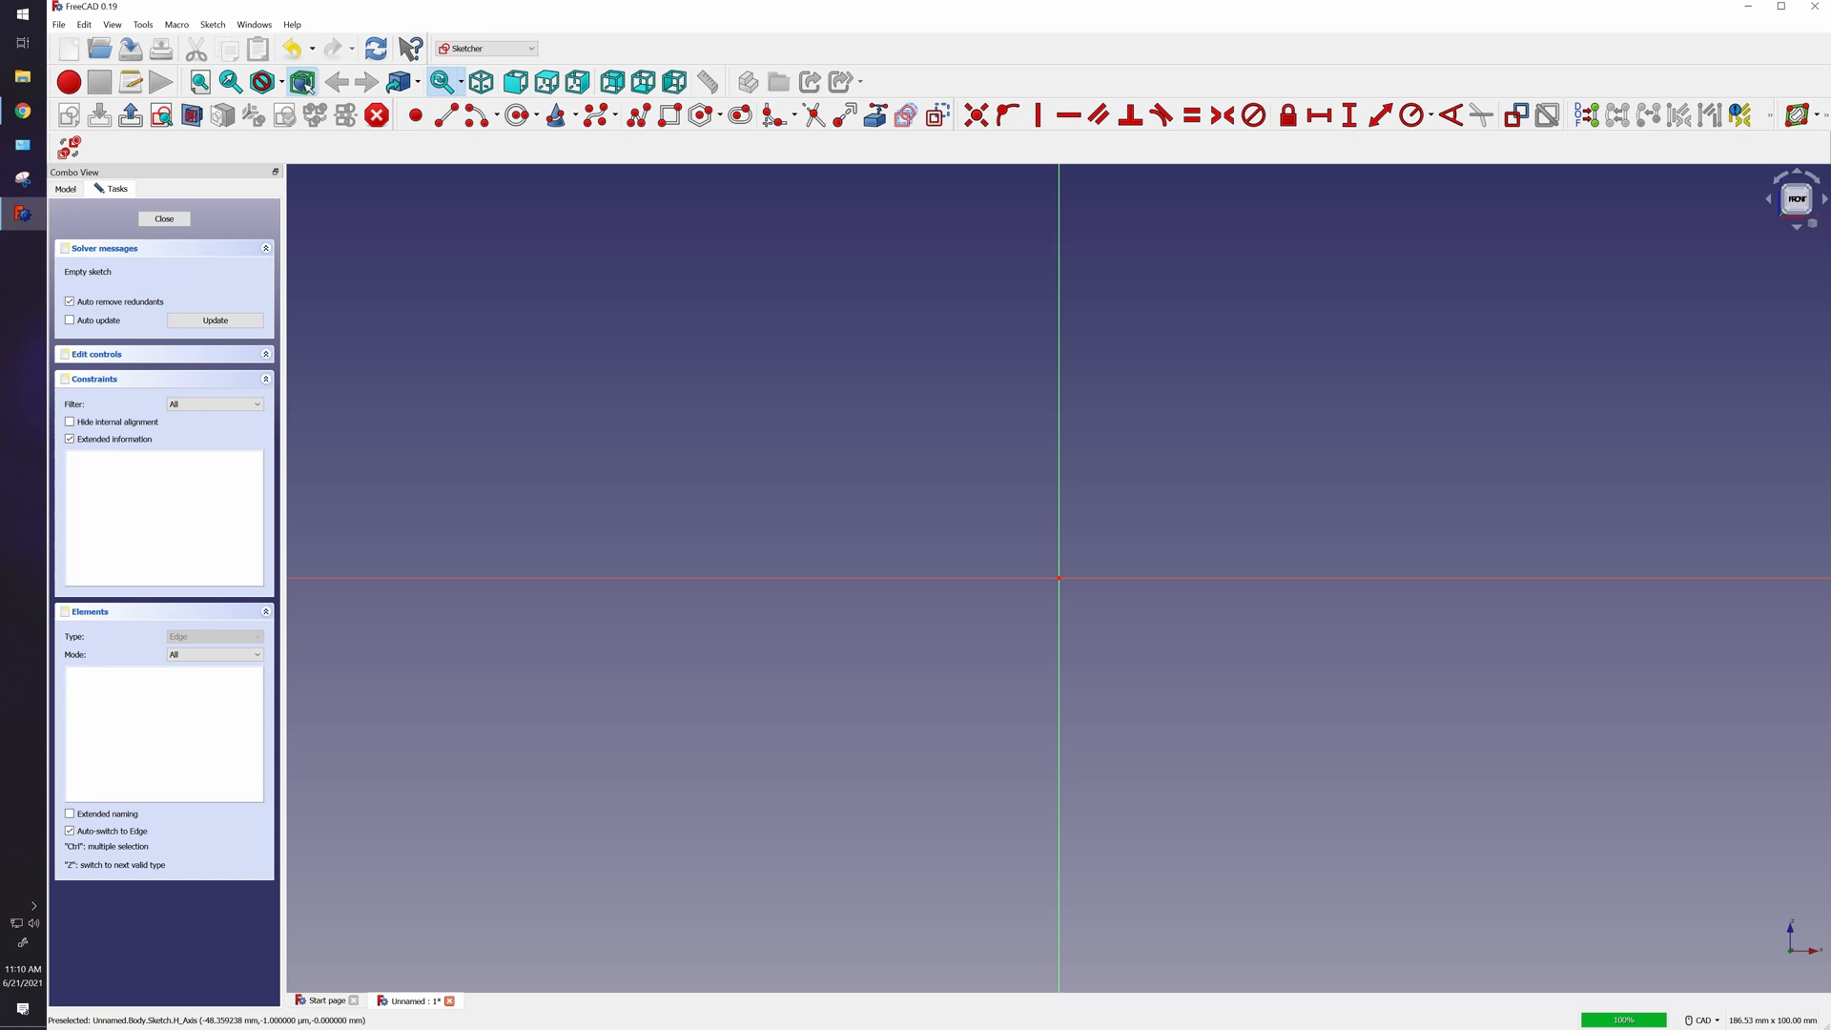
# Draw a short slanted line and drag its endpoints below and right of the origin.
pyautogui.click(446, 115)
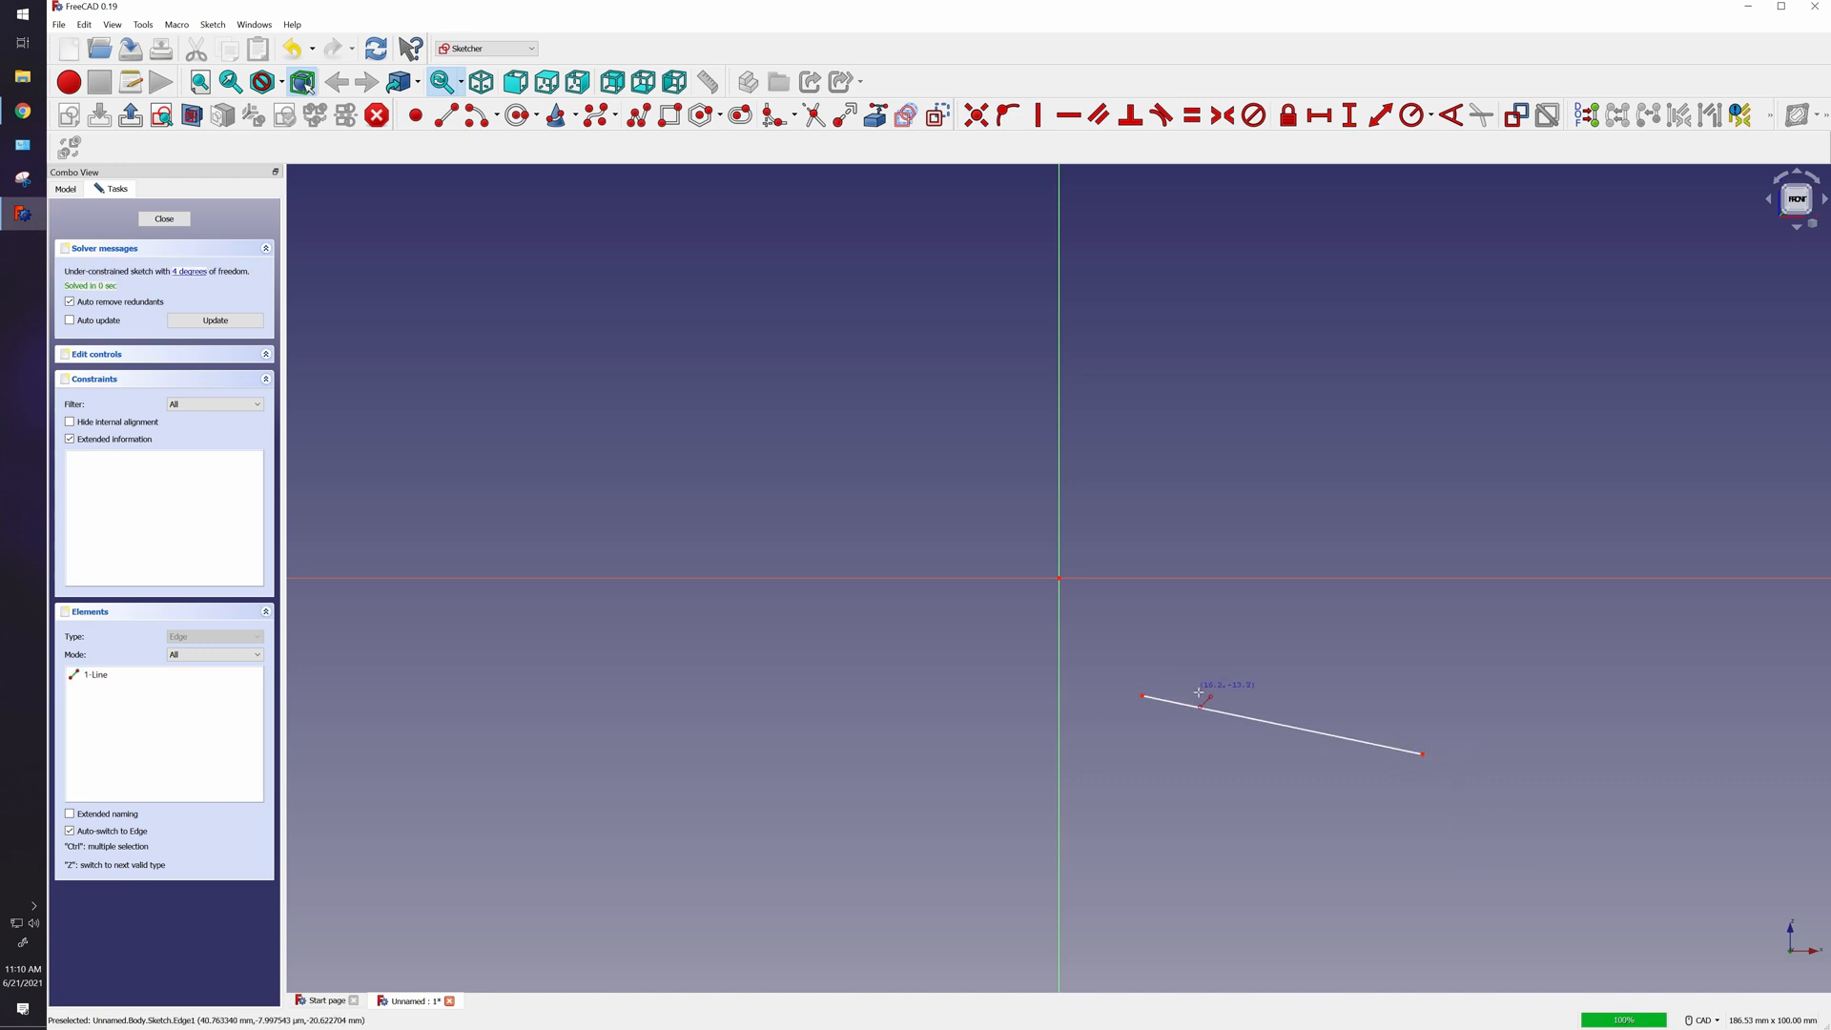
pyautogui.moveTo(902, 577)
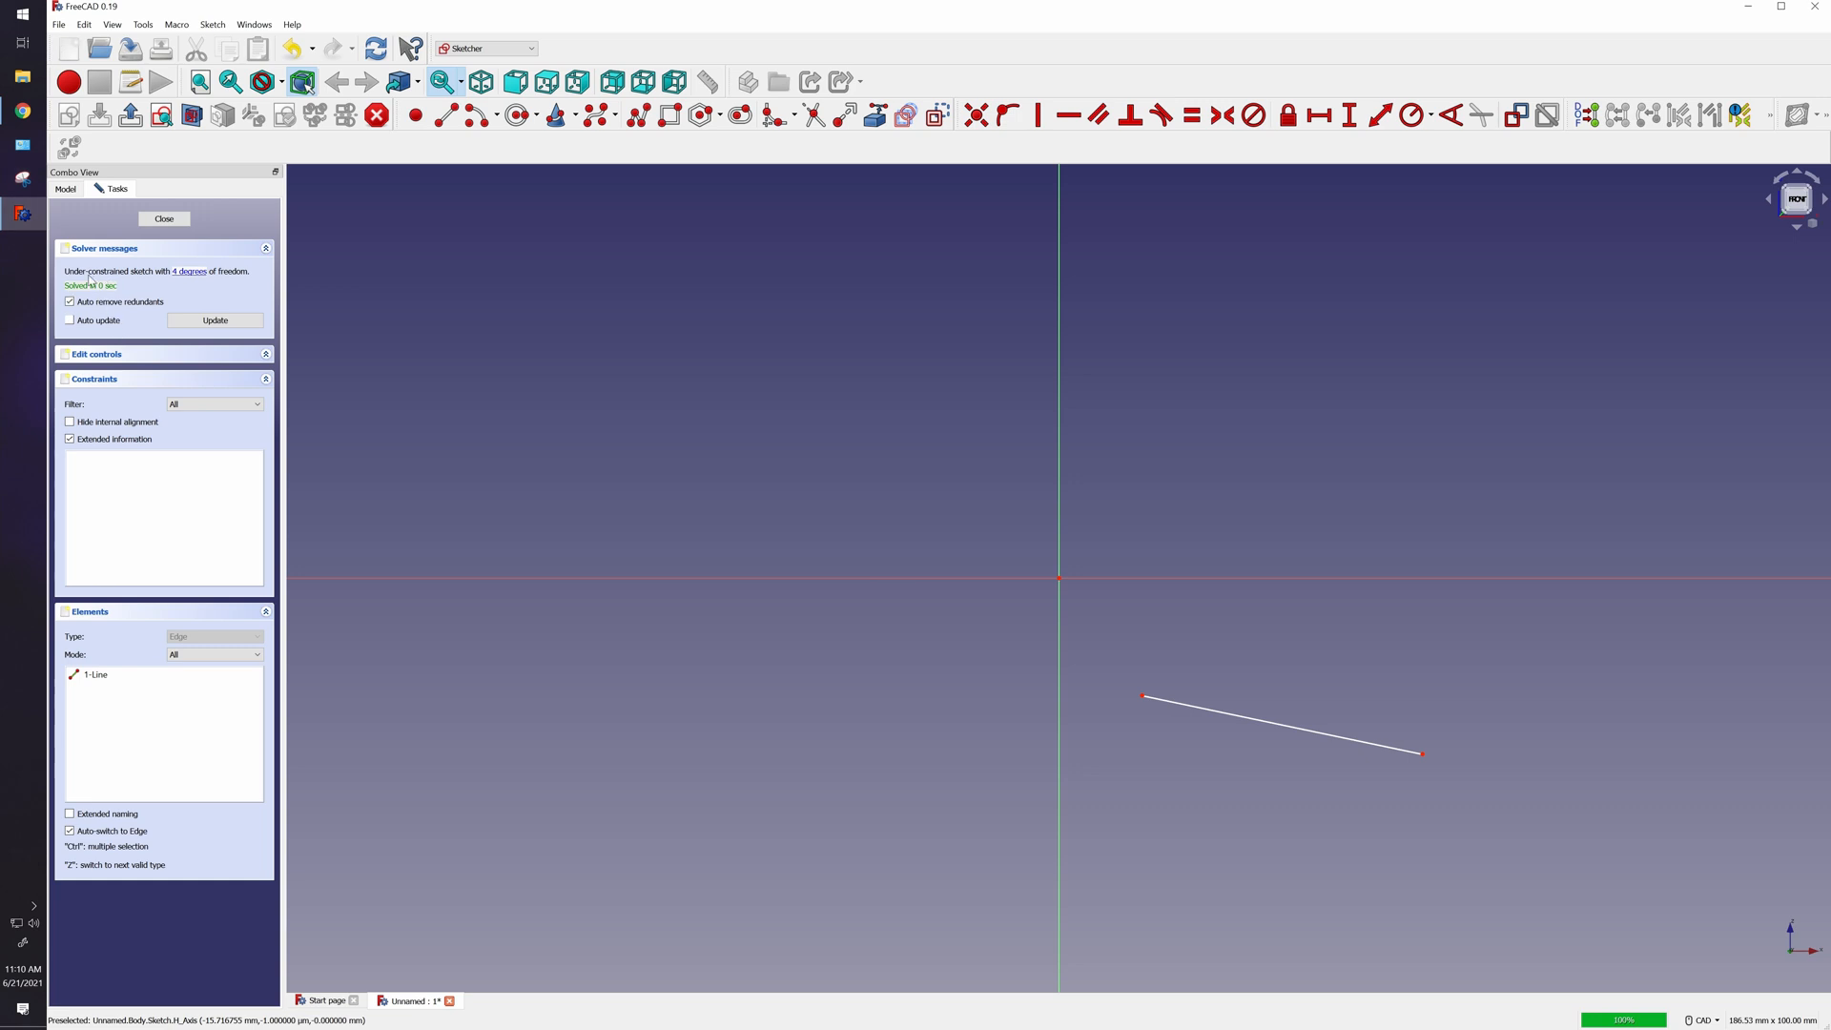
pyautogui.moveTo(181, 283)
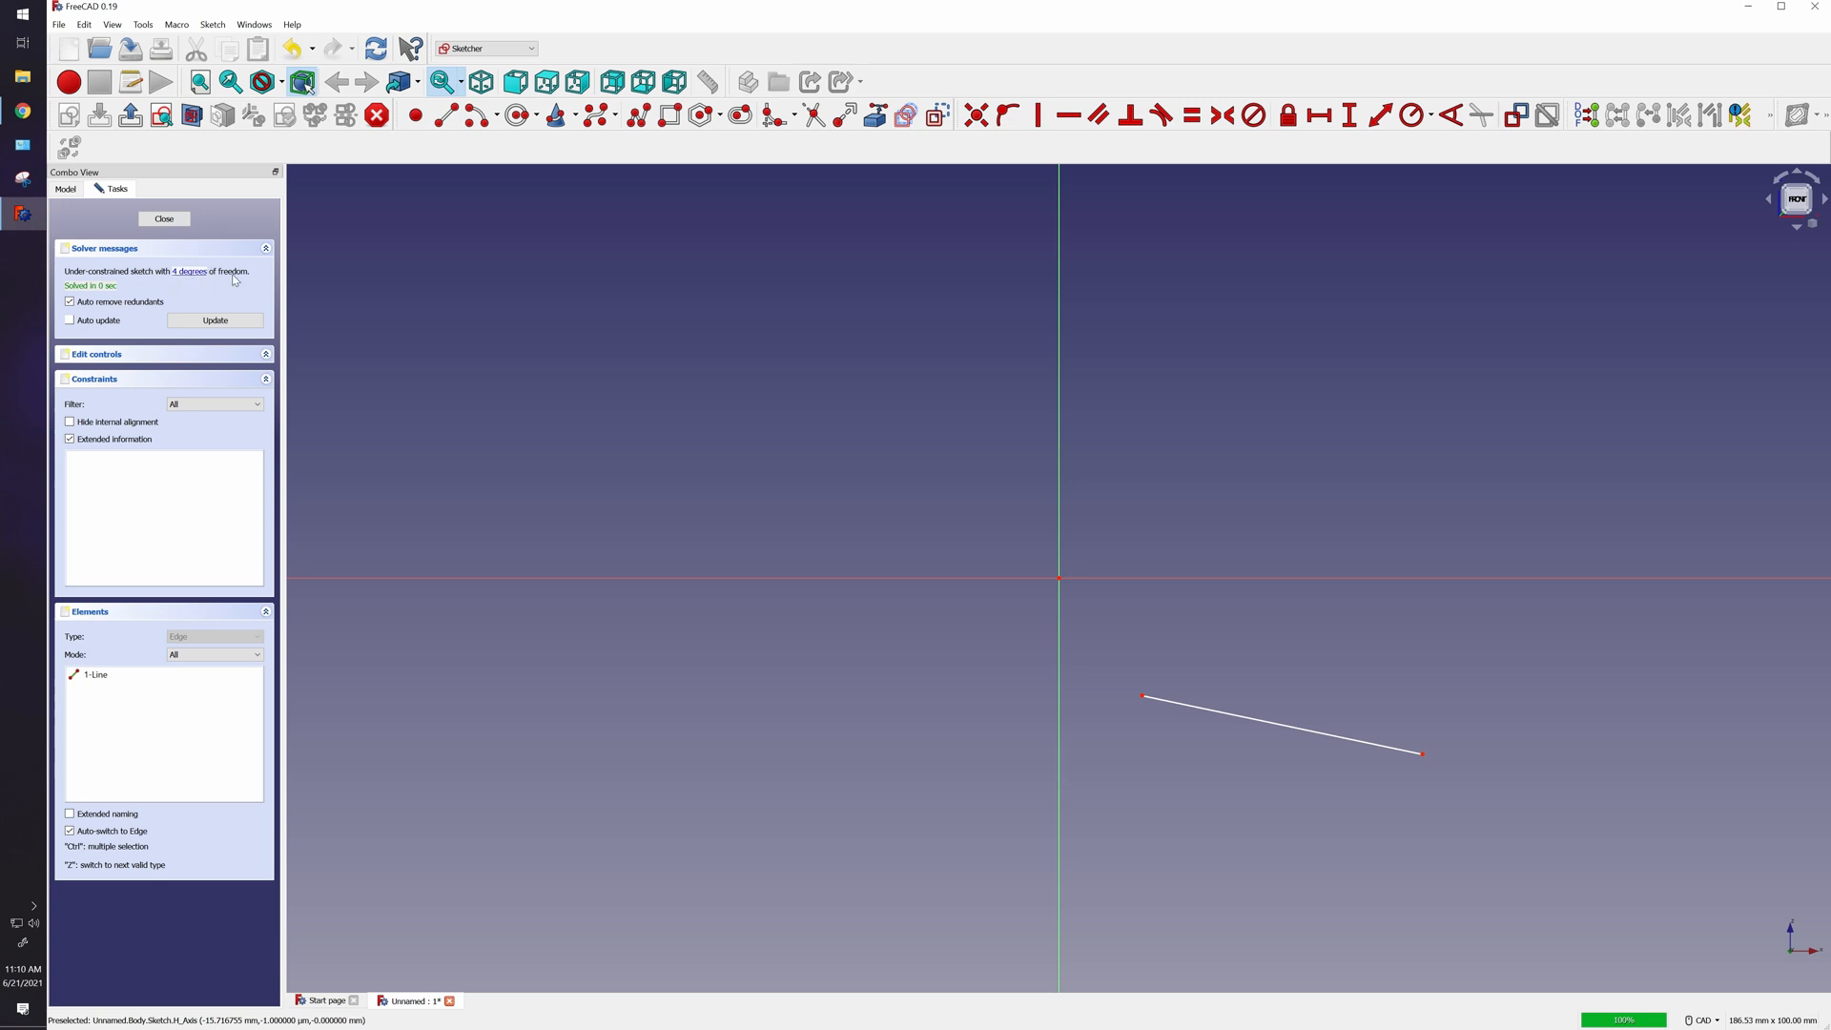
pyautogui.moveTo(1423, 771)
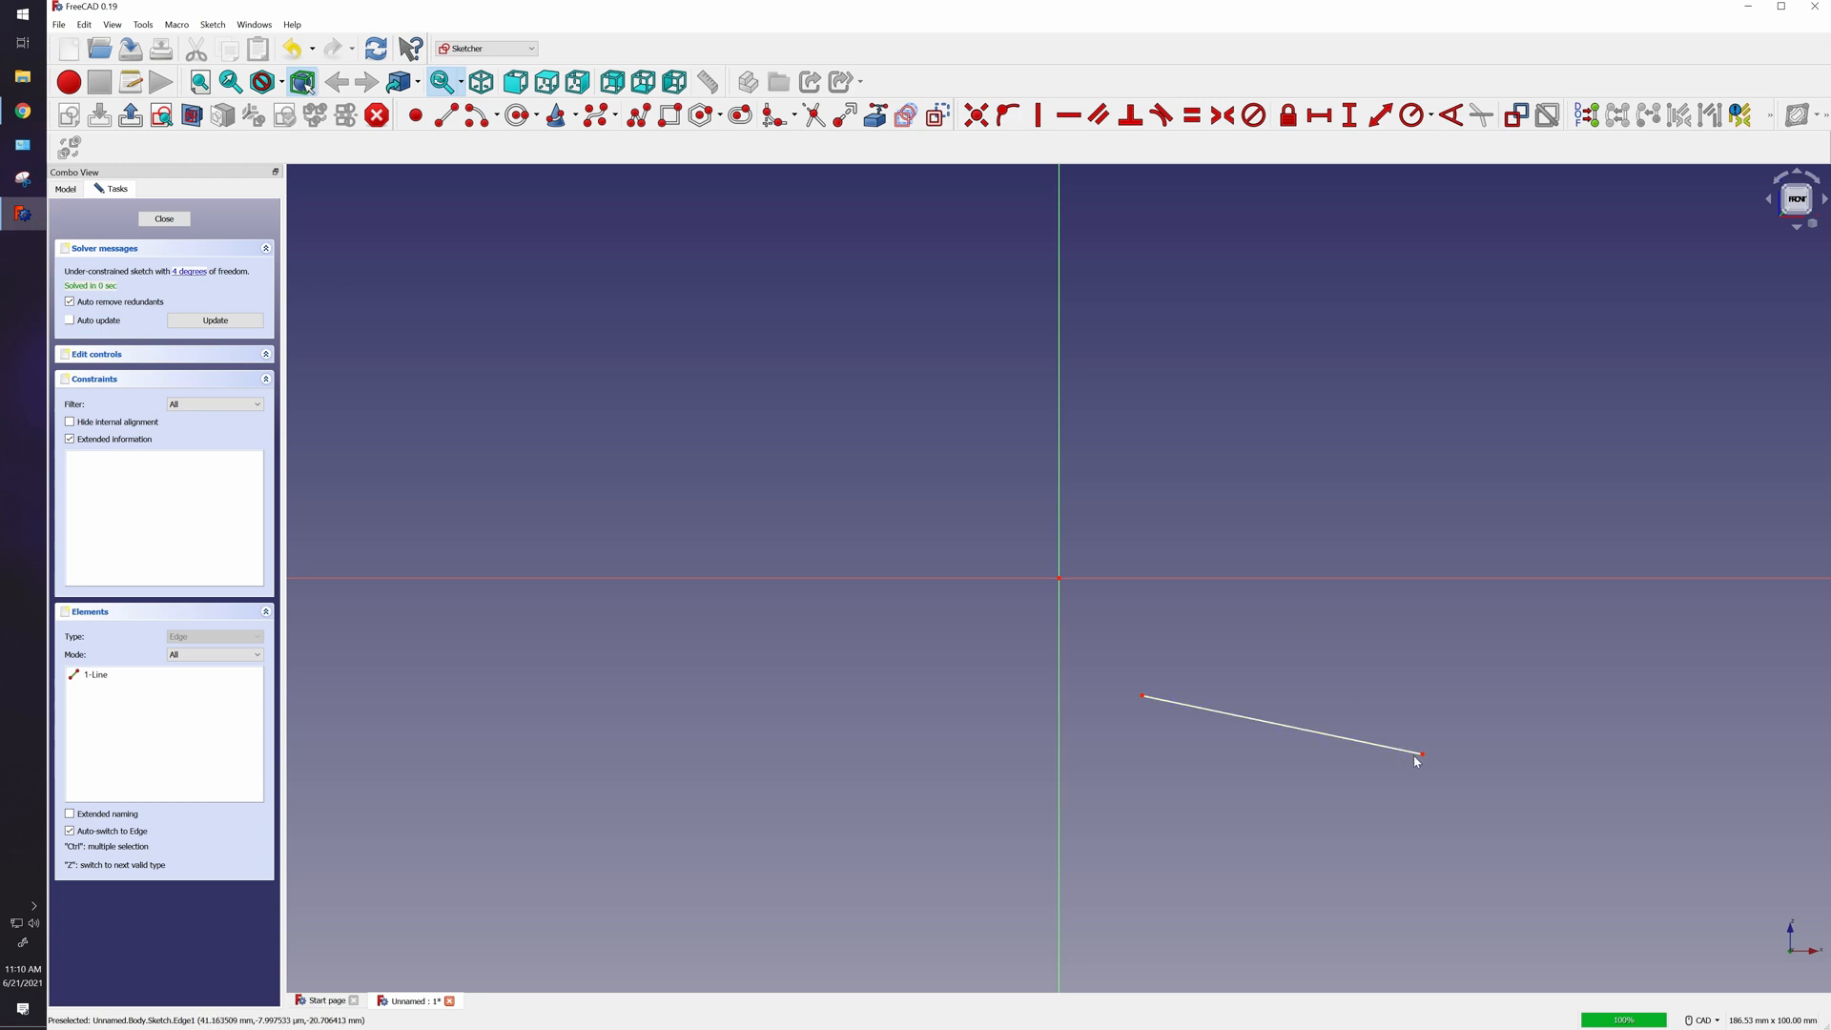
pyautogui.moveTo(1419, 757)
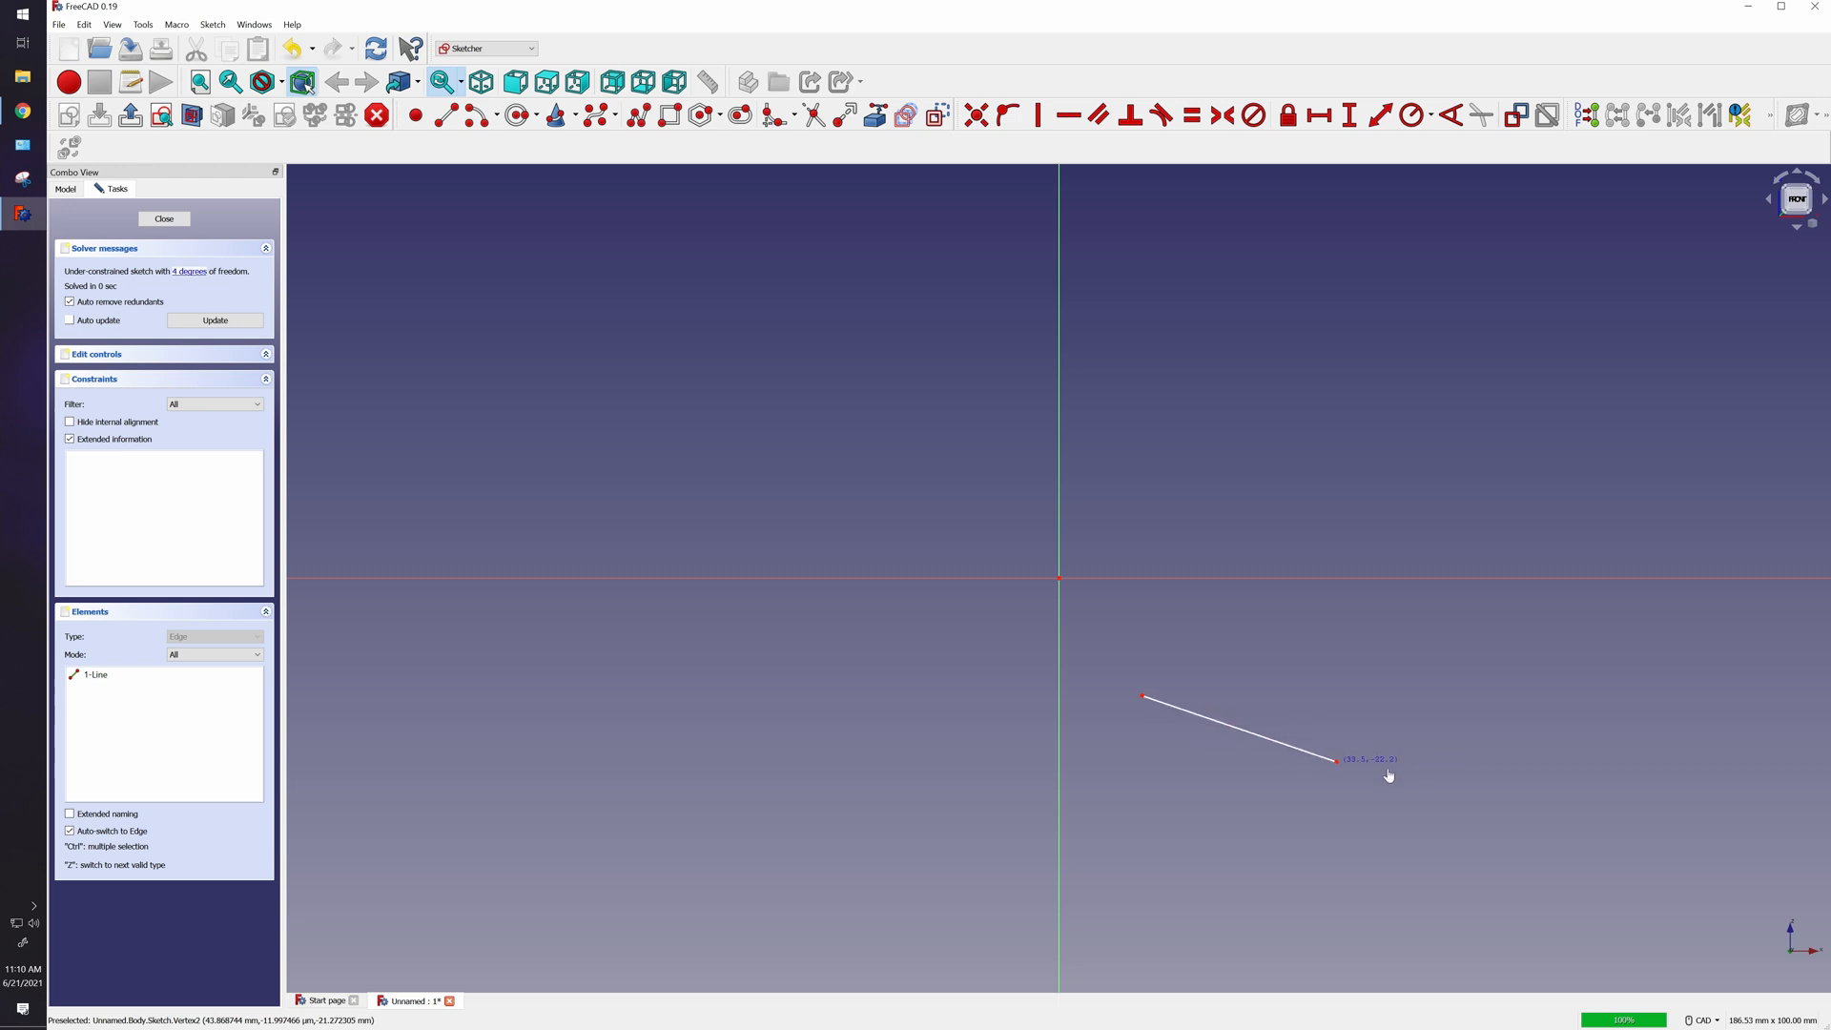
pyautogui.moveTo(1334, 761); pyautogui.dragTo(1184, 700)
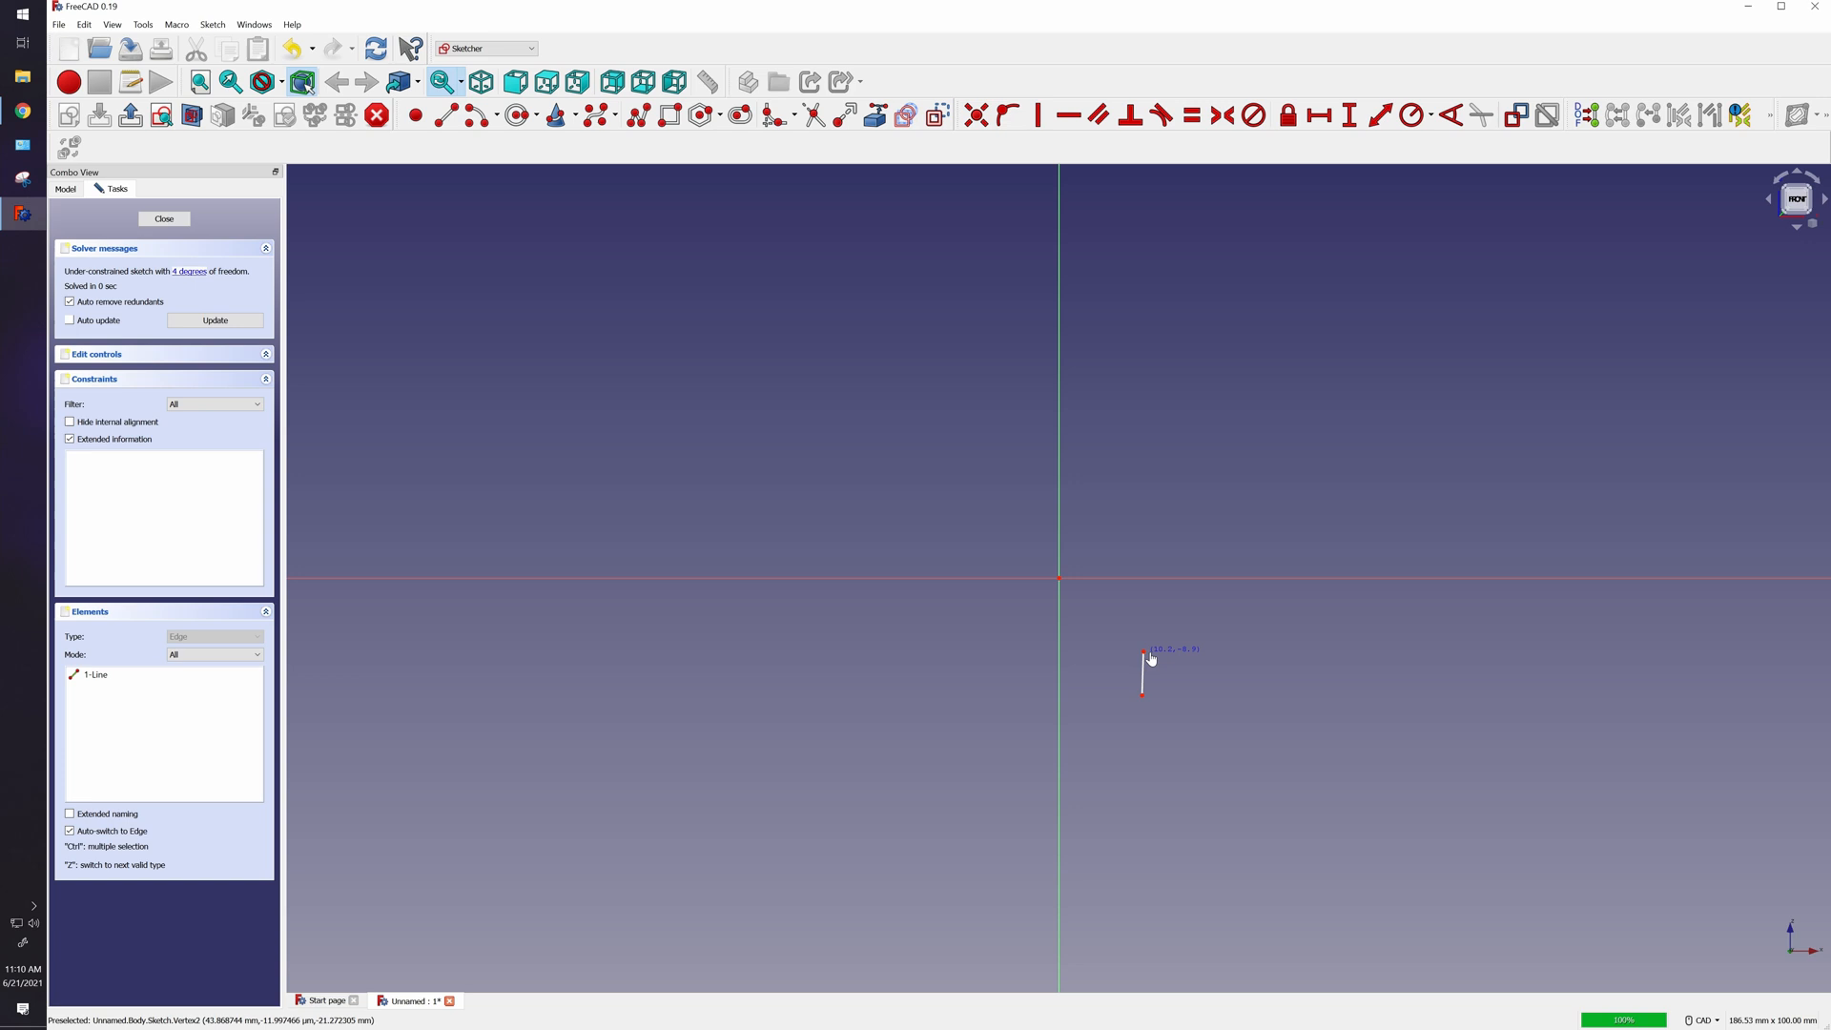
pyautogui.moveTo(1143, 653); pyautogui.dragTo(1192, 697)
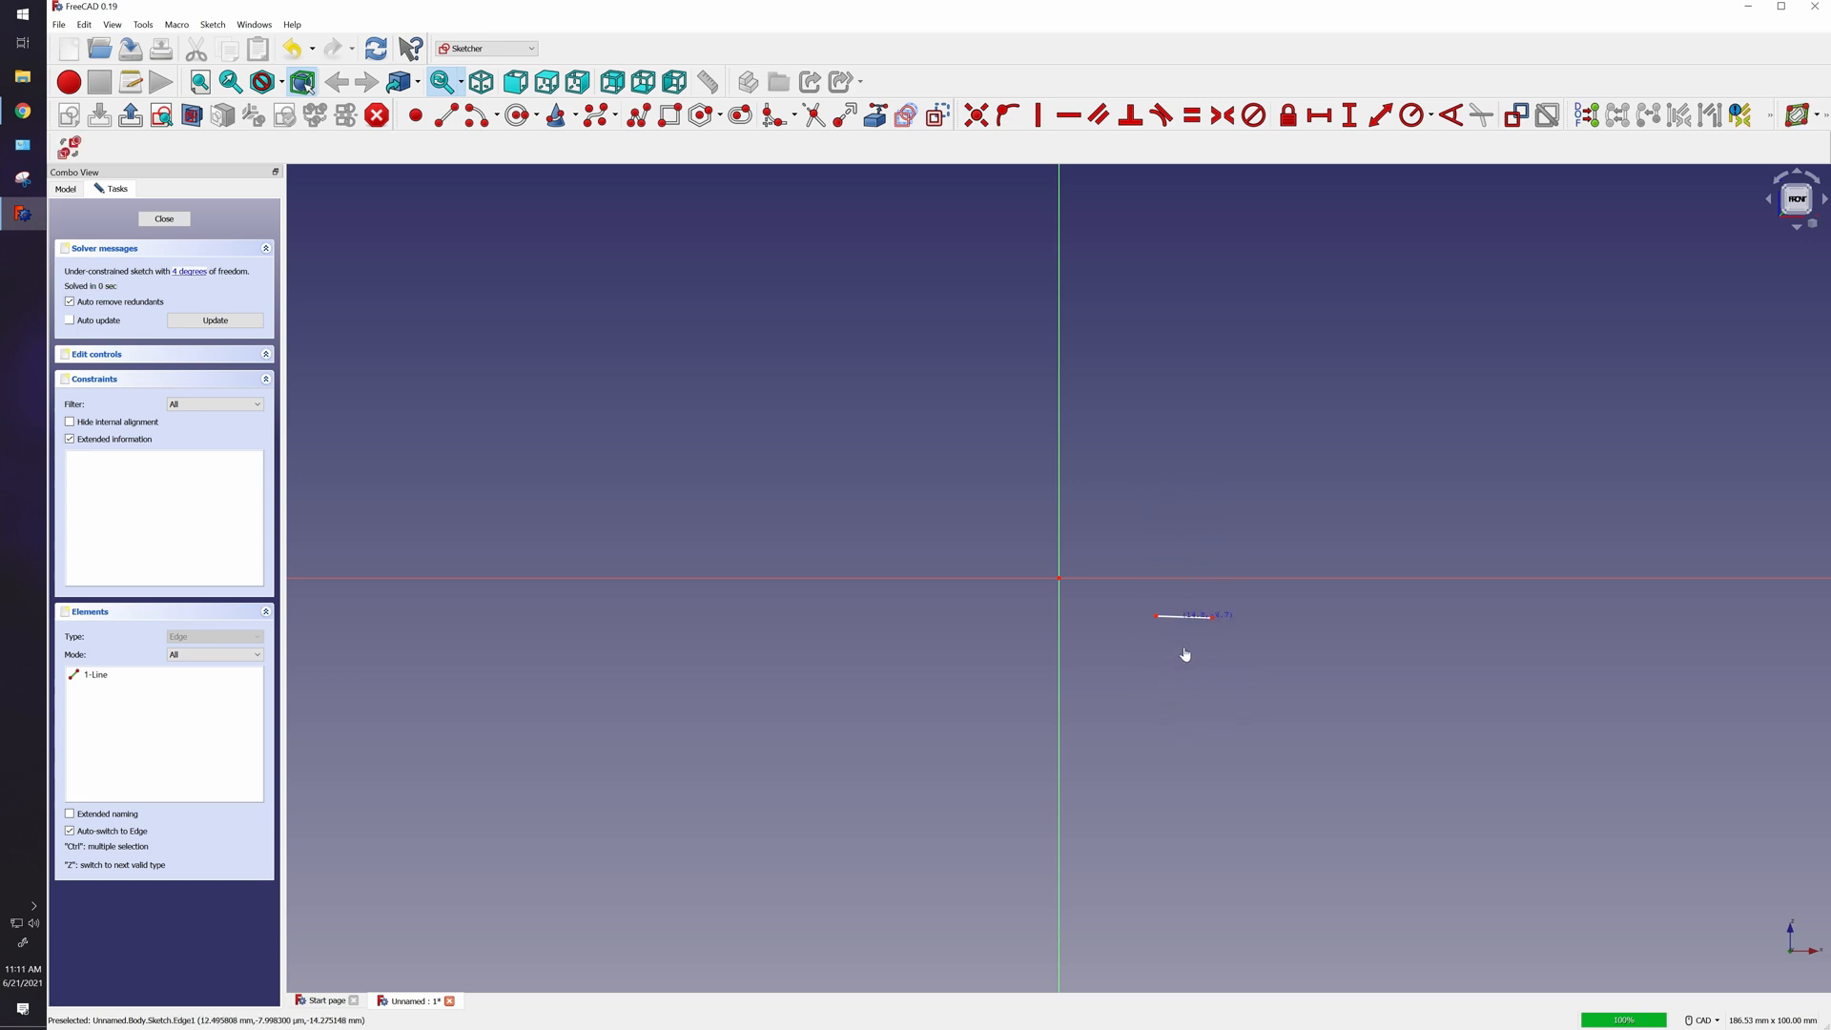
pyautogui.moveTo(1185, 616); pyautogui.dragTo(1196, 715)
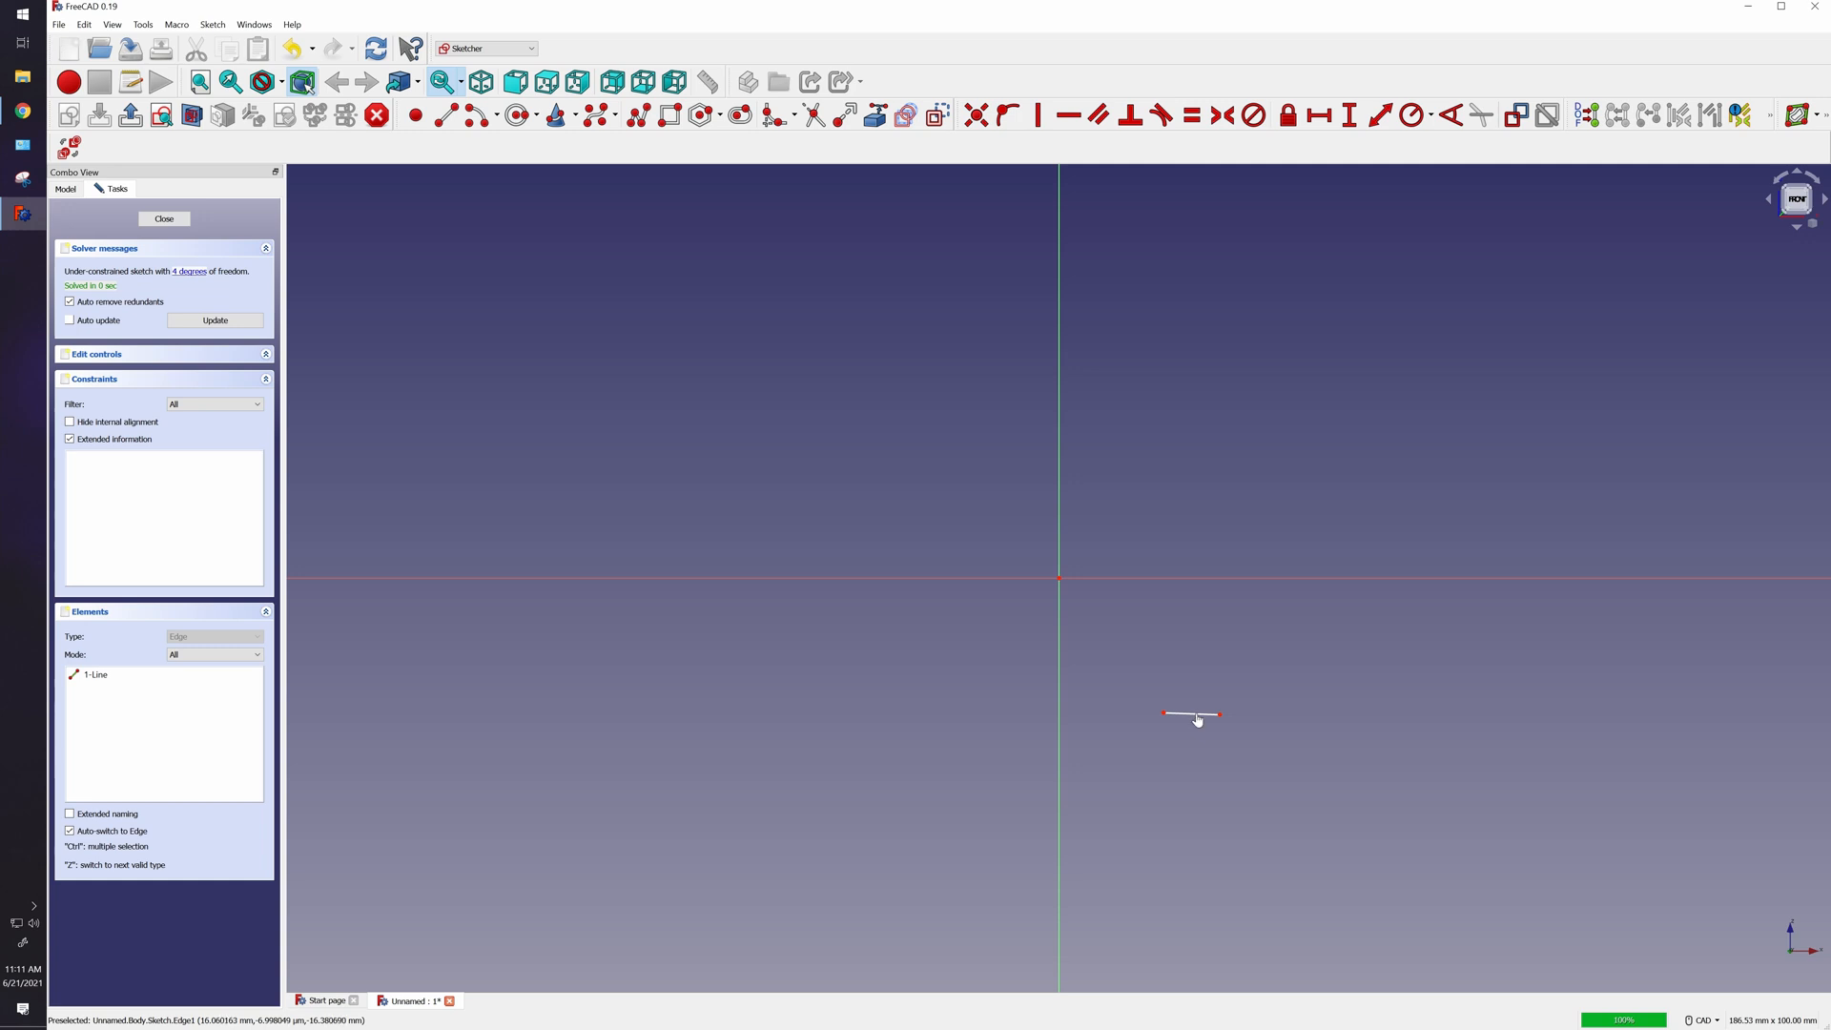
pyautogui.moveTo(1190, 713); pyautogui.dragTo(1232, 652)
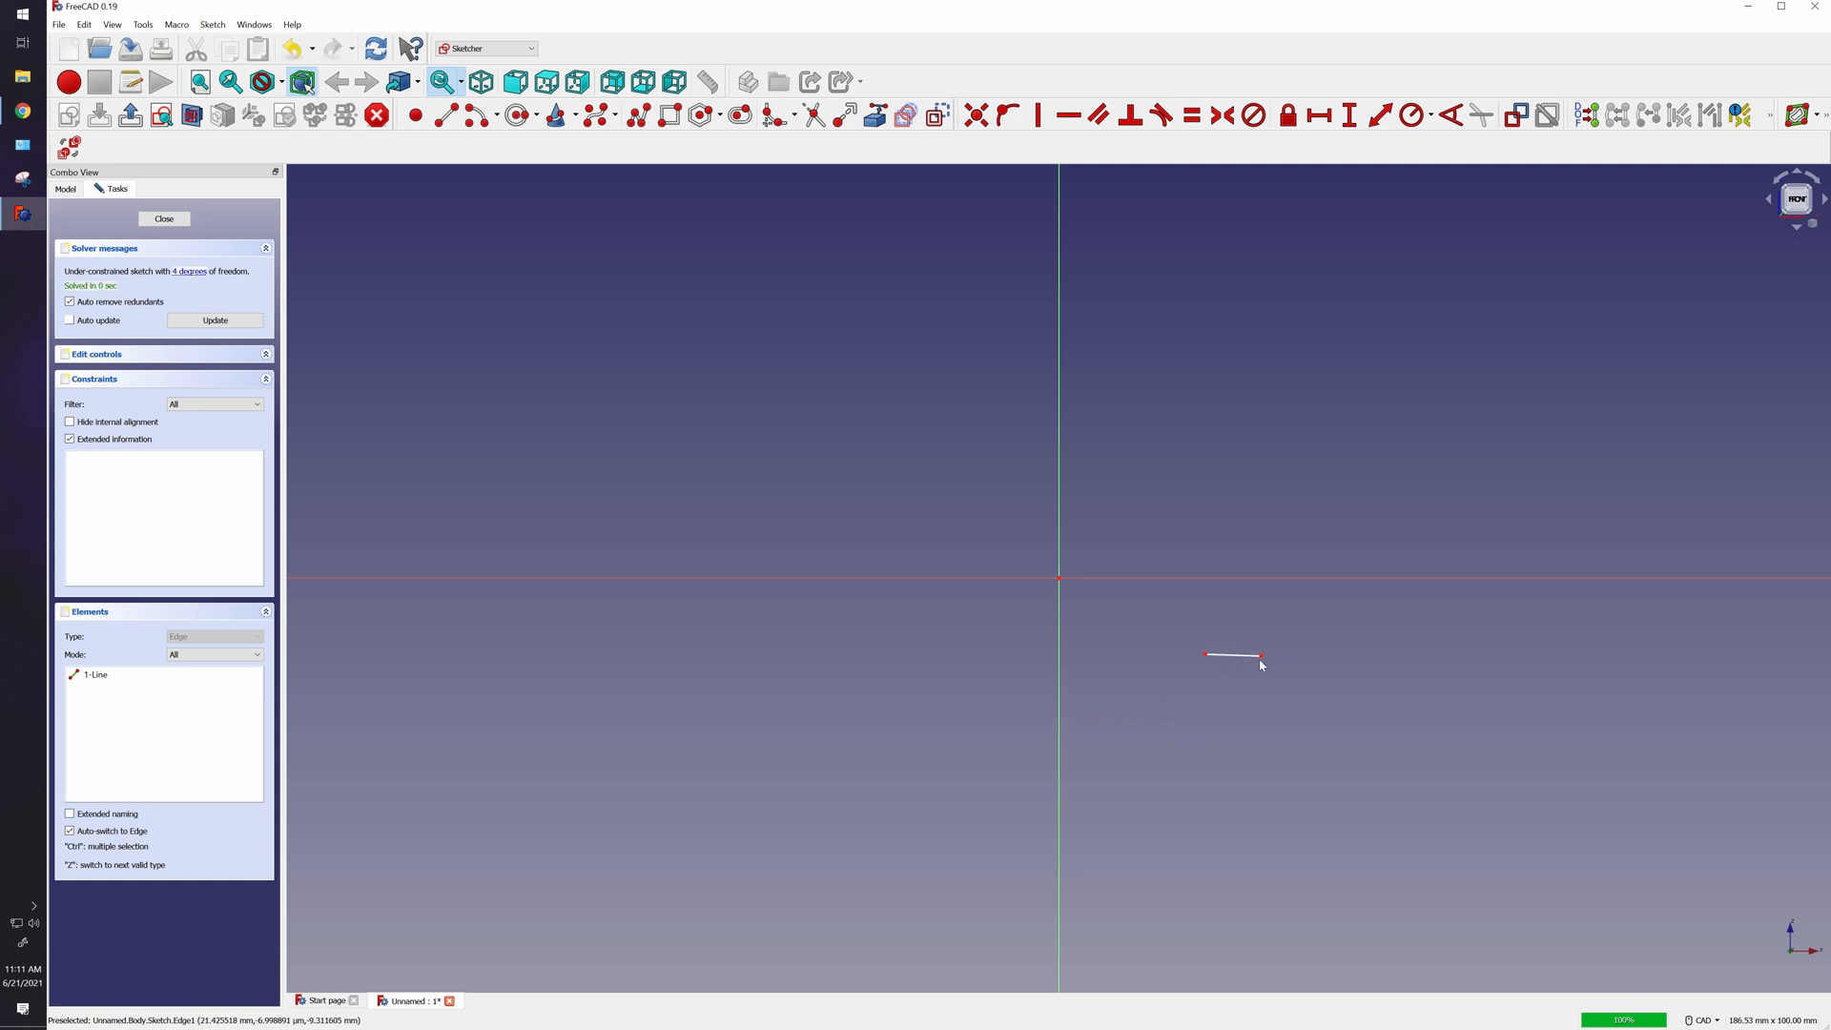
pyautogui.moveTo(1261, 654); pyautogui.dragTo(1298, 730)
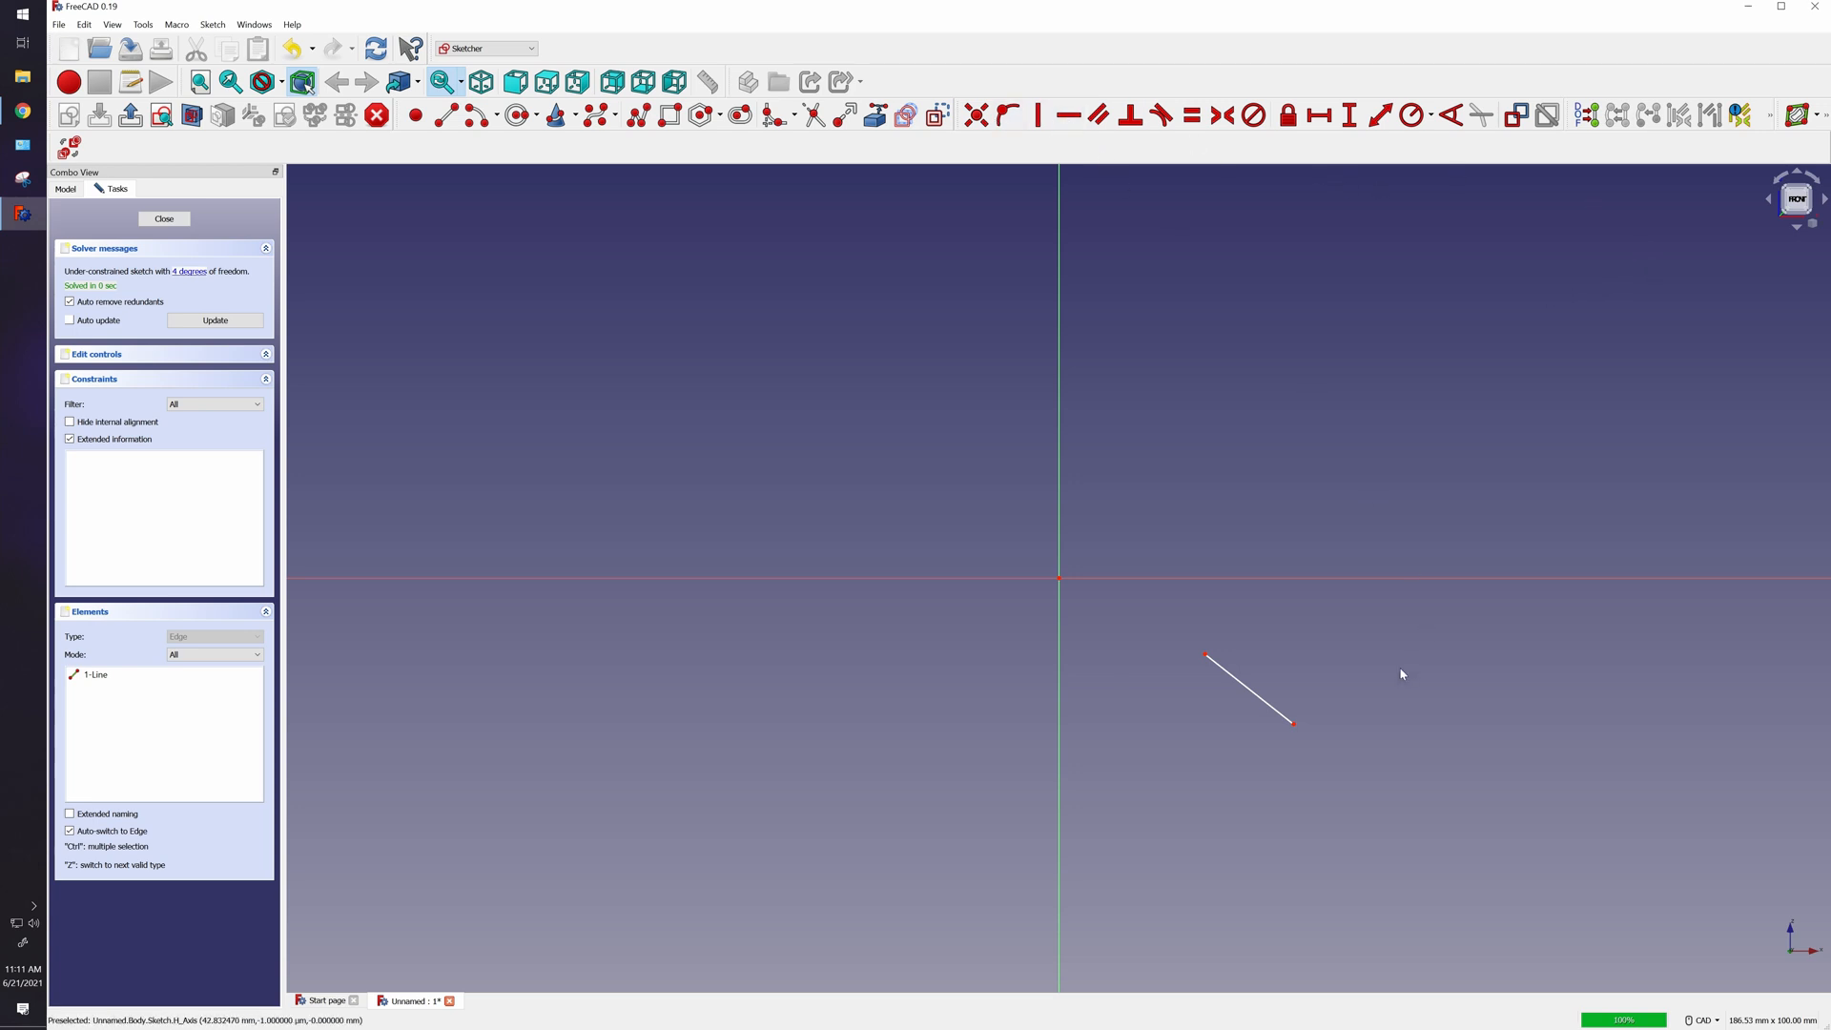
pyautogui.moveTo(1266, 698)
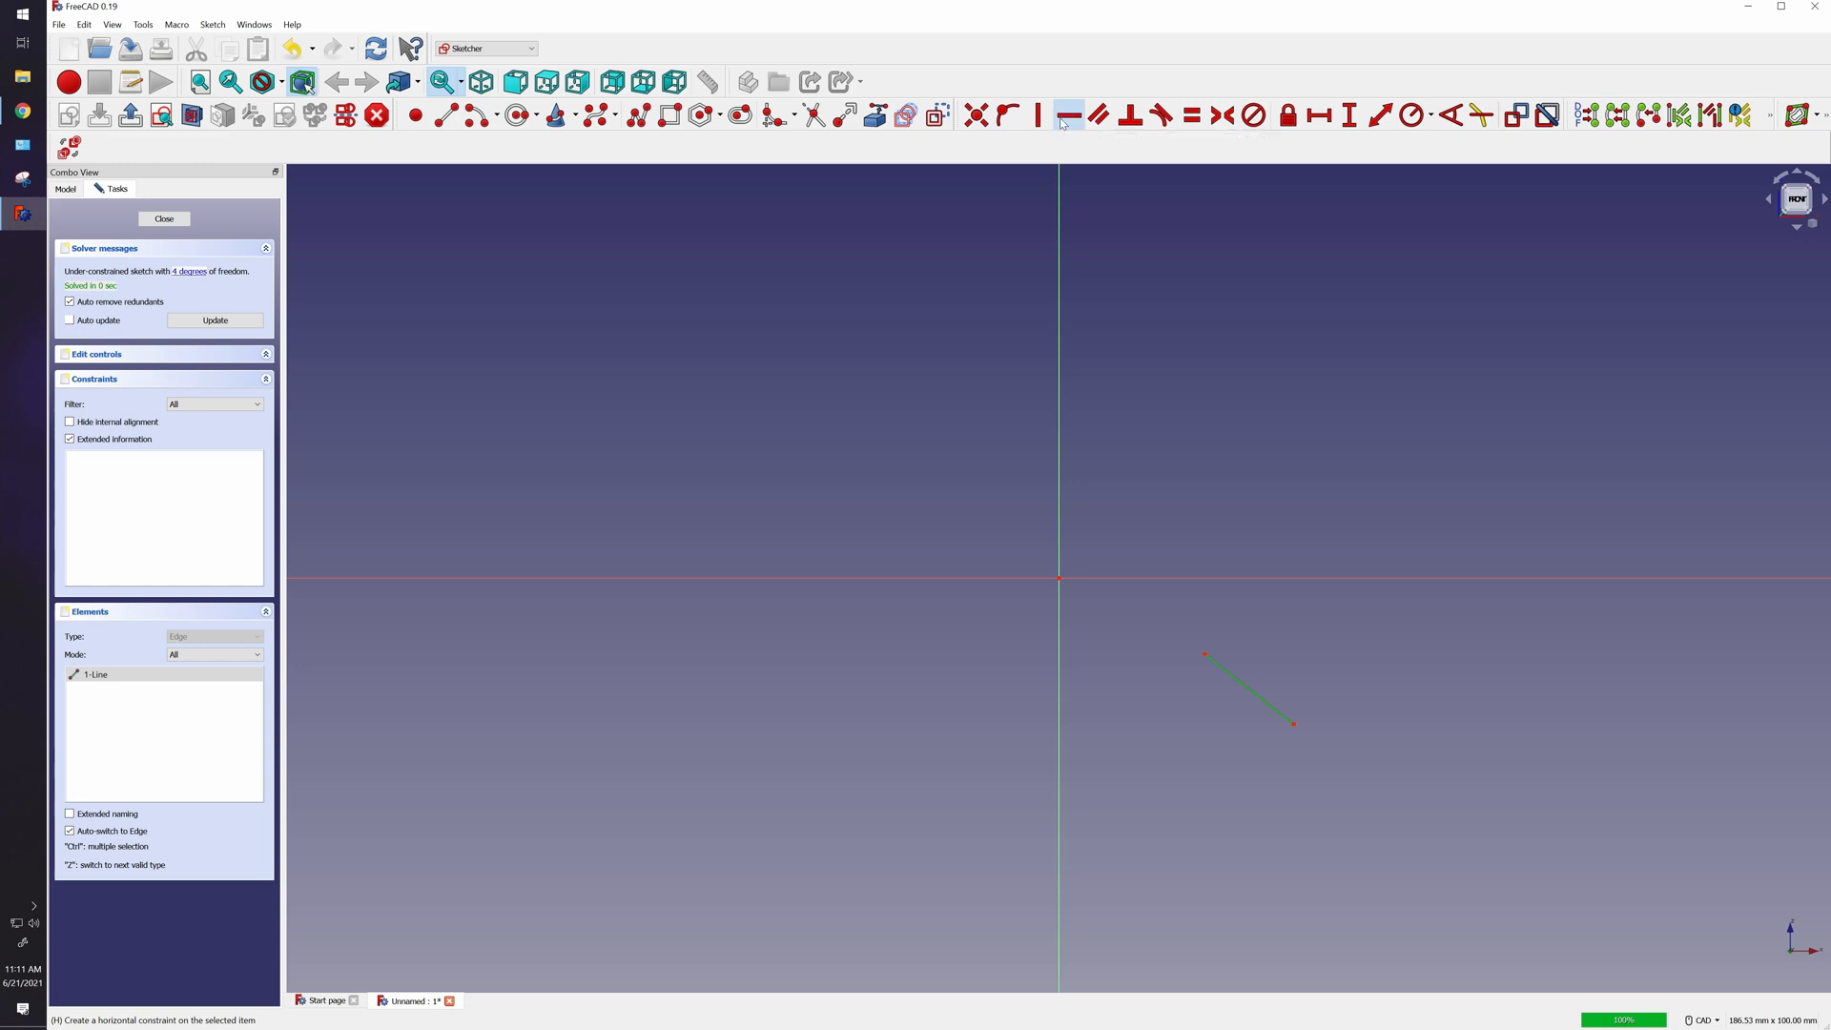
# Constrain the sketch's single line to be horizontal.
pyautogui.click(1066, 113)
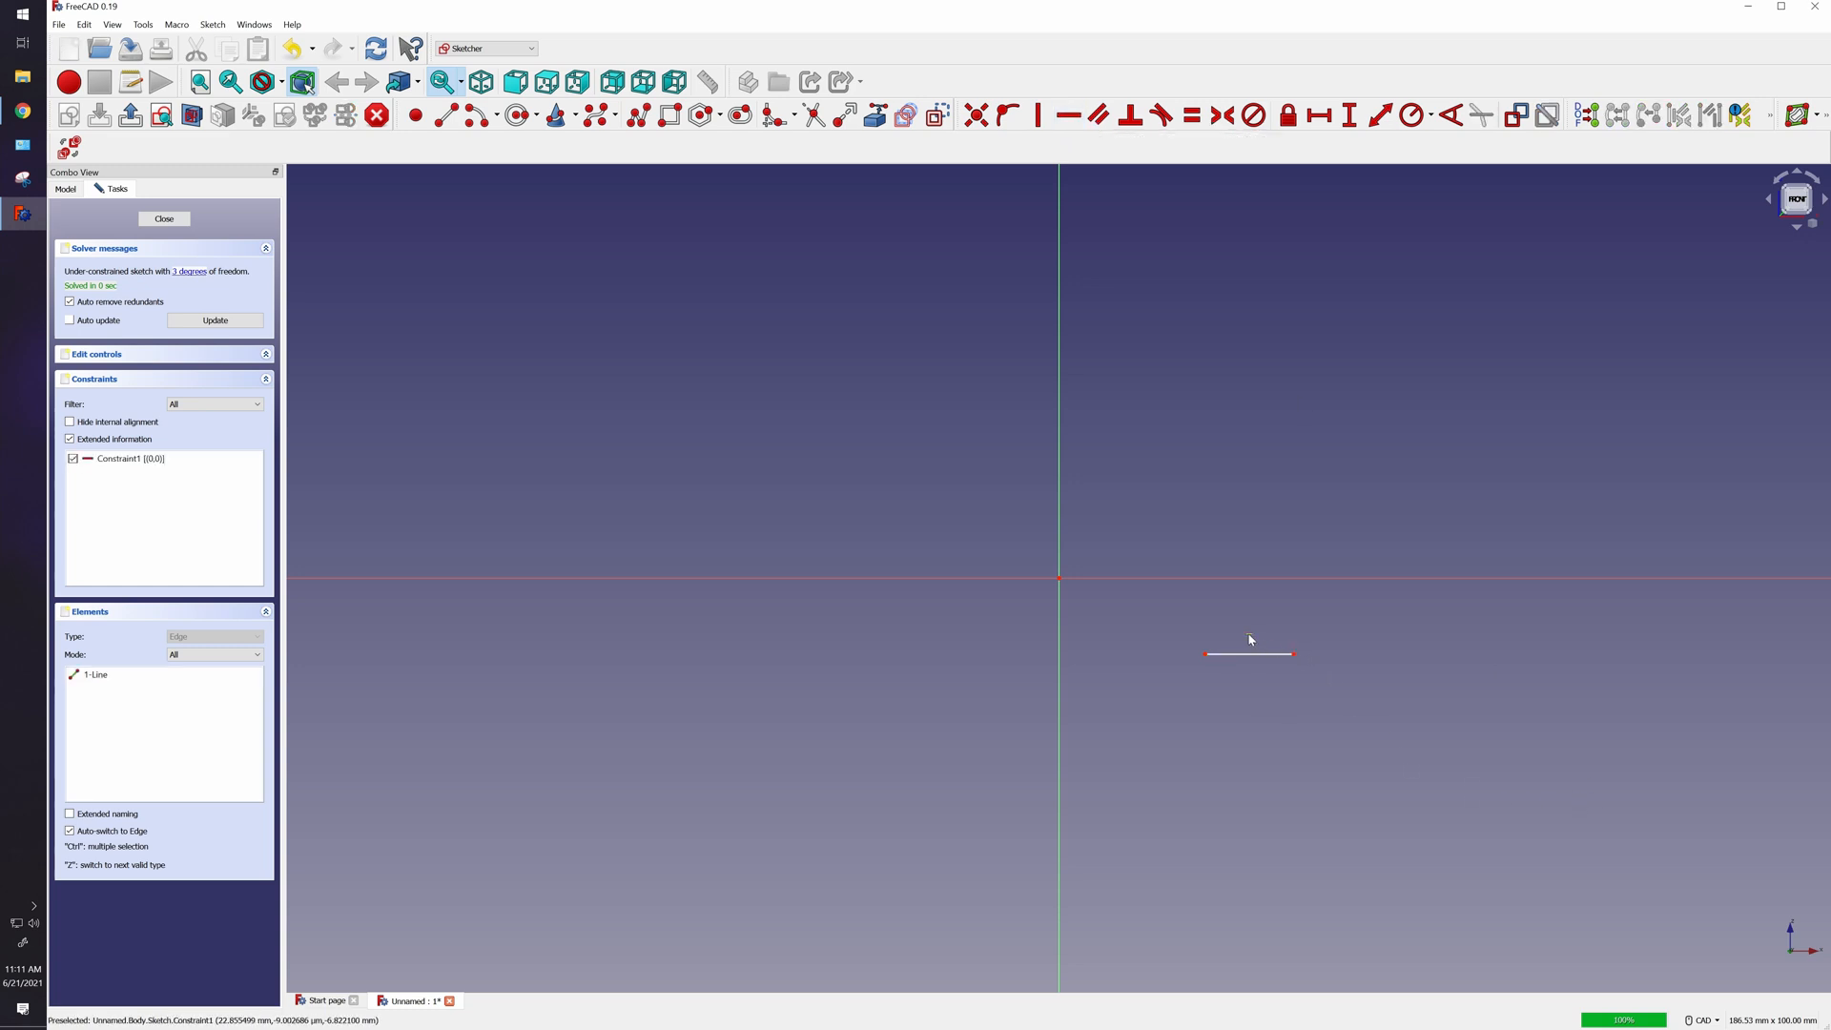
pyautogui.moveTo(1253, 641)
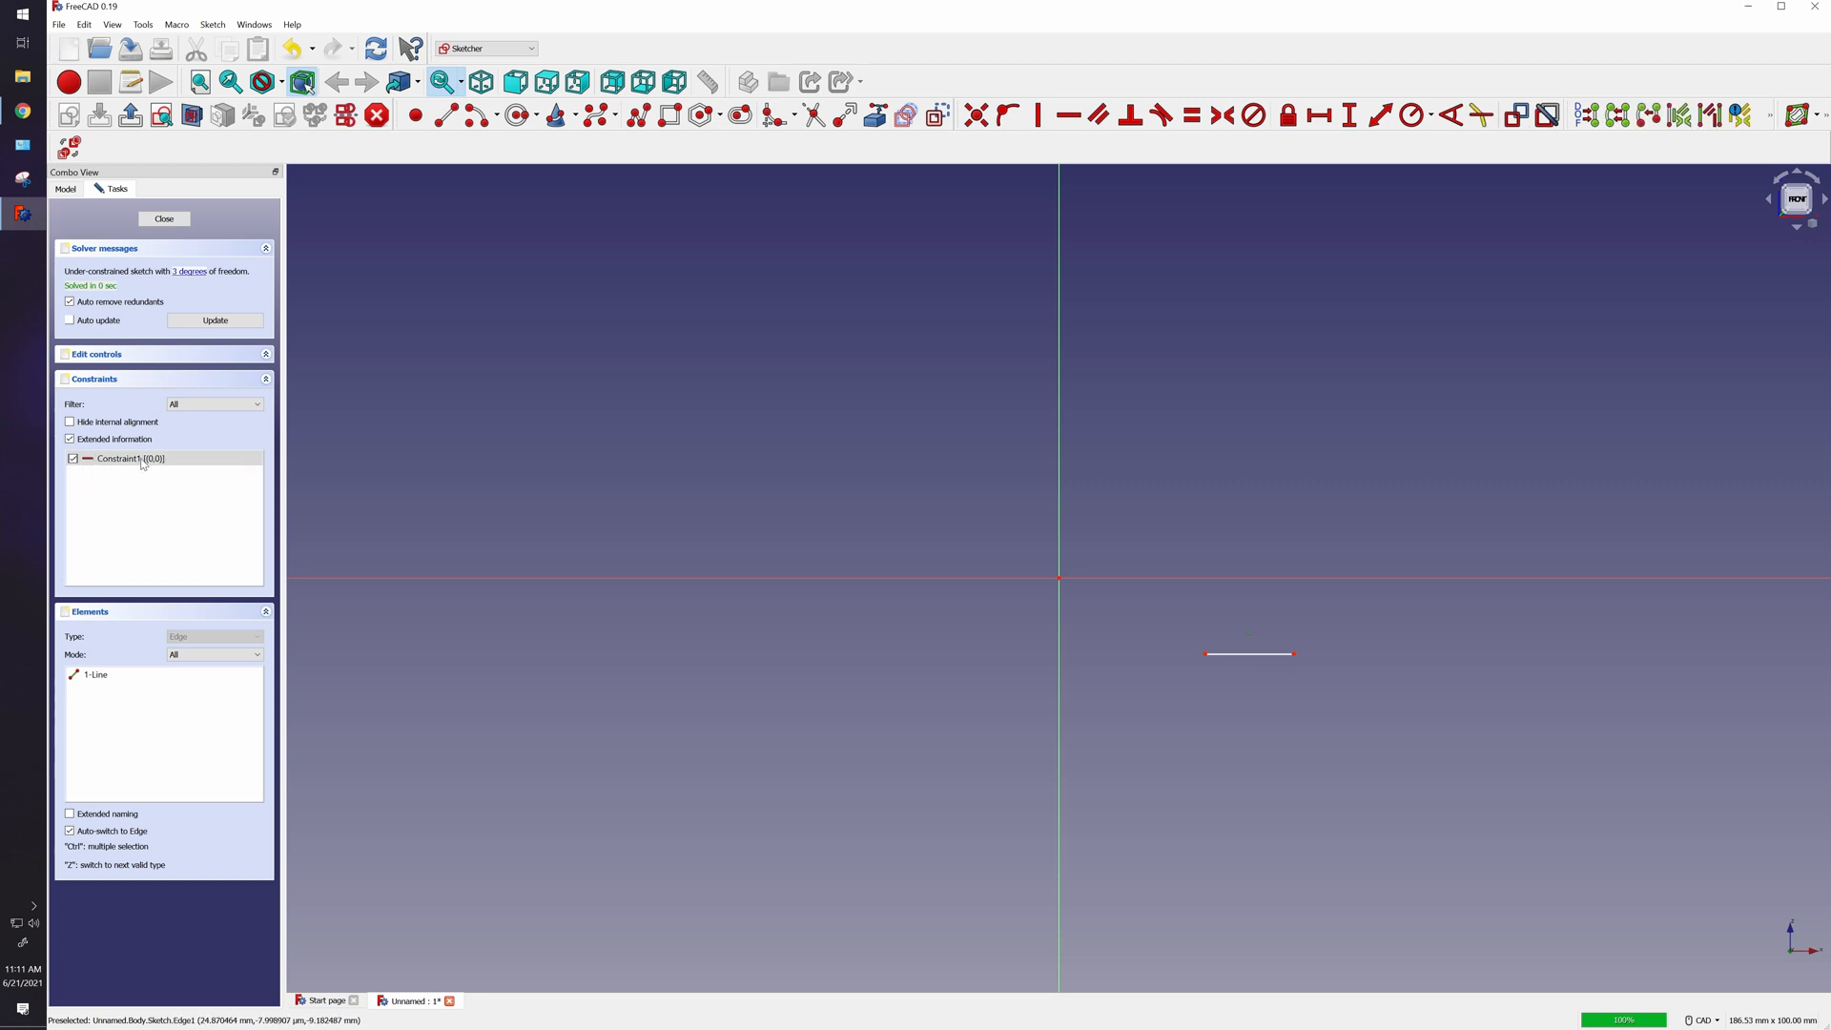
pyautogui.moveTo(1040, 729)
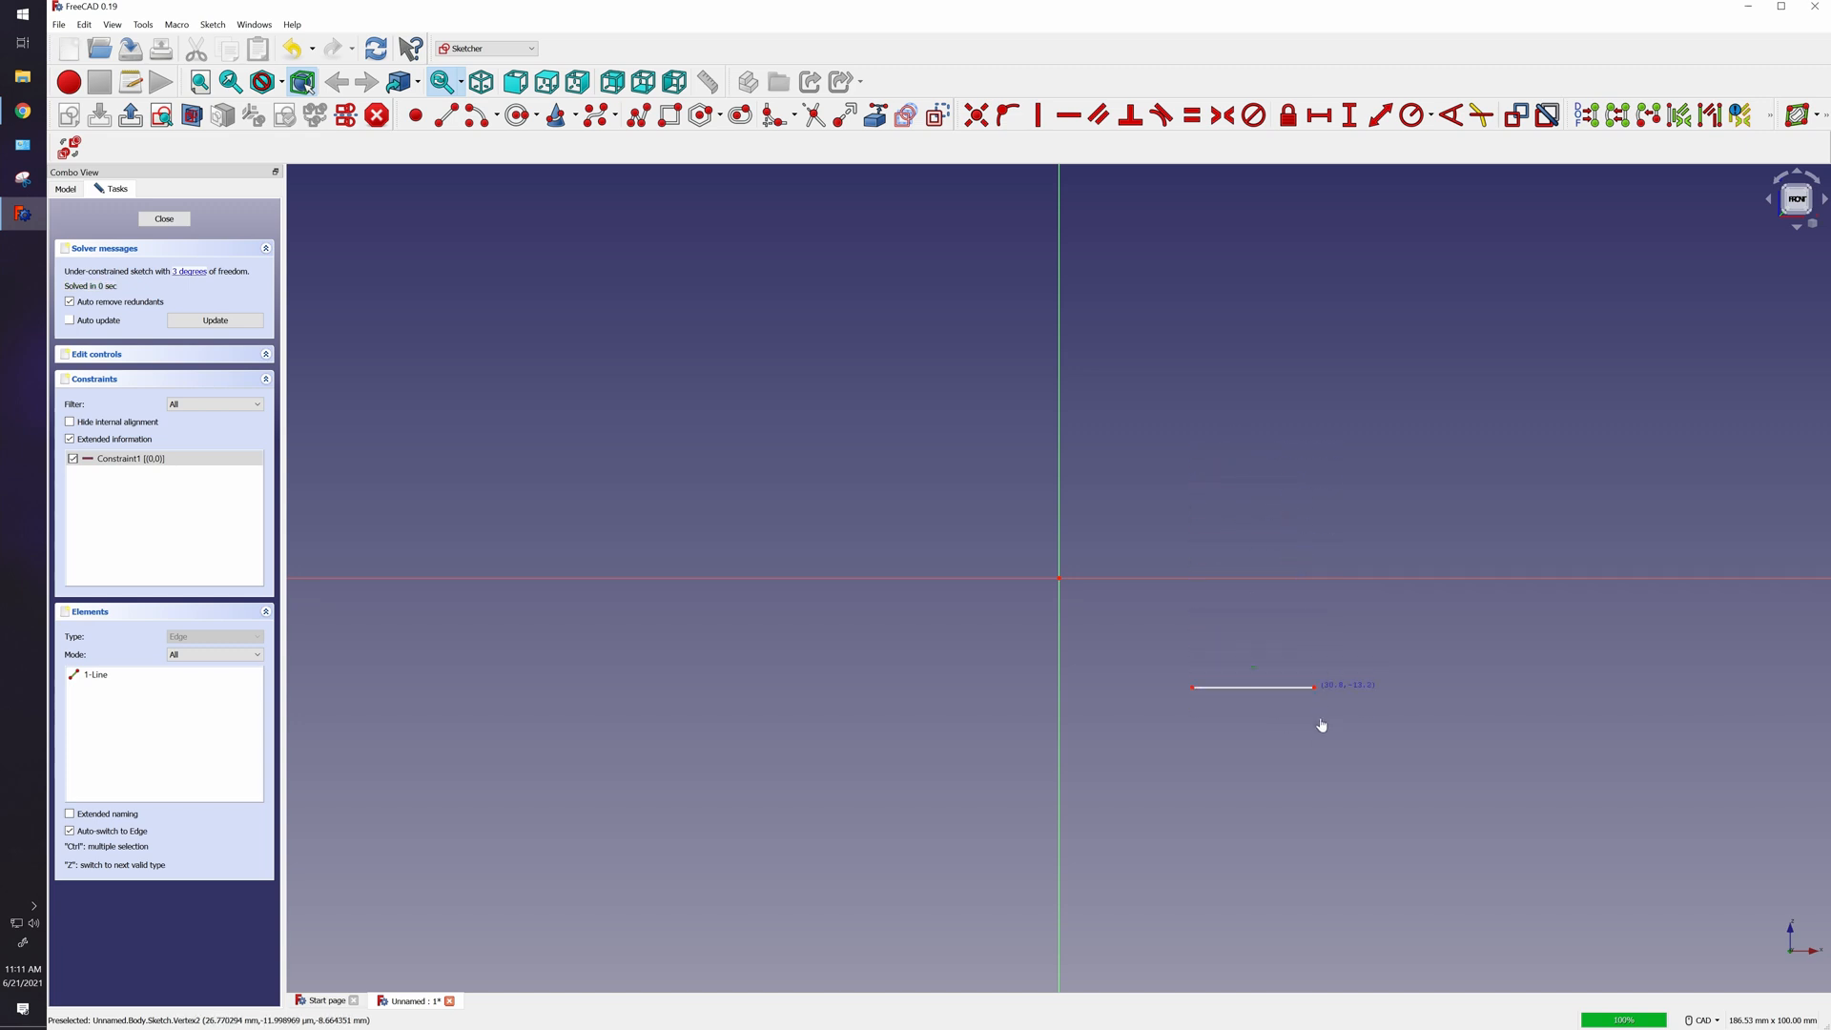
pyautogui.moveTo(1254, 698)
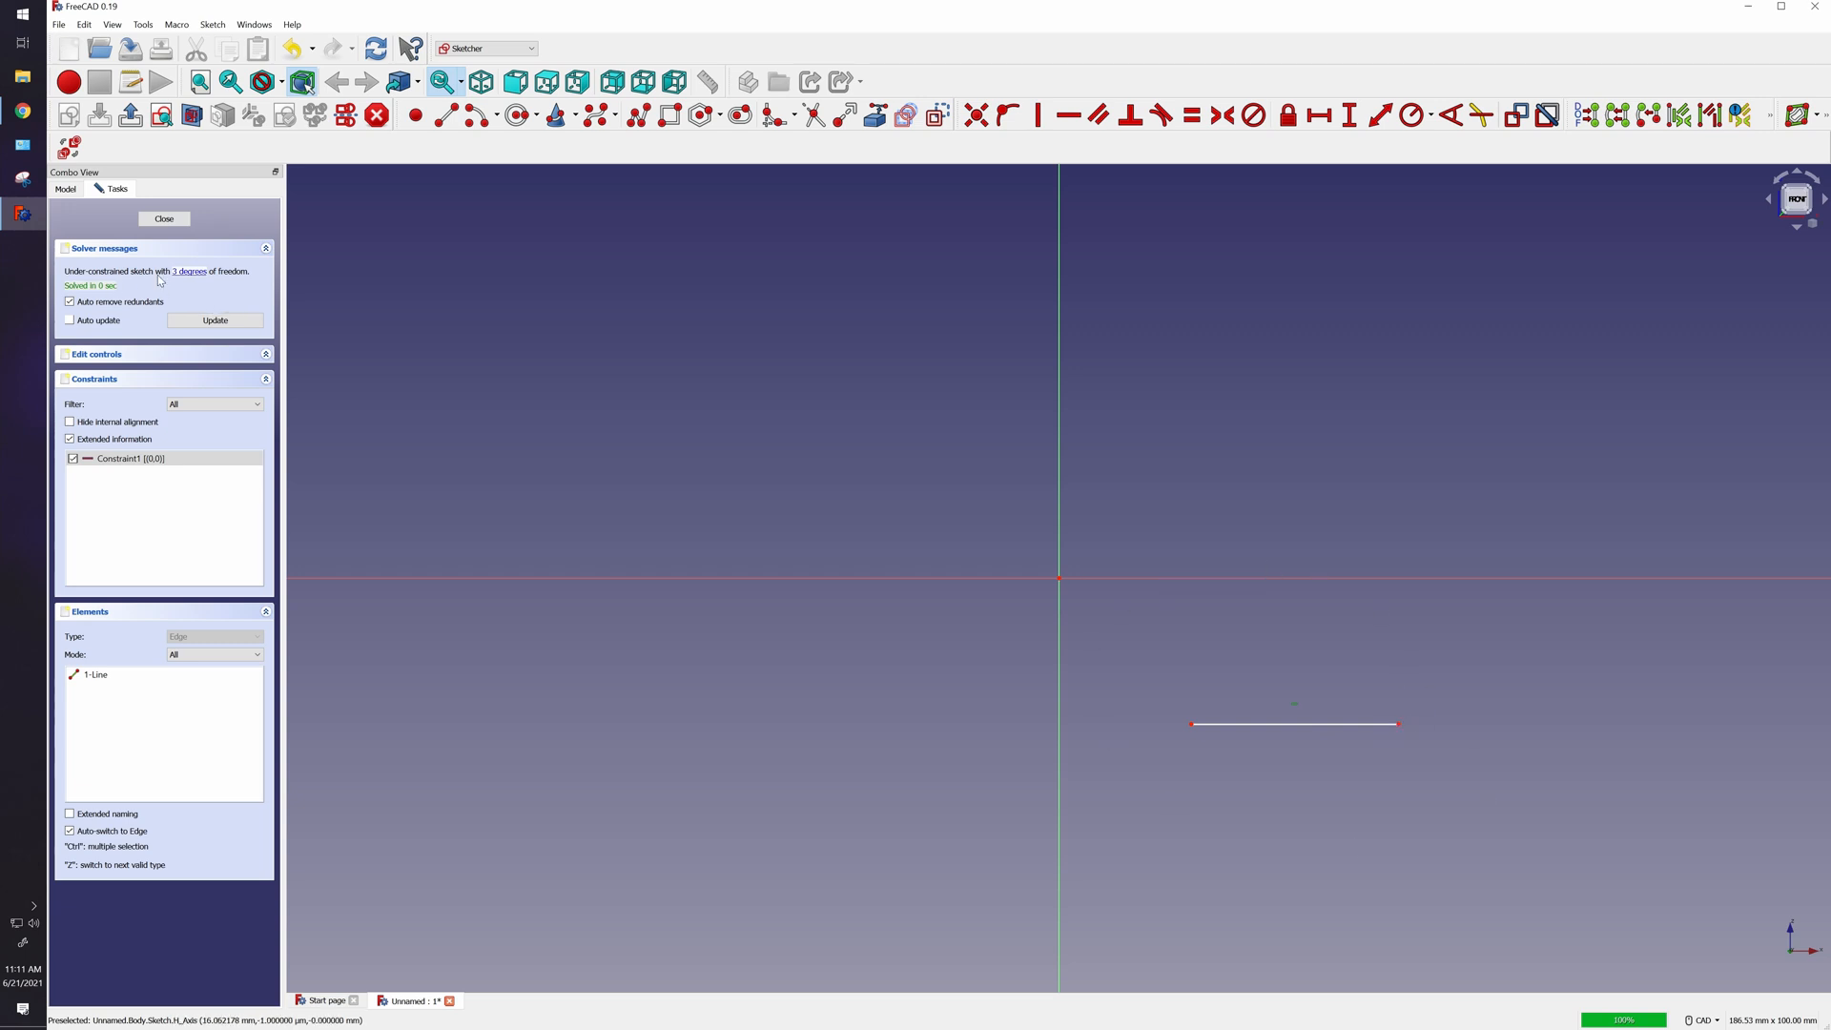
pyautogui.moveTo(170, 280)
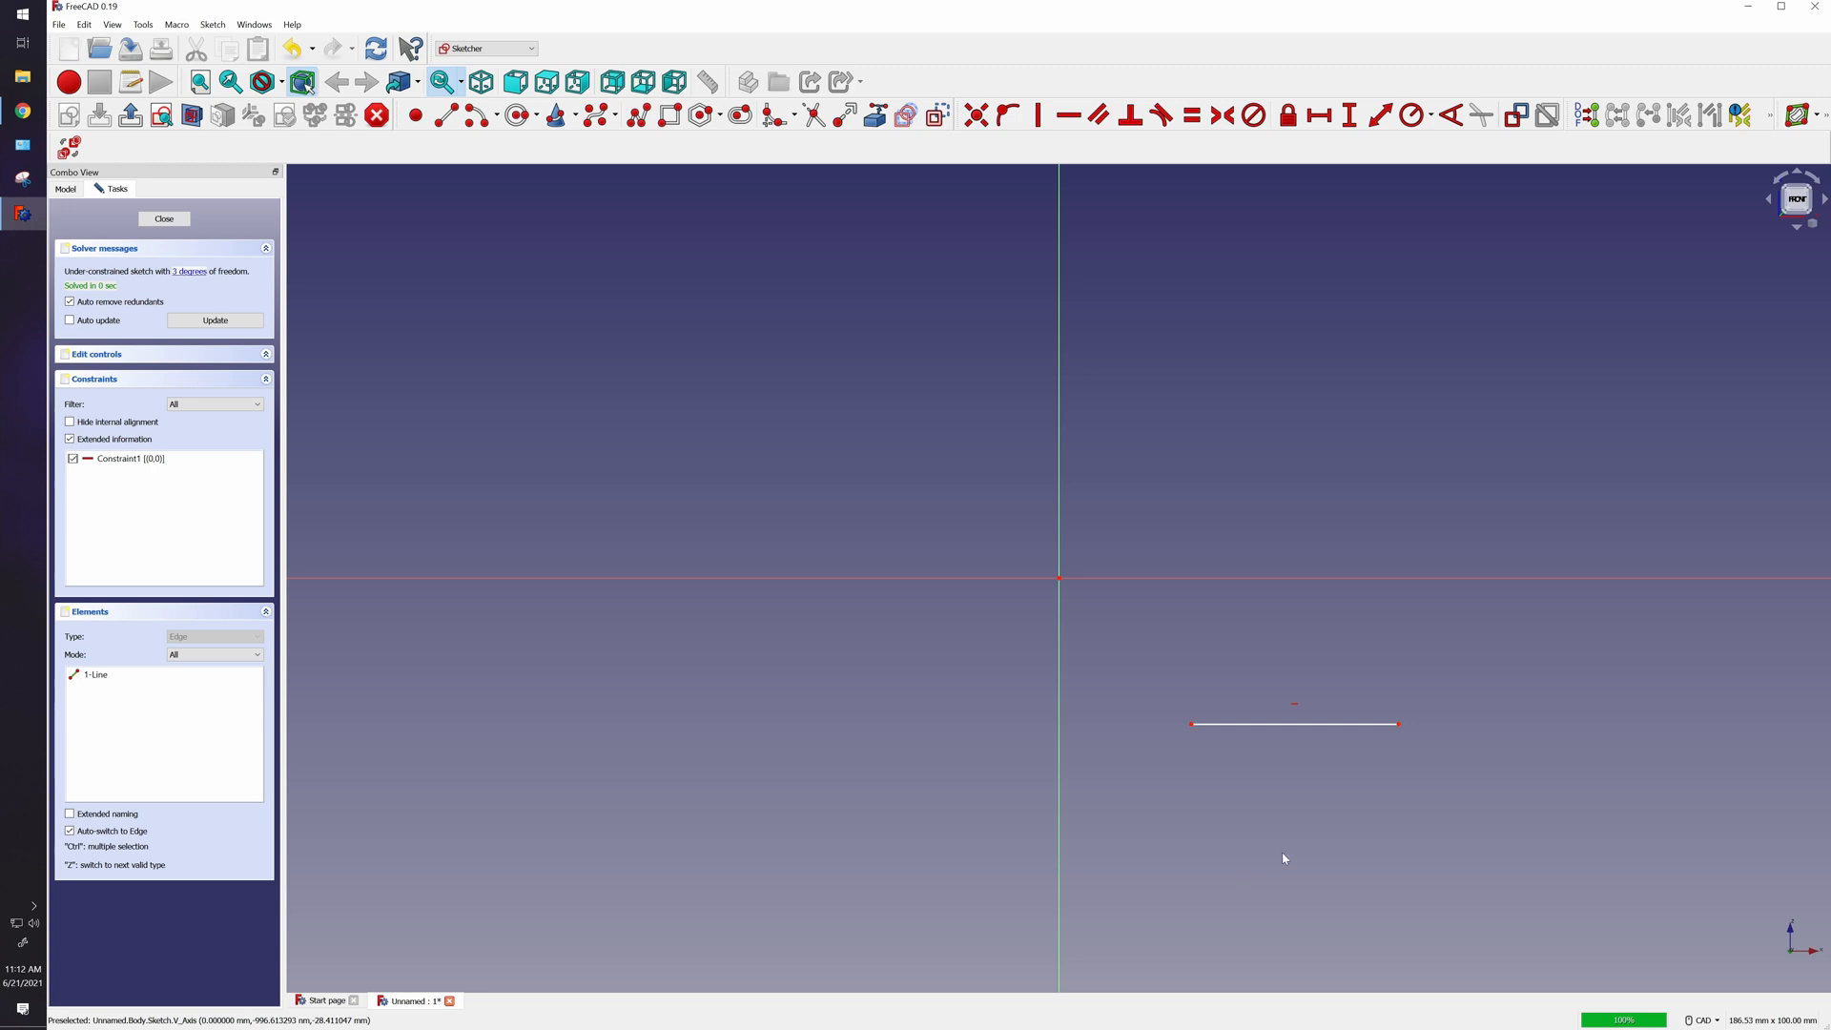
pyautogui.moveTo(1052, 877)
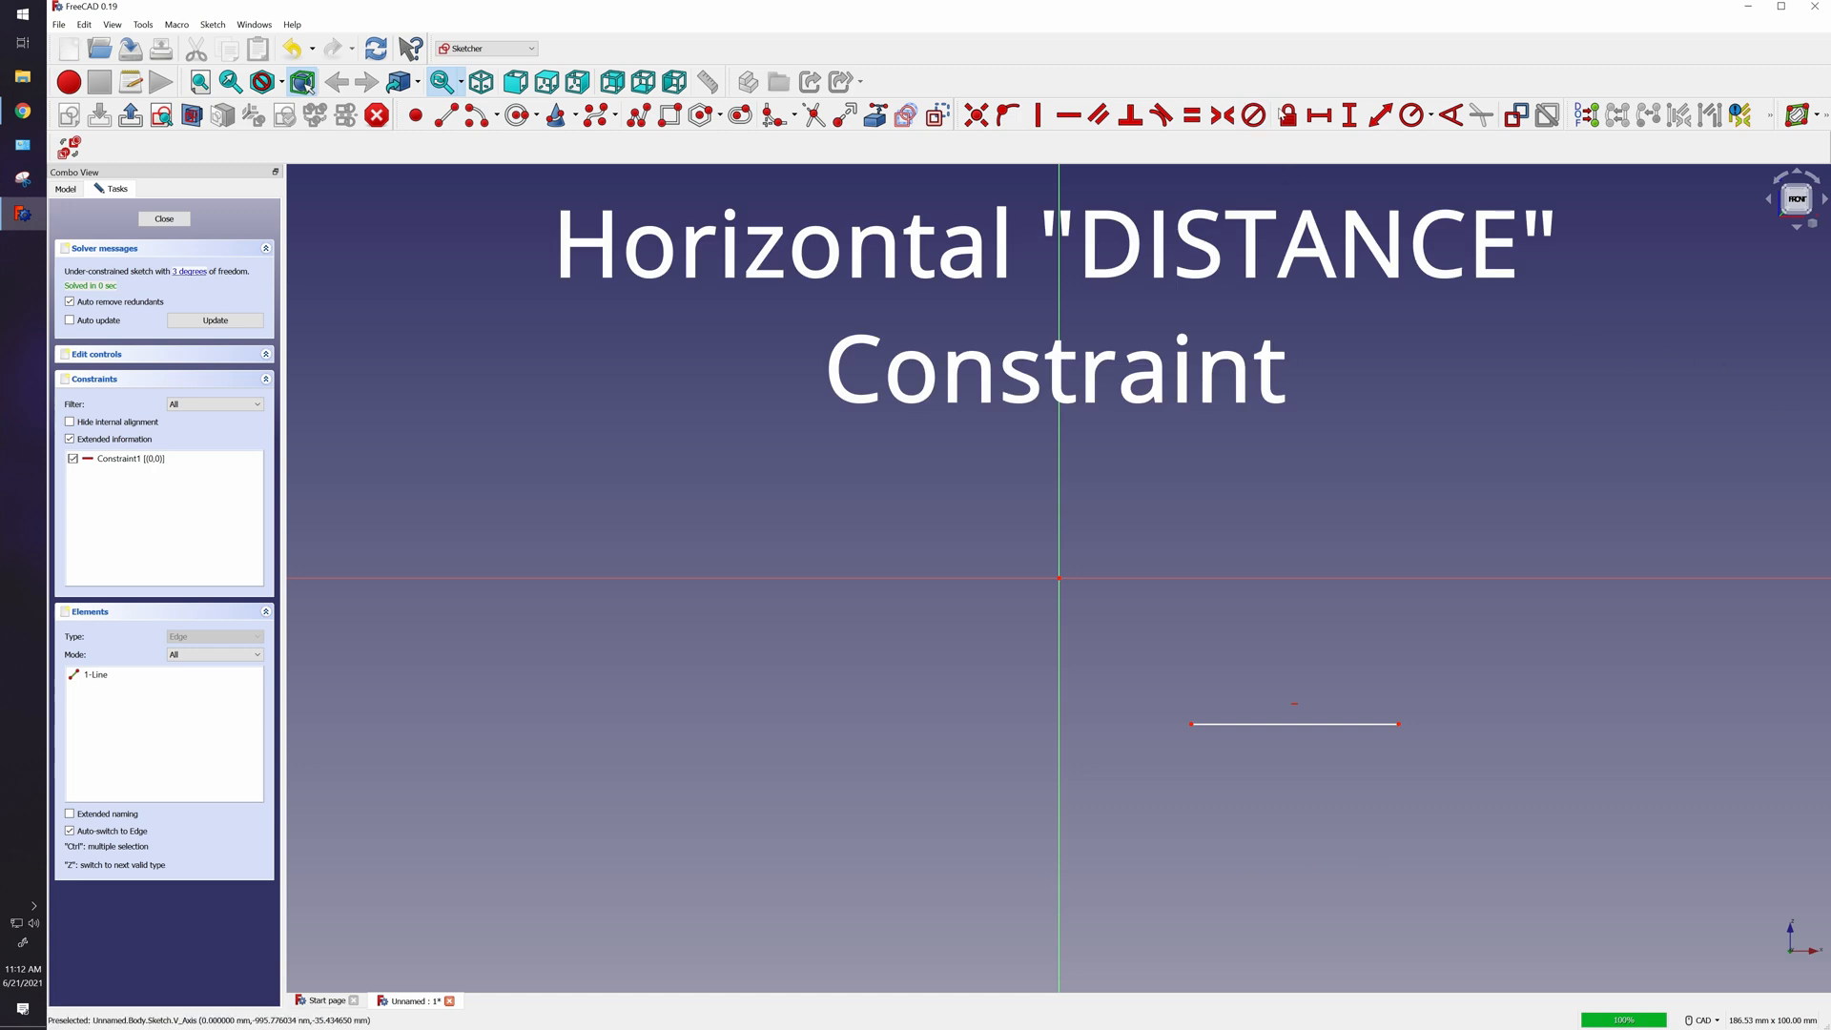
pyautogui.moveTo(1304, 914)
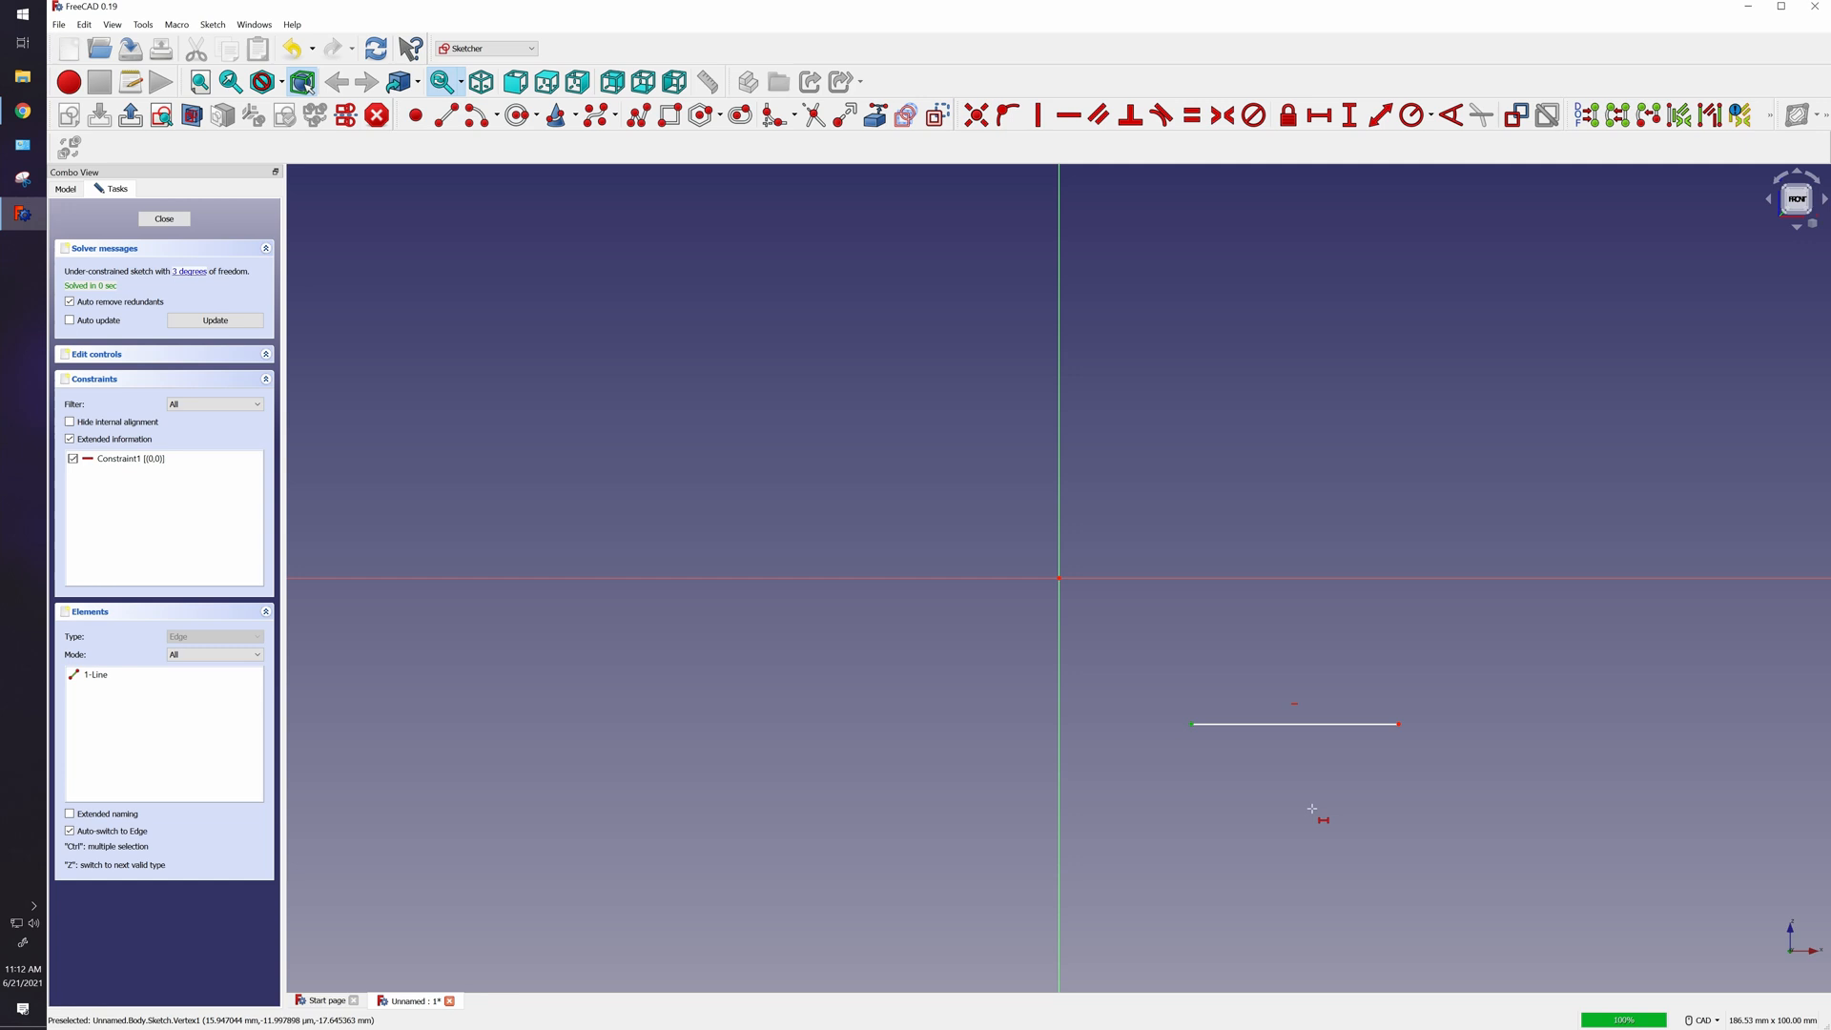
# Fix the line's horizontal length at 25.04 mm and shift it further right.
pyautogui.click(1315, 116)
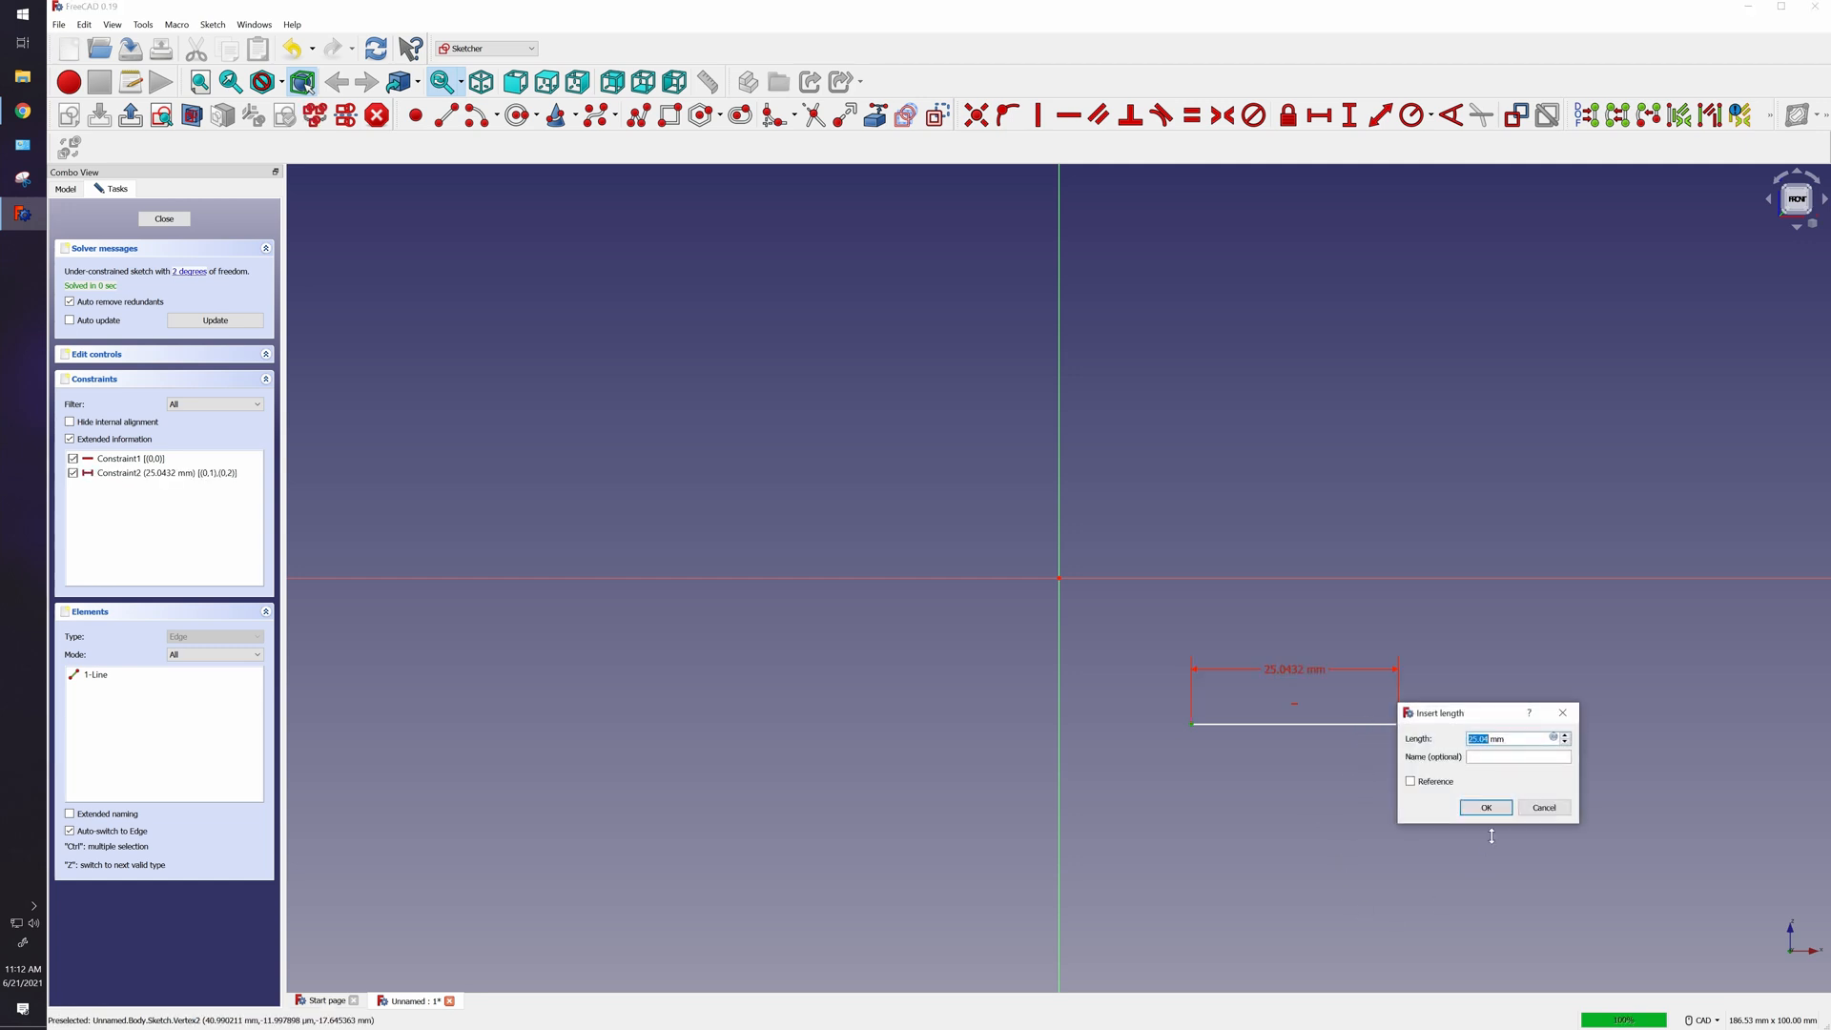
pyautogui.click(1483, 806)
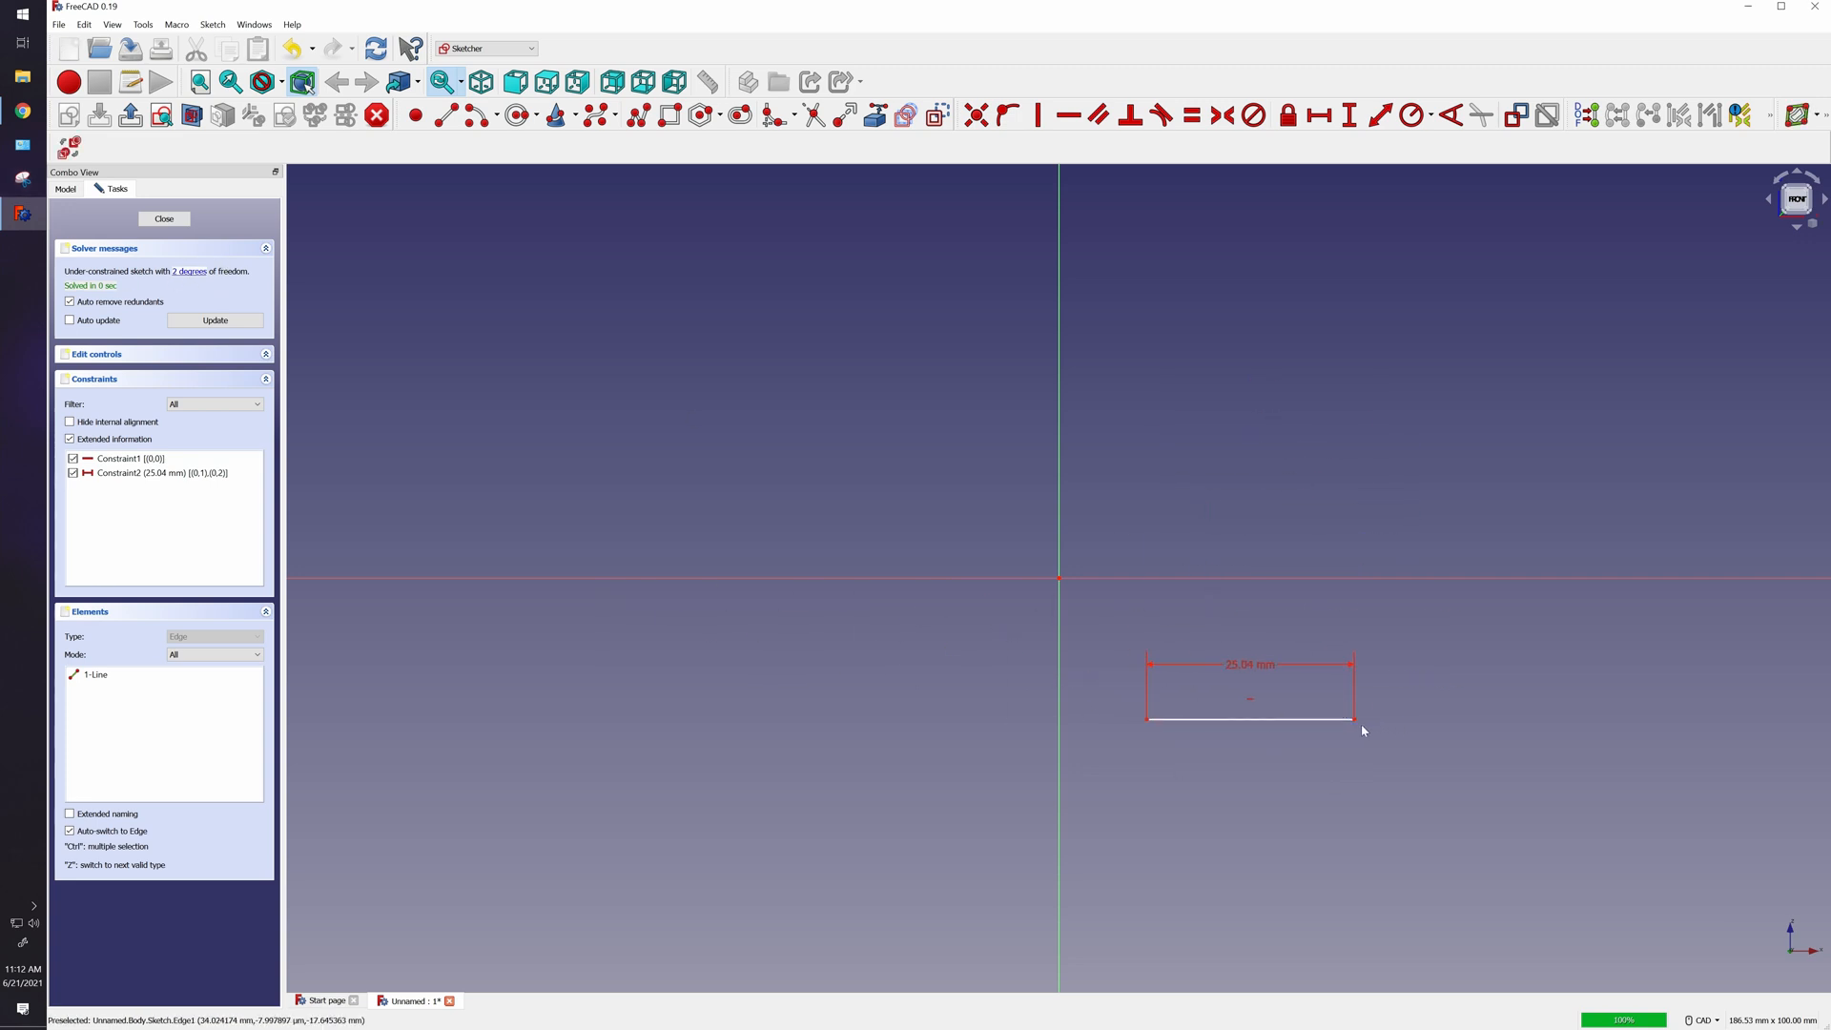
pyautogui.moveTo(1249, 715); pyautogui.dragTo(1283, 561)
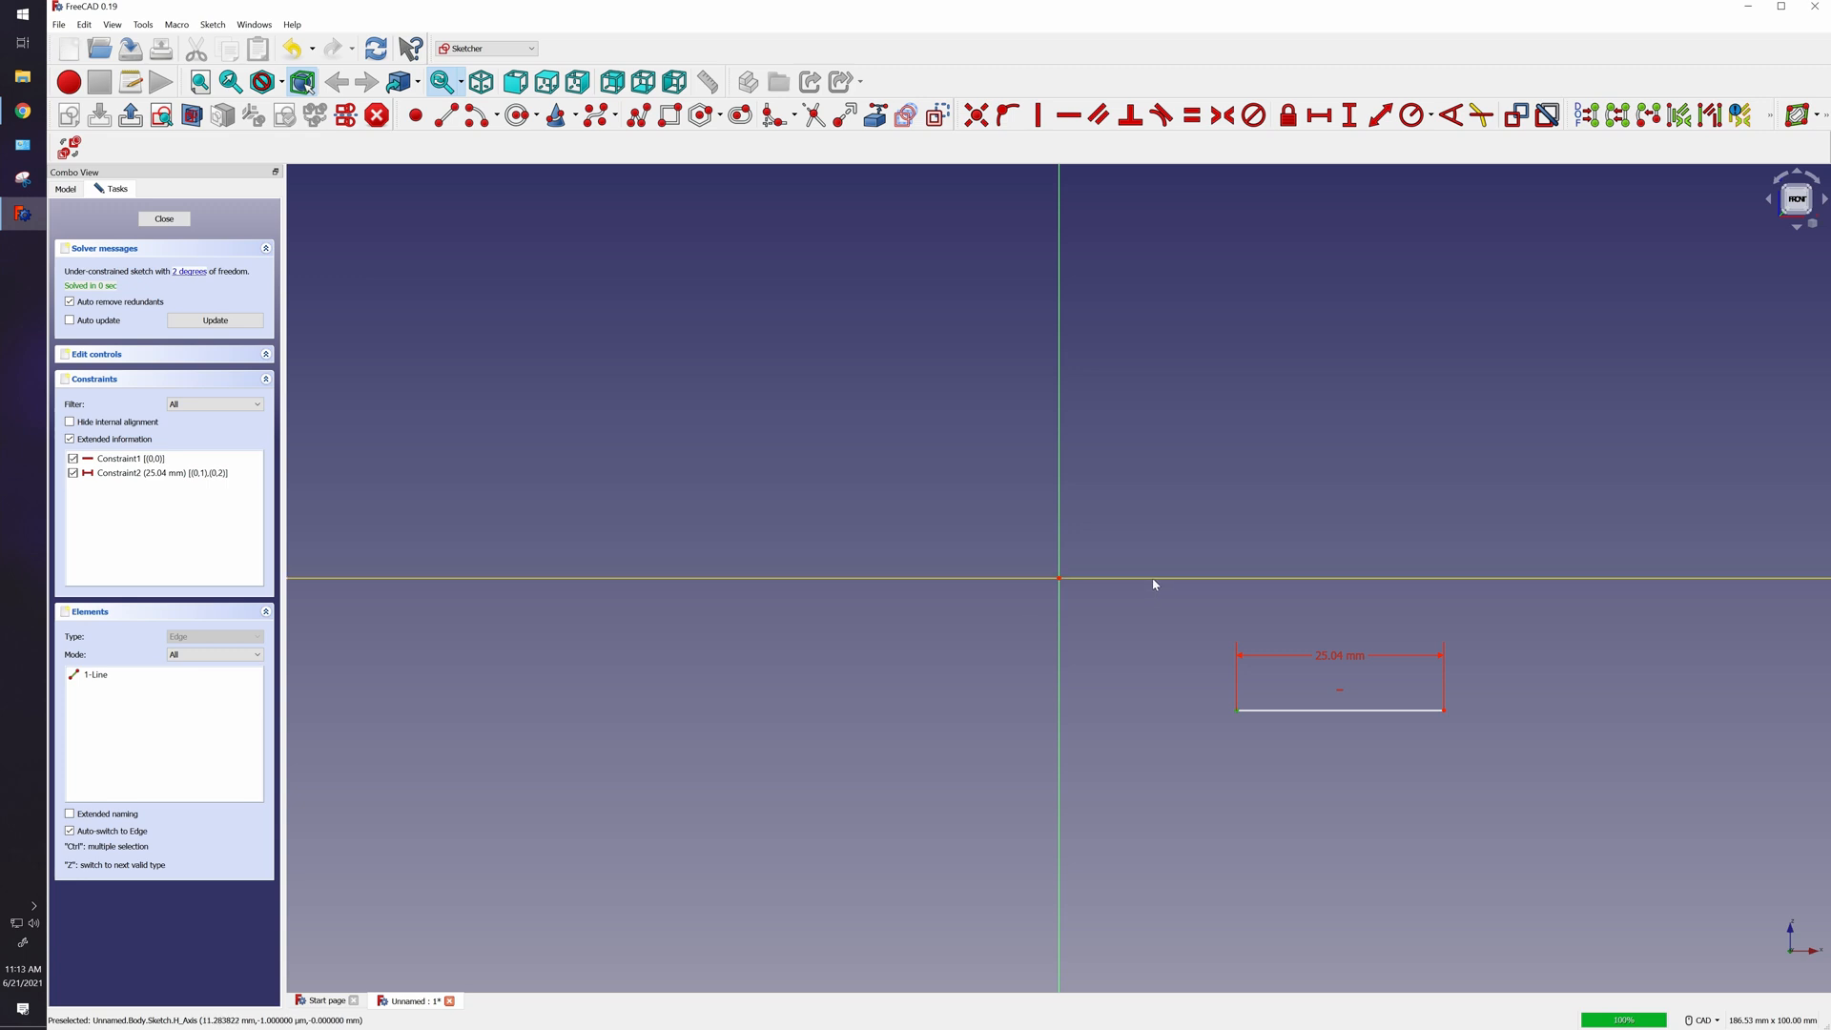
pyautogui.moveTo(1059, 694)
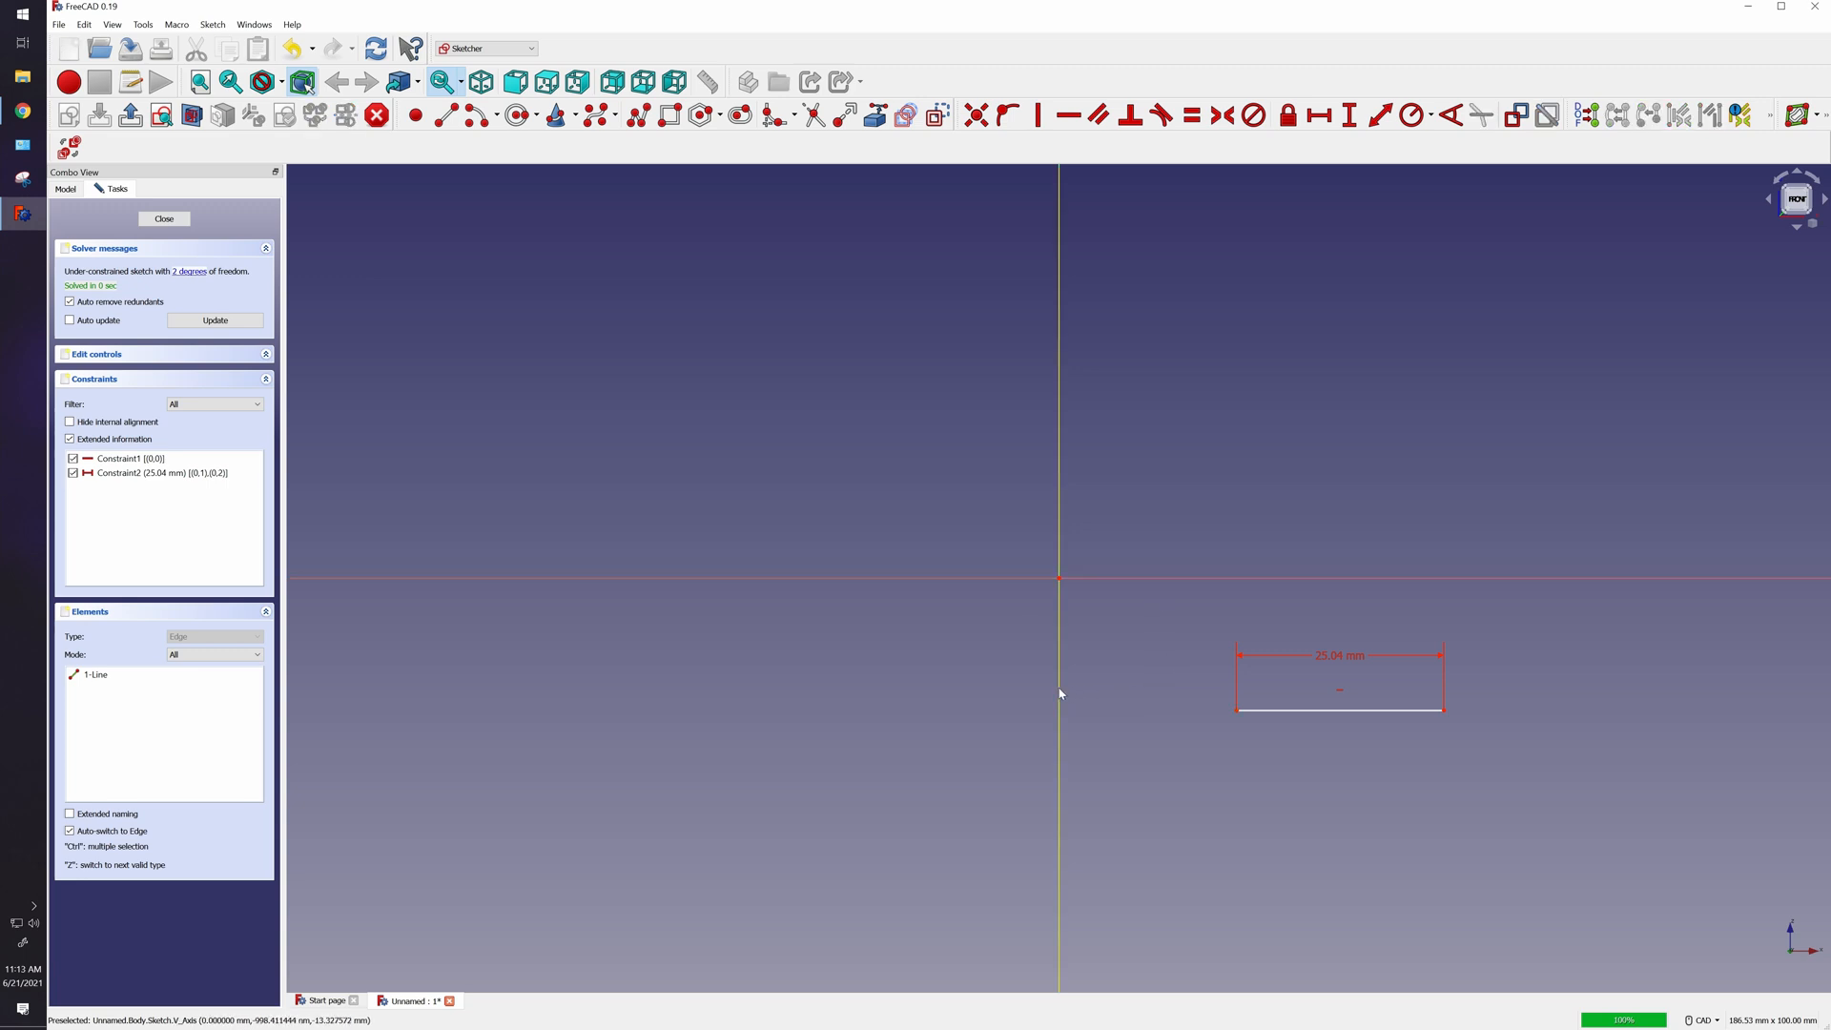
pyautogui.moveTo(1211, 770)
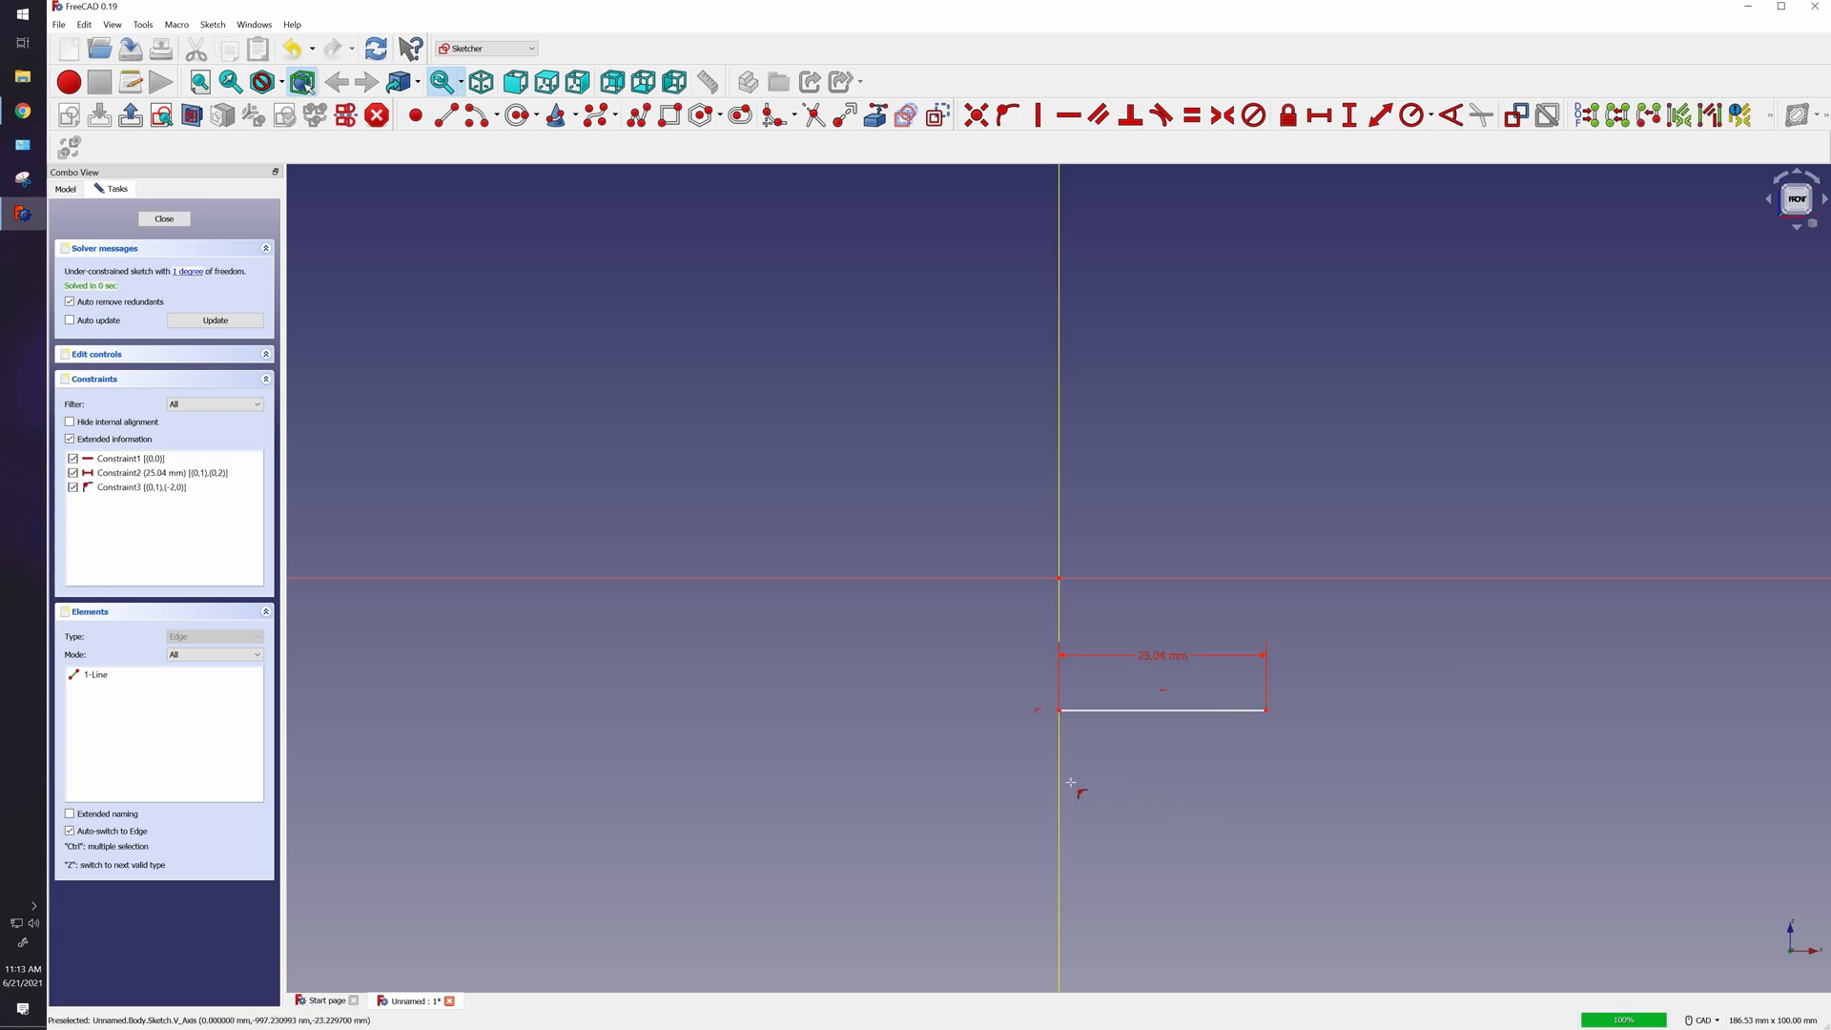
pyautogui.moveTo(1183, 898)
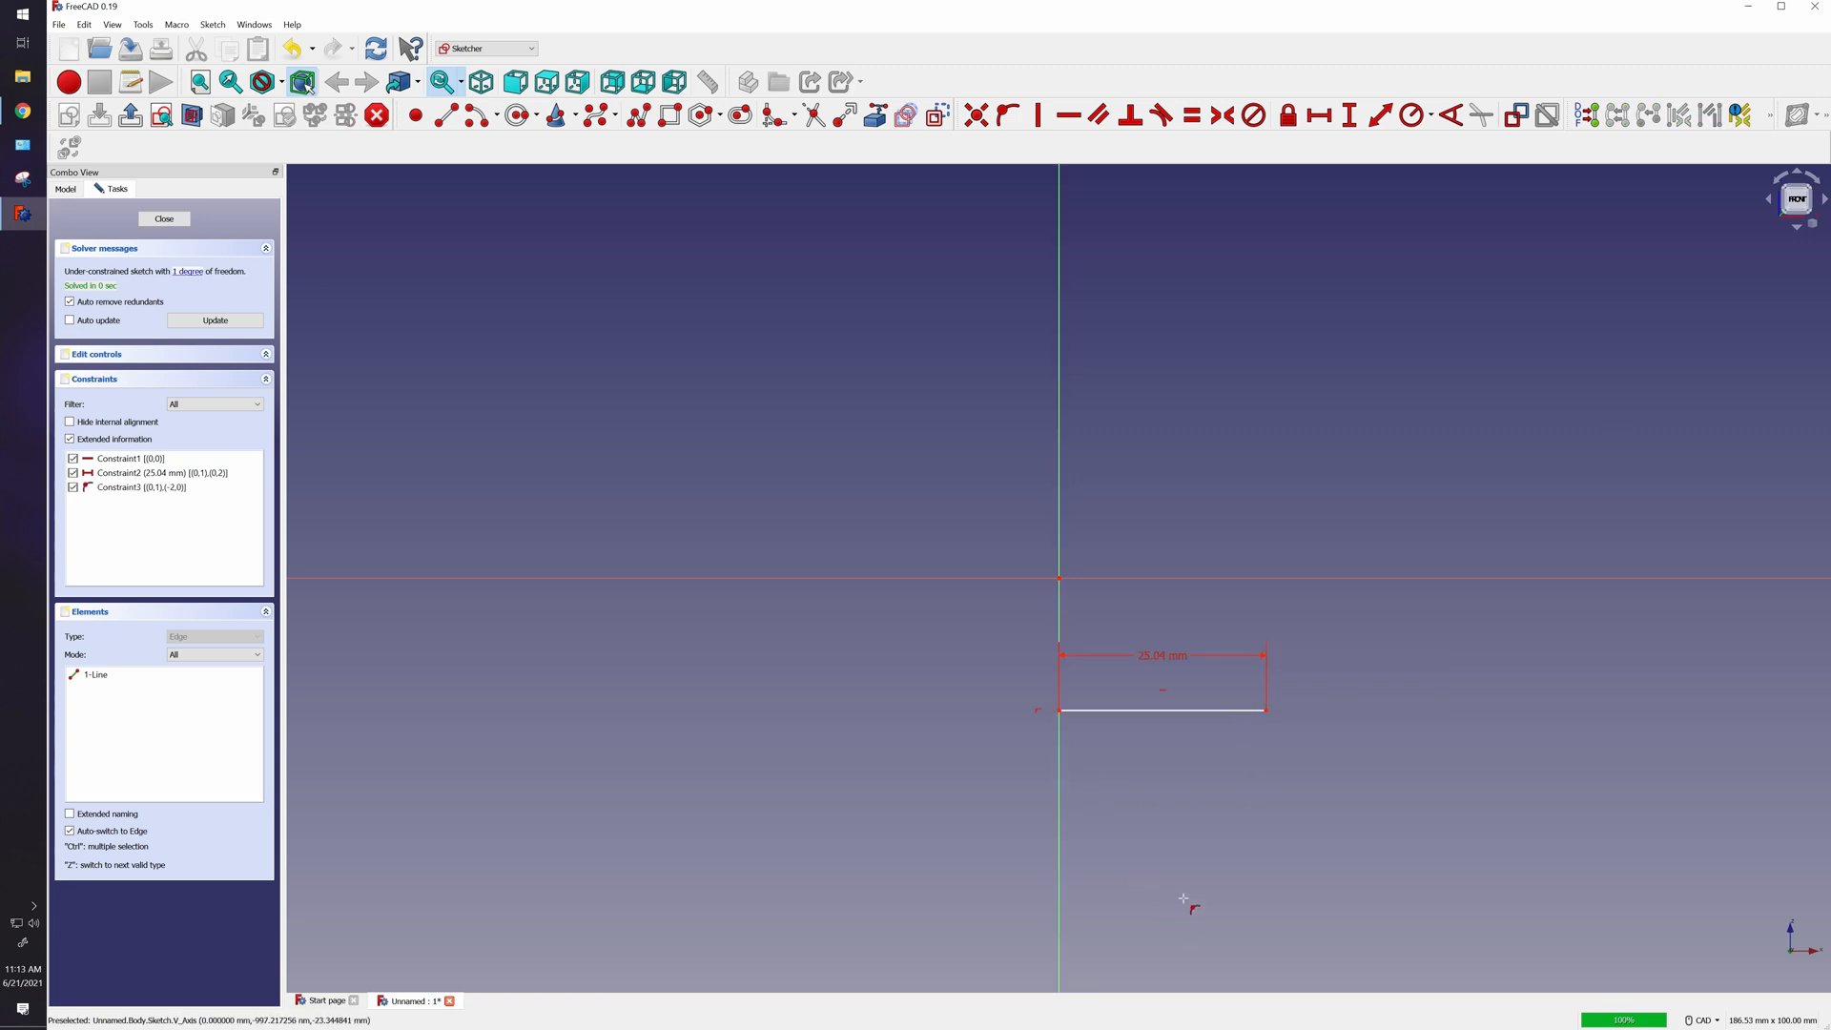
pyautogui.moveTo(1186, 711)
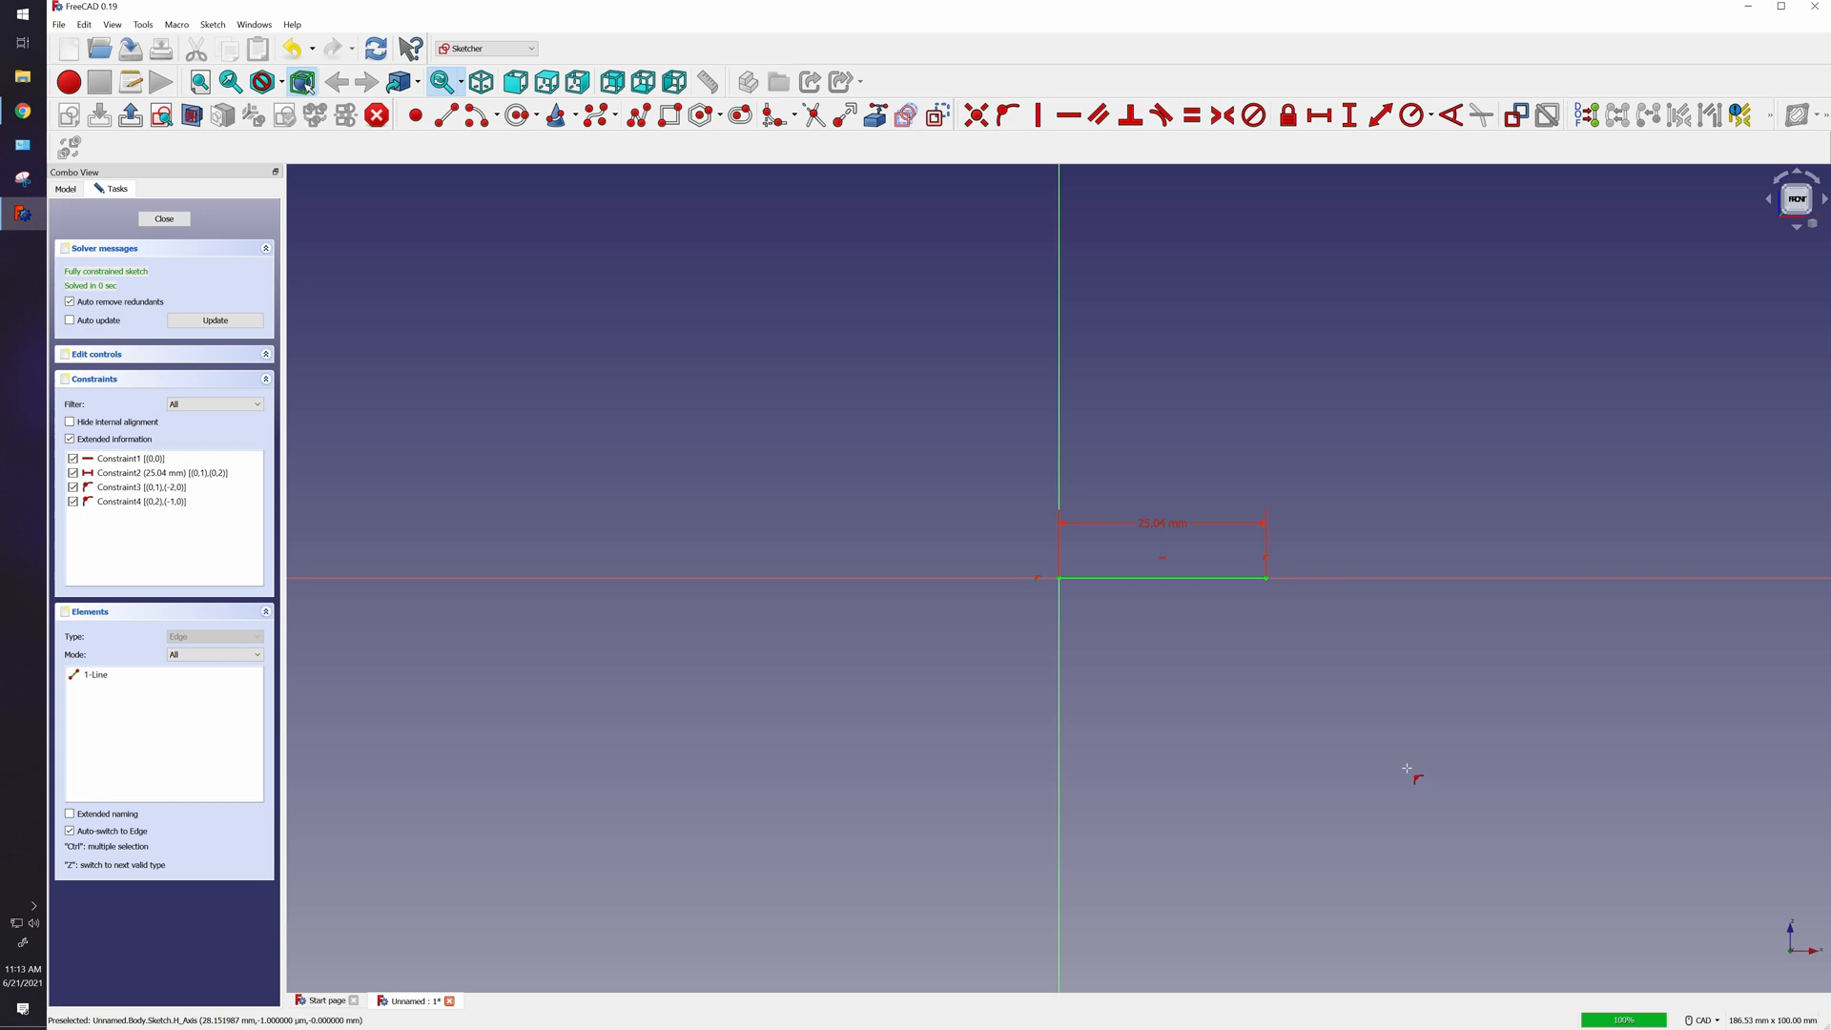
pyautogui.moveTo(1236, 553)
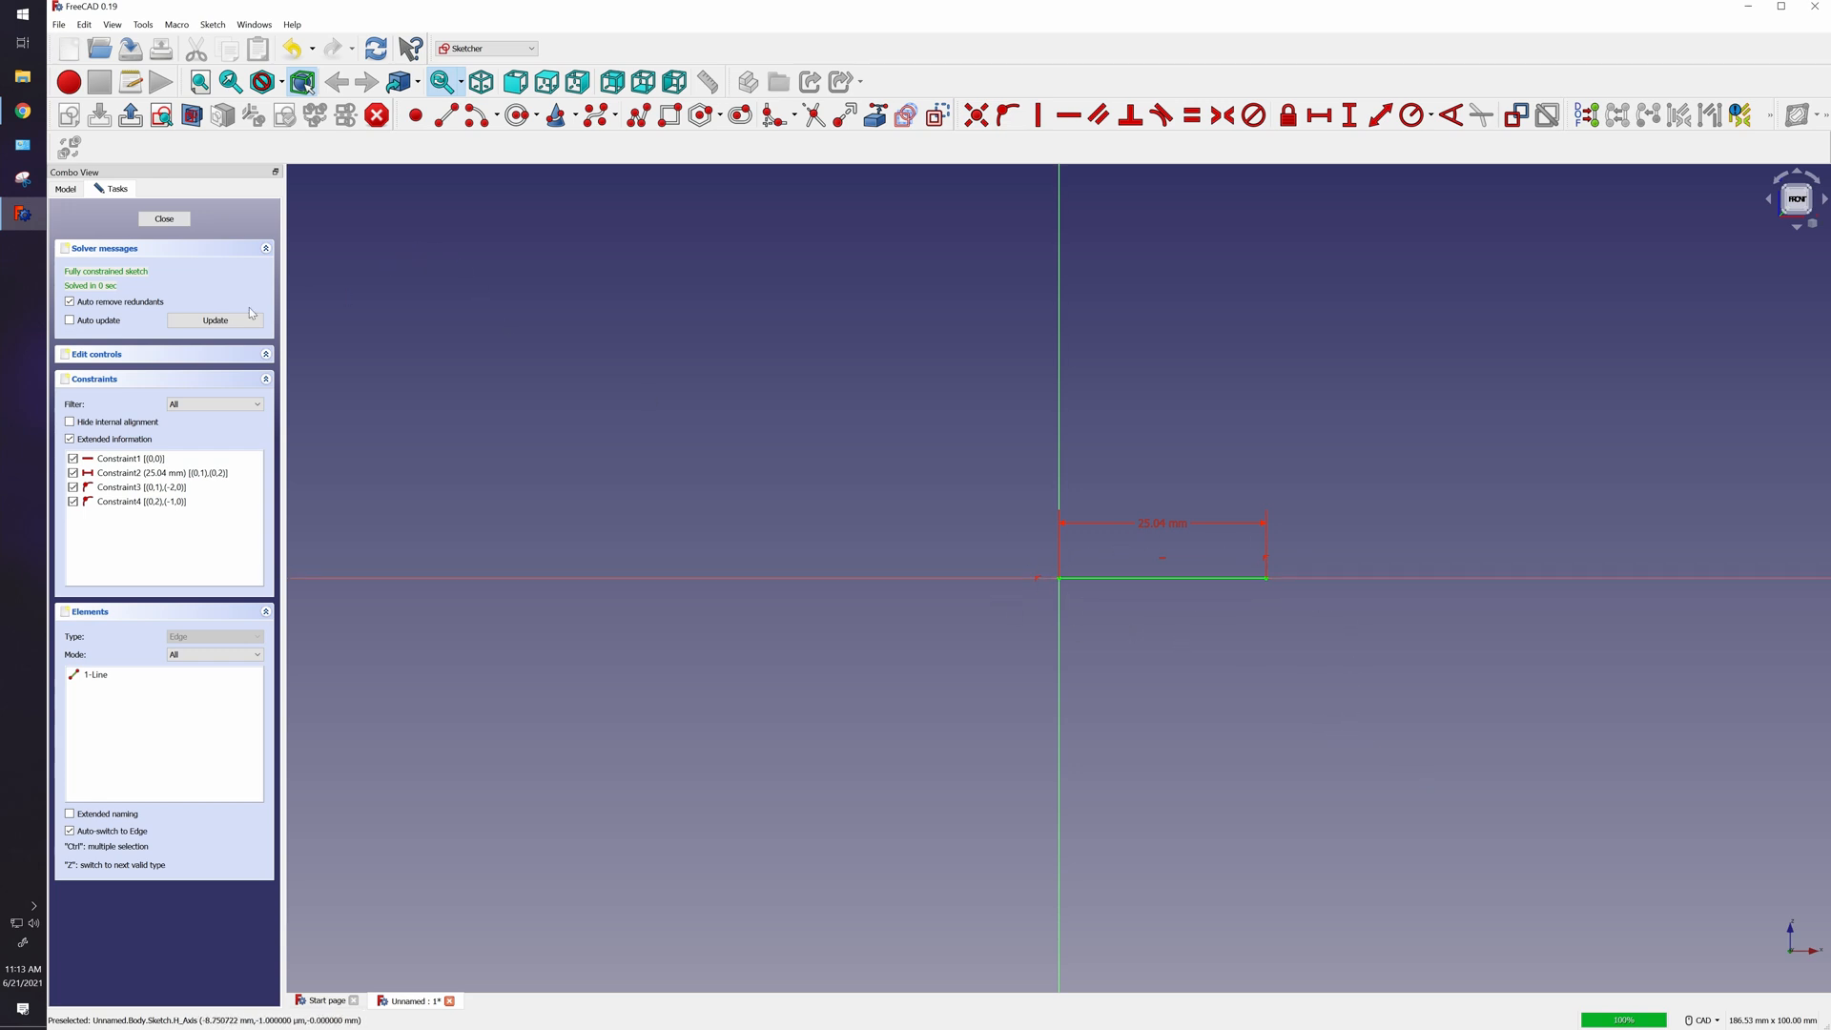
pyautogui.moveTo(1301, 862)
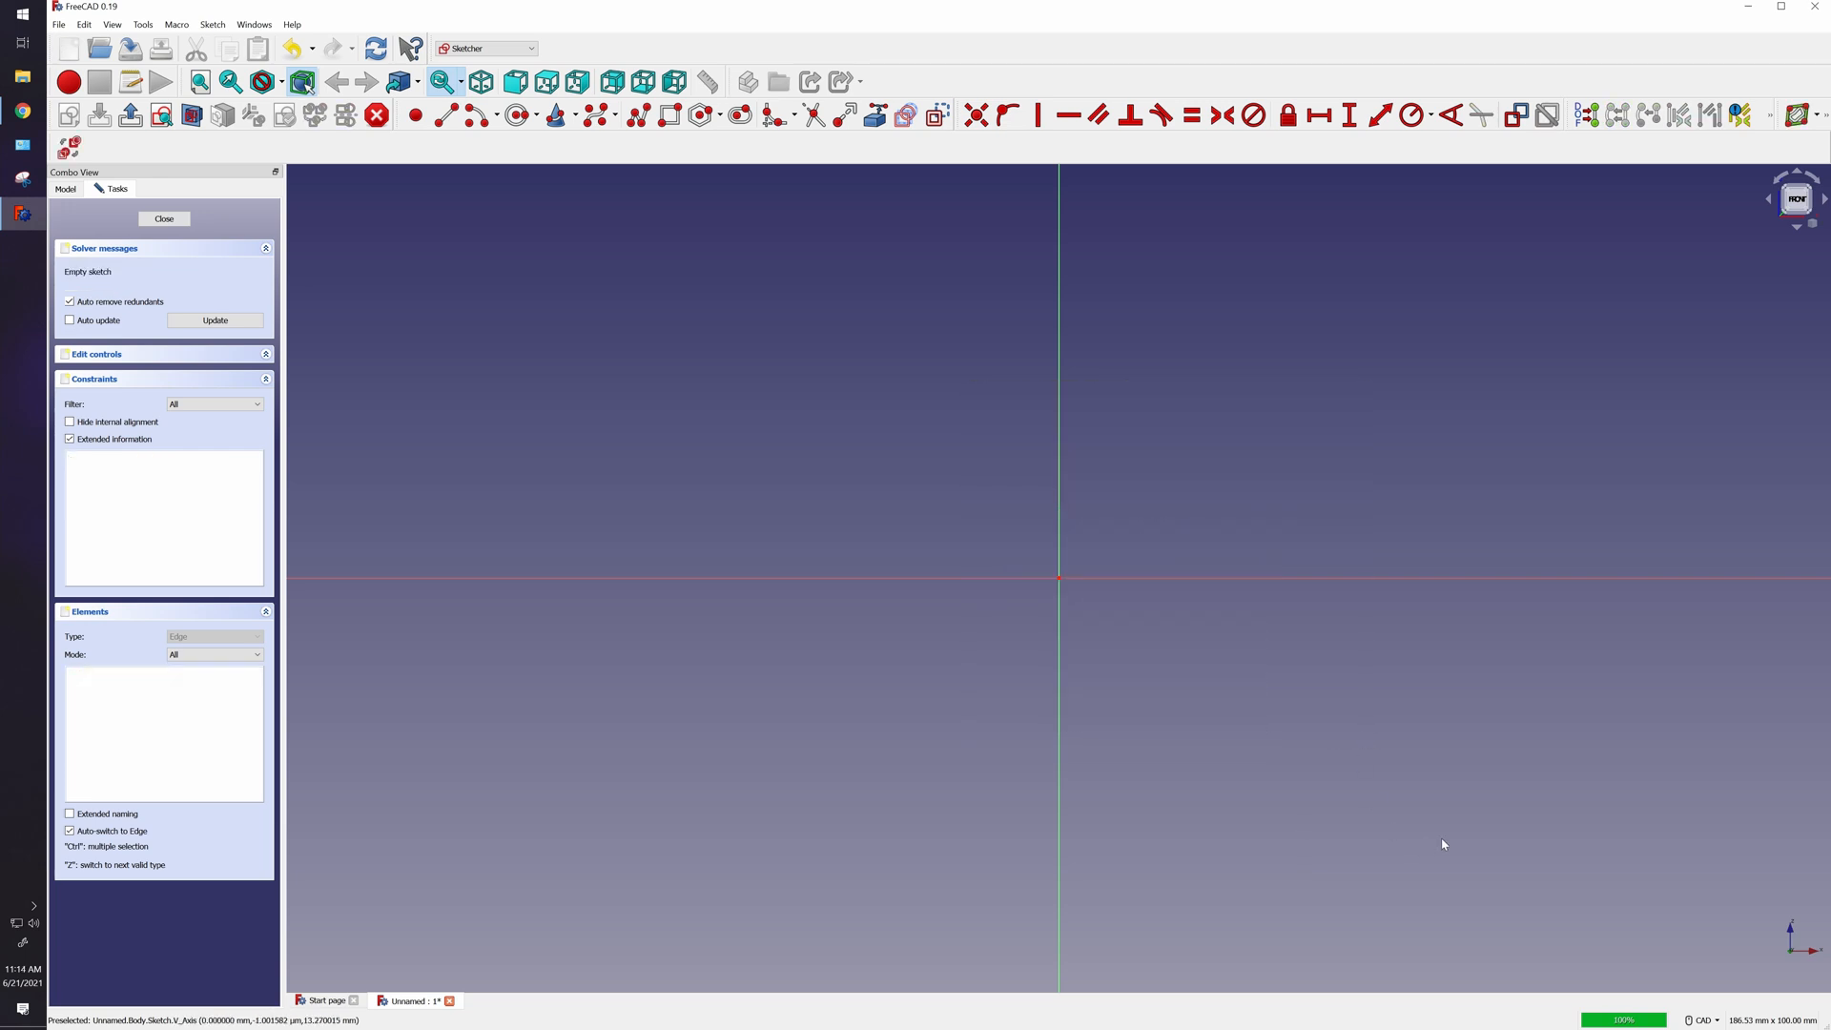
pyautogui.moveTo(469, 138)
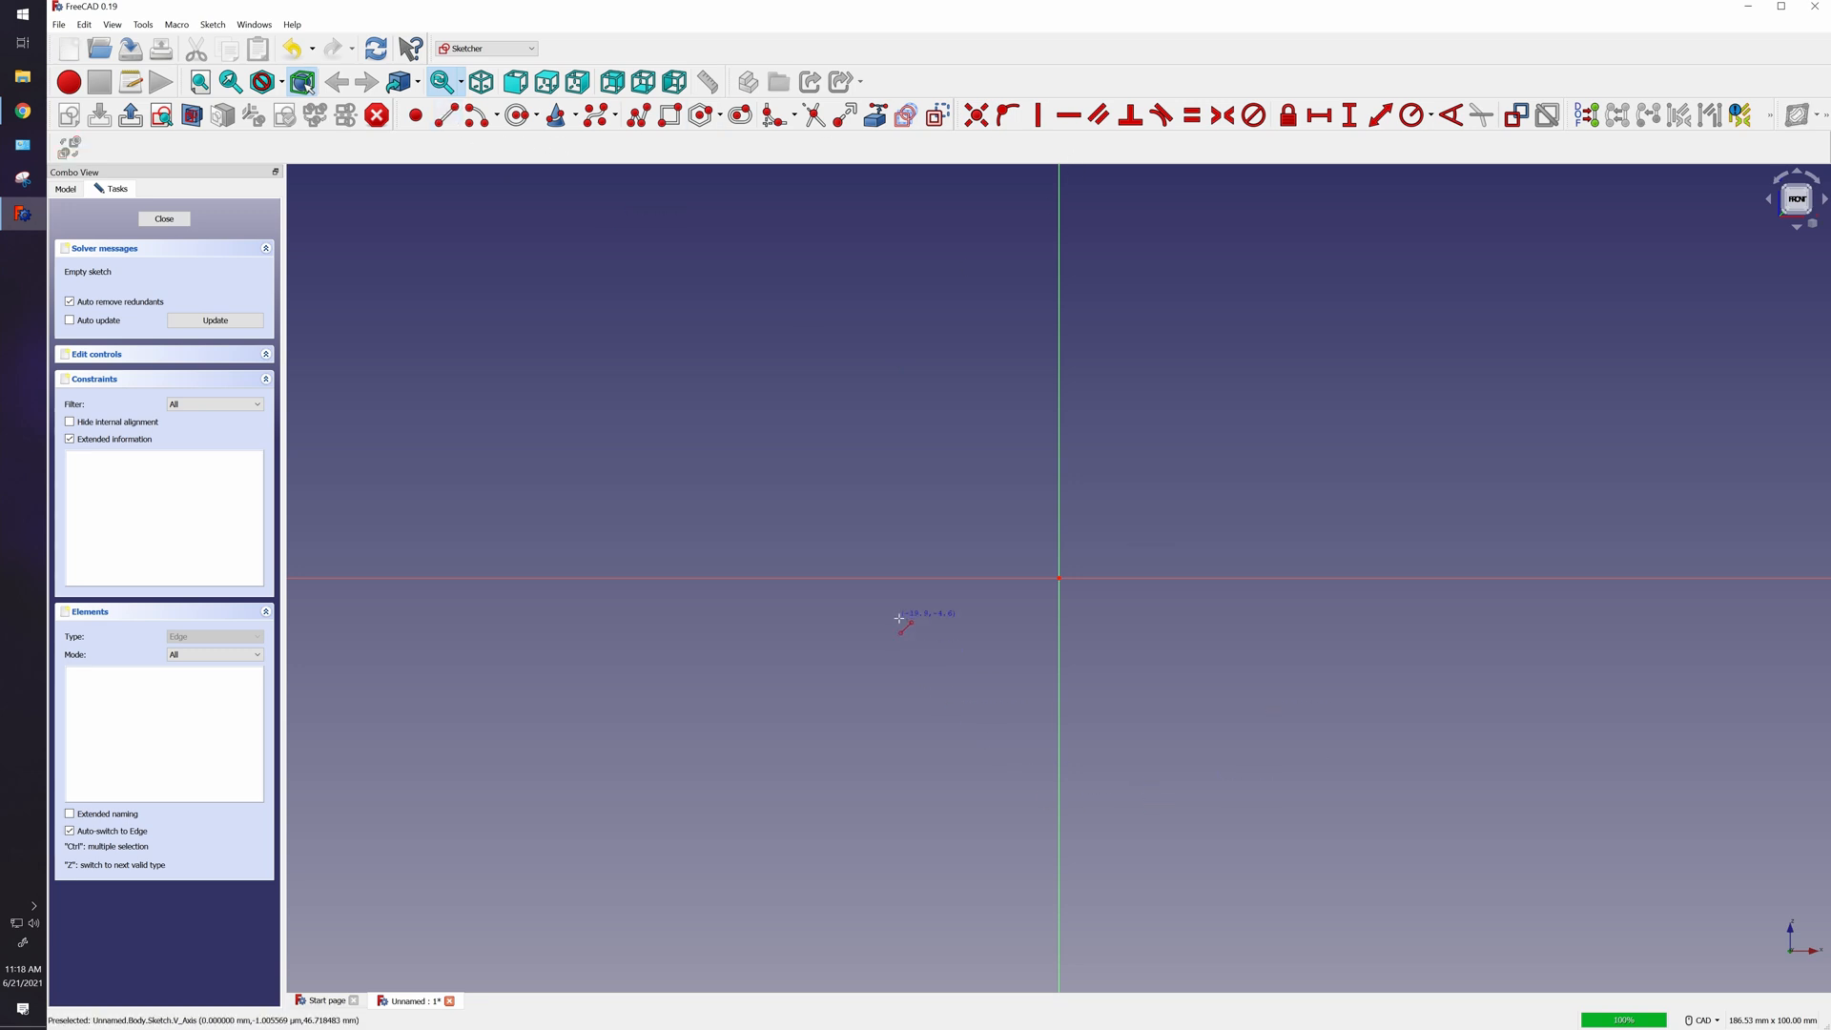
pyautogui.moveTo(897, 584)
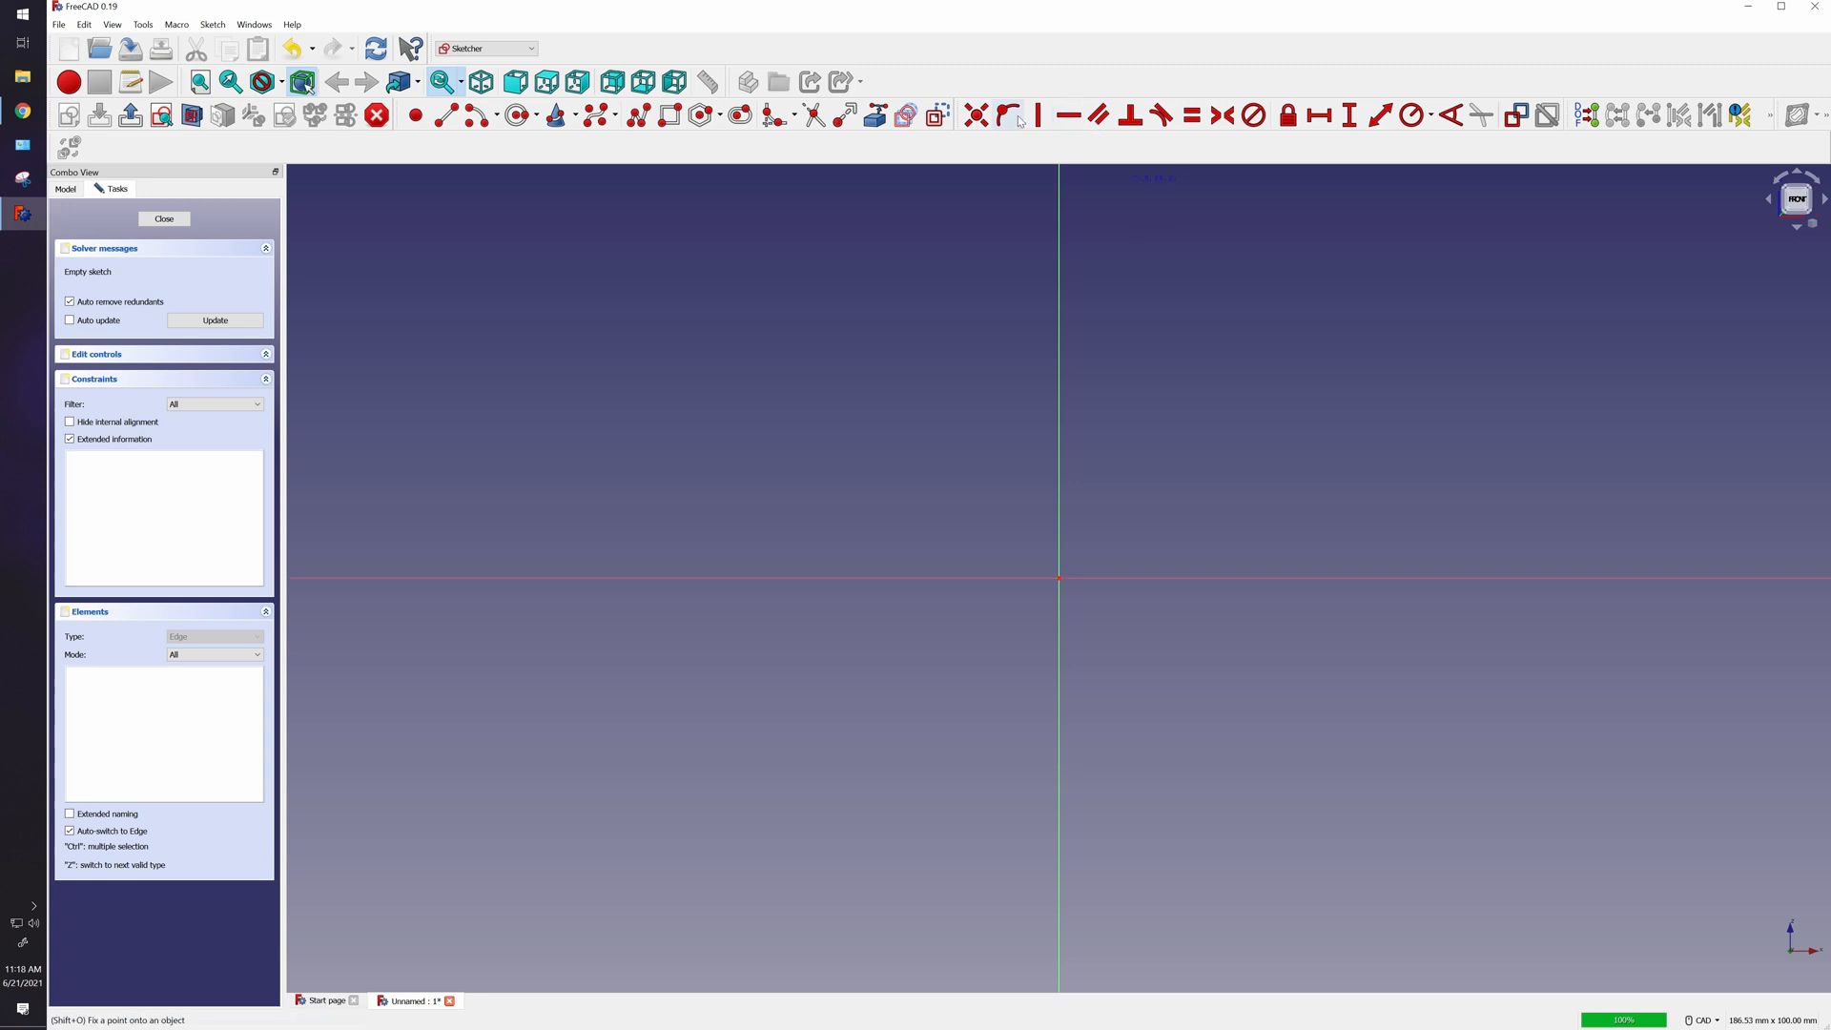
pyautogui.moveTo(1014, 114)
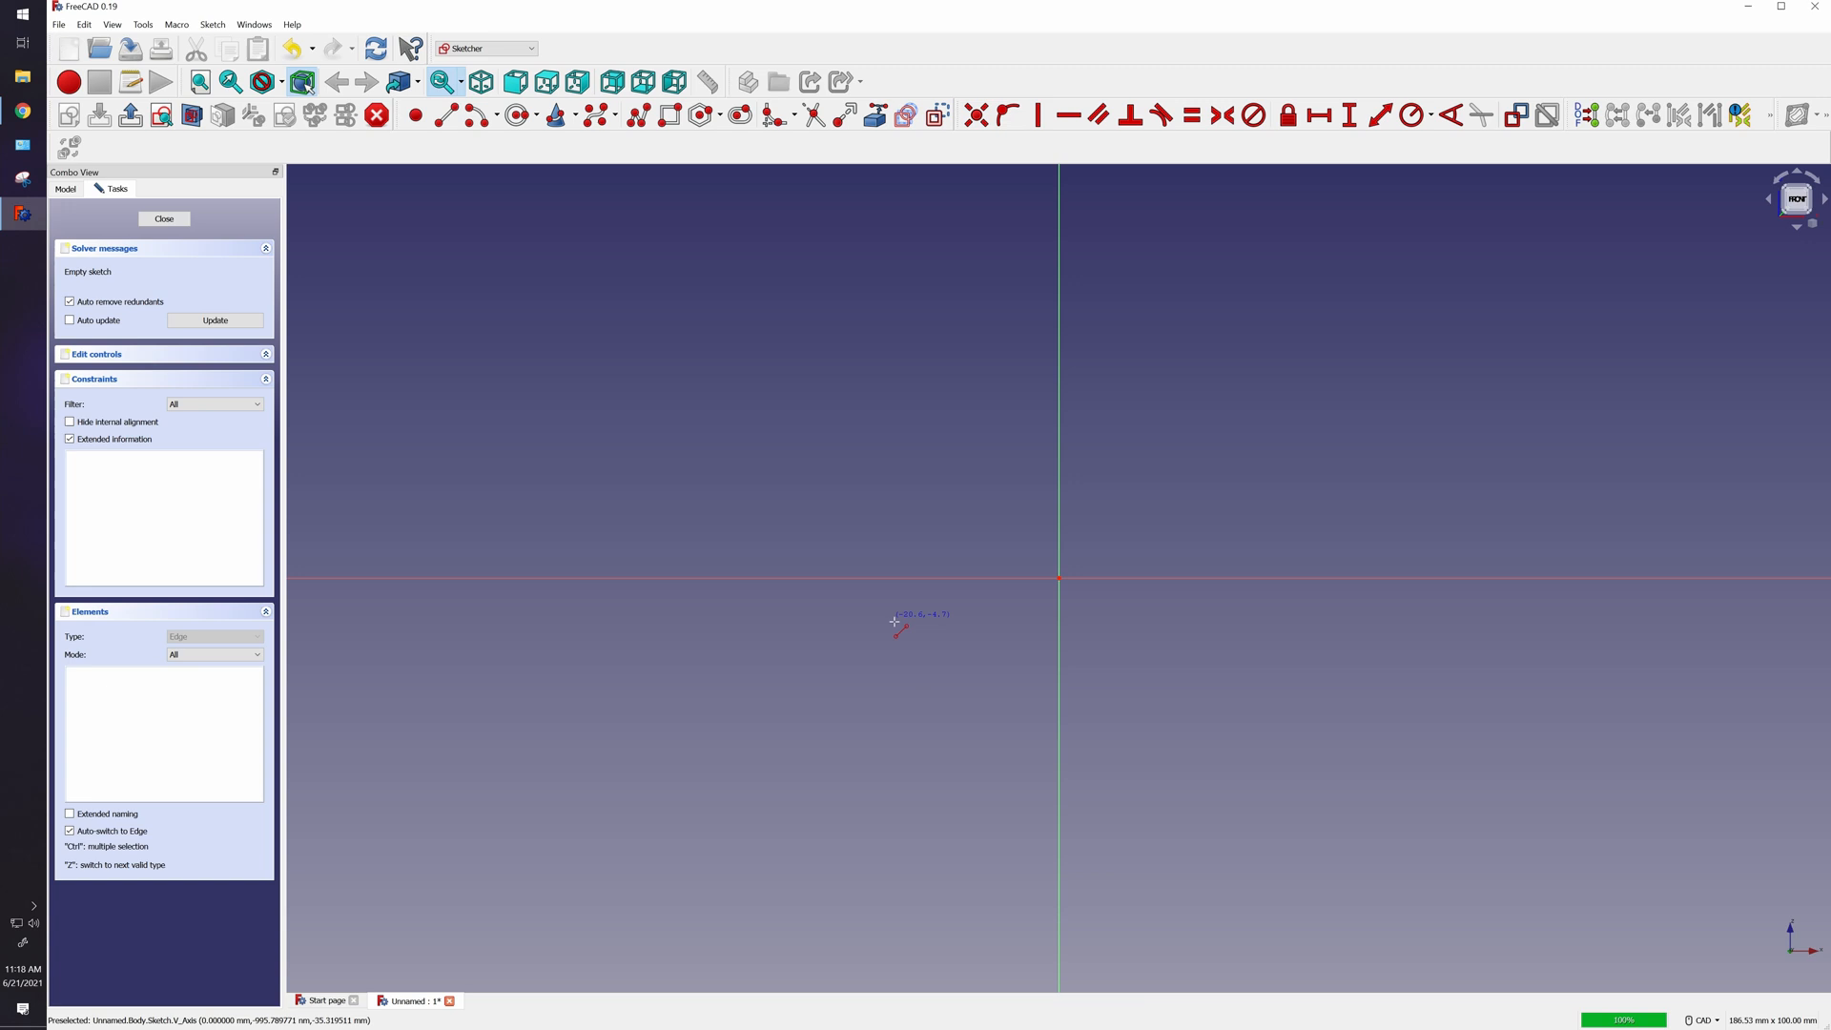
pyautogui.moveTo(893, 583)
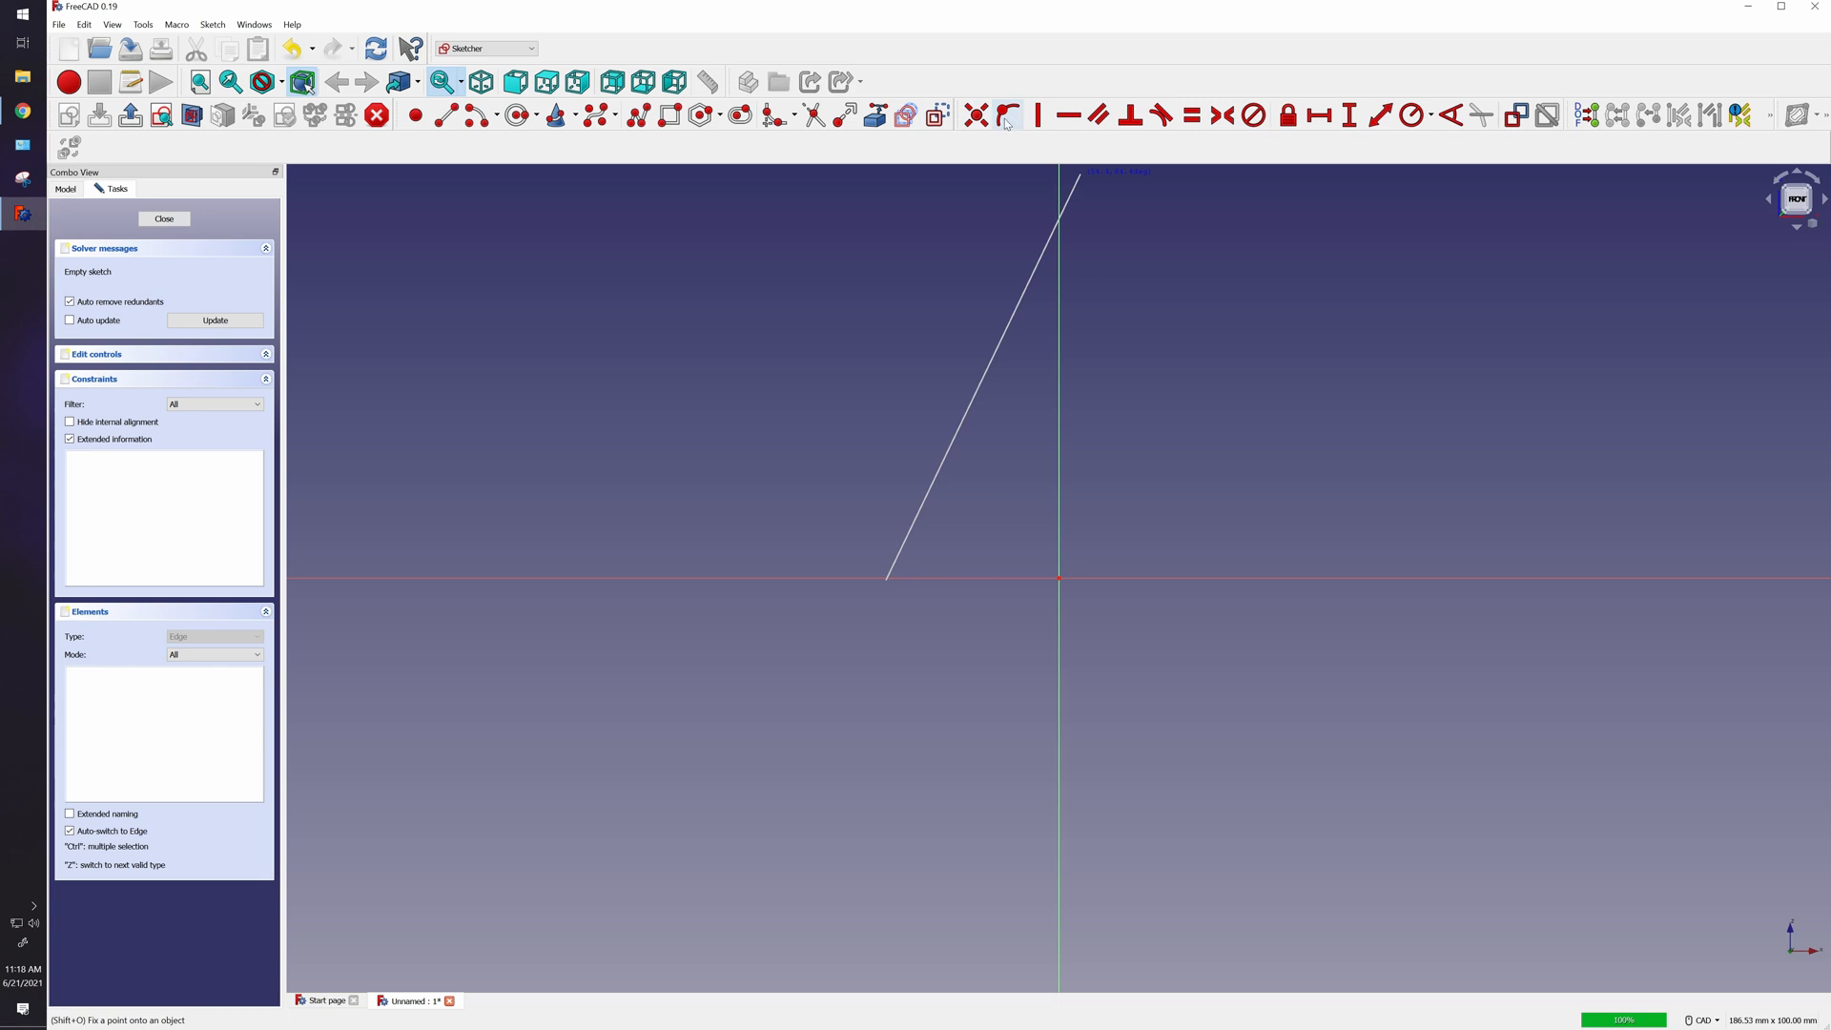
pyautogui.moveTo(1072, 115)
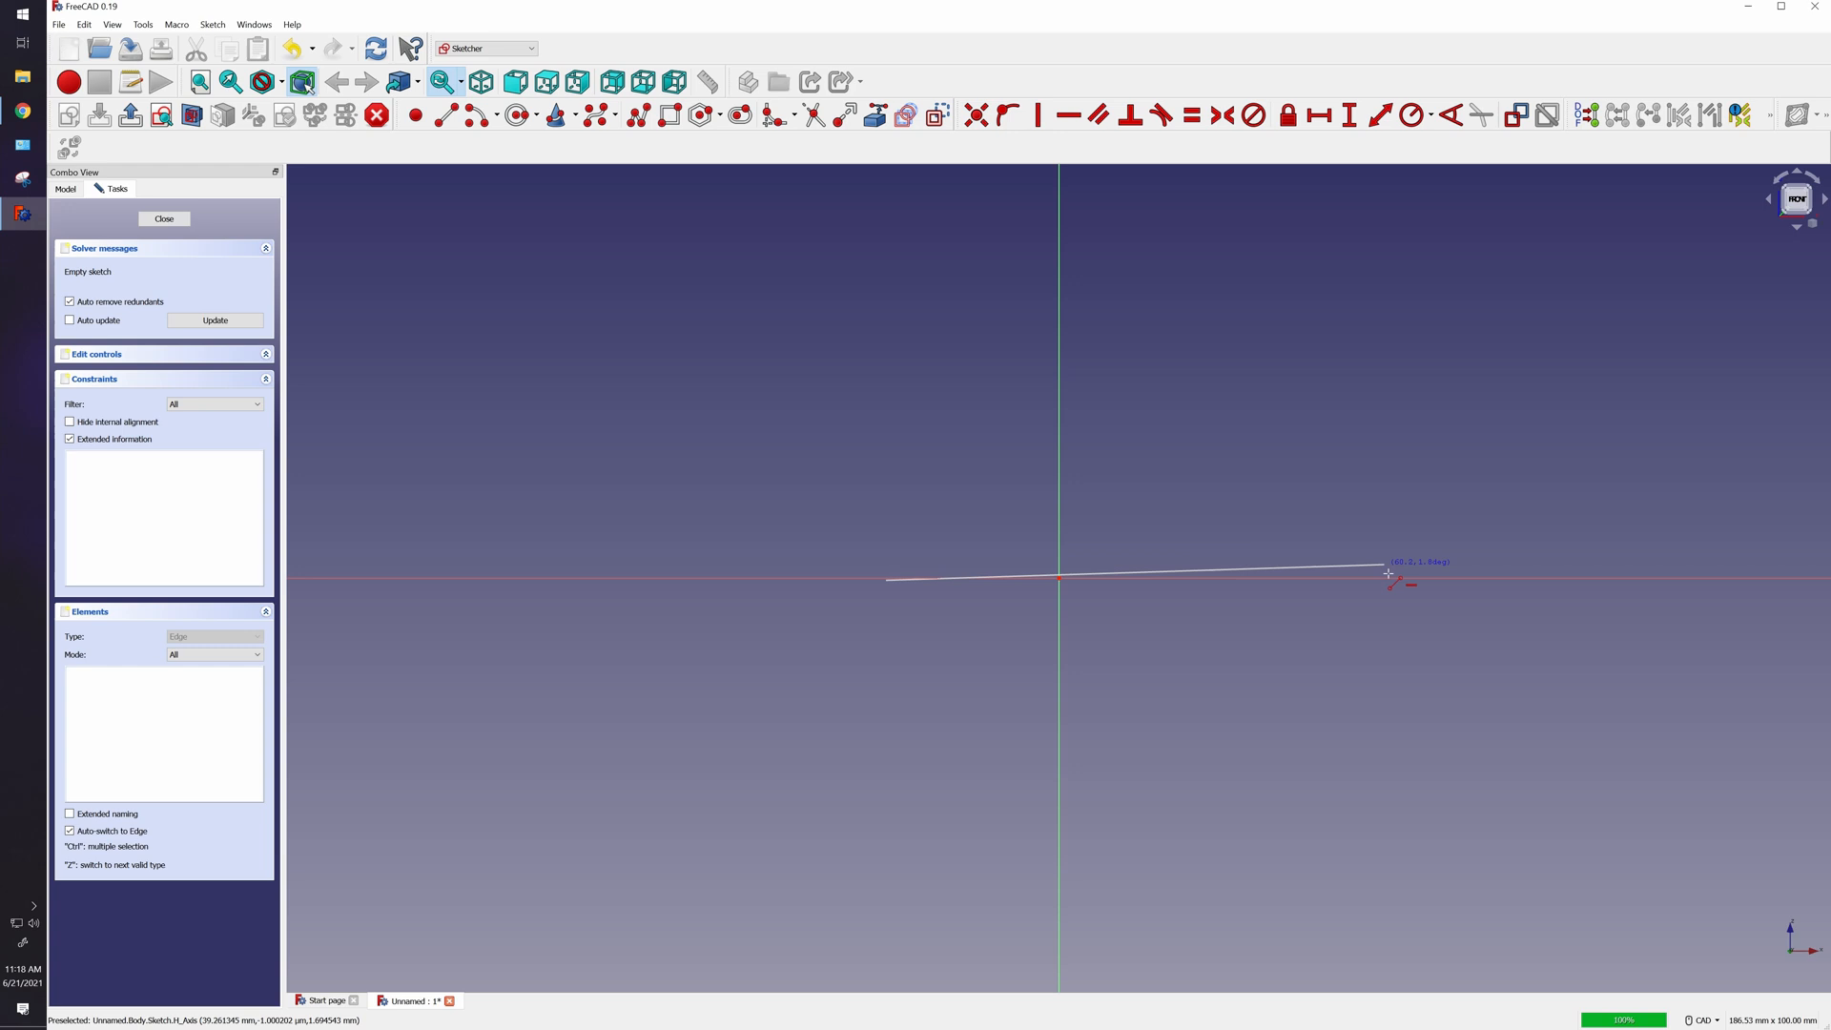
# End the new line on the horizontal axis and start its length dimension.
pyautogui.click(1387, 574)
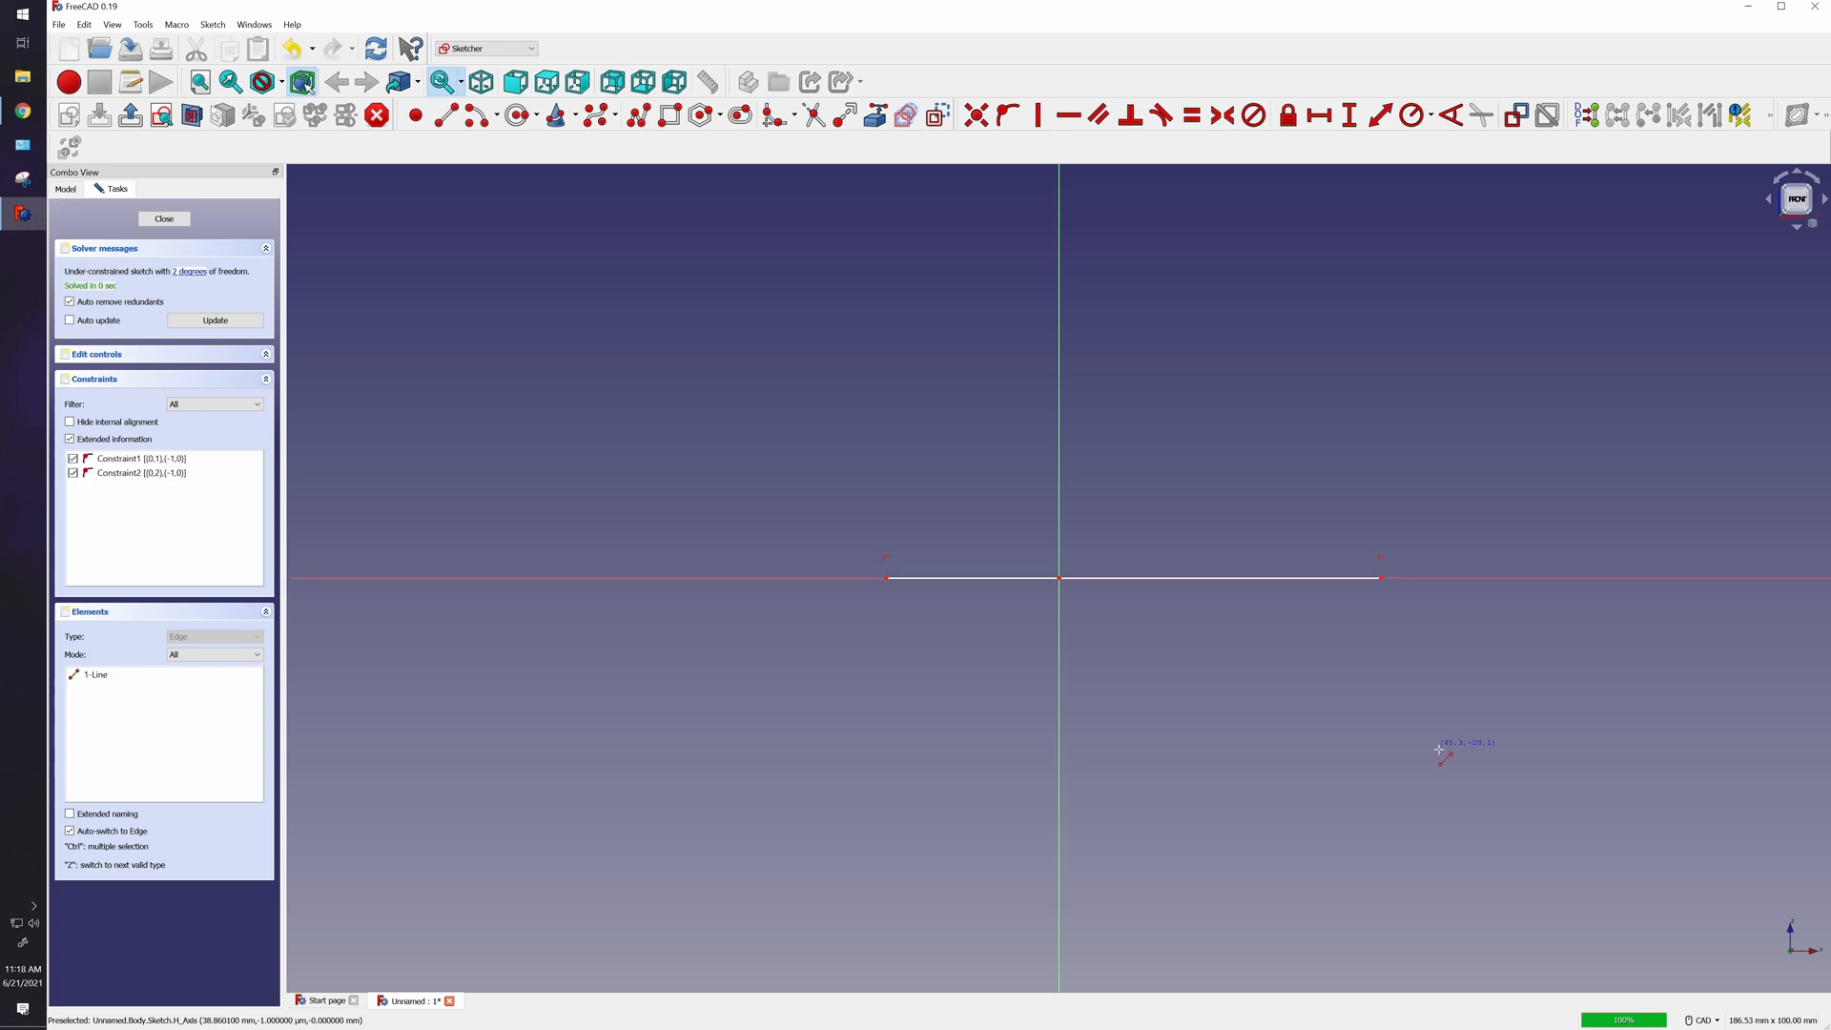
pyautogui.moveTo(1190, 406)
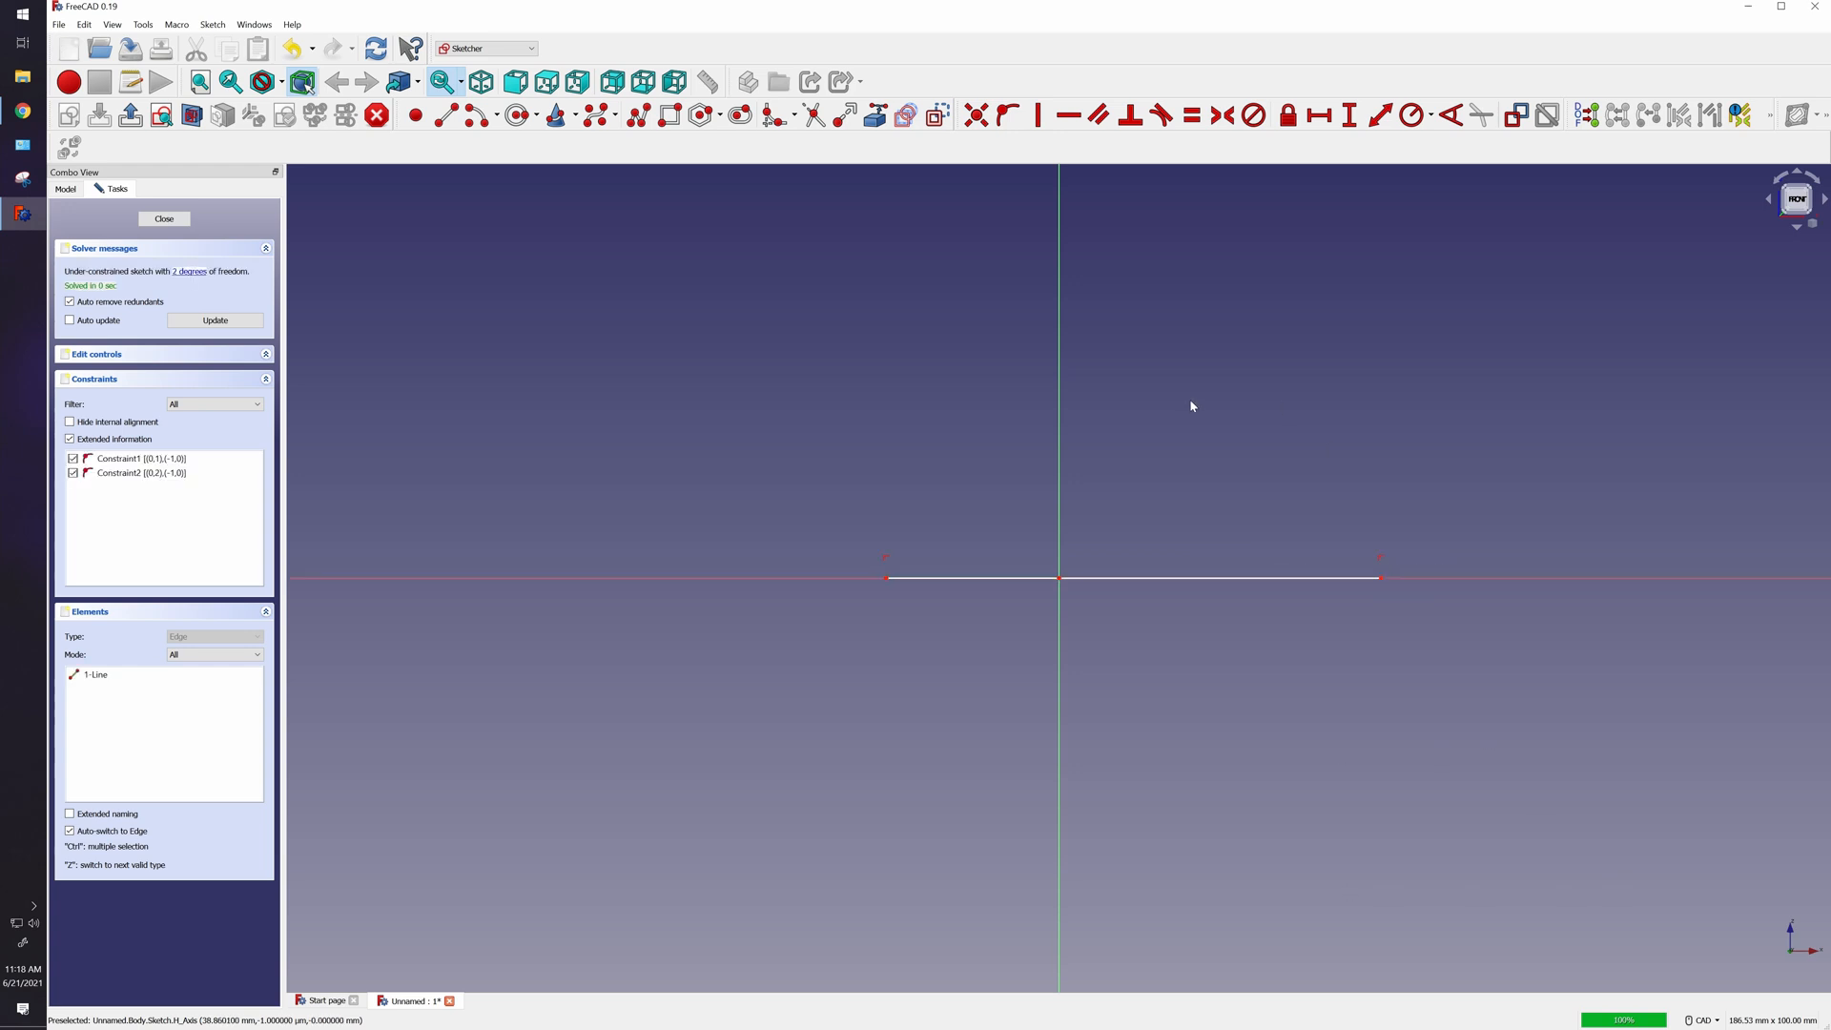
pyautogui.moveTo(1259, 713)
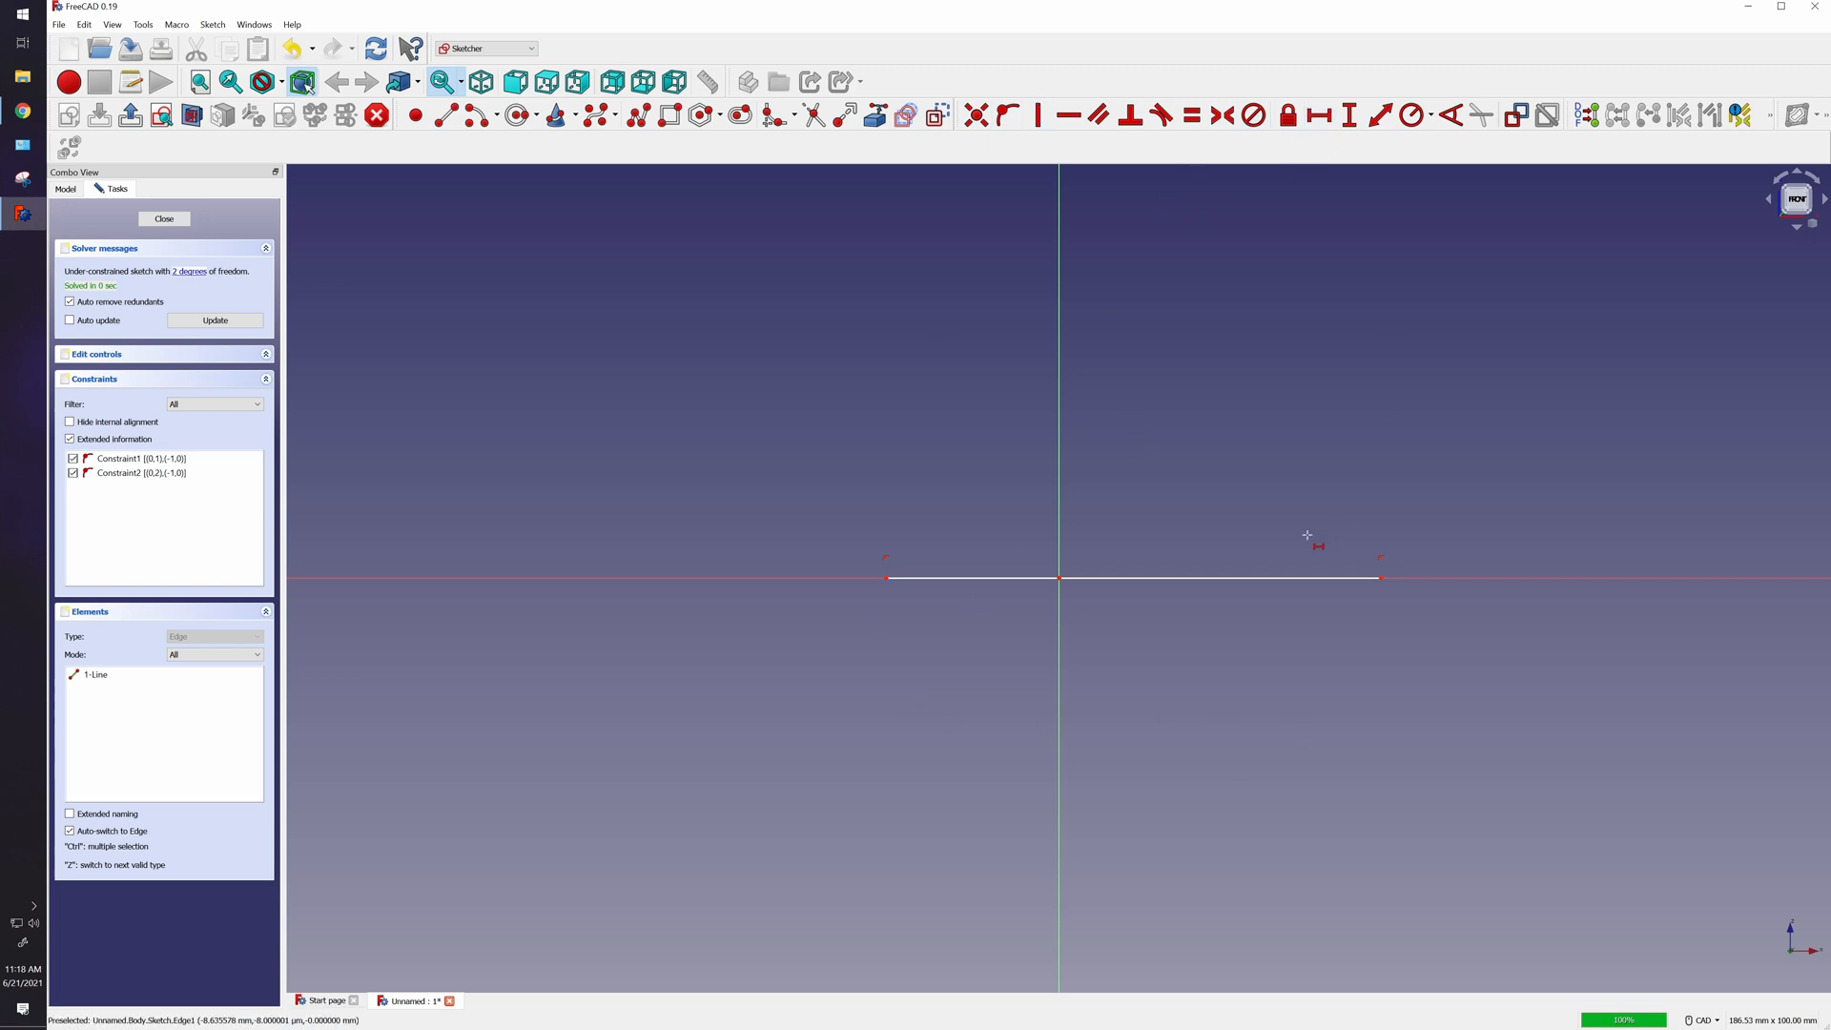
pyautogui.click(1316, 112)
pyautogui.write('15.44')
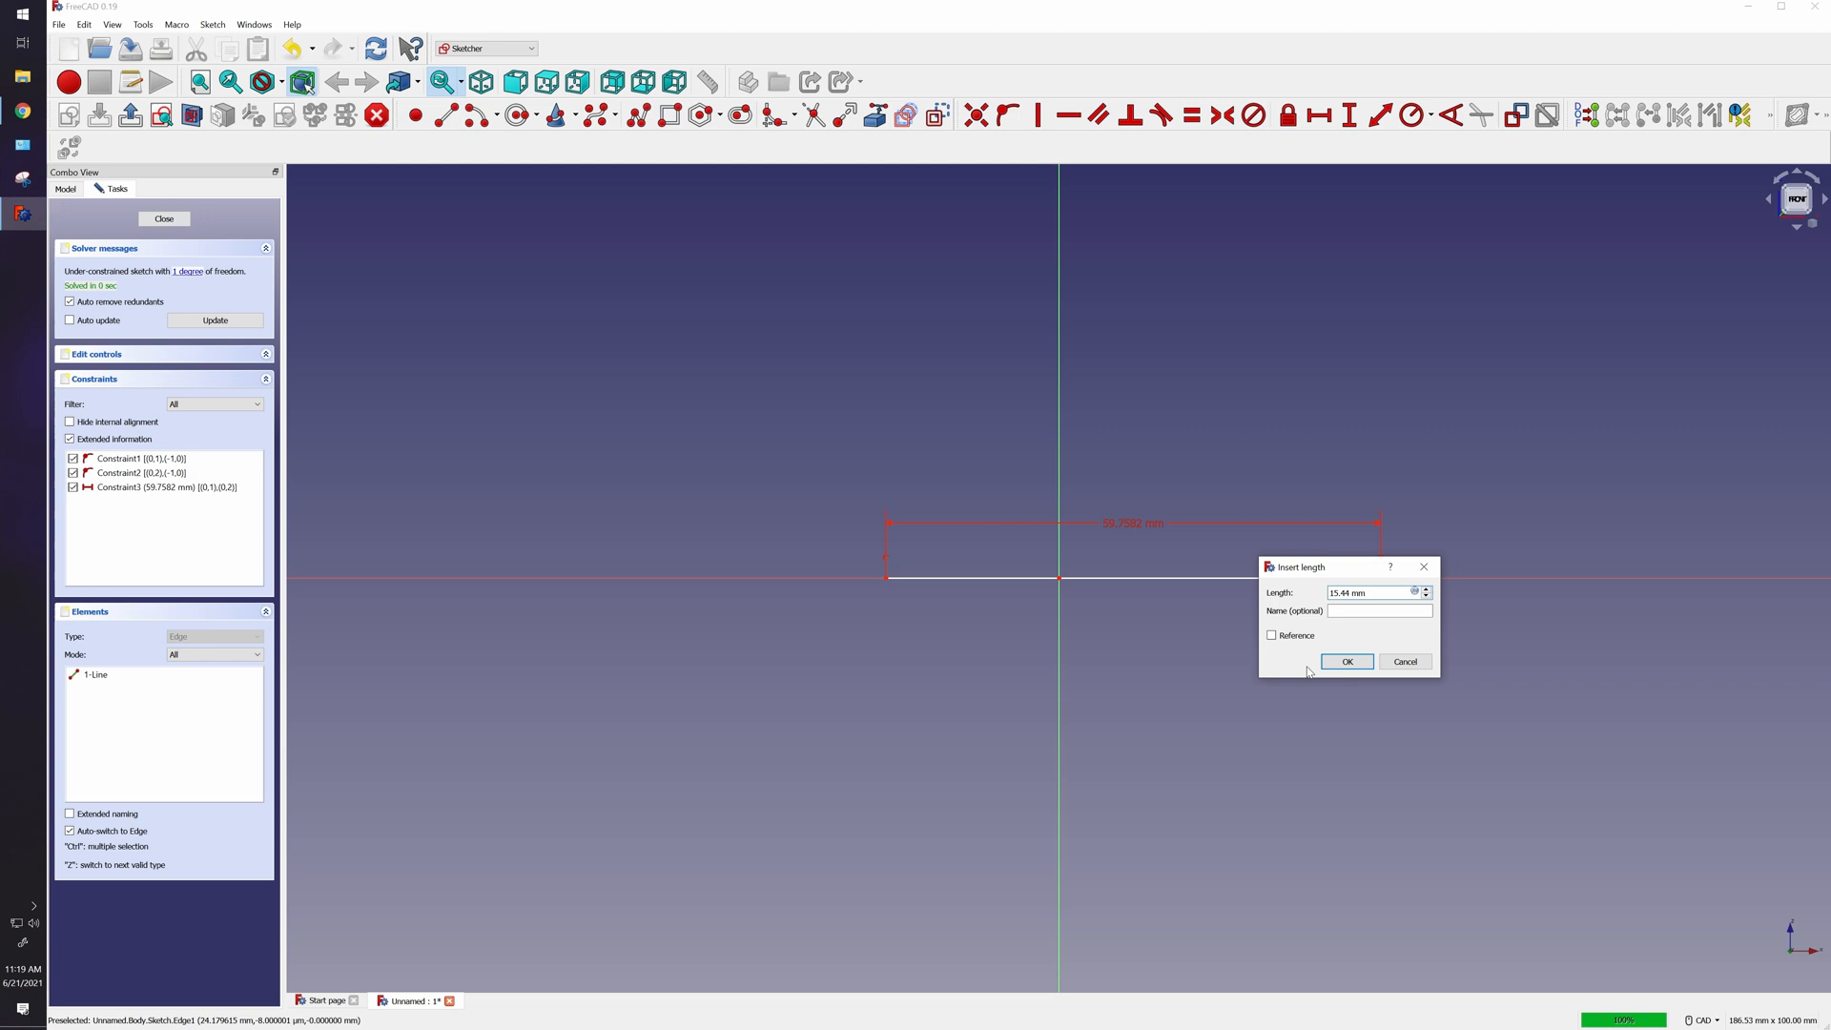
# Confirm the new line's length of 15.44 mm.
pyautogui.click(1346, 662)
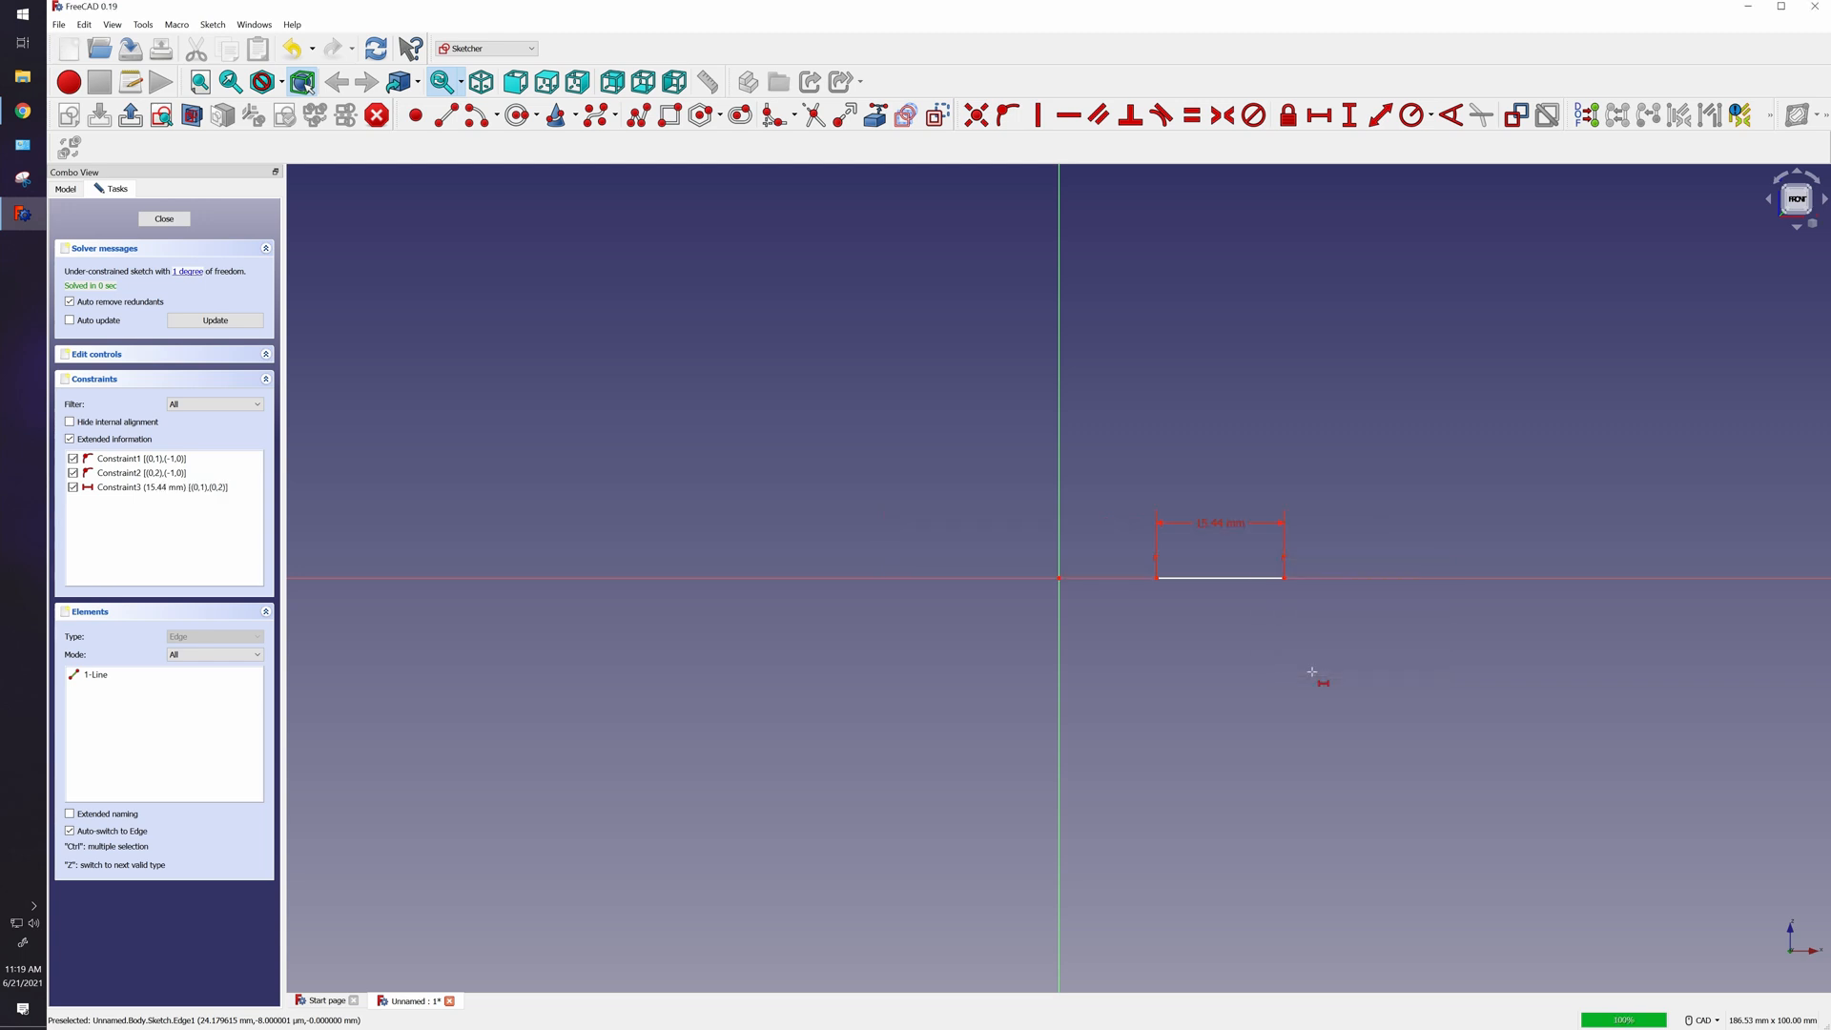
pyautogui.moveTo(1276, 643)
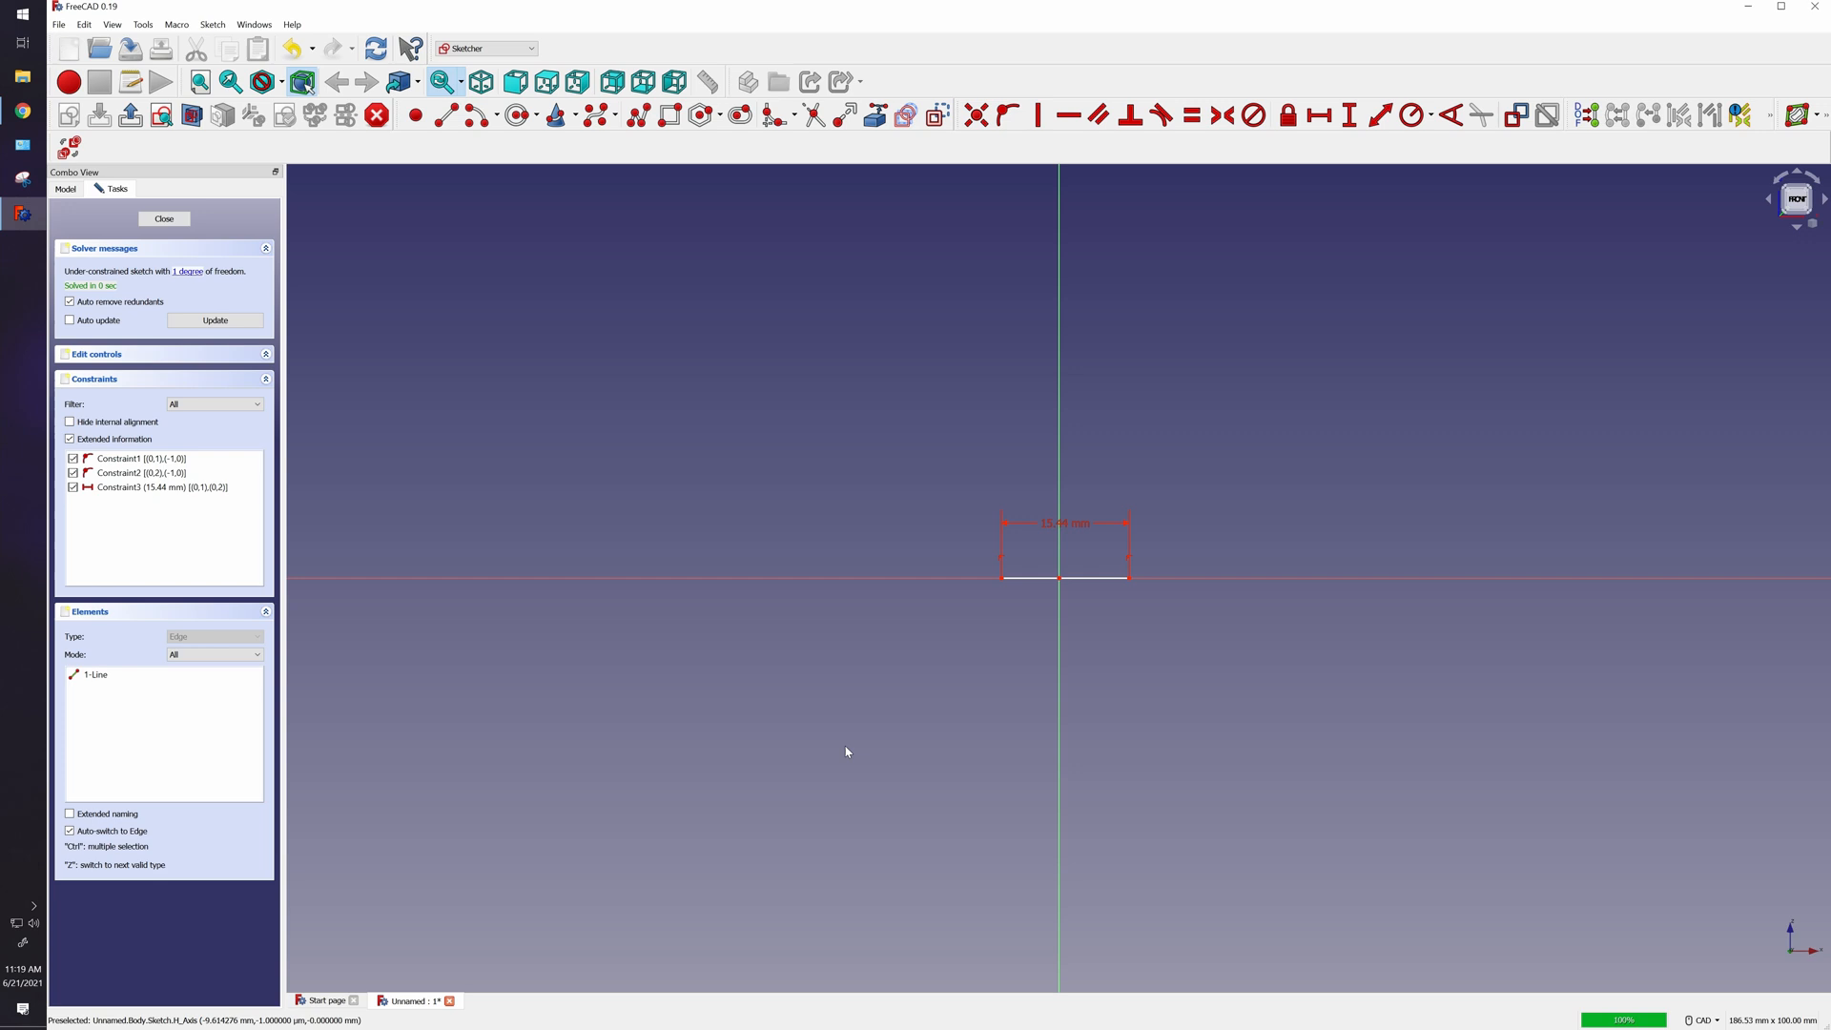
pyautogui.moveTo(999, 613)
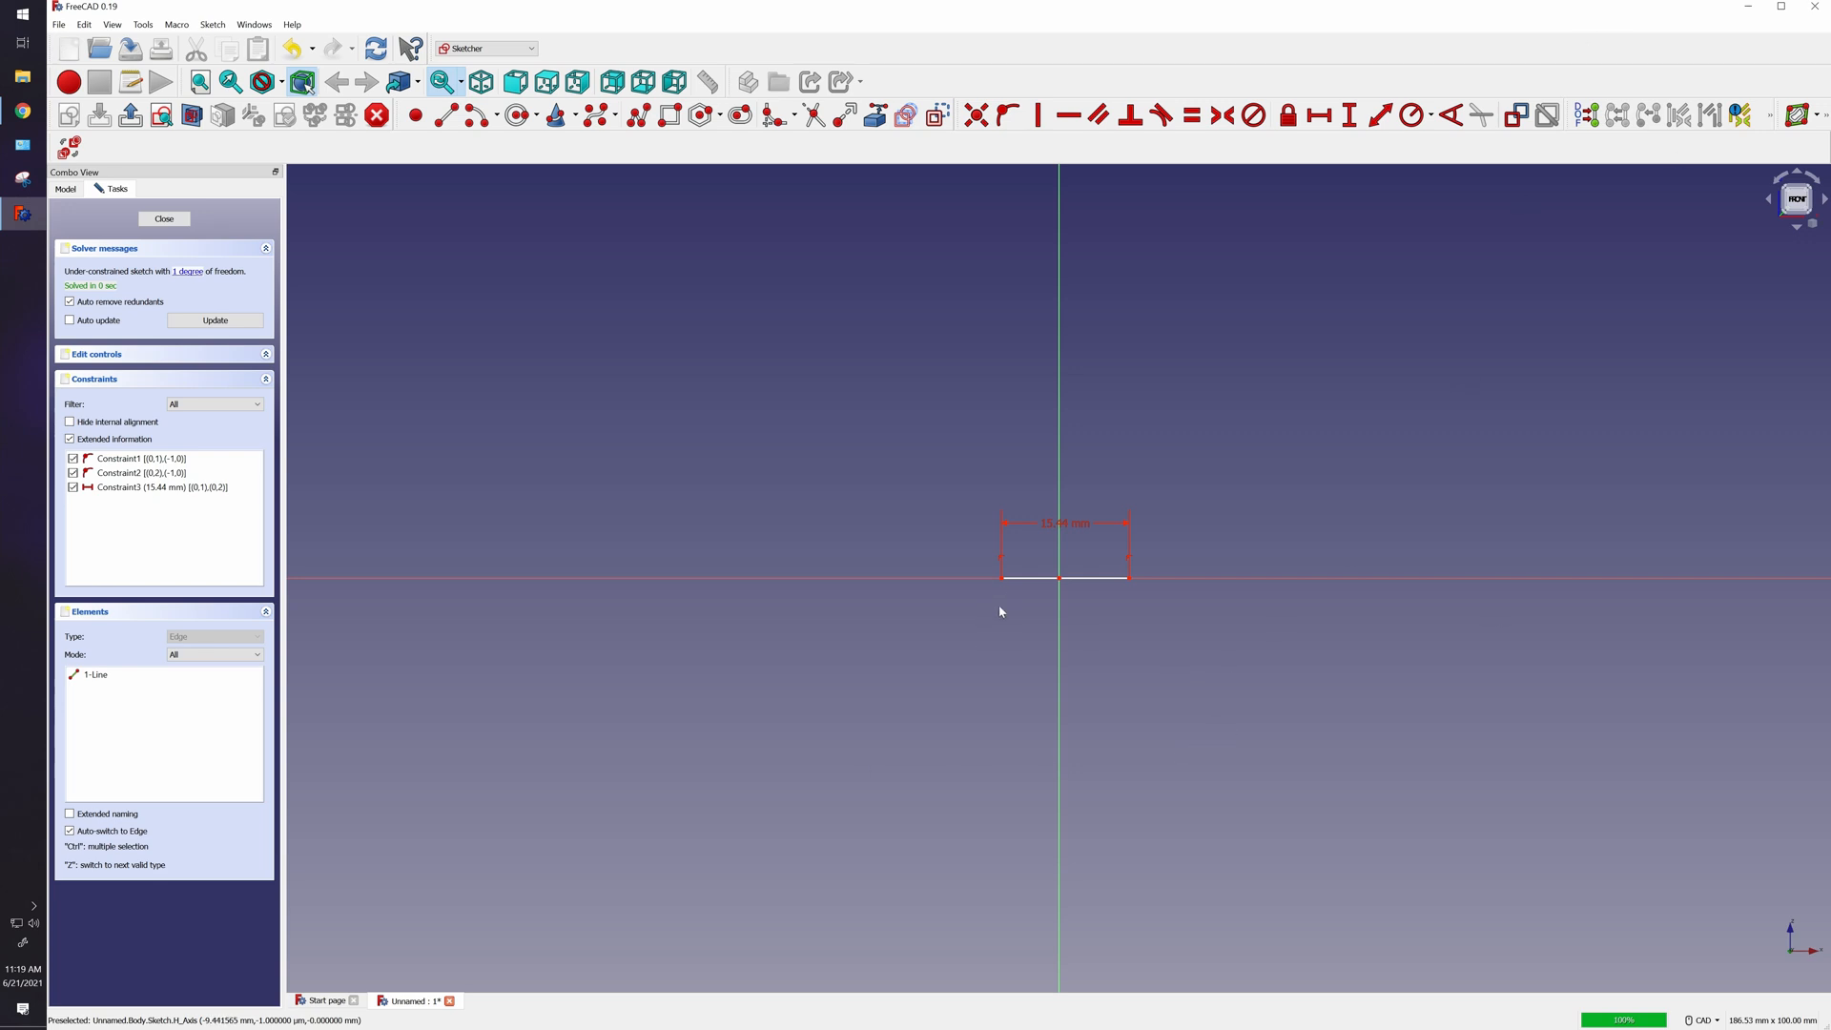
pyautogui.moveTo(1219, 116)
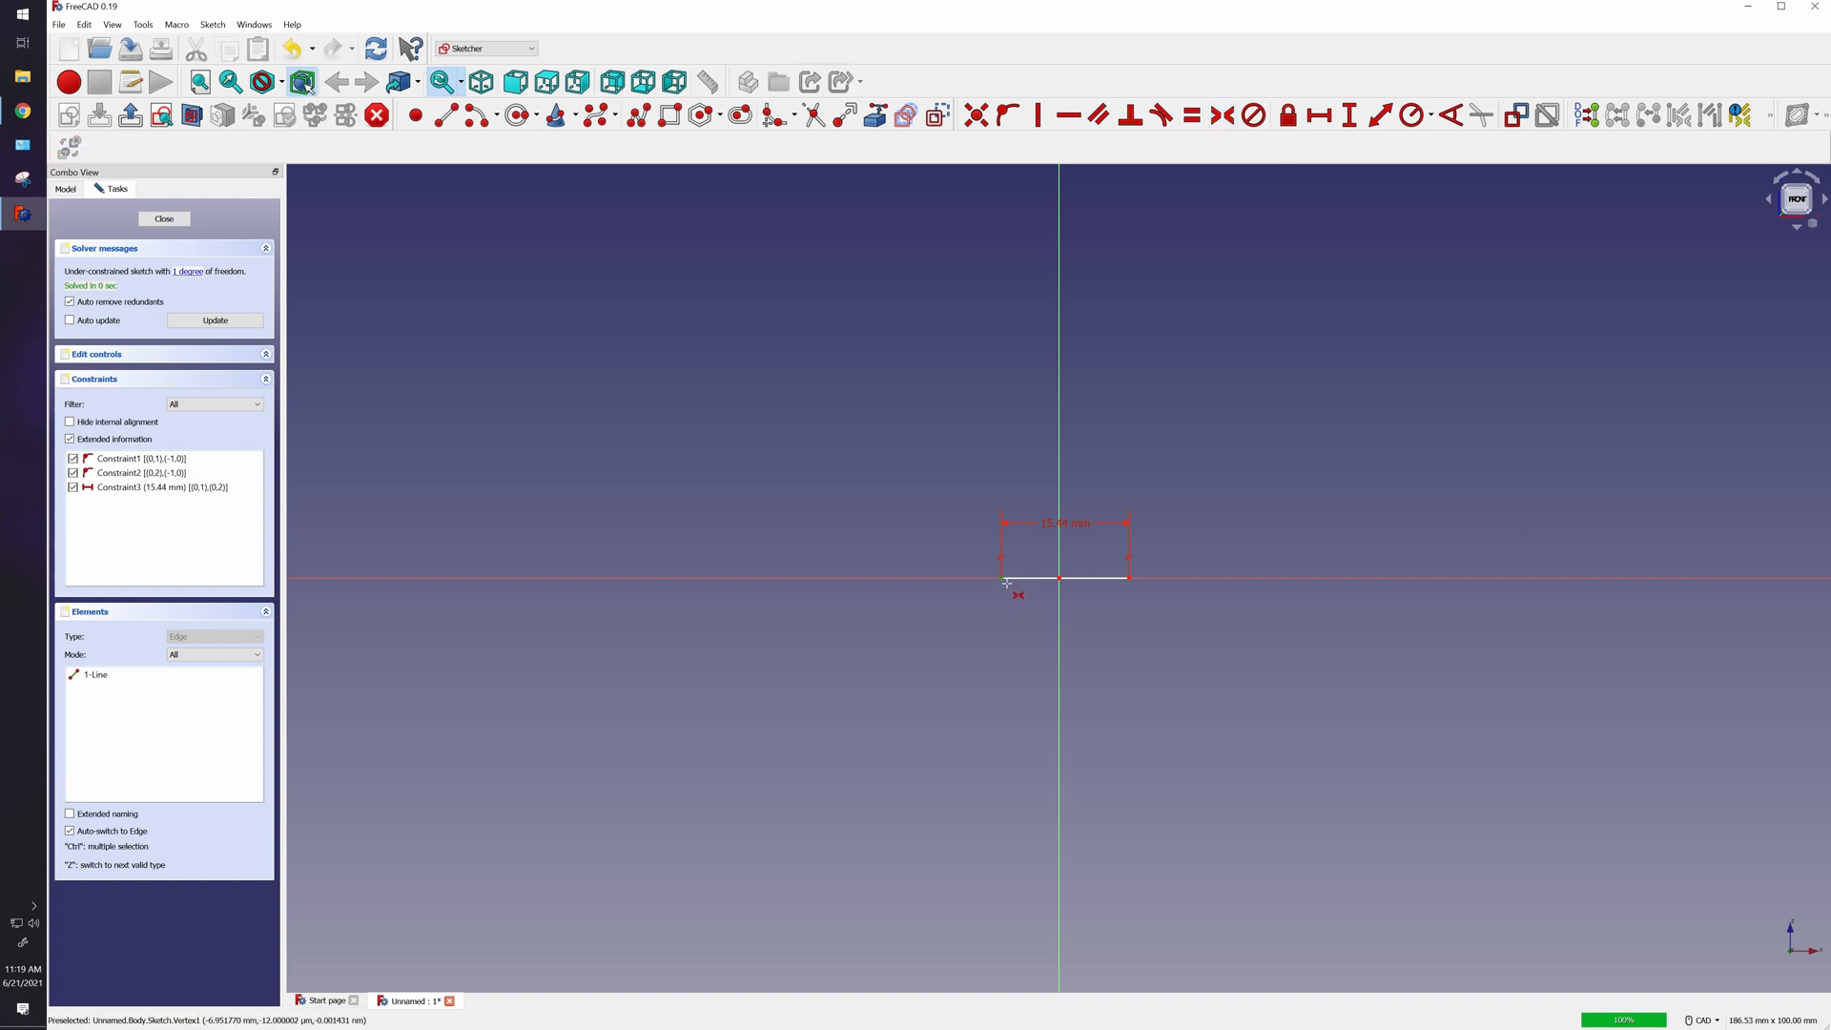
pyautogui.moveTo(1133, 583)
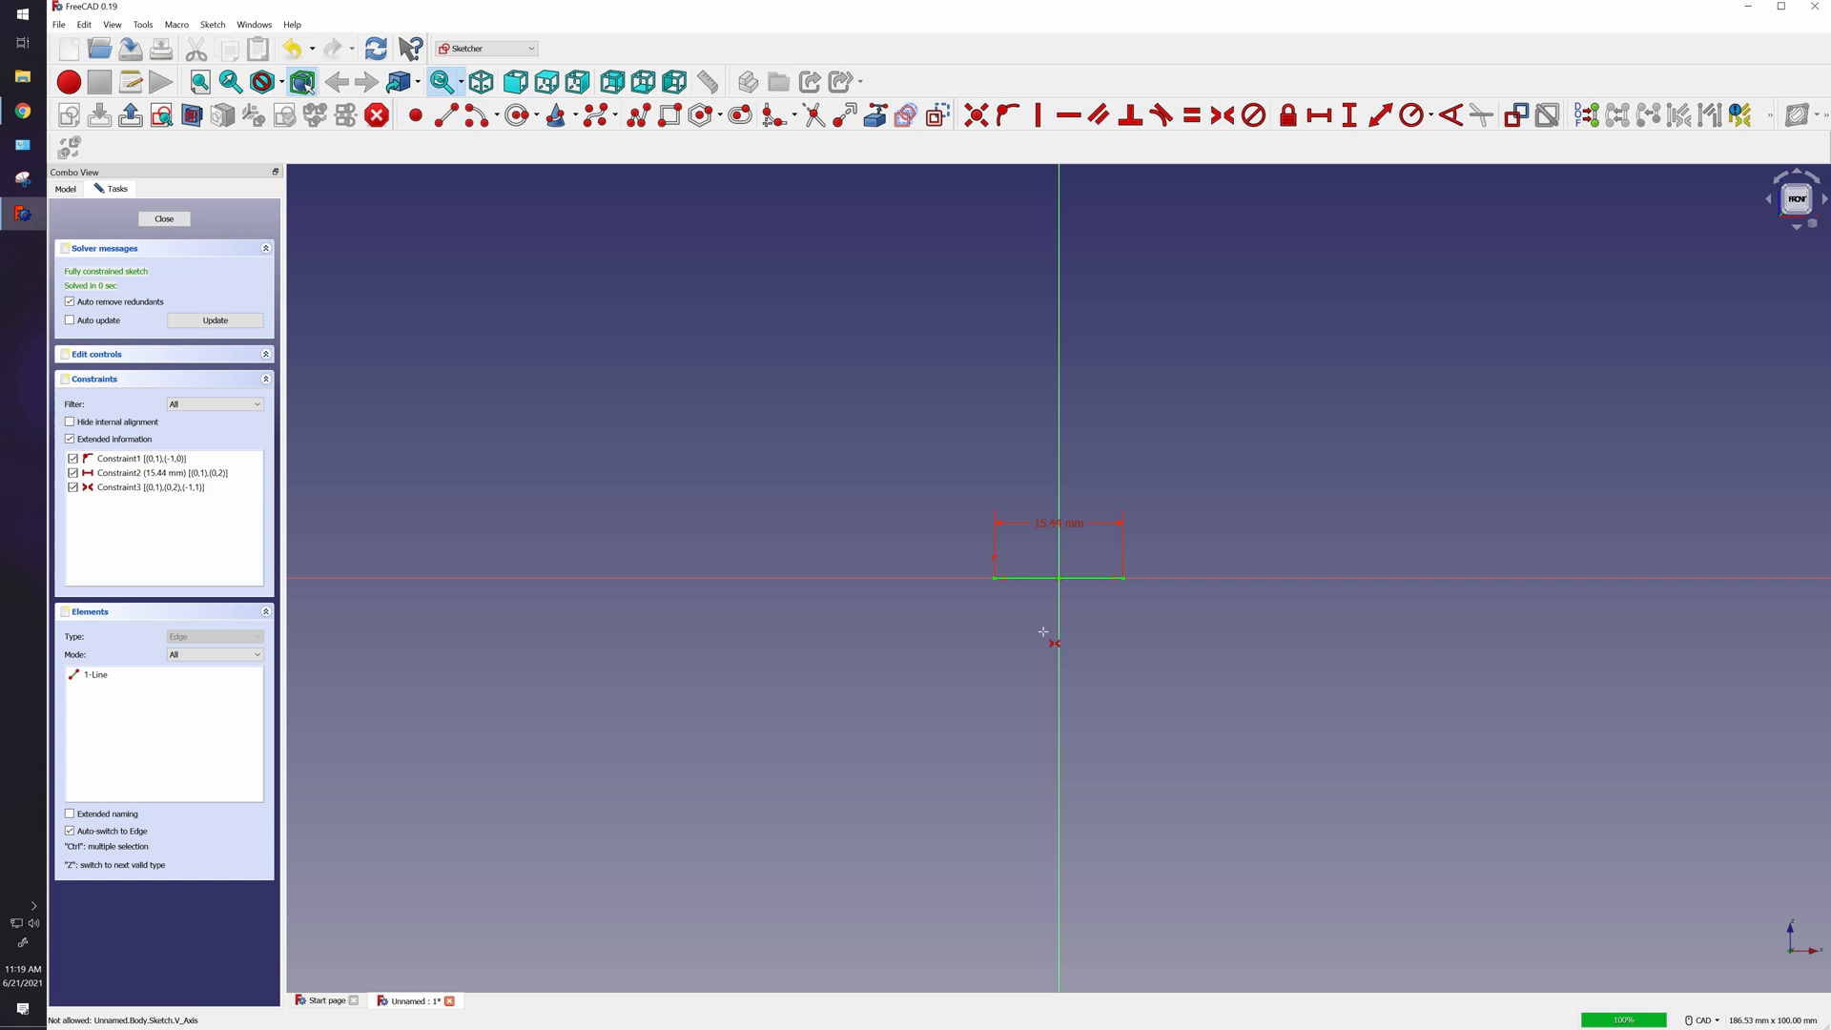
pyautogui.moveTo(974, 606)
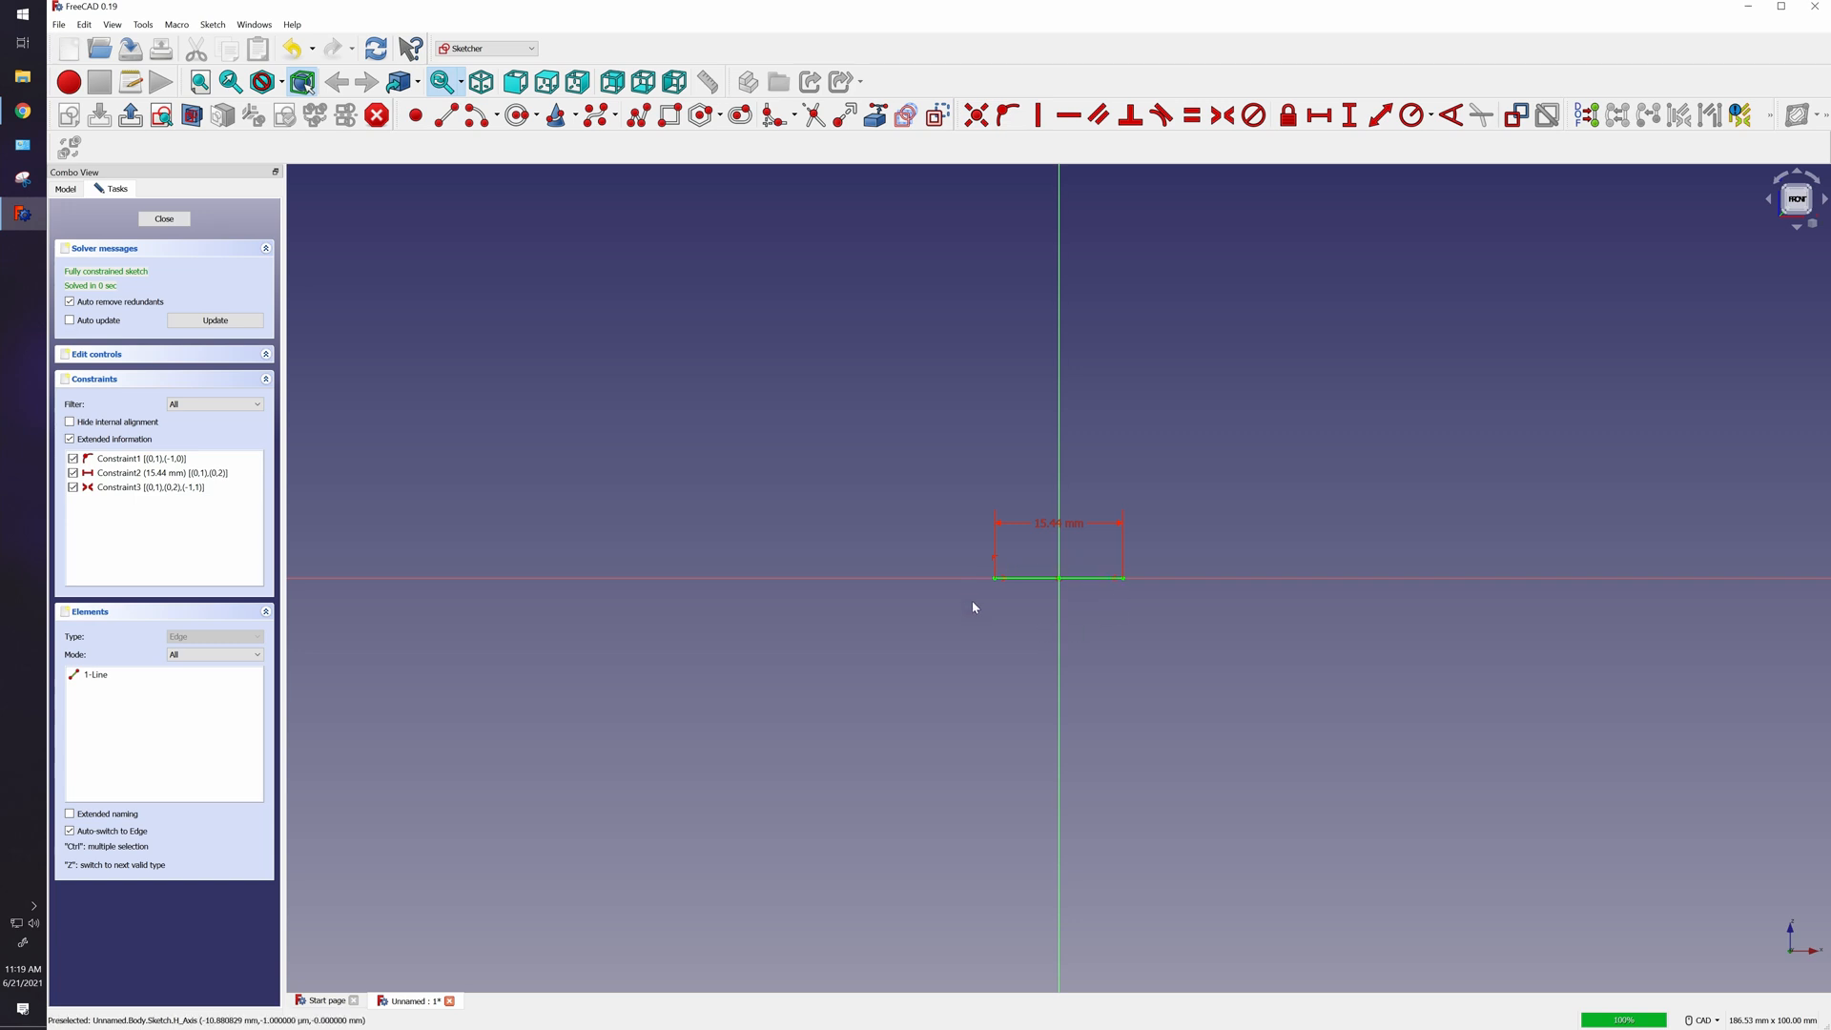
pyautogui.moveTo(1056, 450)
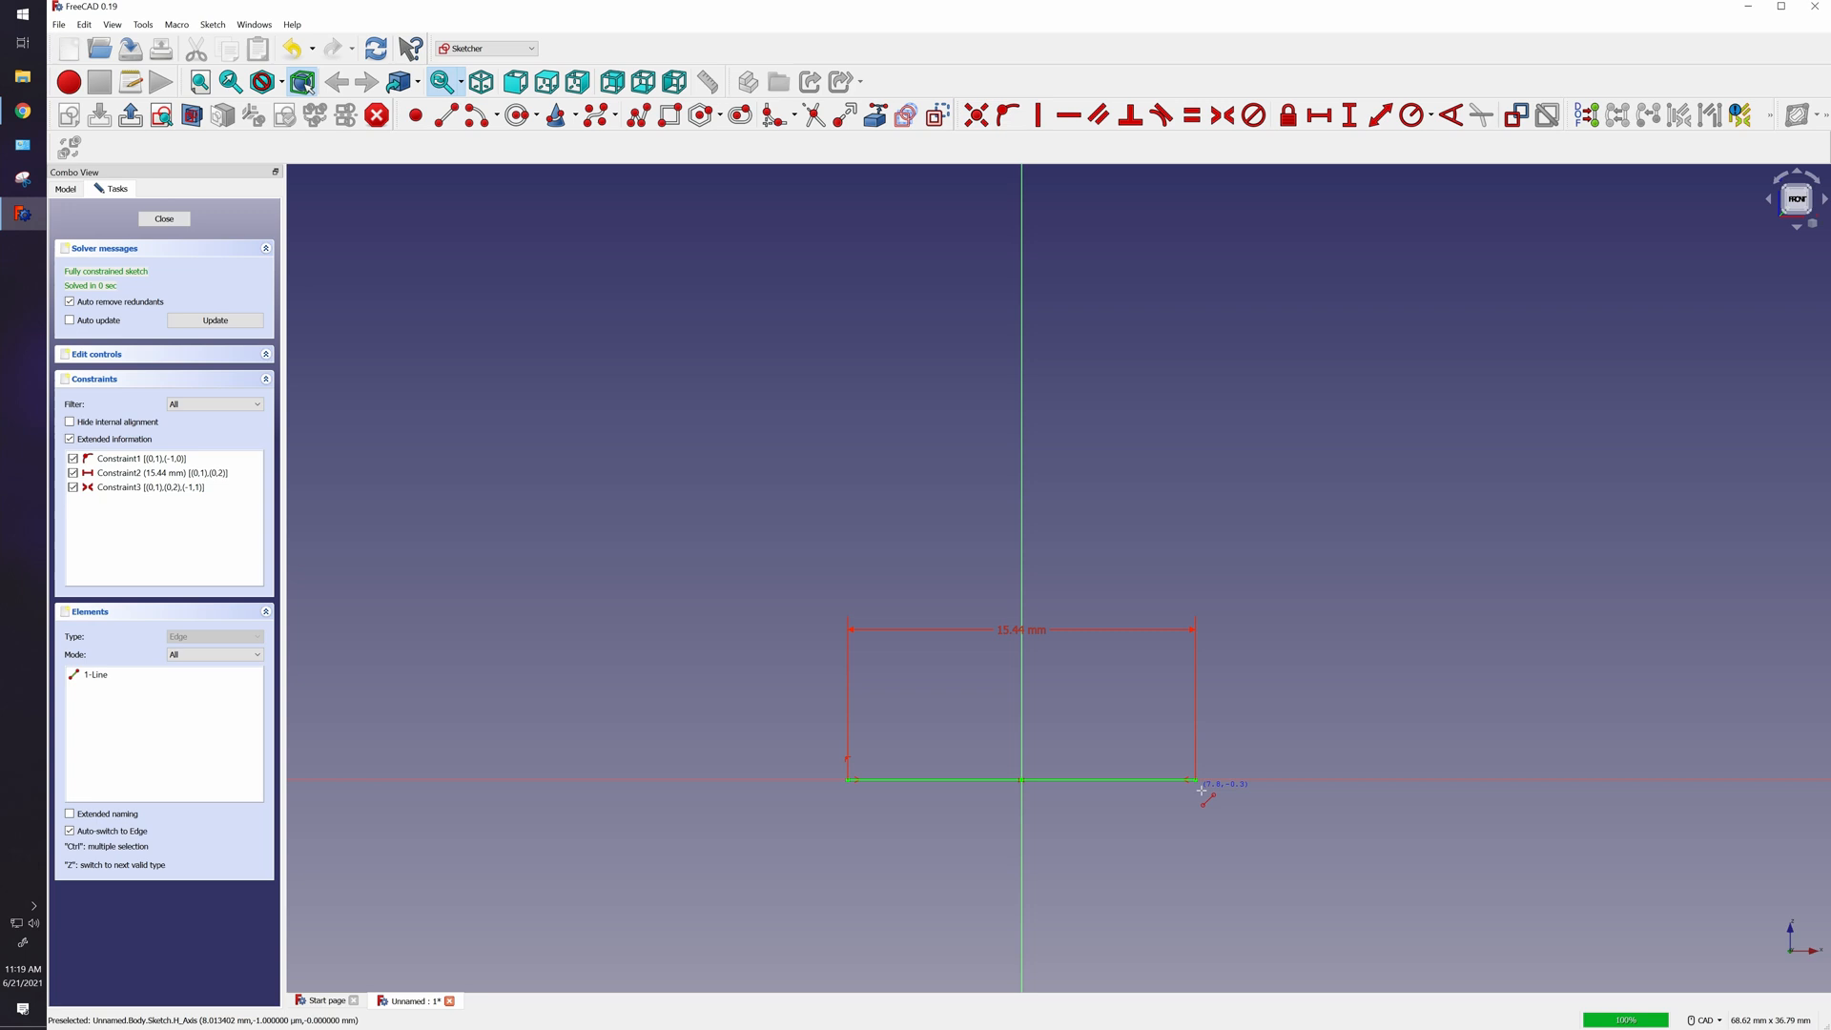
pyautogui.moveTo(1203, 790)
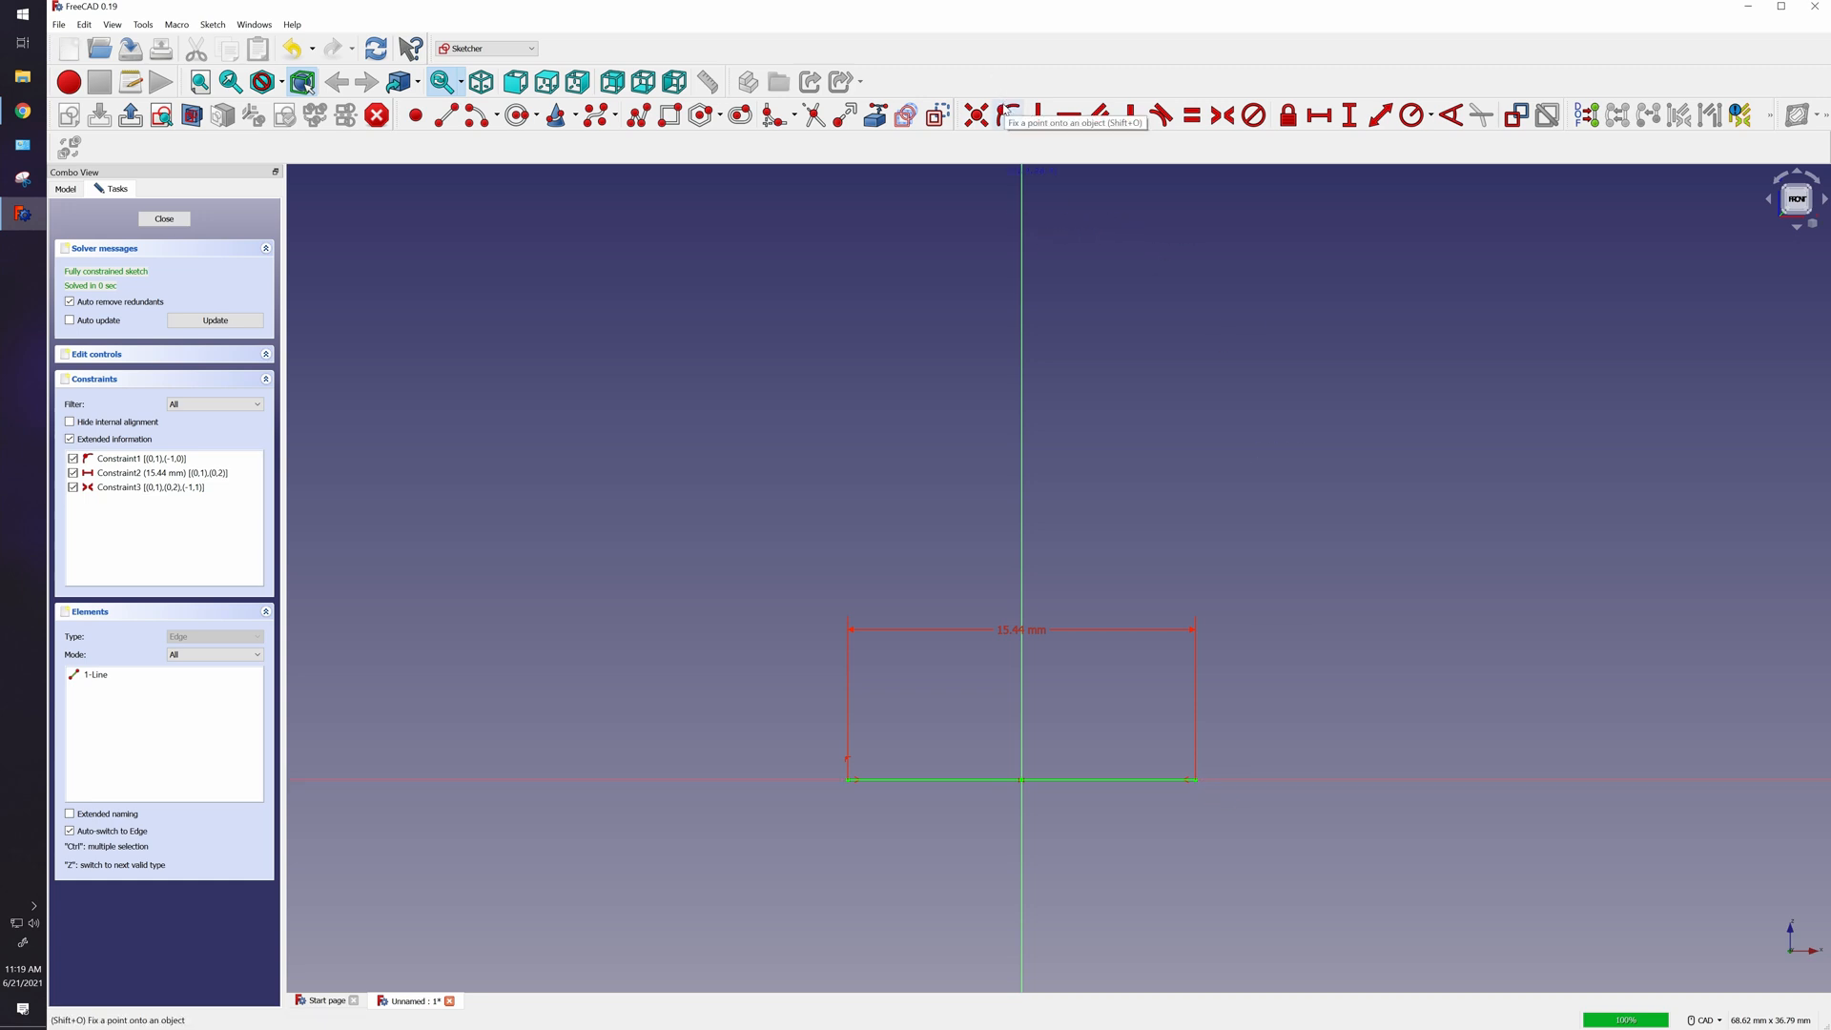
pyautogui.moveTo(1211, 802)
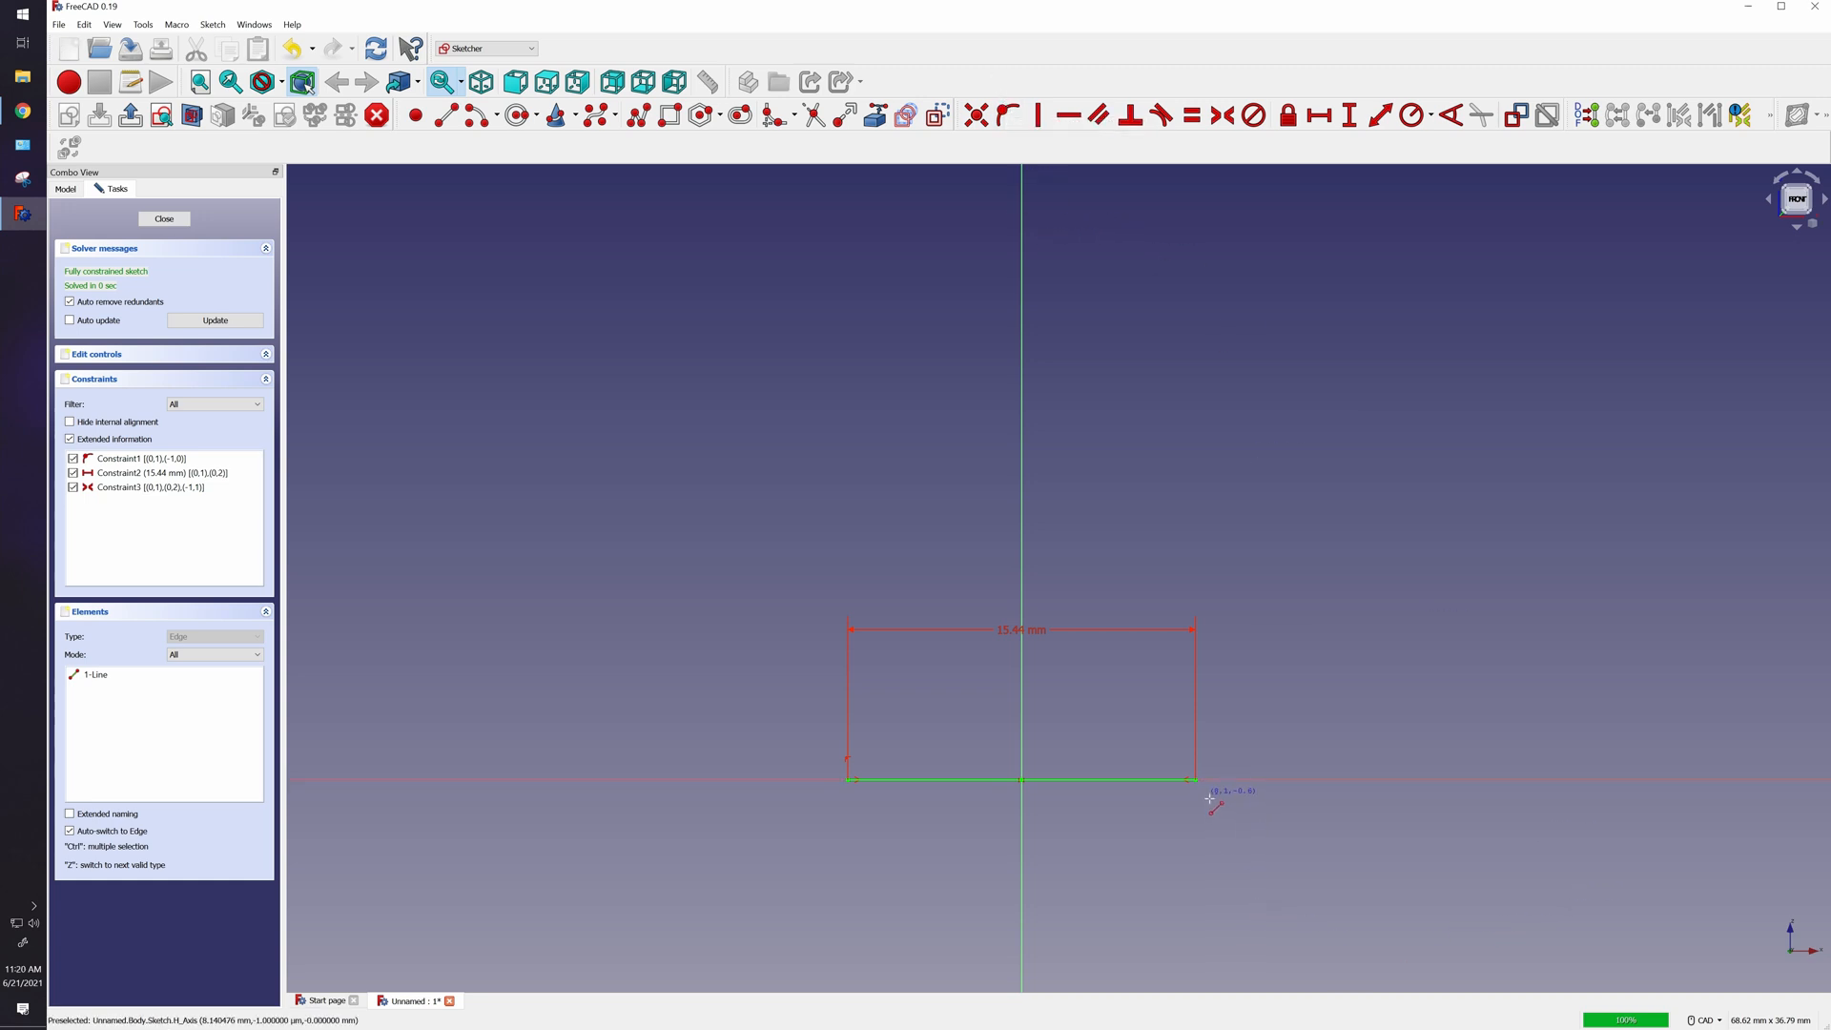
pyautogui.moveTo(1281, 787)
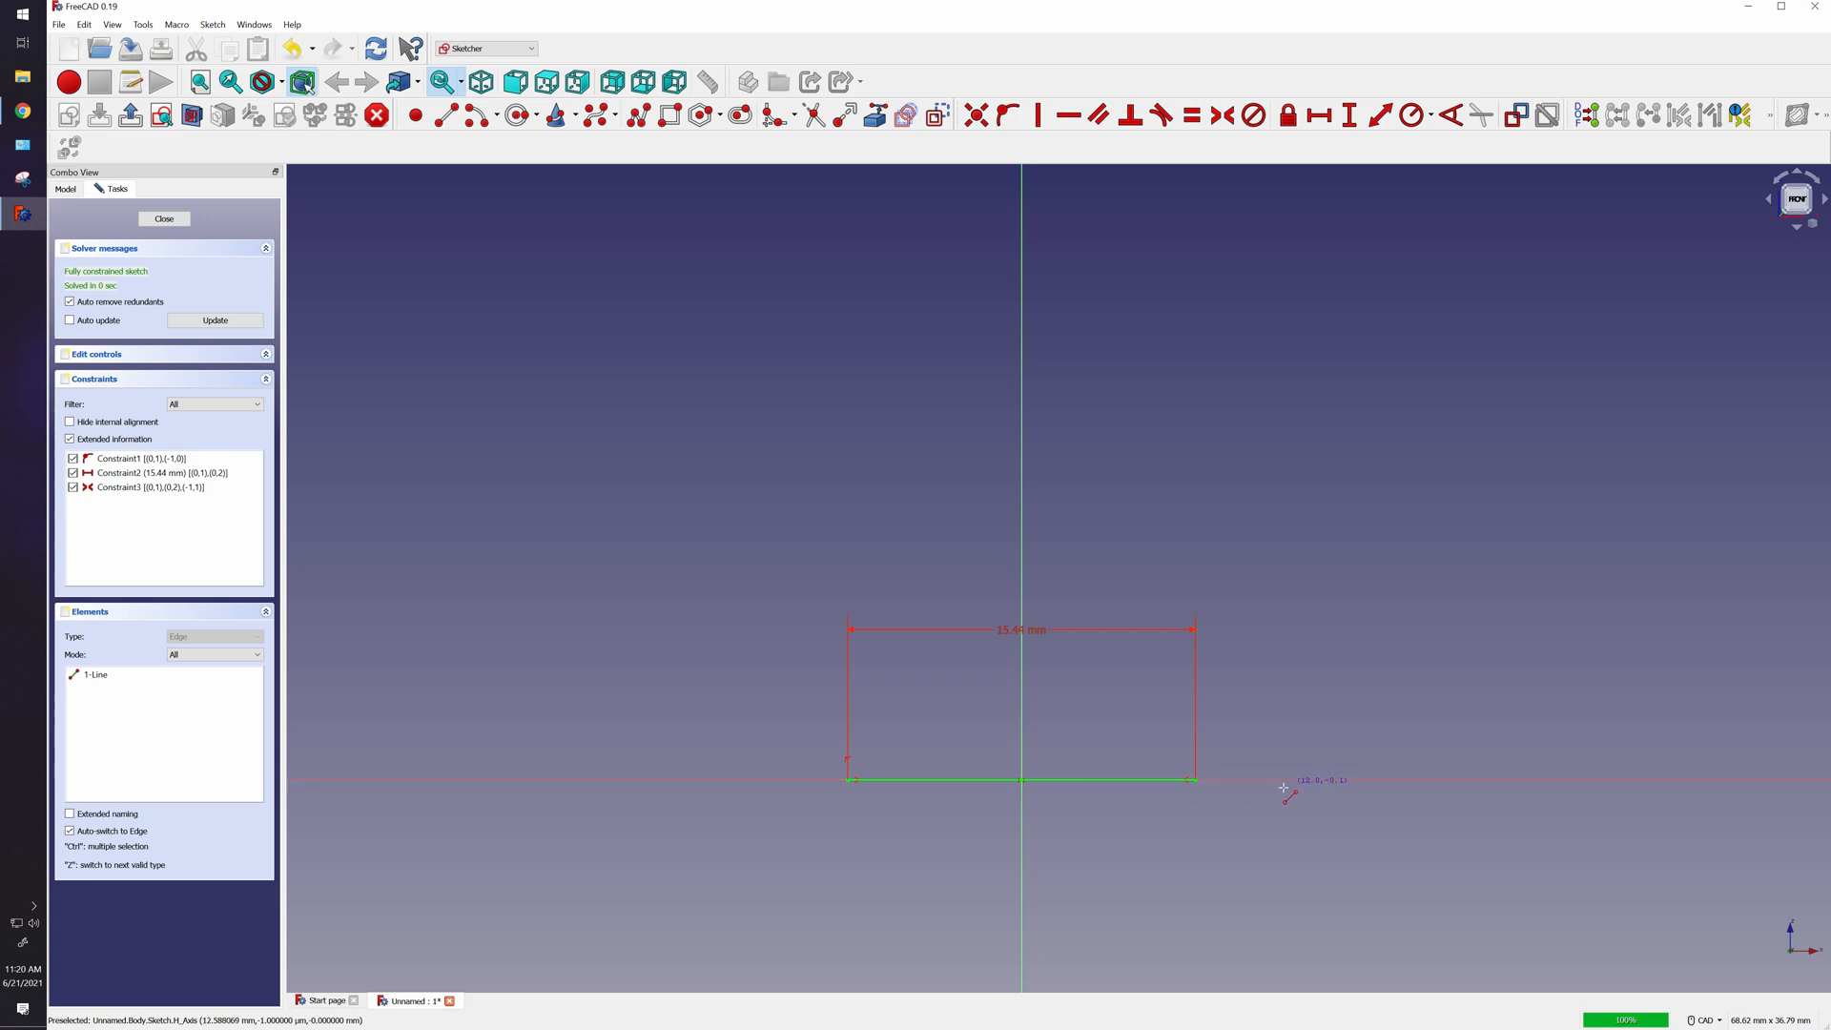
pyautogui.moveTo(1337, 980)
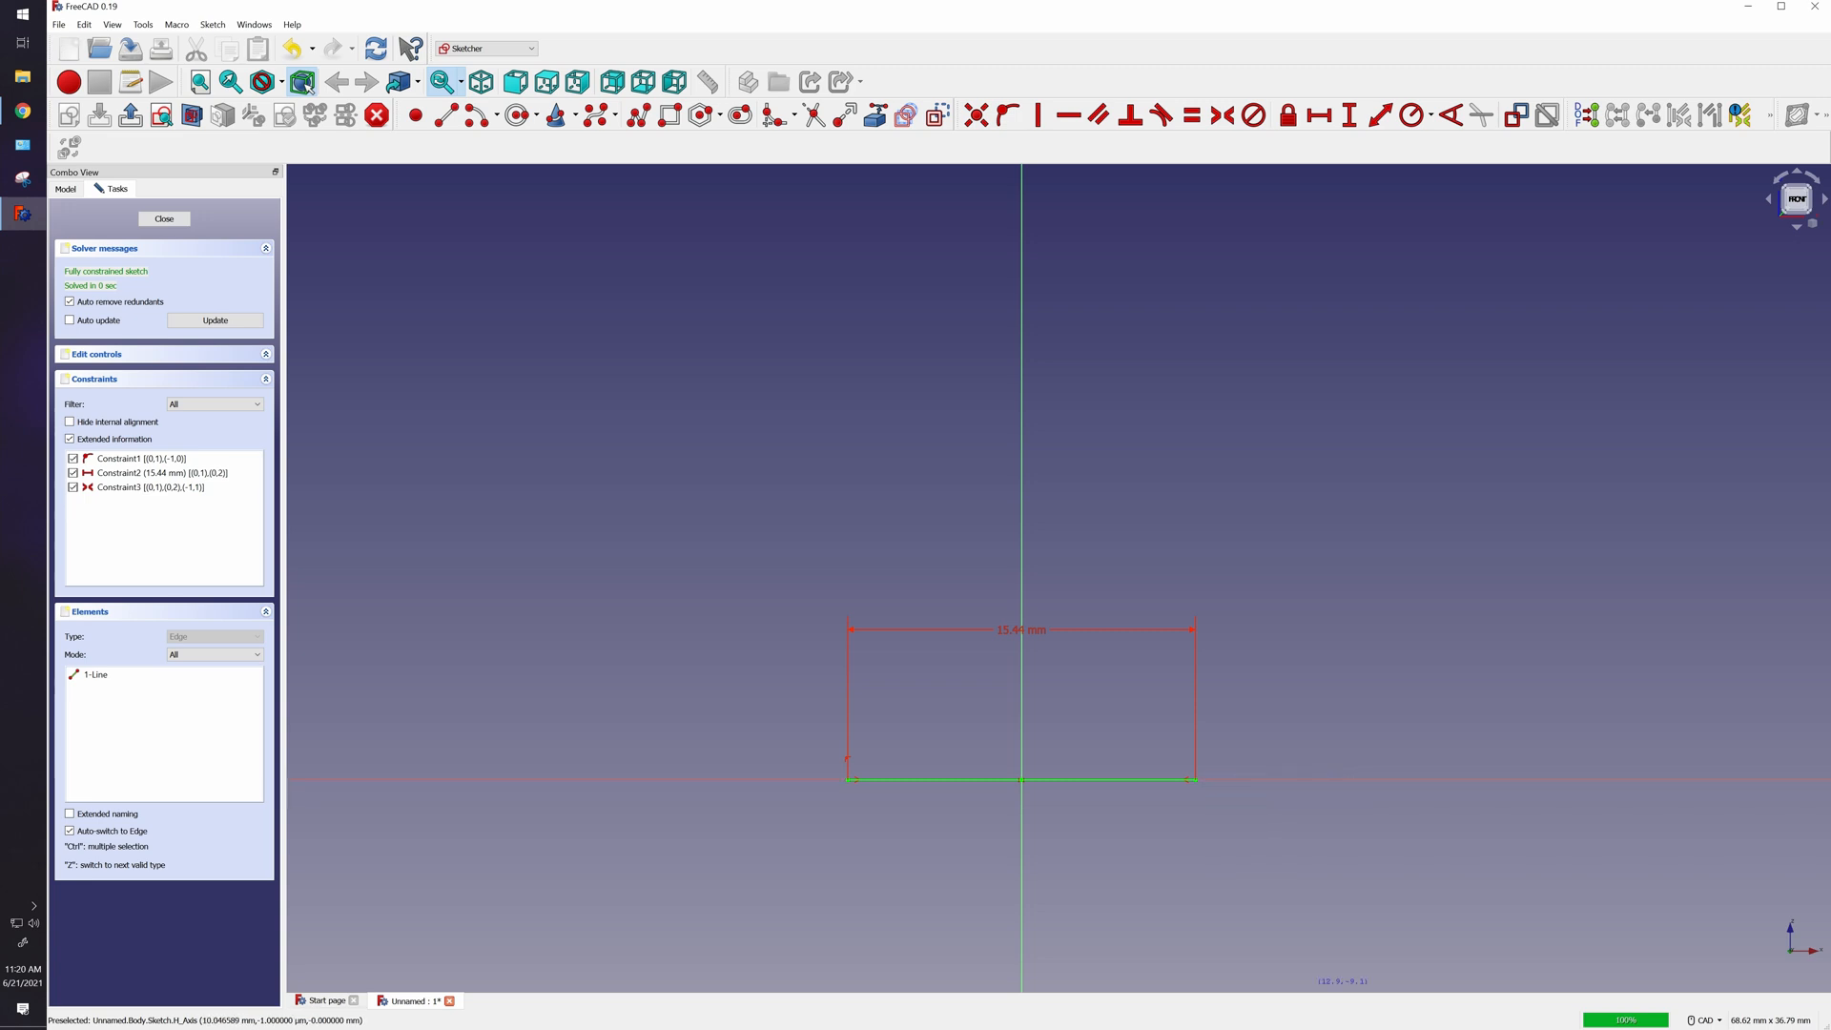
pyautogui.moveTo(1199, 784)
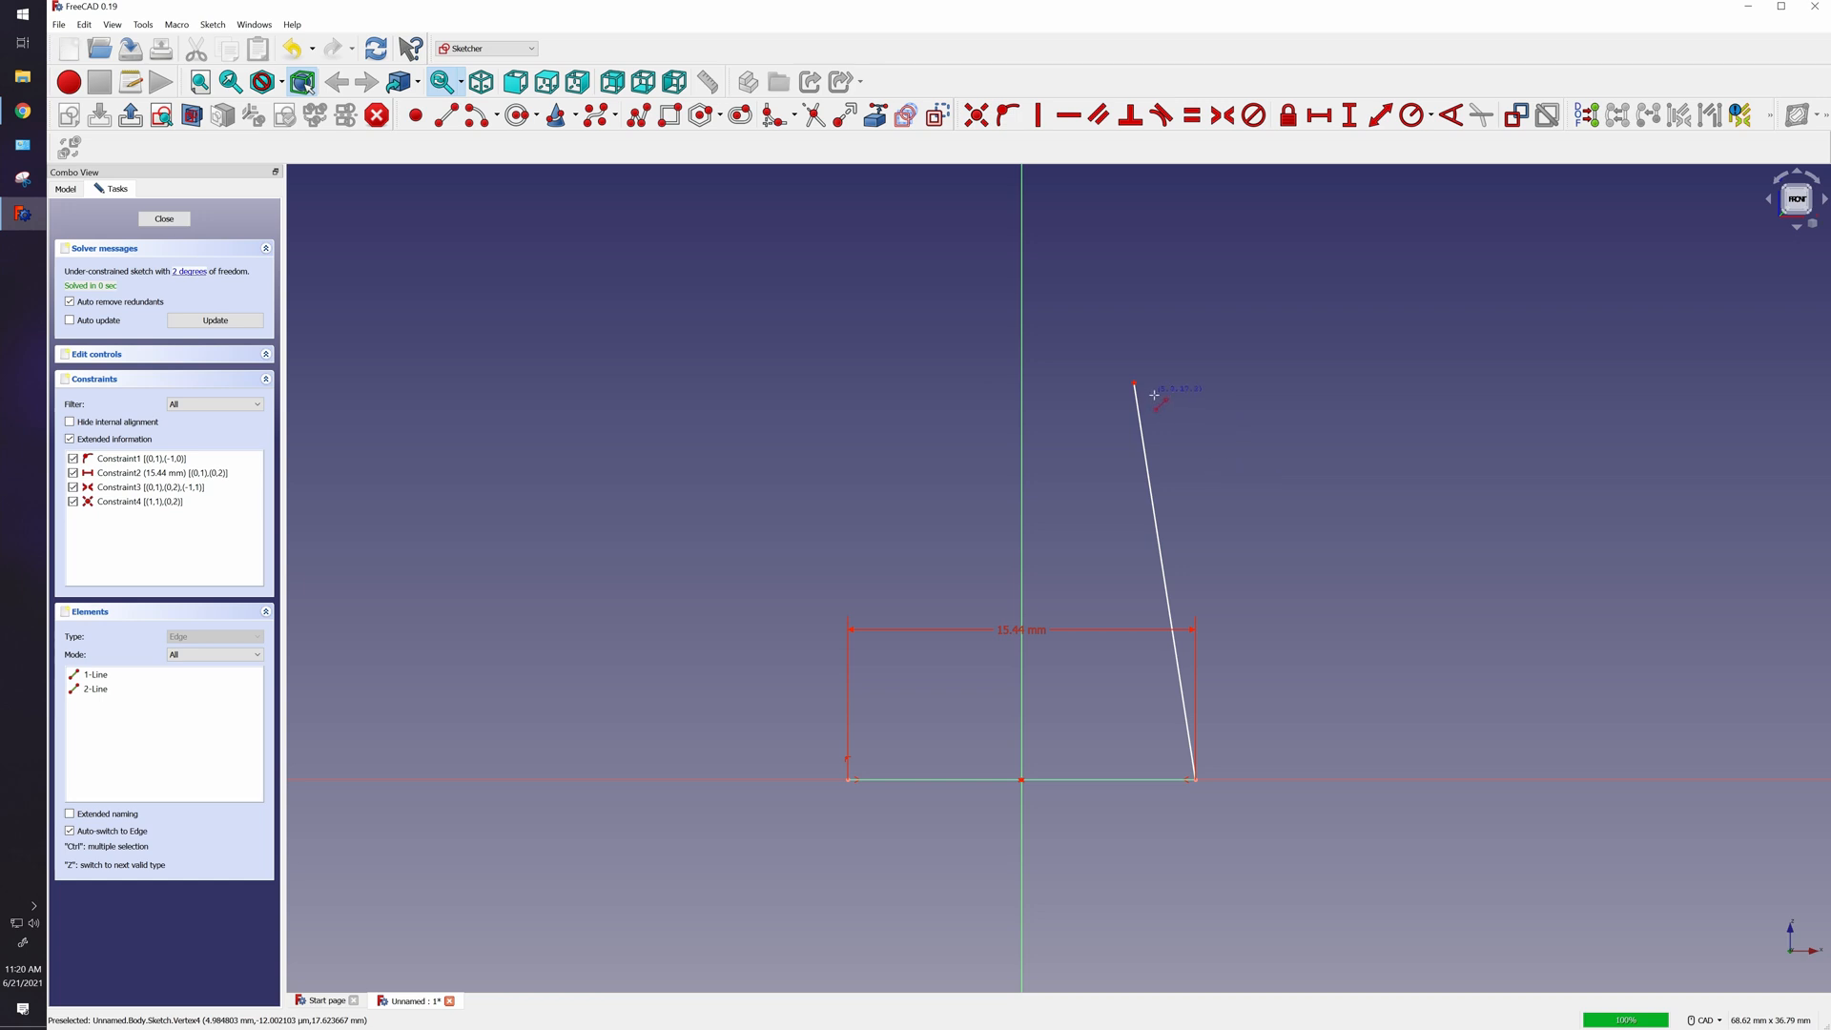
pyautogui.moveTo(1165, 583)
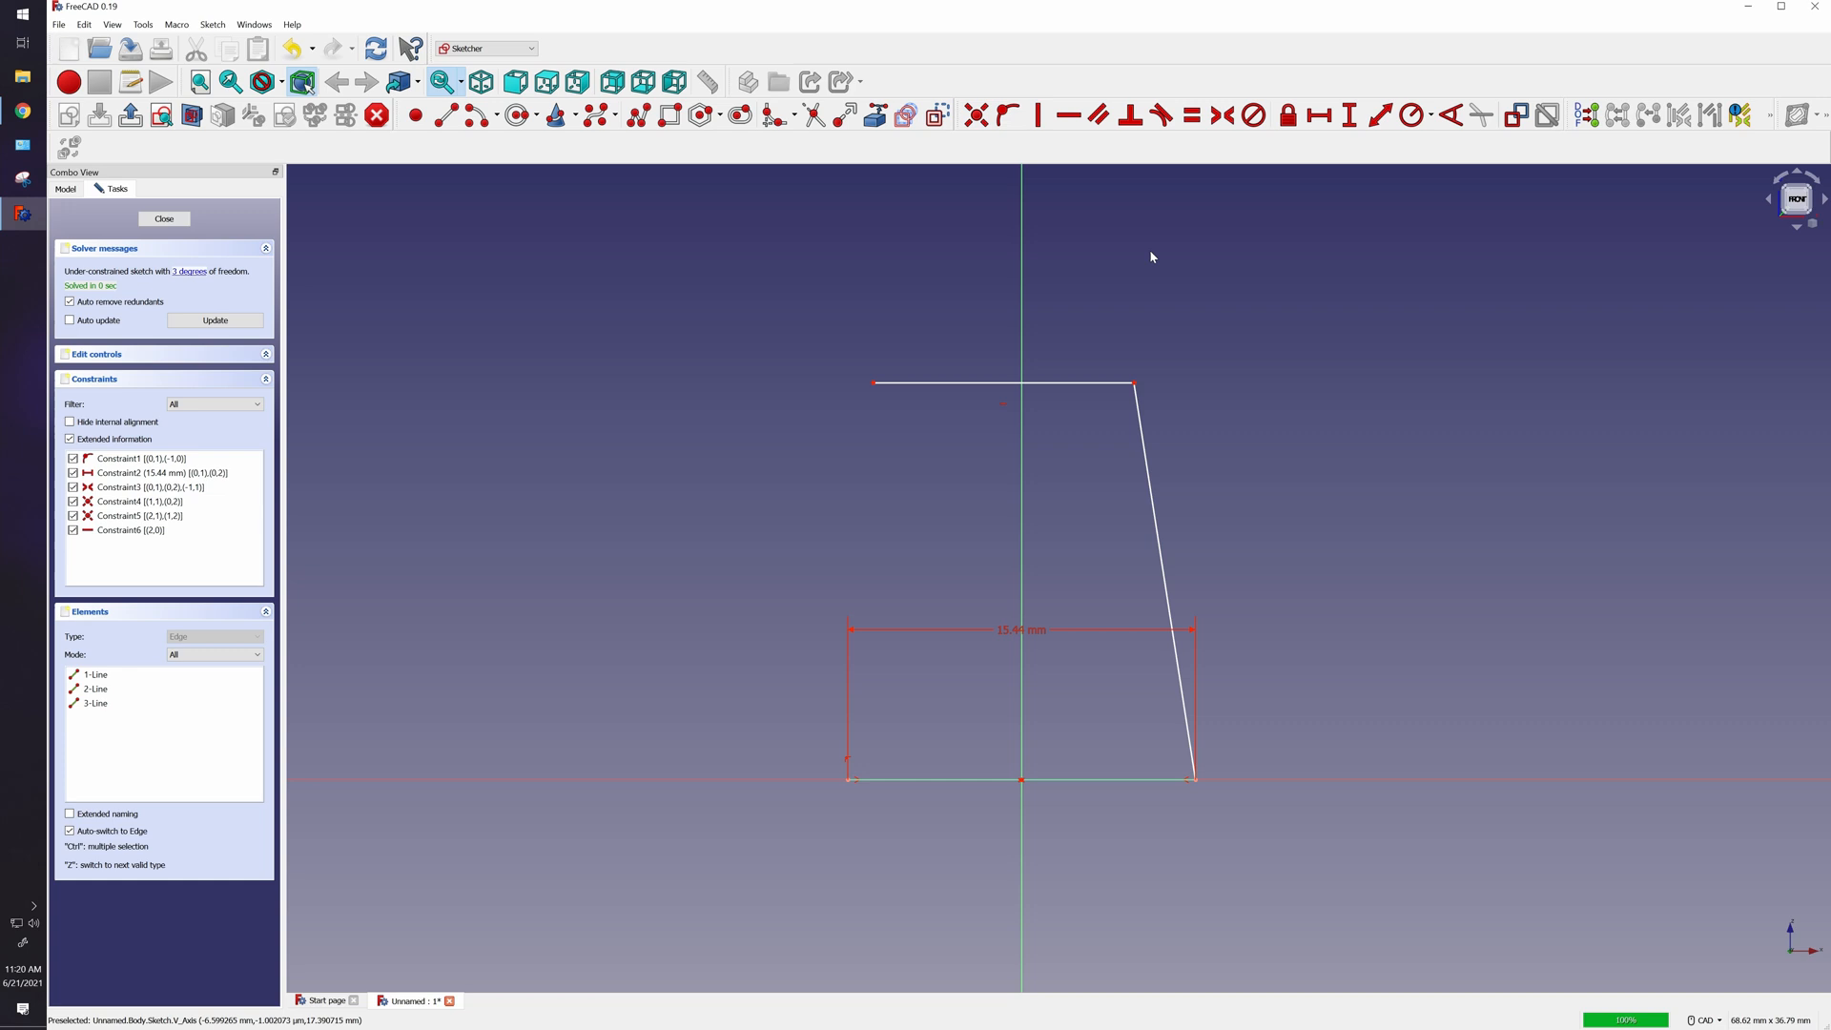
pyautogui.moveTo(1173, 170)
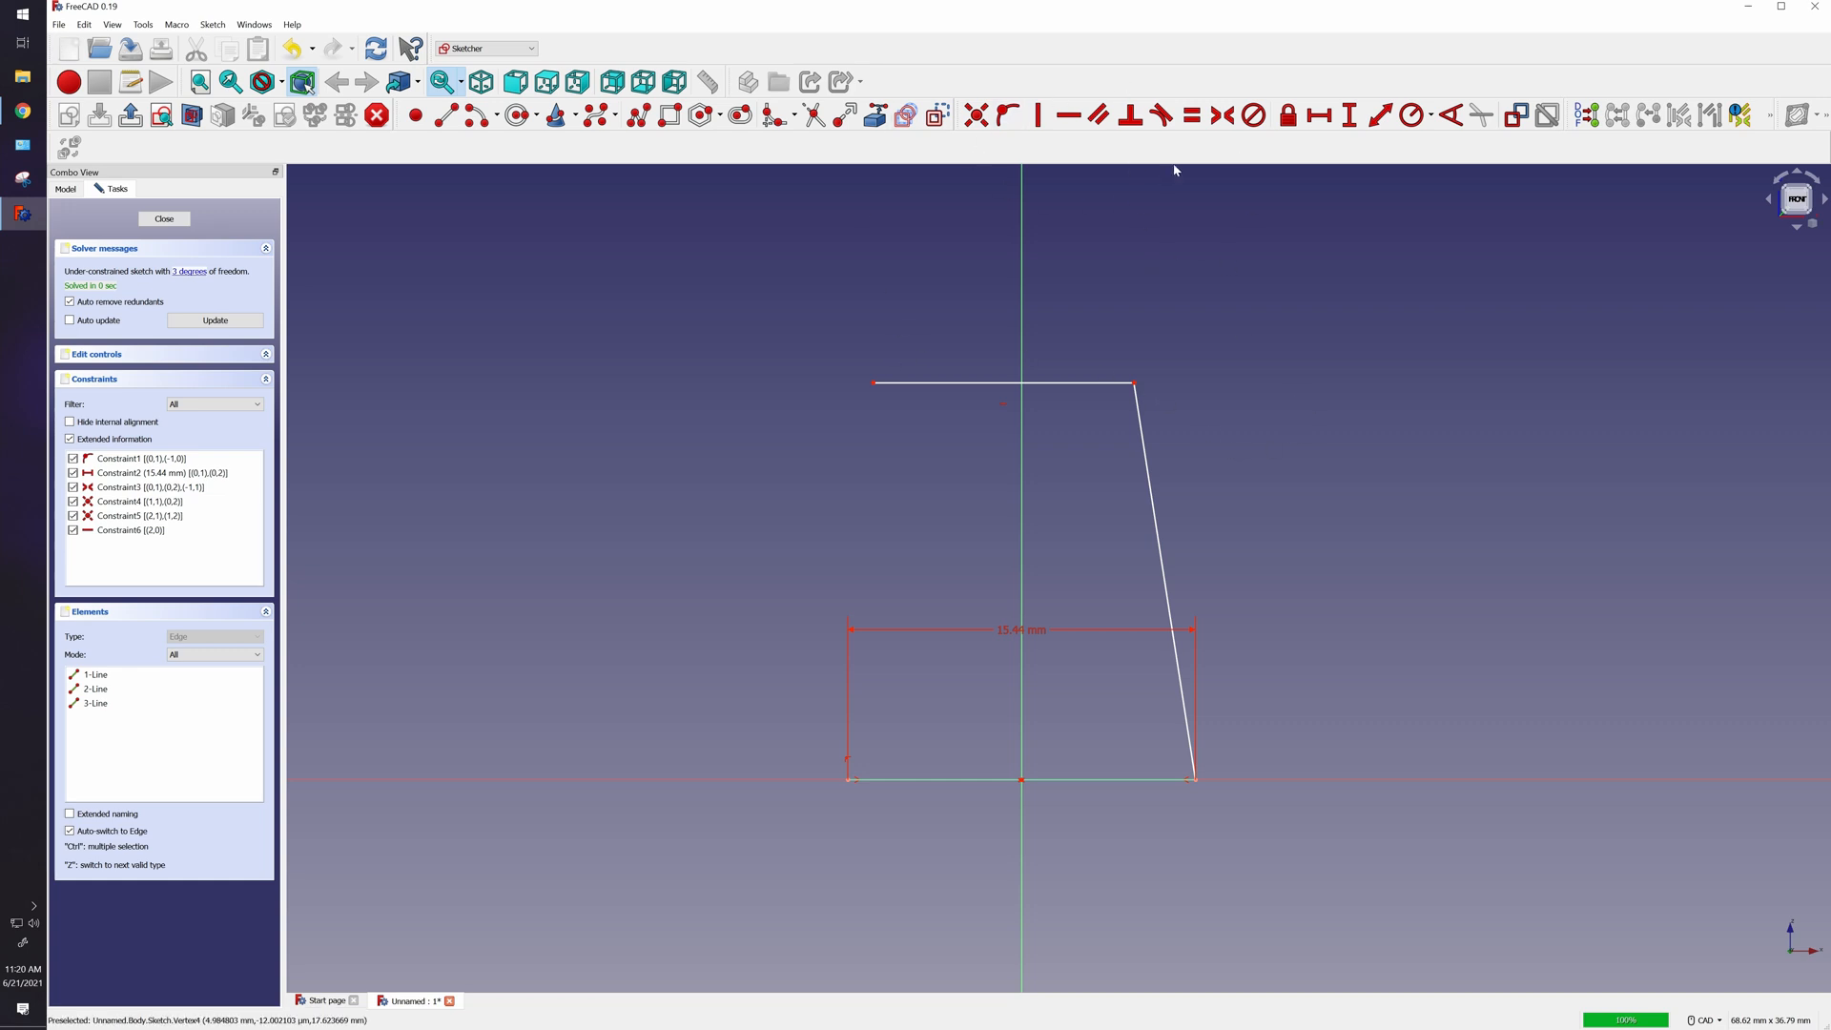
pyautogui.moveTo(1317, 115)
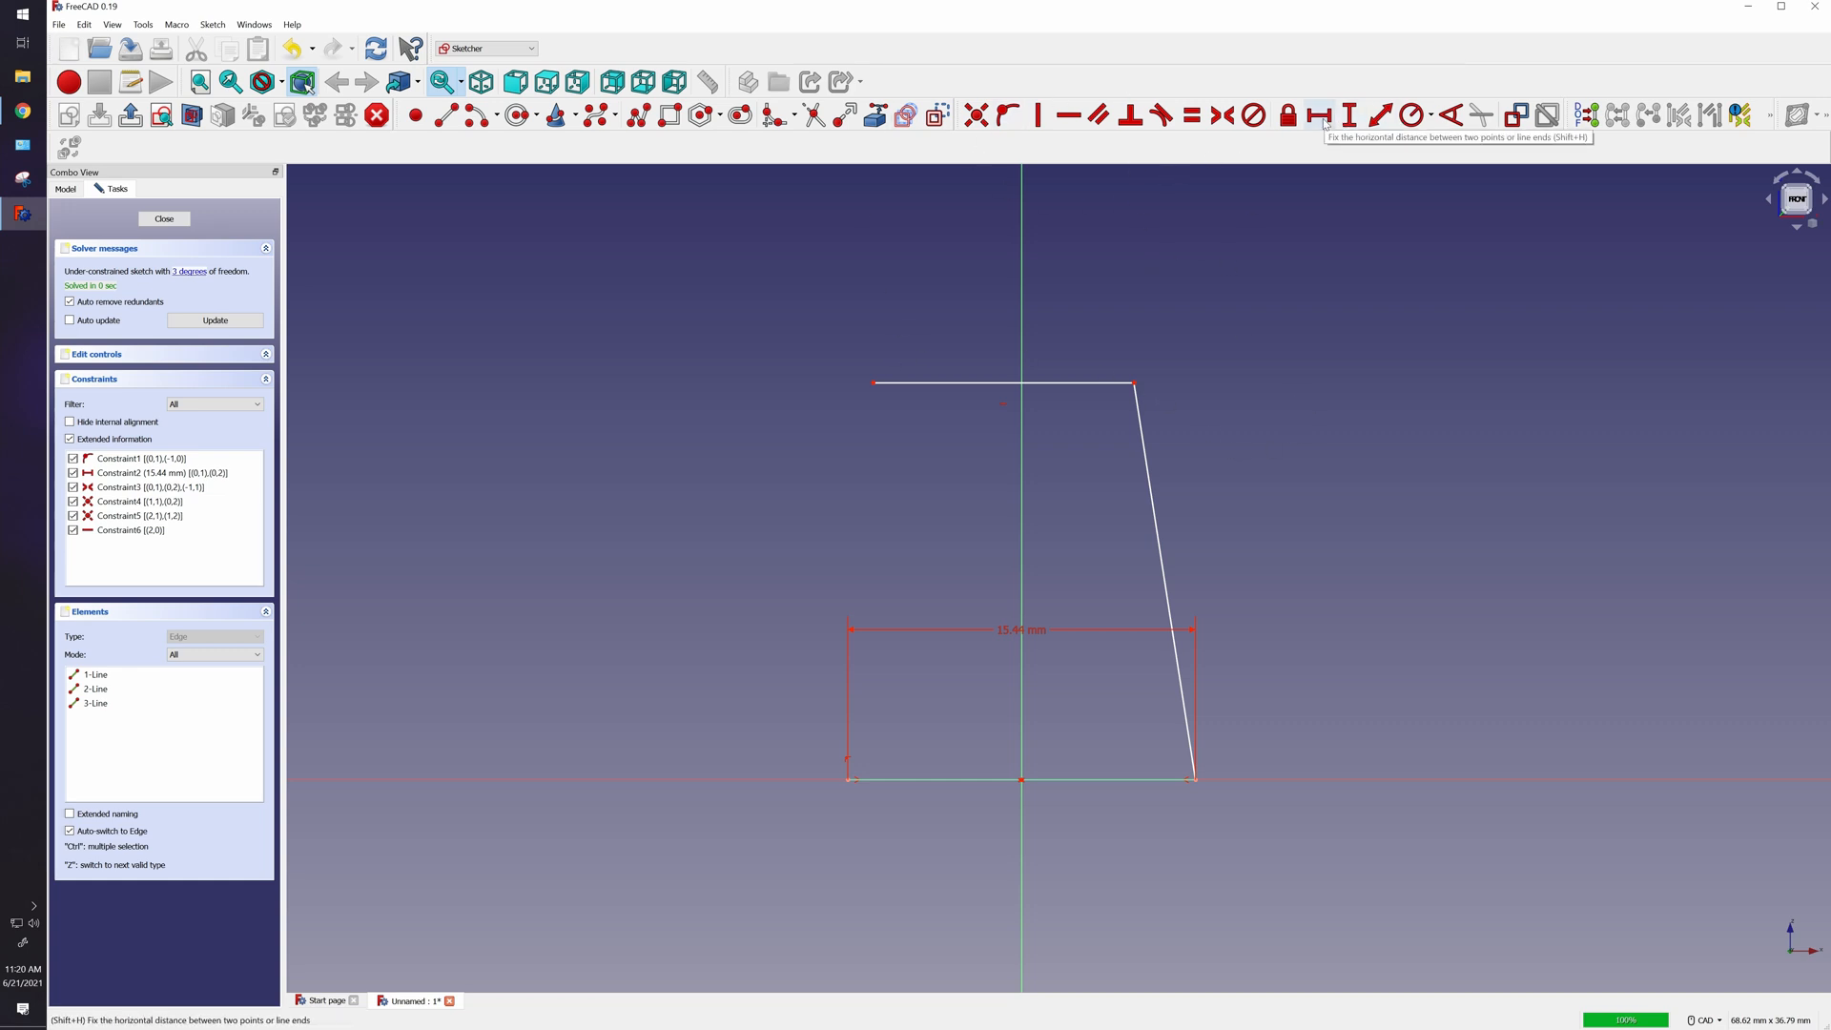
pyautogui.moveTo(1074, 385)
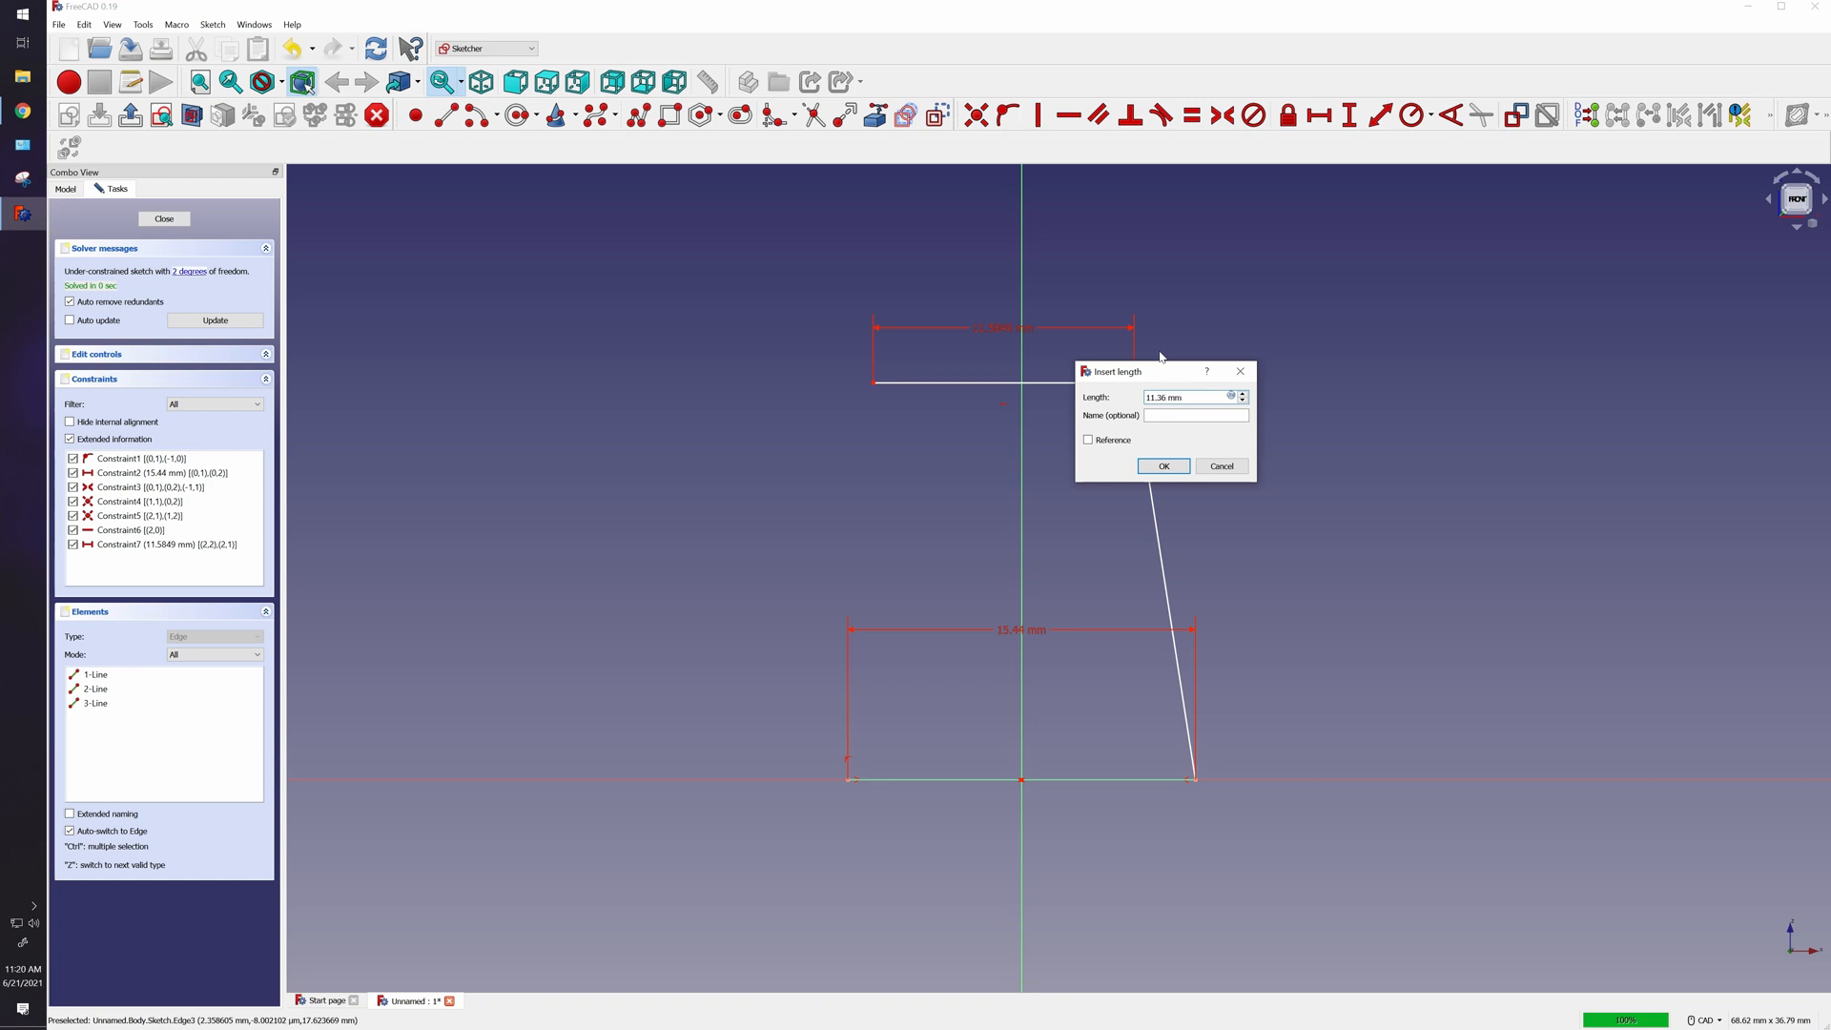
# Confirm the 11.36 mm width of the torso's top edge.
pyautogui.click(1162, 466)
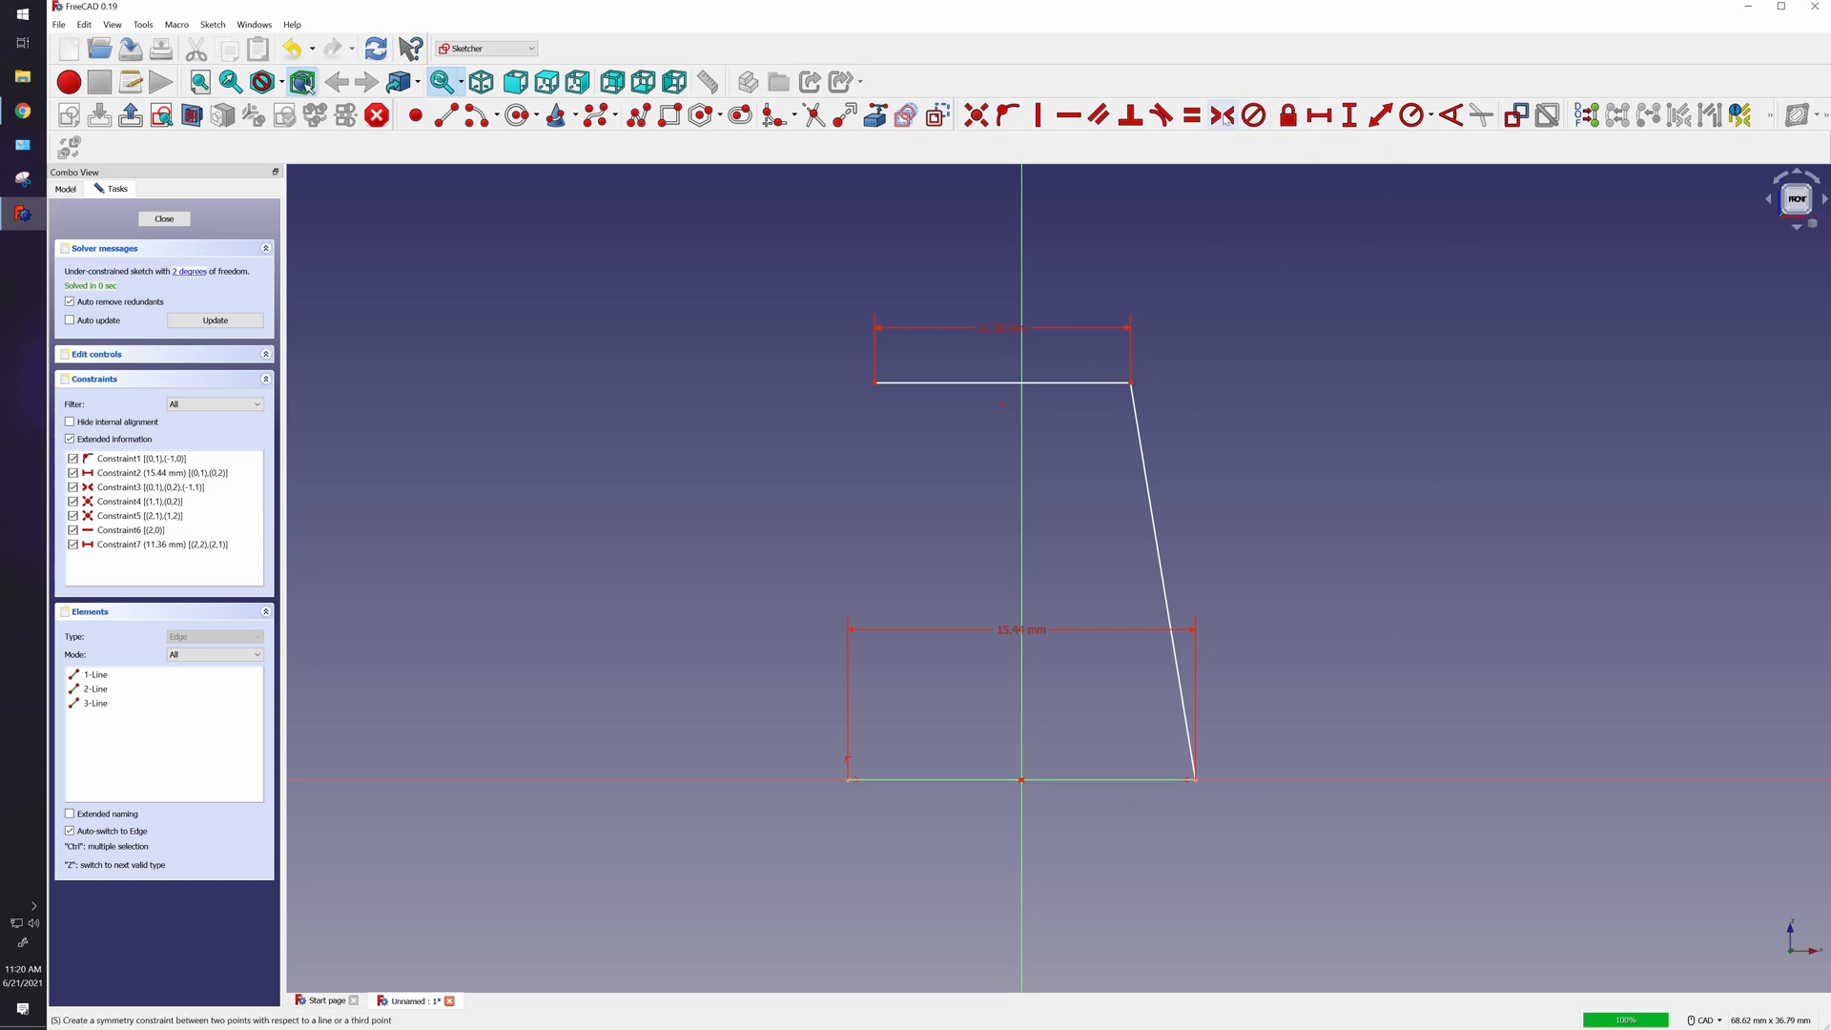
pyautogui.moveTo(907, 396)
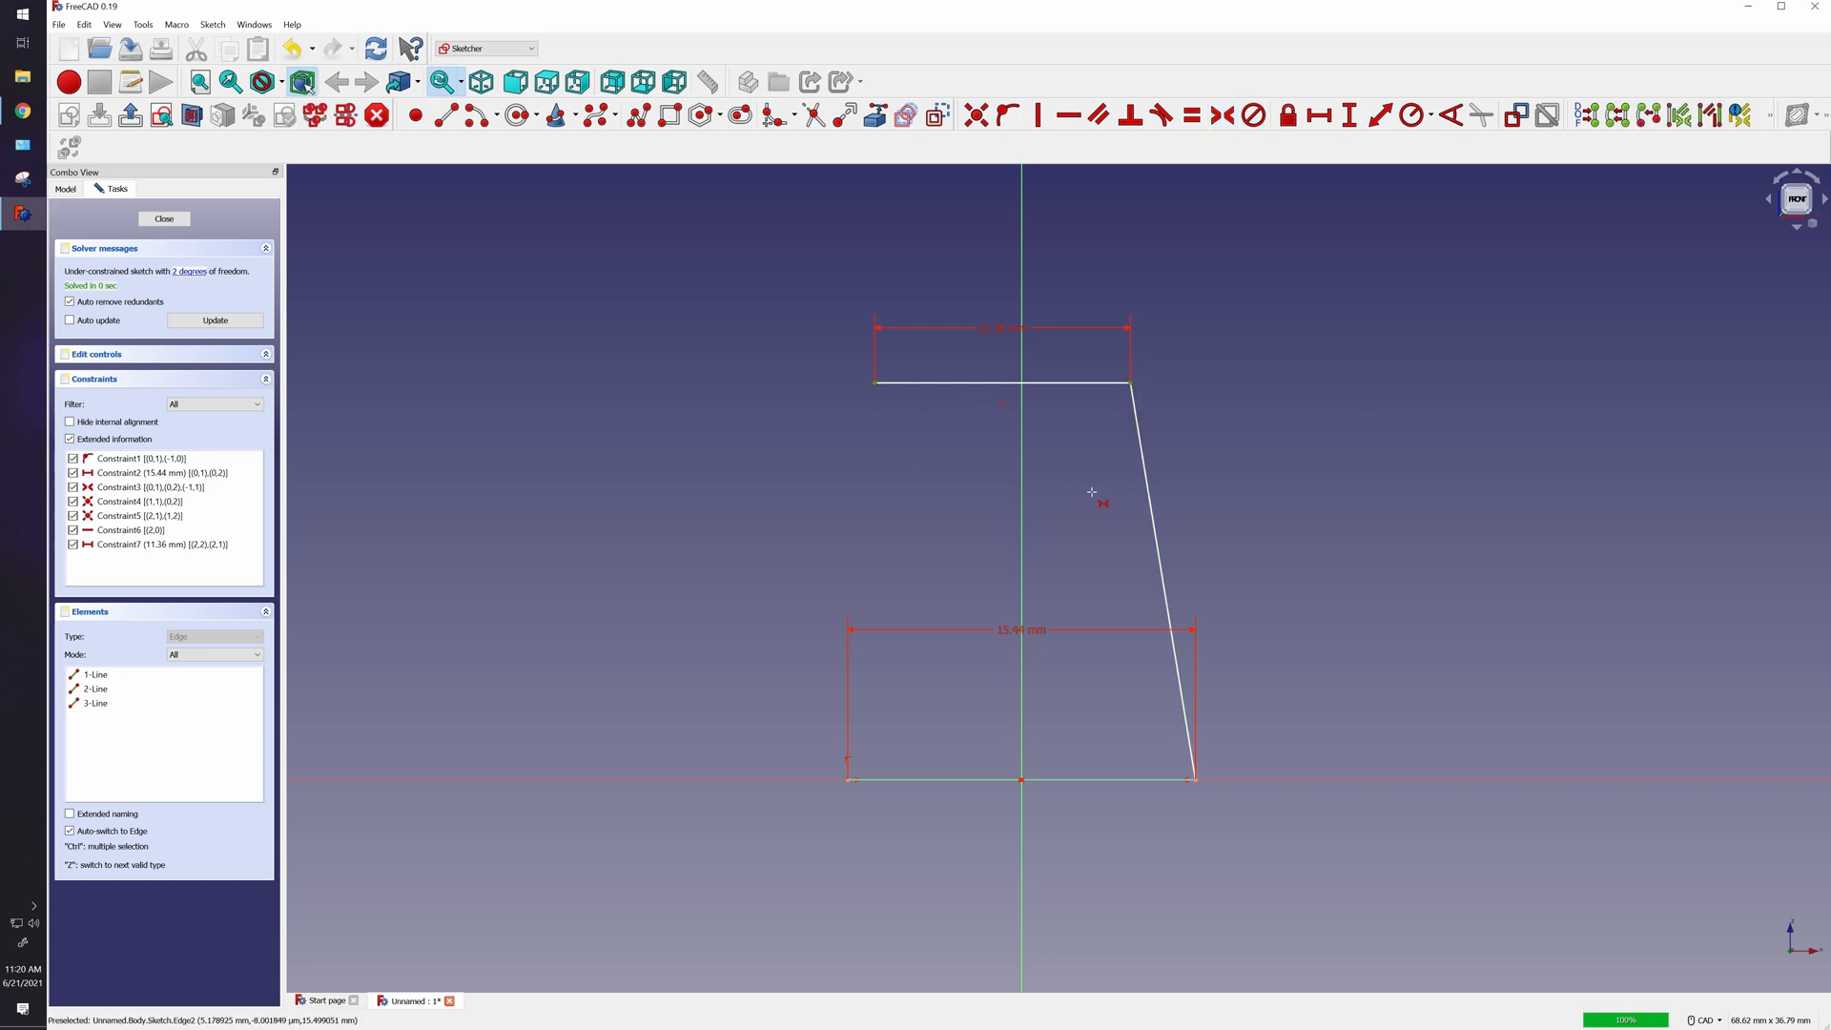
pyautogui.moveTo(1027, 253)
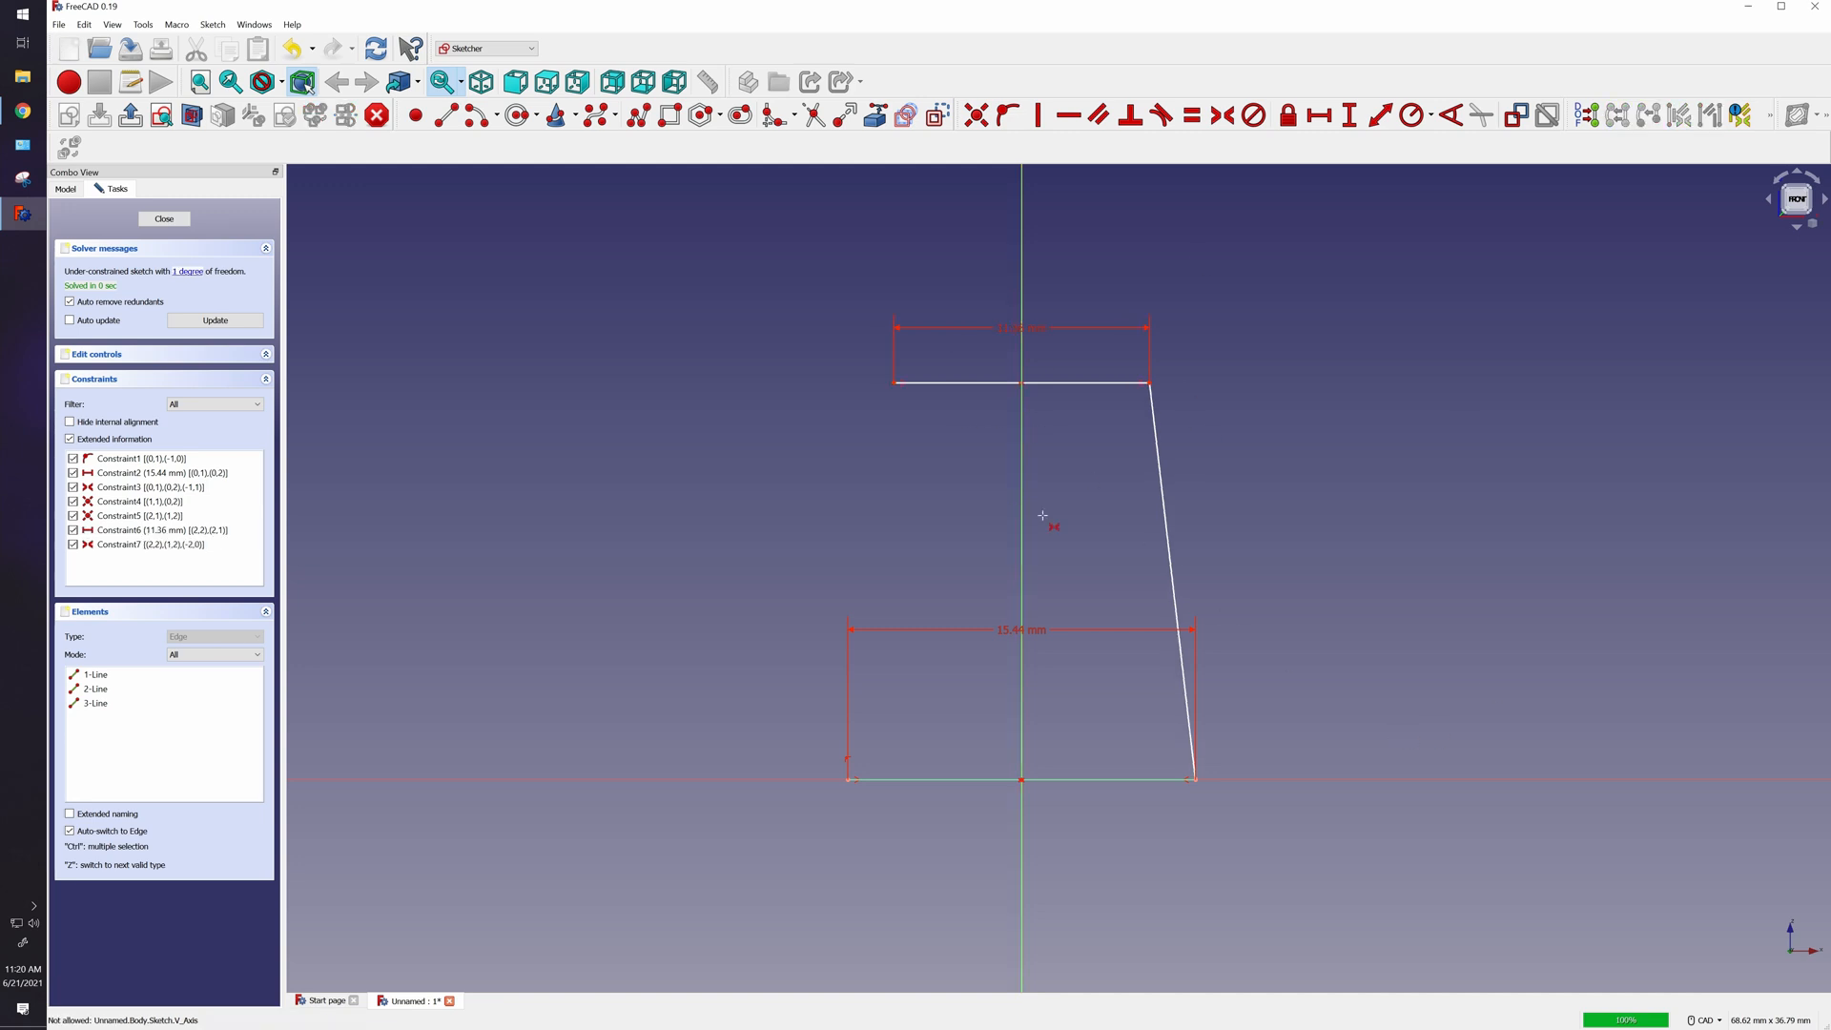
pyautogui.moveTo(1230, 339)
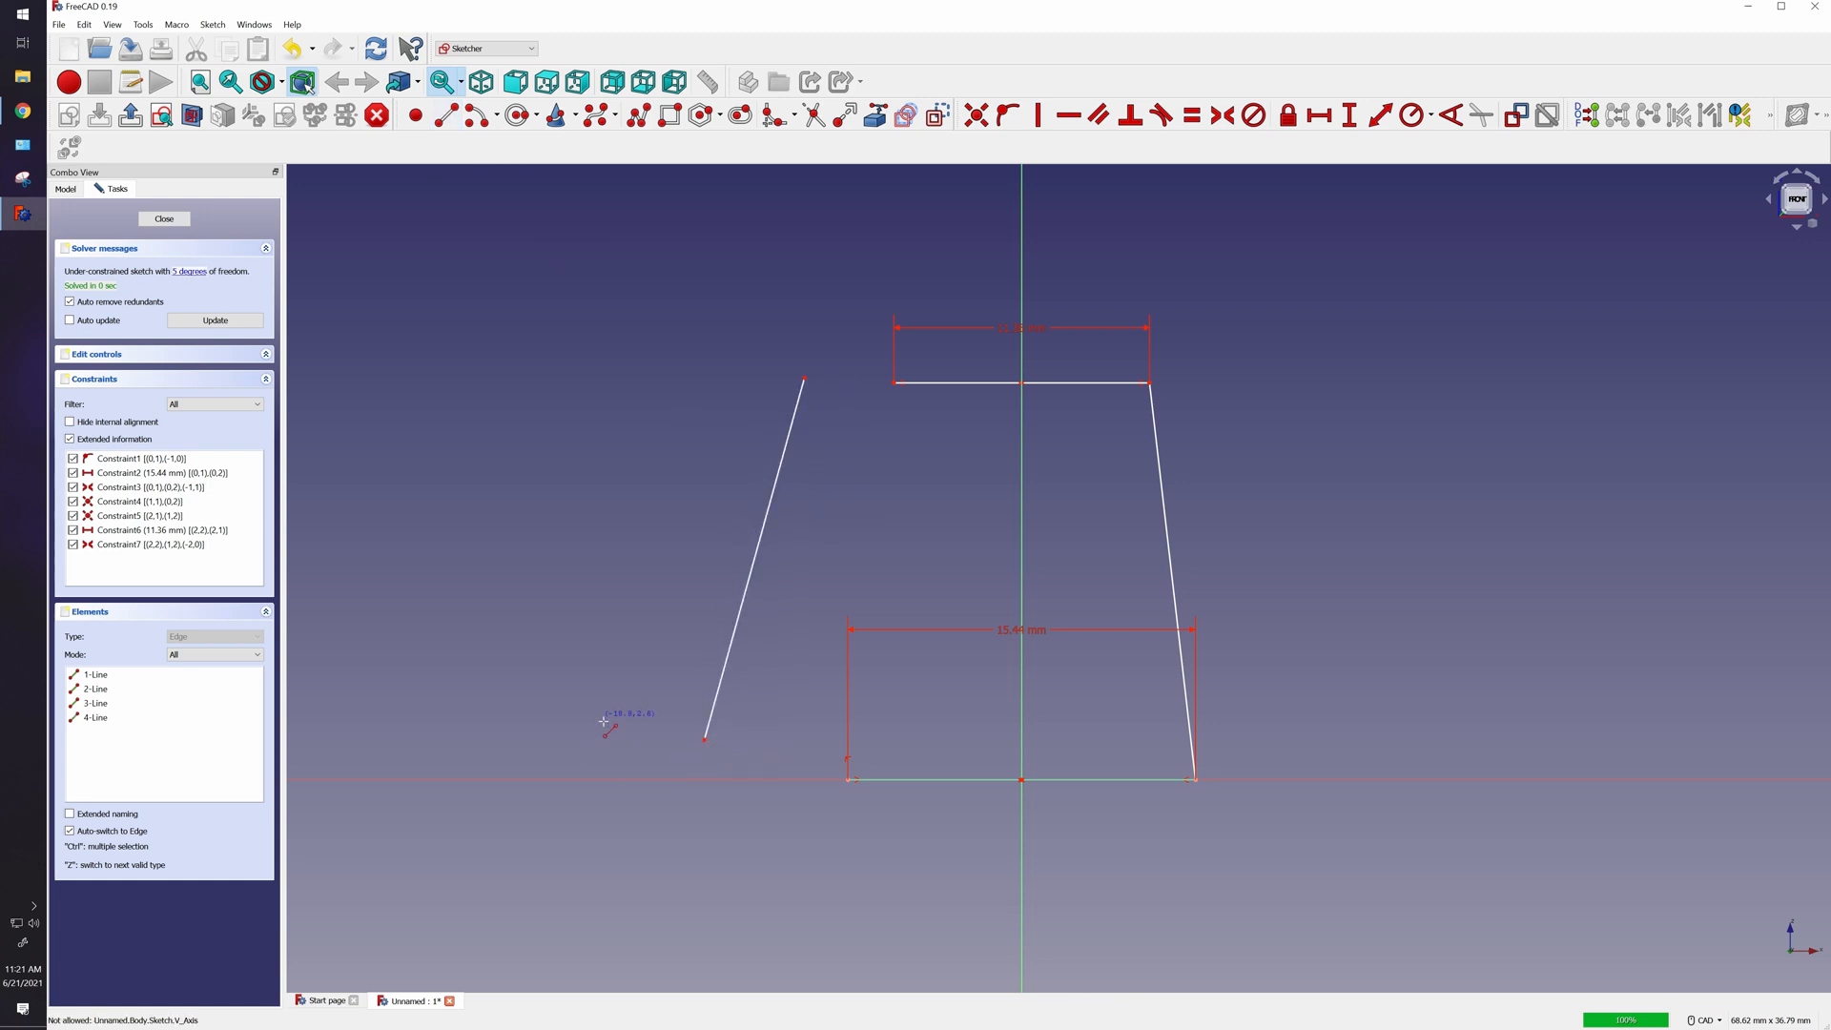
pyautogui.moveTo(1010, 173)
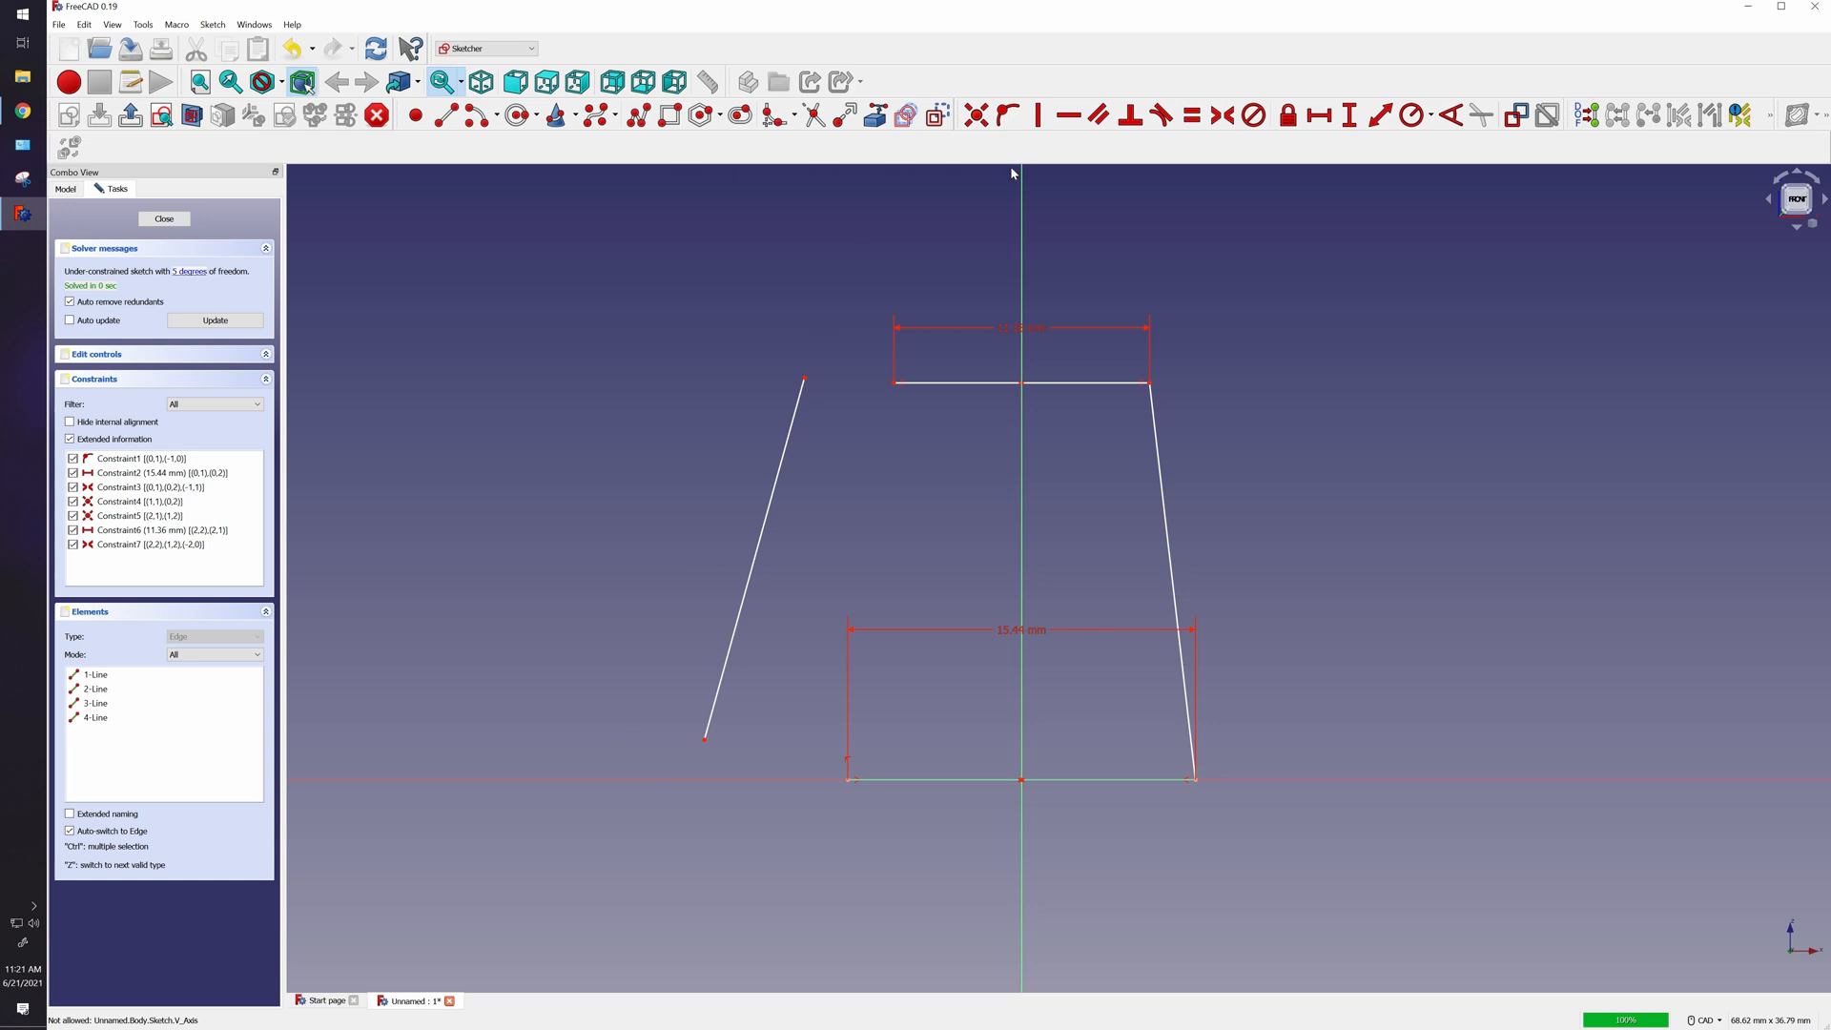
pyautogui.moveTo(804, 381)
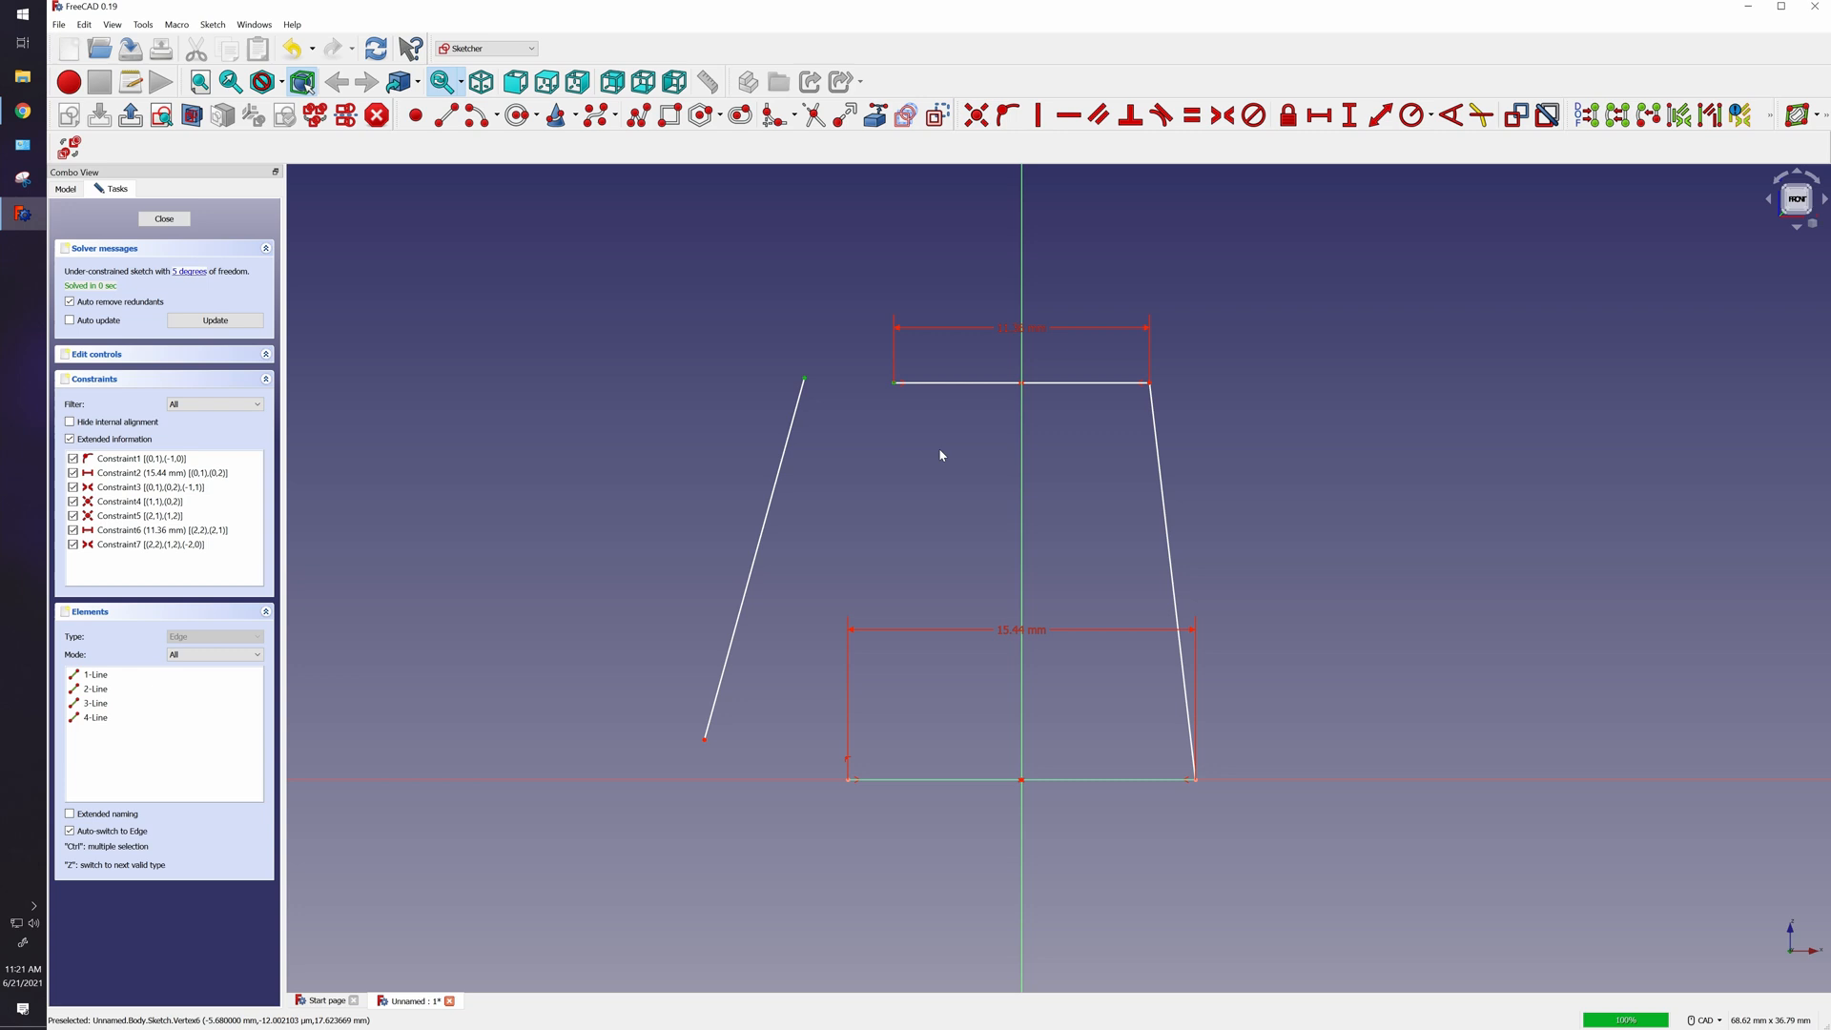
pyautogui.moveTo(974, 114)
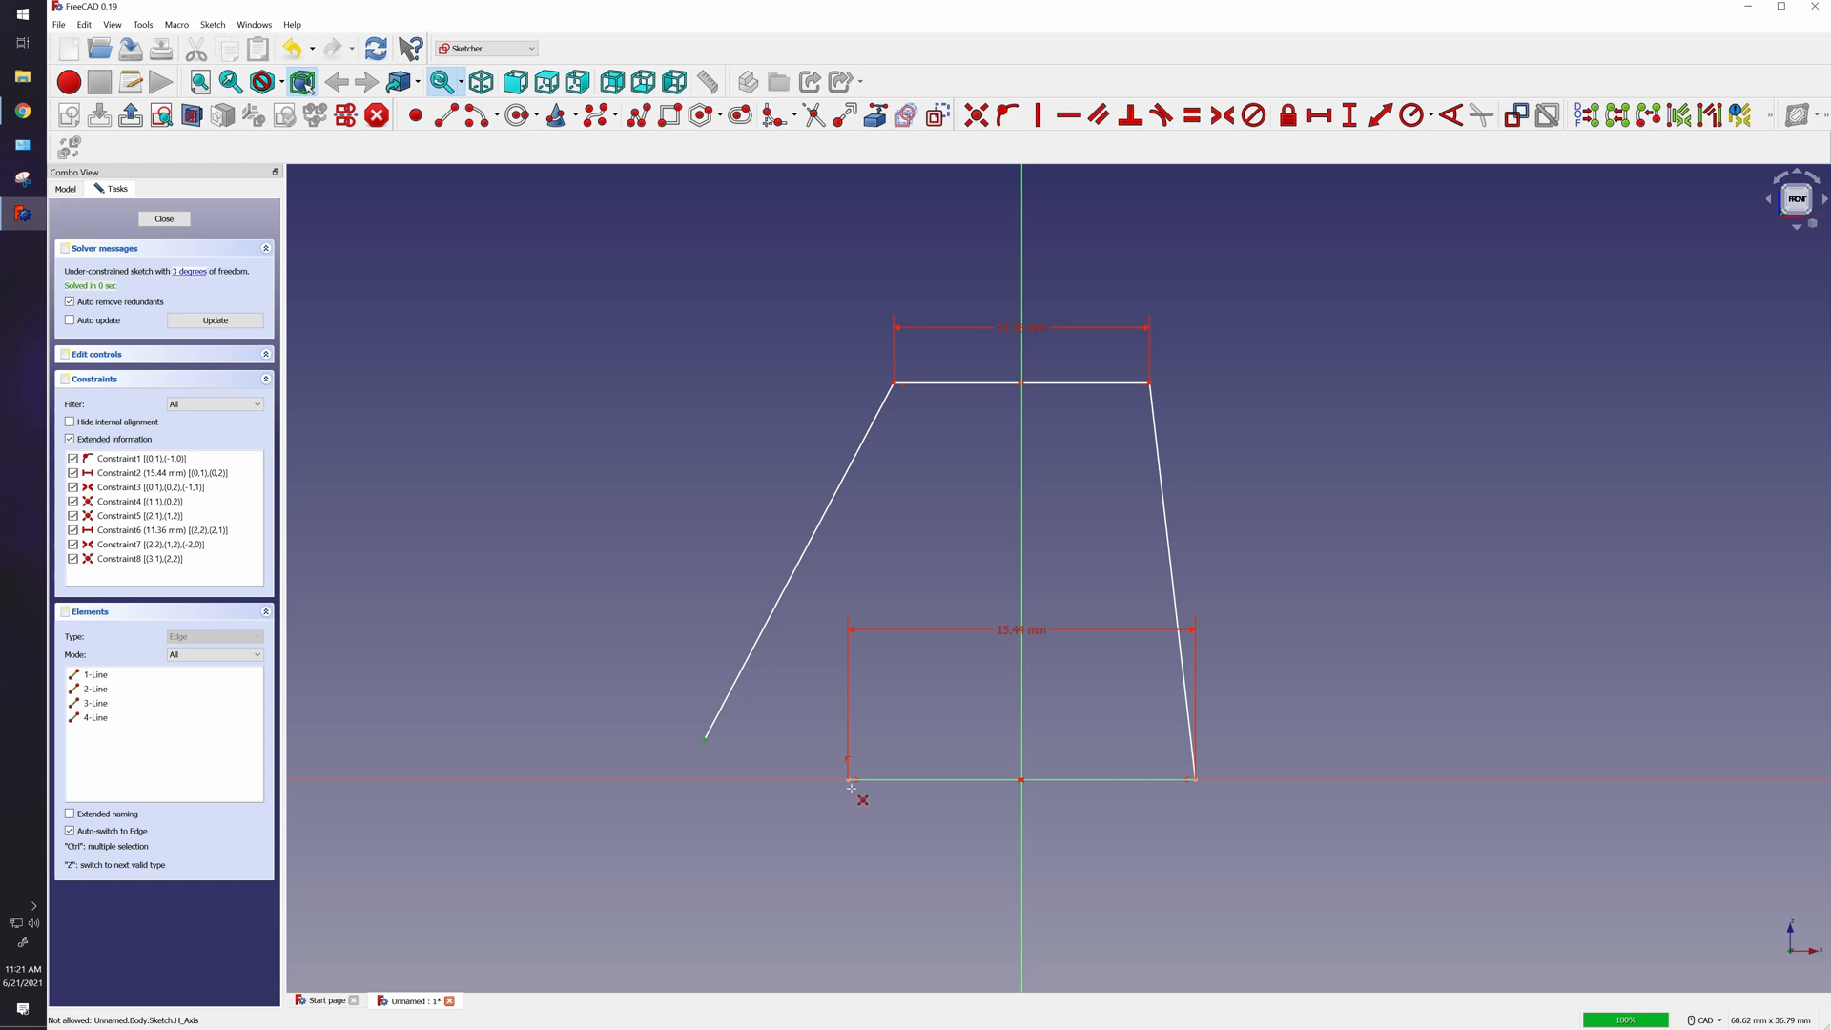
pyautogui.moveTo(851, 784)
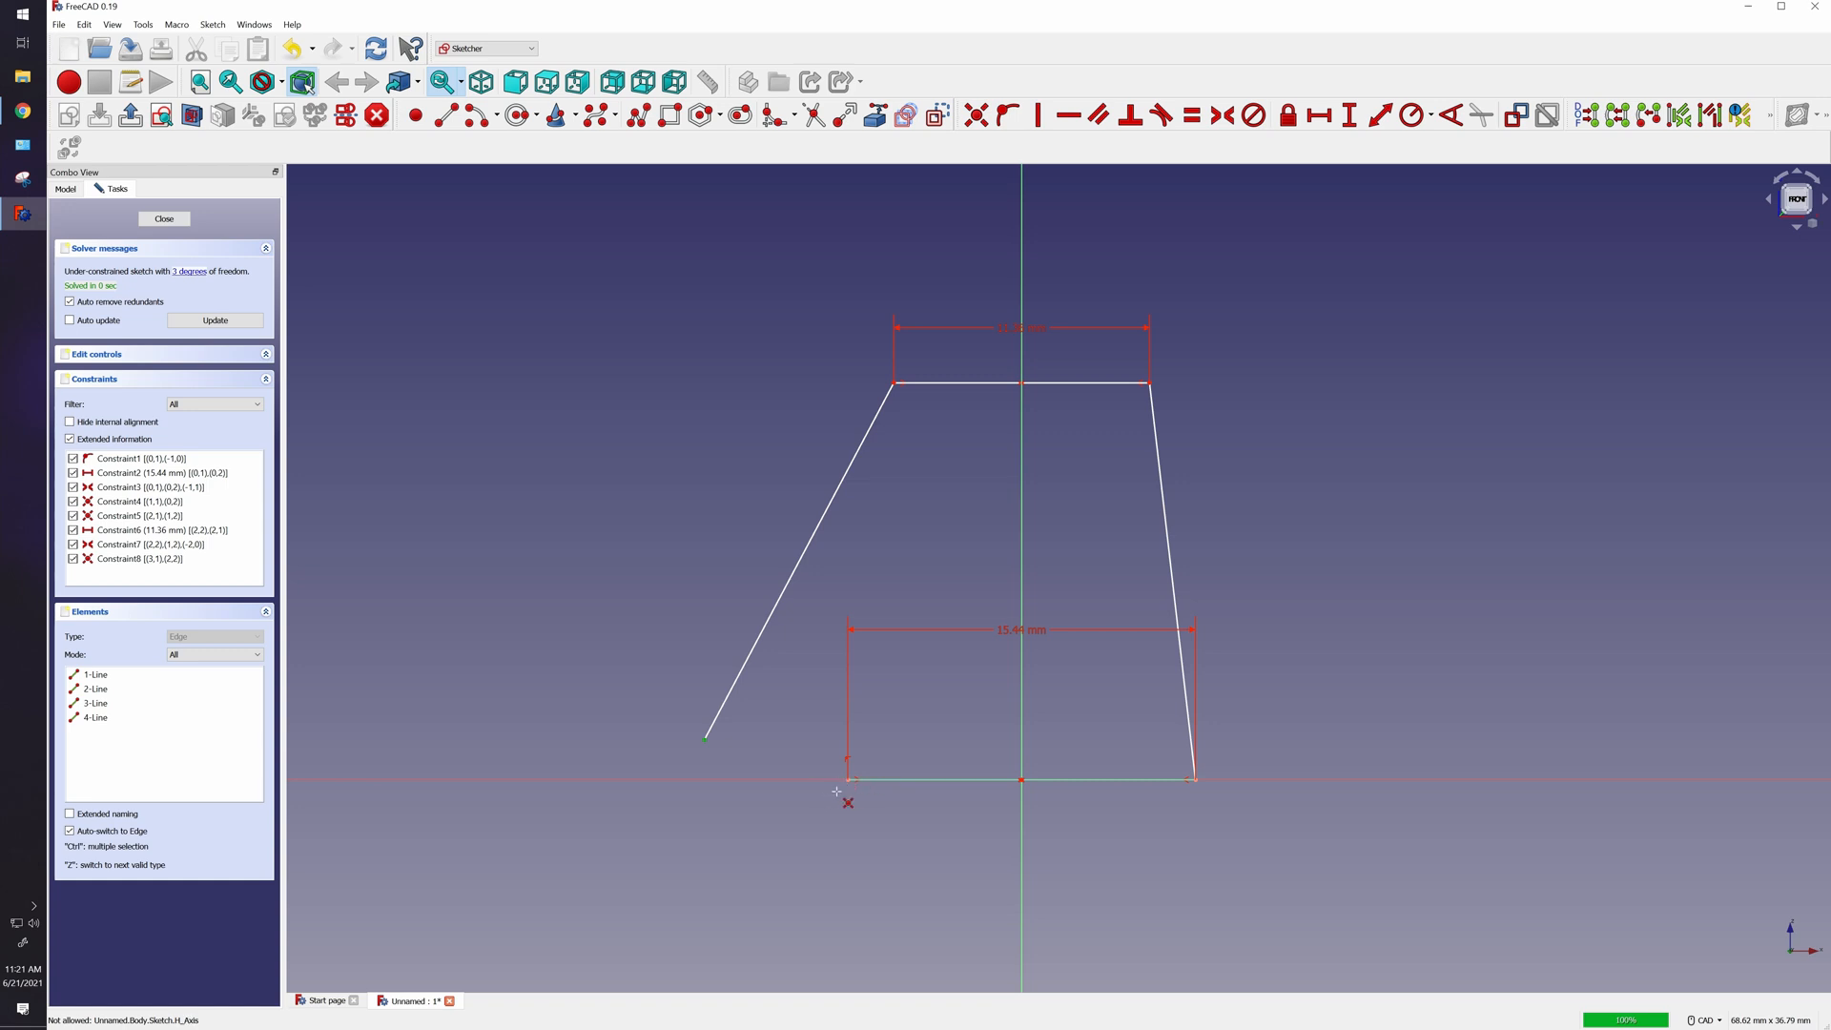
pyautogui.moveTo(850, 784)
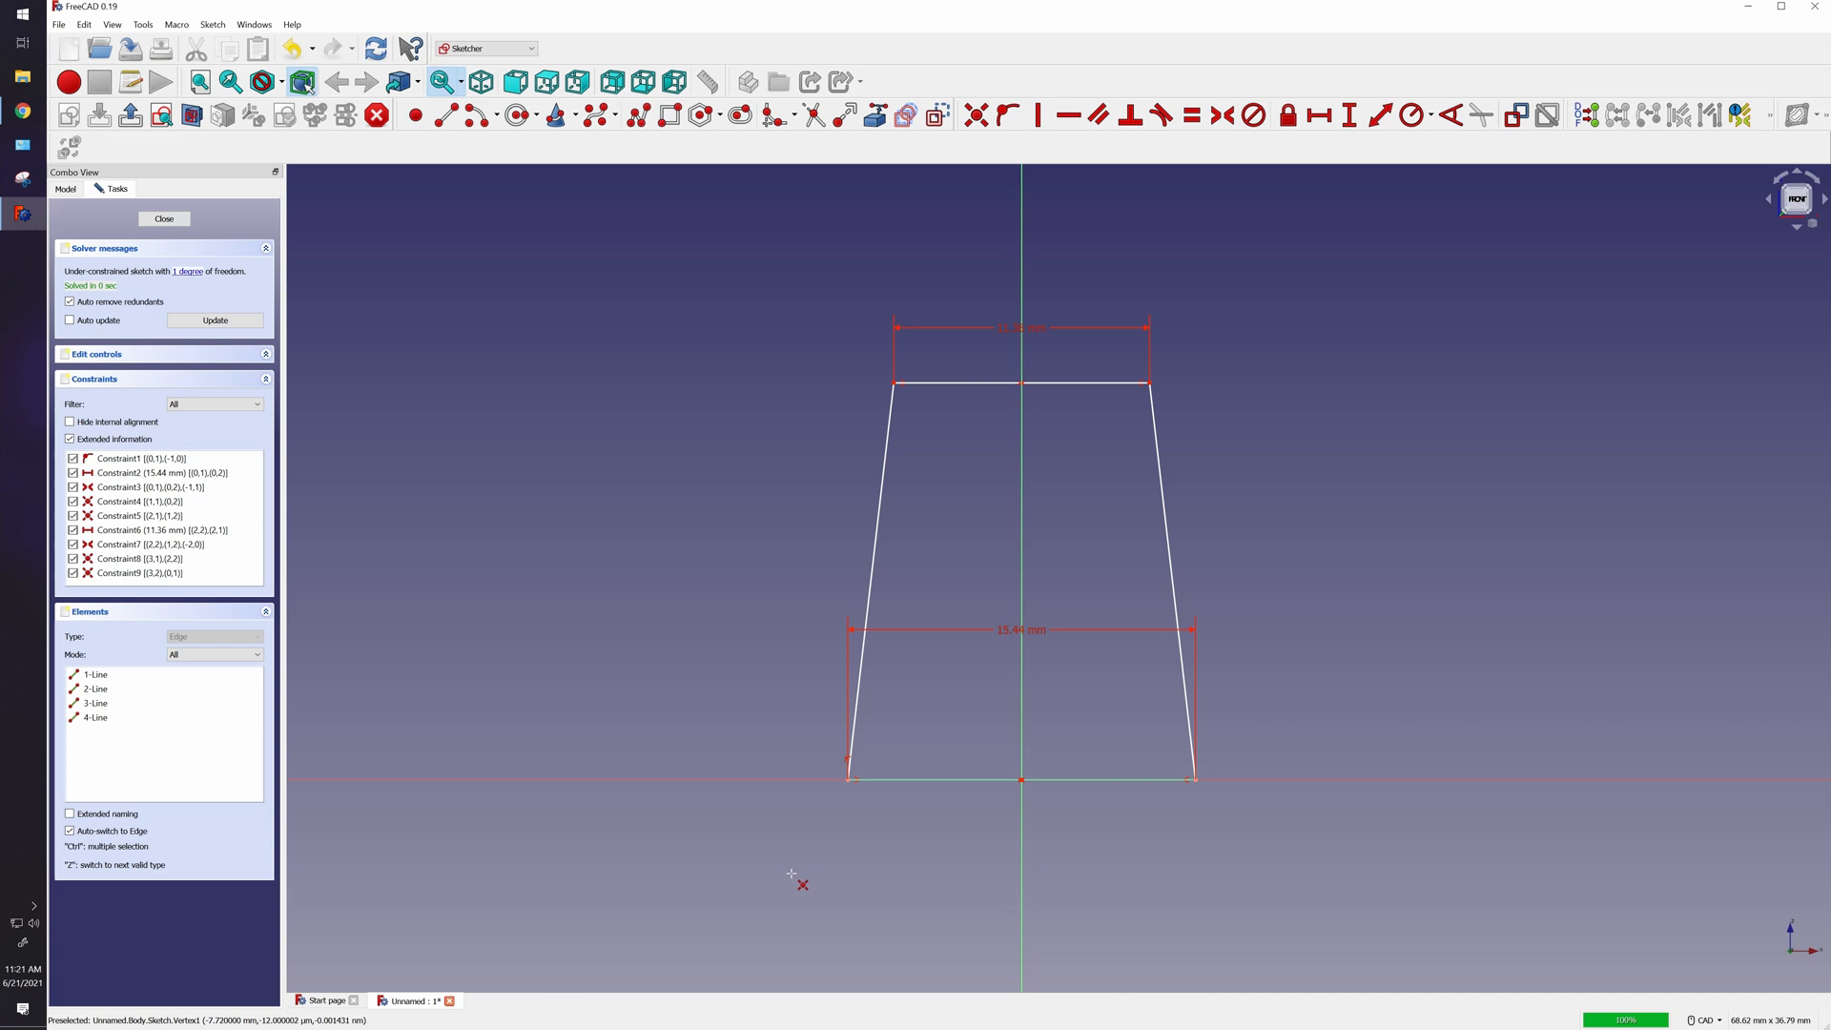
pyautogui.moveTo(525, 424)
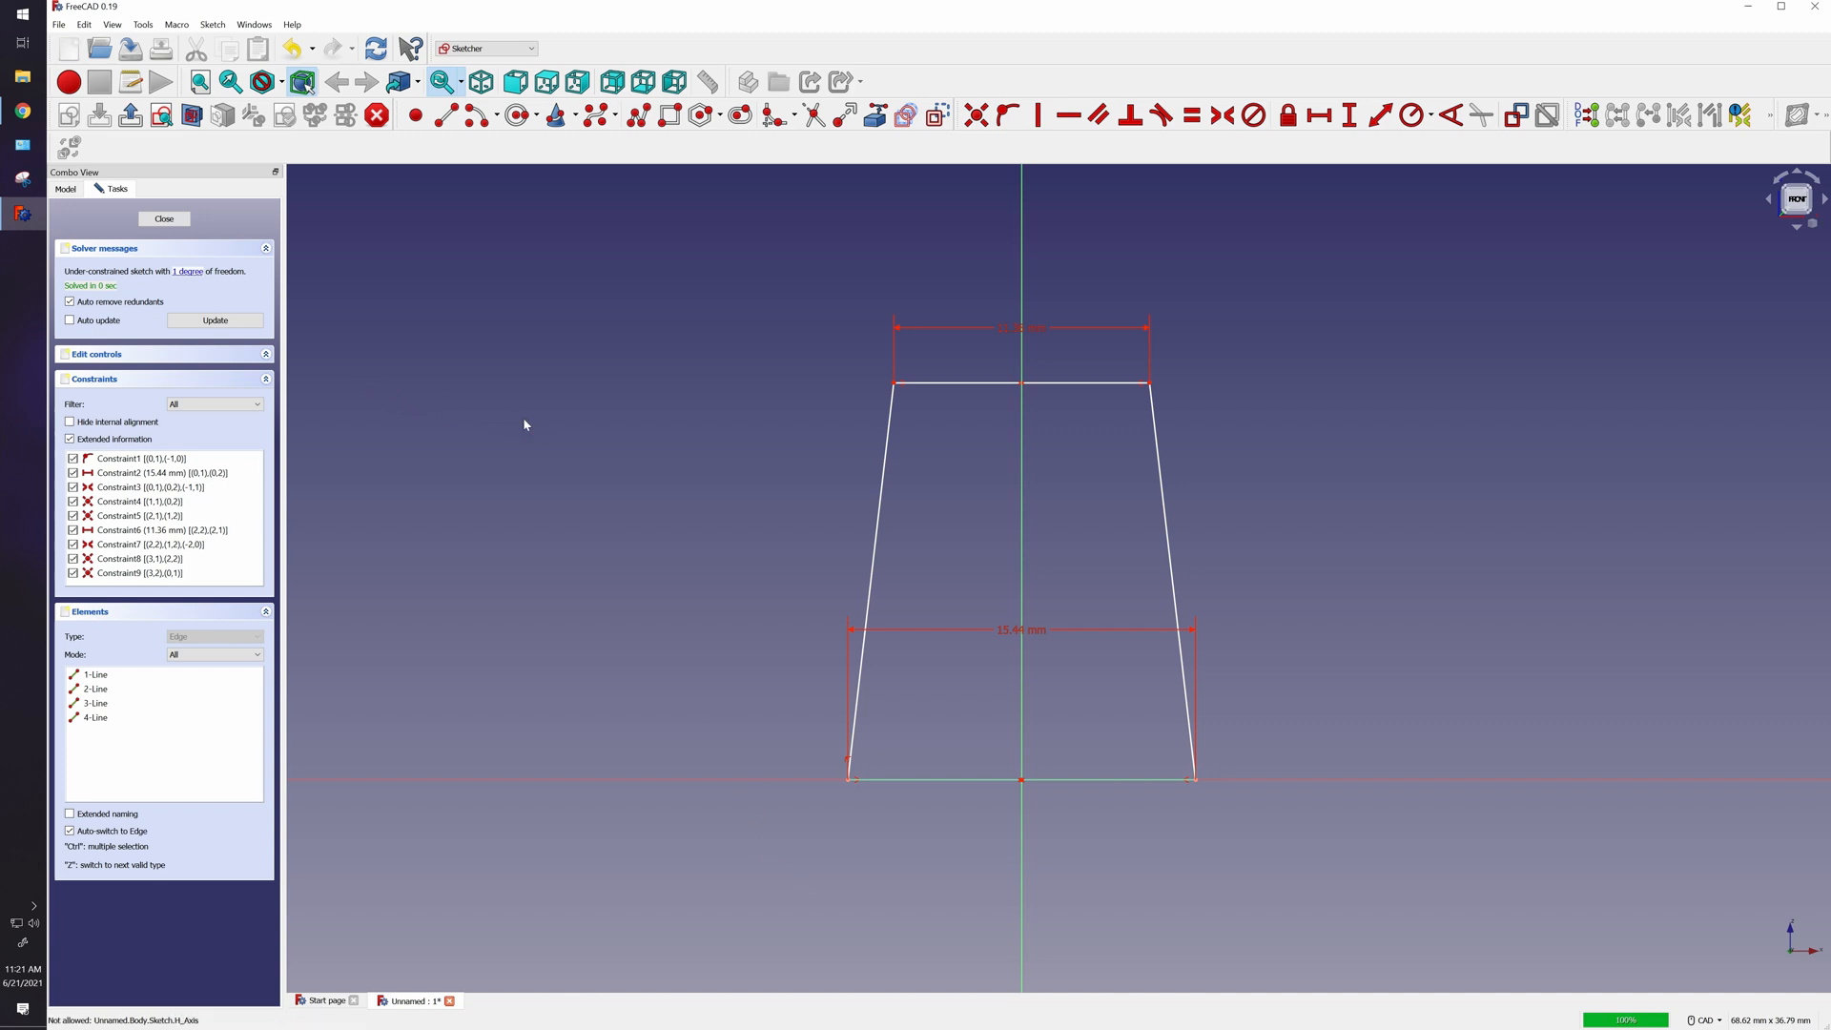
pyautogui.moveTo(1077, 576)
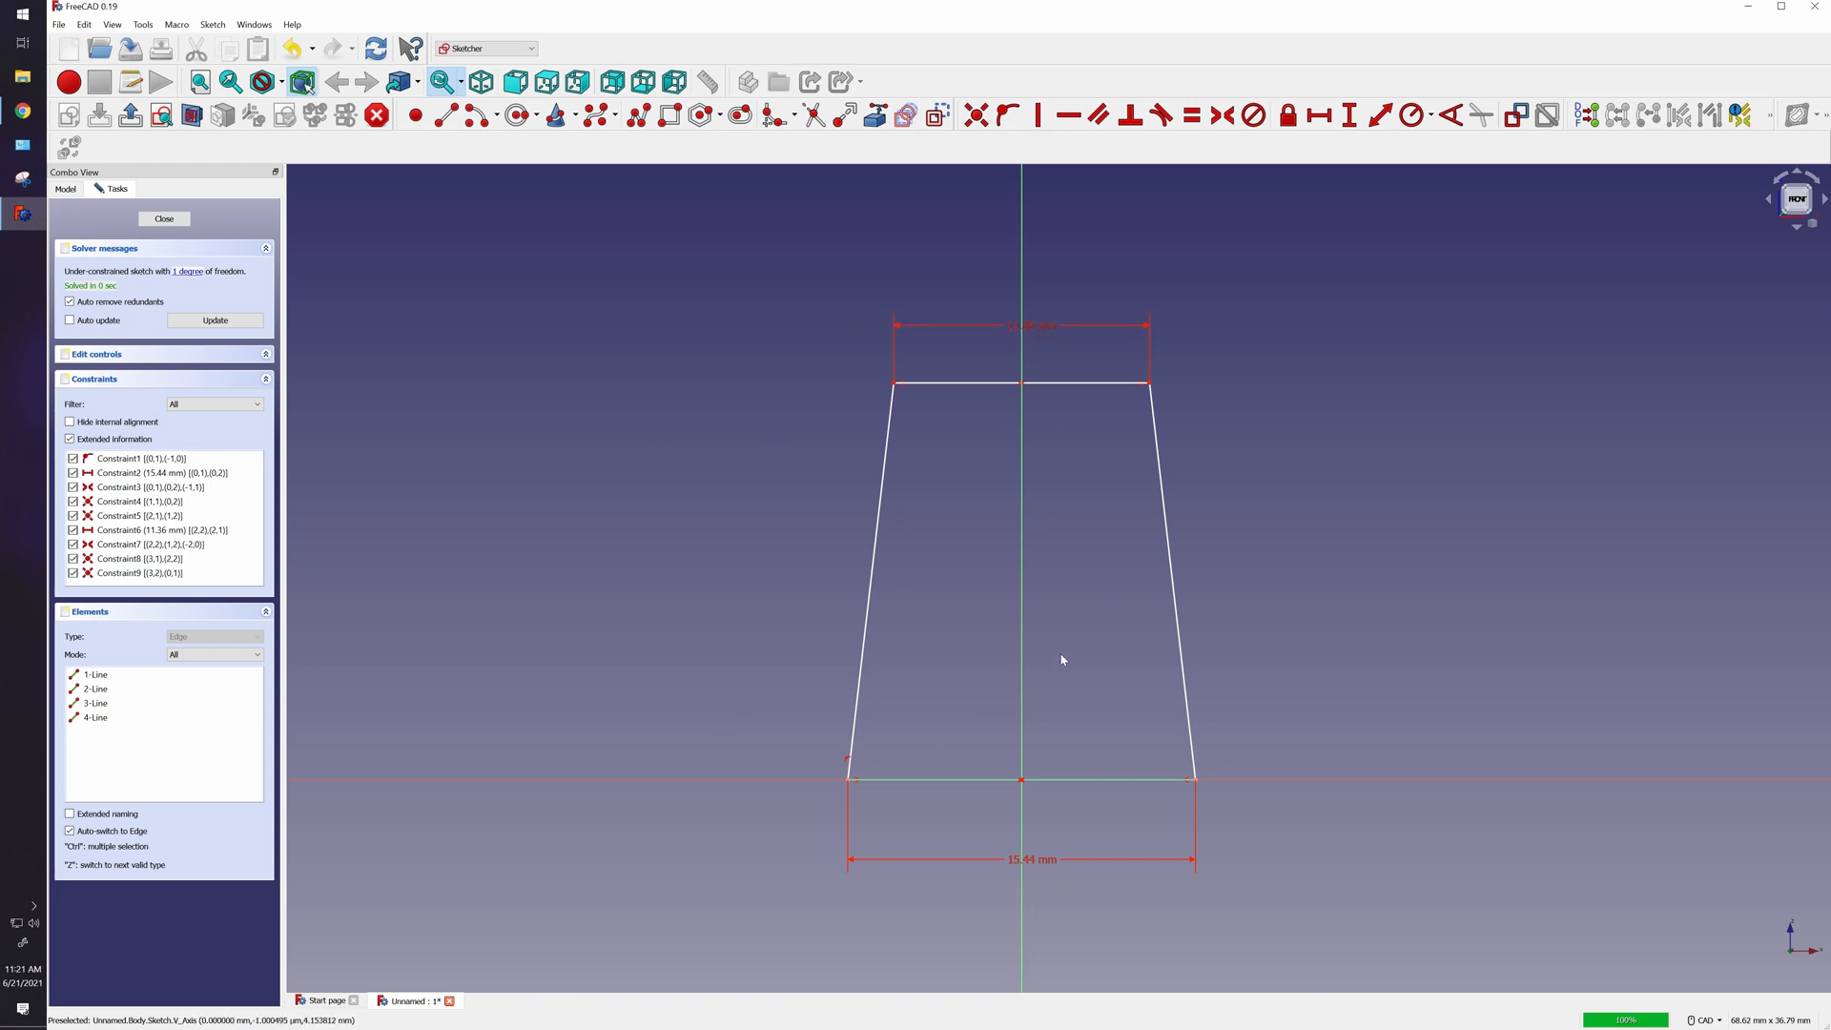
pyautogui.moveTo(919, 663)
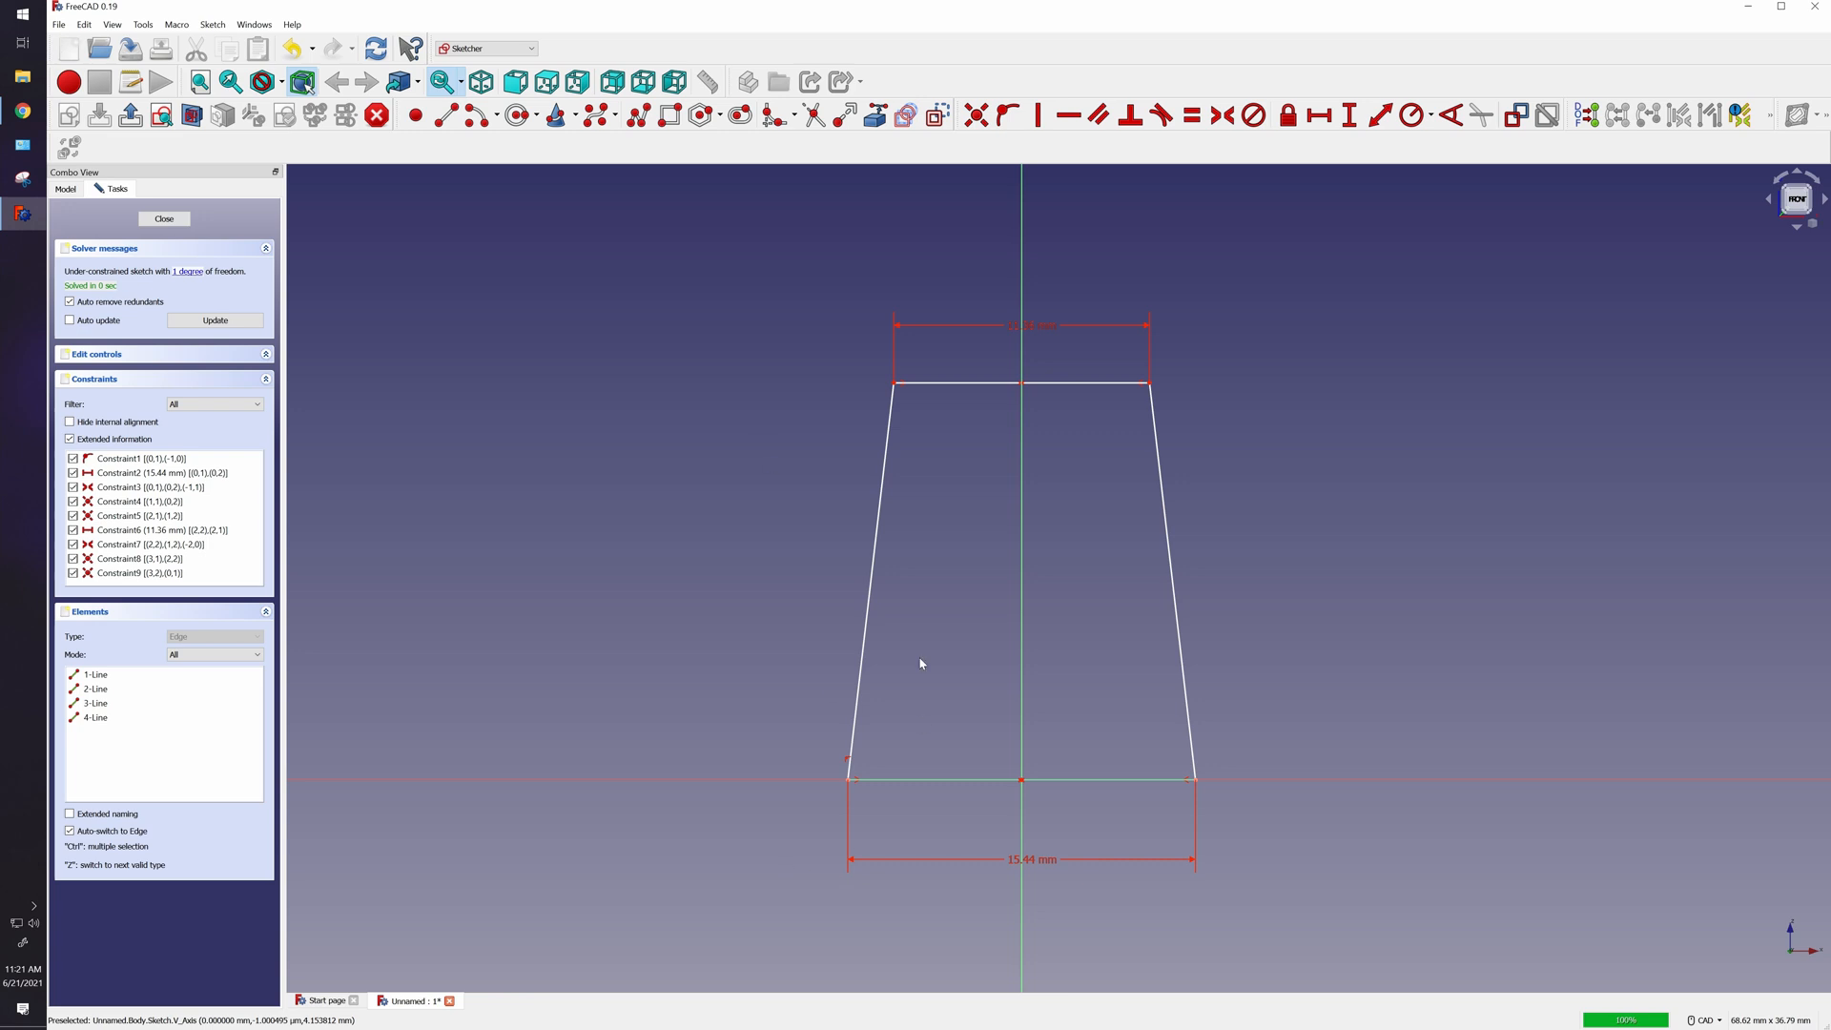
pyautogui.moveTo(1197, 326)
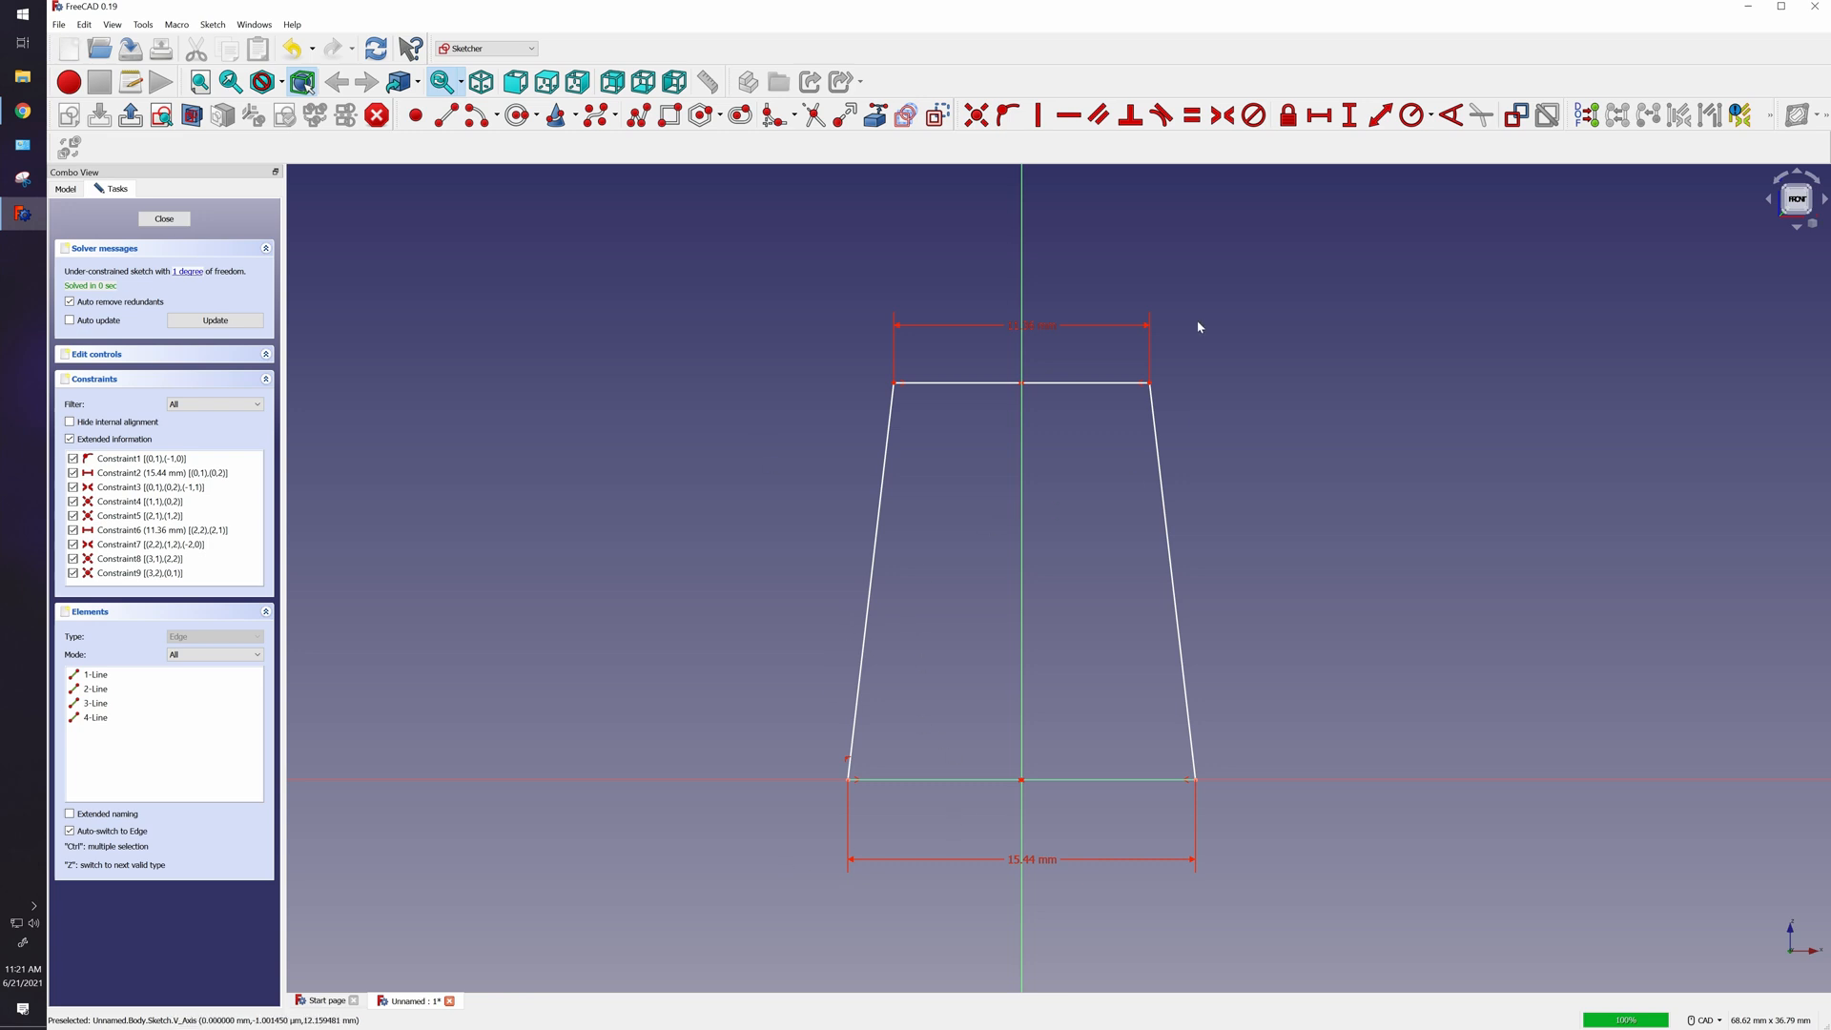
pyautogui.moveTo(1348, 115)
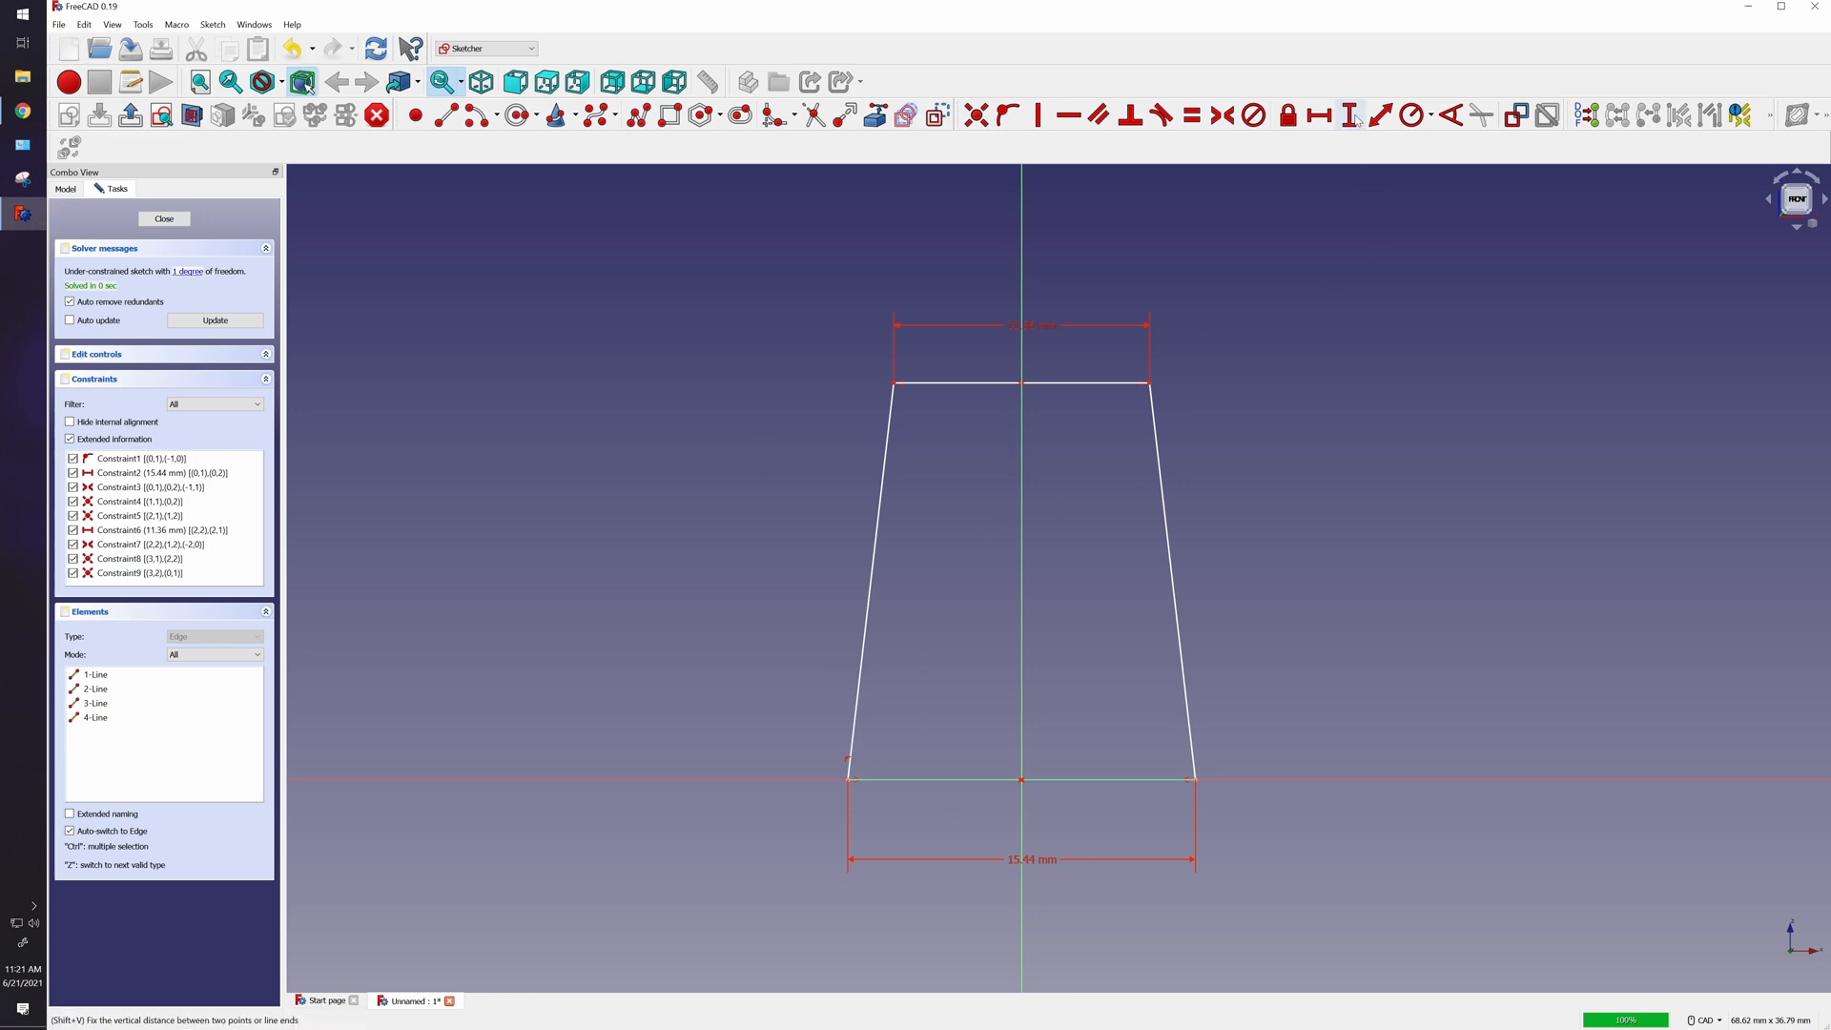
pyautogui.moveTo(1064, 793)
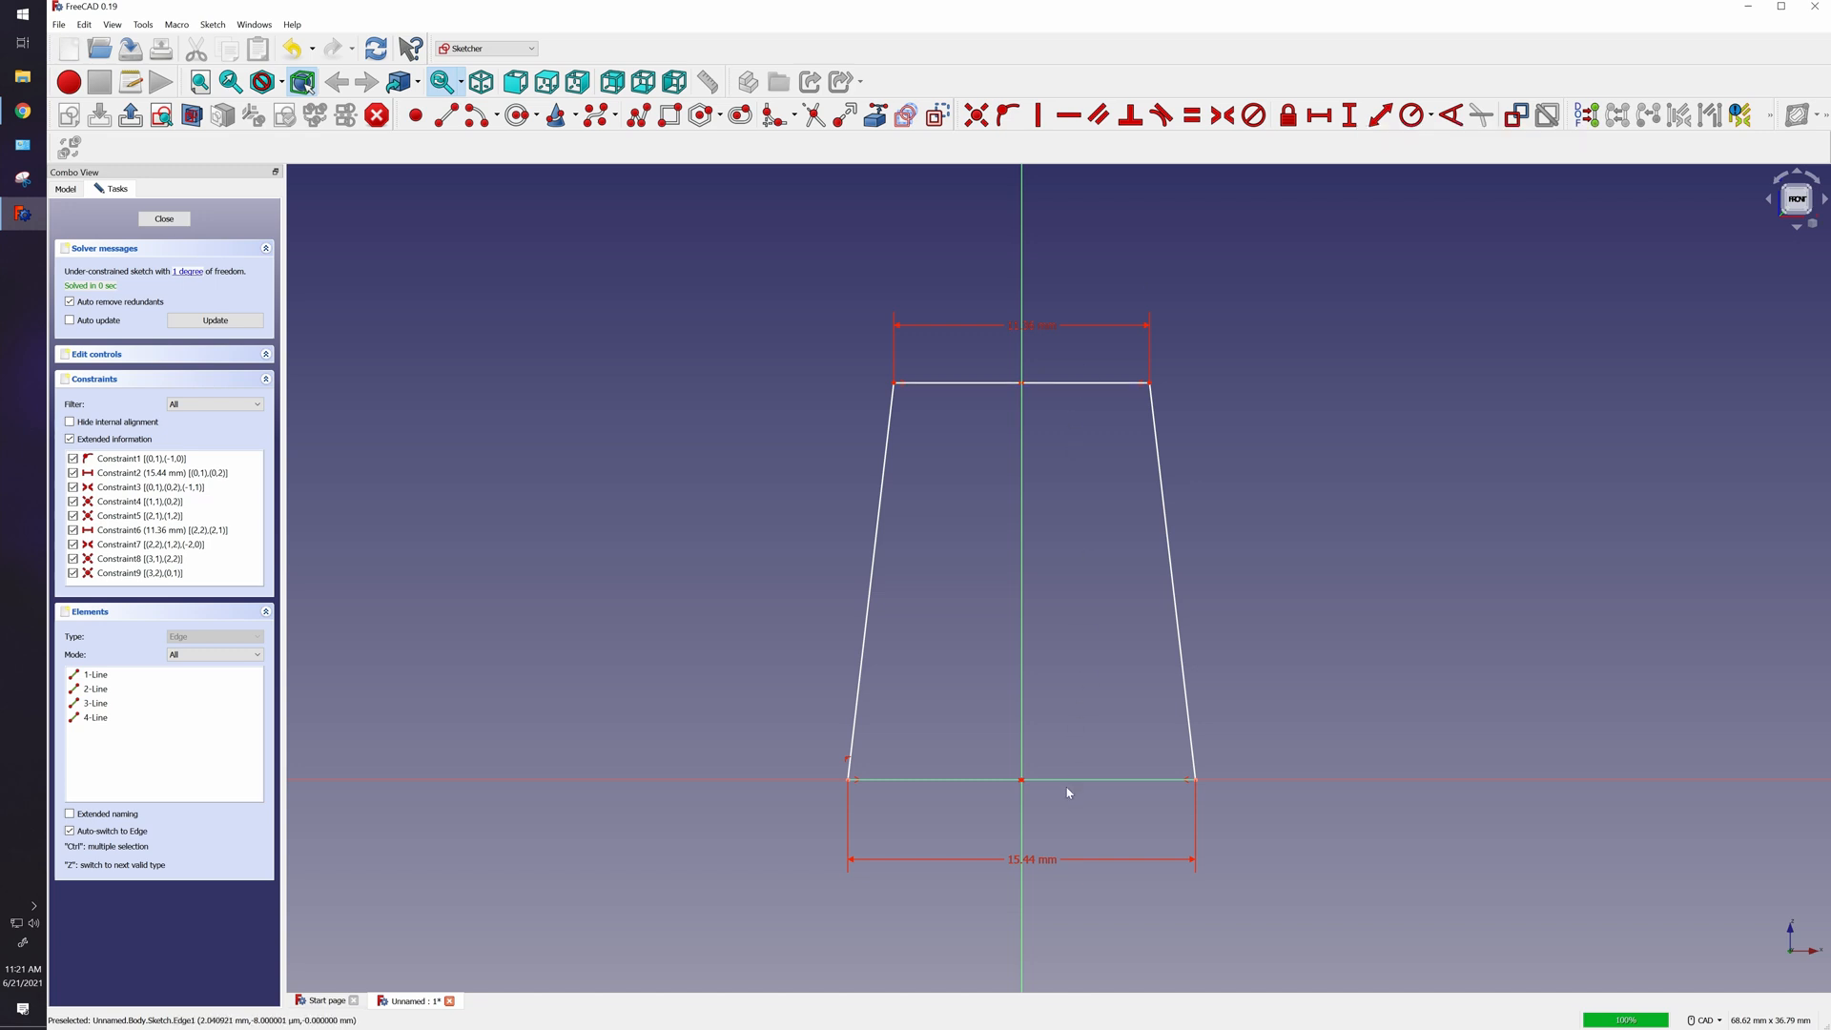
pyautogui.moveTo(1350, 115)
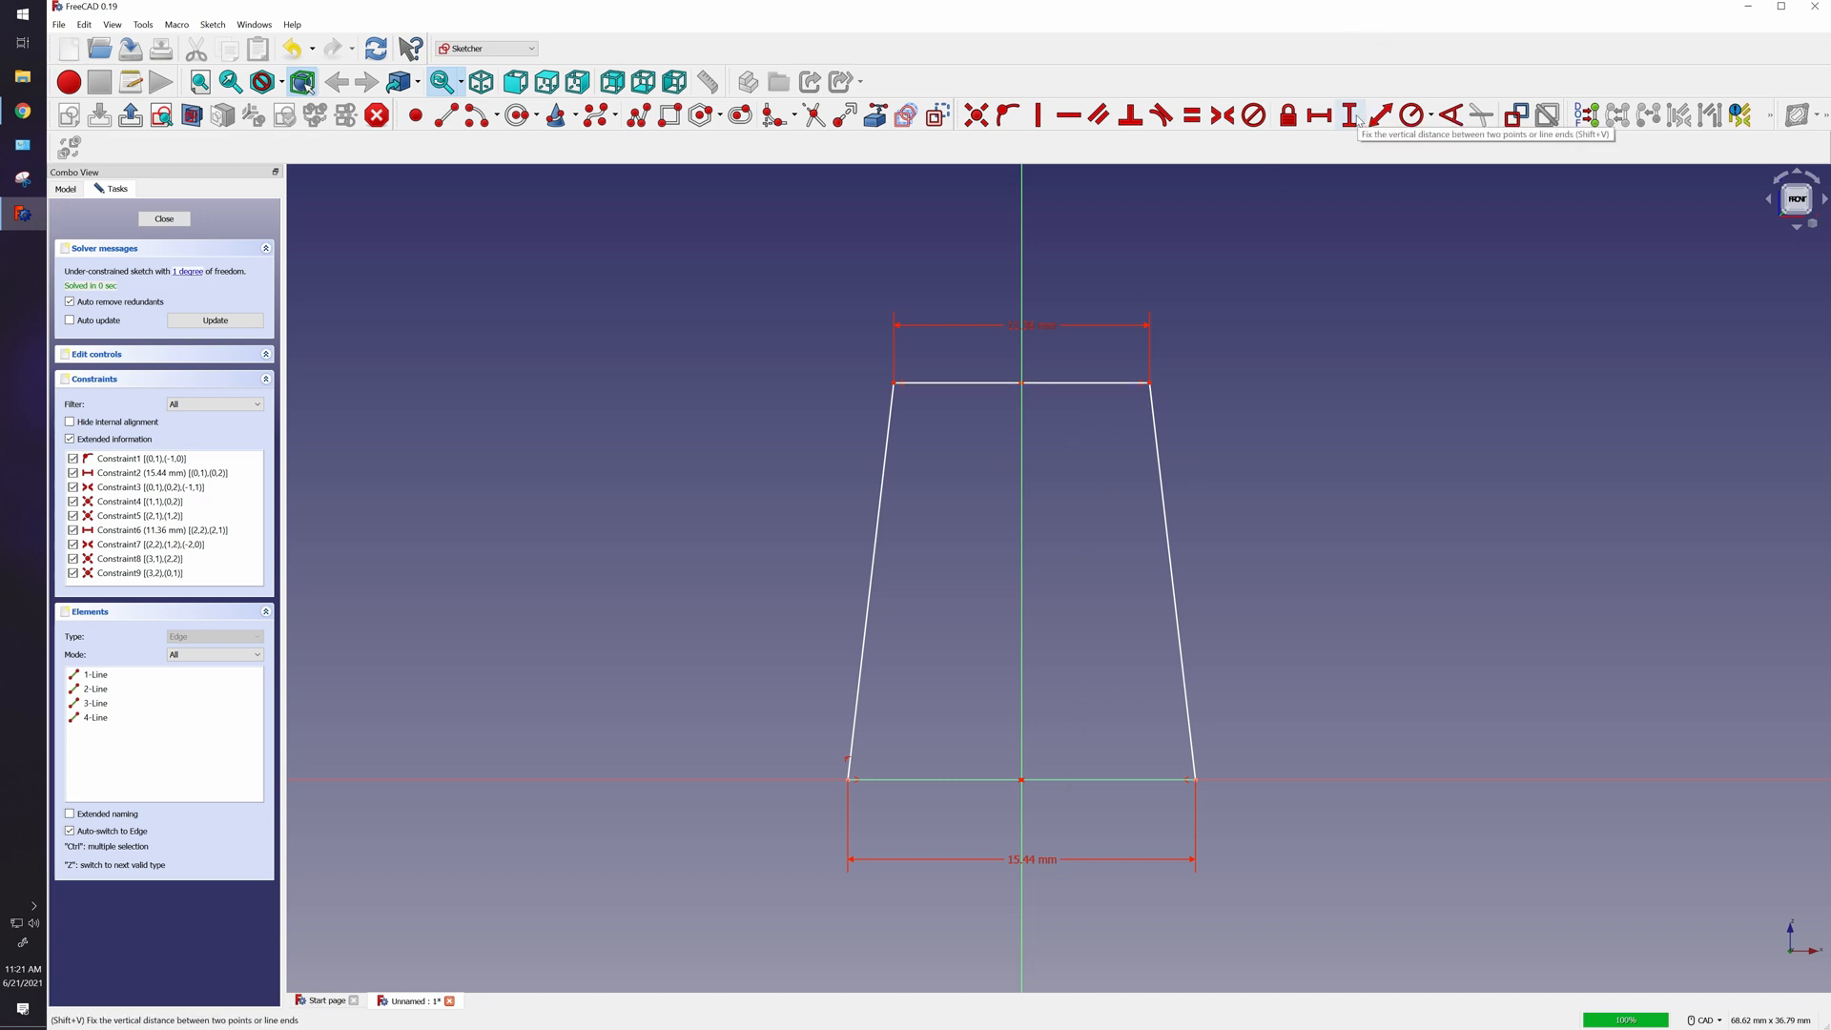
pyautogui.moveTo(1054, 387)
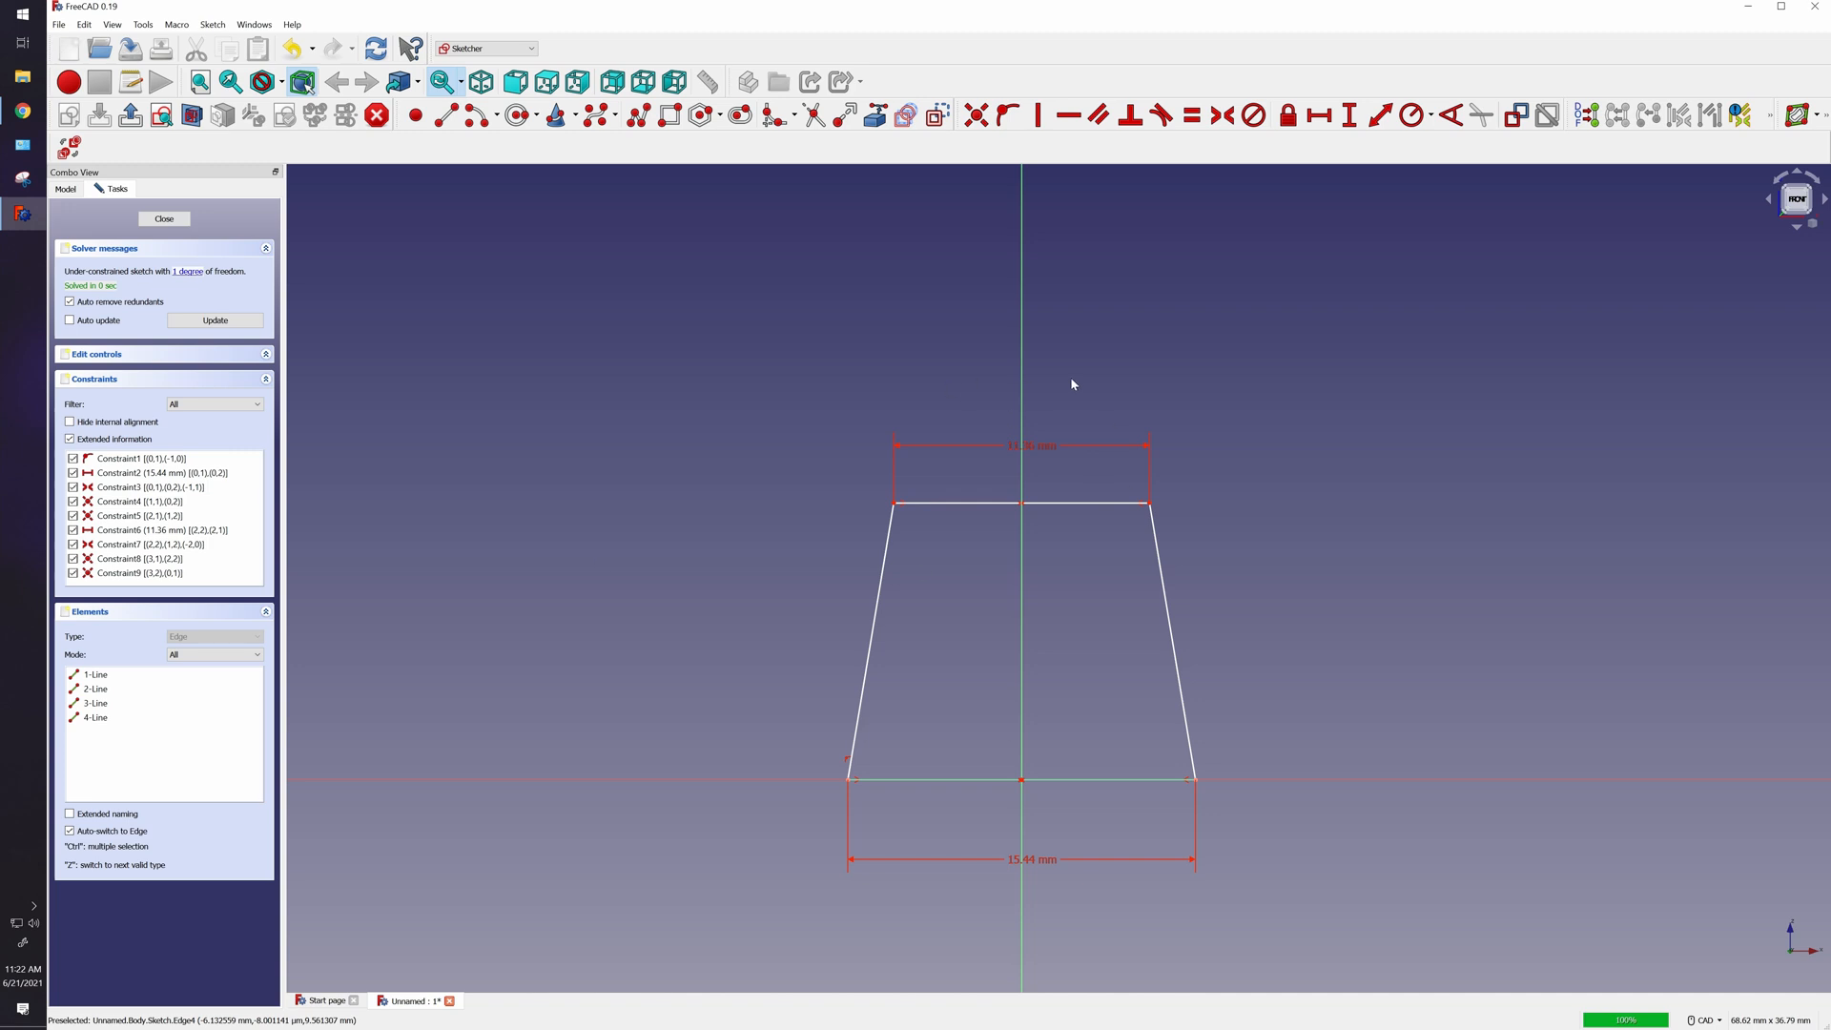
pyautogui.moveTo(1219, 299)
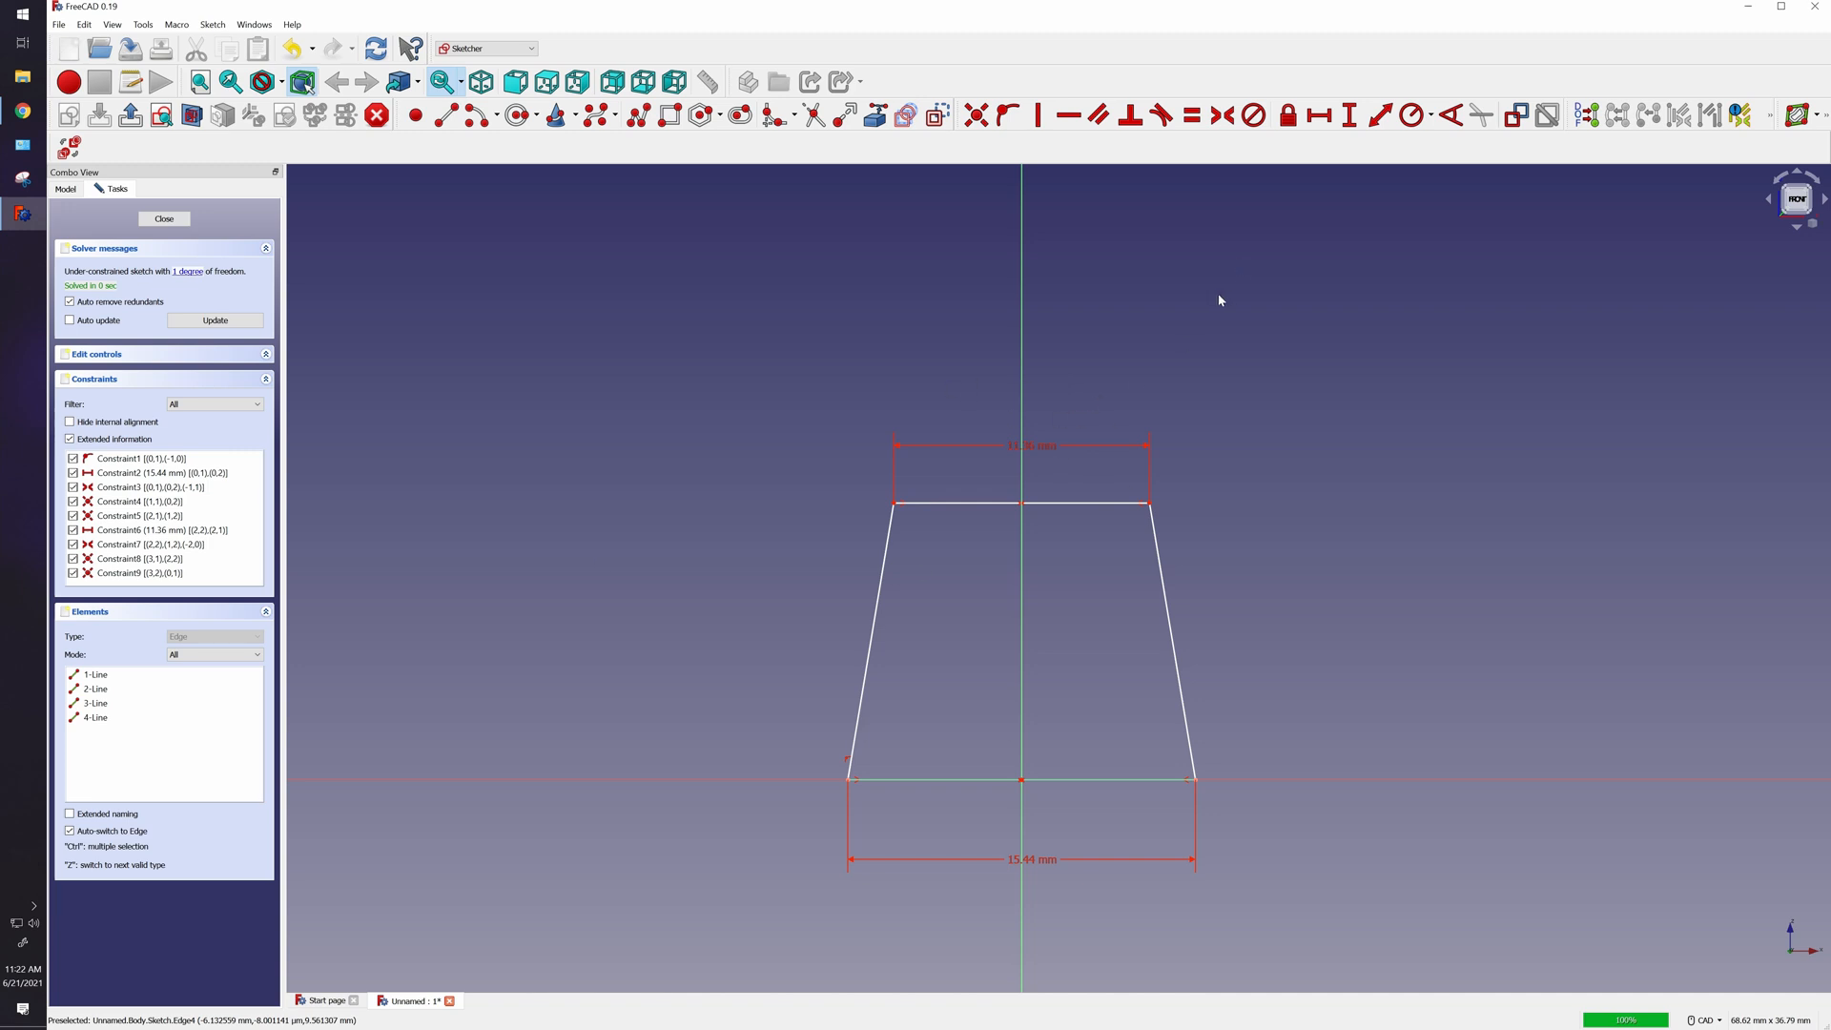
pyautogui.moveTo(1390, 147)
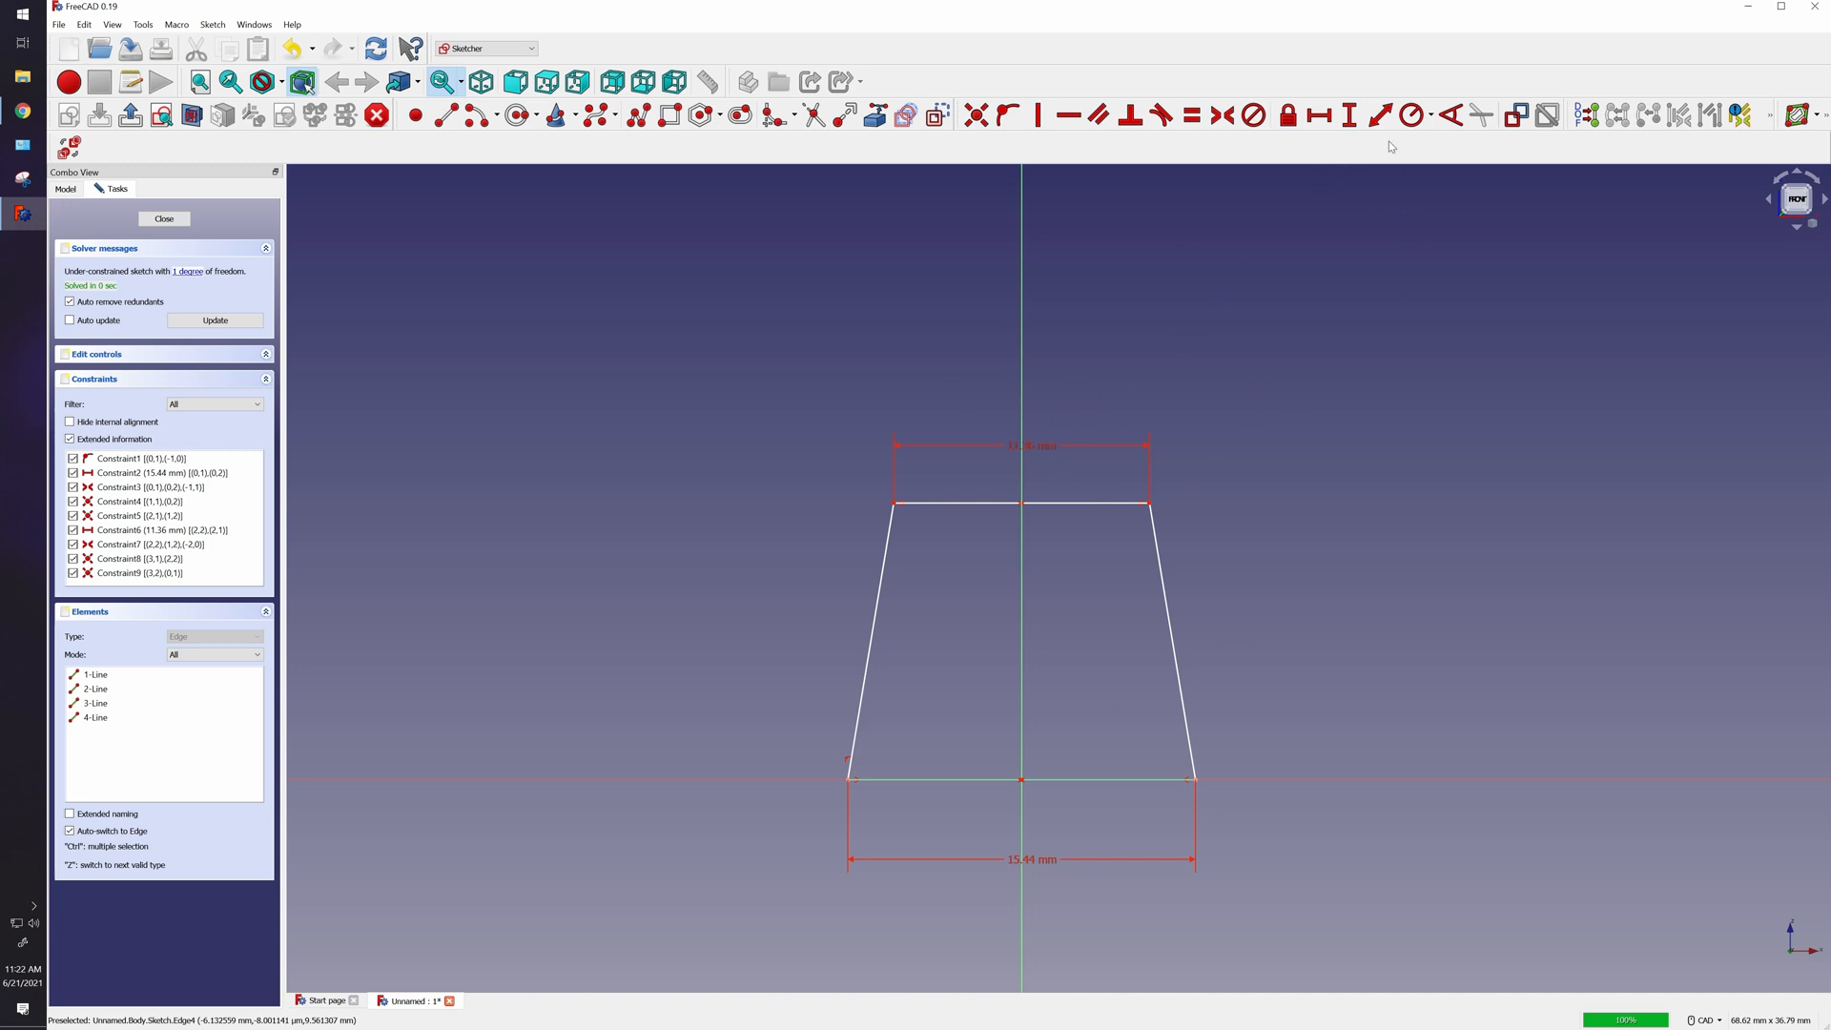
pyautogui.moveTo(1348, 112)
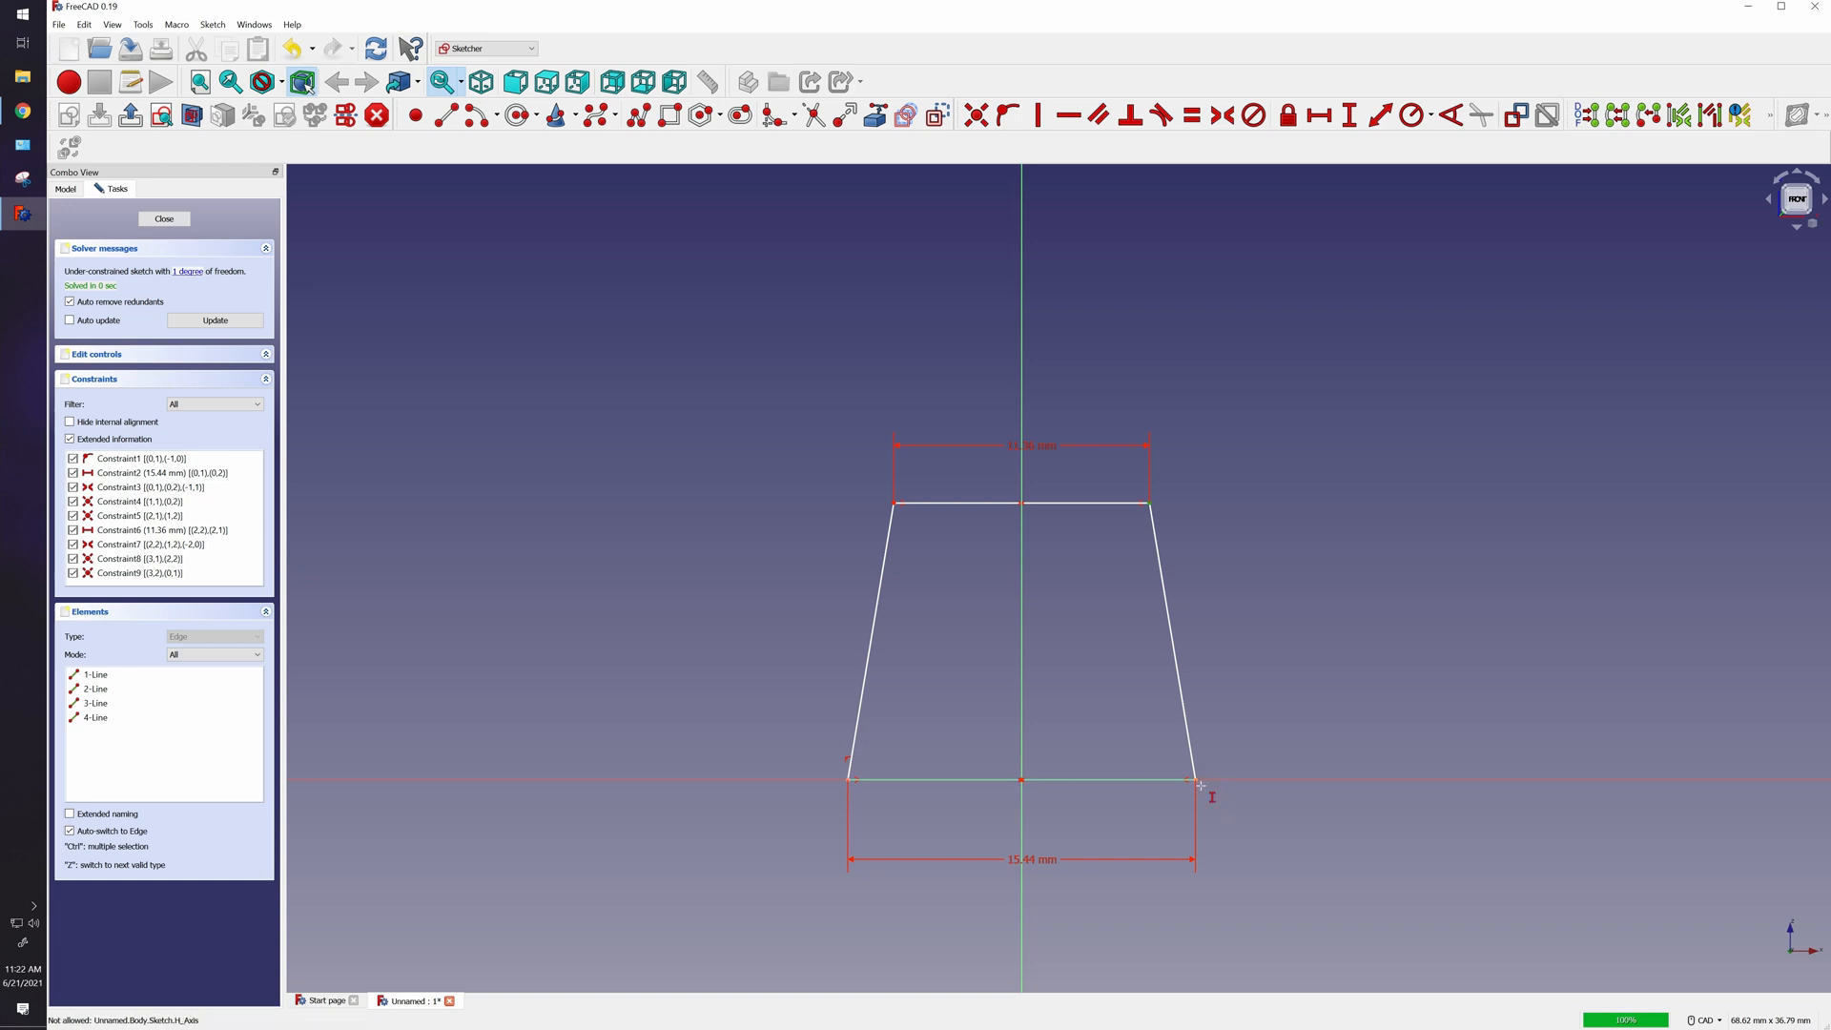
pyautogui.moveTo(1026, 781)
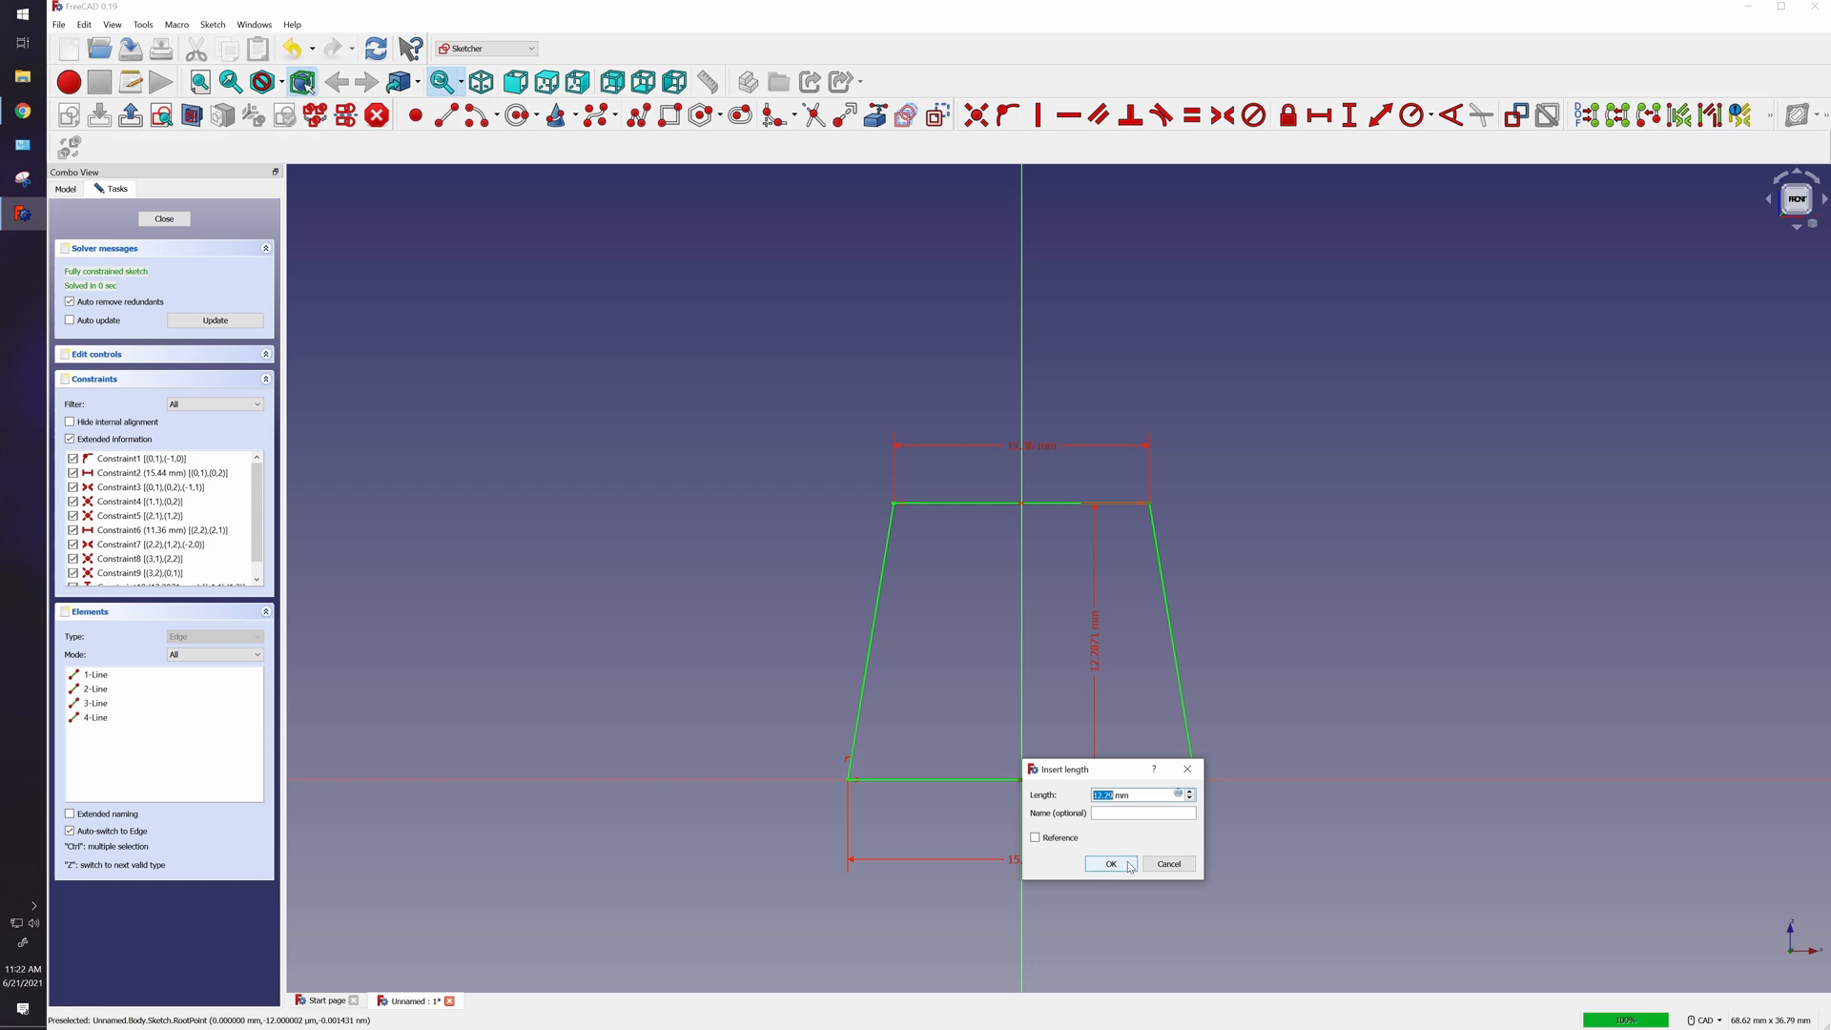
# Set the trapezoid height to 12.77 mm and close the fully constrained sketch.
pyautogui.write('12')
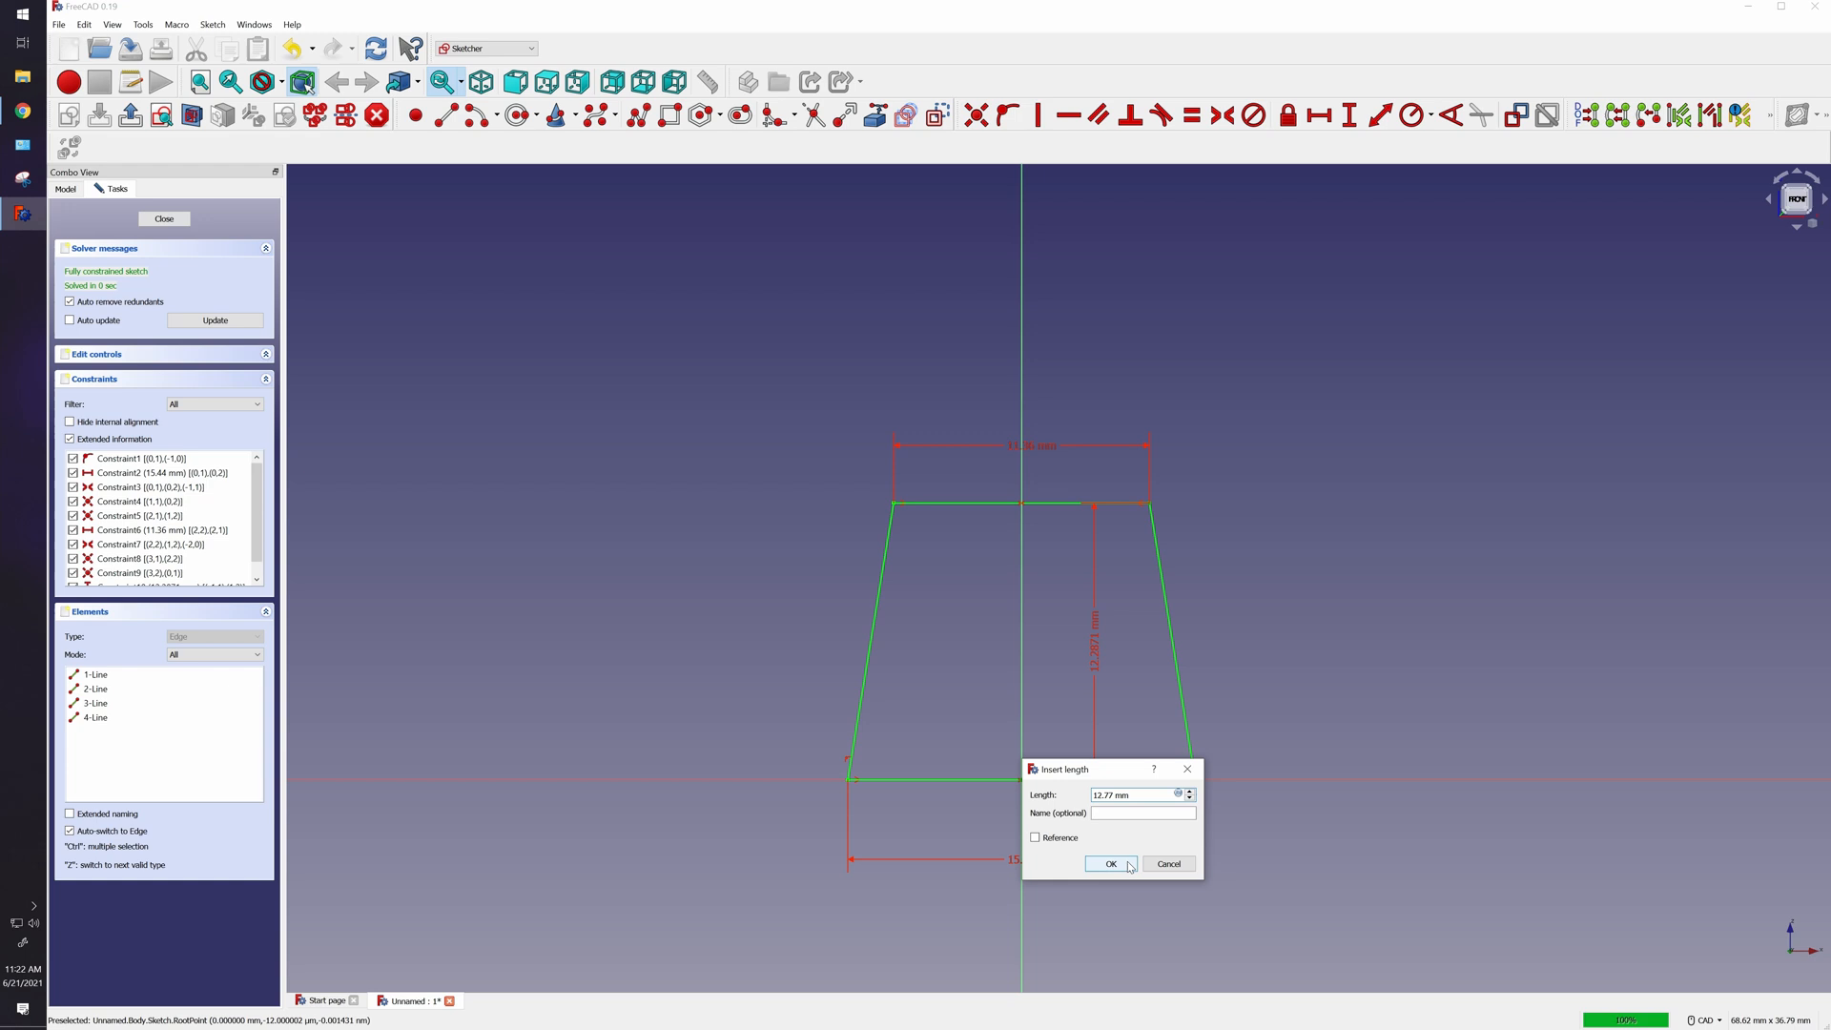
pyautogui.click(1110, 864)
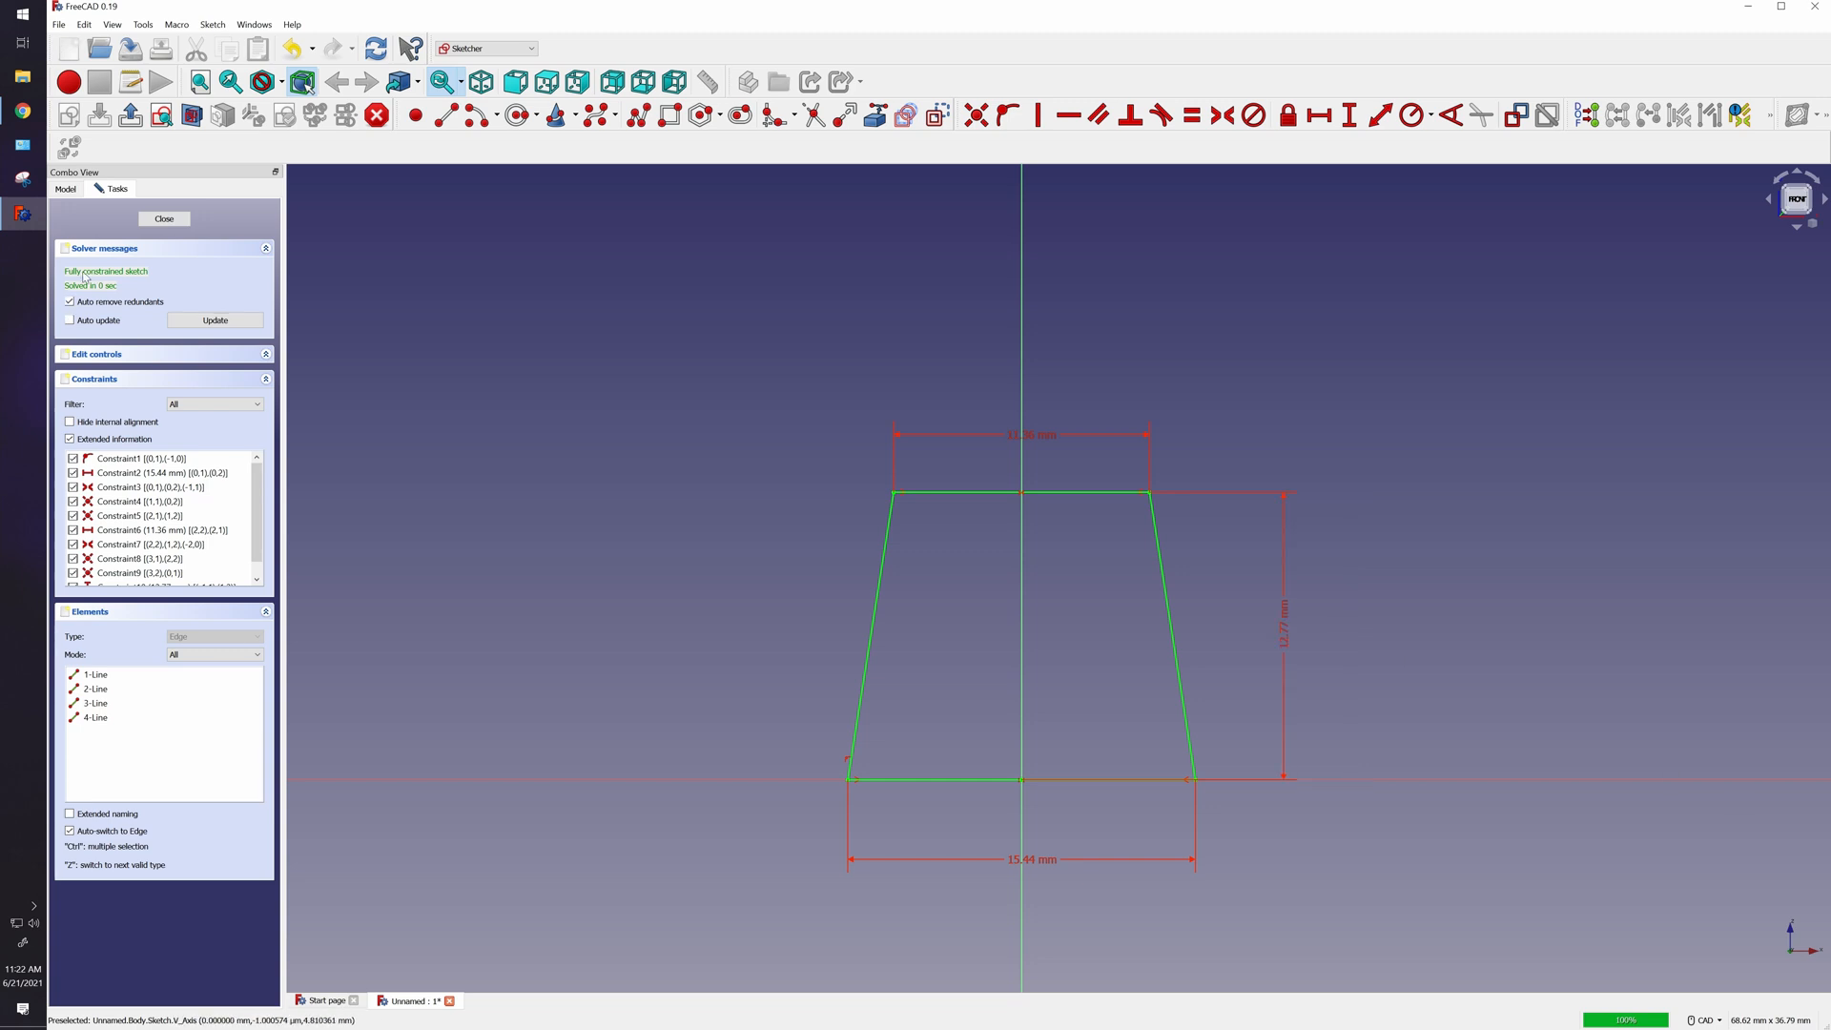
pyautogui.click(164, 217)
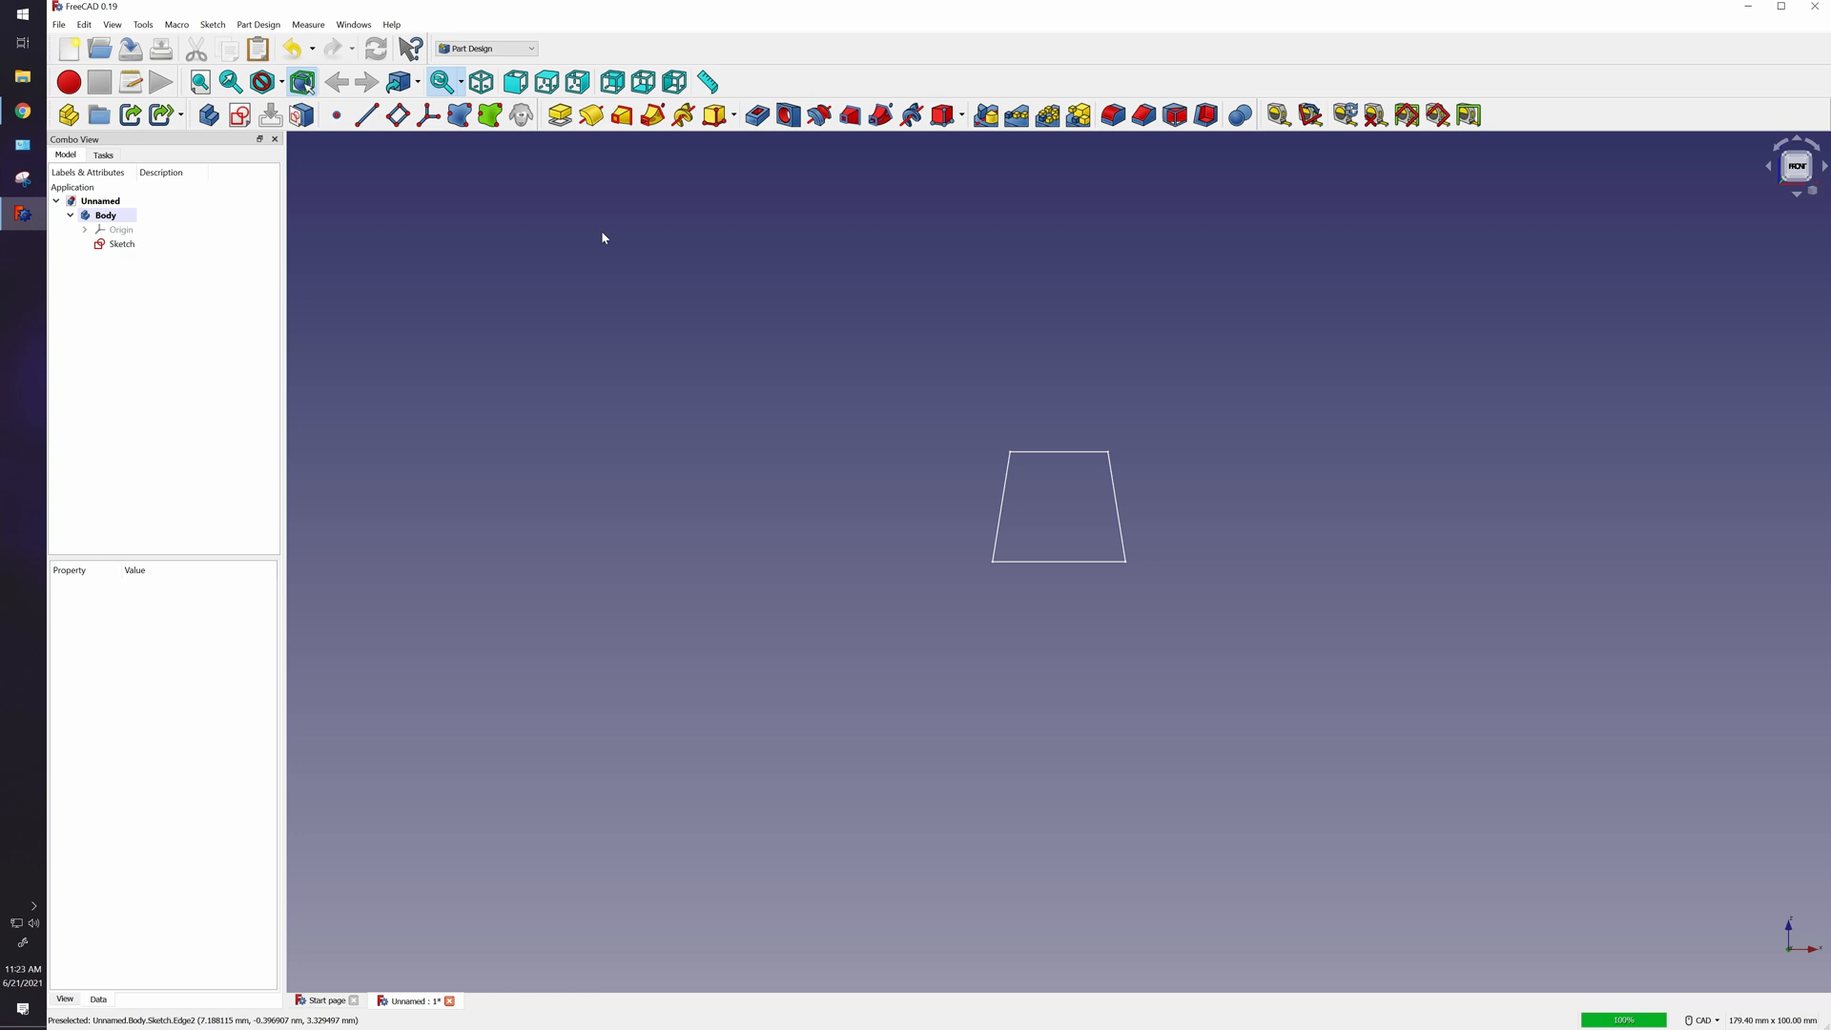
pyautogui.moveTo(558, 115)
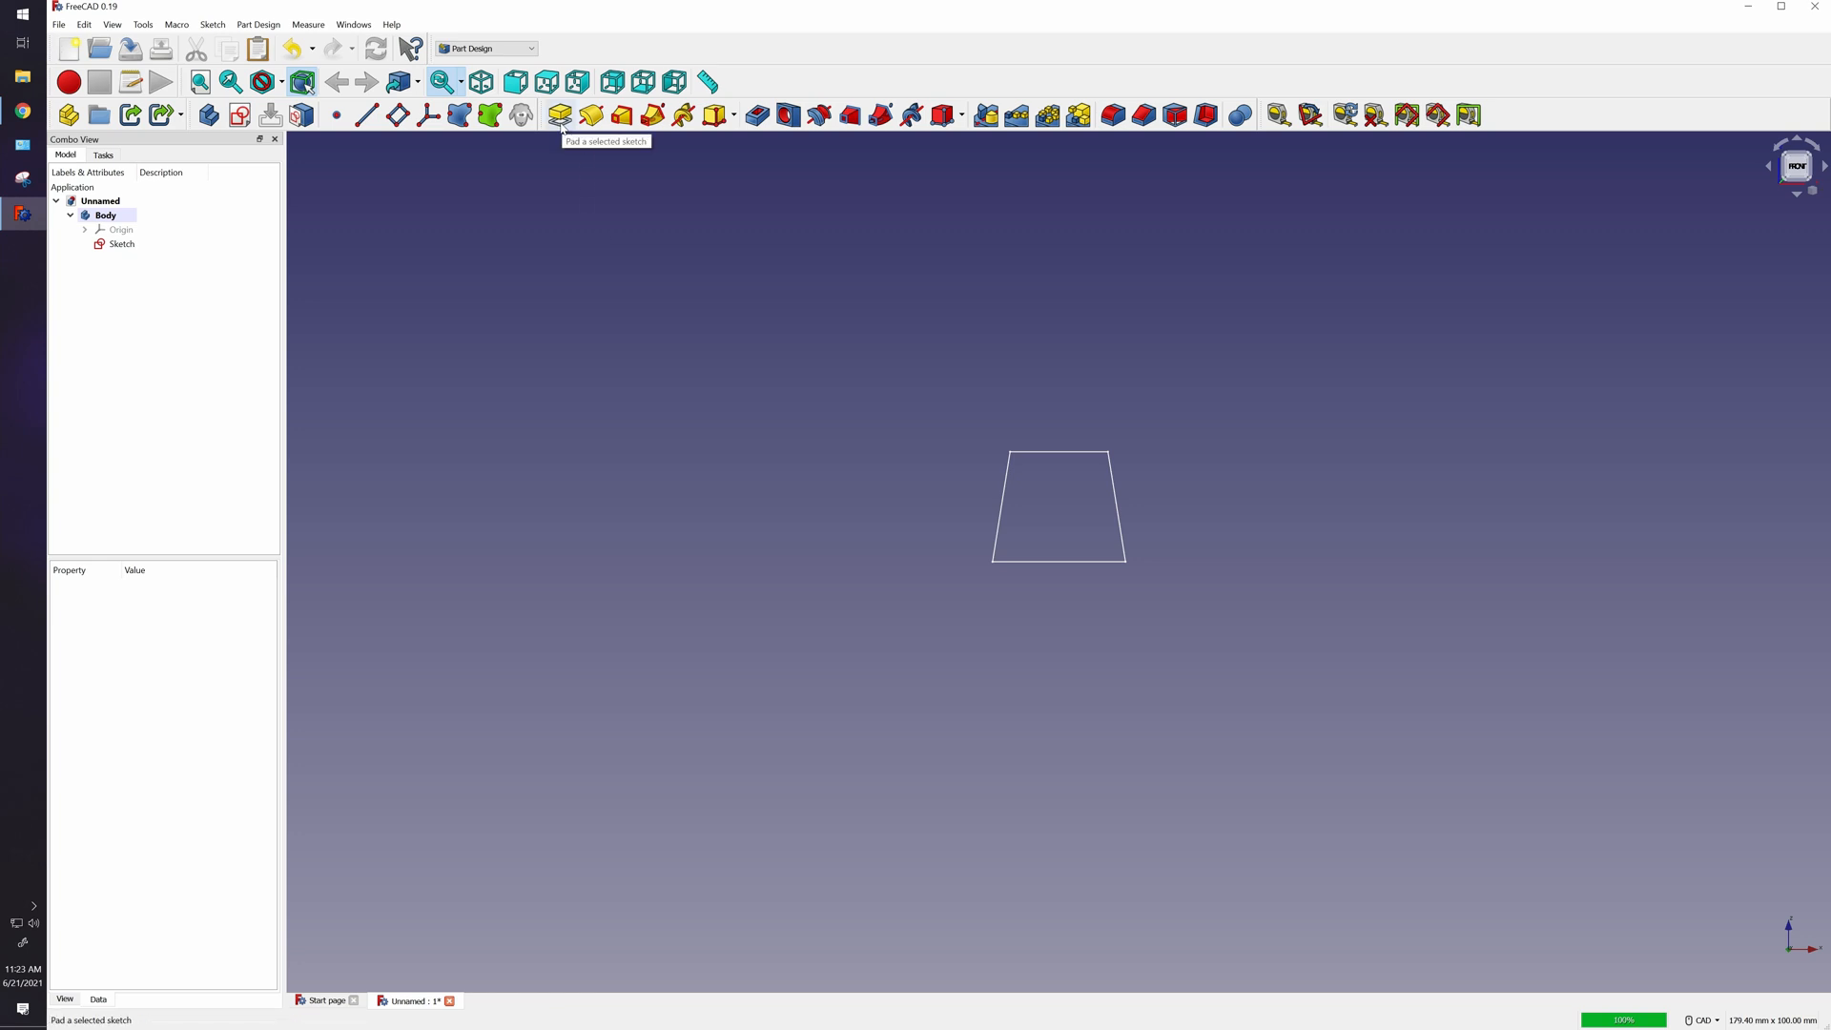
# Pad the trapezoid 7.85 mm symmetric to its plane, with Reversed left off.
pyautogui.click(559, 114)
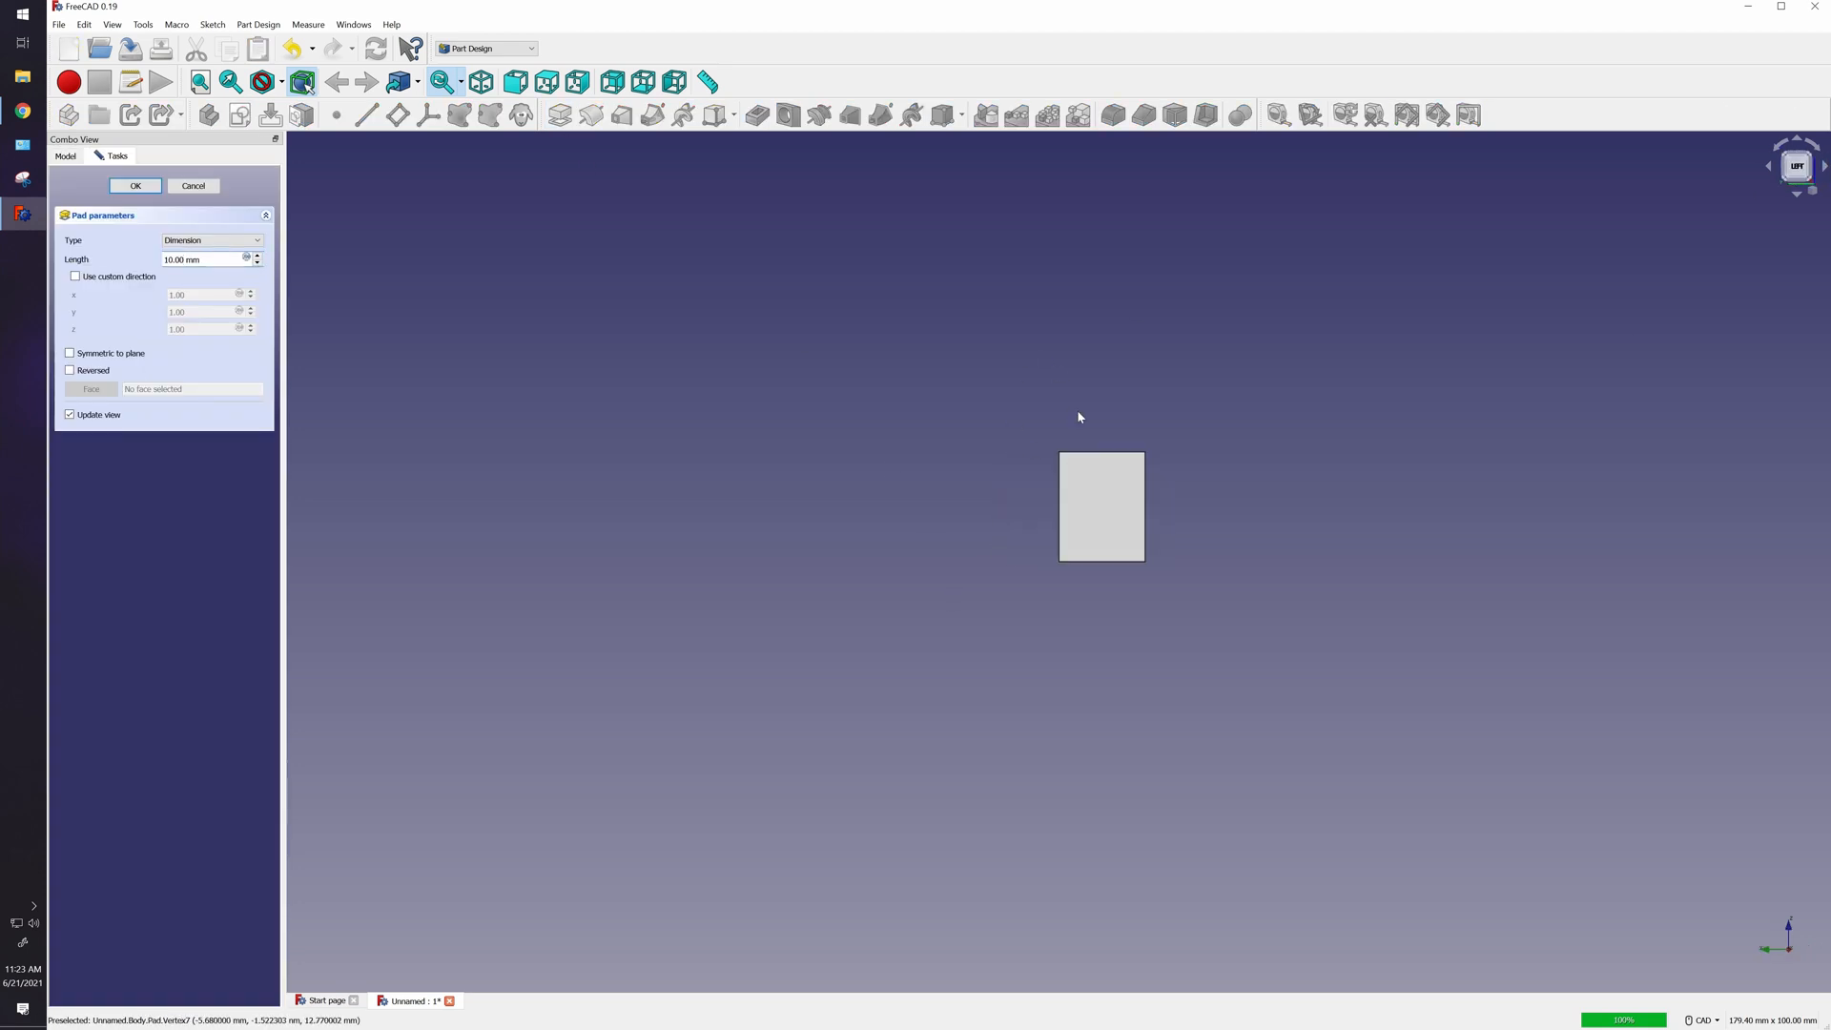
pyautogui.moveTo(1140, 204)
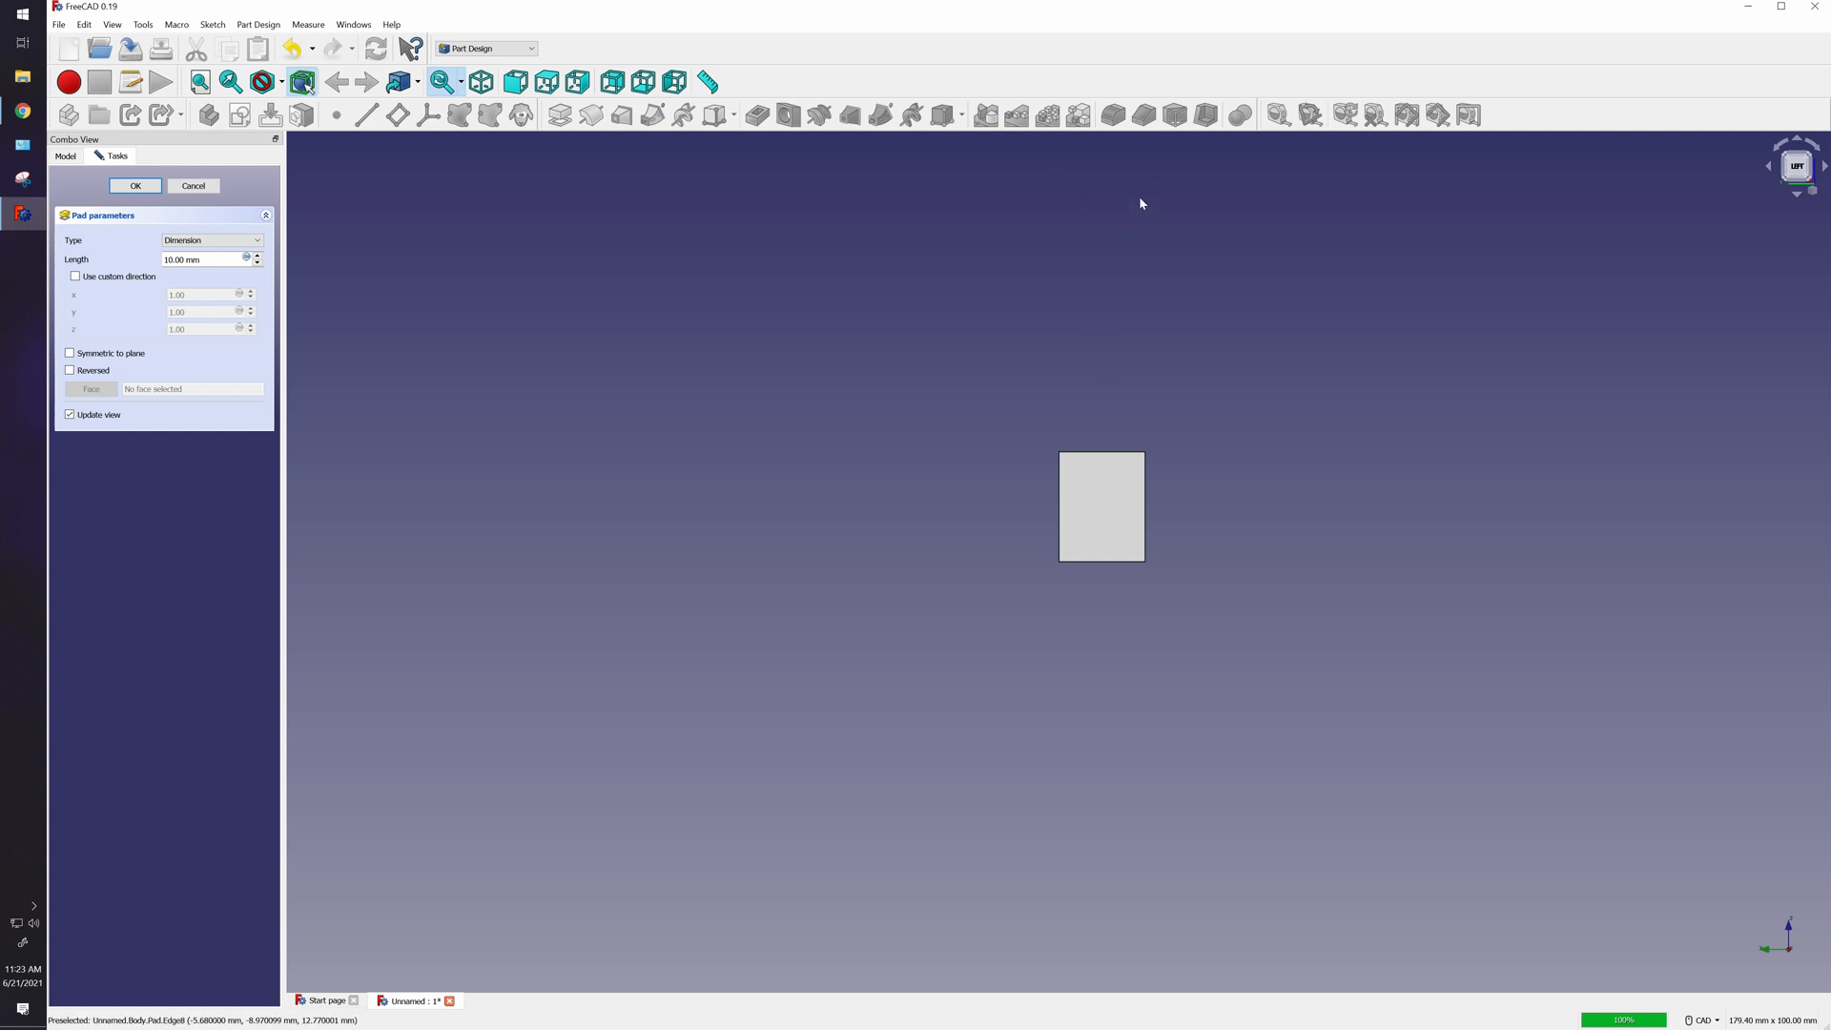
pyautogui.moveTo(1032, 605)
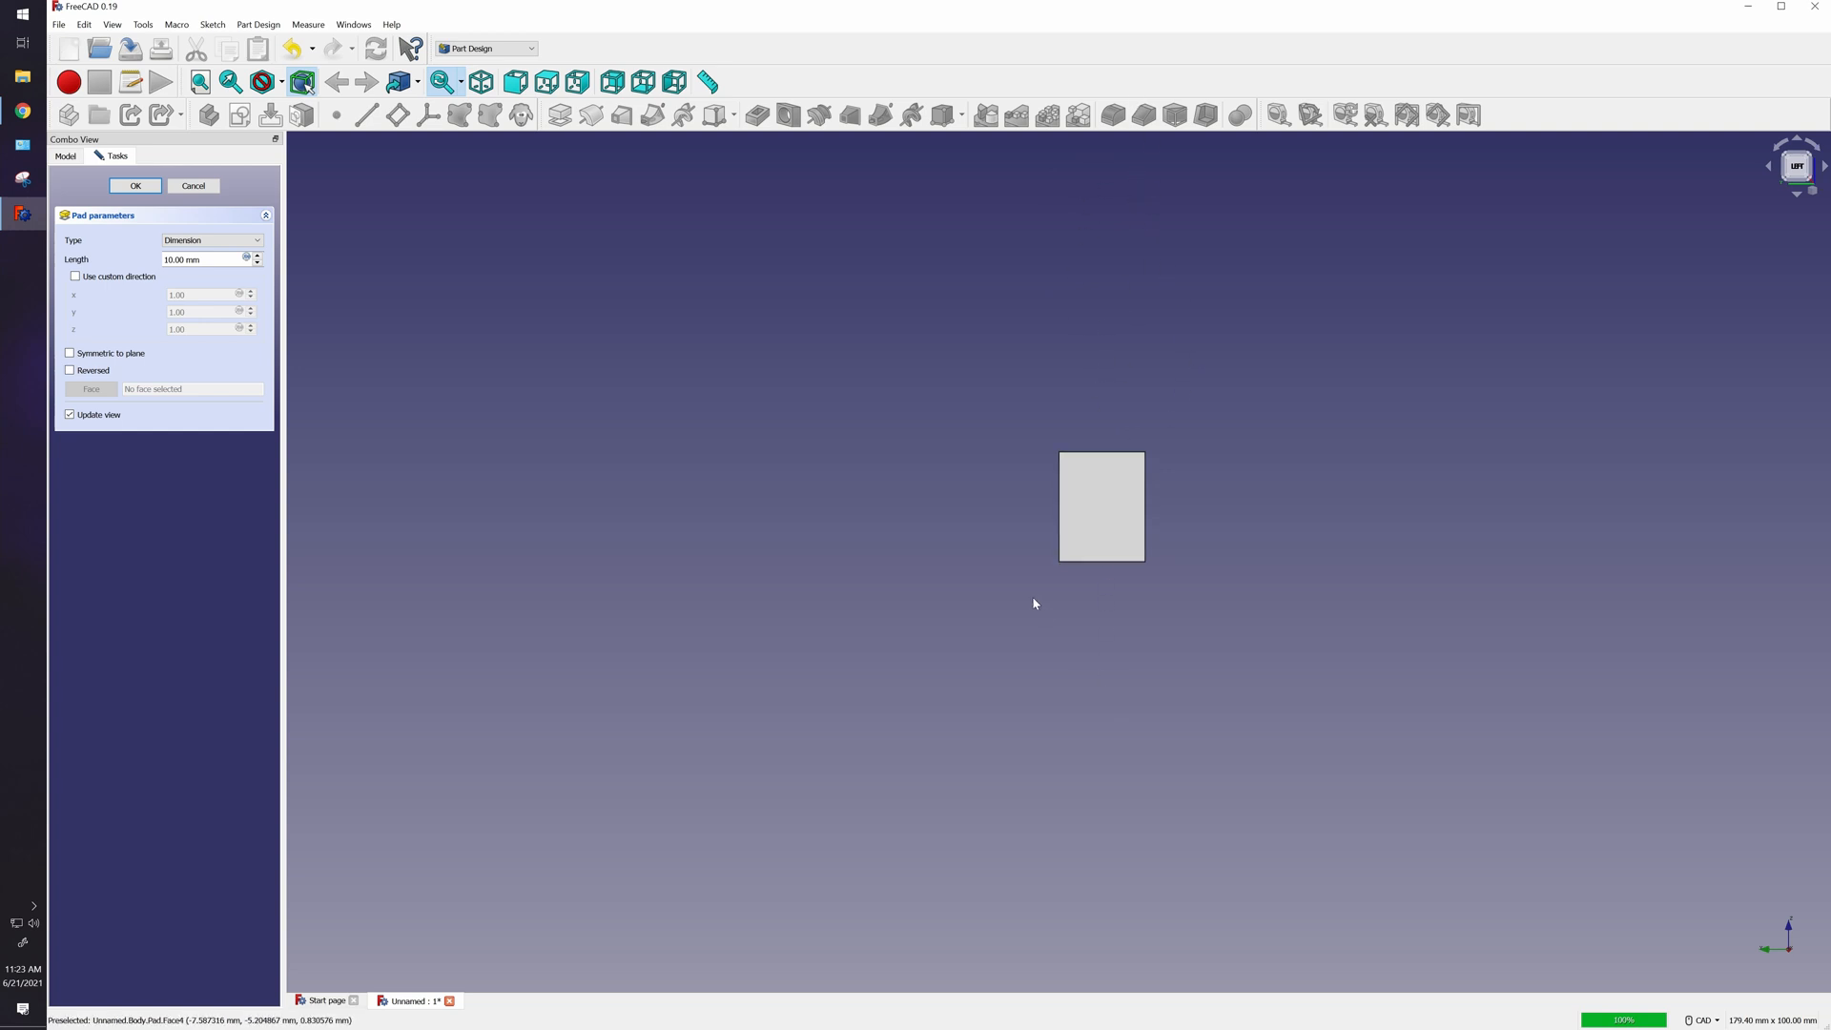
pyautogui.moveTo(172, 288)
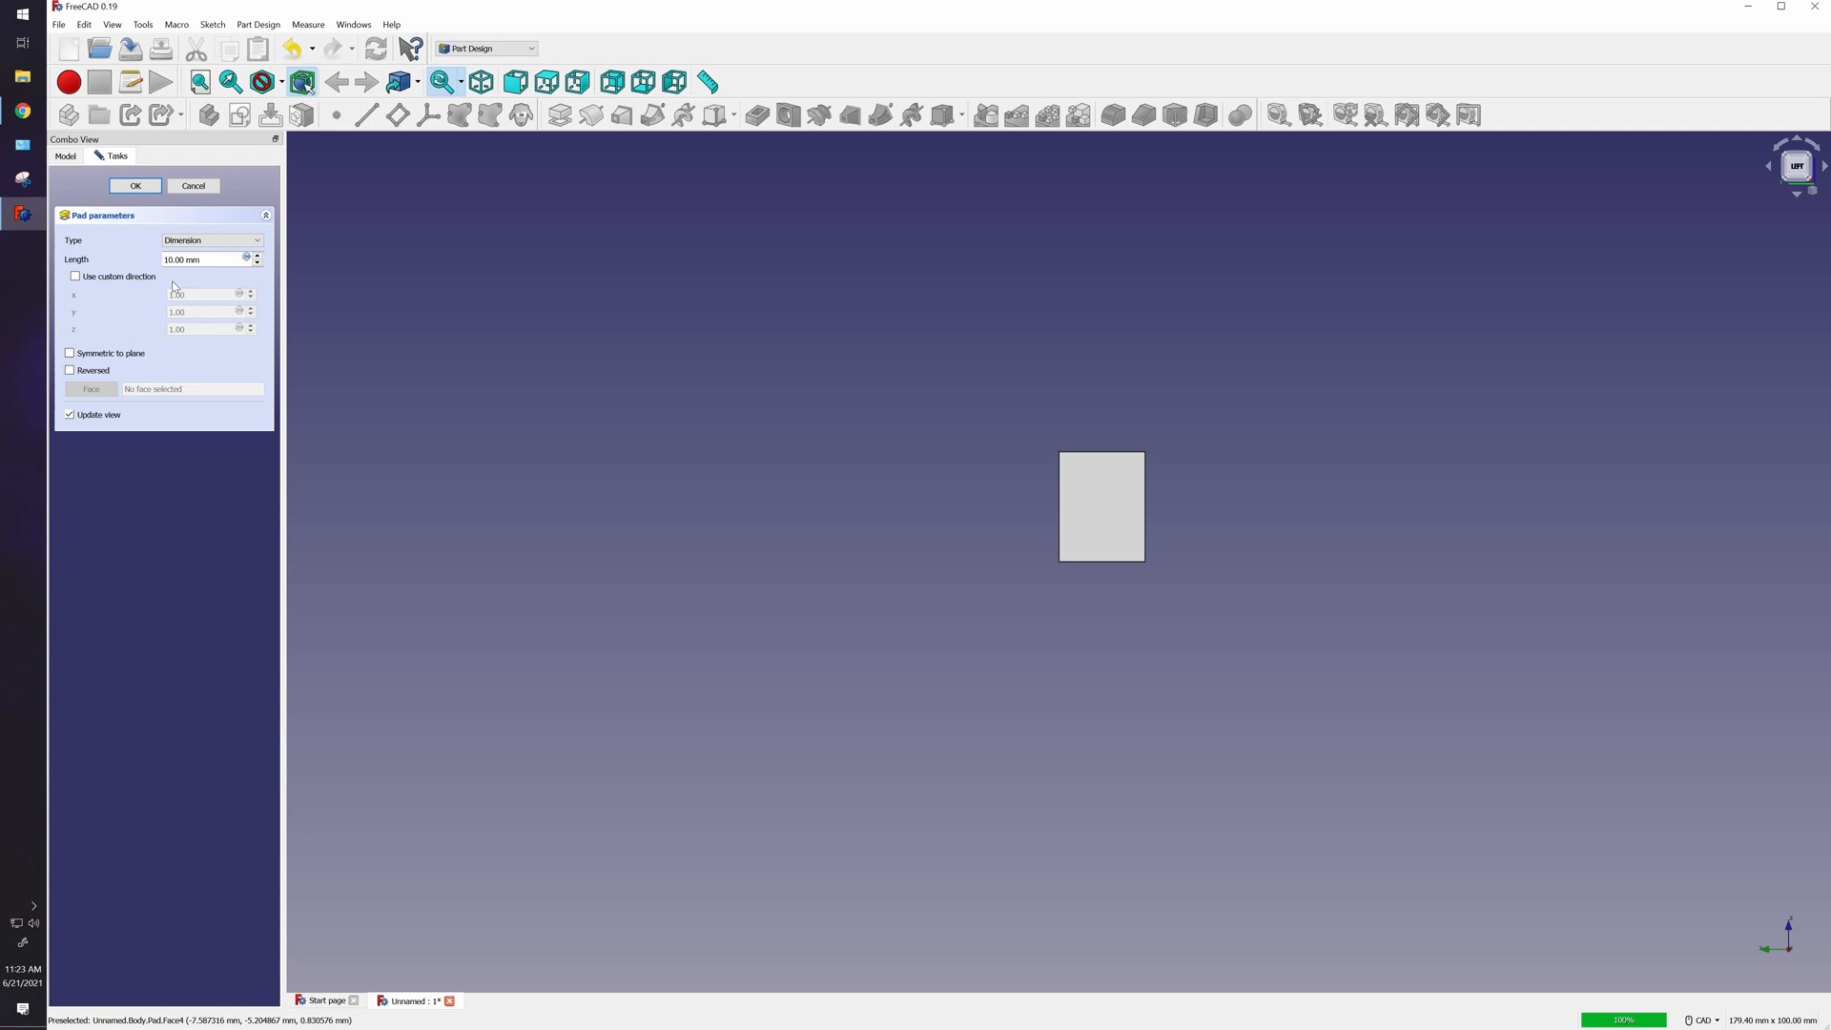
pyautogui.tripleClick(198, 259)
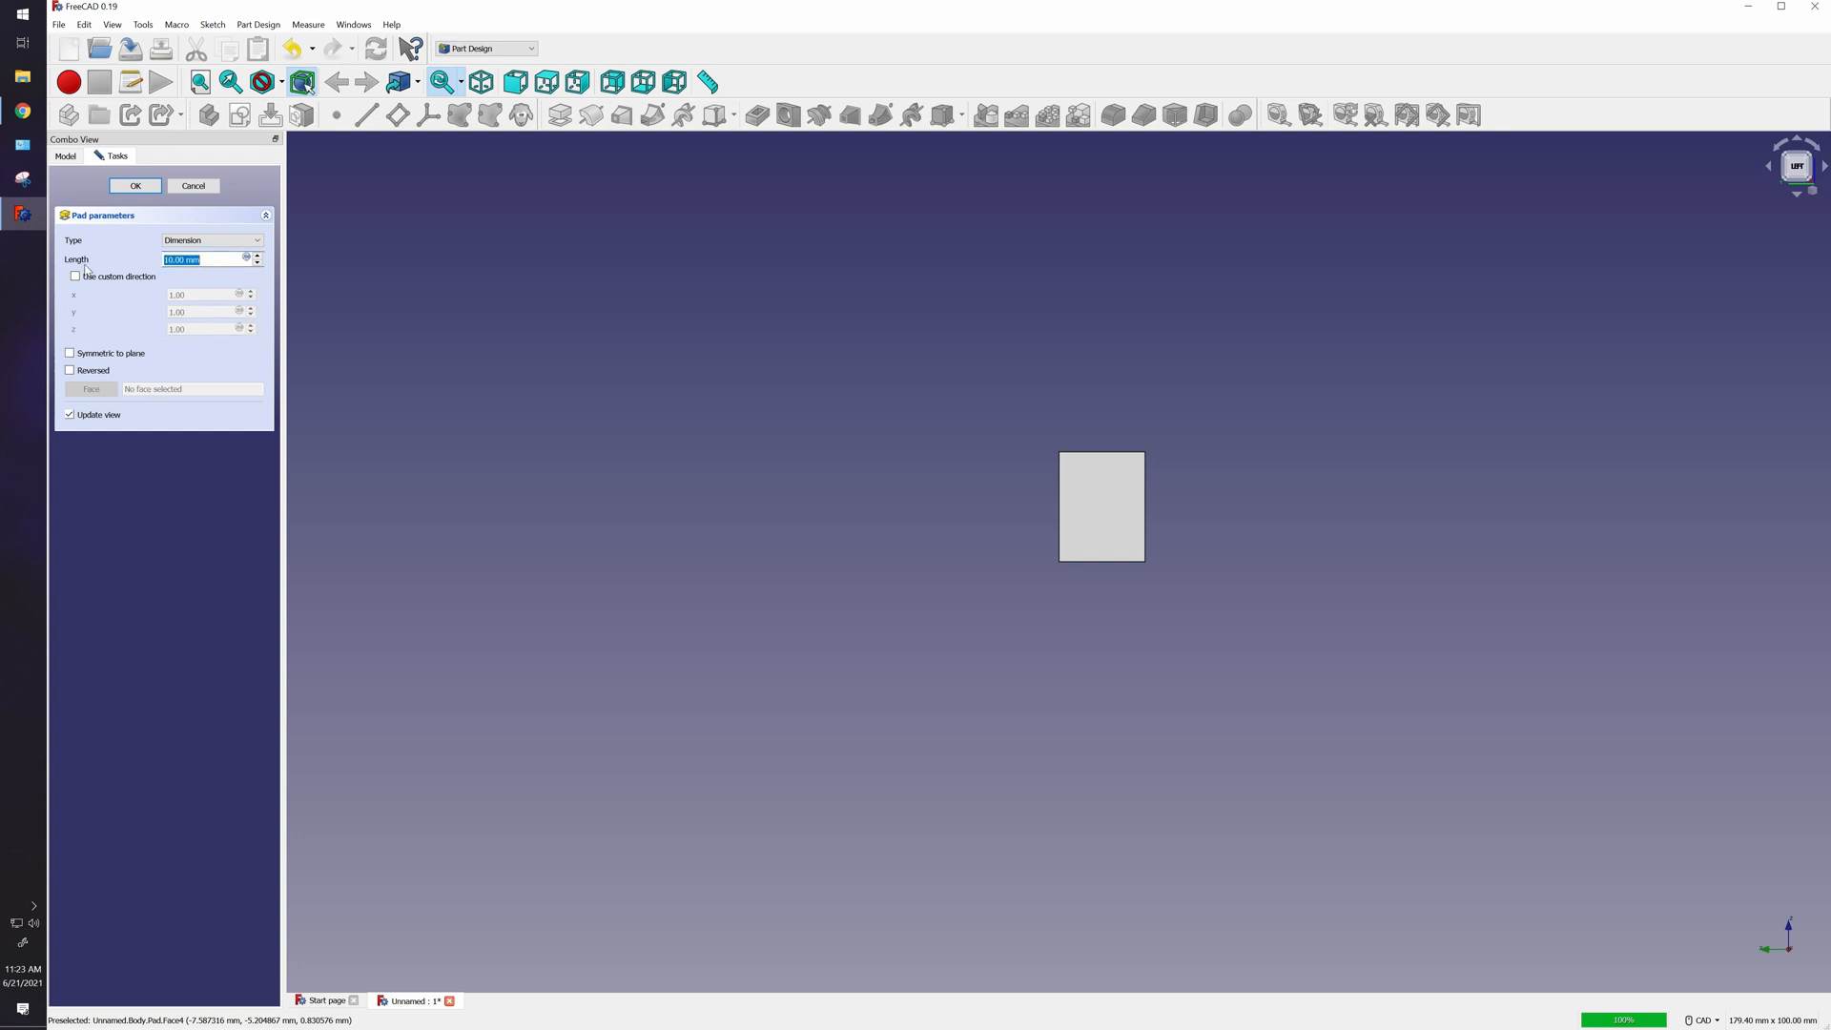
pyautogui.write('7.85')
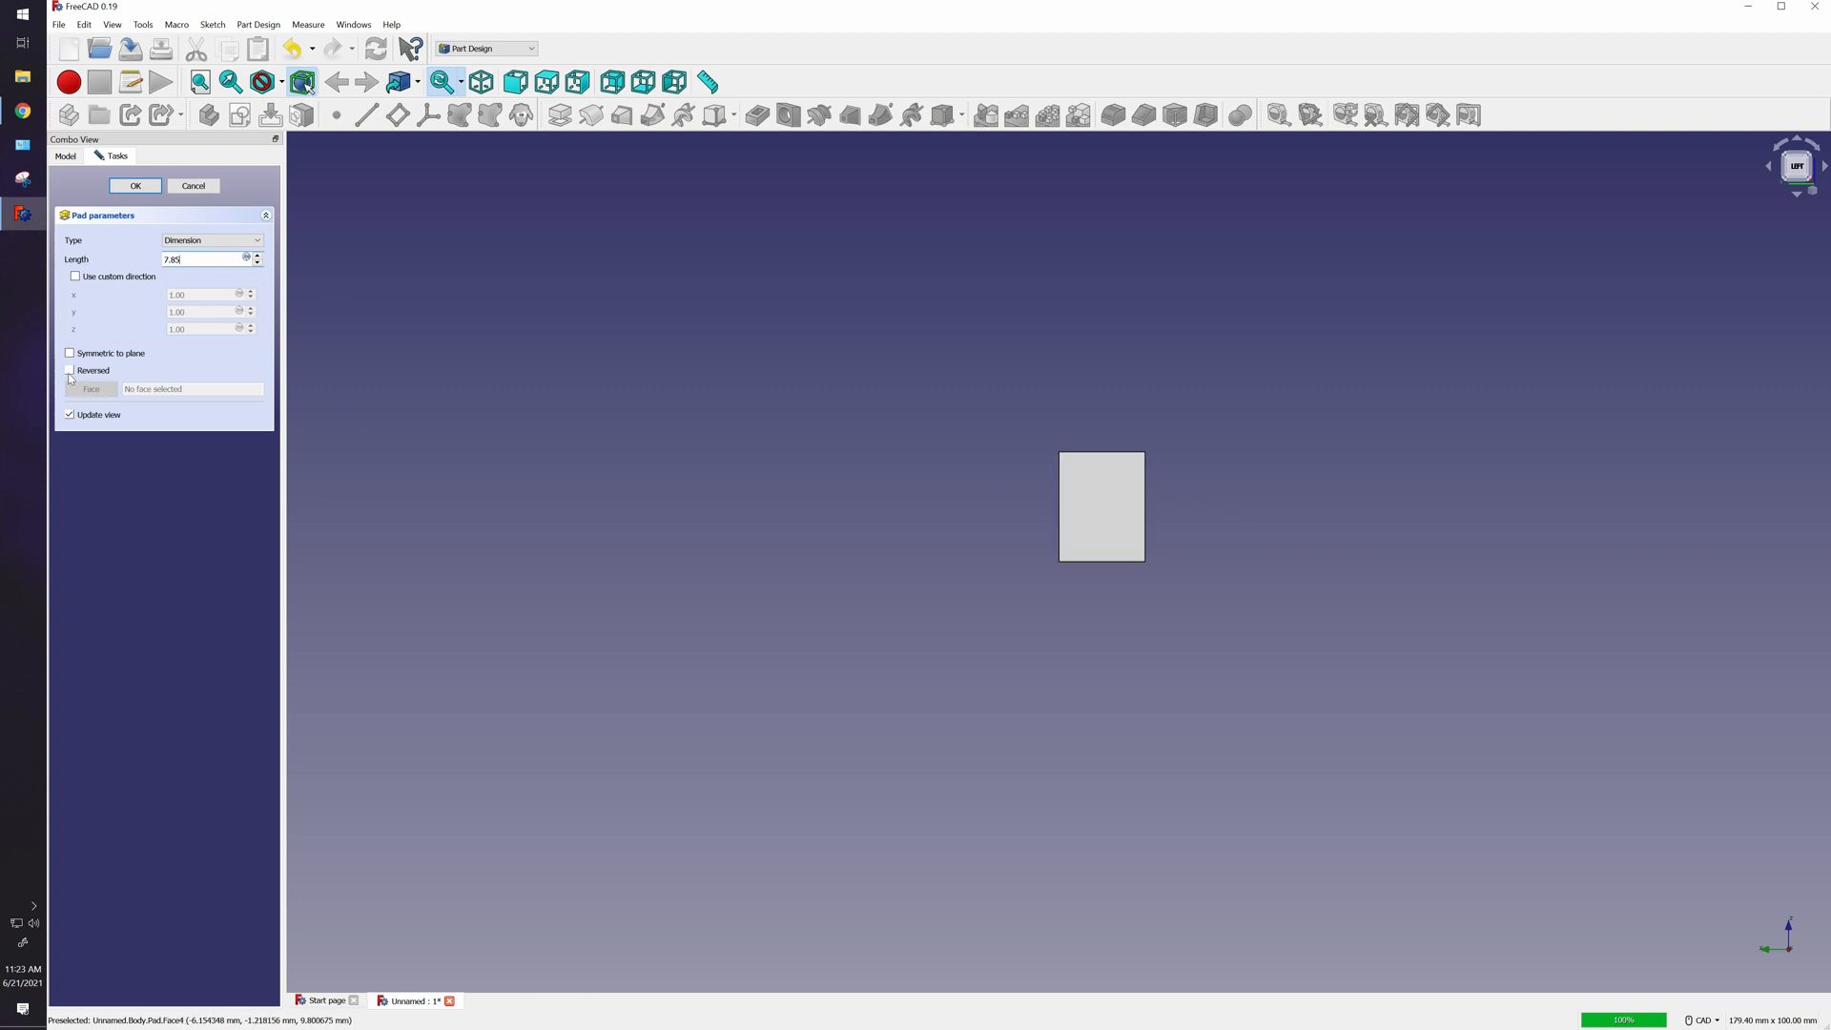
pyautogui.click(70, 370)
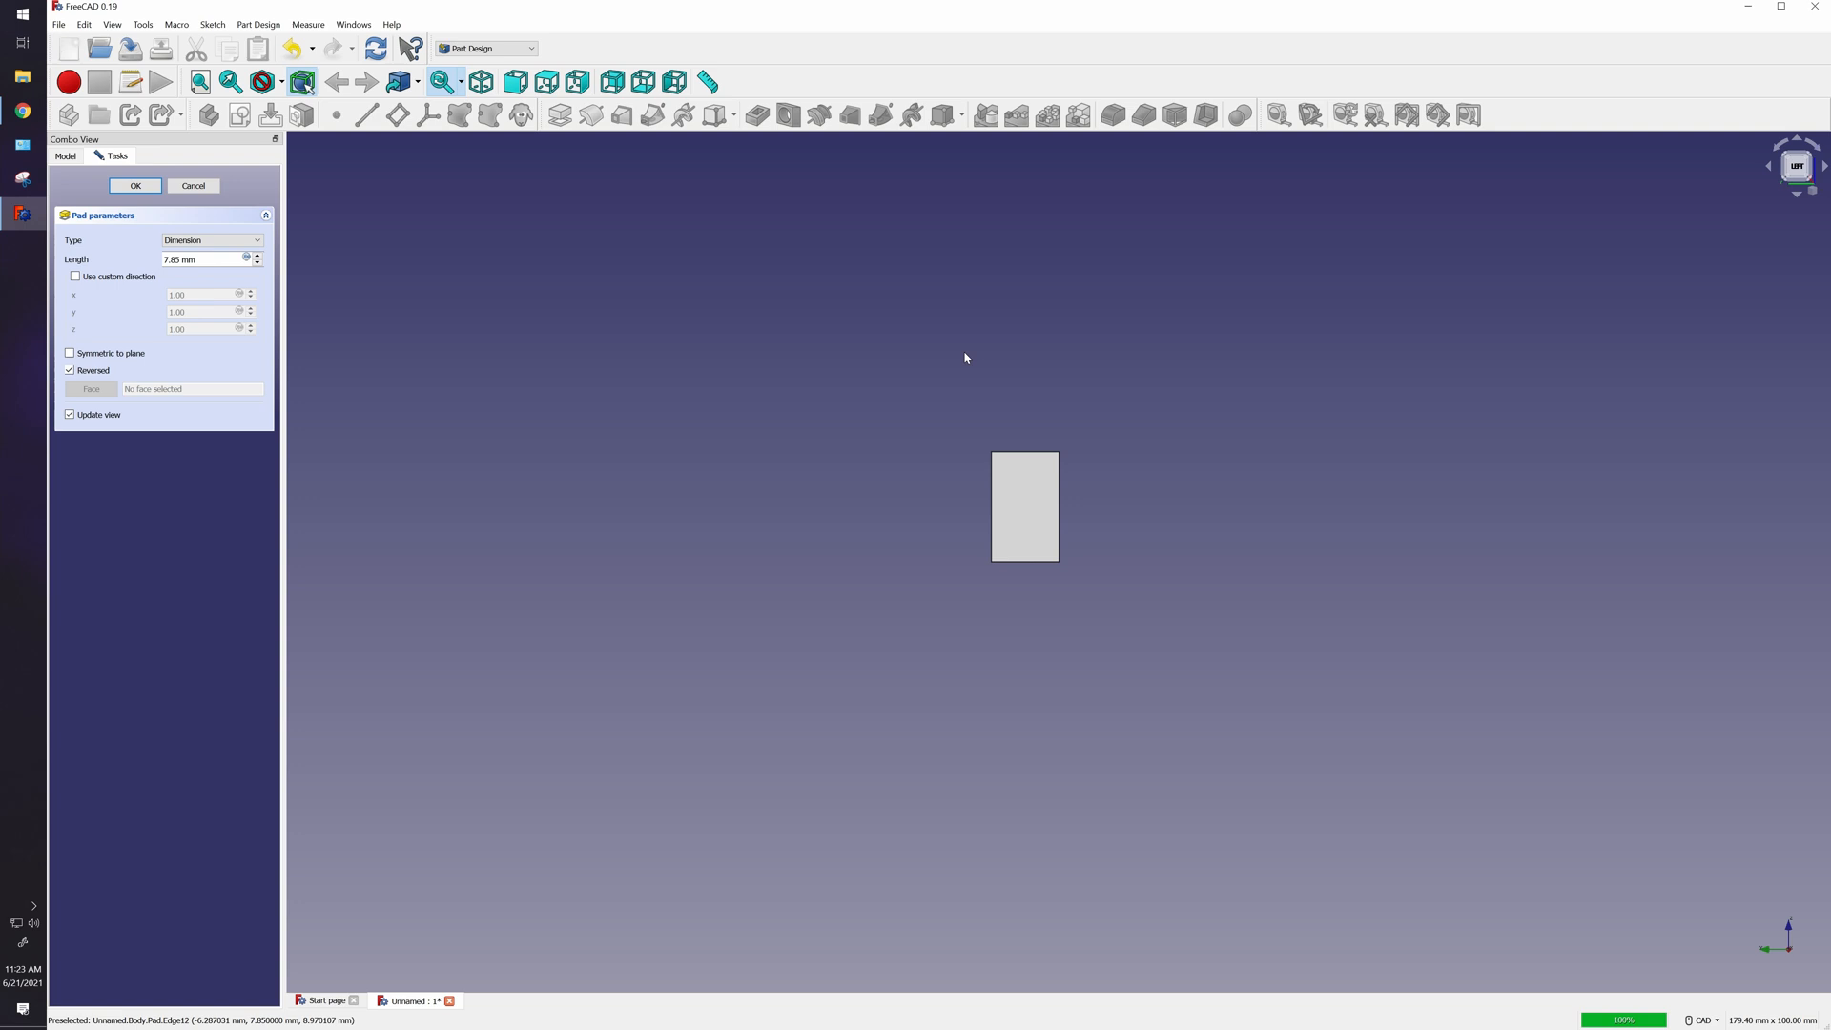
pyautogui.moveTo(698, 537)
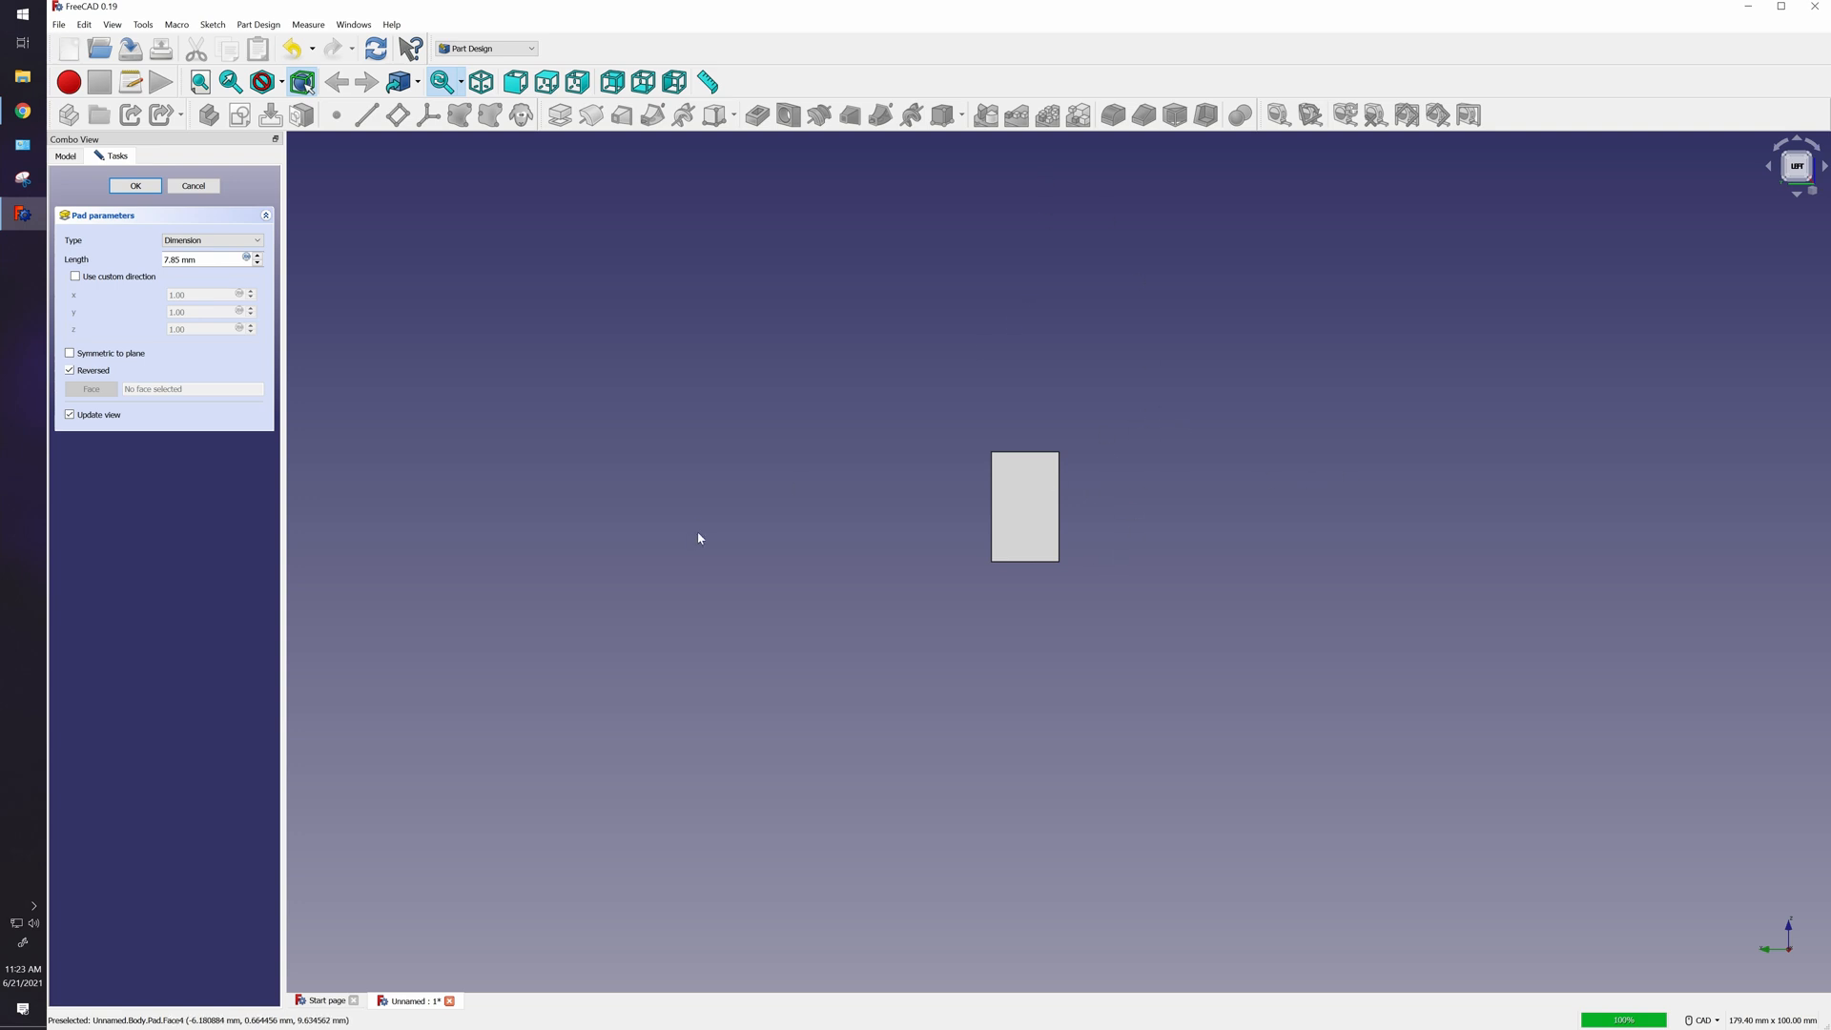
pyautogui.click(71, 370)
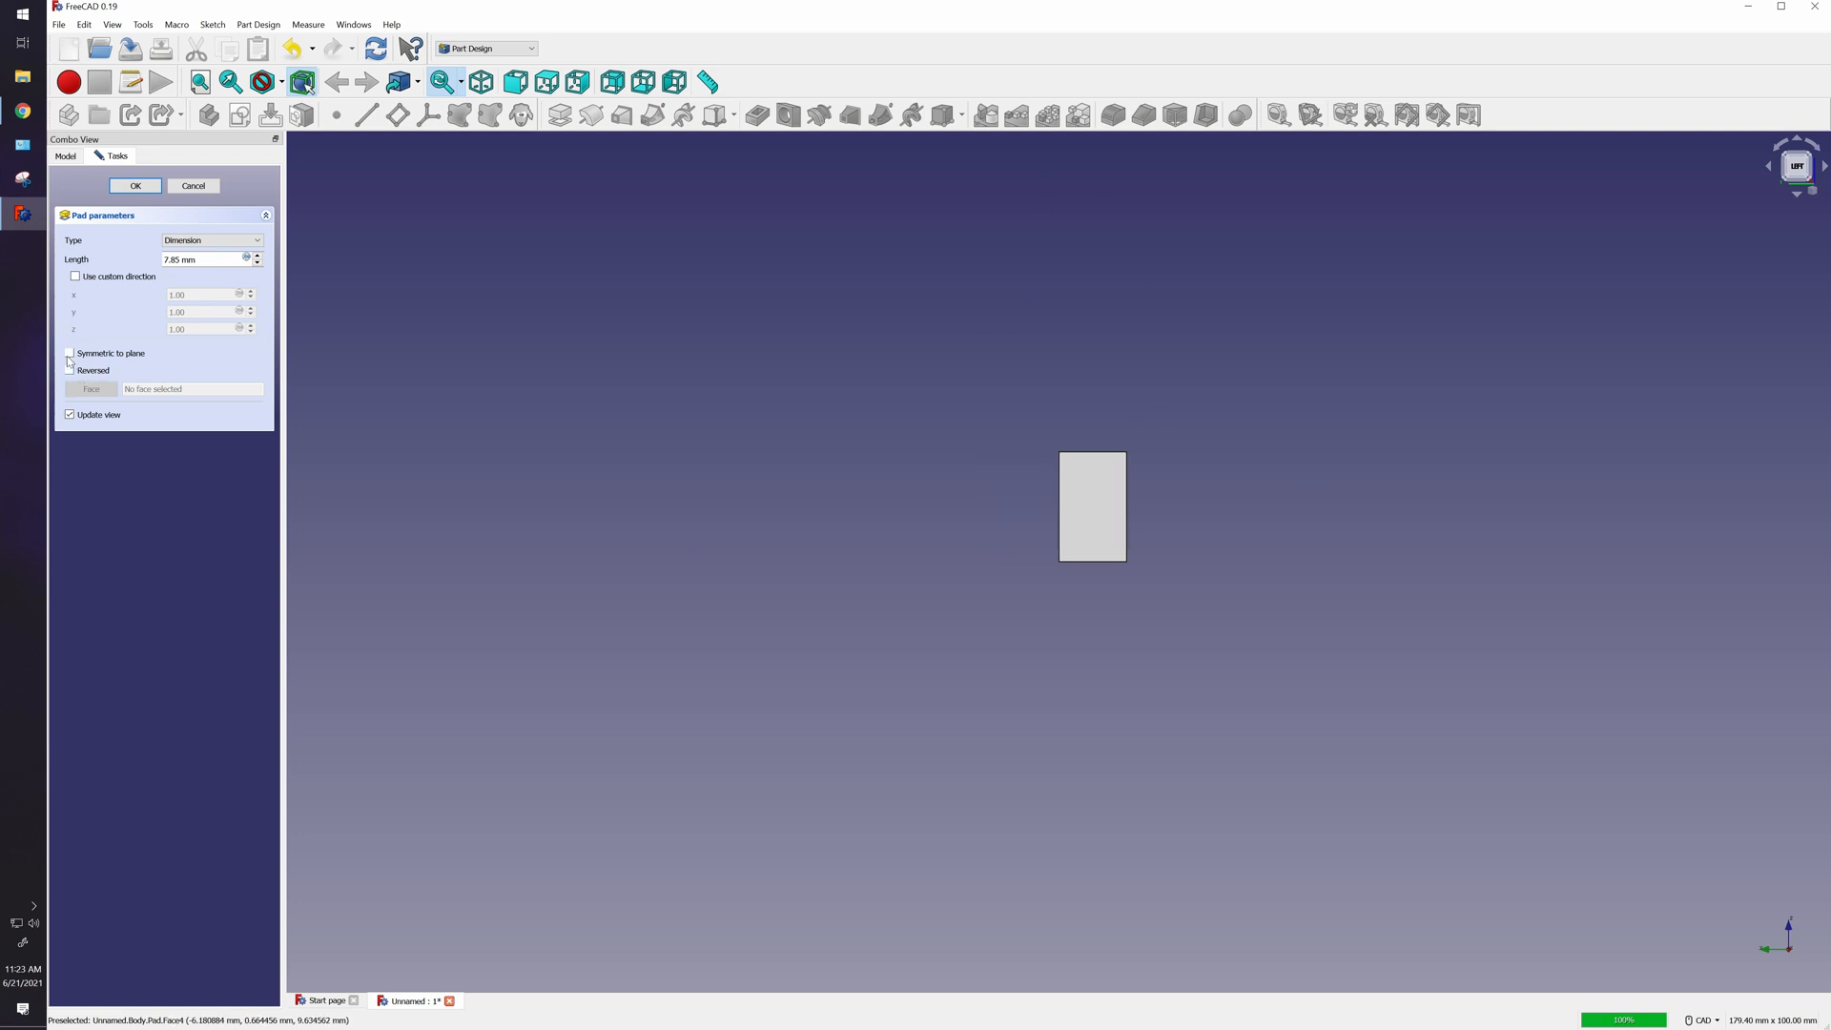
pyautogui.click(71, 353)
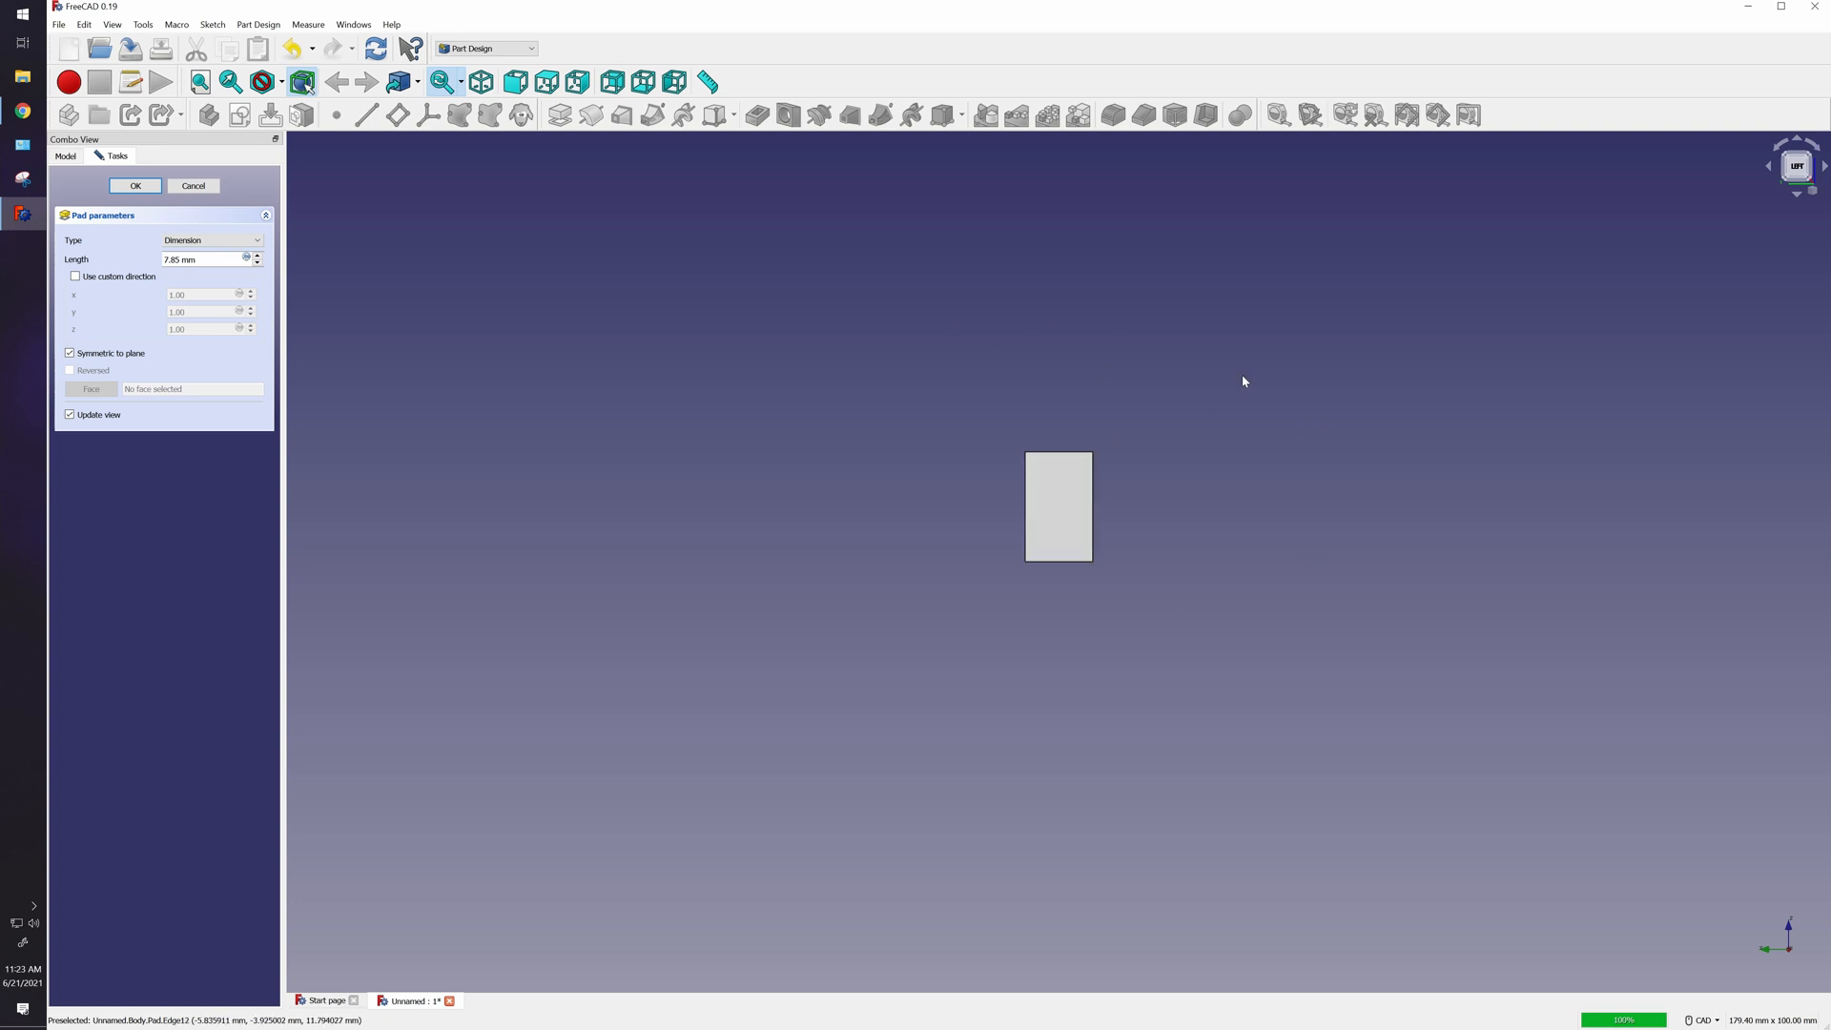
pyautogui.moveTo(35, 363)
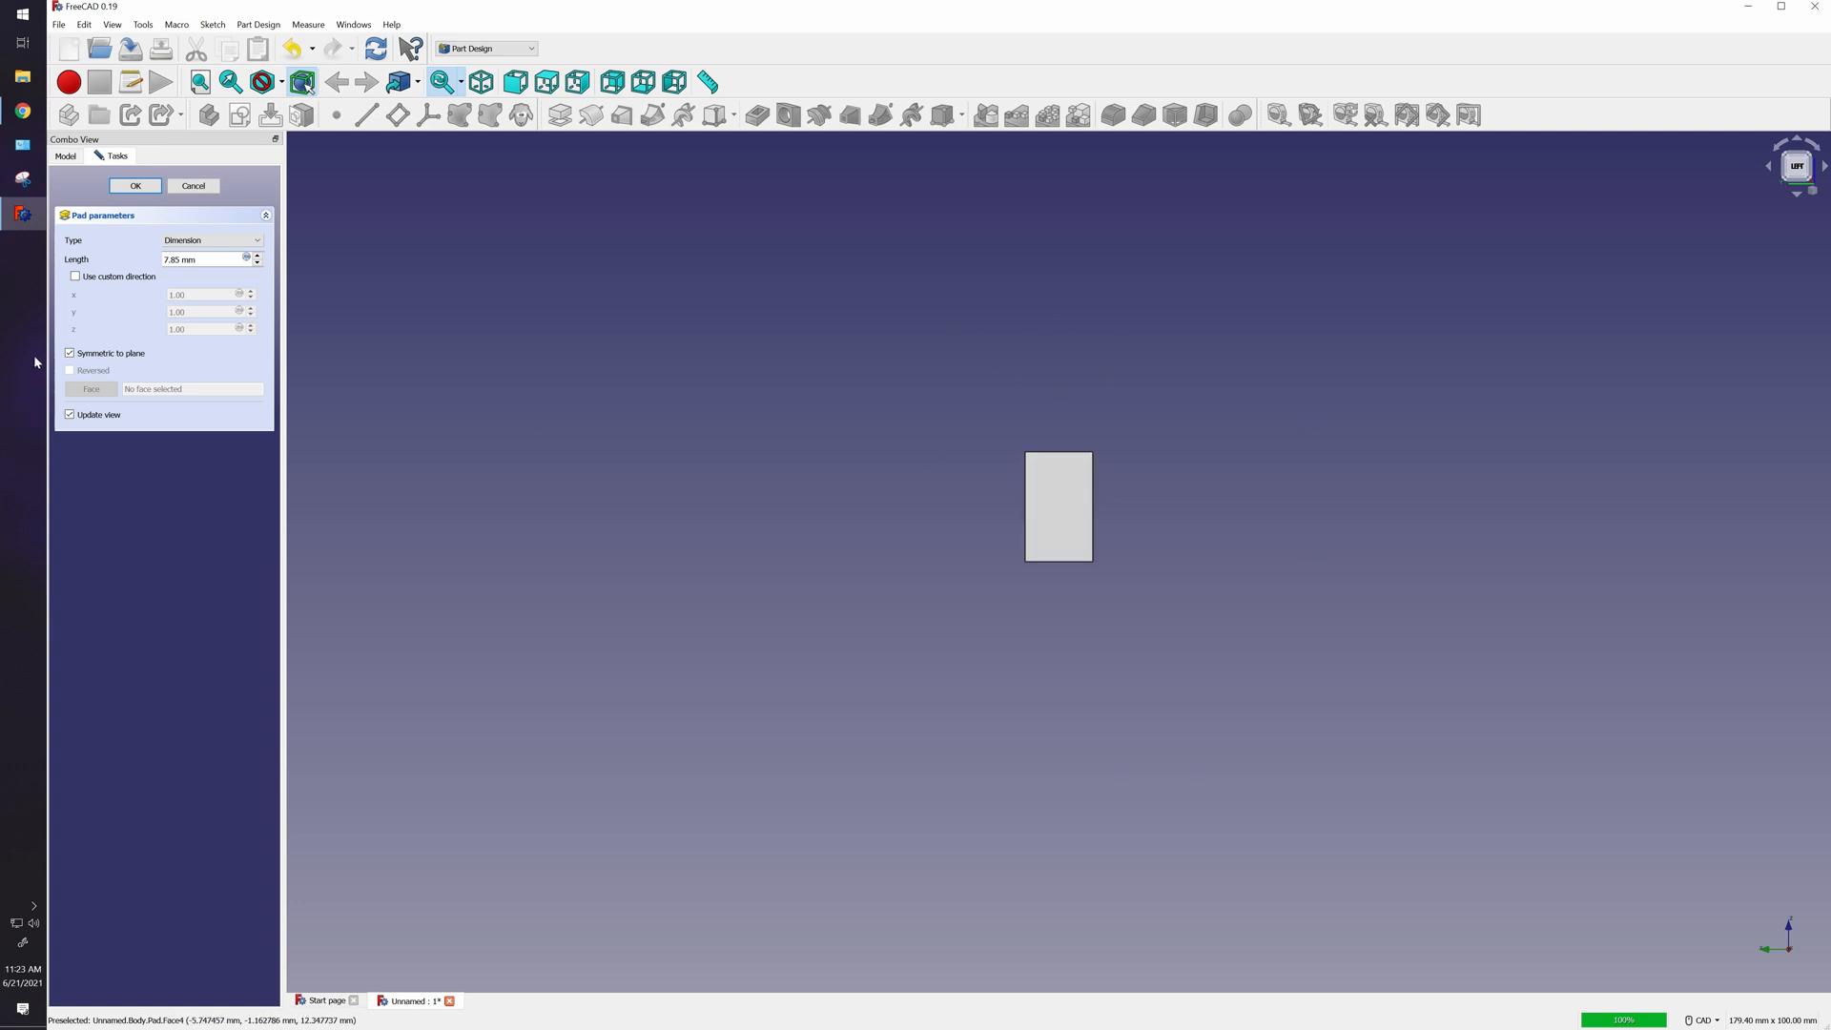
pyautogui.moveTo(90, 200)
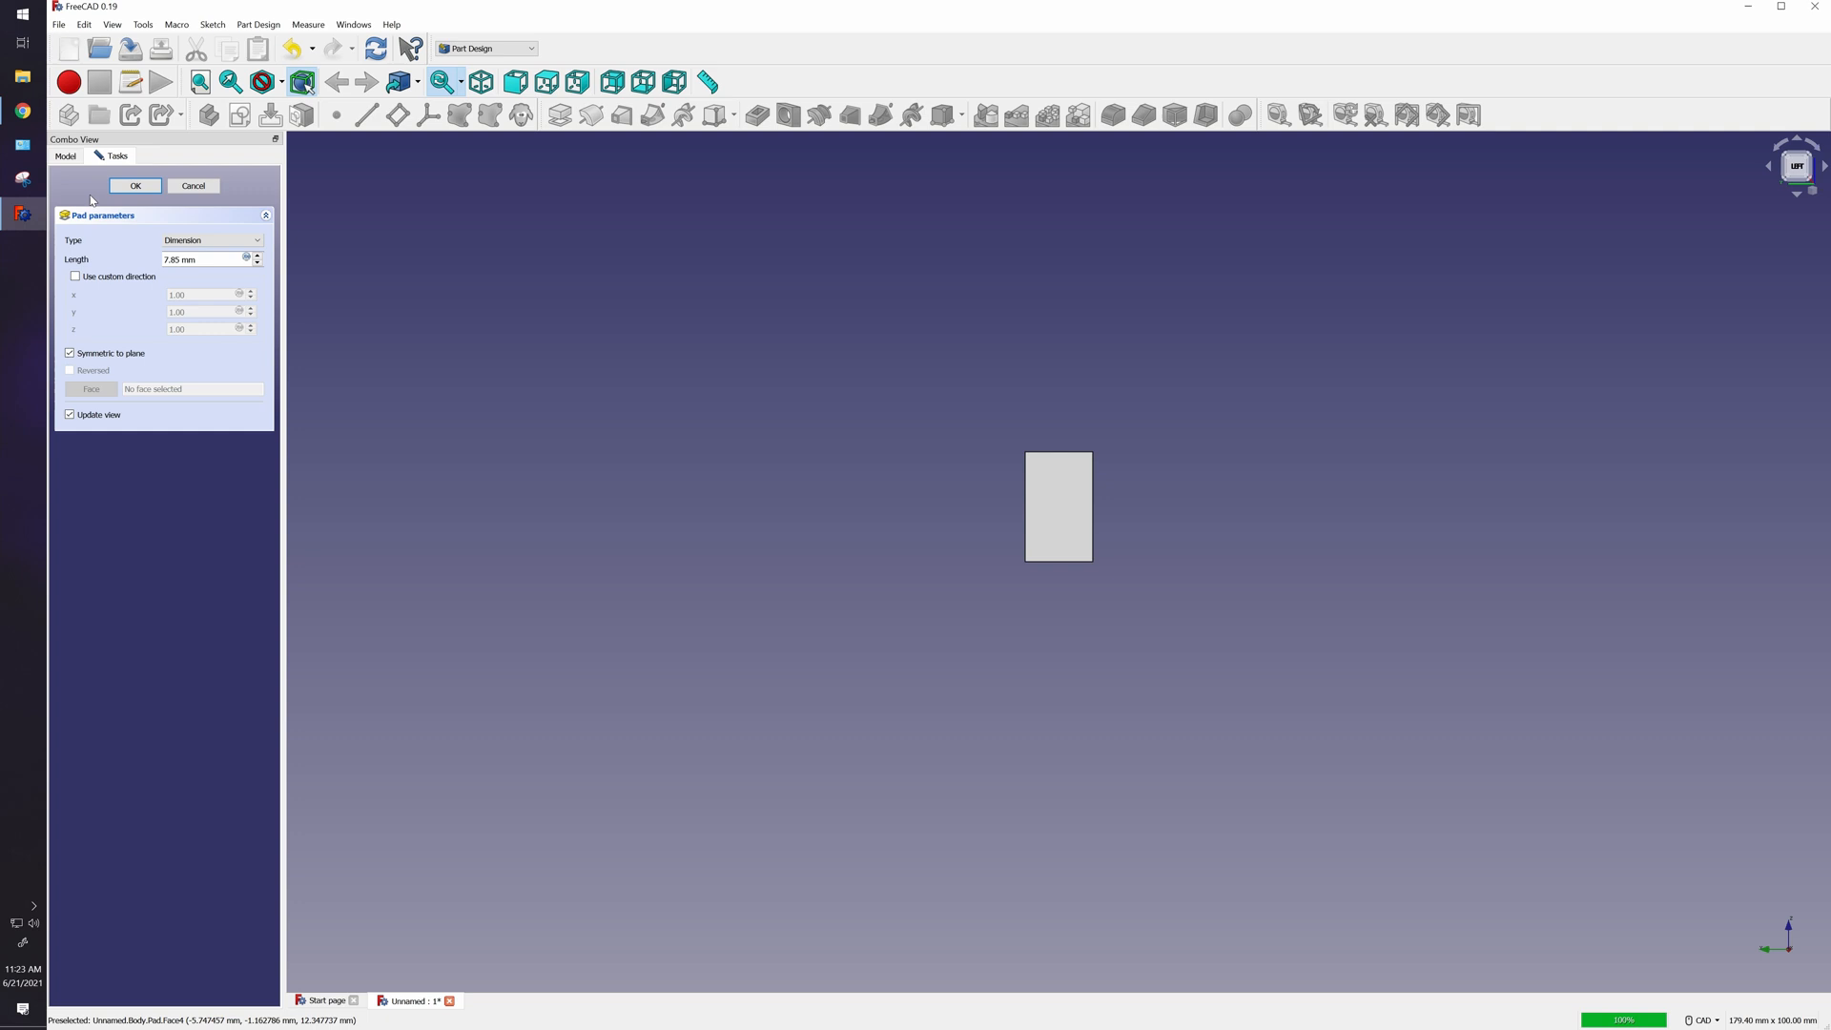
pyautogui.click(134, 185)
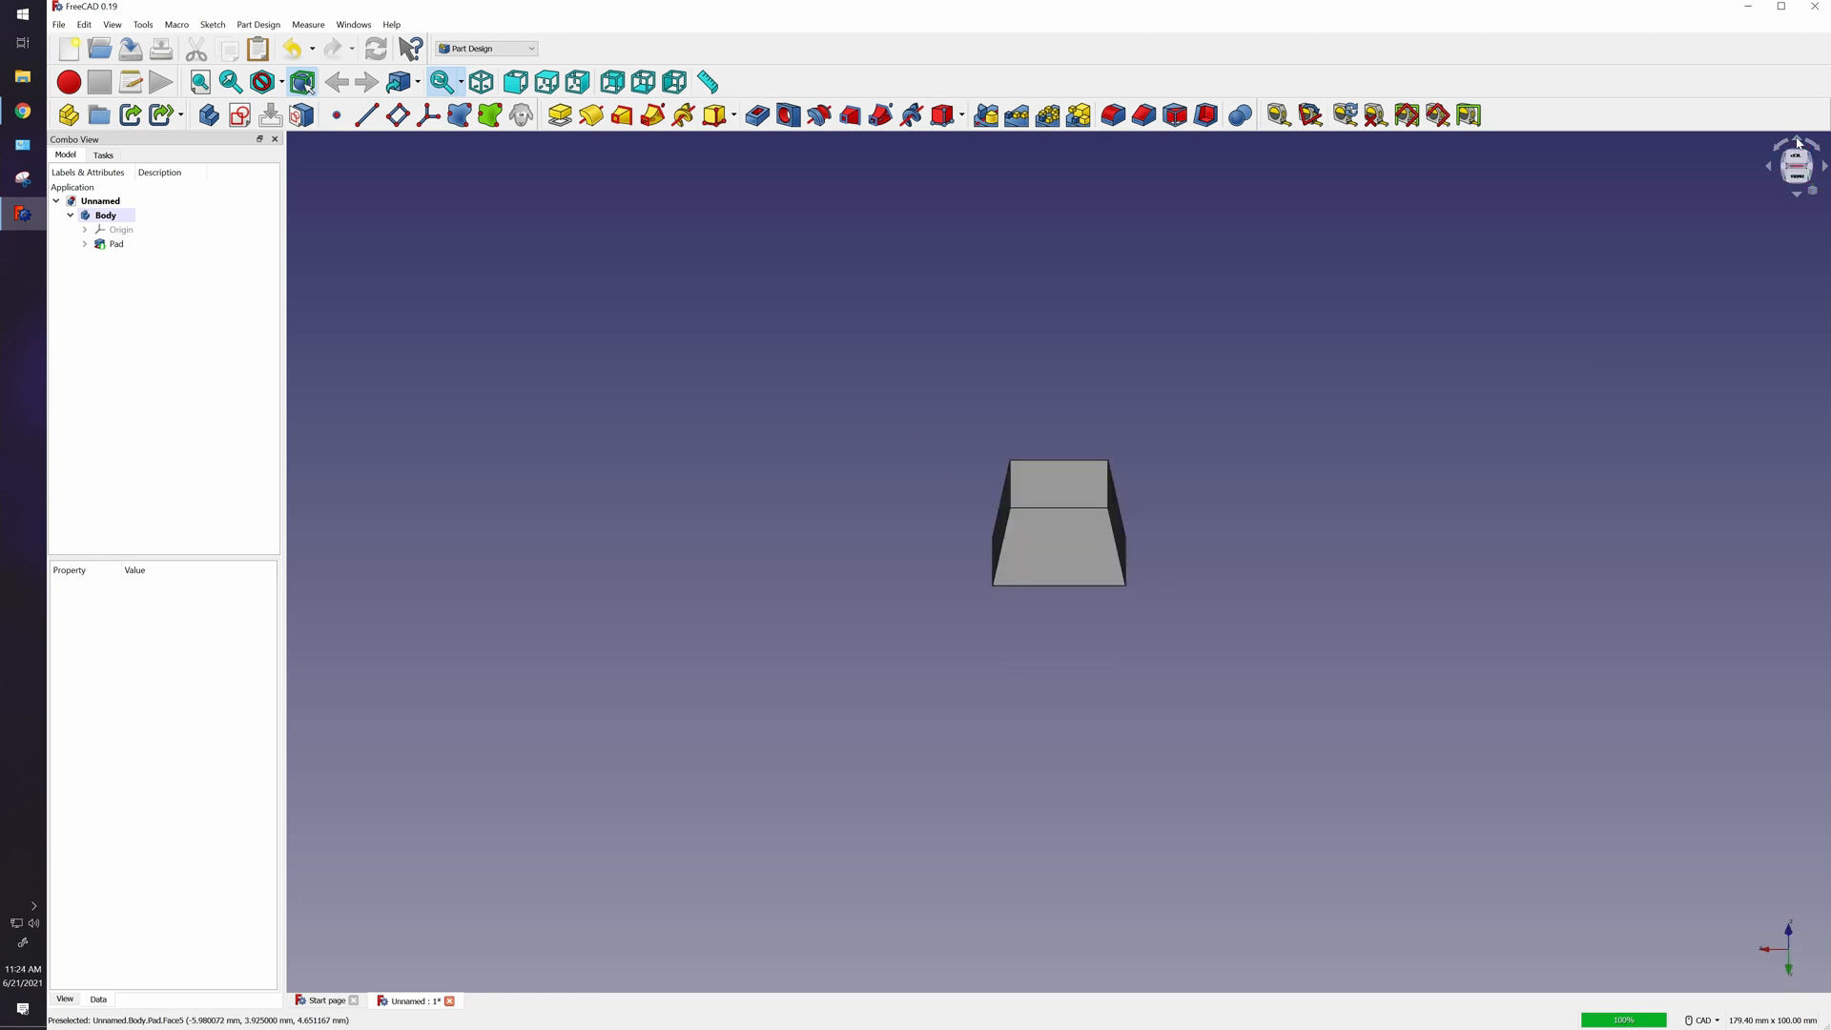
pyautogui.moveTo(1080, 497)
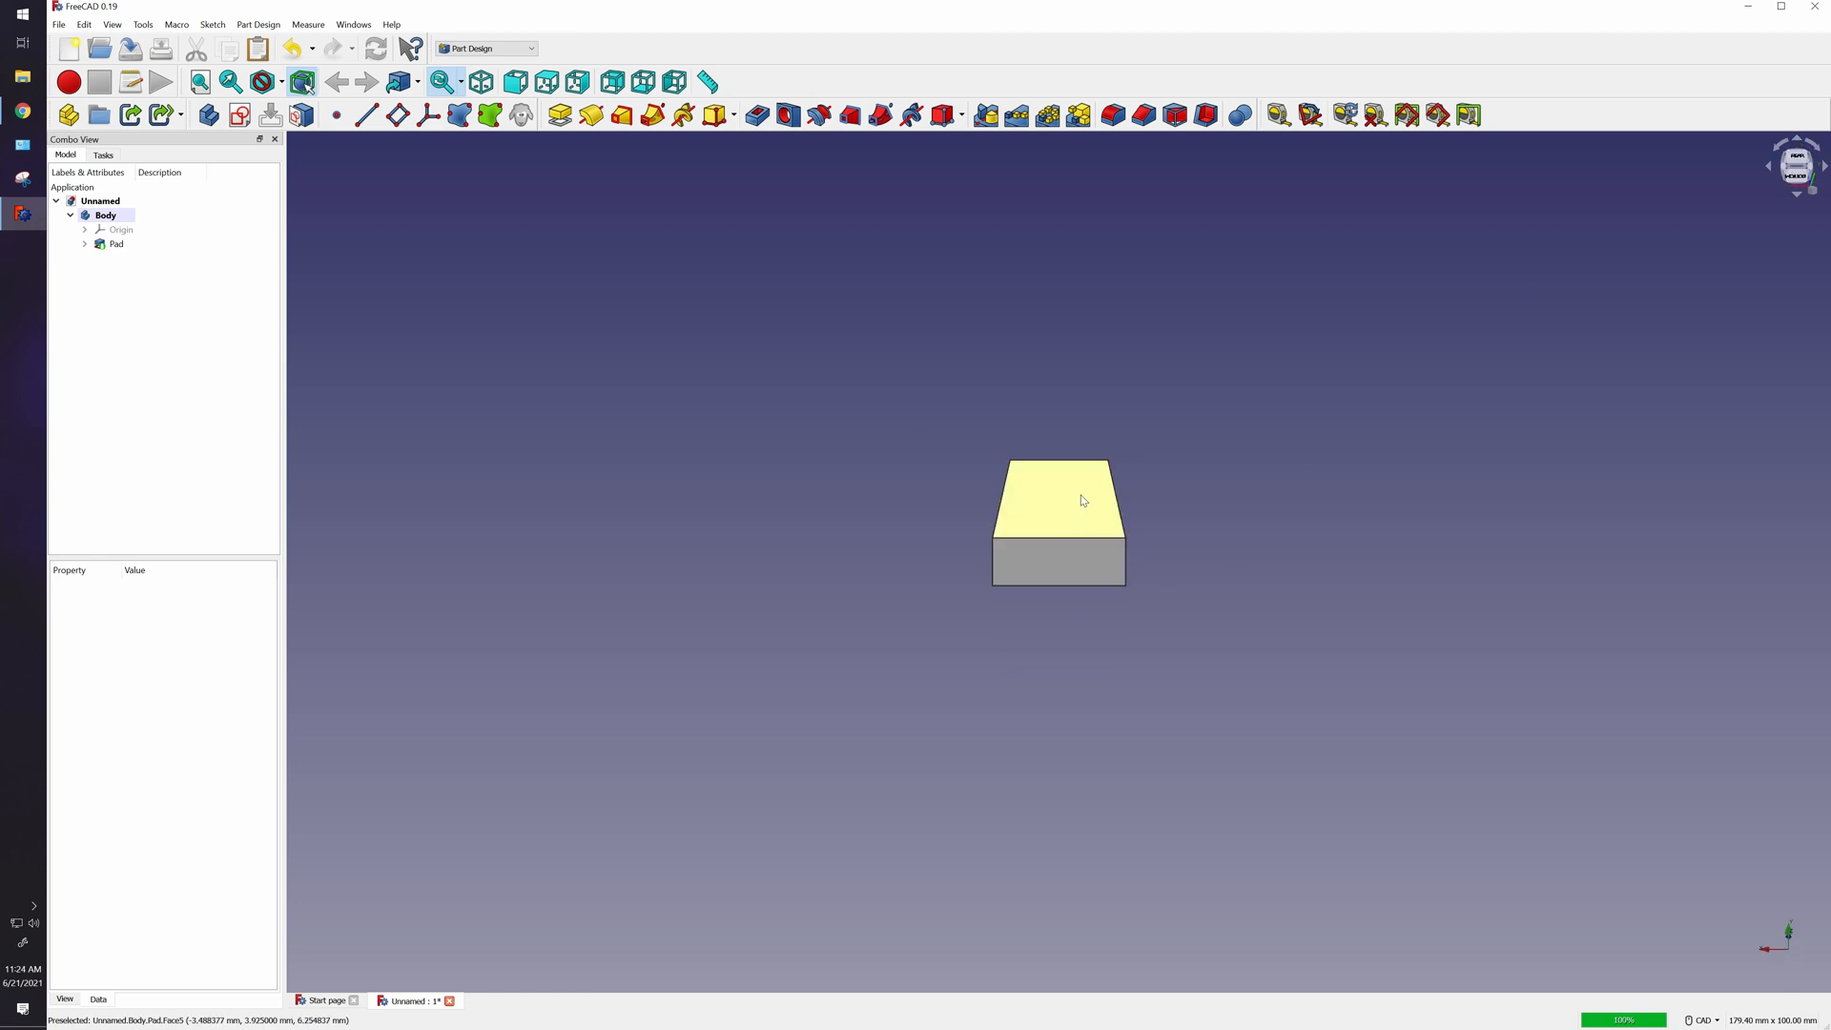
pyautogui.moveTo(1319, 574)
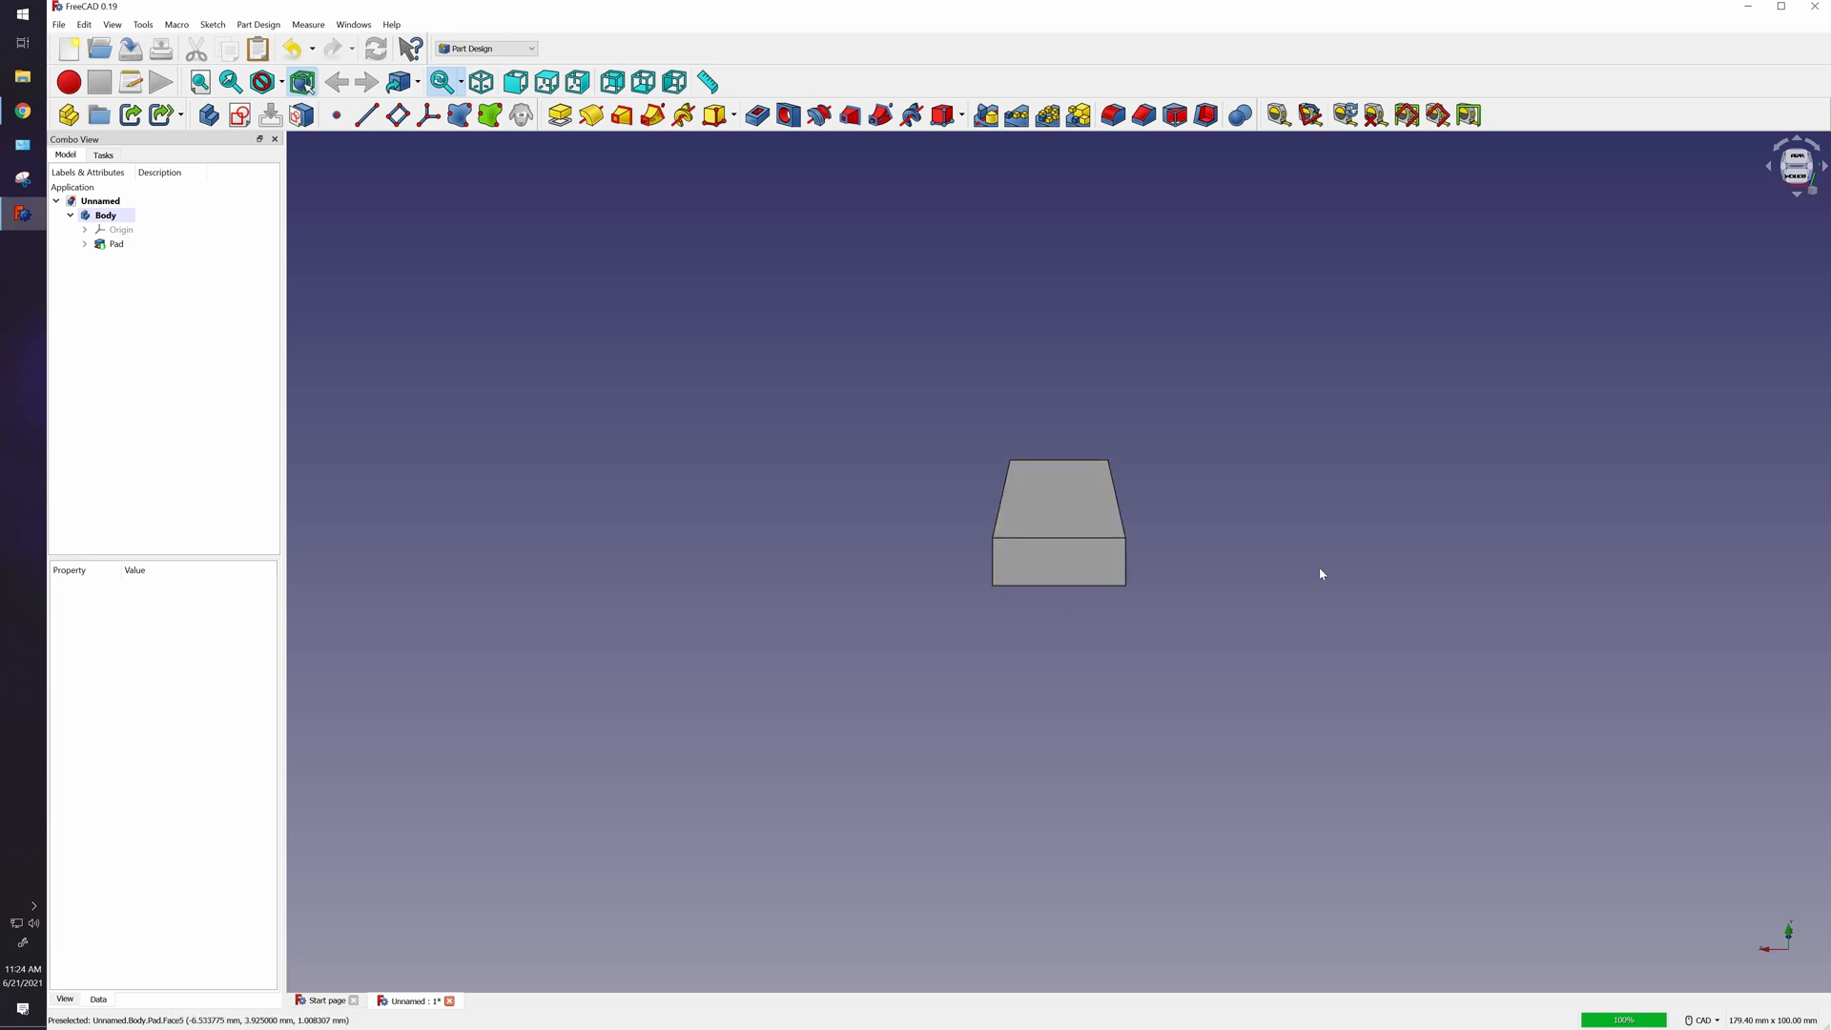
pyautogui.moveTo(1255, 660)
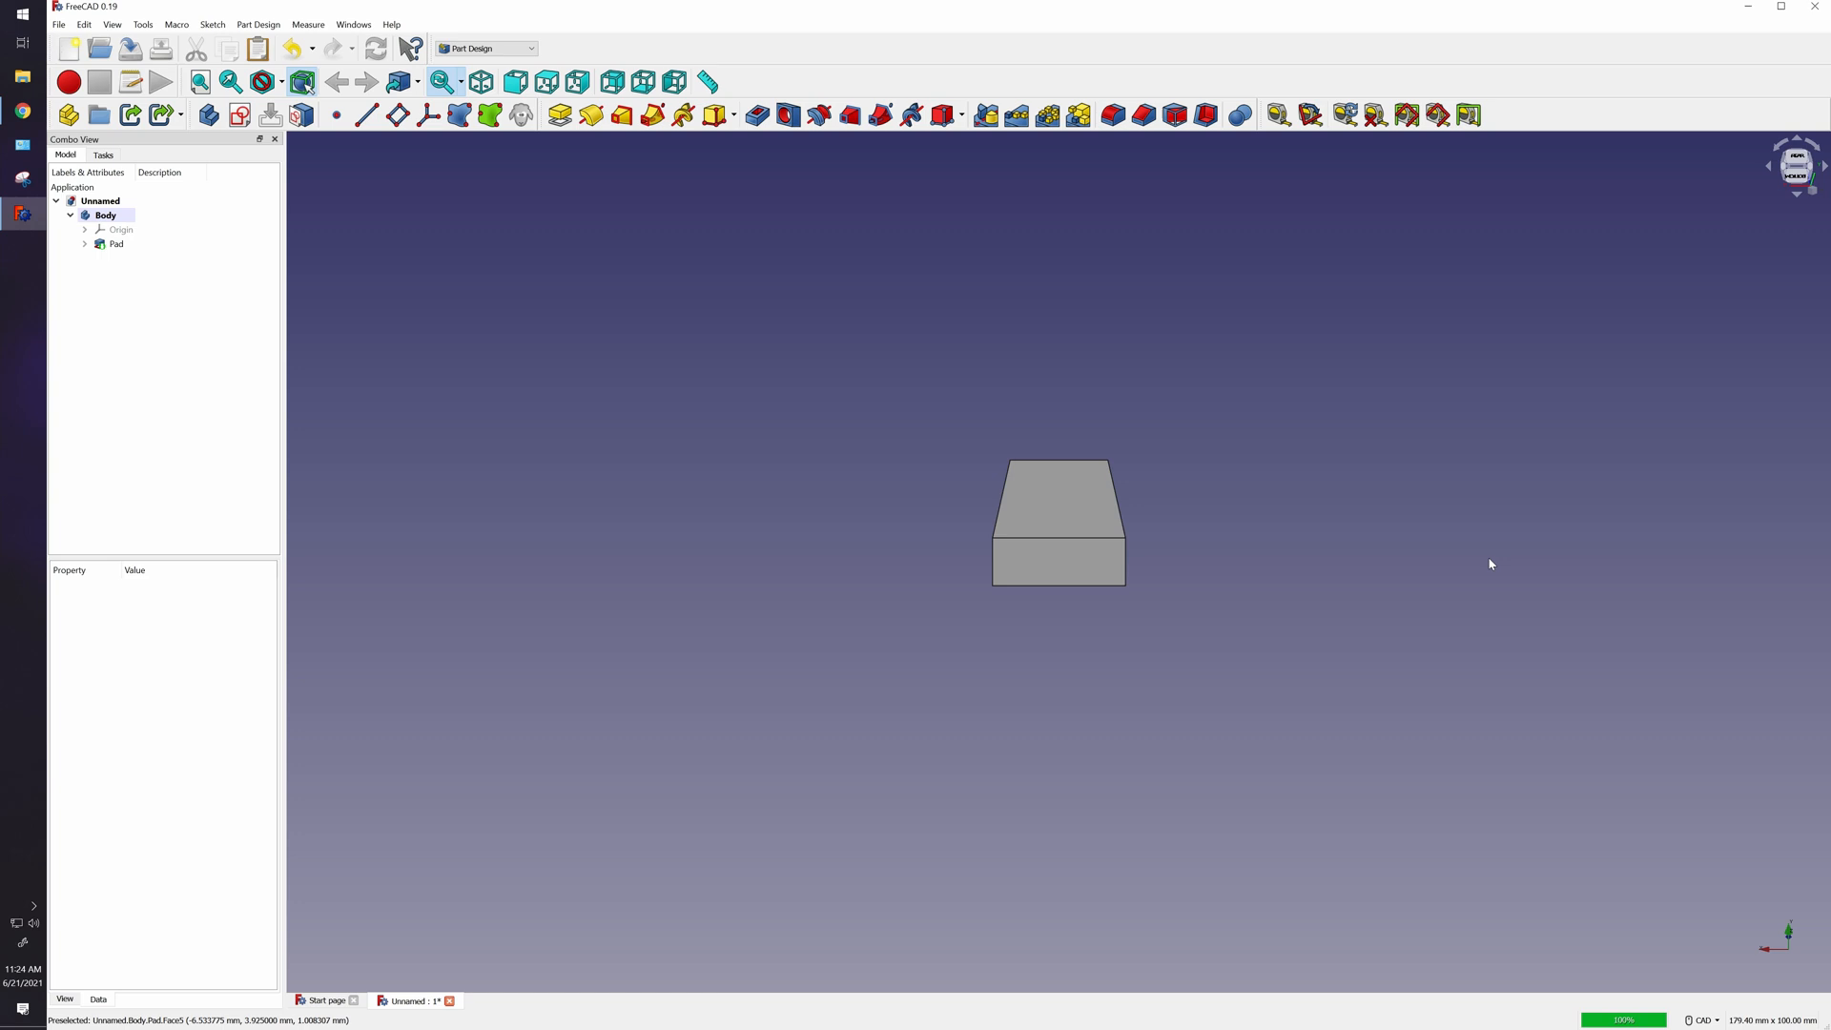
# Select the torso's rectangular face and start a Thickness (thick solid) feature on it.
pyautogui.click(1058, 561)
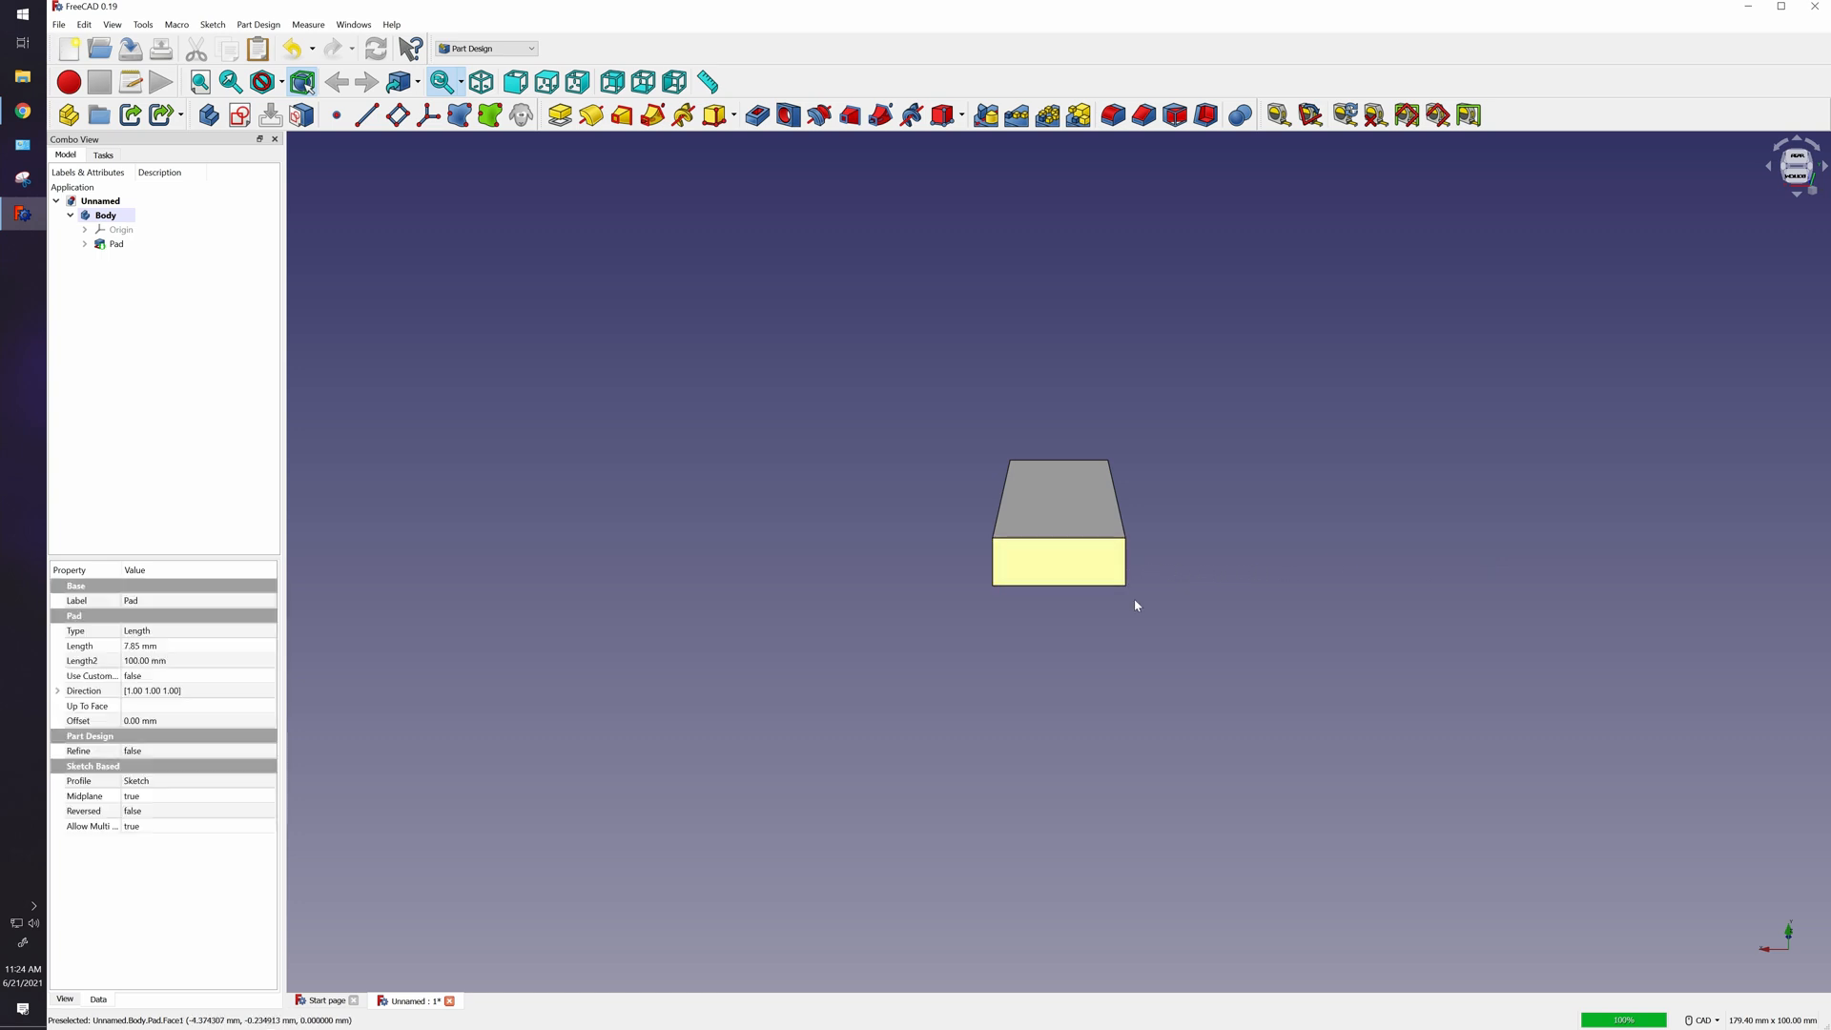
pyautogui.click(1057, 561)
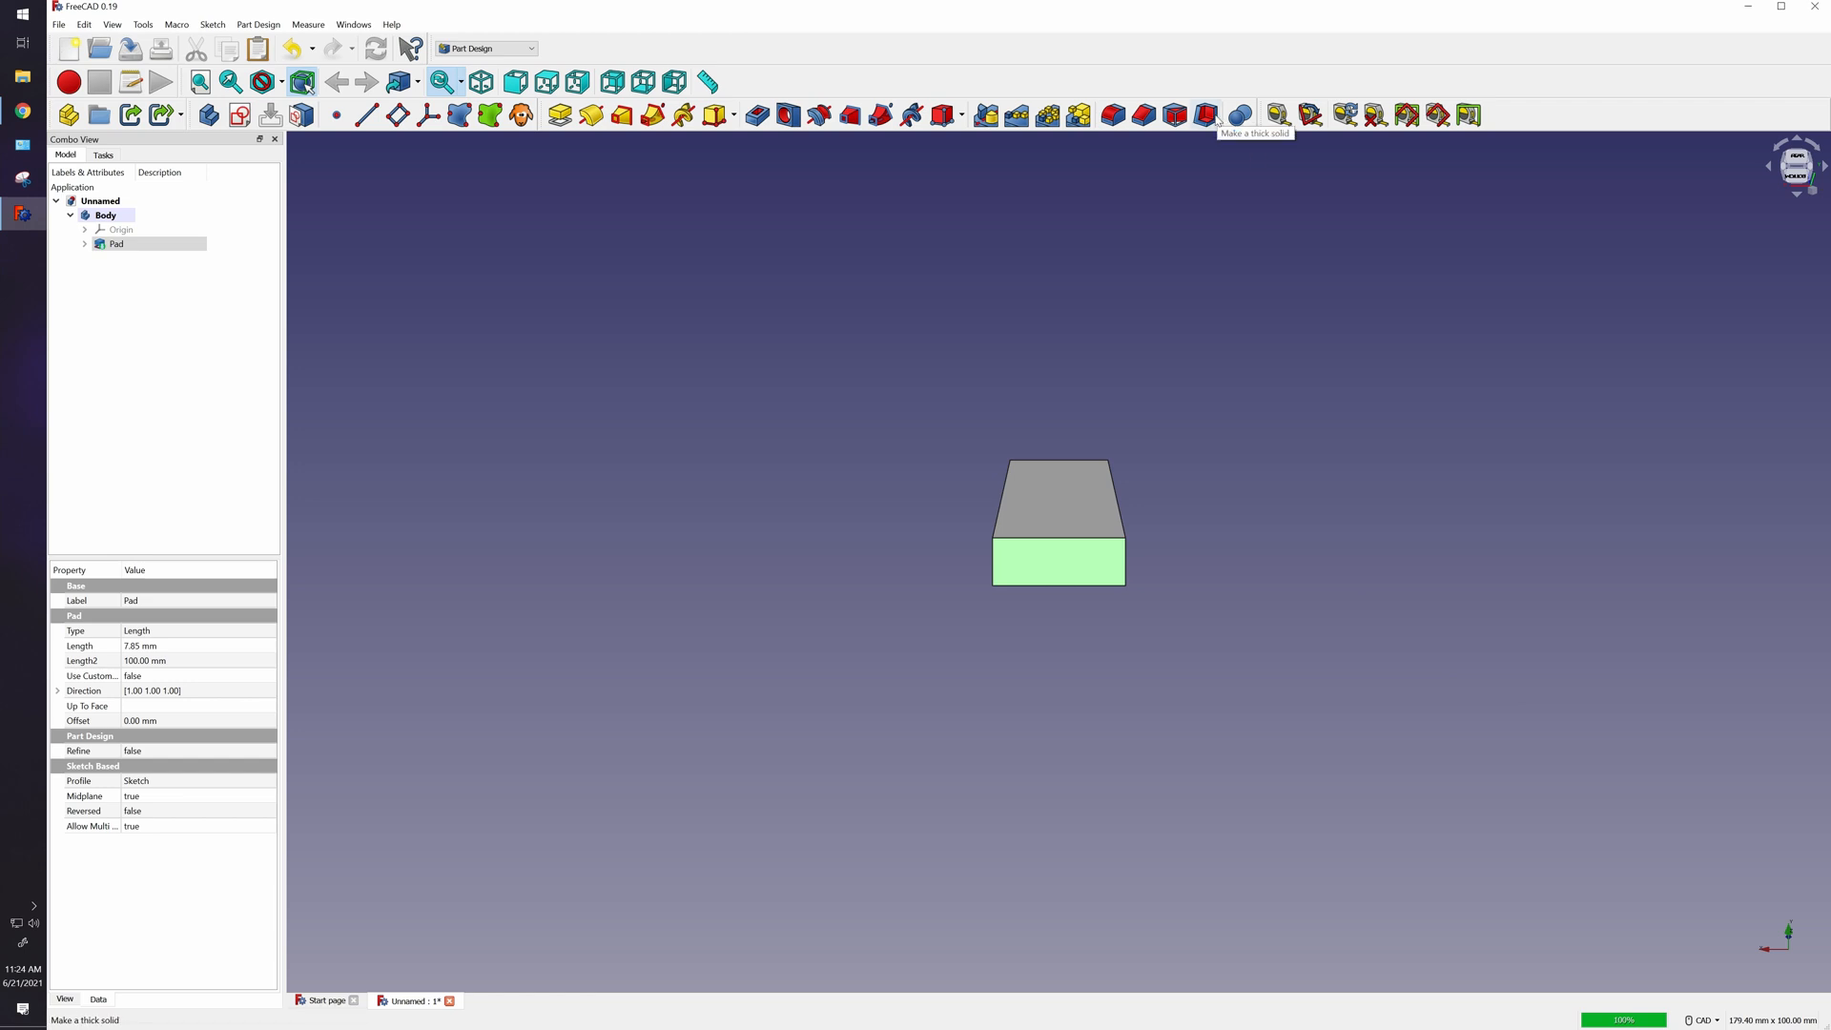
pyautogui.click(1205, 114)
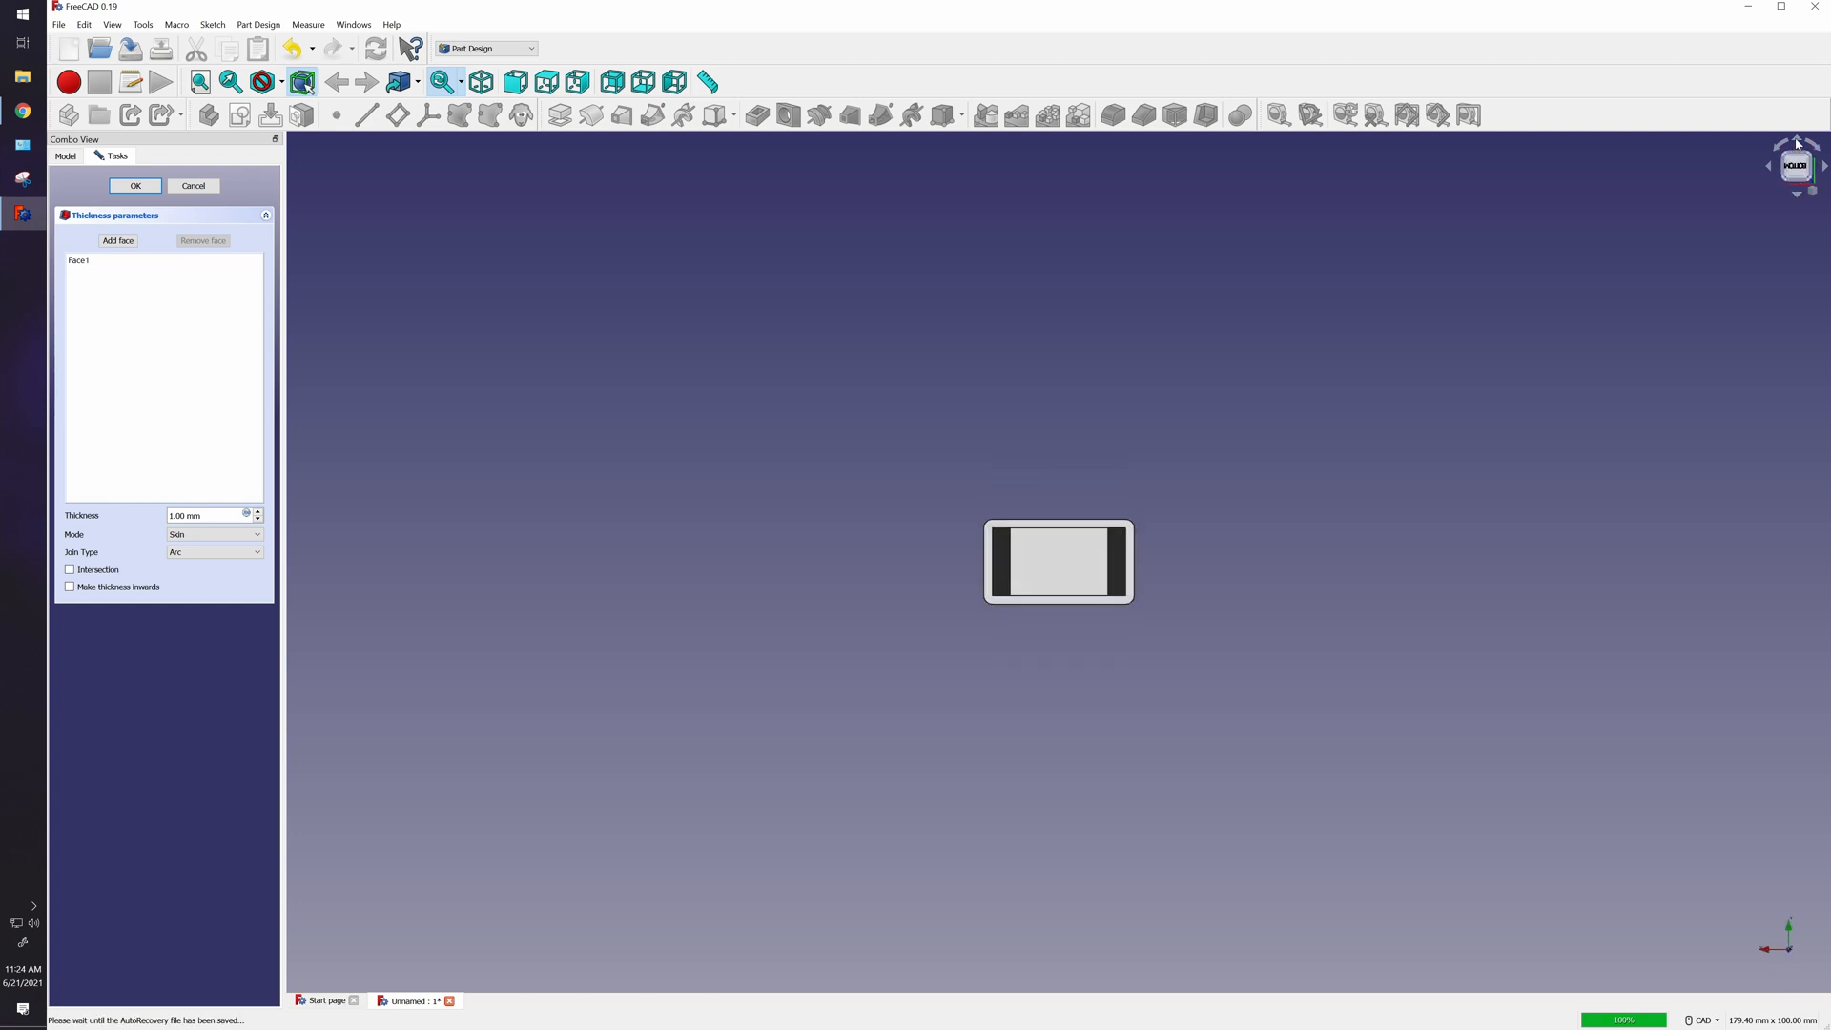
pyautogui.moveTo(854, 554)
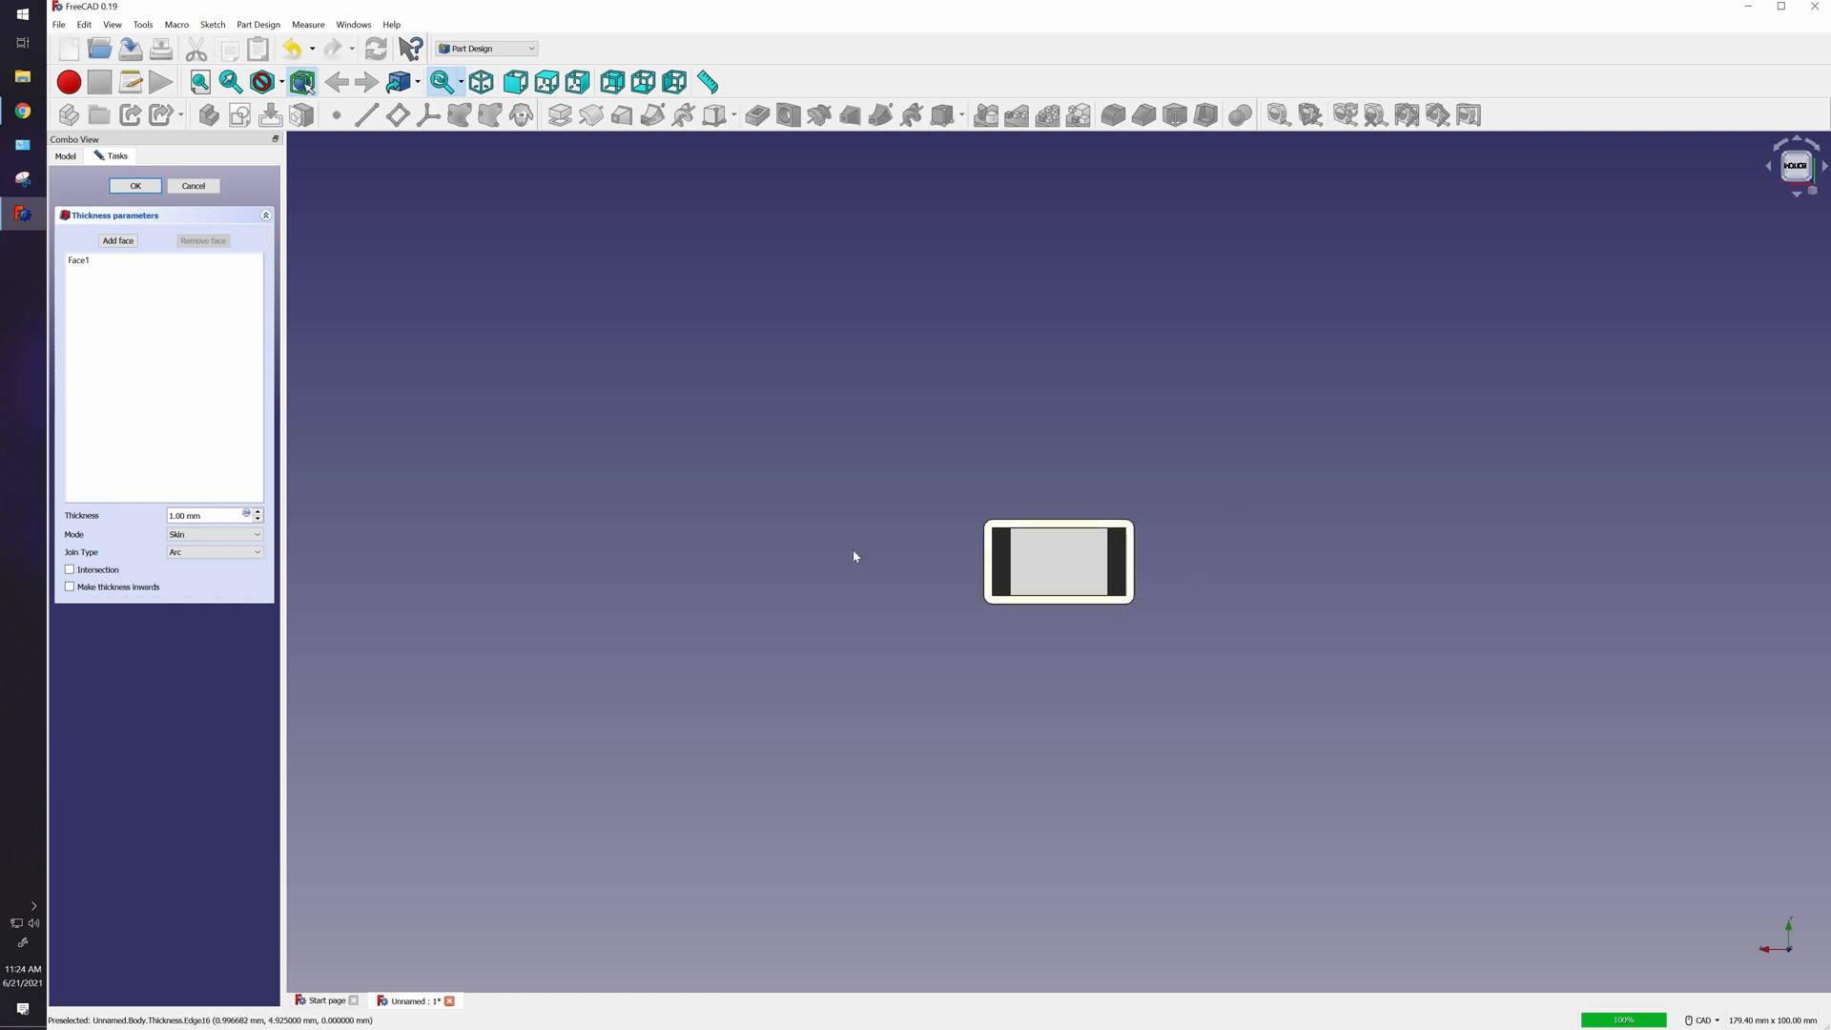
pyautogui.moveTo(999, 669)
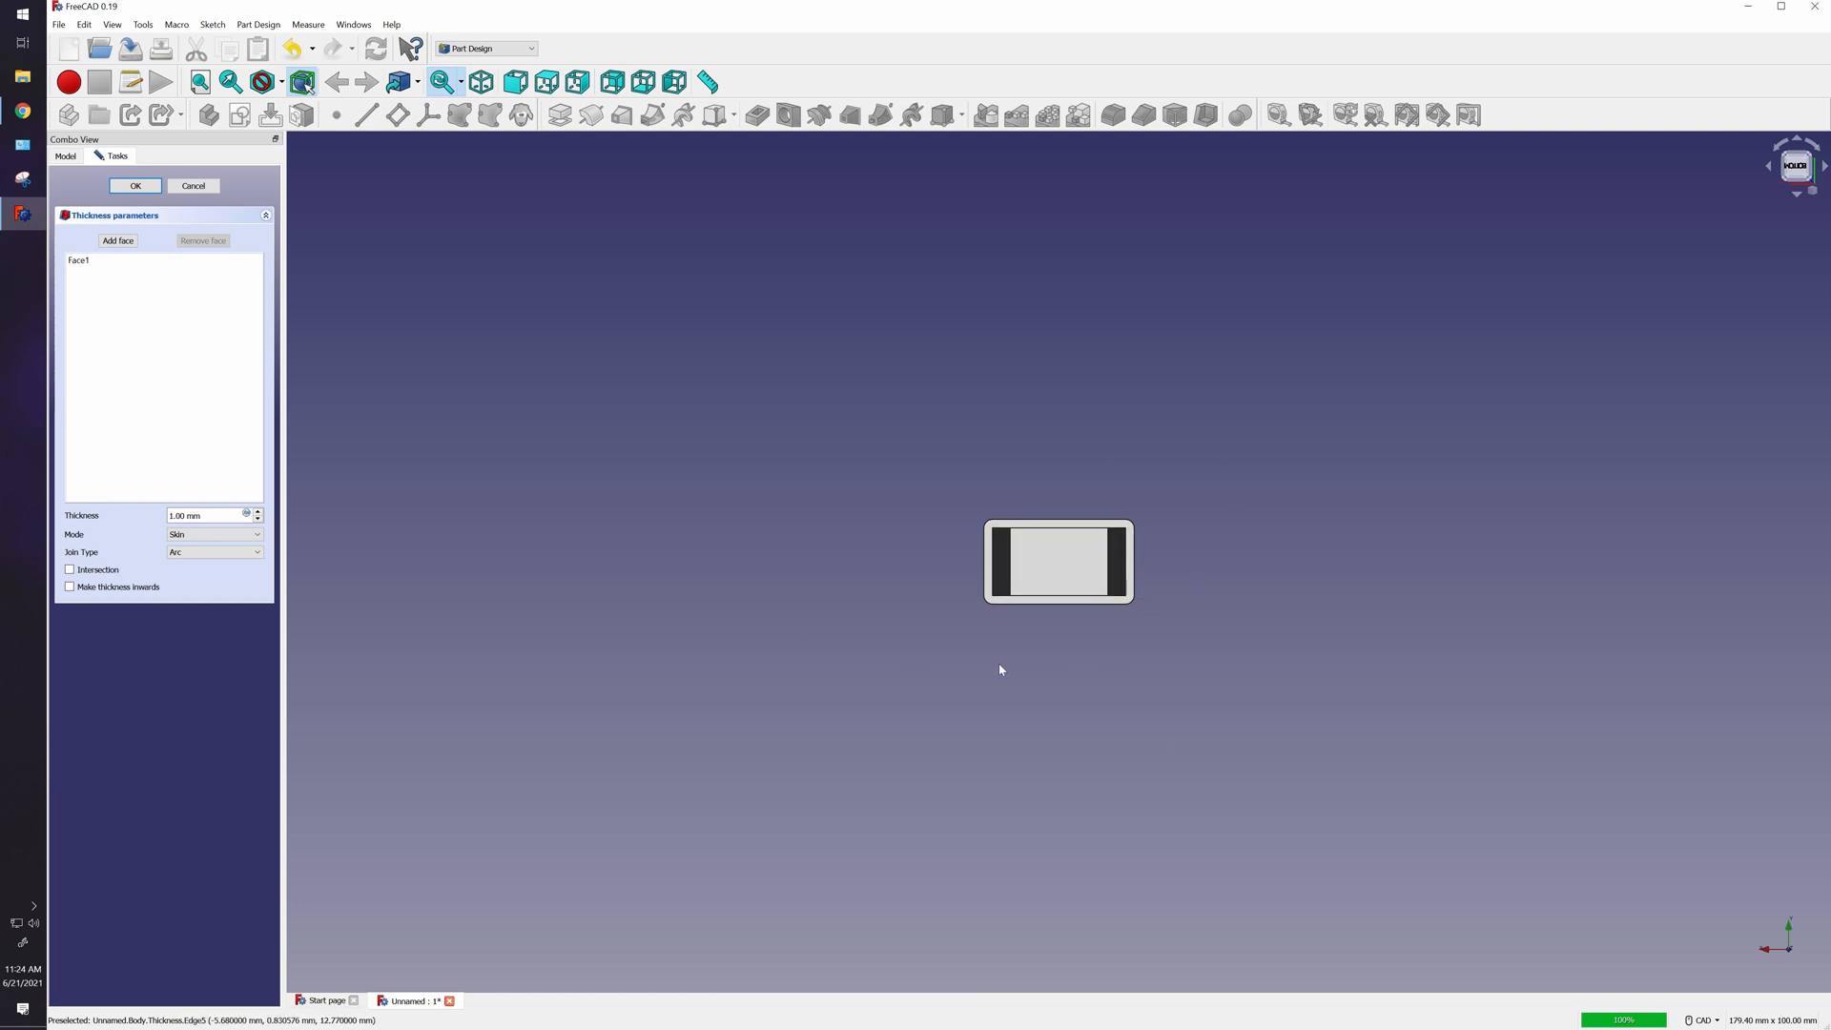
pyautogui.moveTo(213, 580)
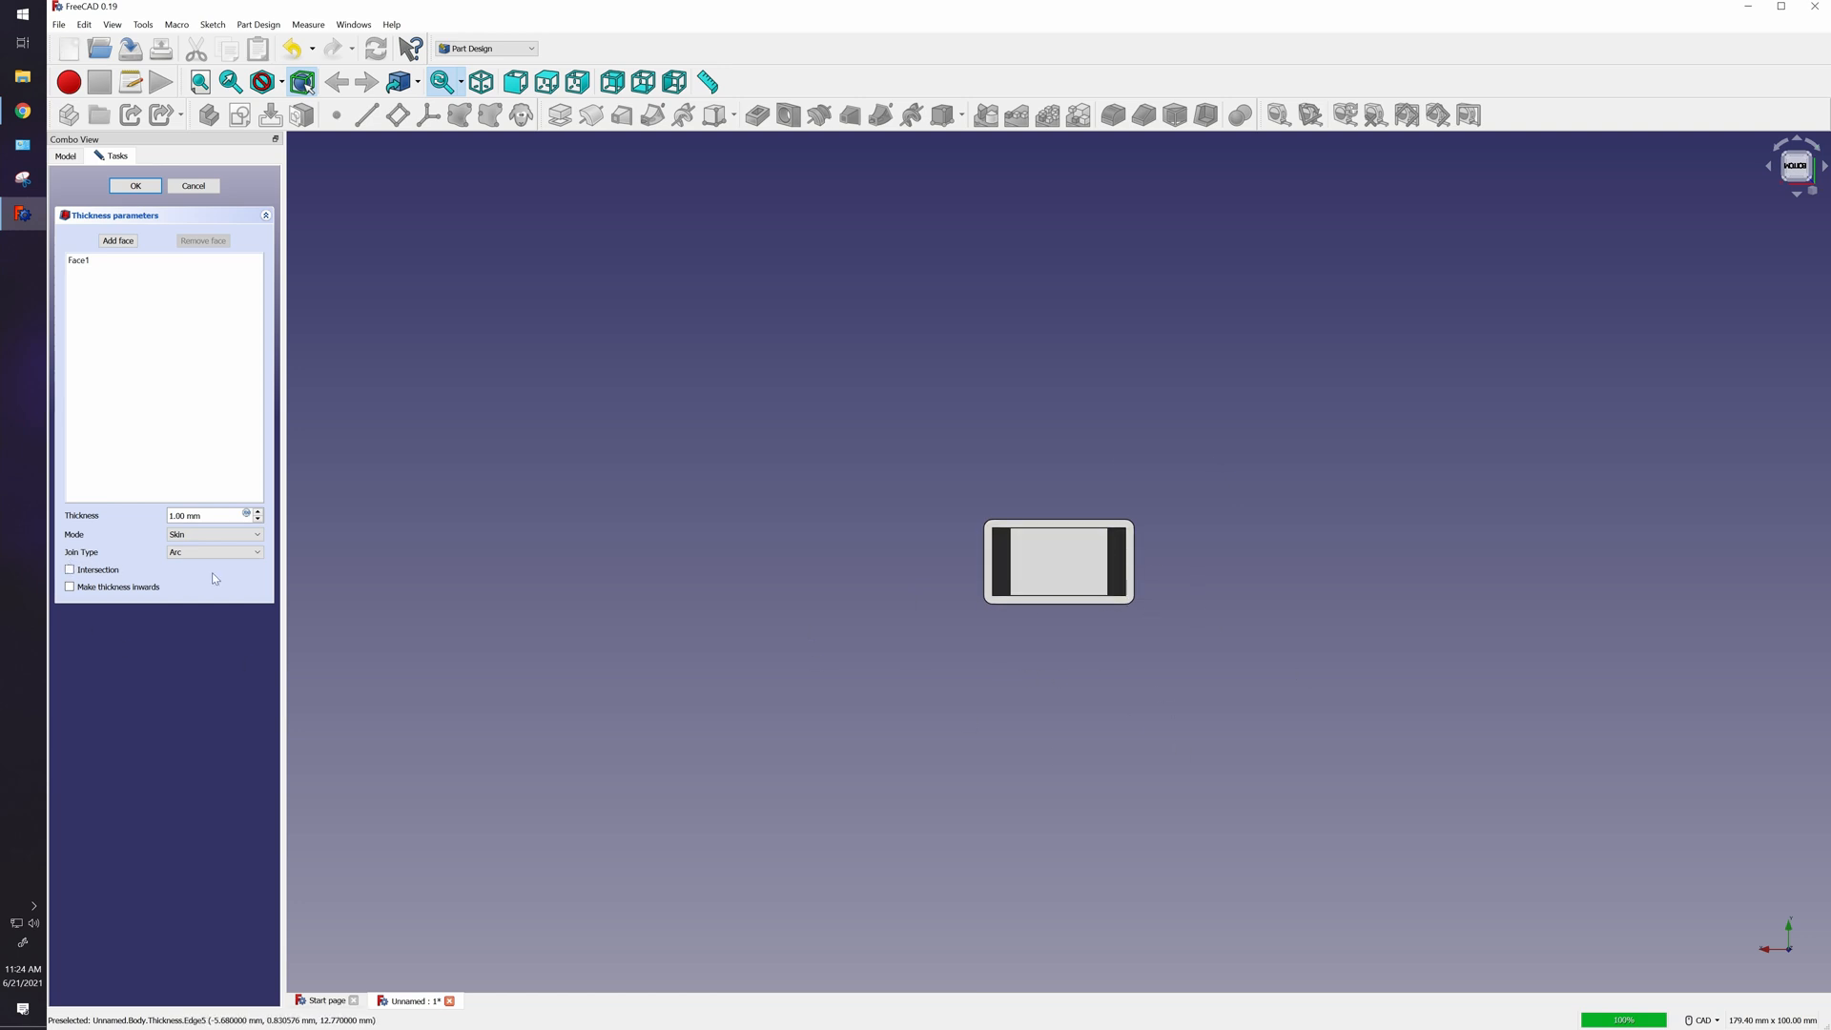
# Hollow the torso with 1 mm walls, Intersection join type and thickness made inwards.
pyautogui.click(215, 551)
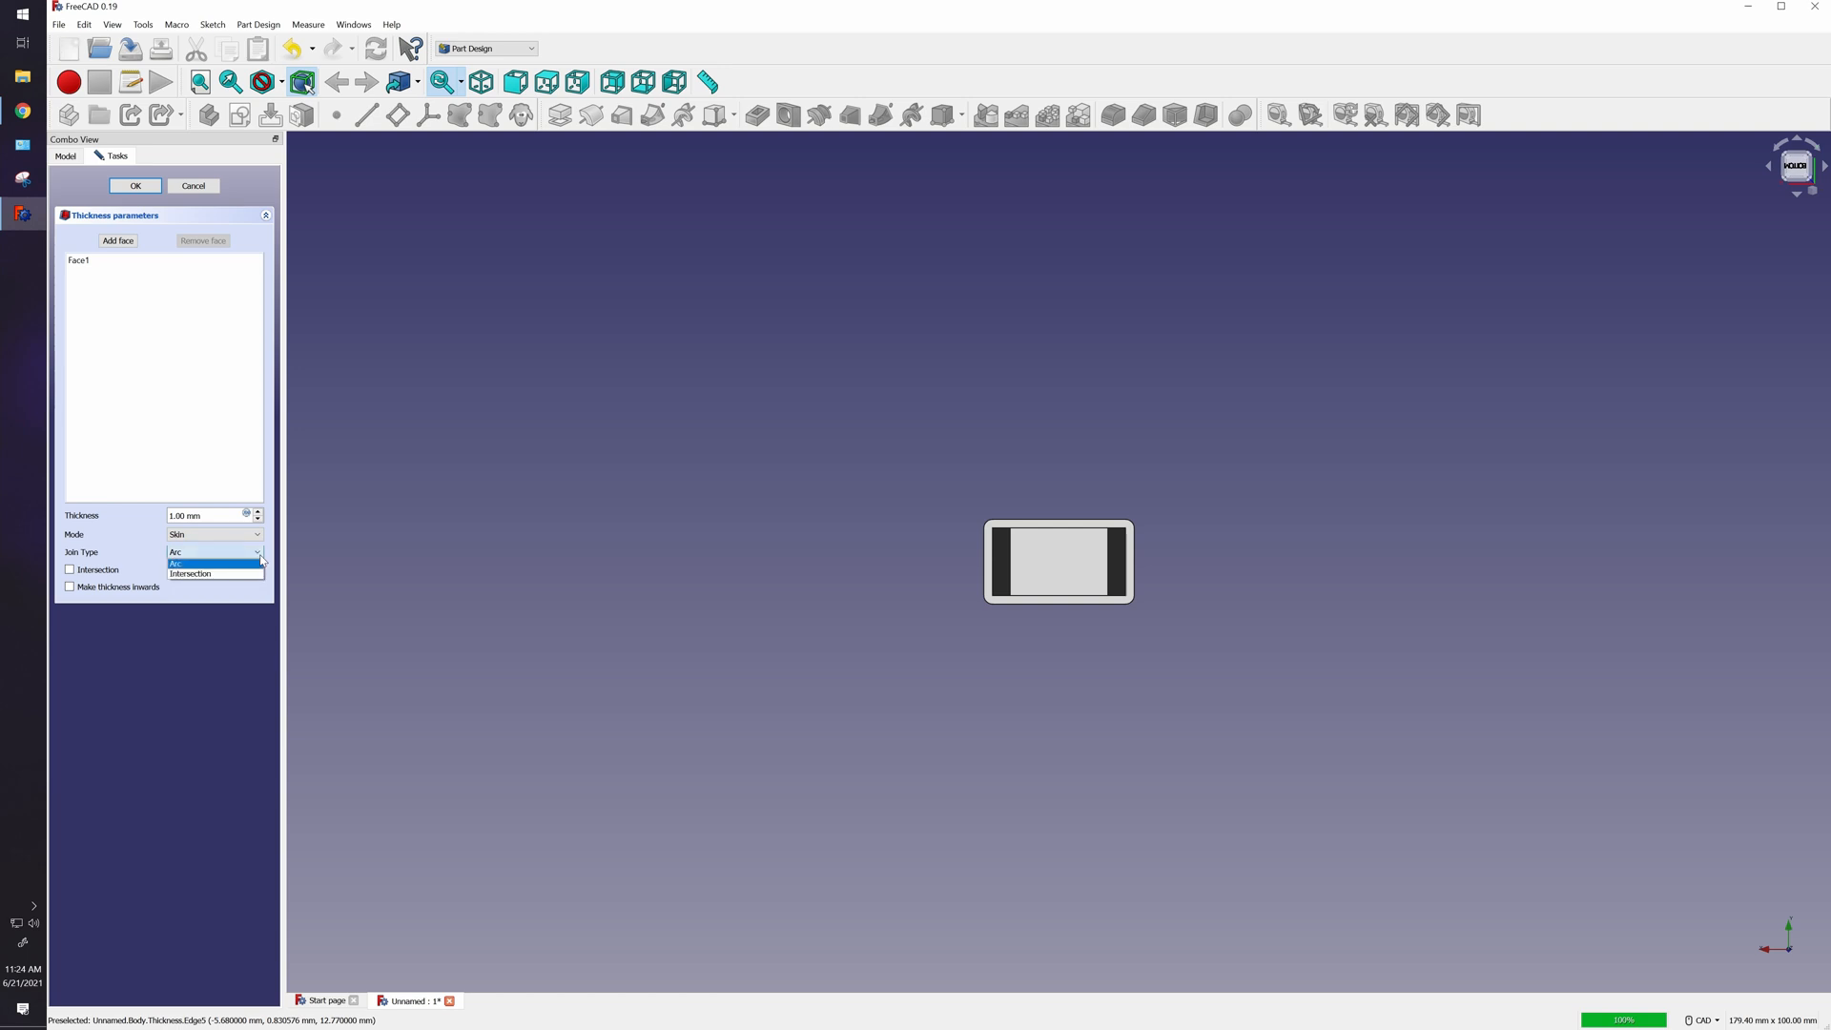
pyautogui.click(191, 574)
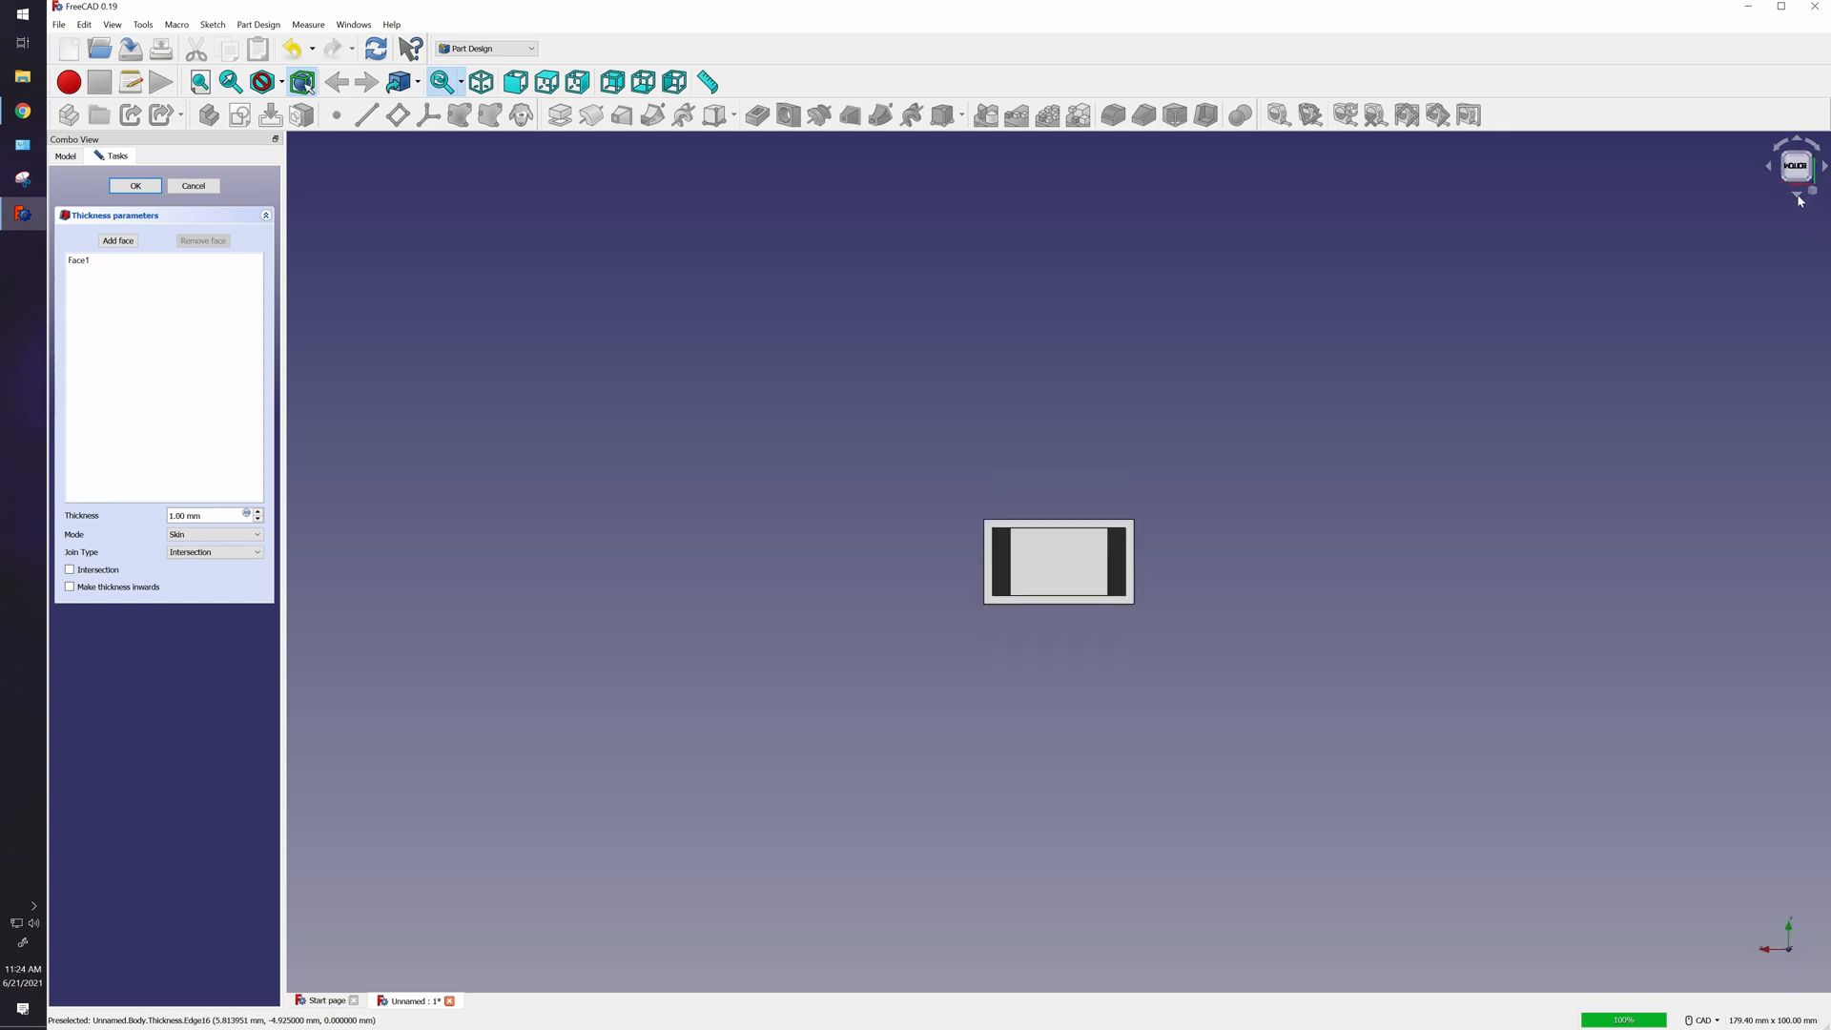
pyautogui.moveTo(780, 419)
pyautogui.write('3')
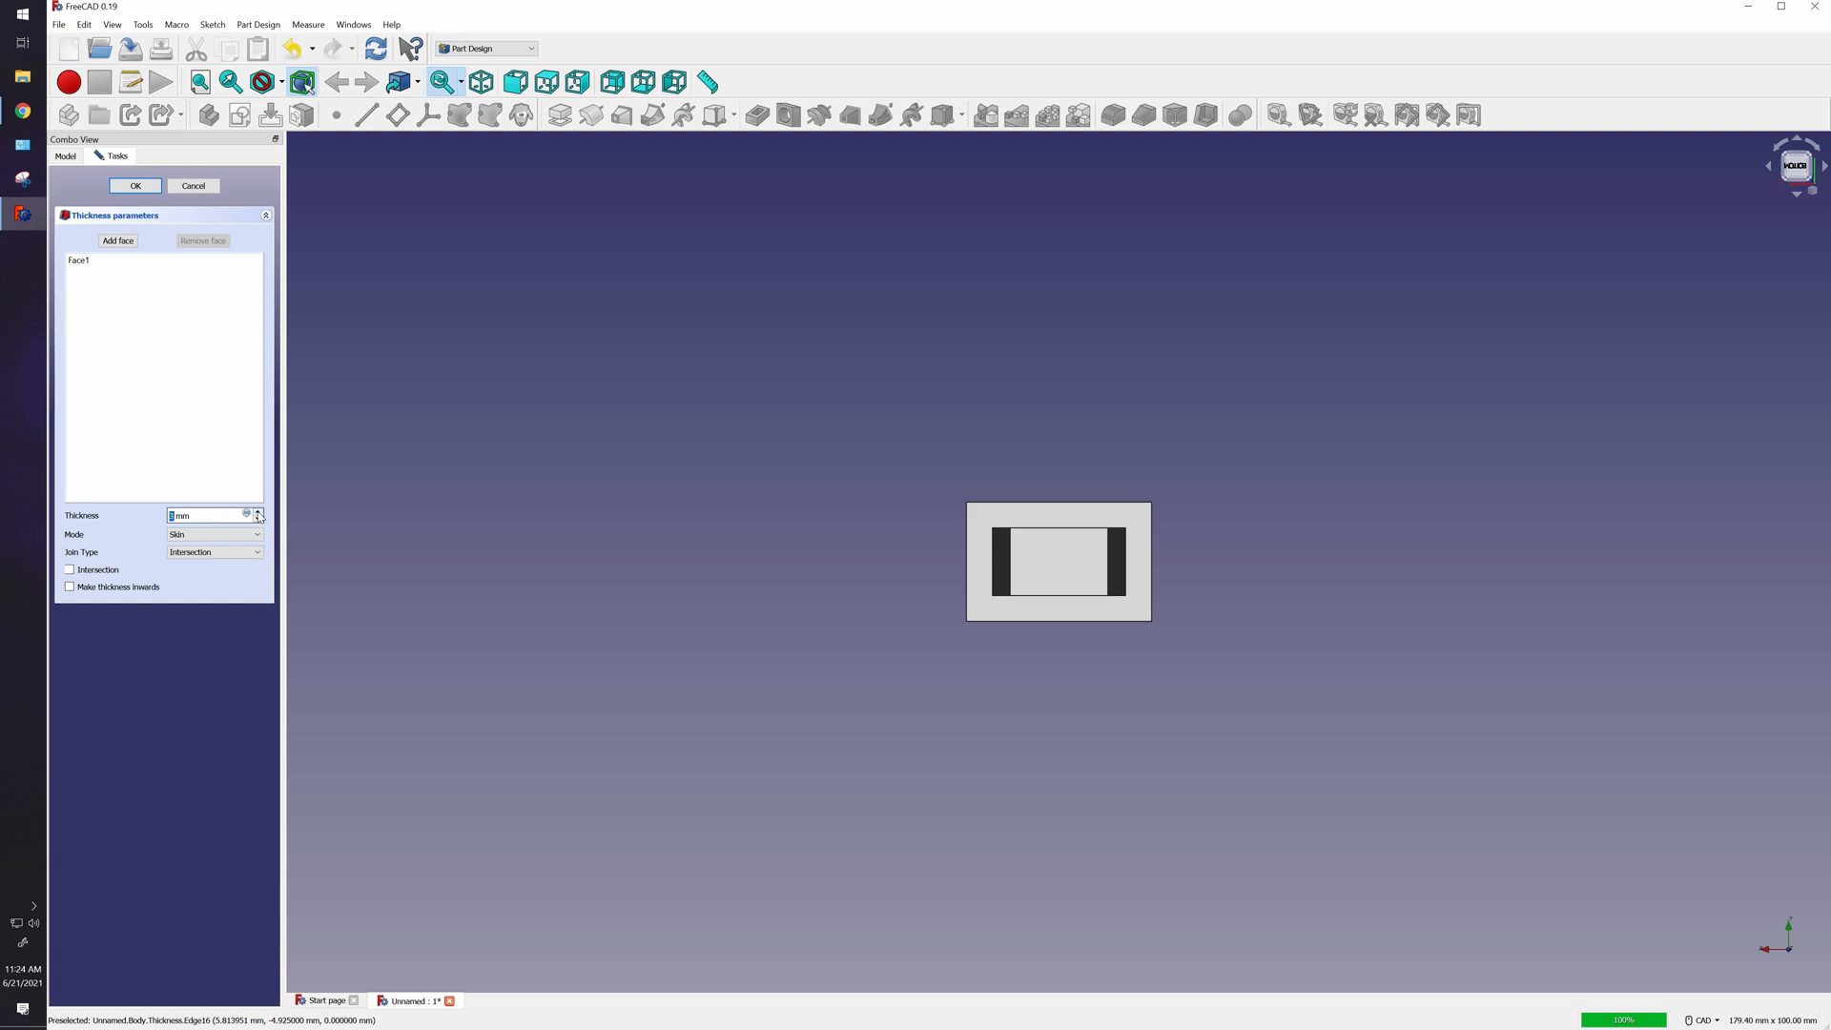
pyautogui.click(258, 513)
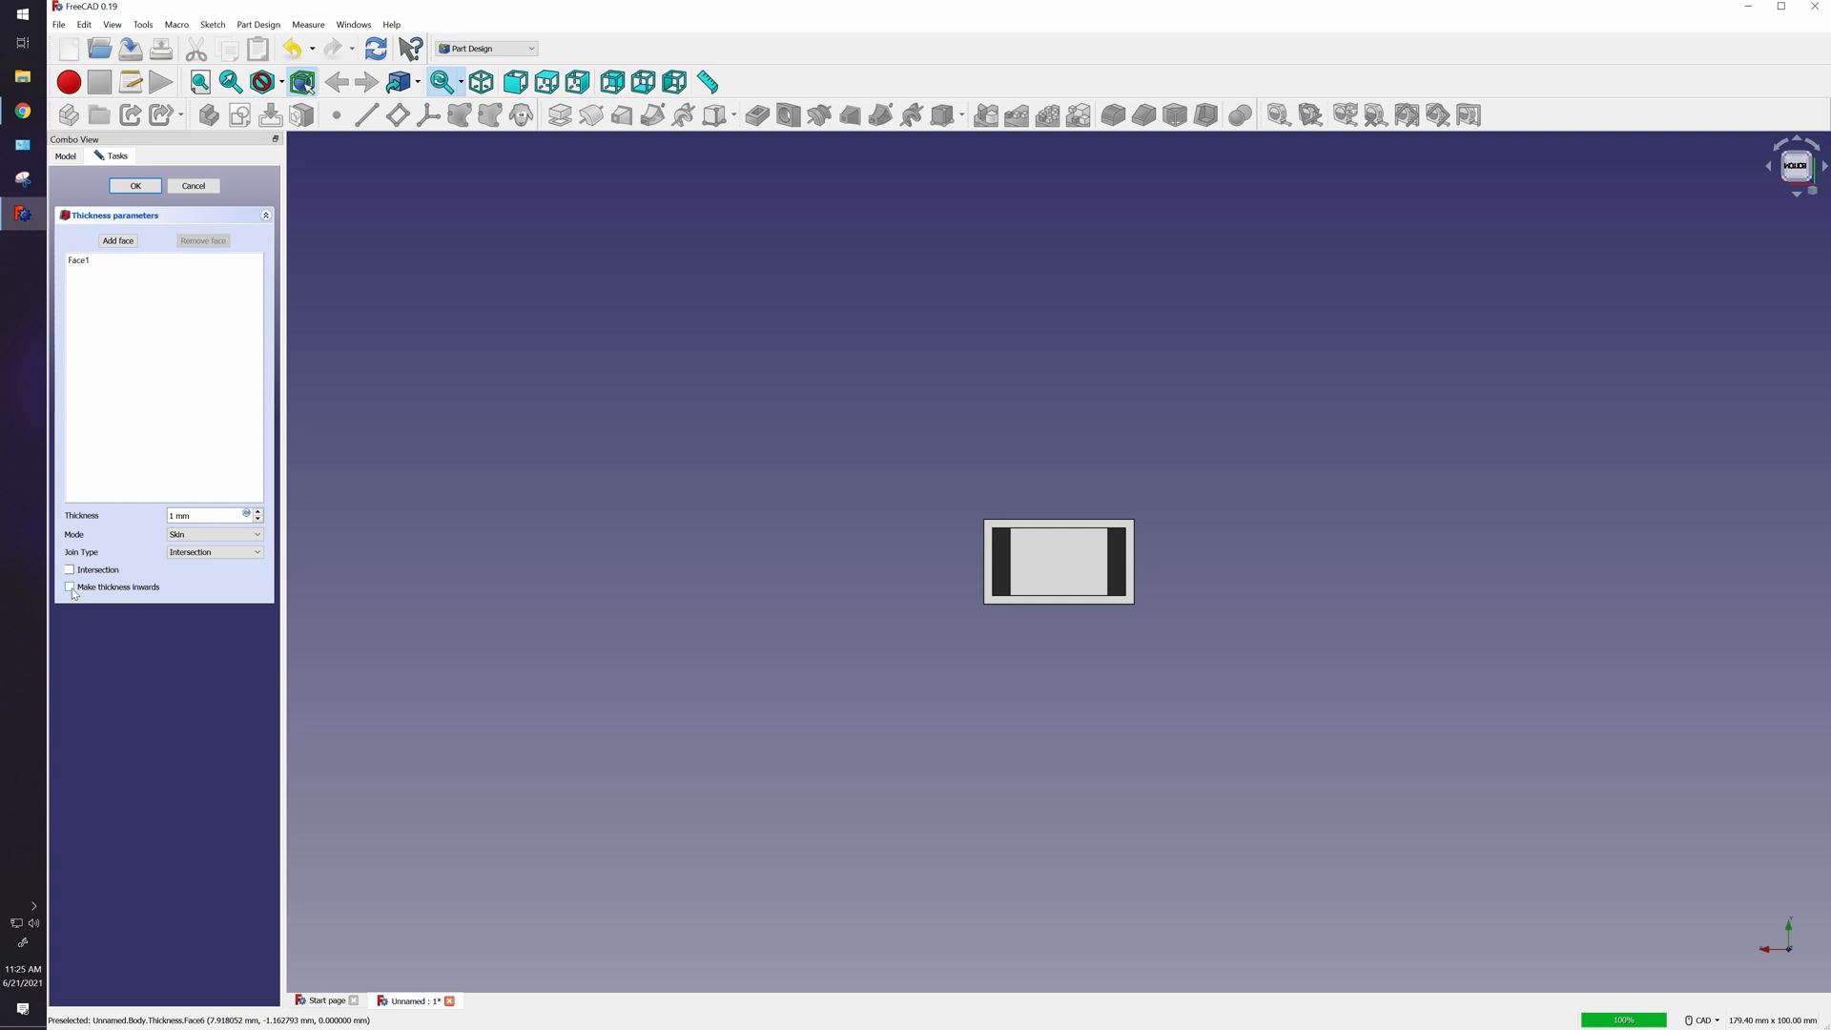
pyautogui.click(70, 585)
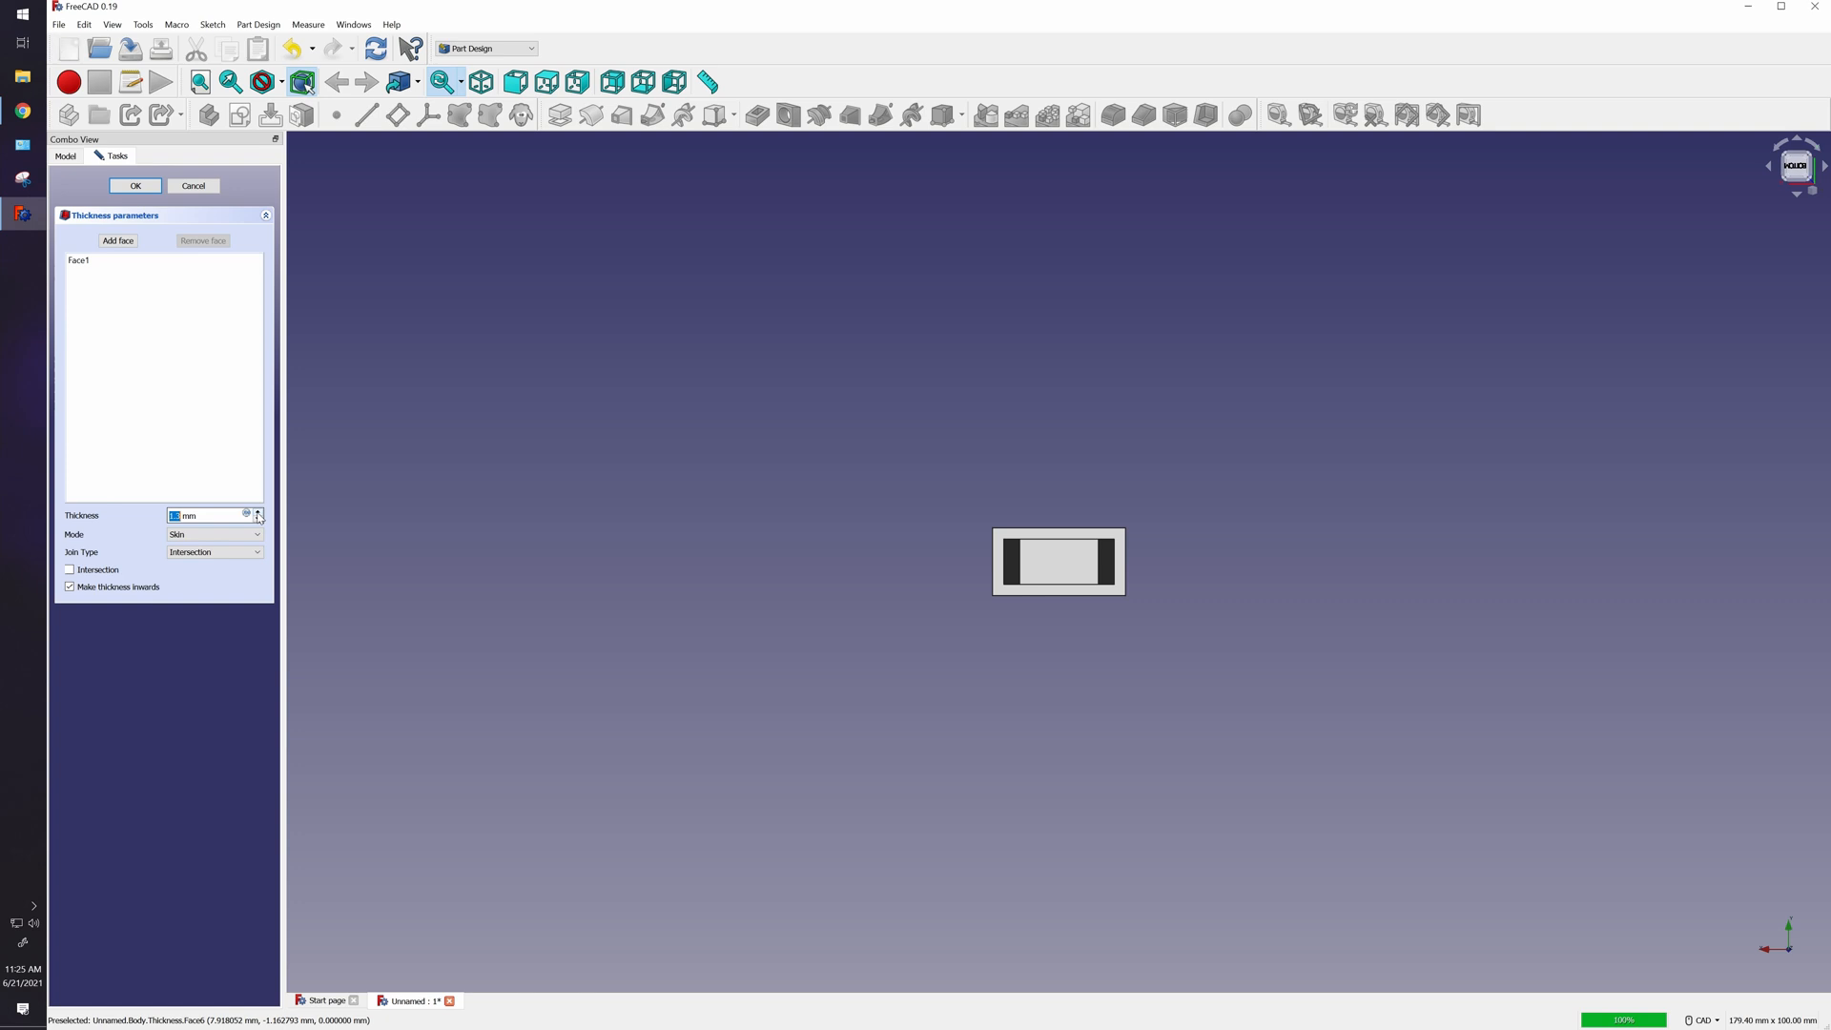
pyautogui.click(257, 513)
pyautogui.write('1')
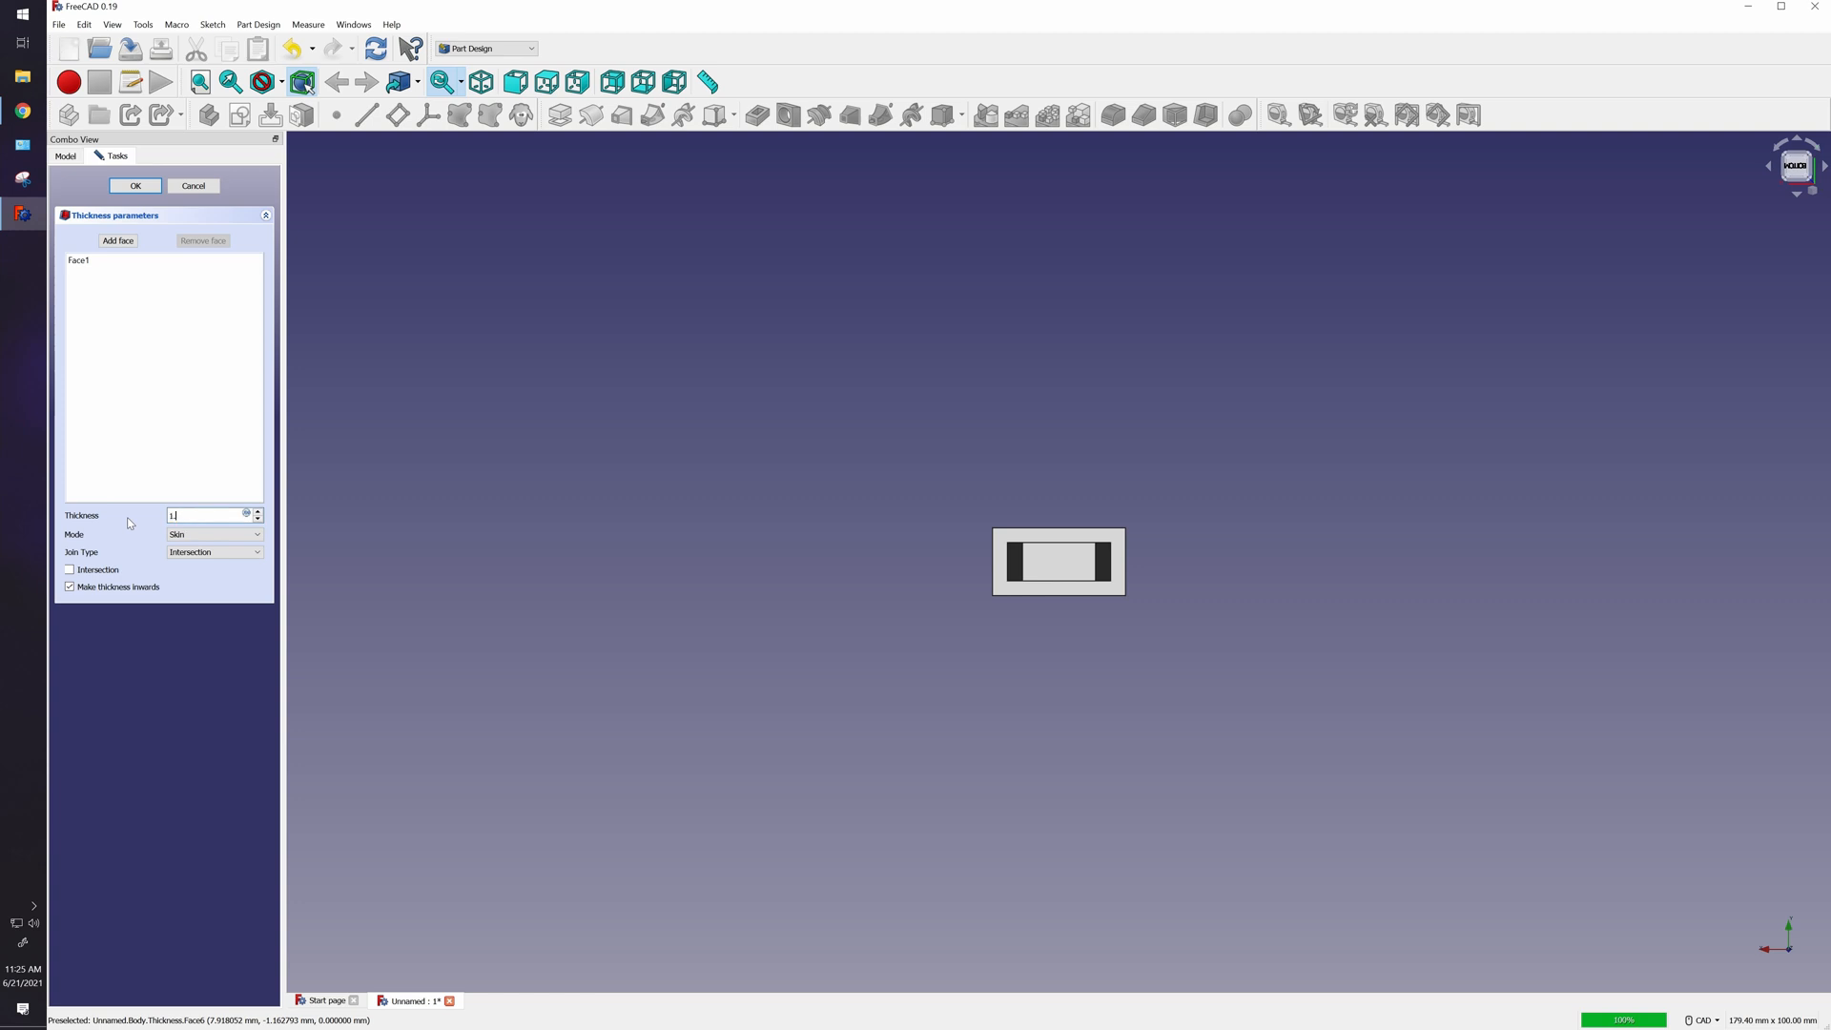
pyautogui.click(134, 185)
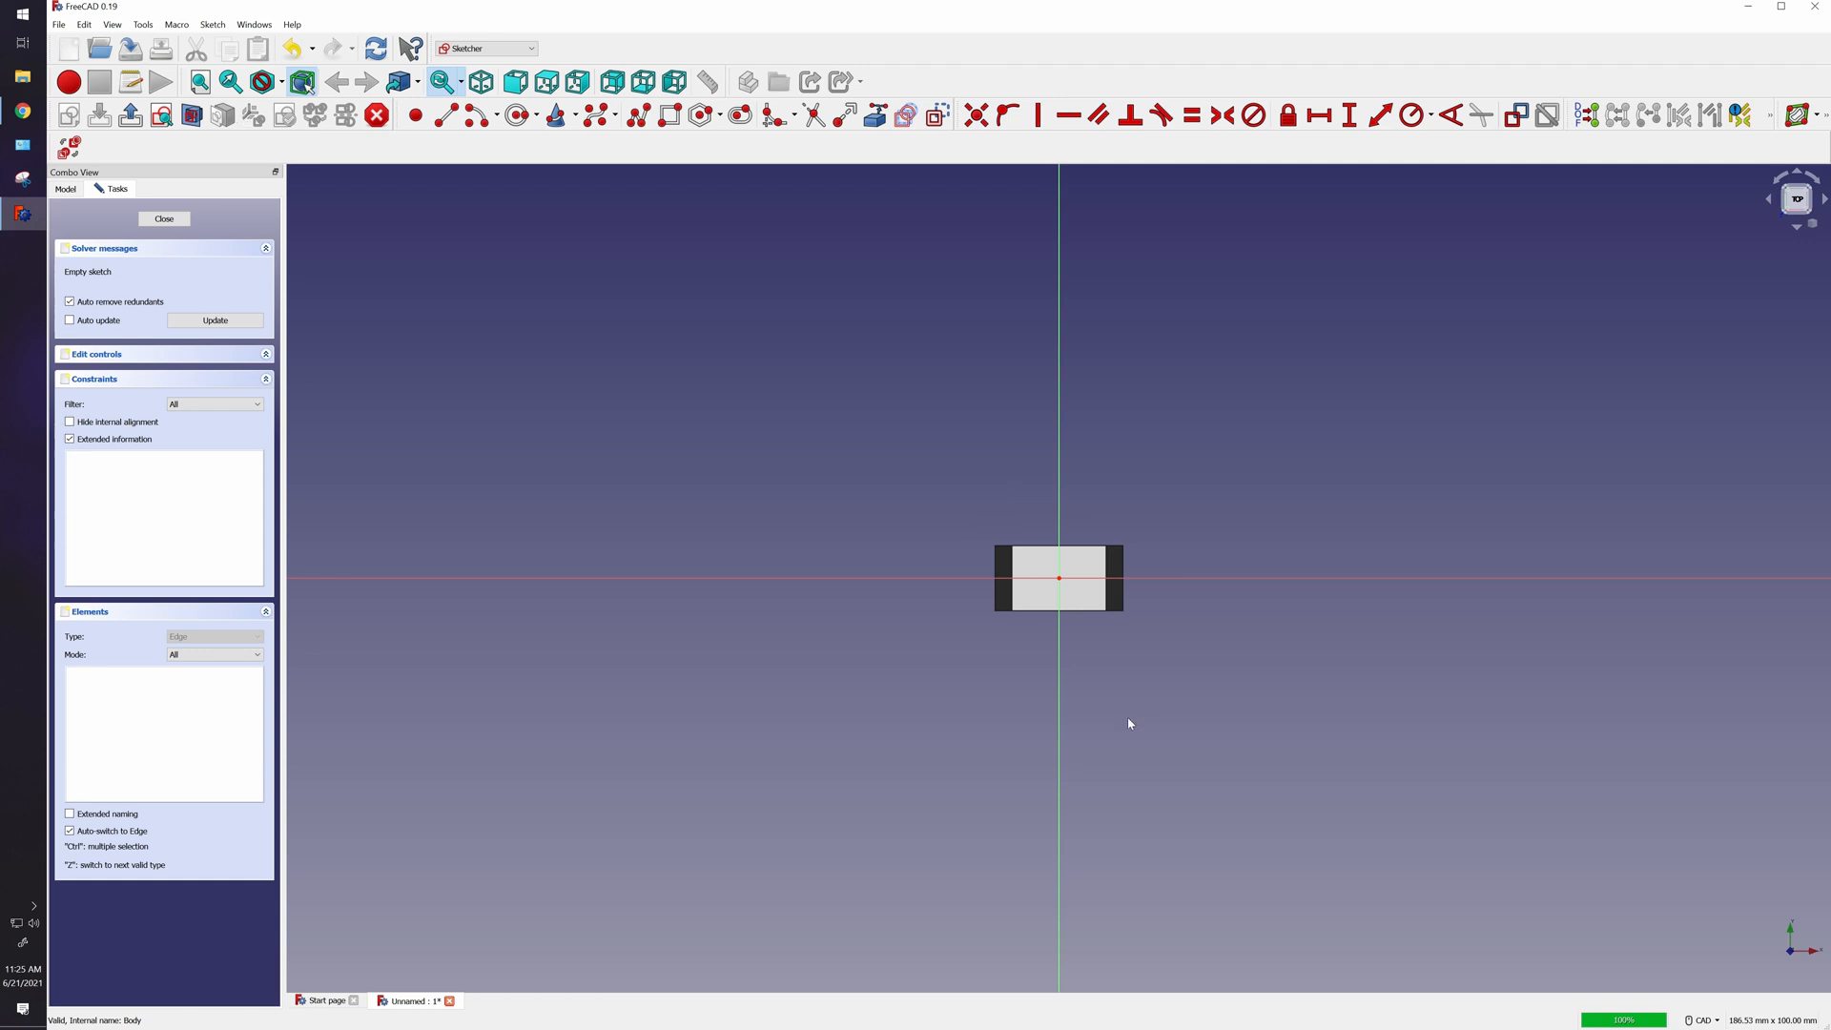
pyautogui.moveTo(1007, 591)
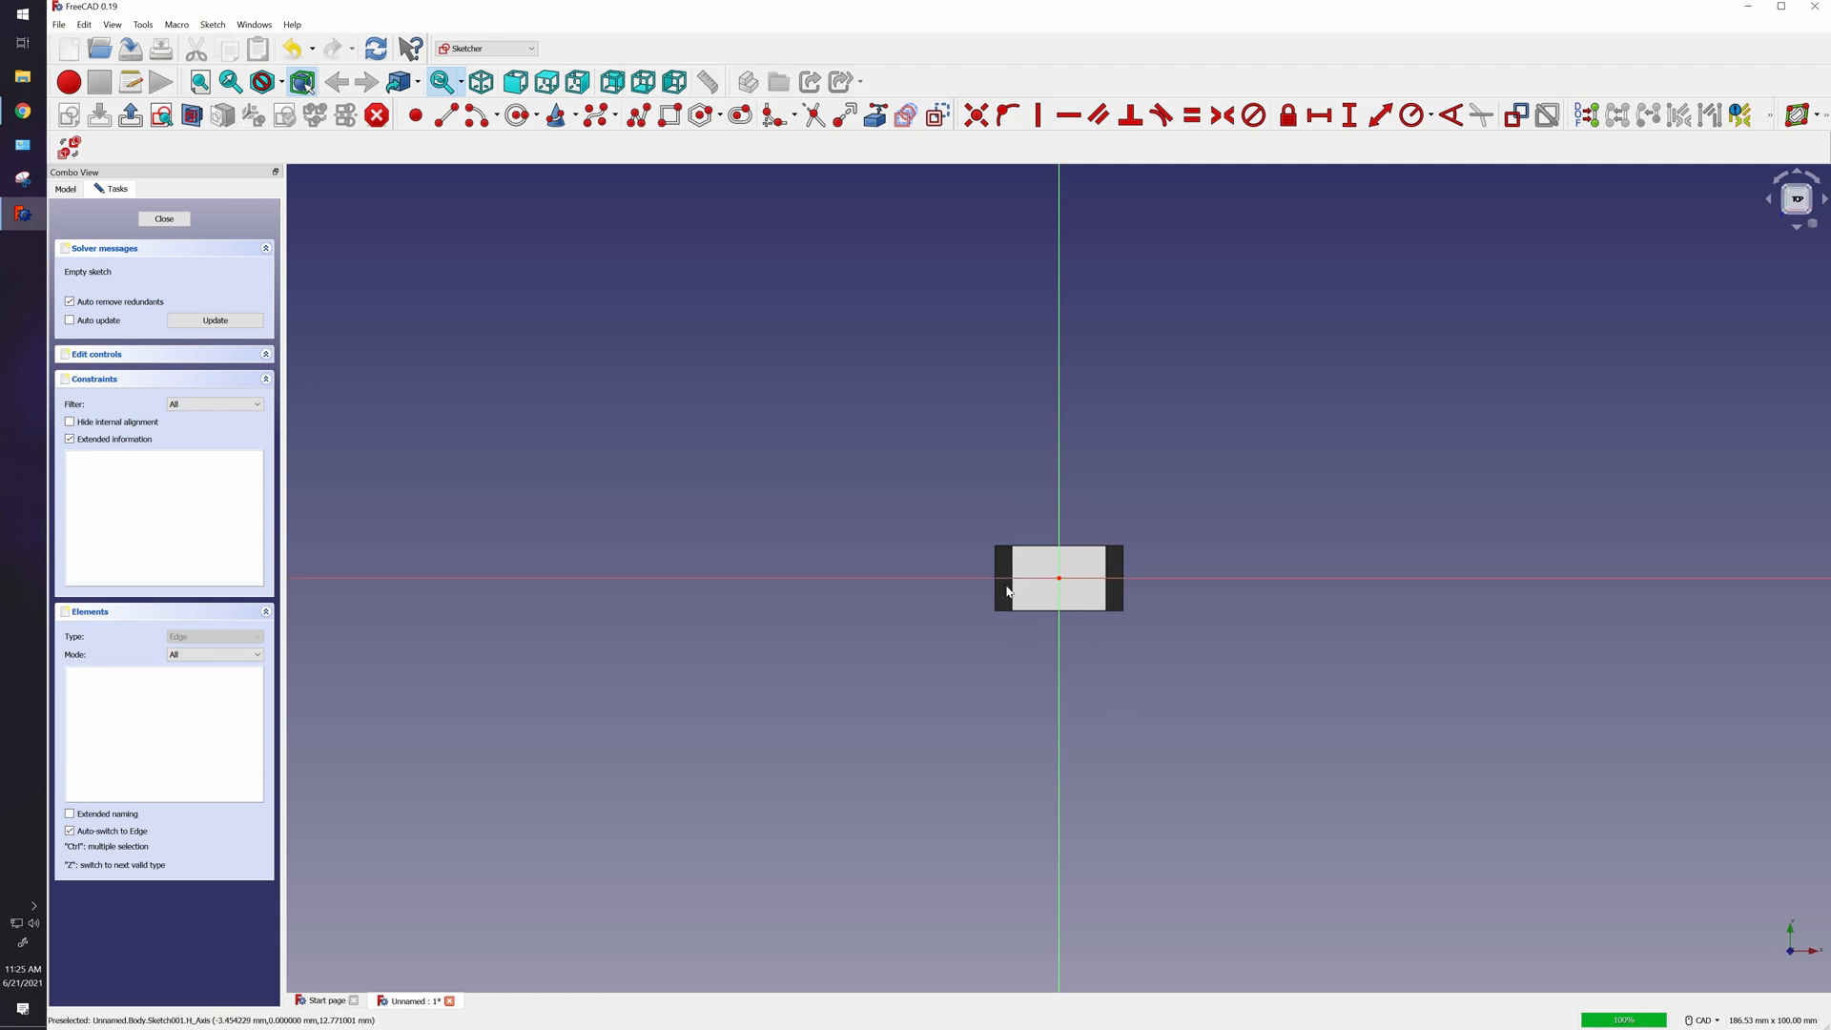
pyautogui.moveTo(1047, 654)
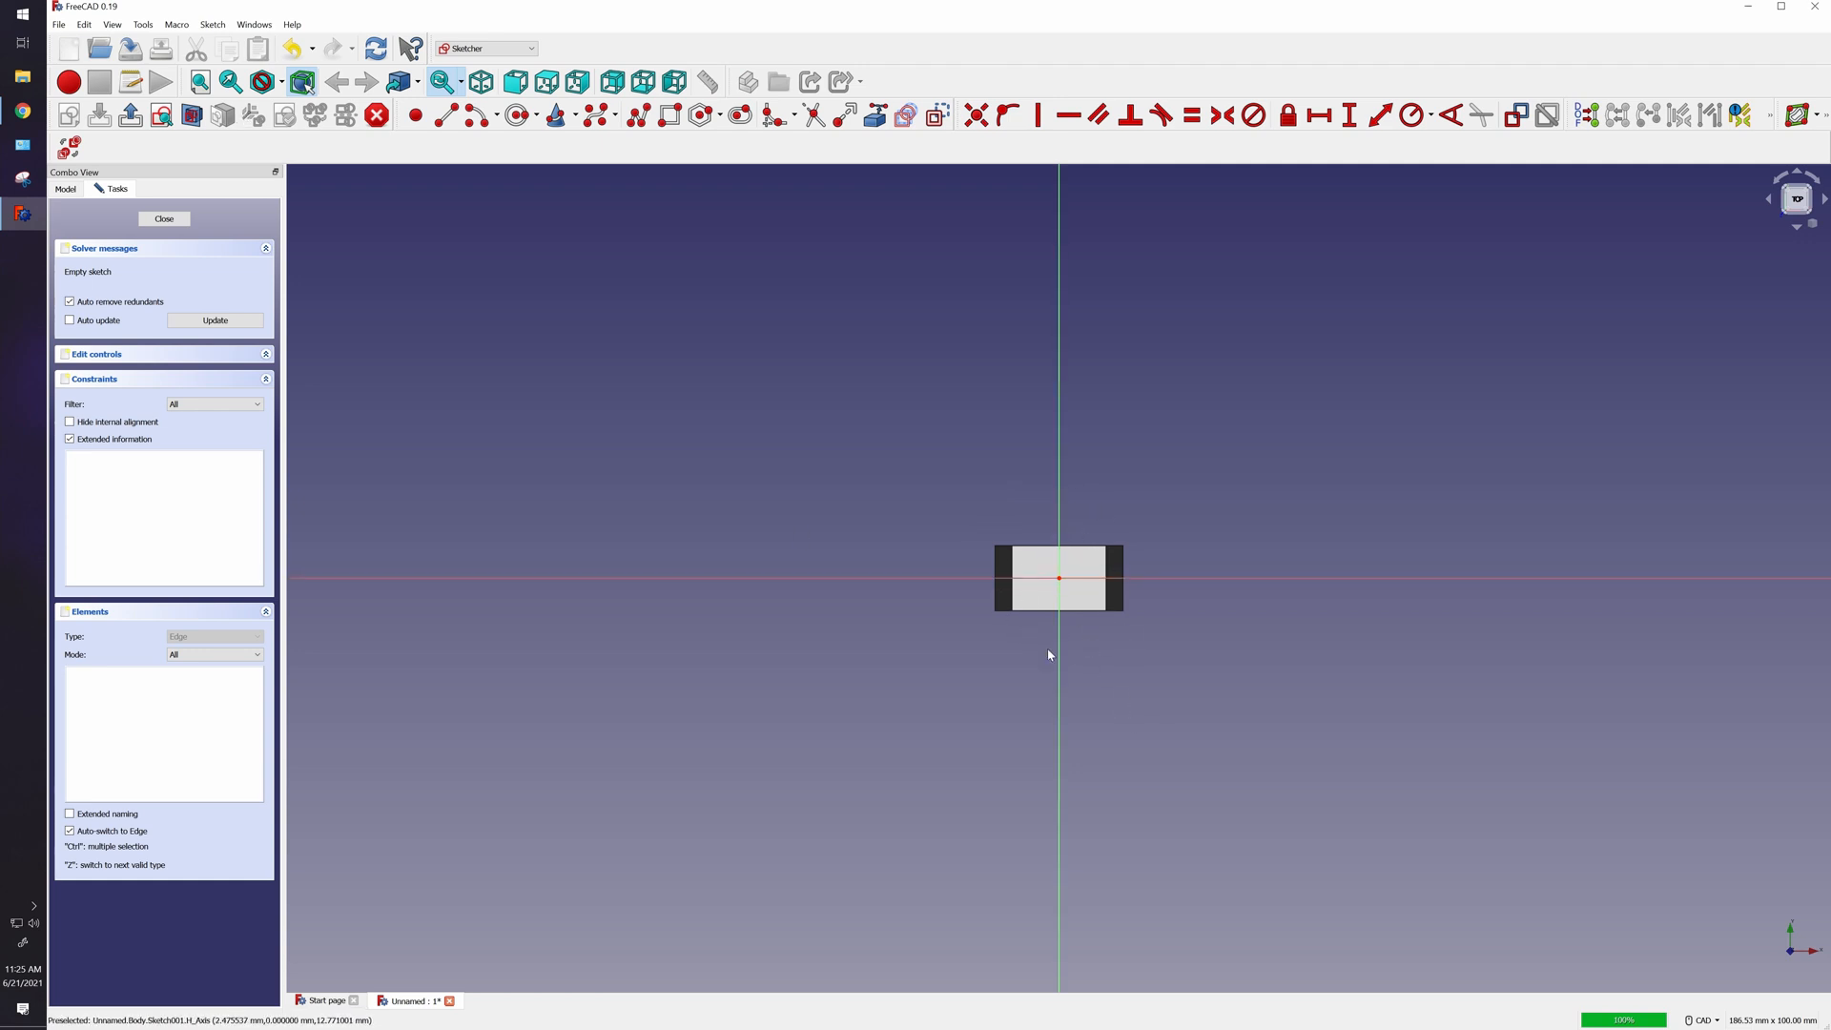
pyautogui.moveTo(1077, 570)
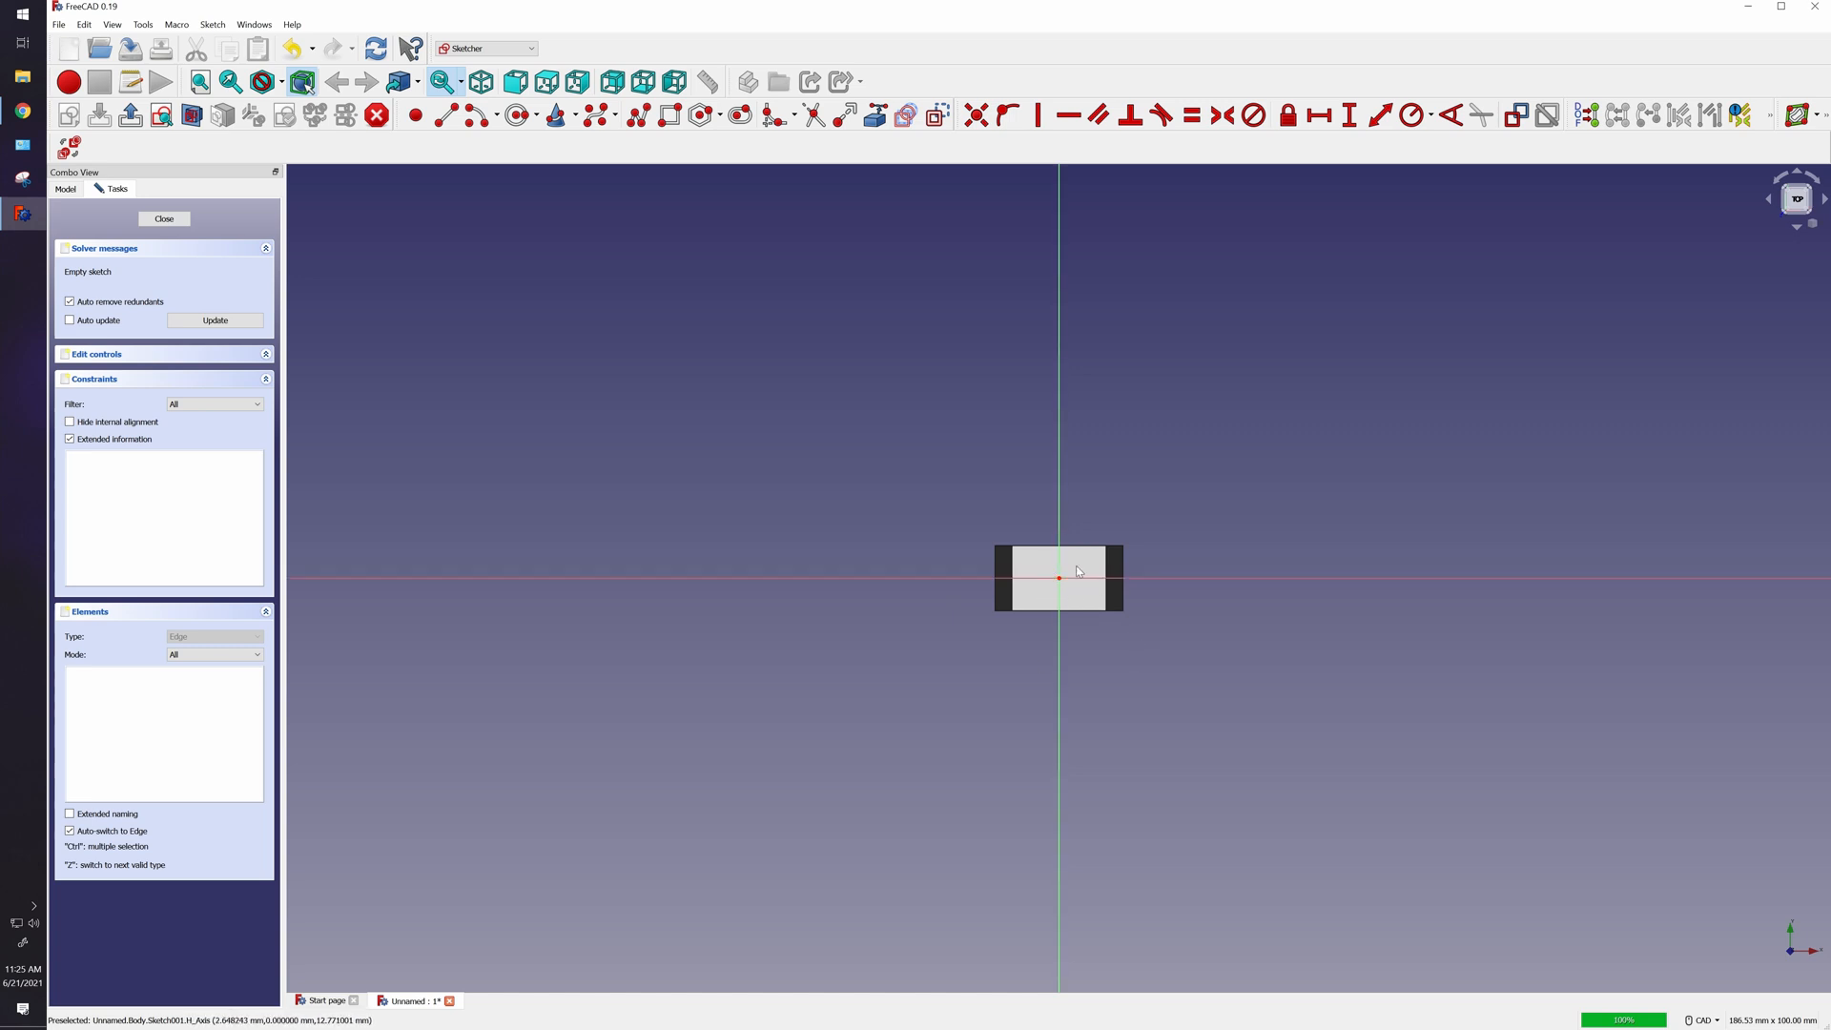
pyautogui.moveTo(522, 149)
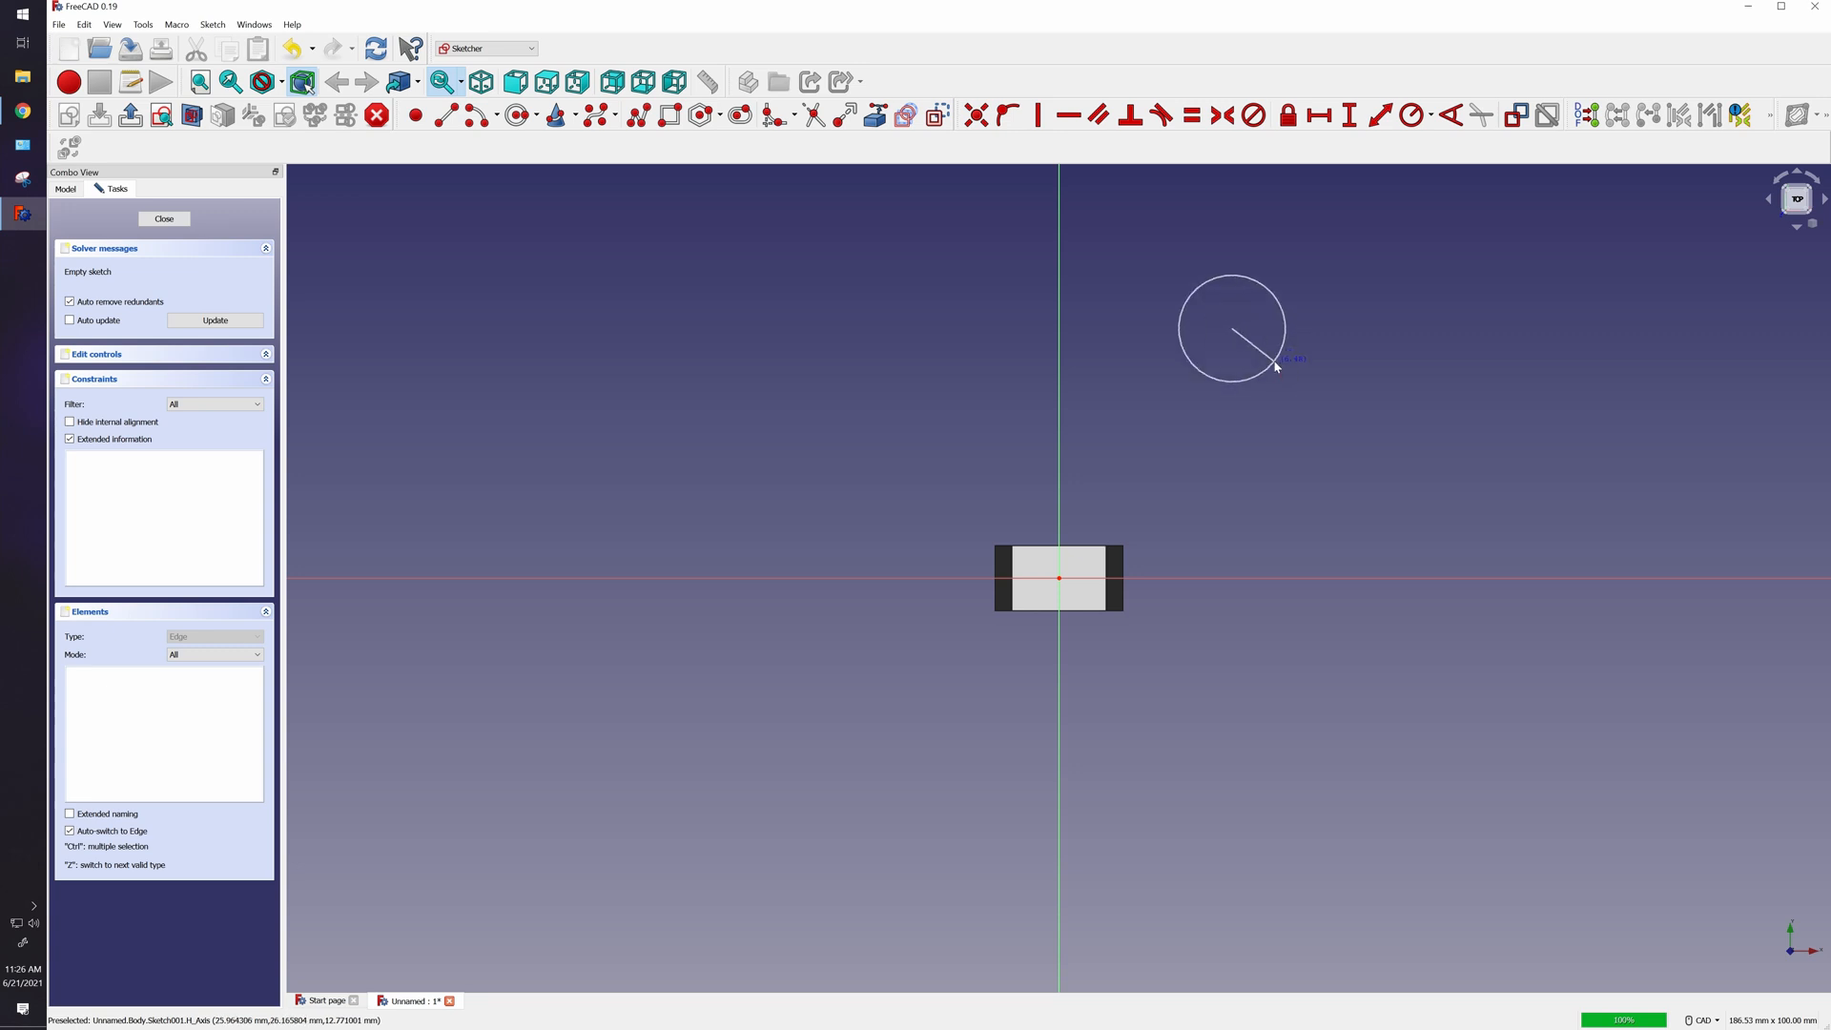
# Draw the neck circle, constrain its diameter to 4.8 mm centred on the origin, and close the sketch.
pyautogui.click(1276, 366)
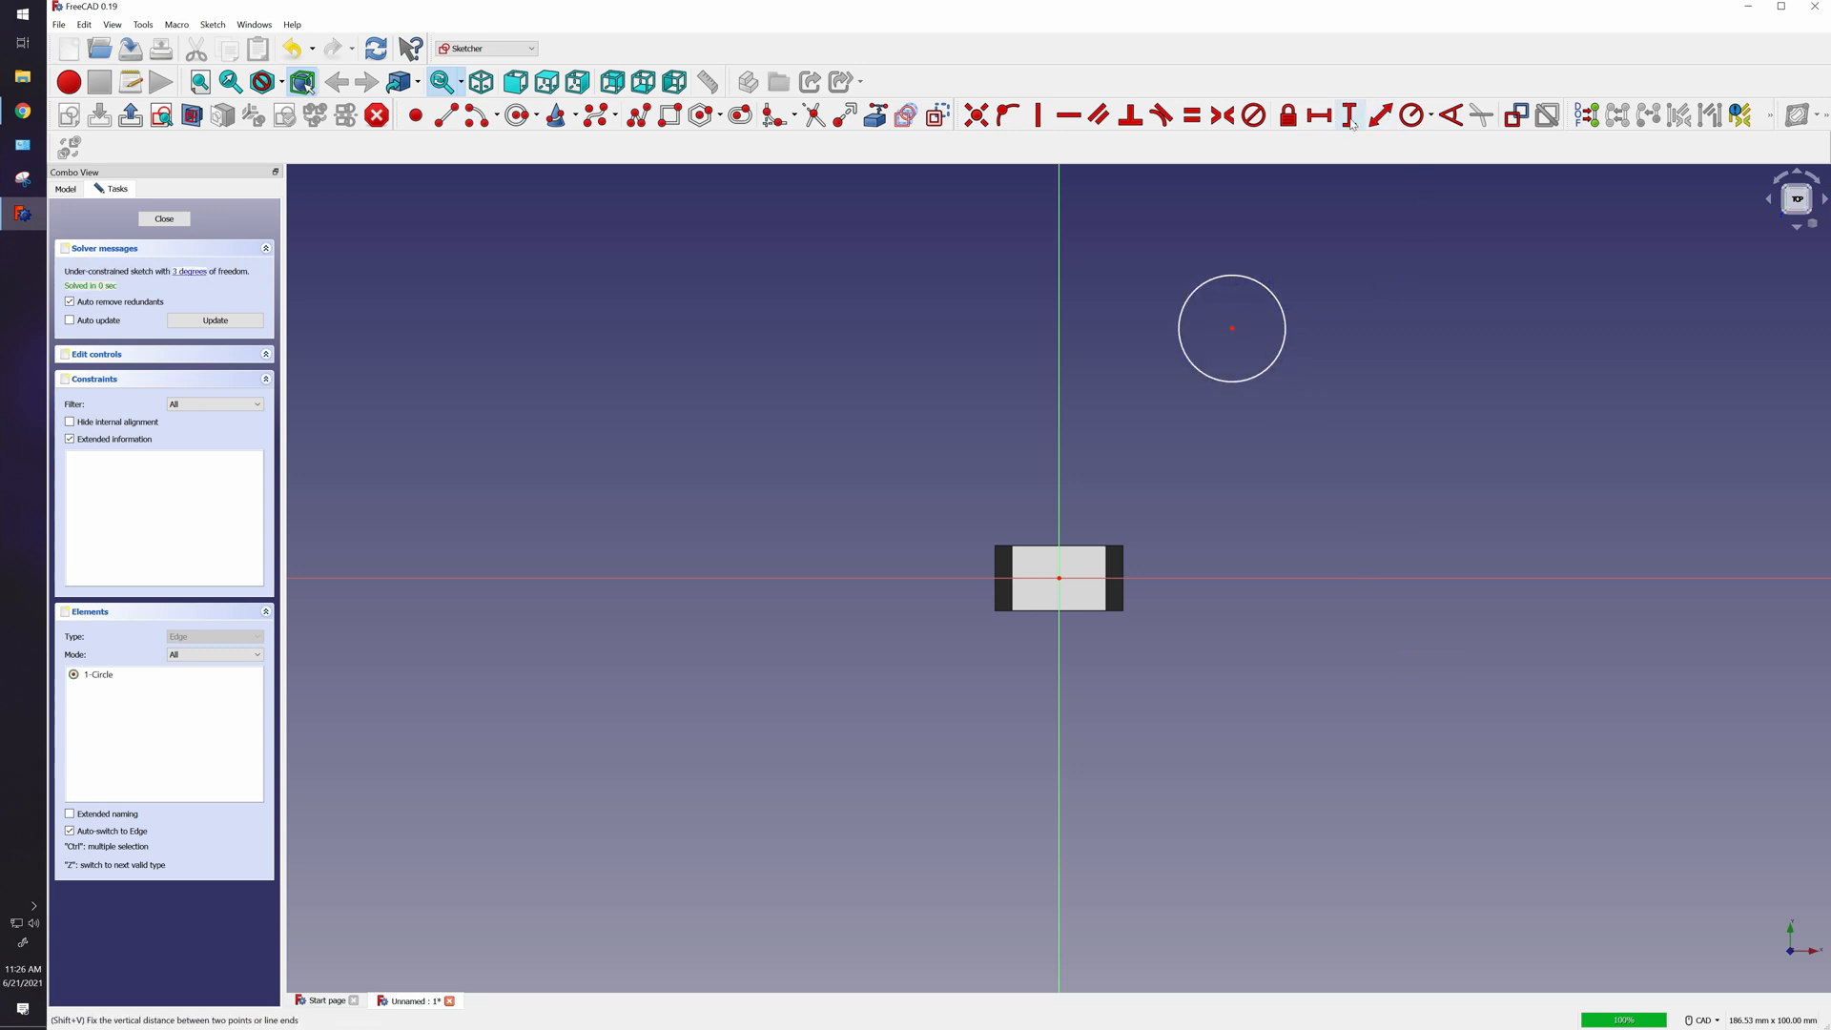
pyautogui.click(1411, 114)
pyautogui.write('4.8')
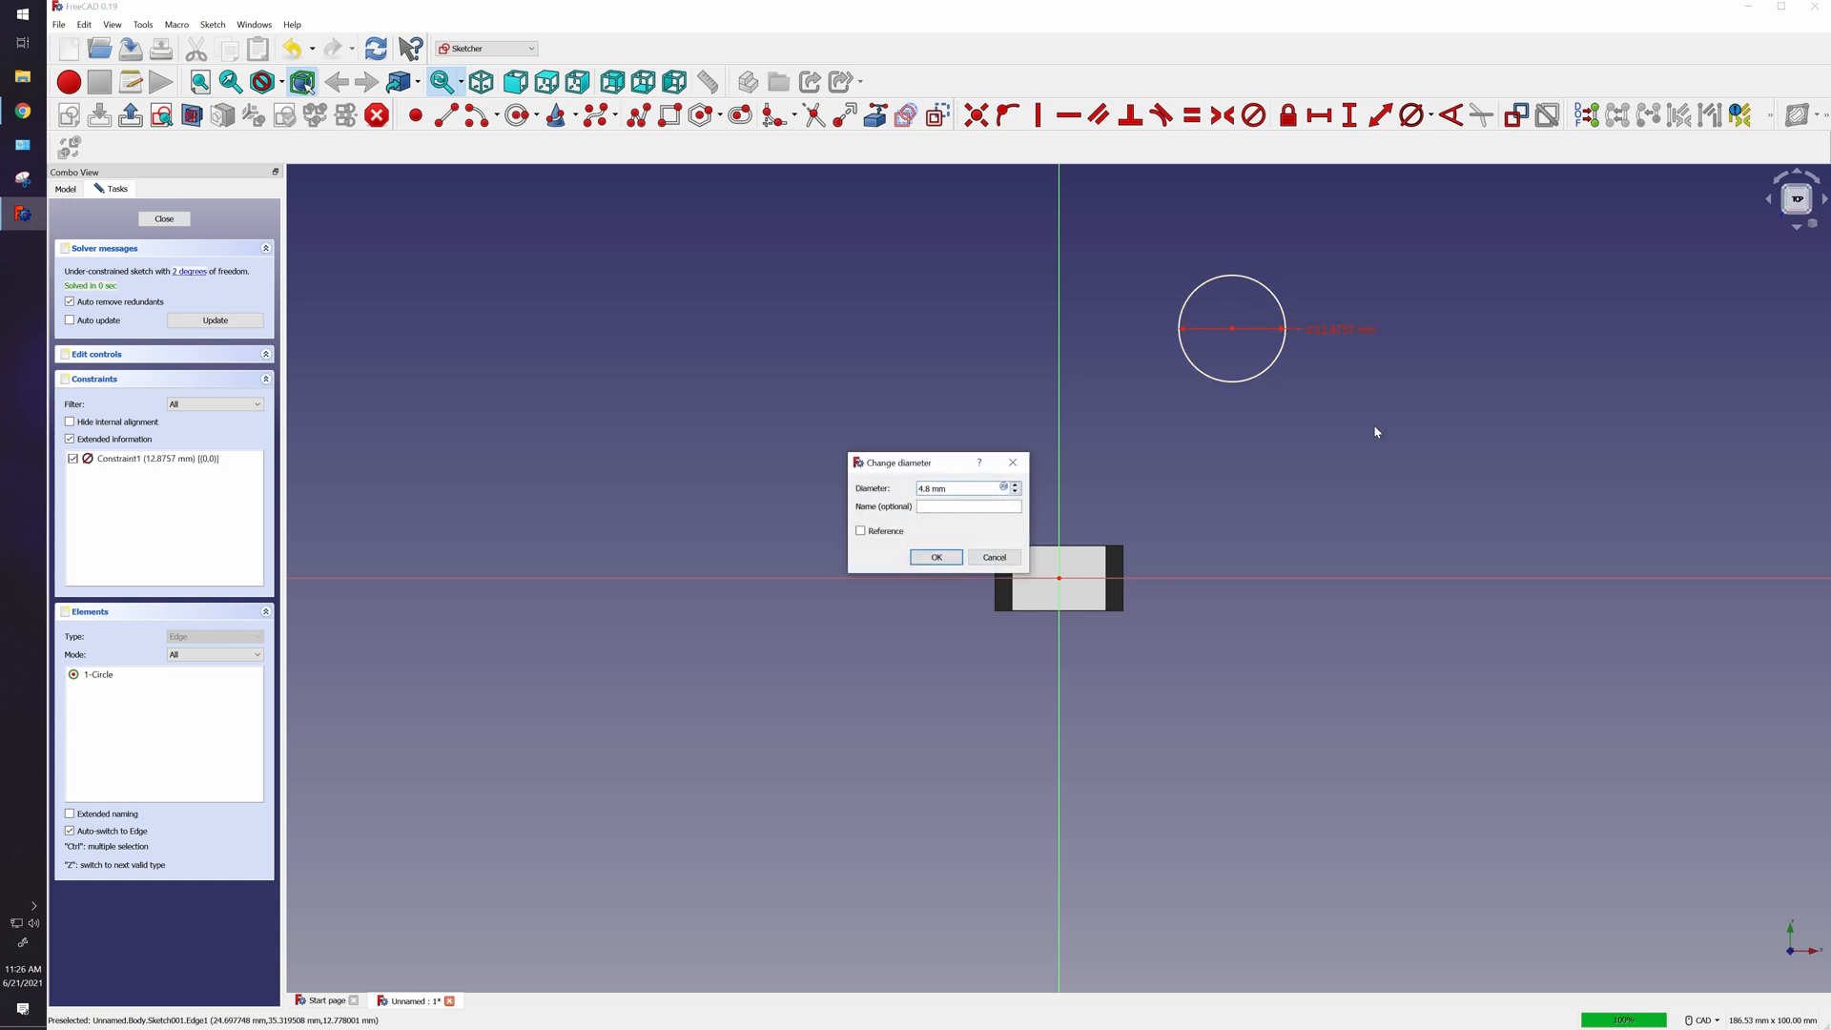
pyautogui.click(934, 556)
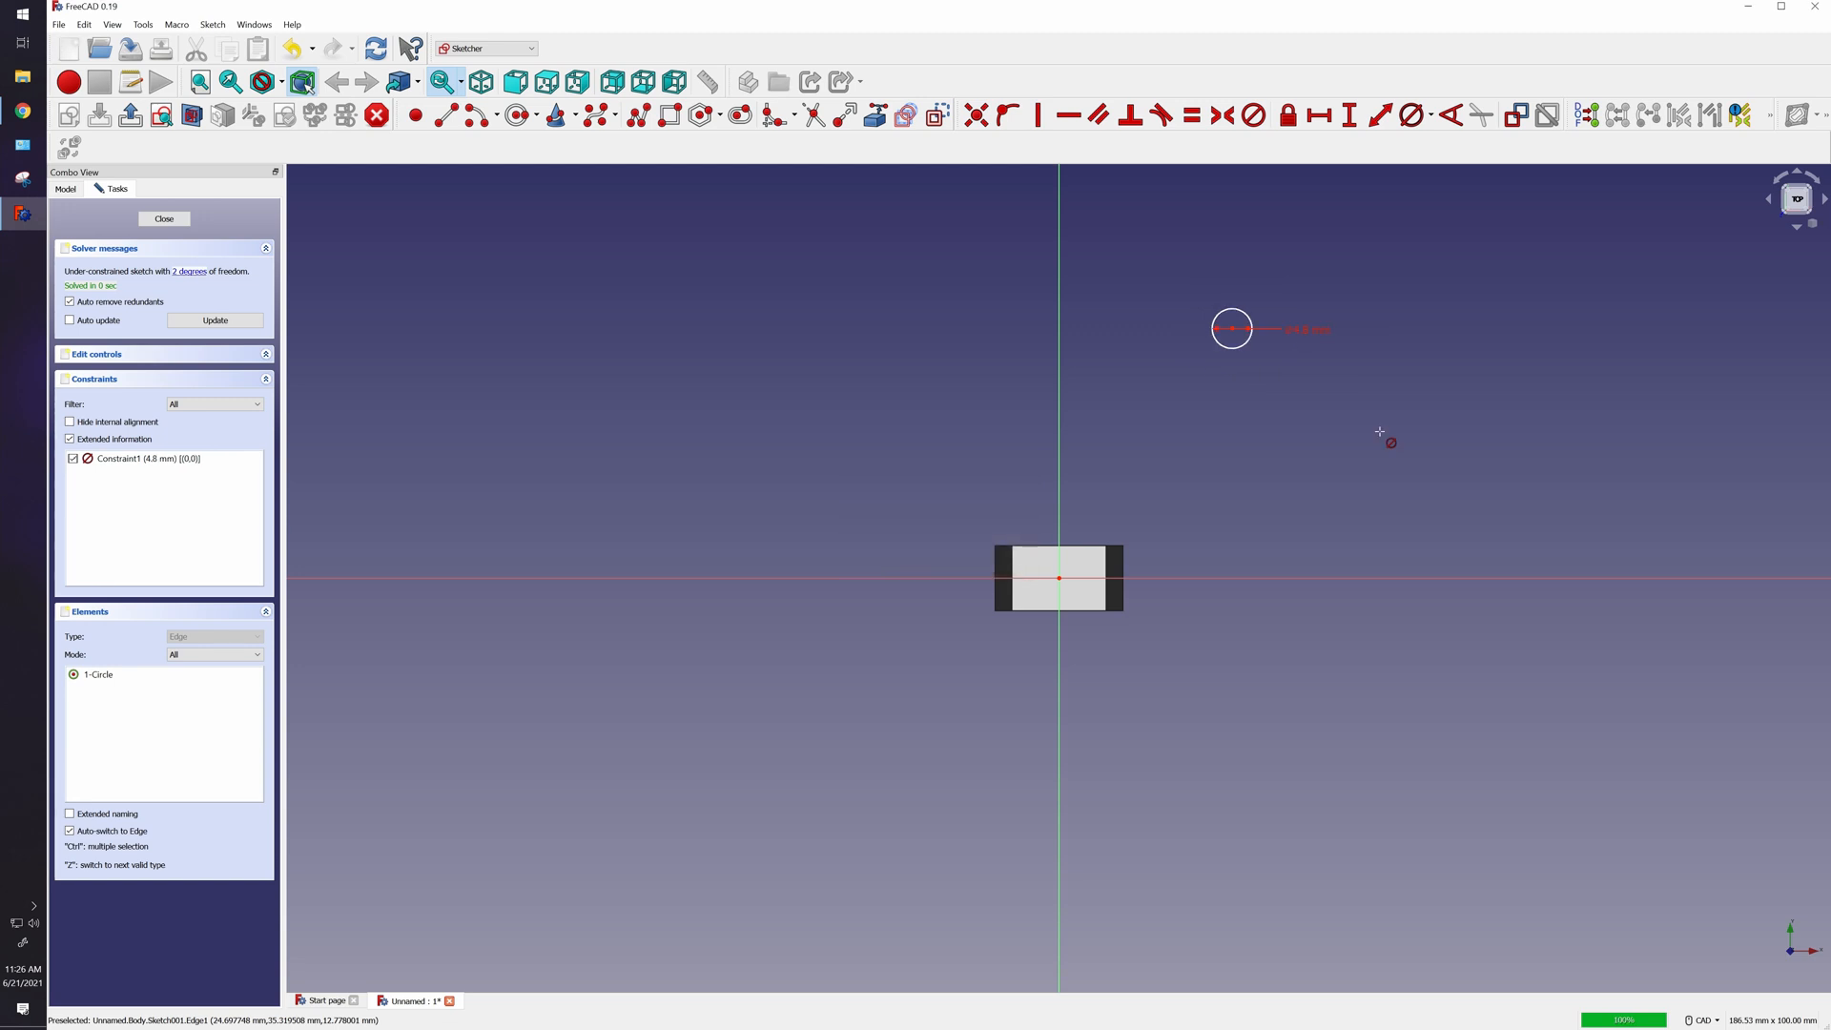
pyautogui.moveTo(986, 599)
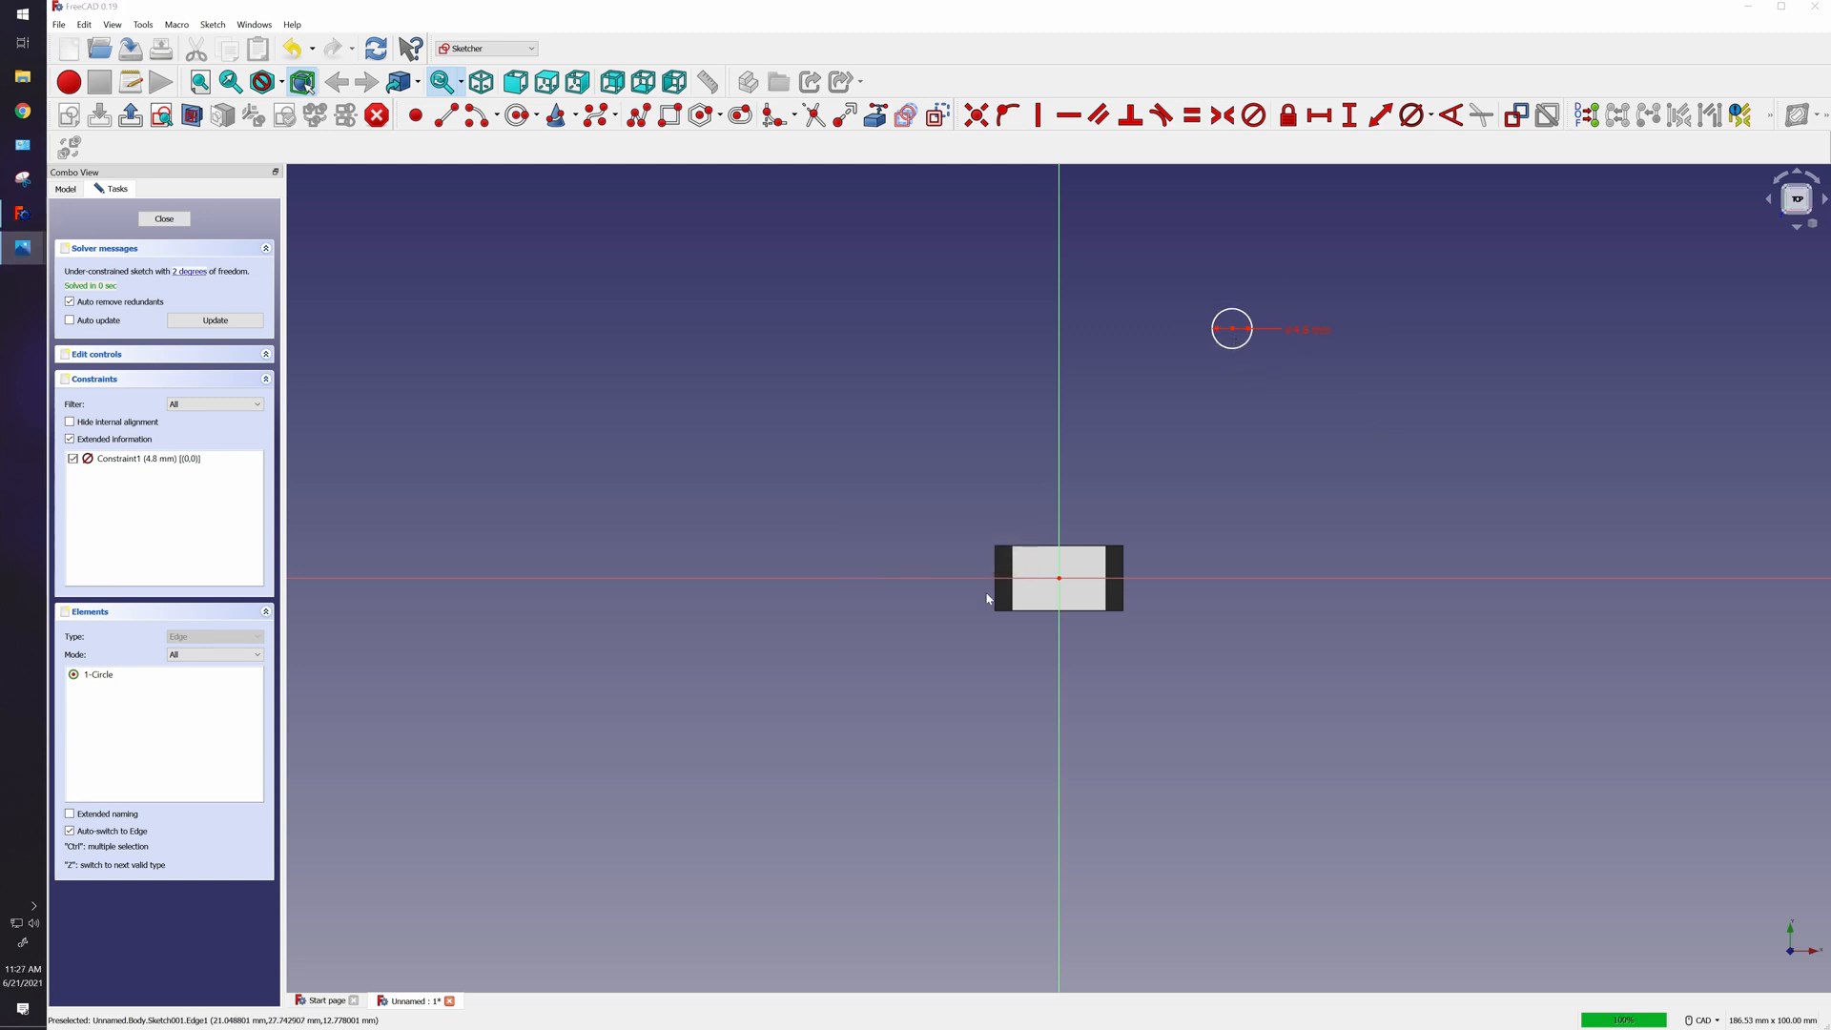
pyautogui.moveTo(1305, 544)
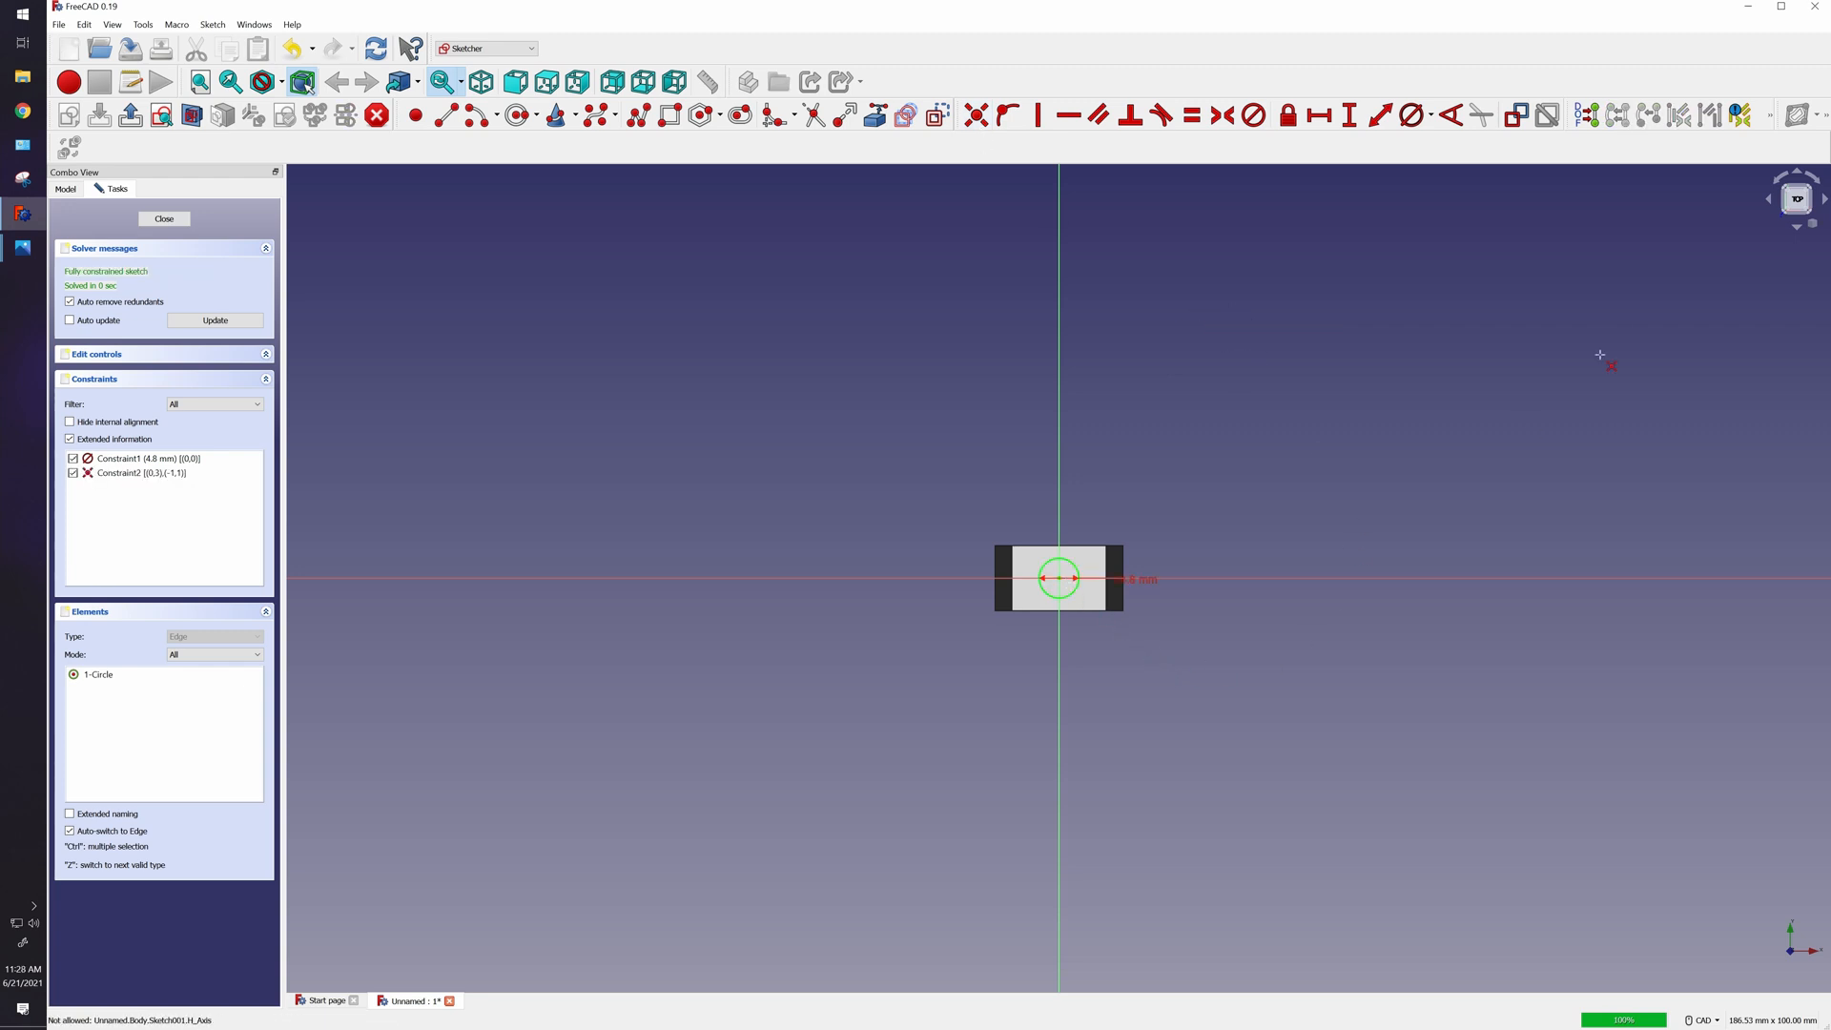
pyautogui.moveTo(1136, 534)
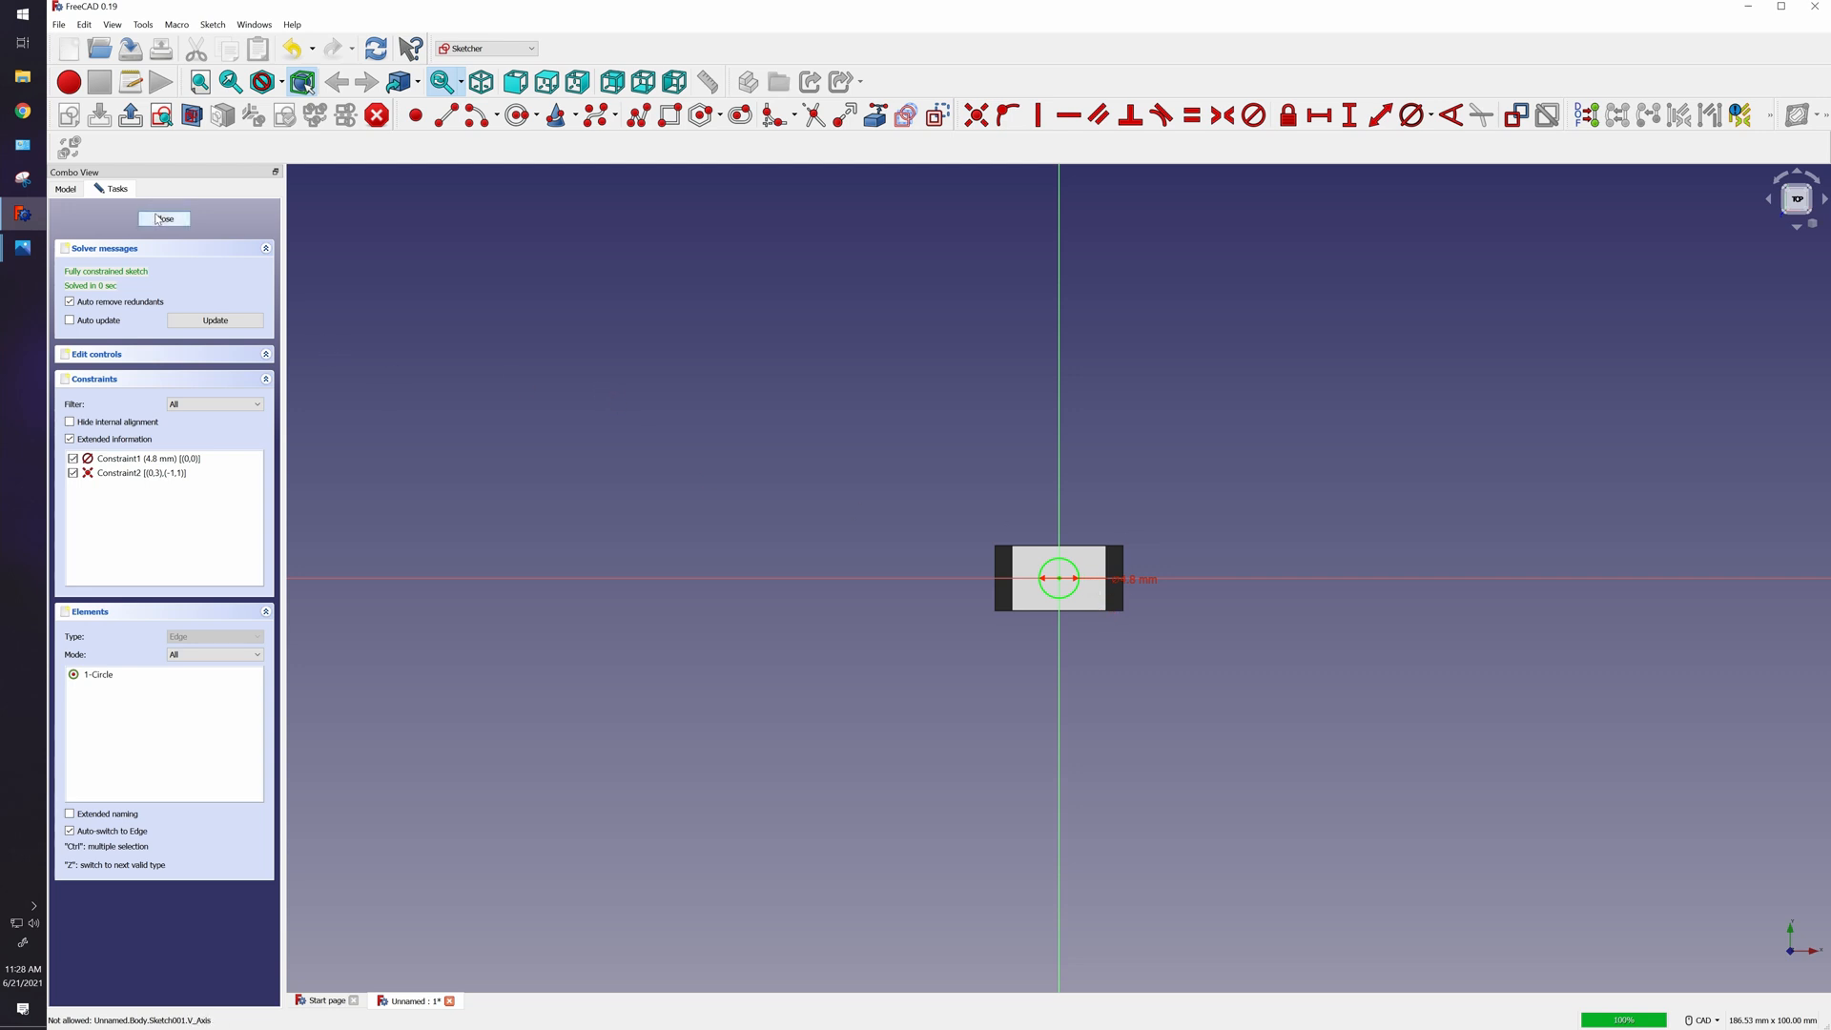
pyautogui.click(164, 217)
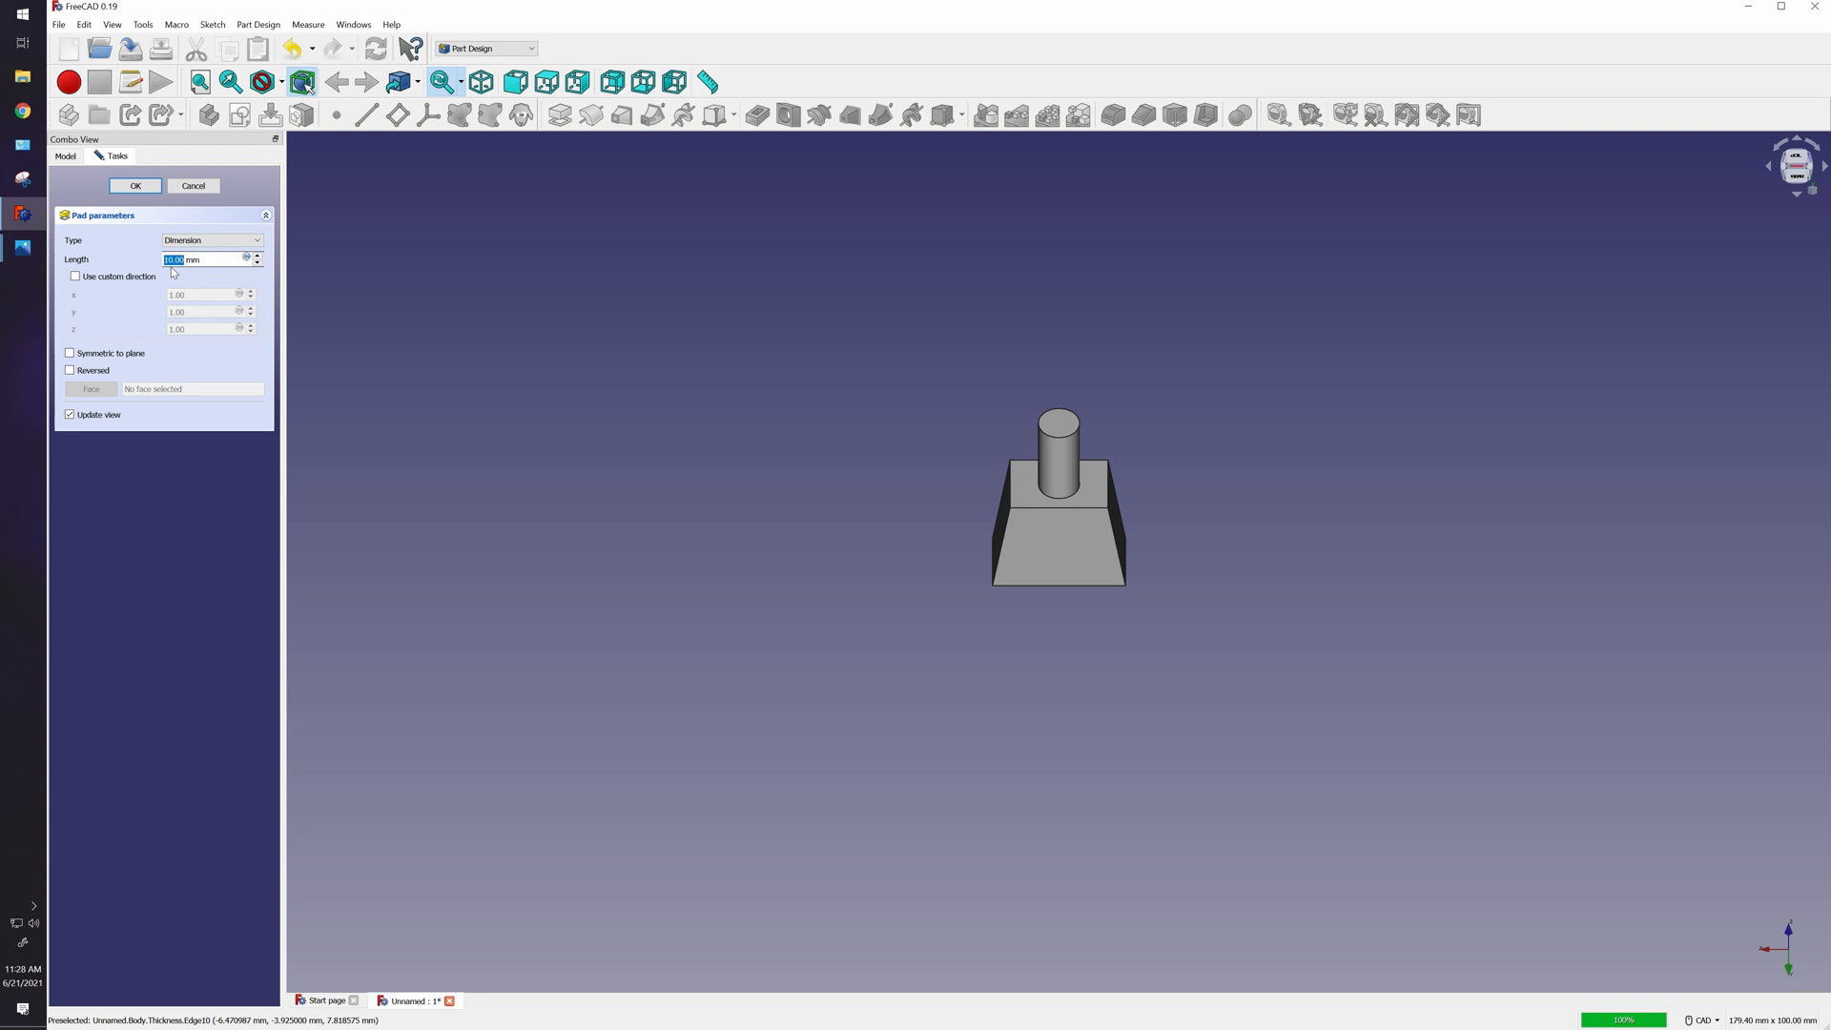
# Pad the neck circle into a 5 mm tall cylinder atop the torso.
pyautogui.write('5 mm')
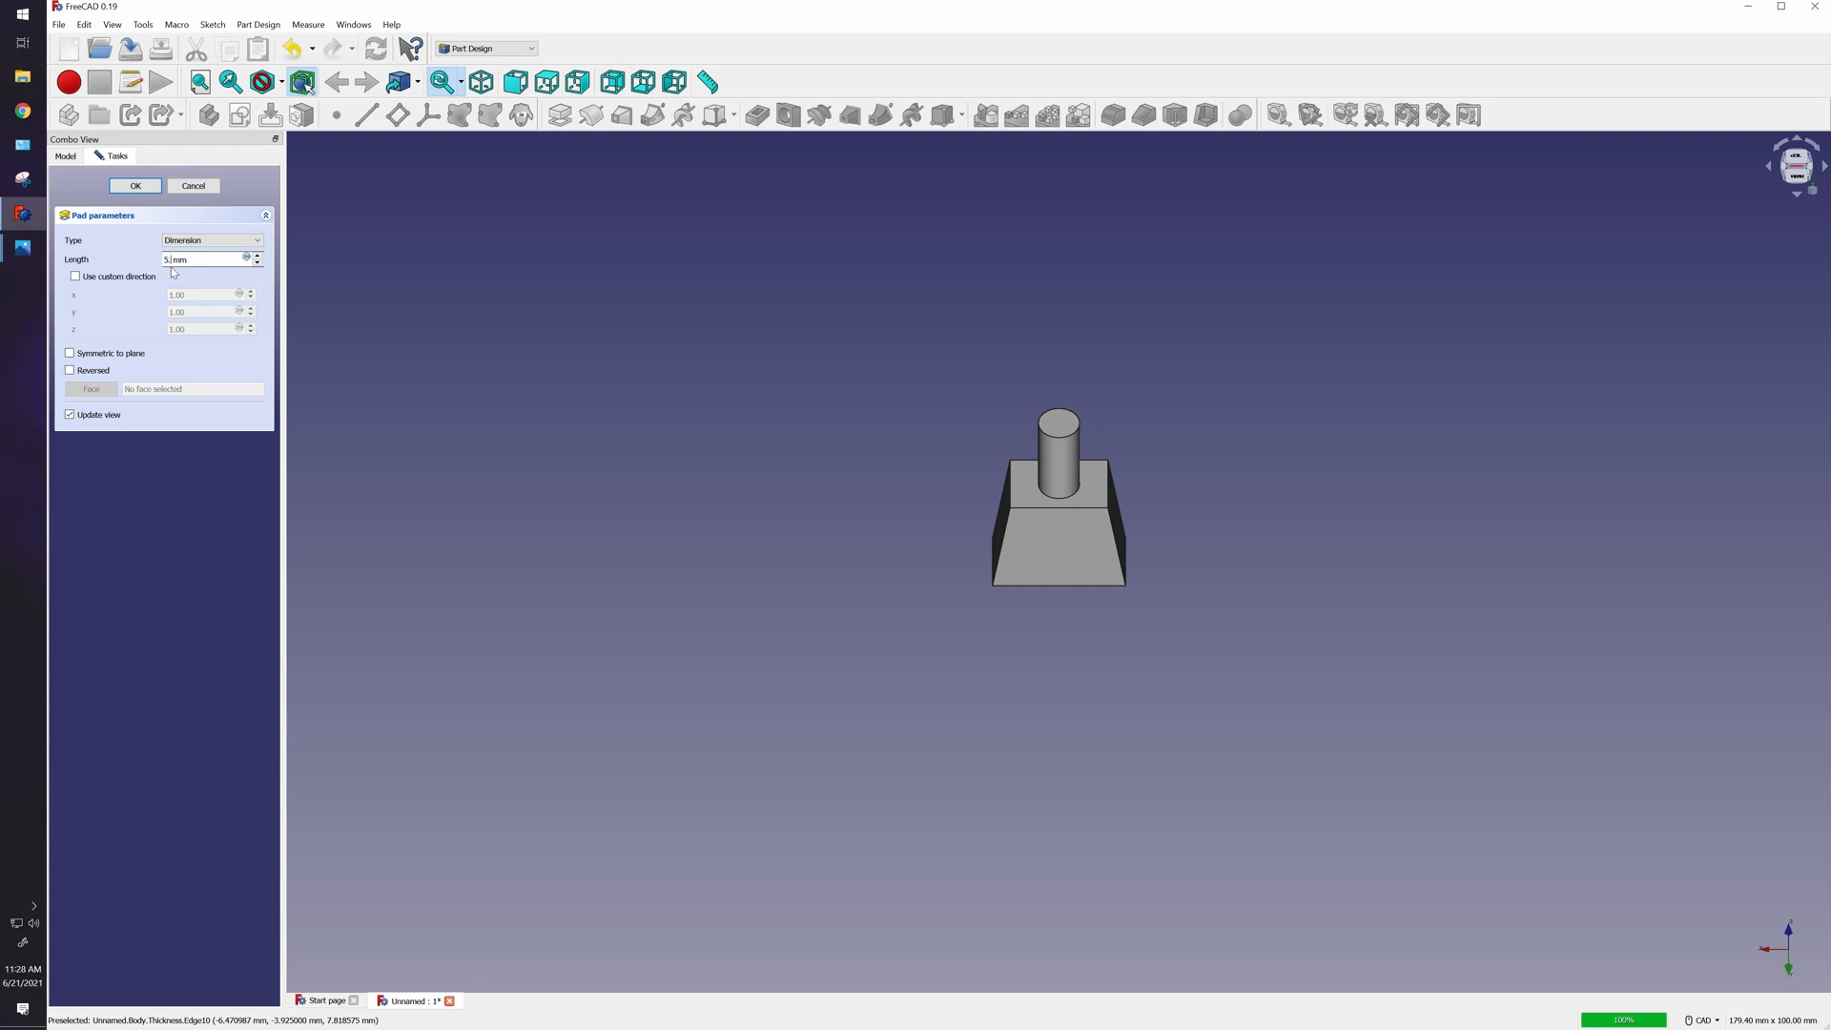
pyautogui.click(134, 185)
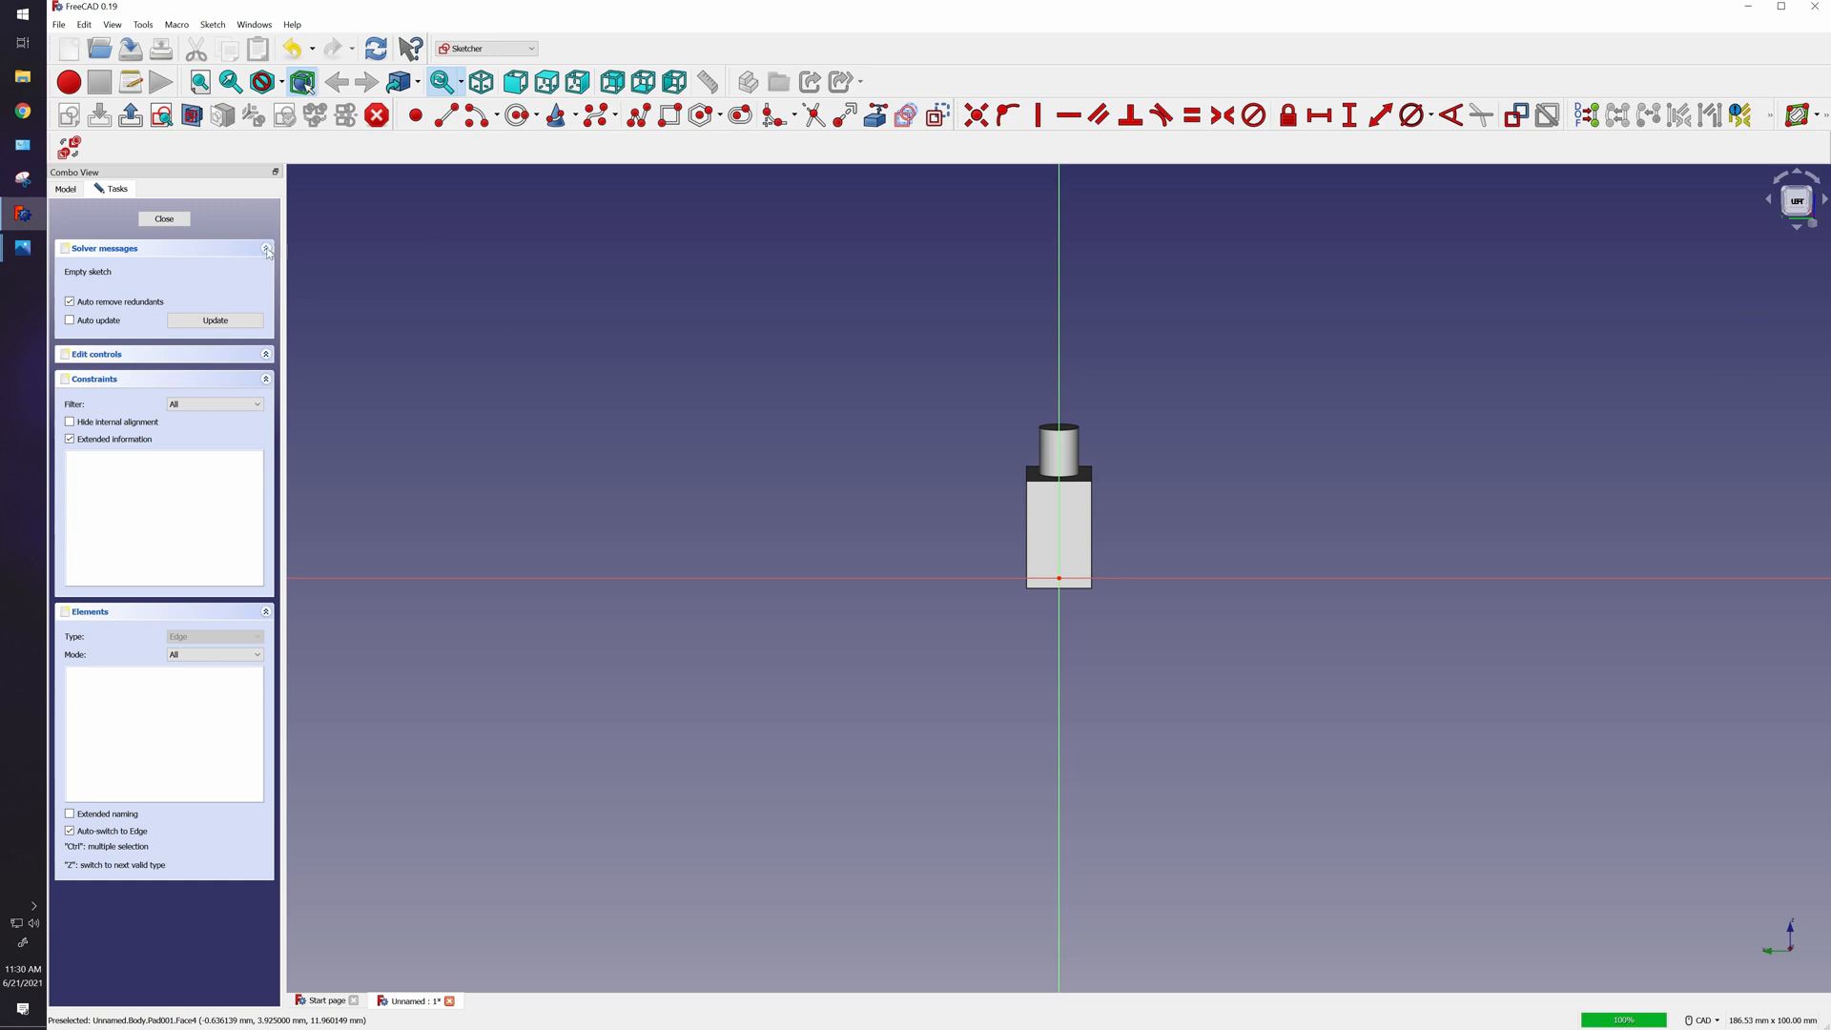
pyautogui.moveTo(1716, 231)
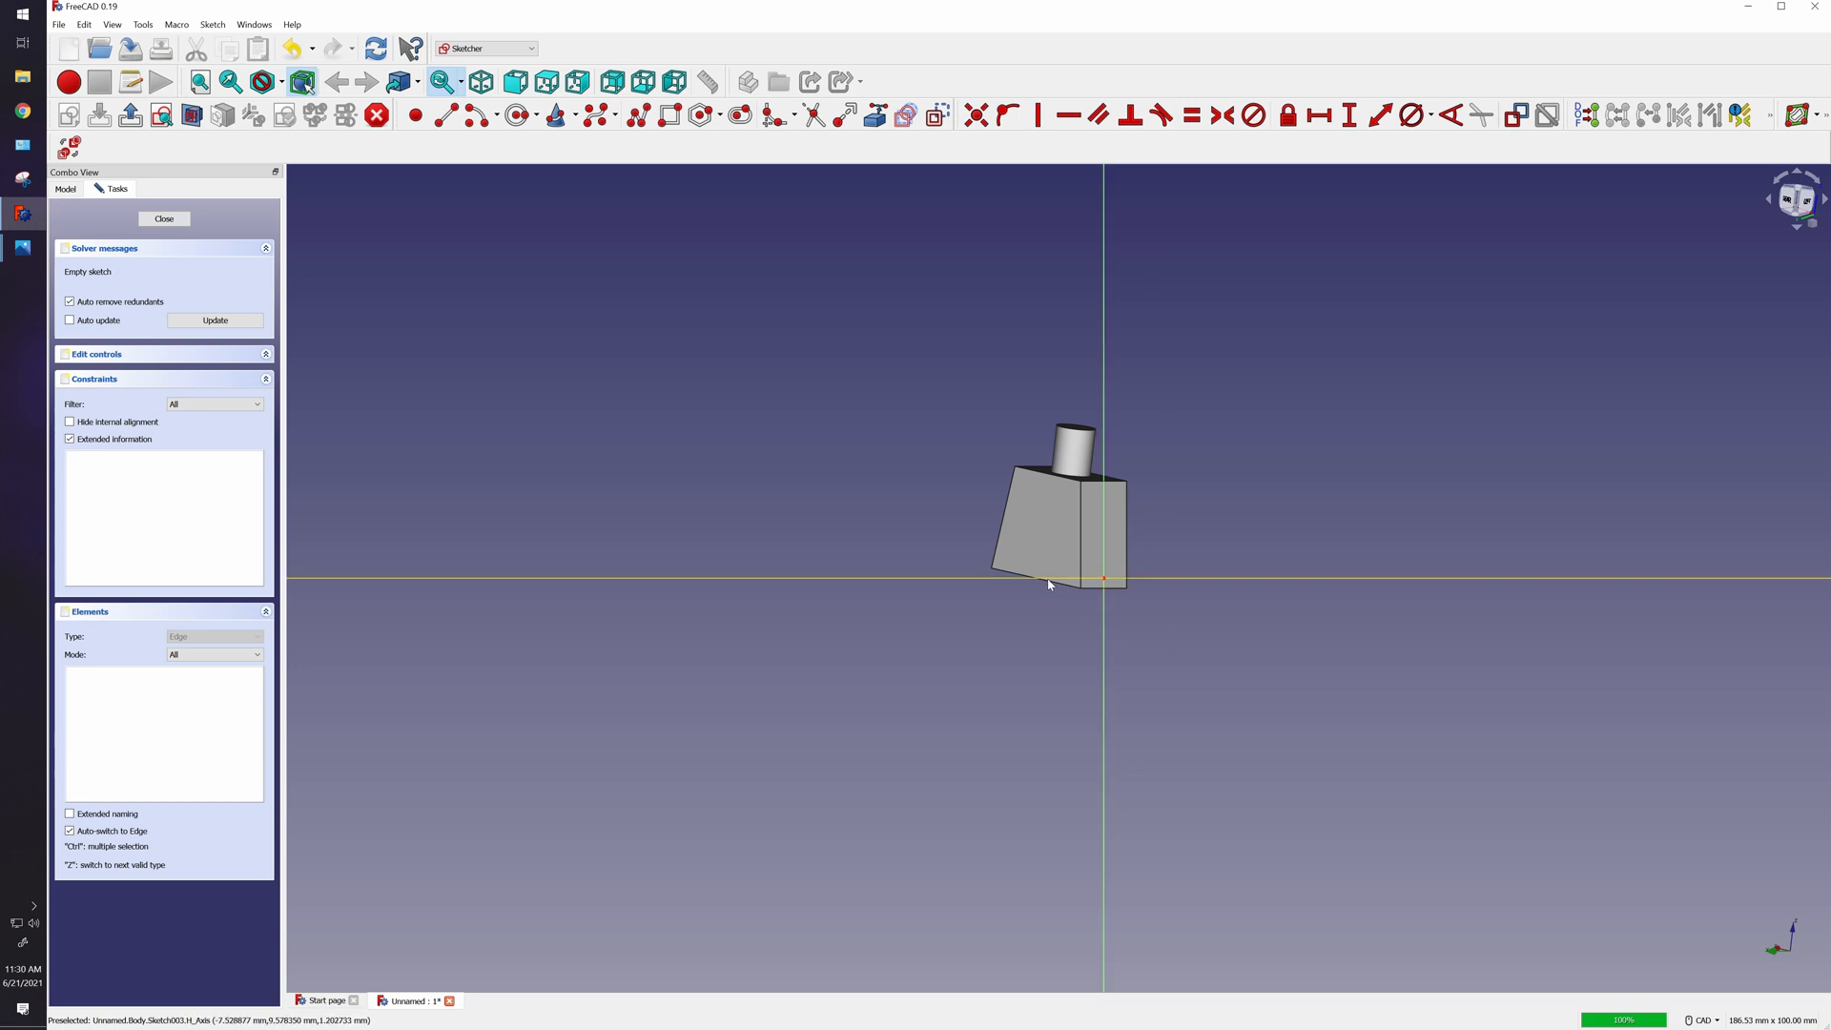
pyautogui.moveTo(1060, 584)
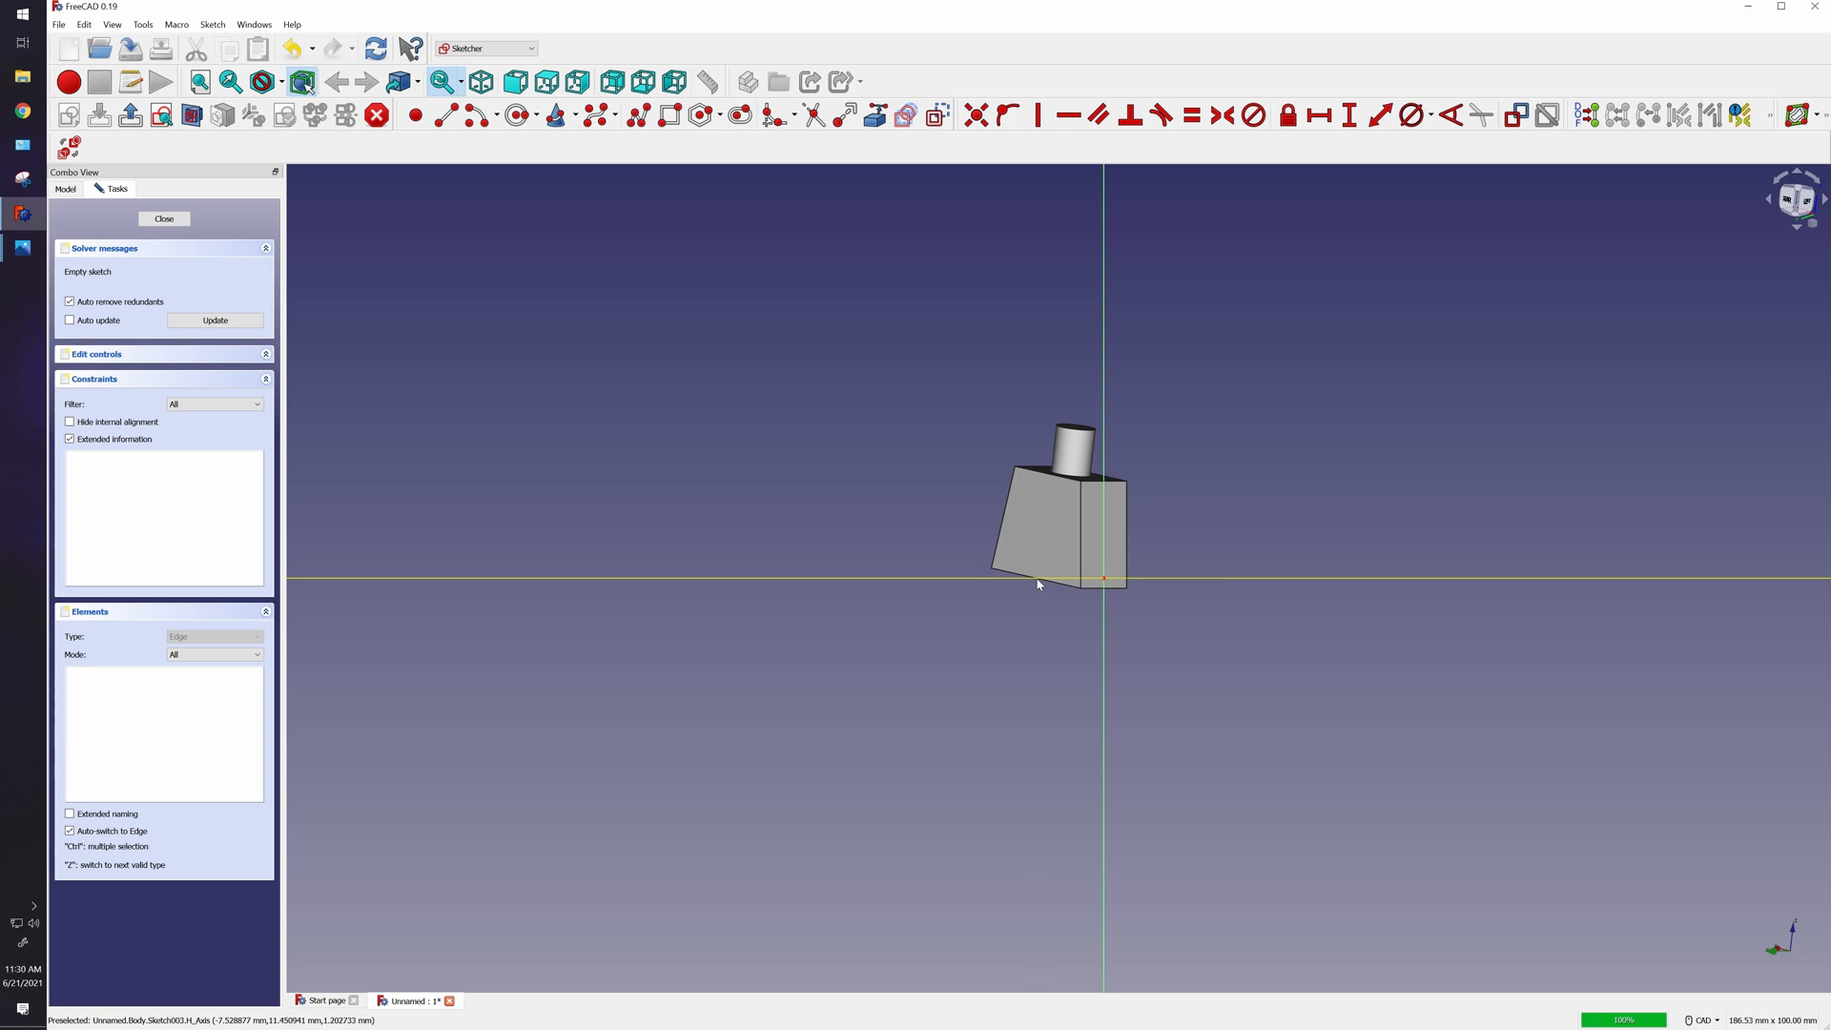
pyautogui.moveTo(1106, 593)
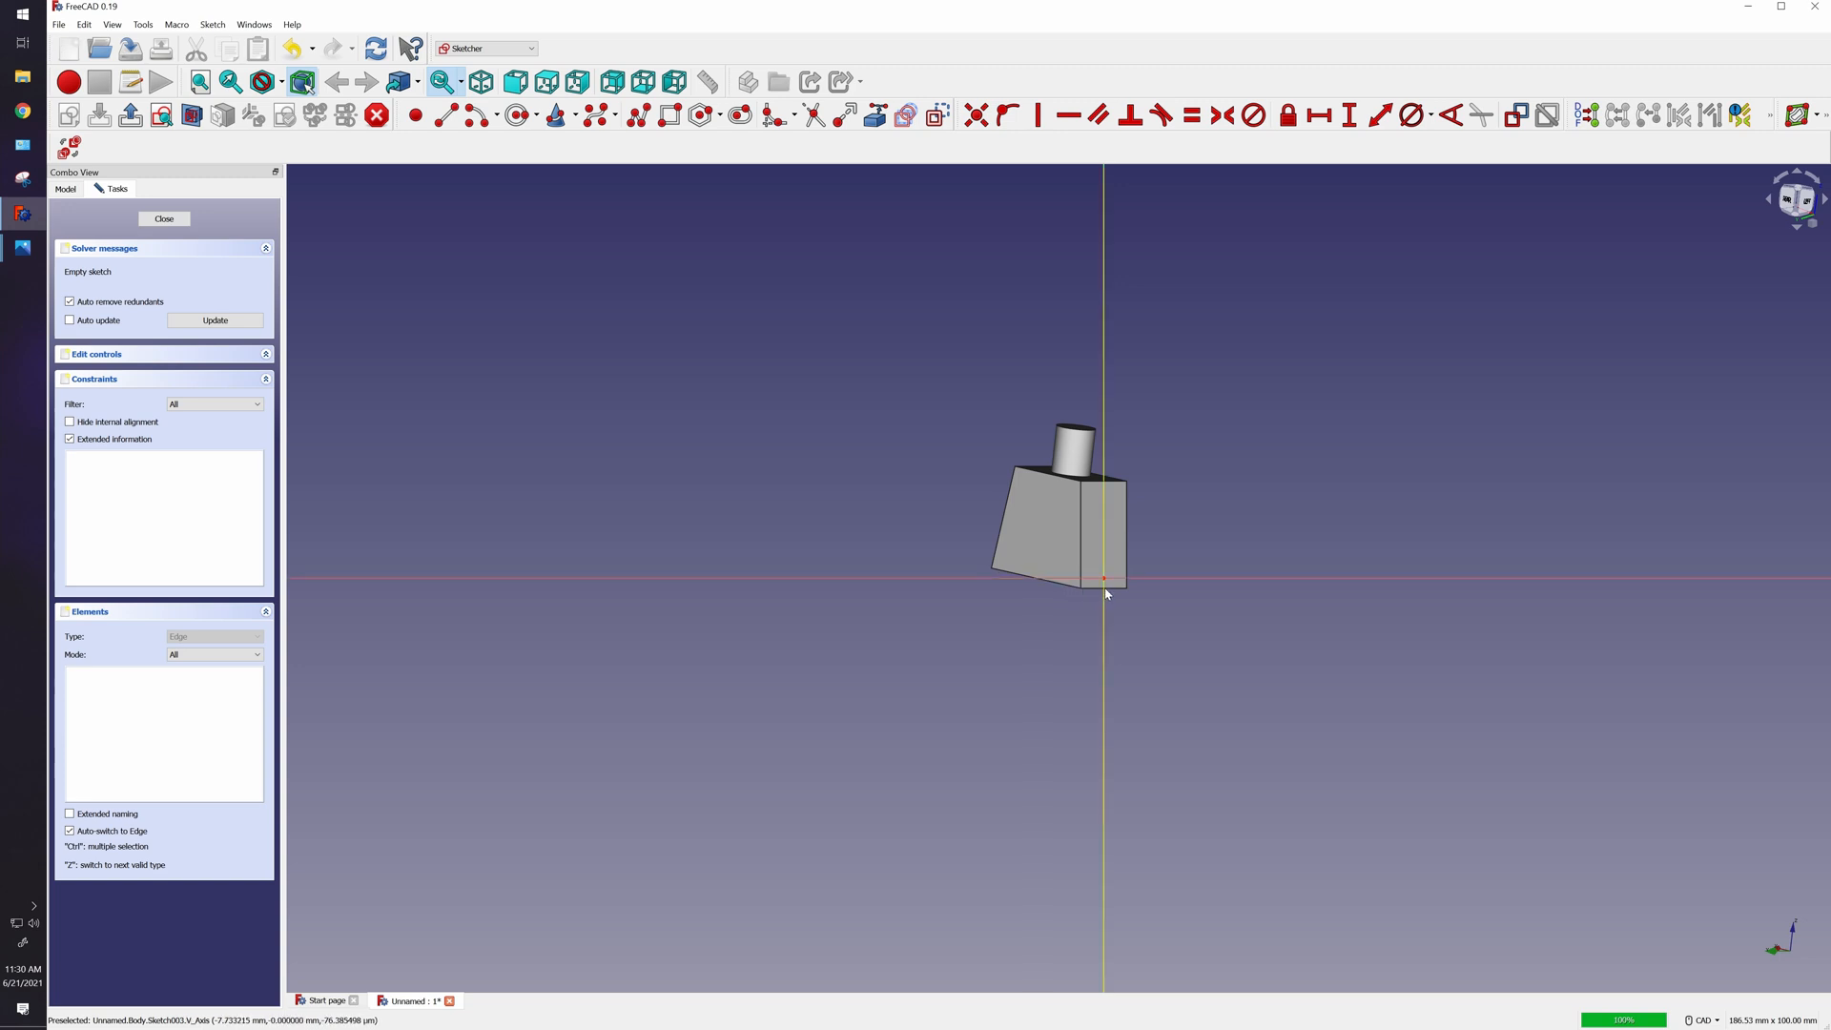
pyautogui.moveTo(1760, 221)
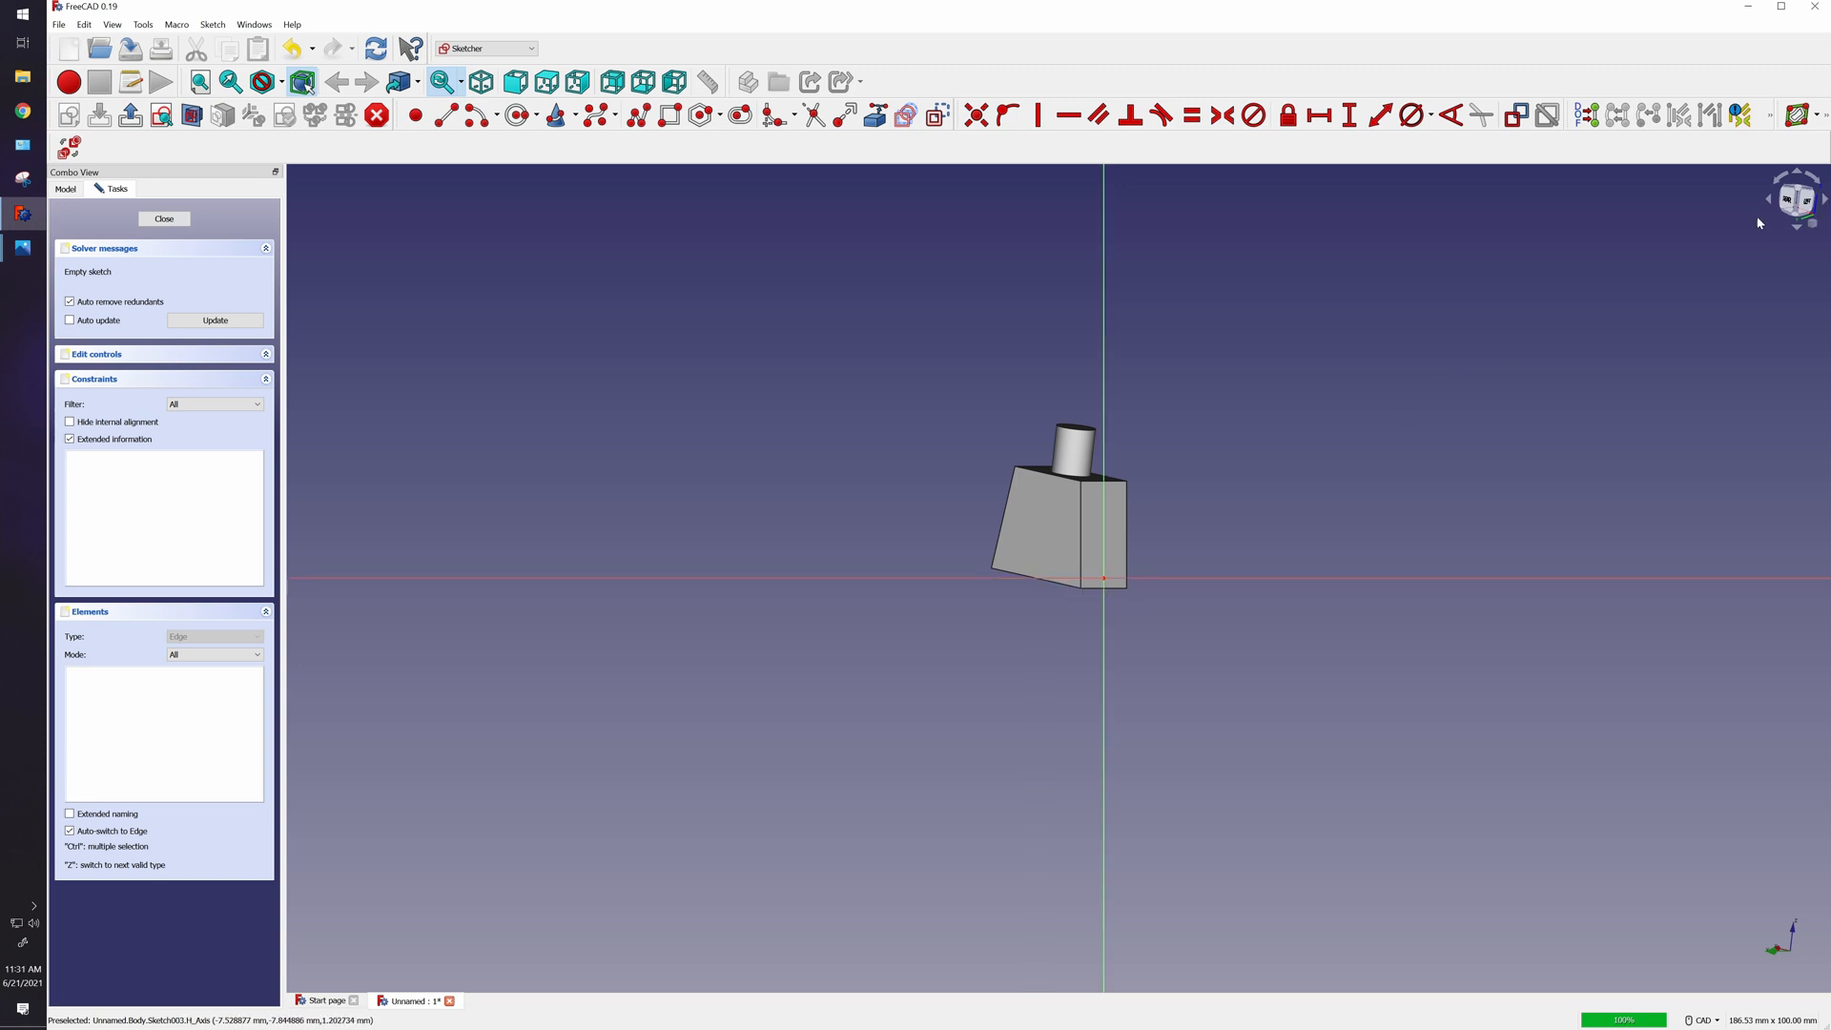
pyautogui.moveTo(1104, 584)
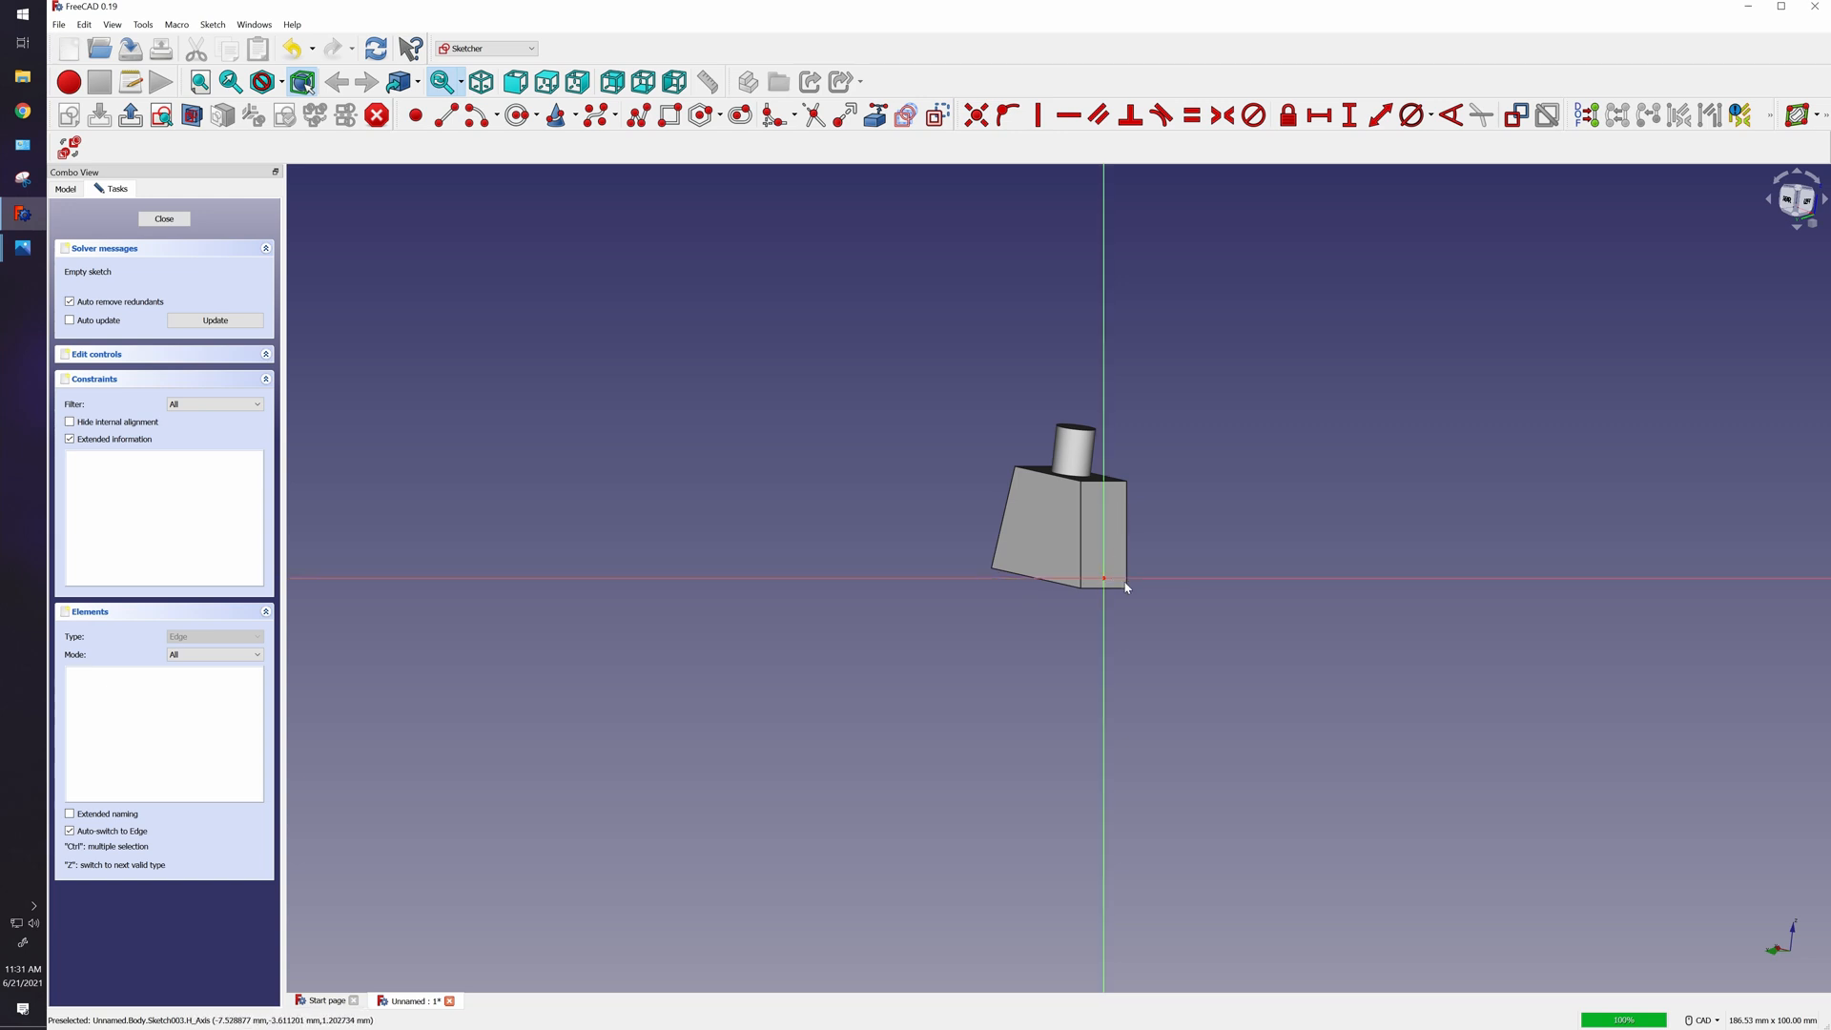
pyautogui.moveTo(1457, 427)
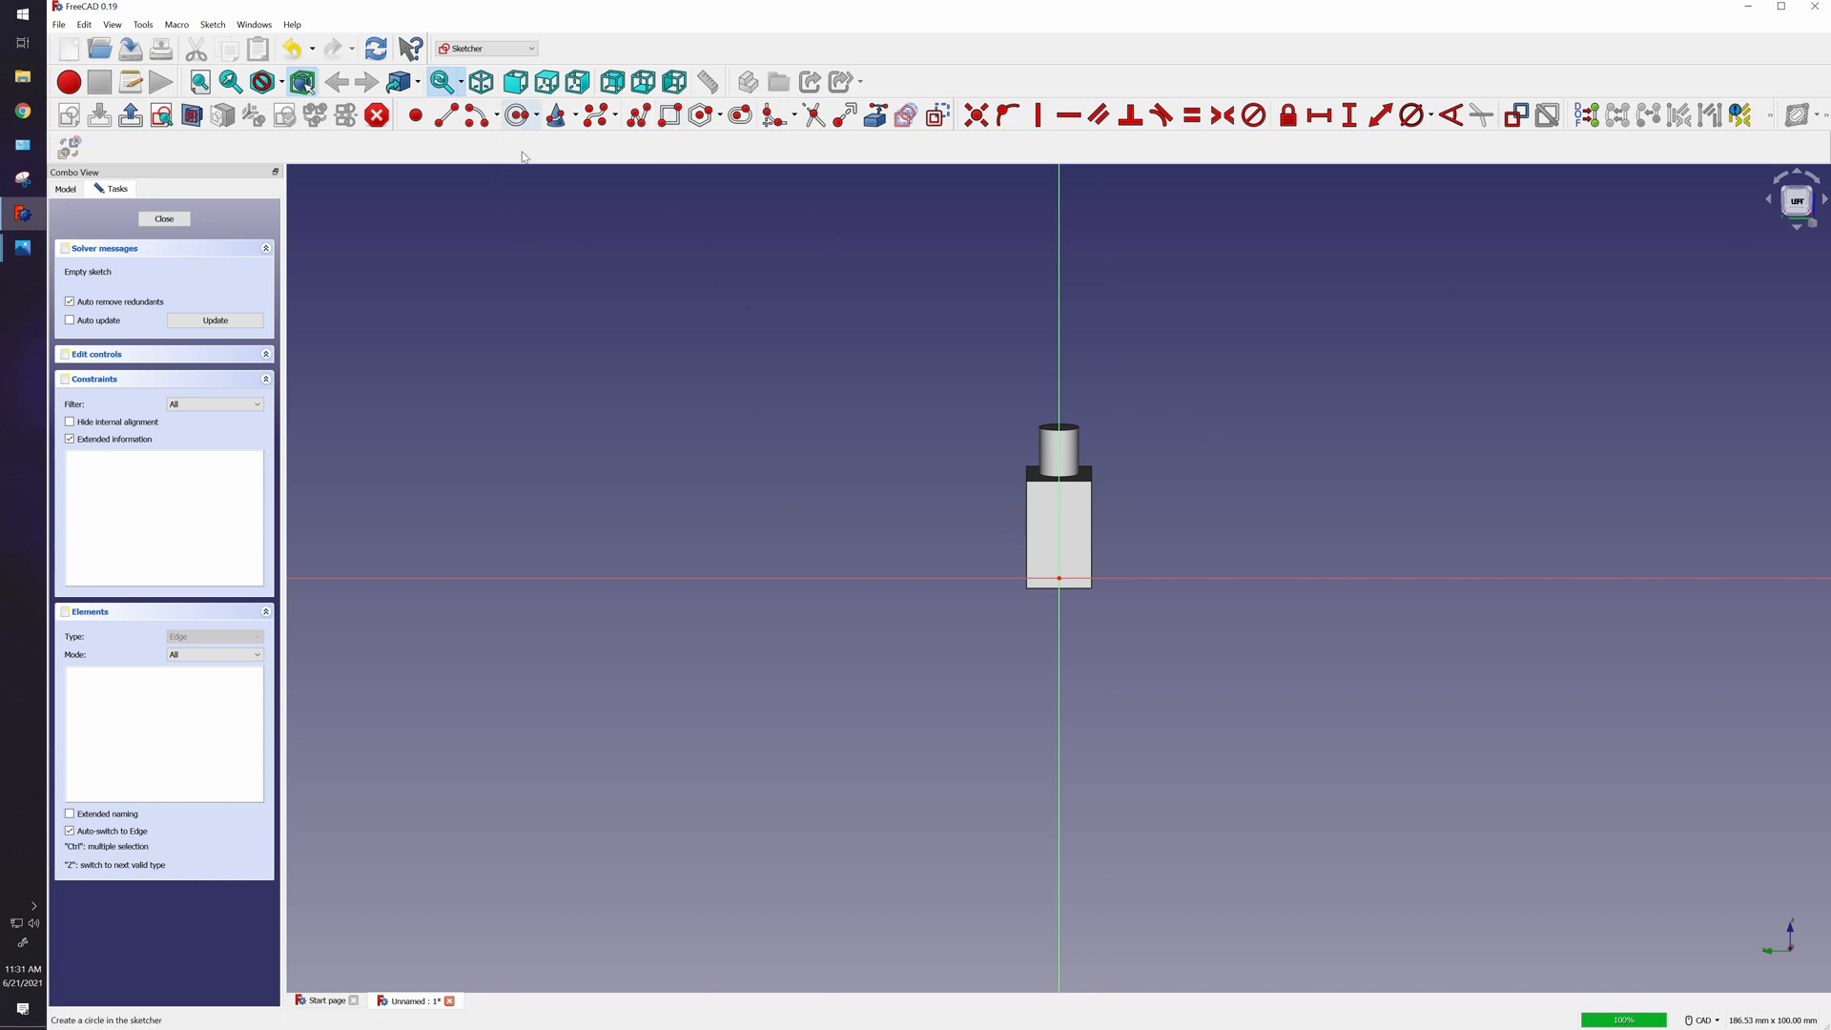
pyautogui.moveTo(1074, 528)
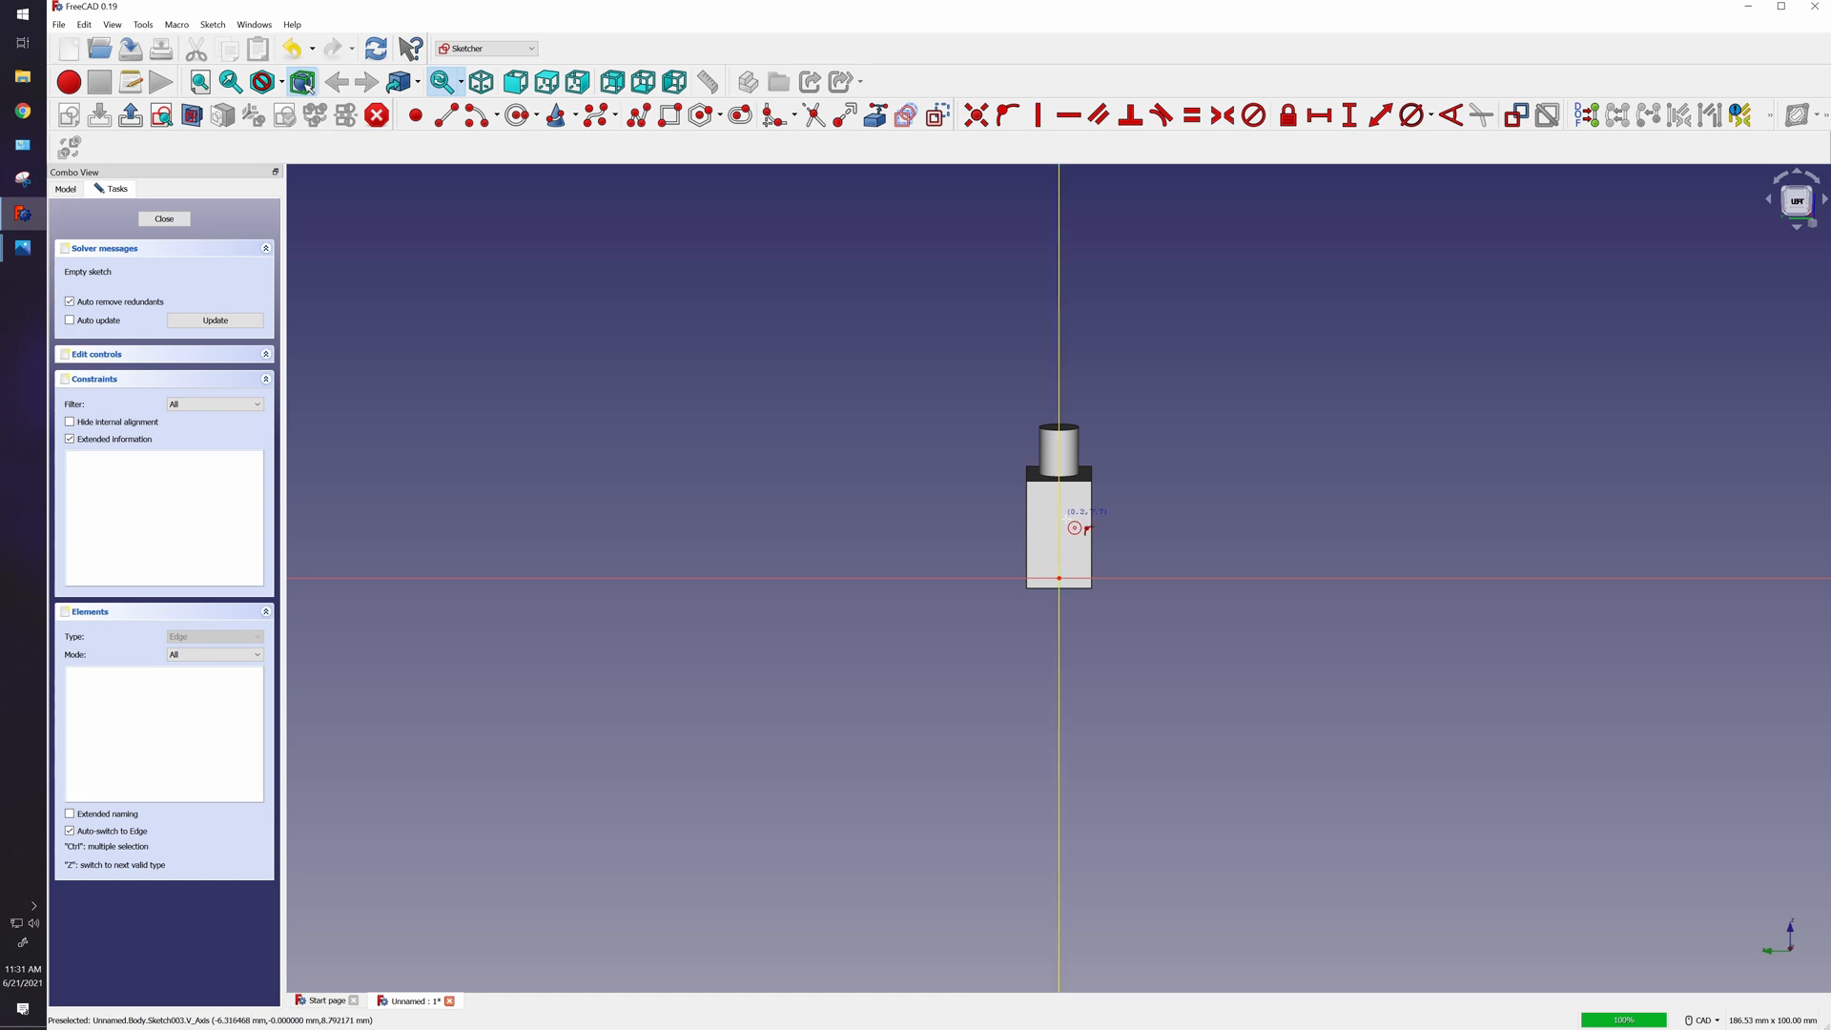
pyautogui.moveTo(1074, 528)
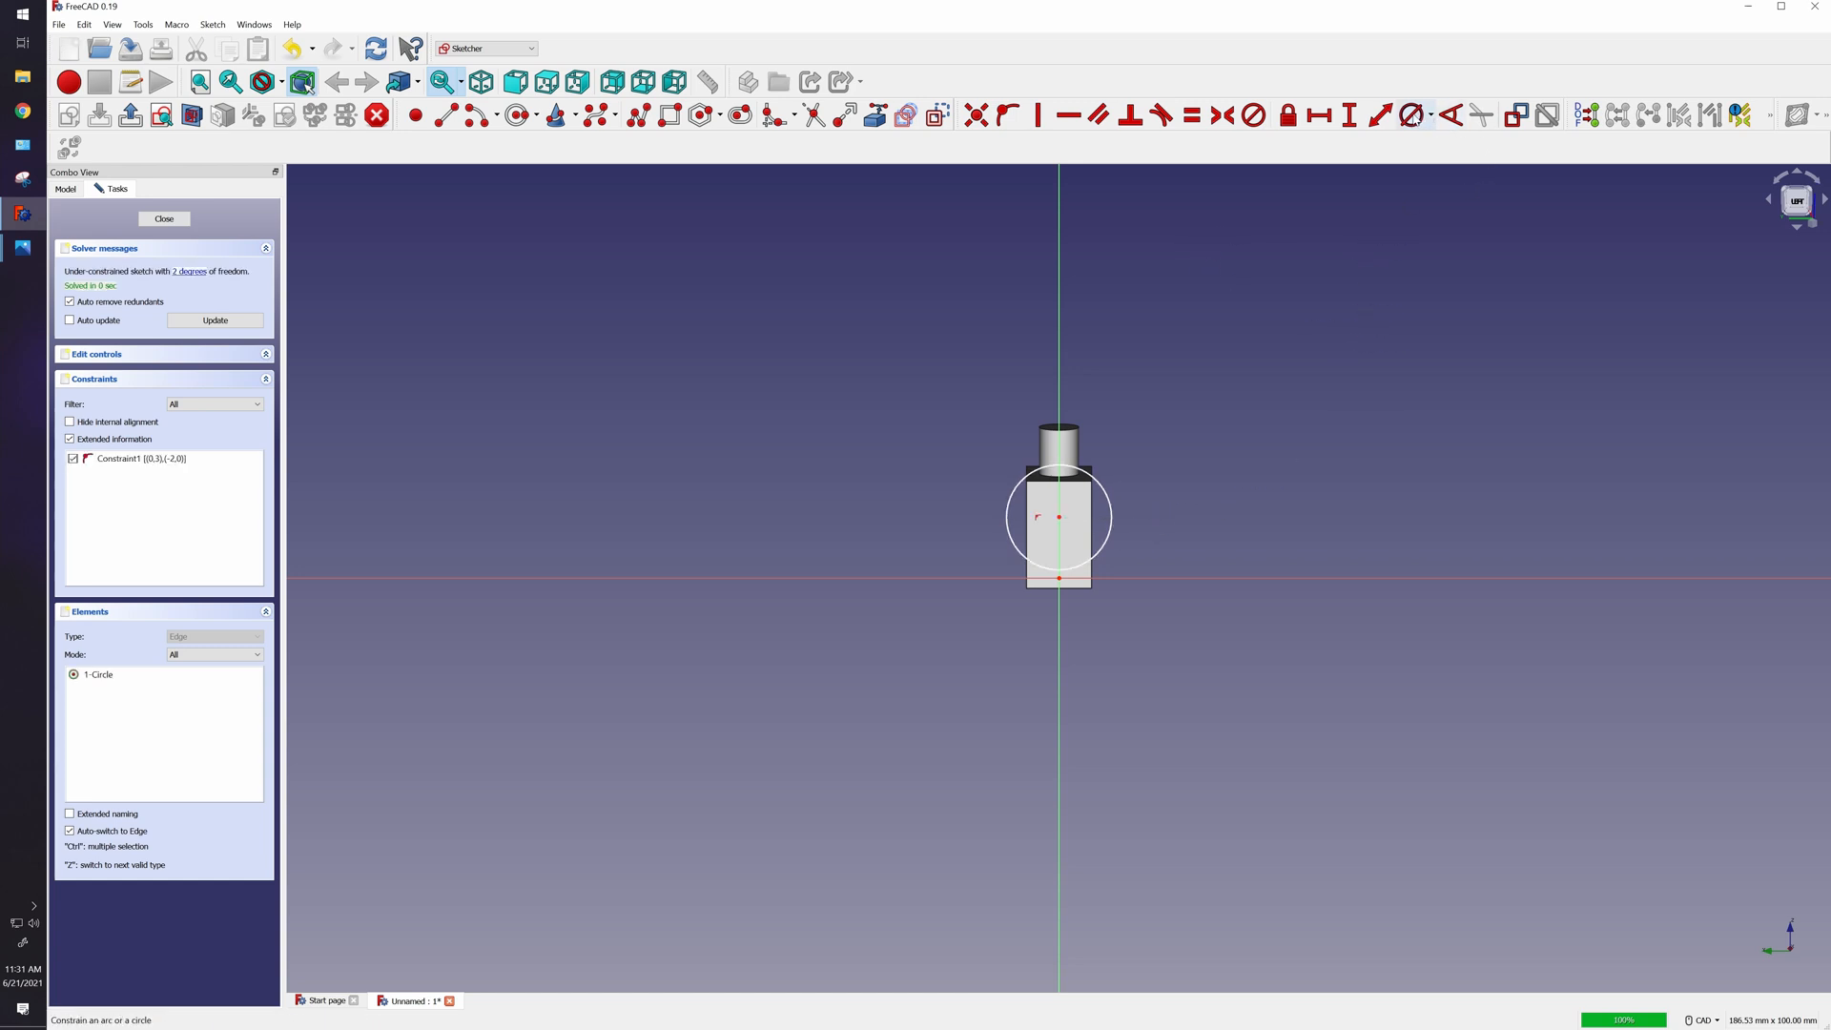
pyautogui.moveTo(1119, 519)
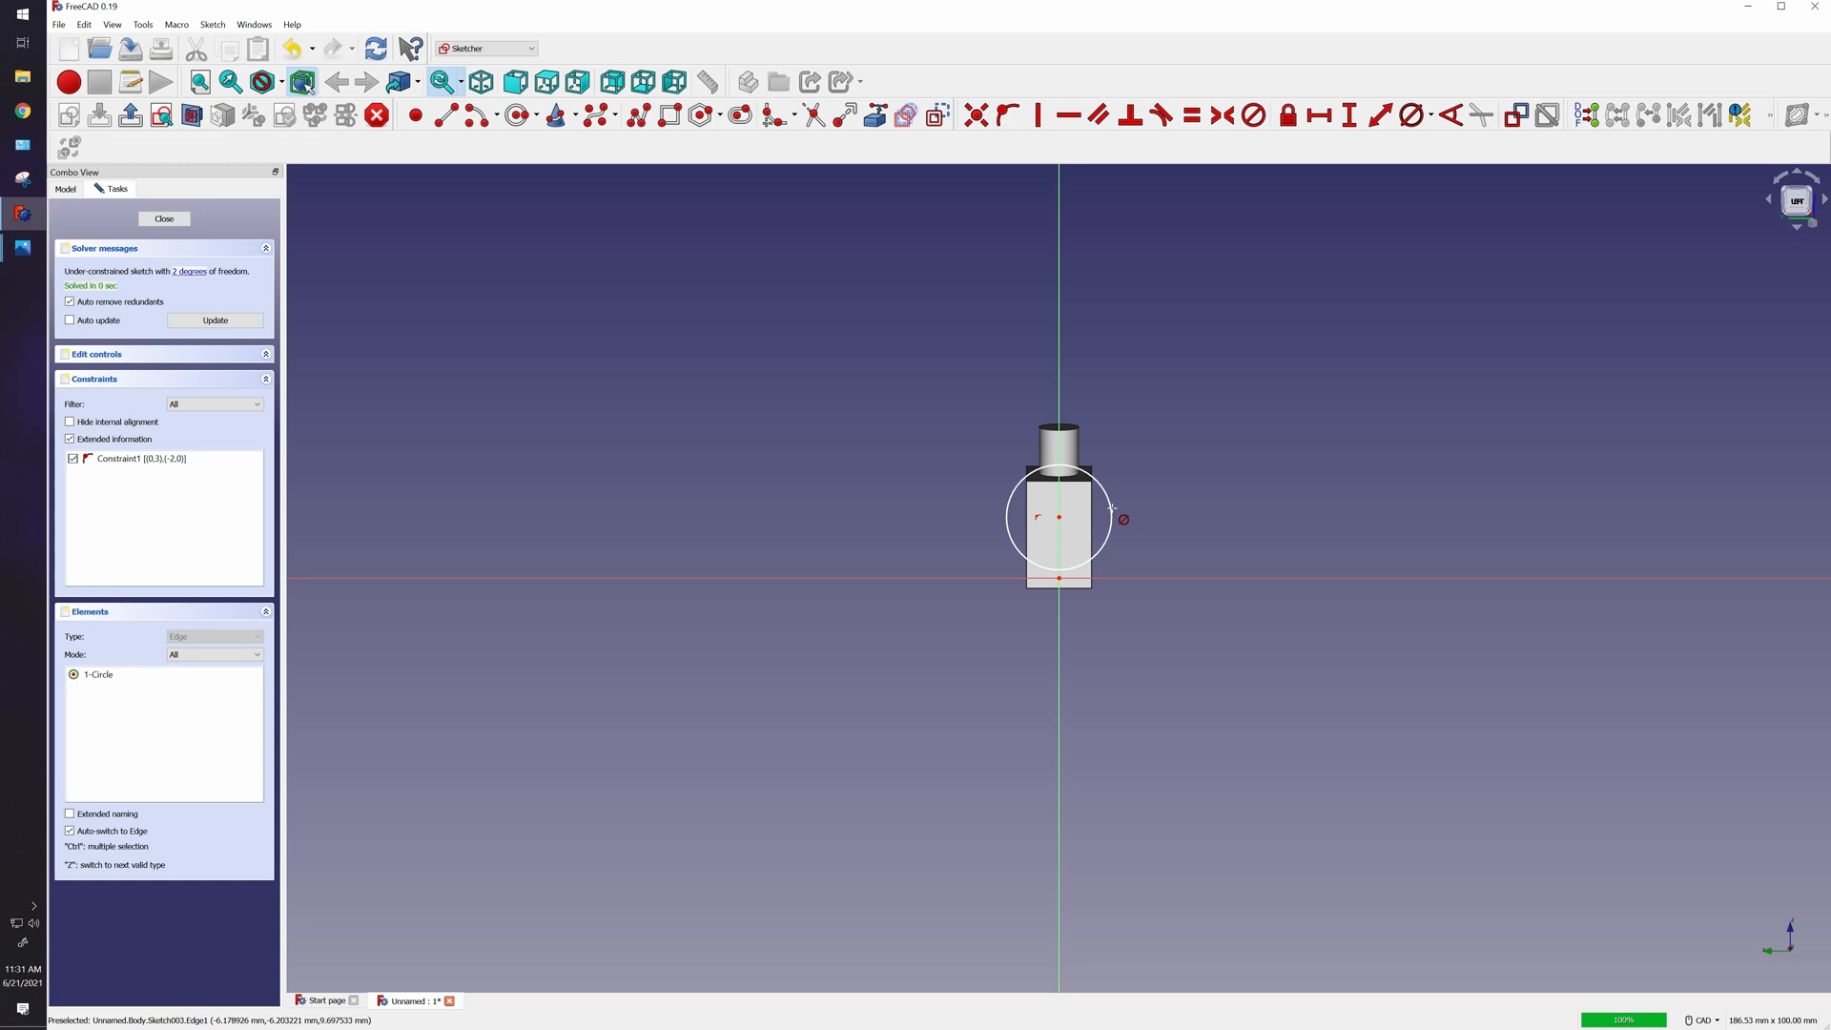
# Constrain the arm-hole circle to 4 mm diameter, 7.23 mm up on the vertical axis.
pyautogui.click(1119, 519)
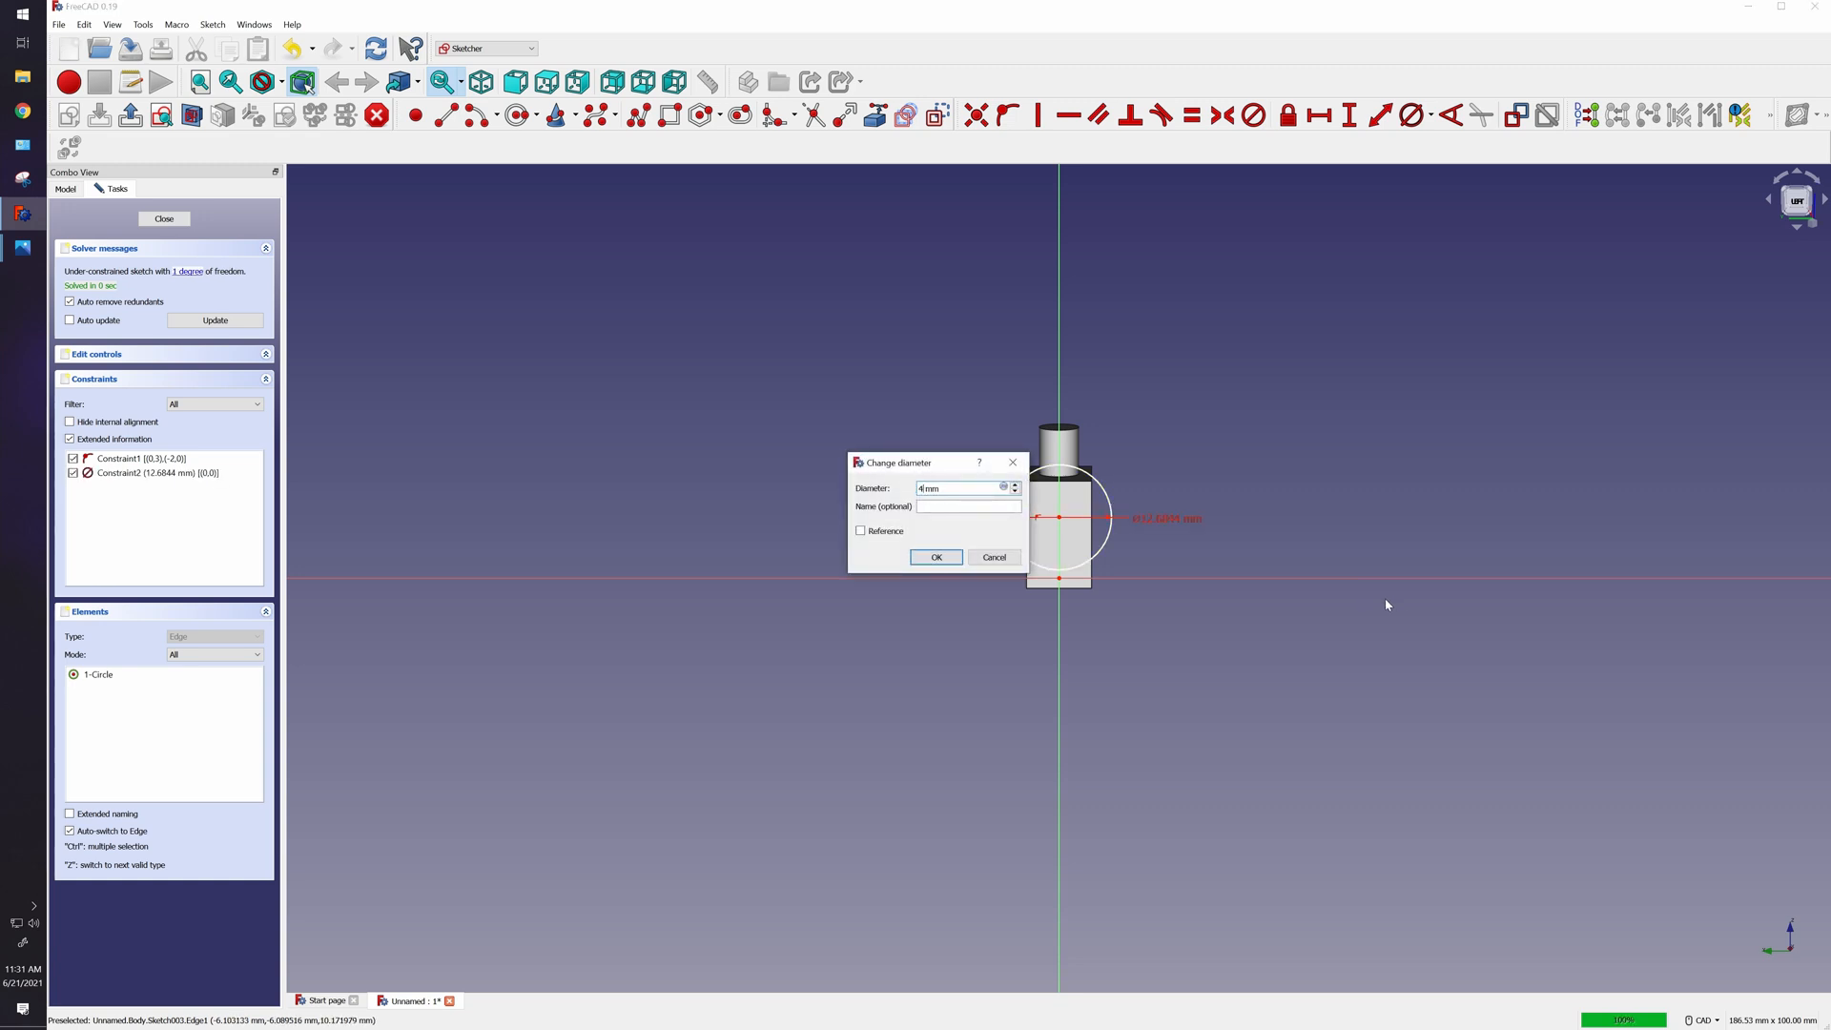
pyautogui.click(935, 557)
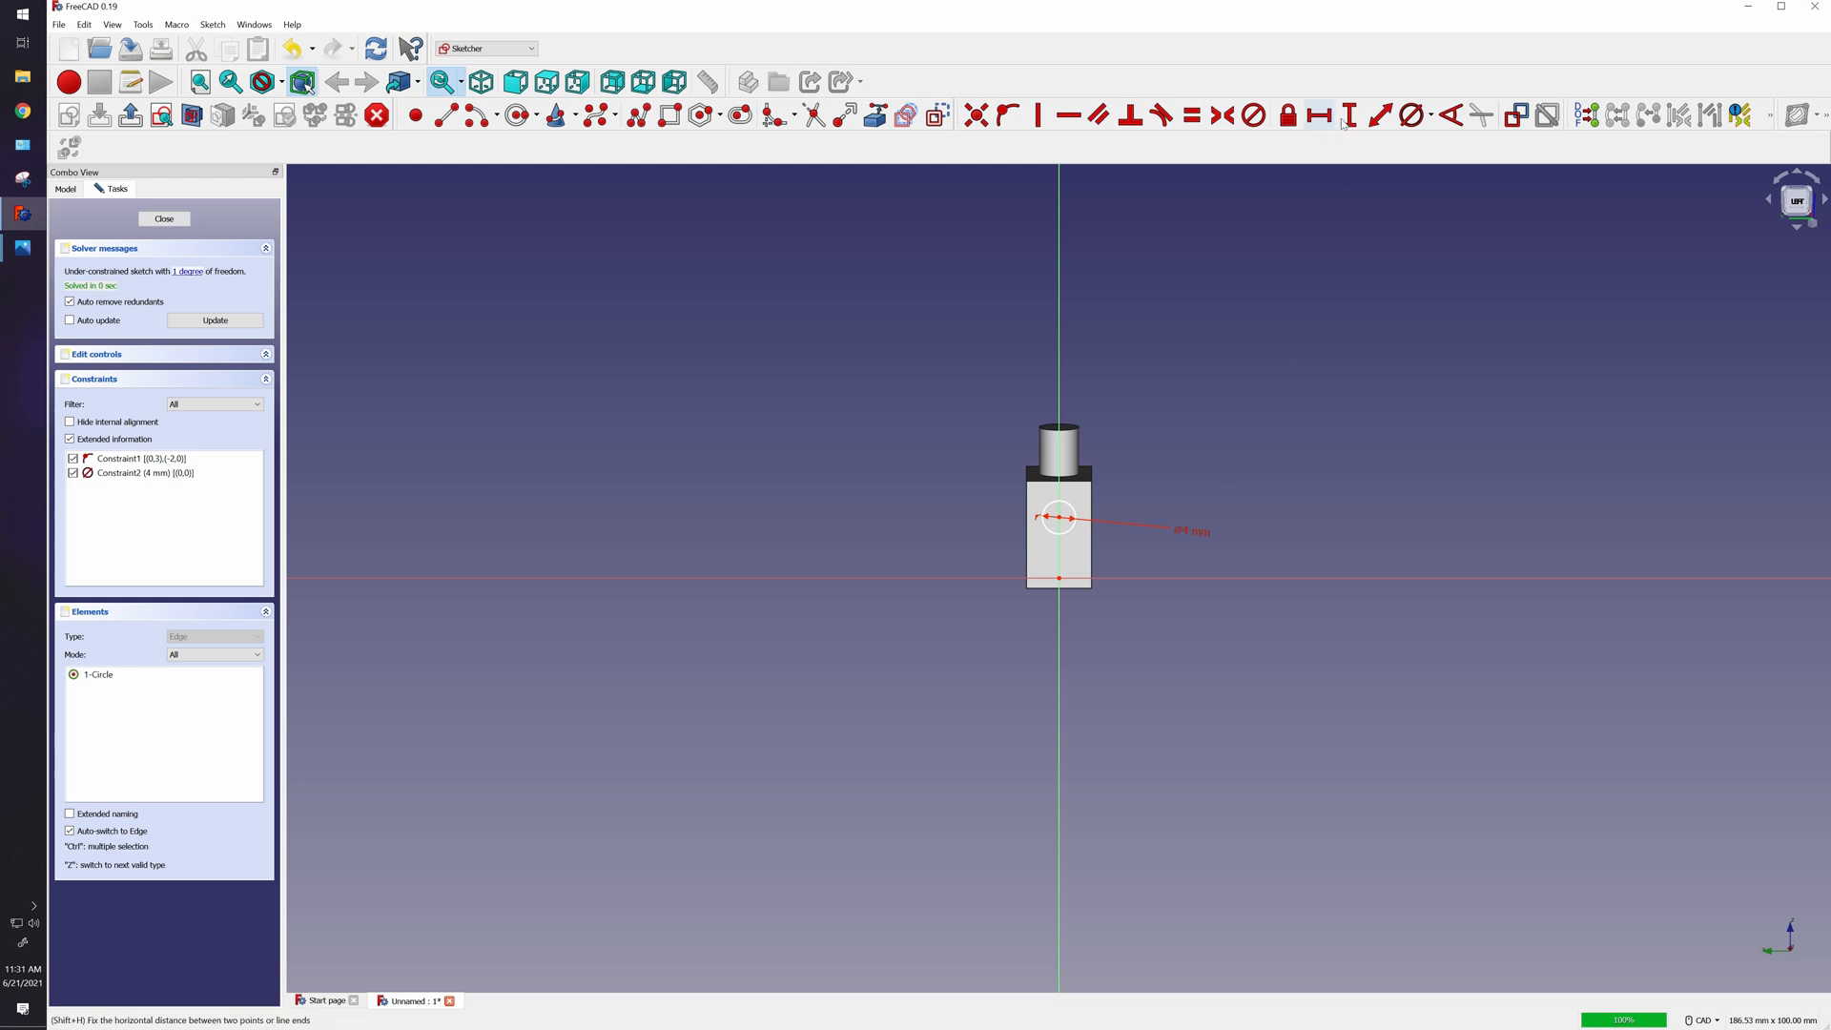
pyautogui.moveTo(1348, 115)
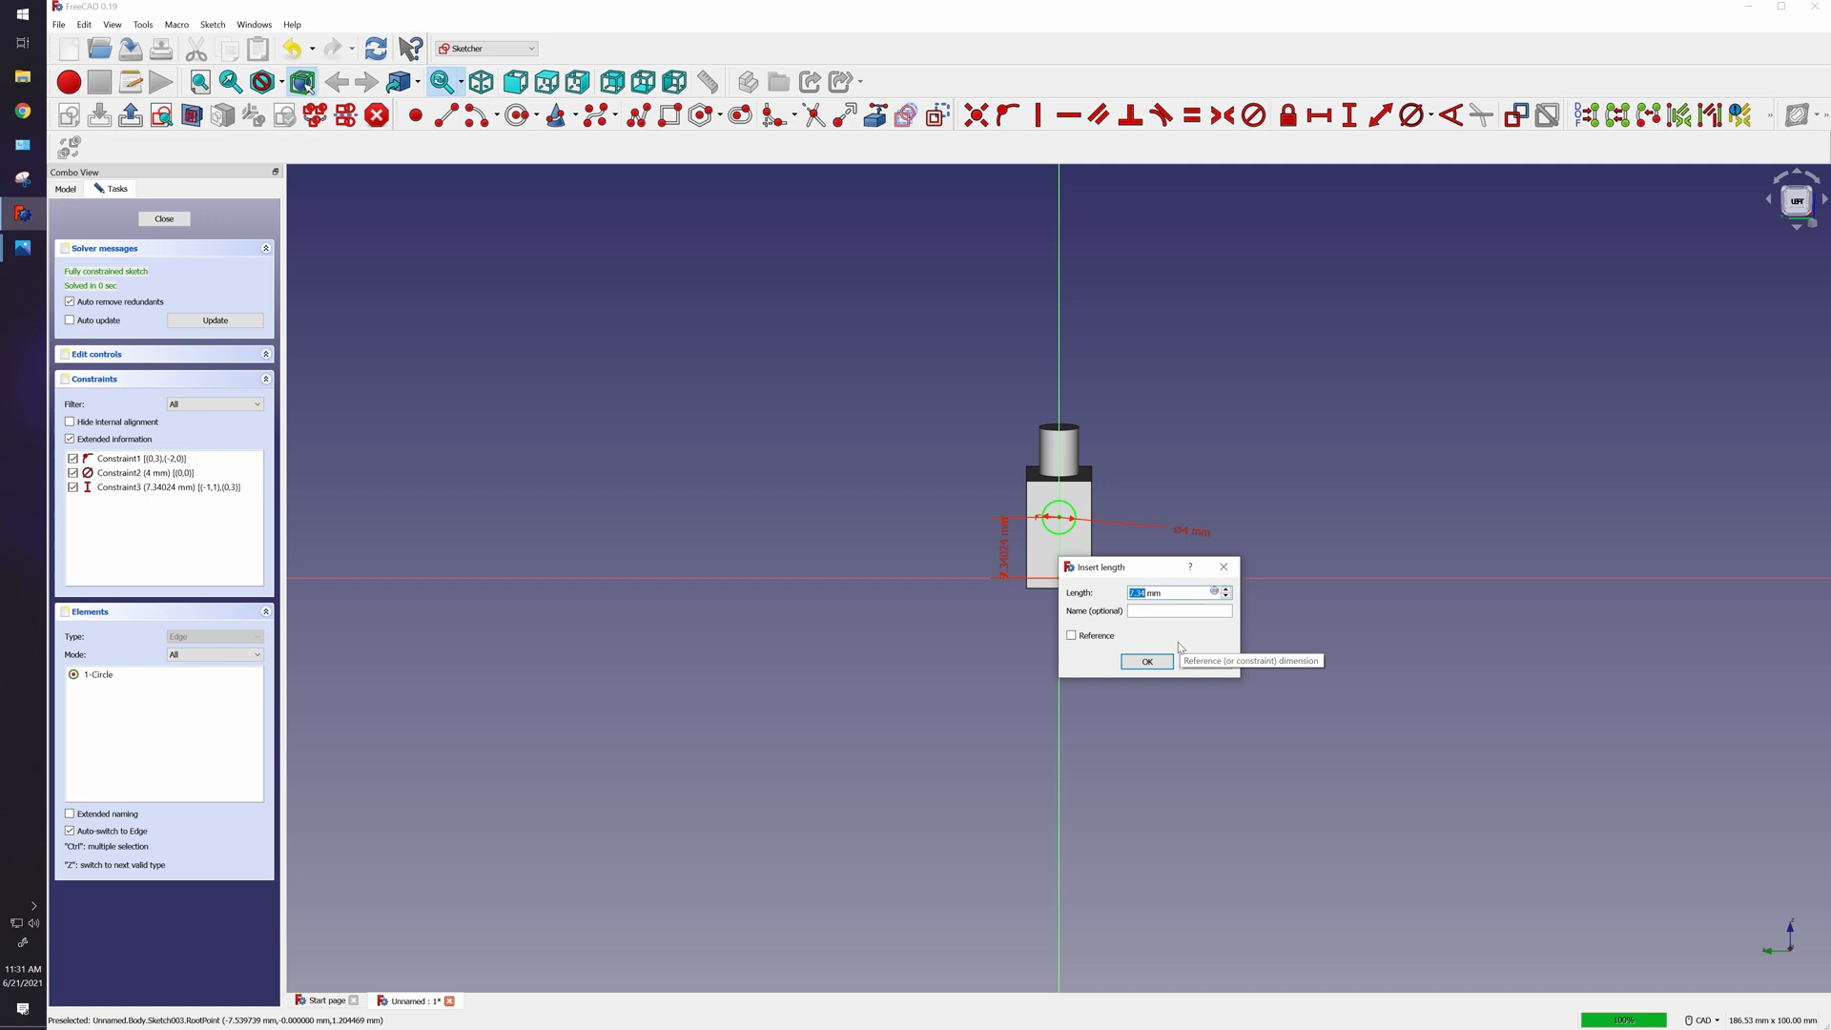
pyautogui.write('7.2')
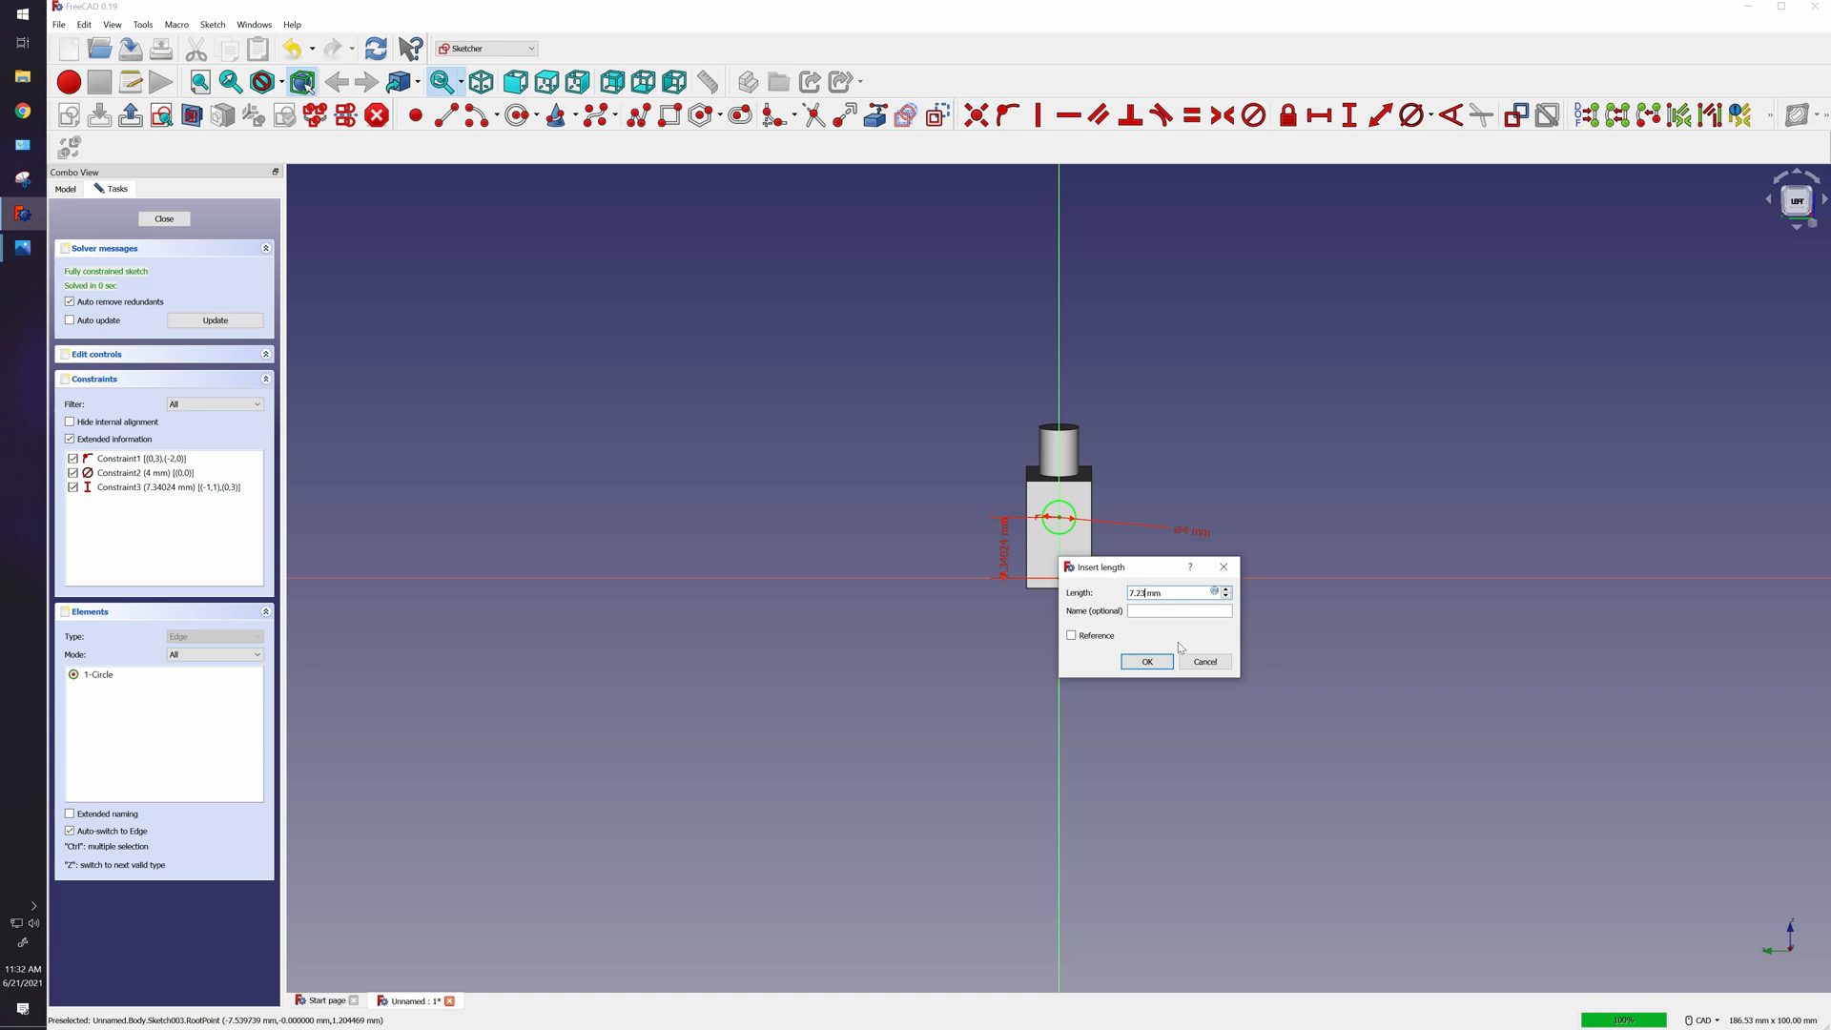
pyautogui.click(1146, 662)
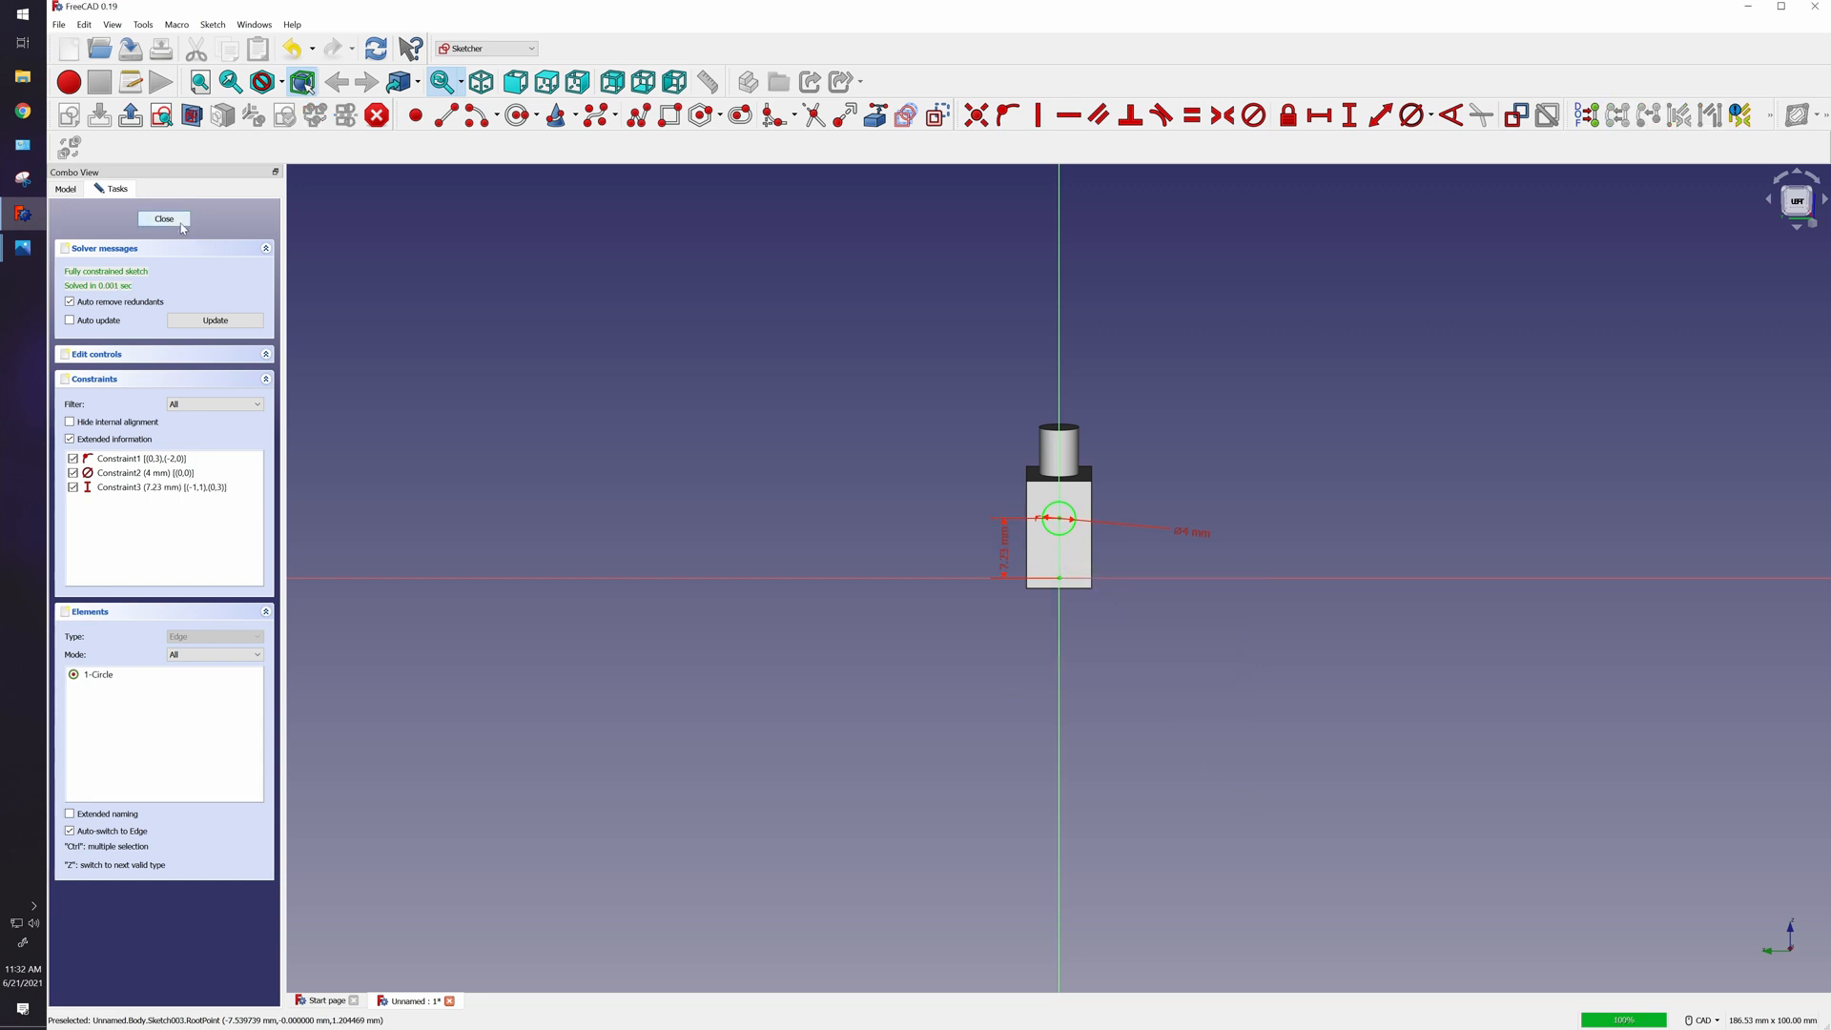
pyautogui.click(164, 217)
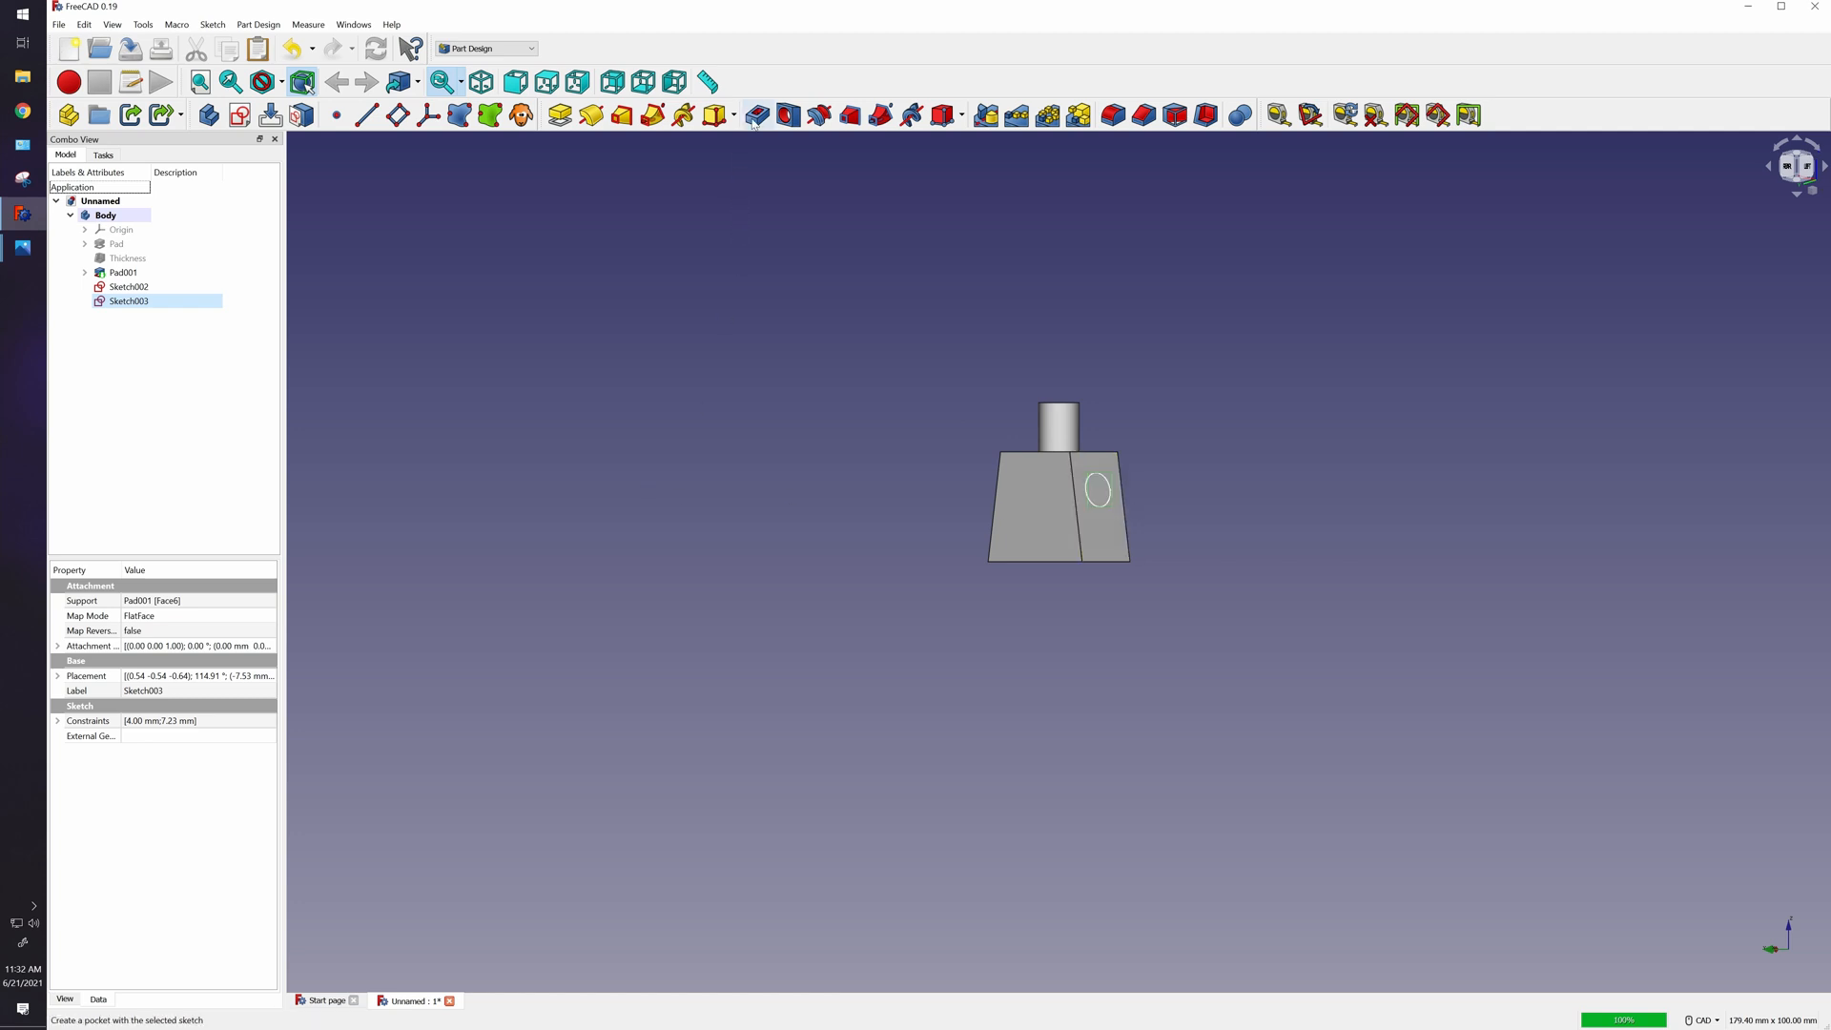
pyautogui.moveTo(757, 114)
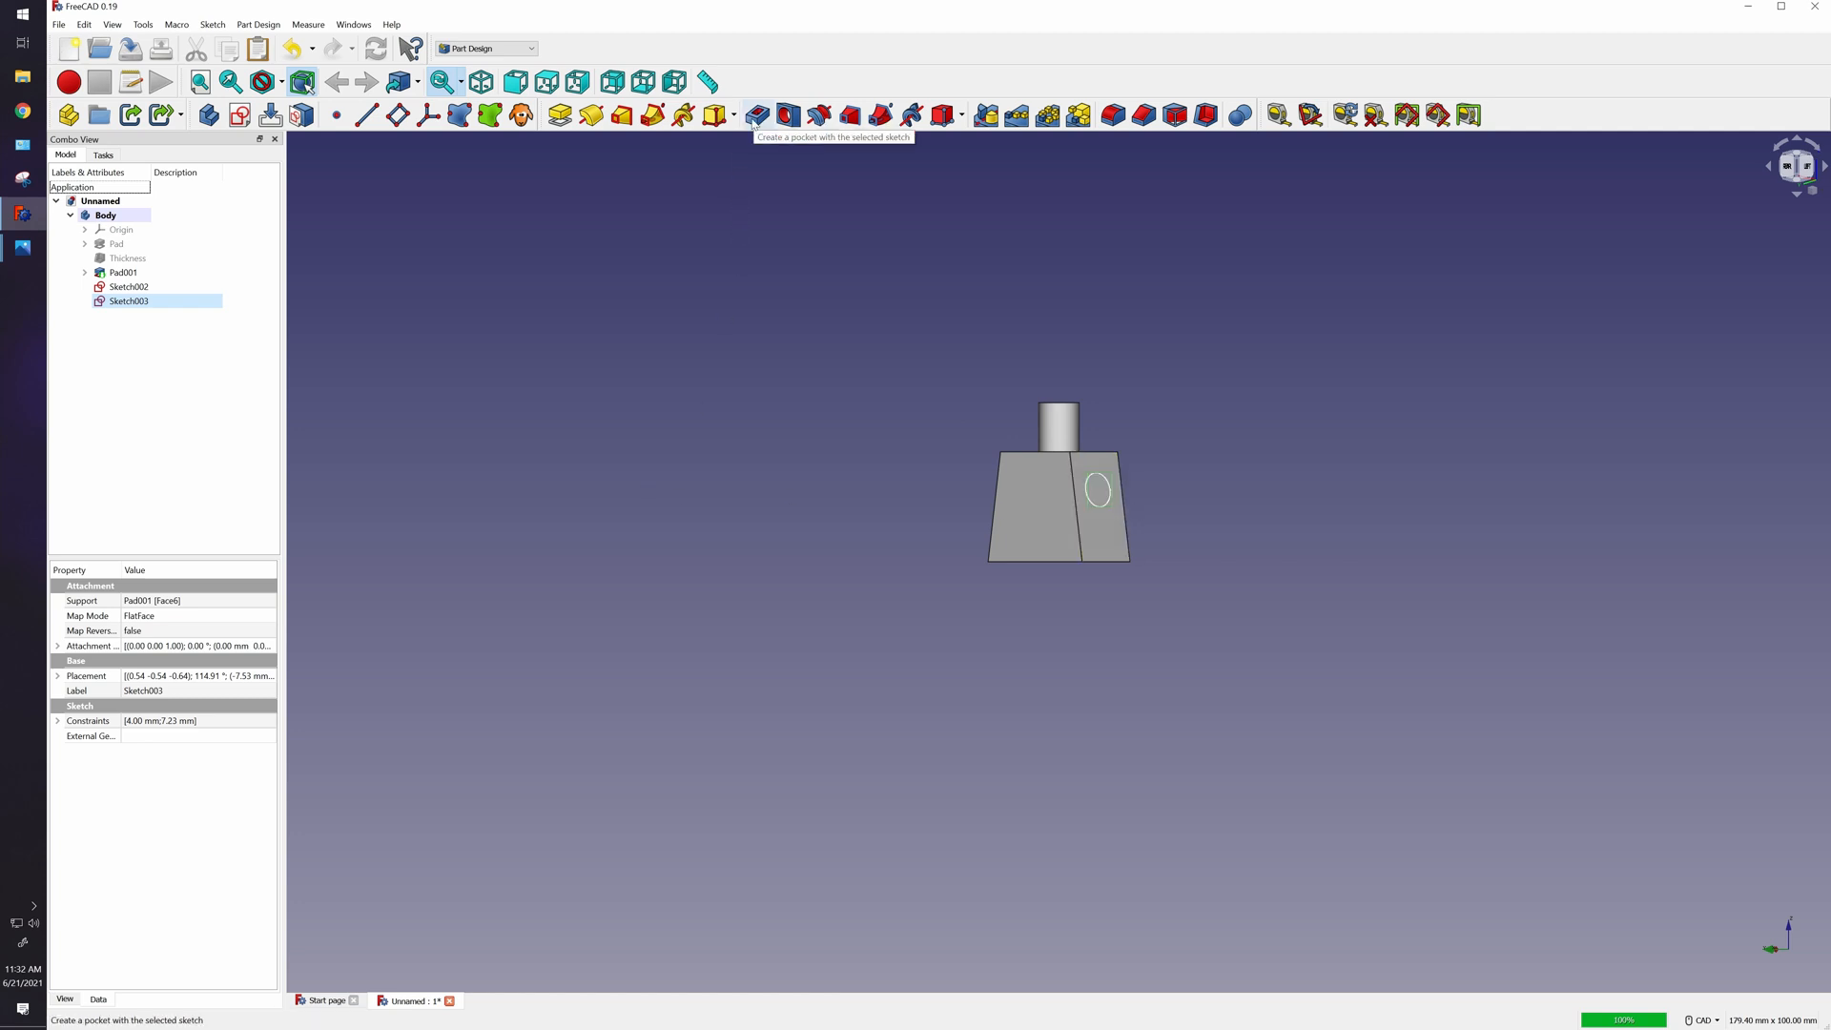
pyautogui.click(757, 115)
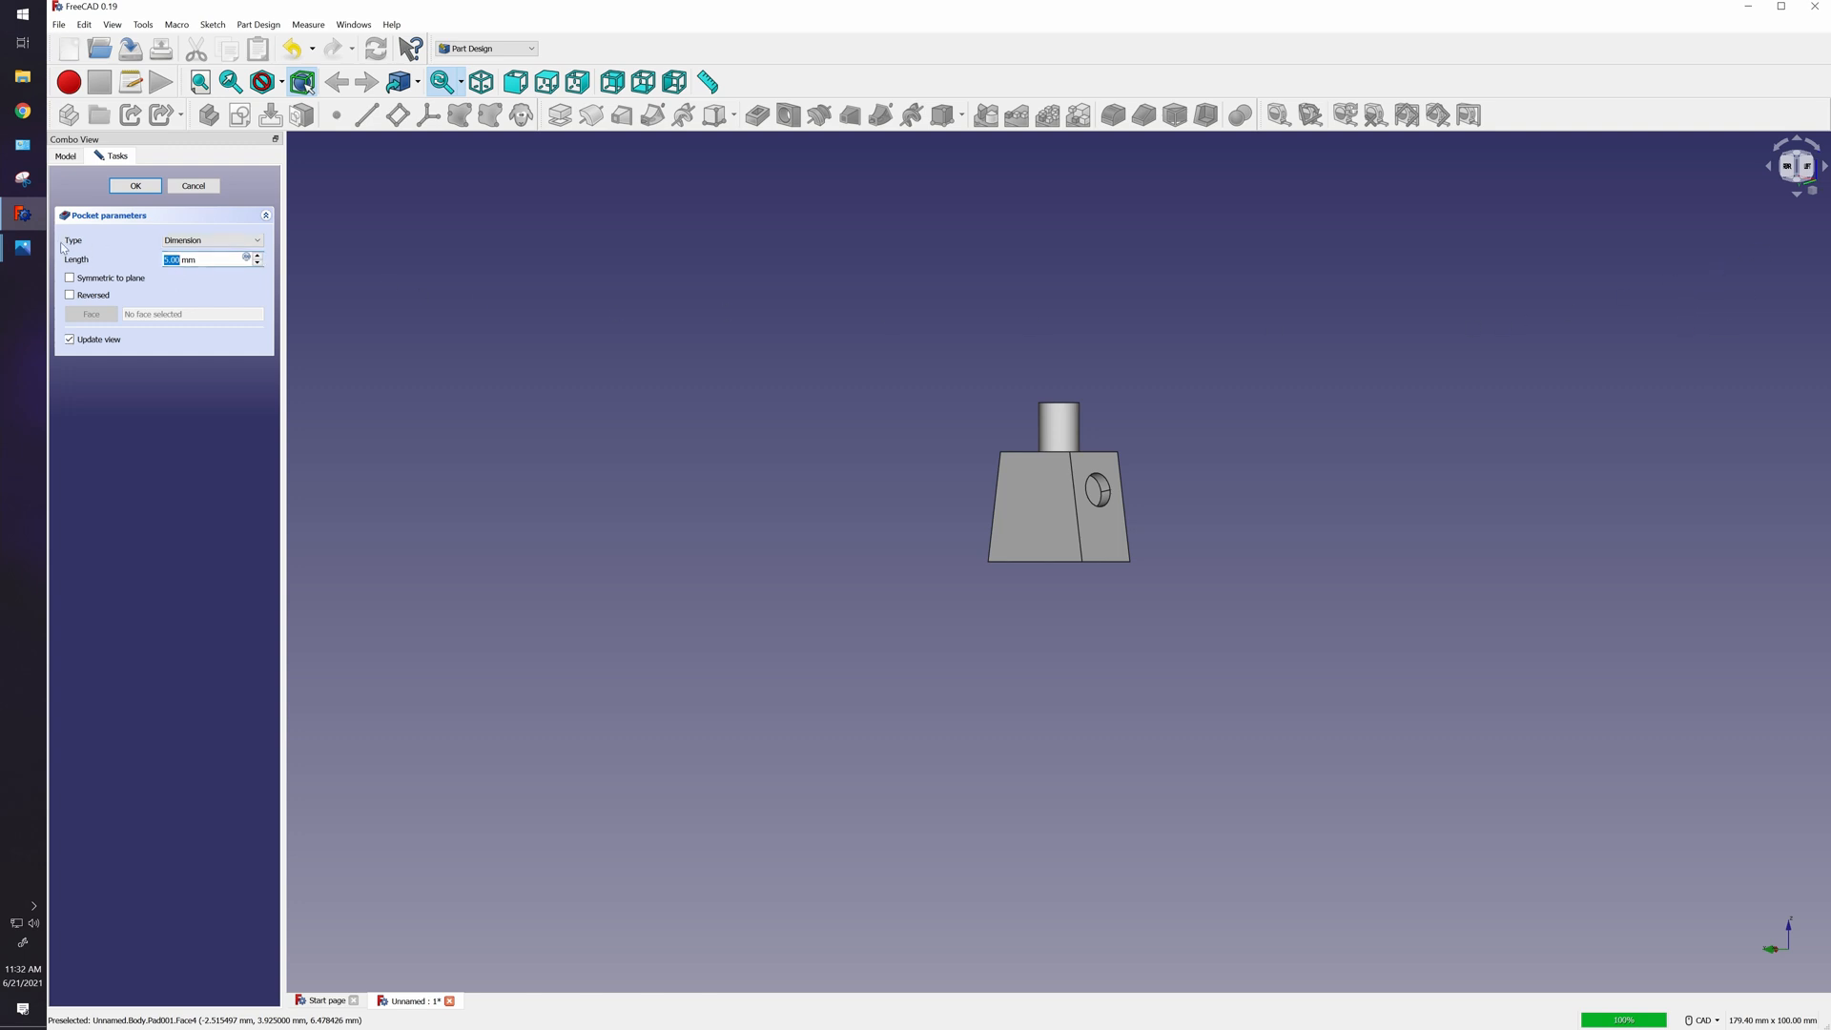
pyautogui.click(209, 241)
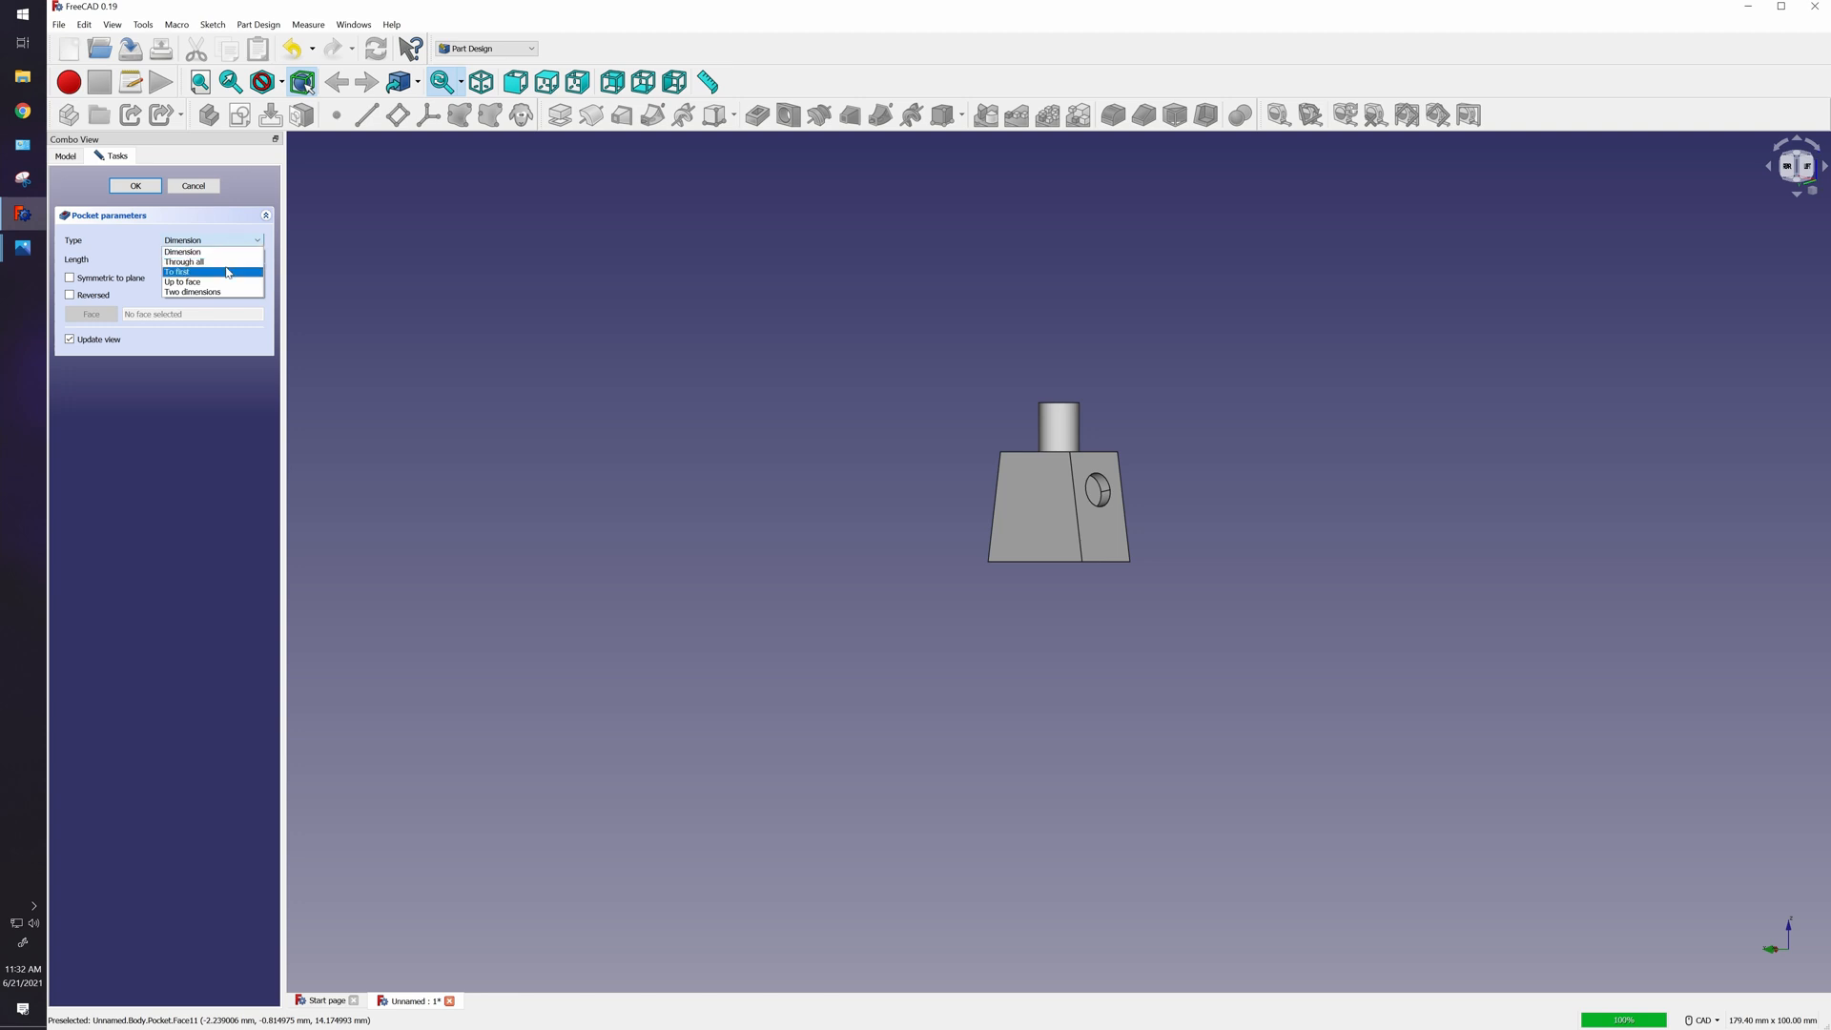
pyautogui.click(177, 271)
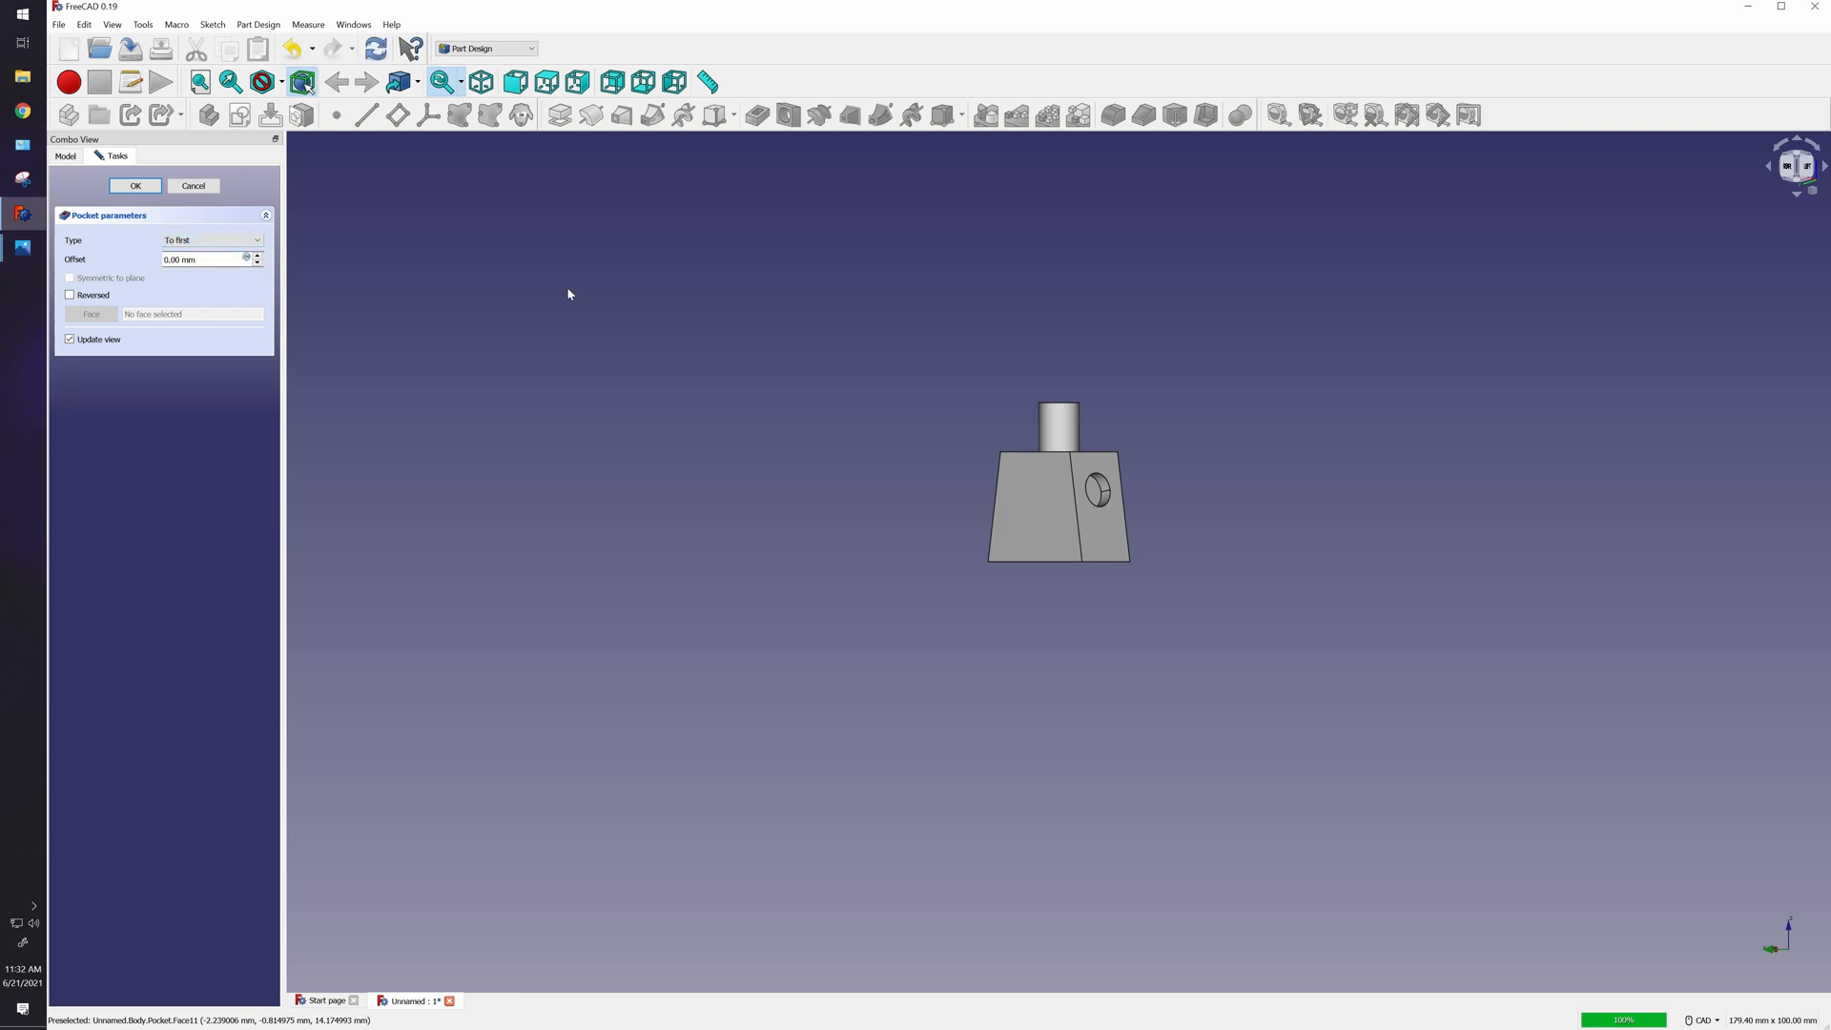
pyautogui.moveTo(408, 261)
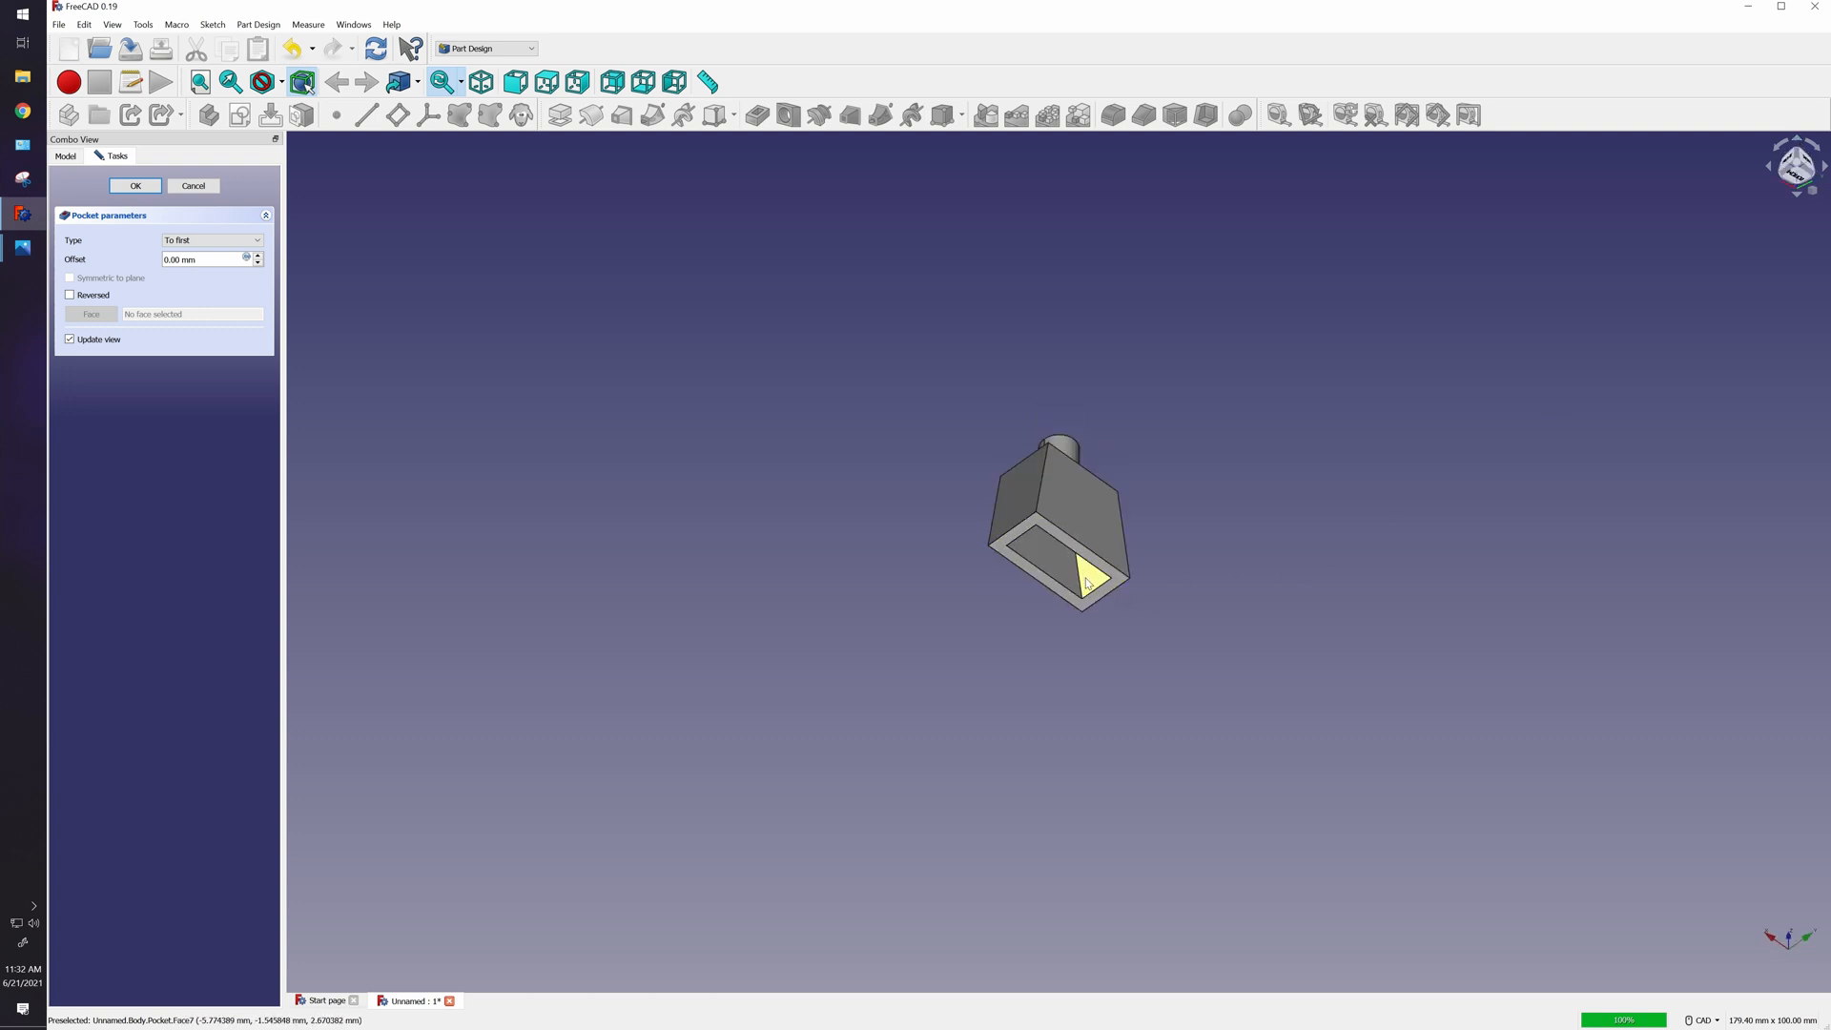
pyautogui.moveTo(1090, 587)
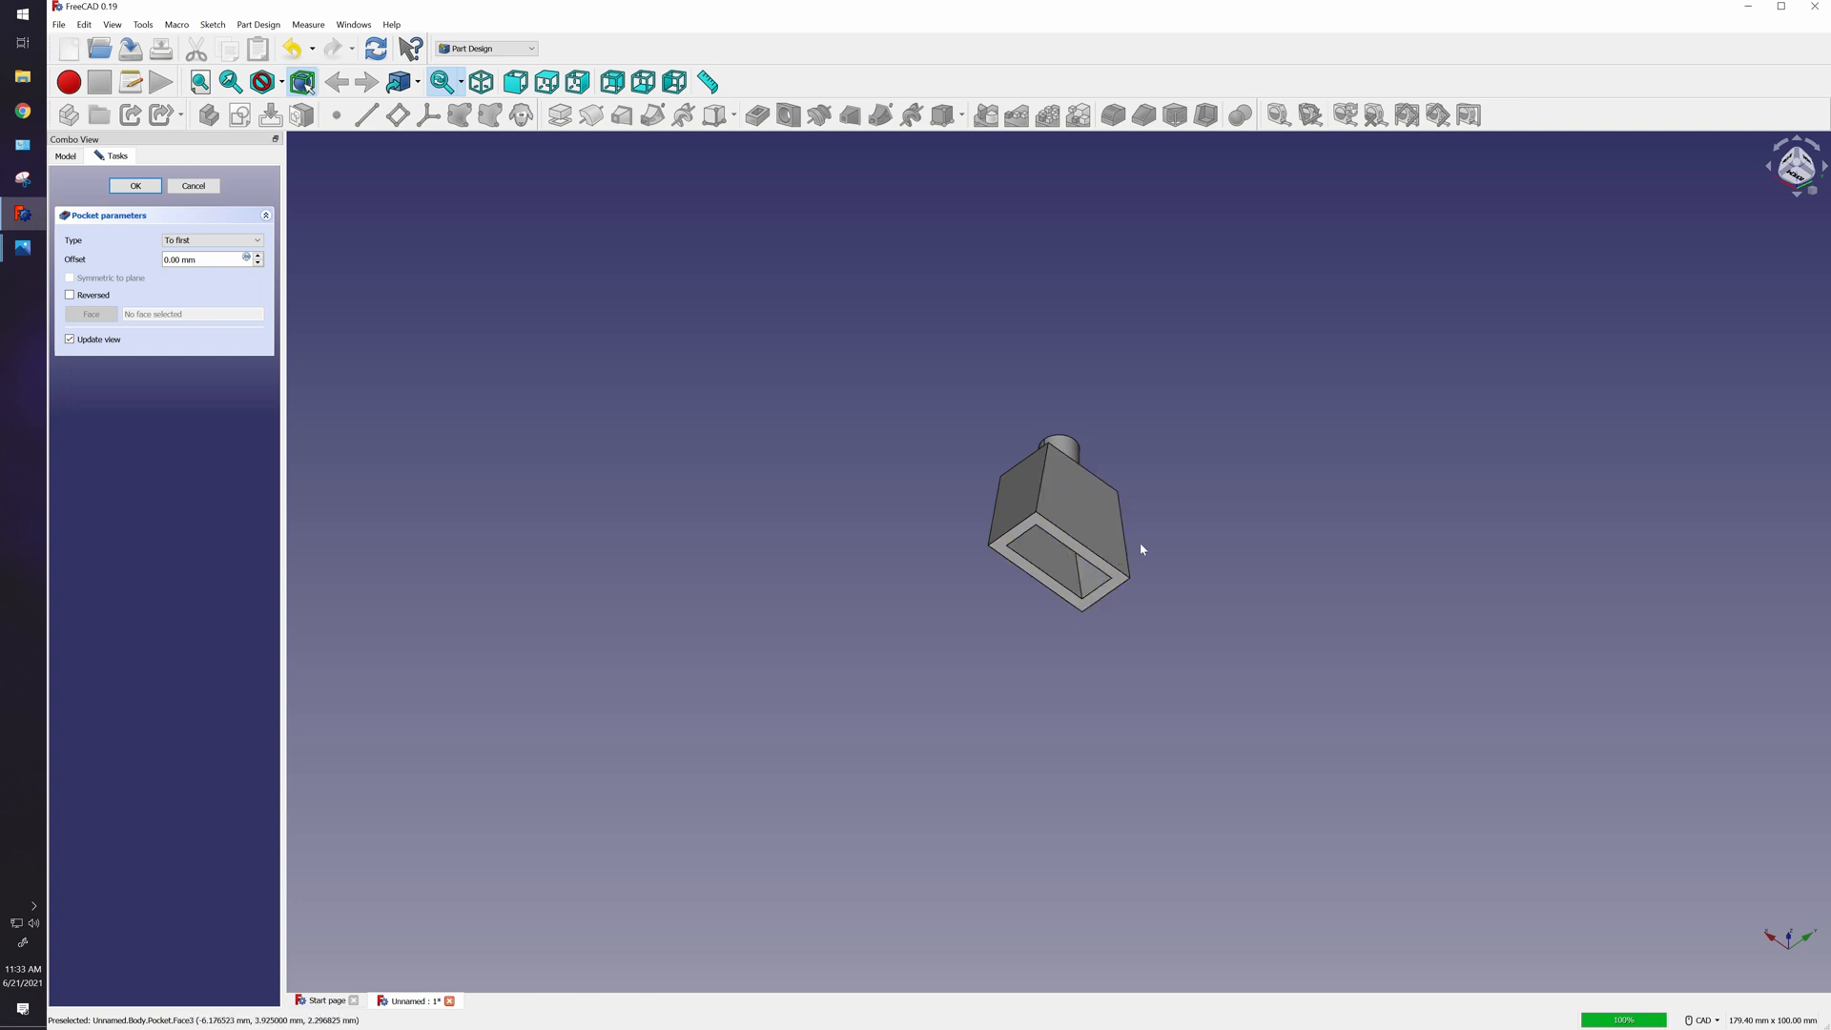
pyautogui.moveTo(1074, 526)
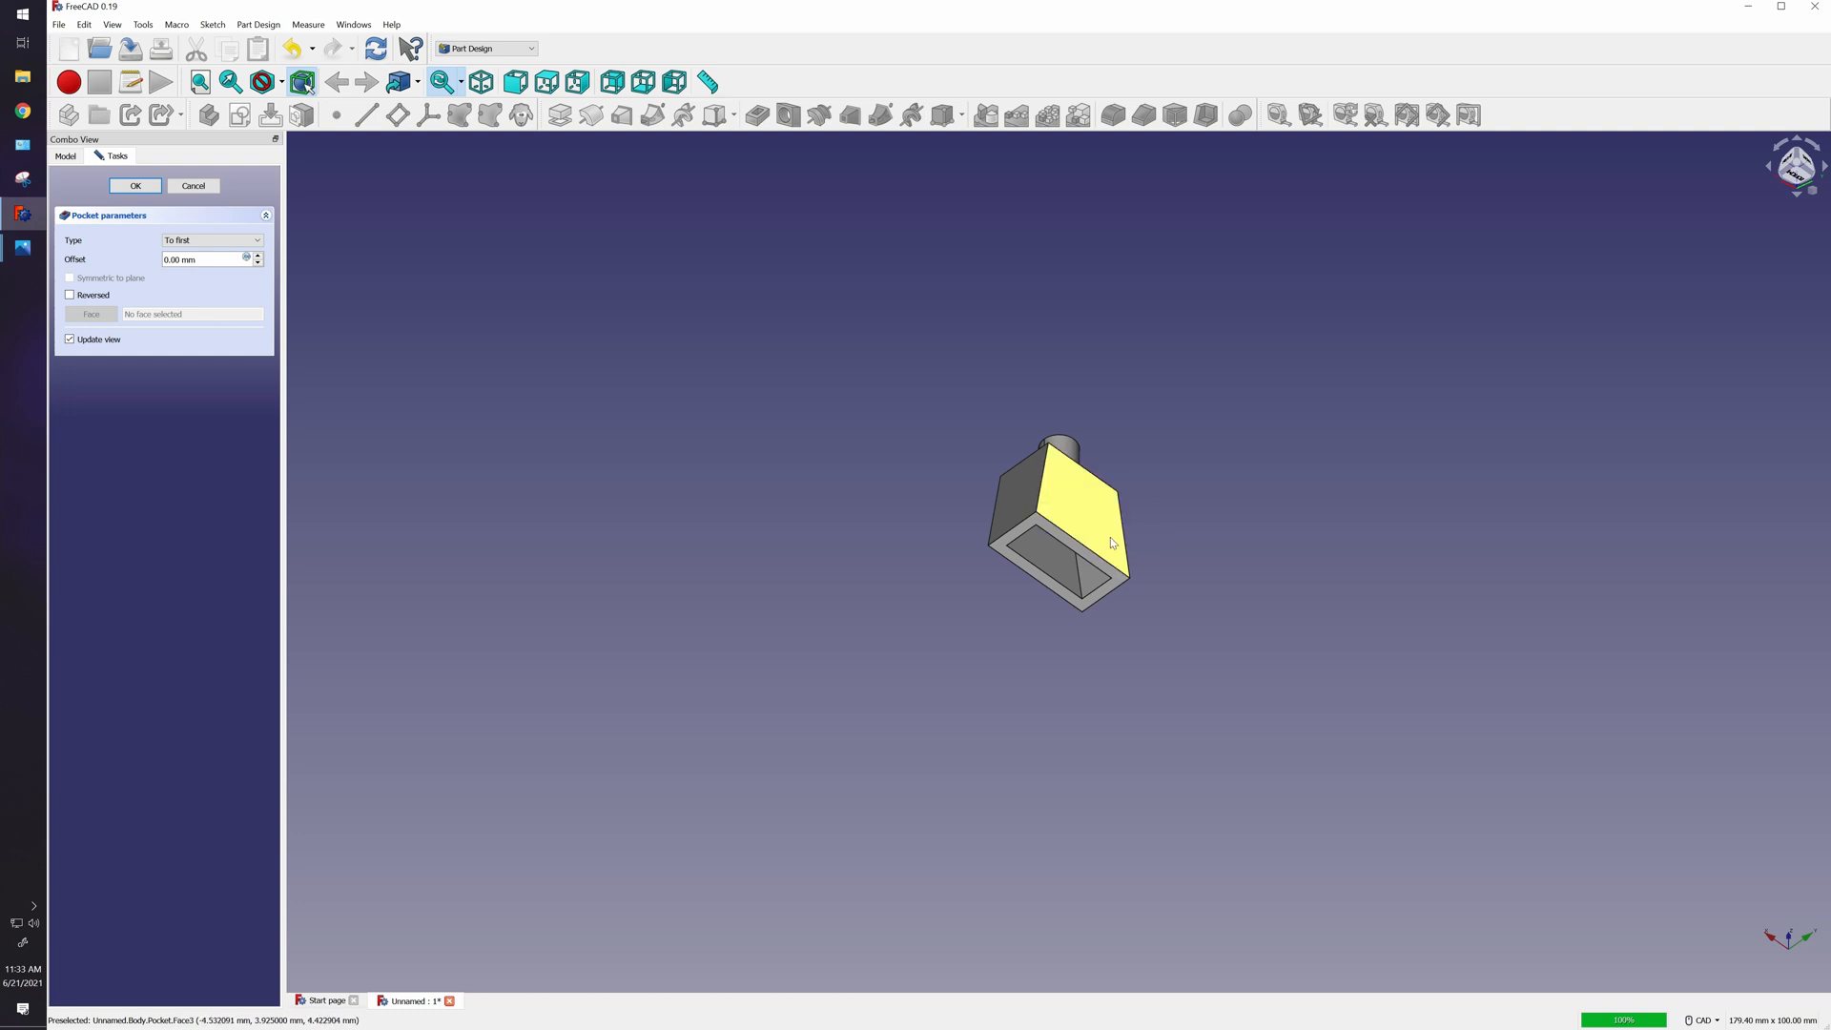
pyautogui.moveTo(1140, 513)
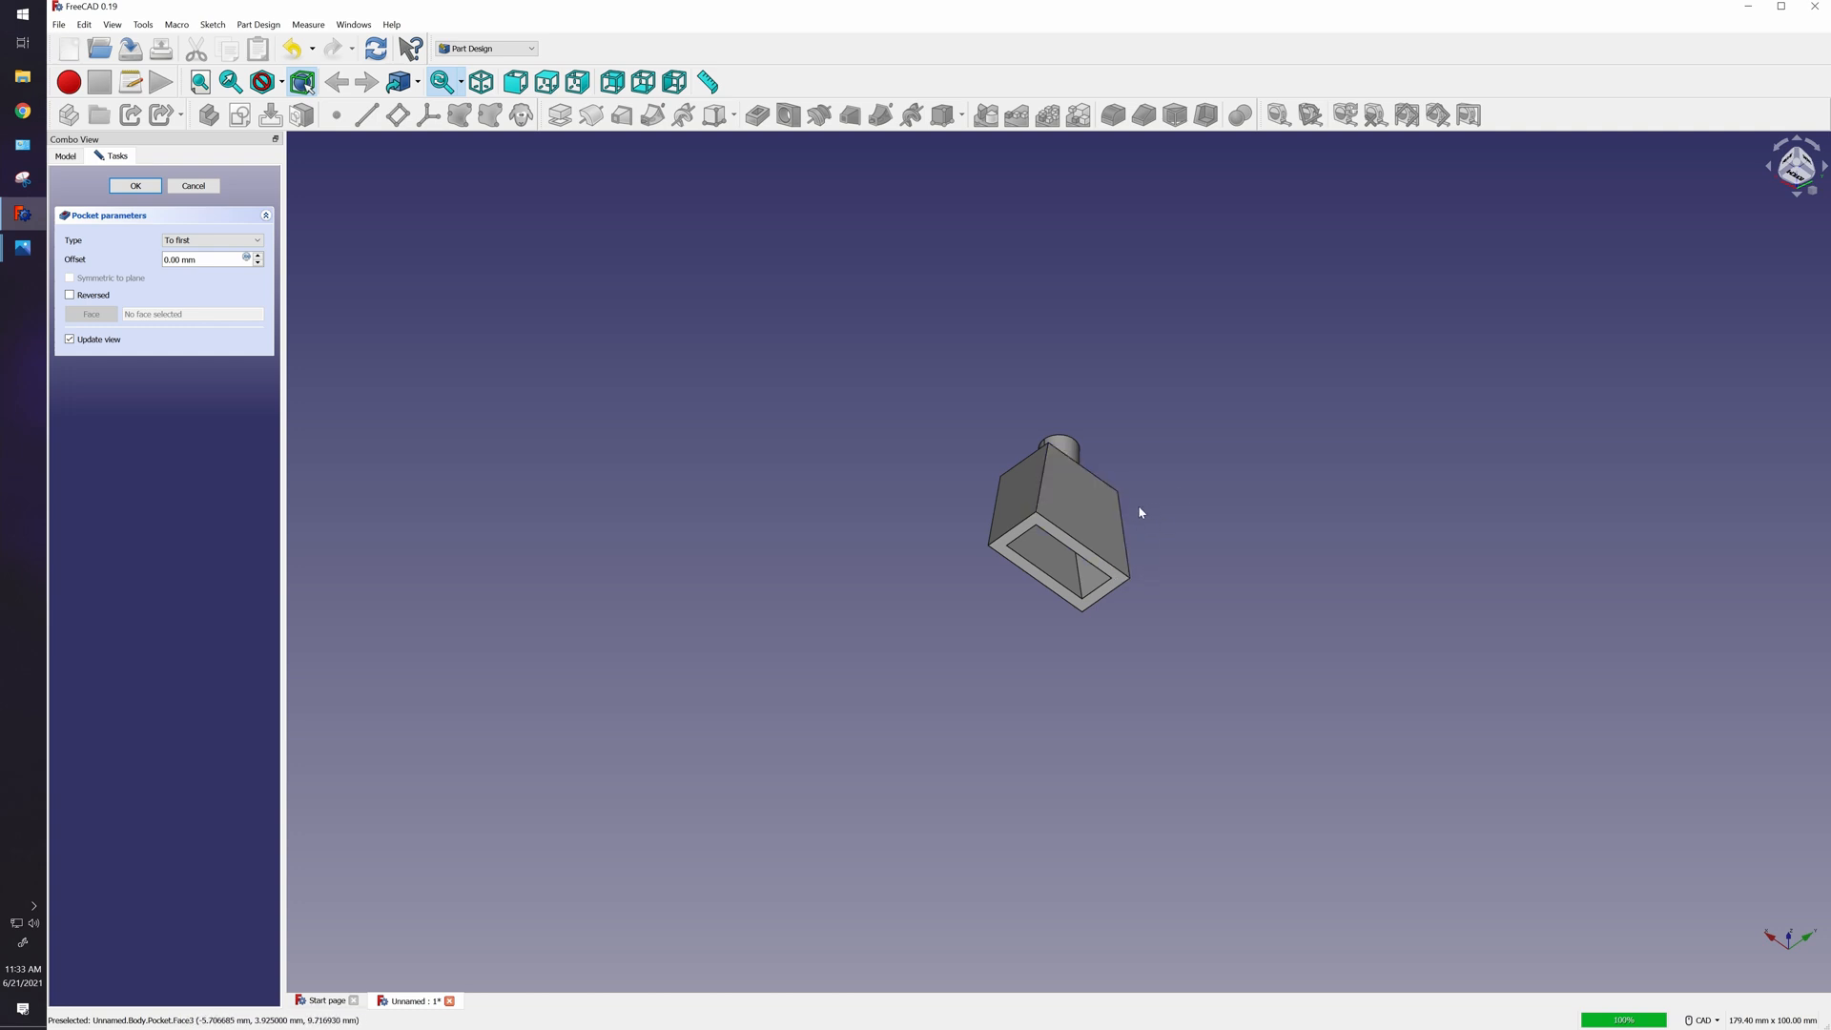
pyautogui.moveTo(1016, 513)
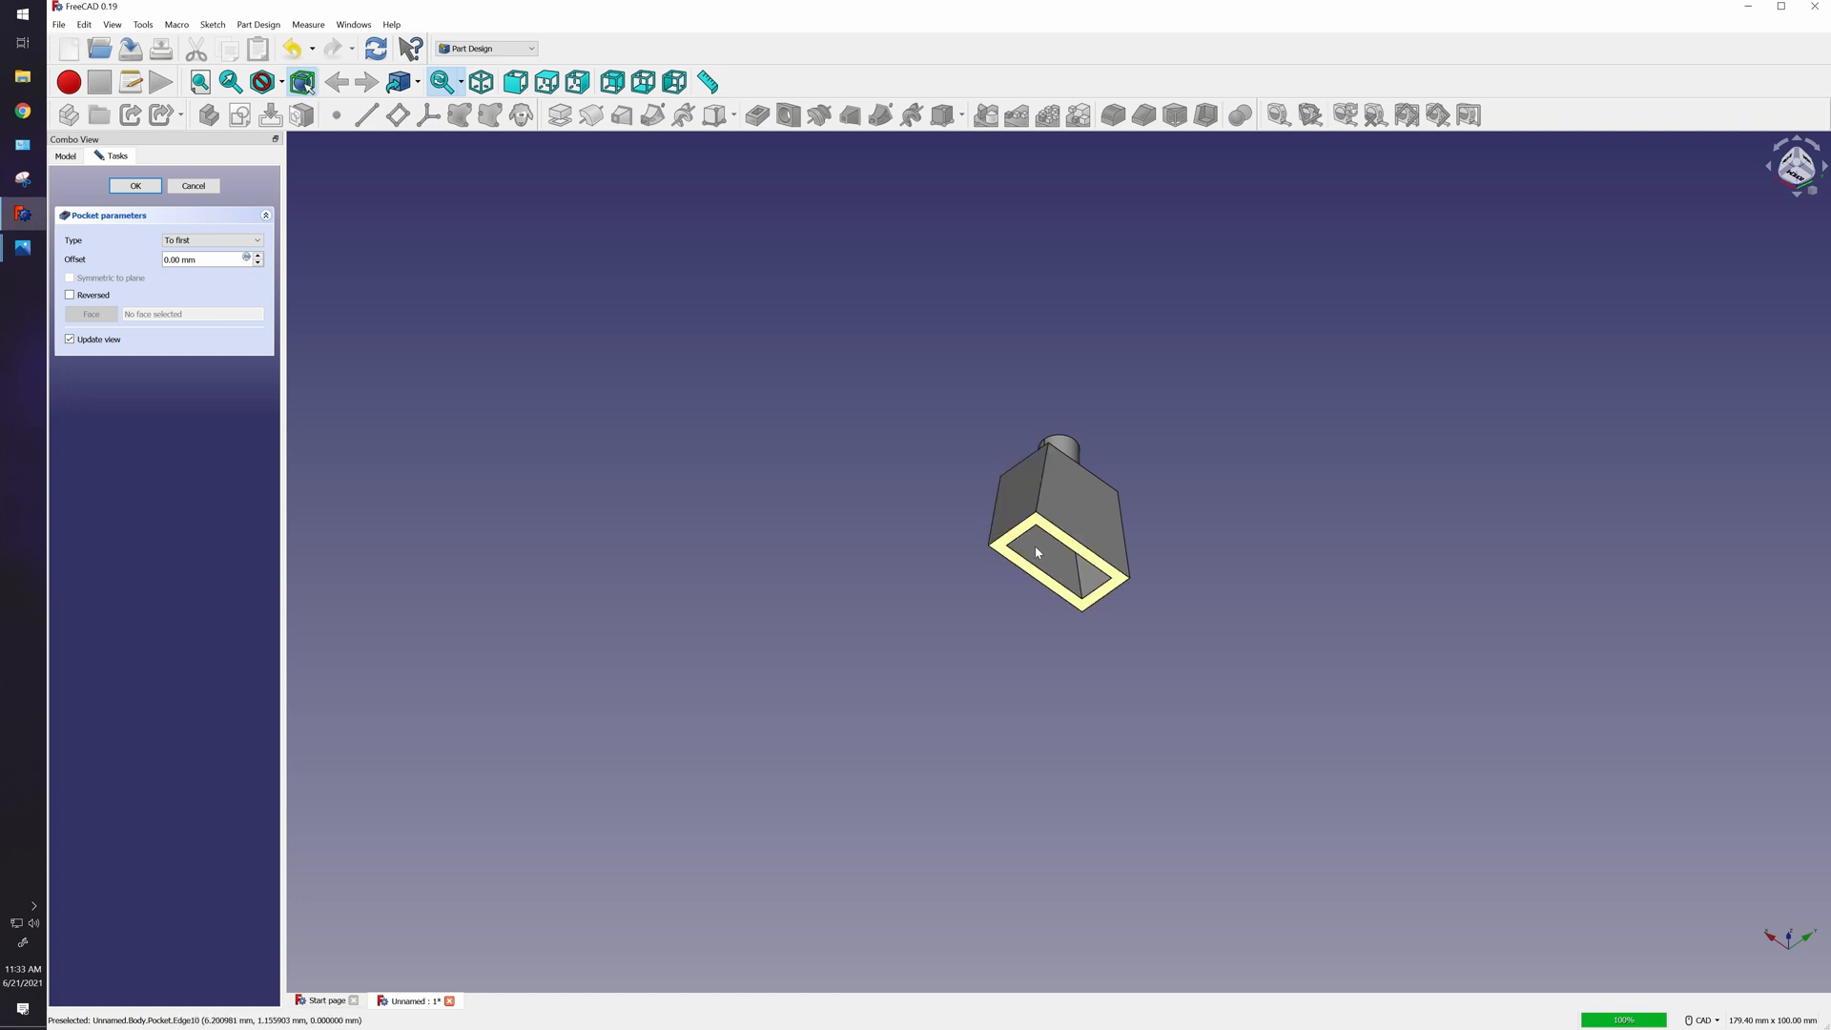
# Try Through all and Up to face pocket types, settle on To first, and confirm the arm-hole pocket.
pyautogui.click(212, 241)
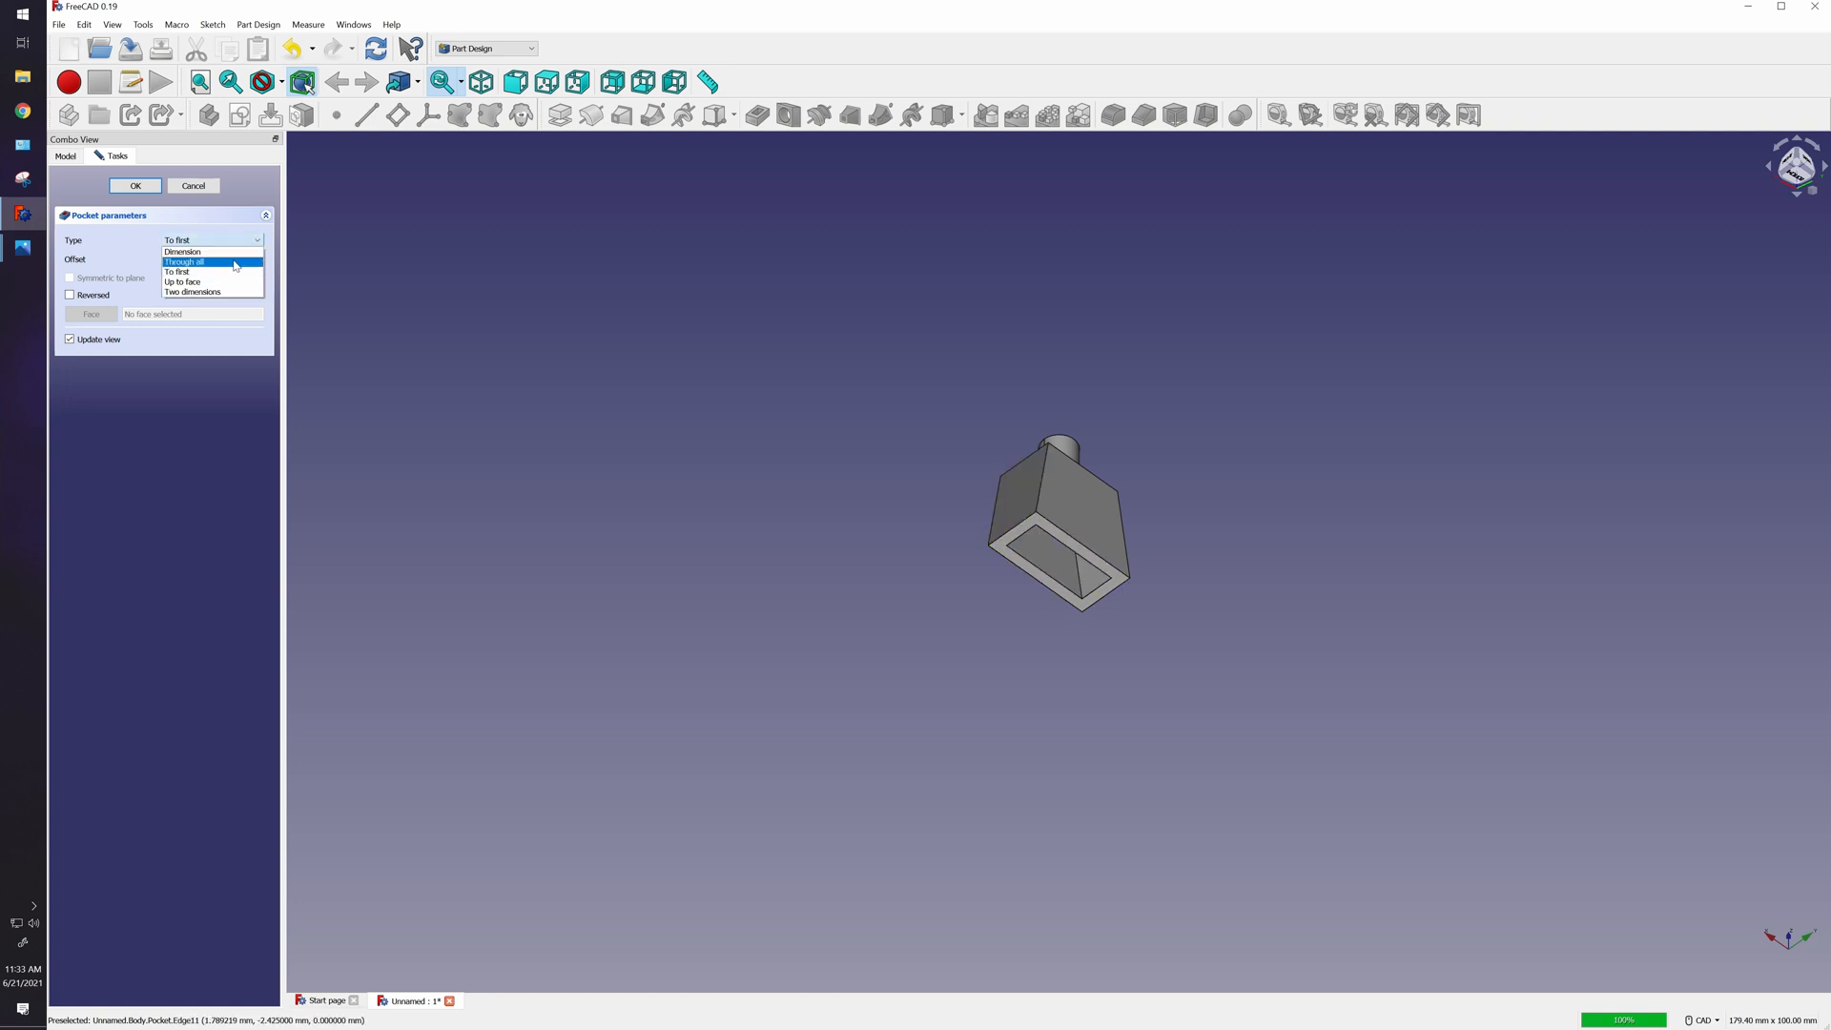
pyautogui.click(183, 262)
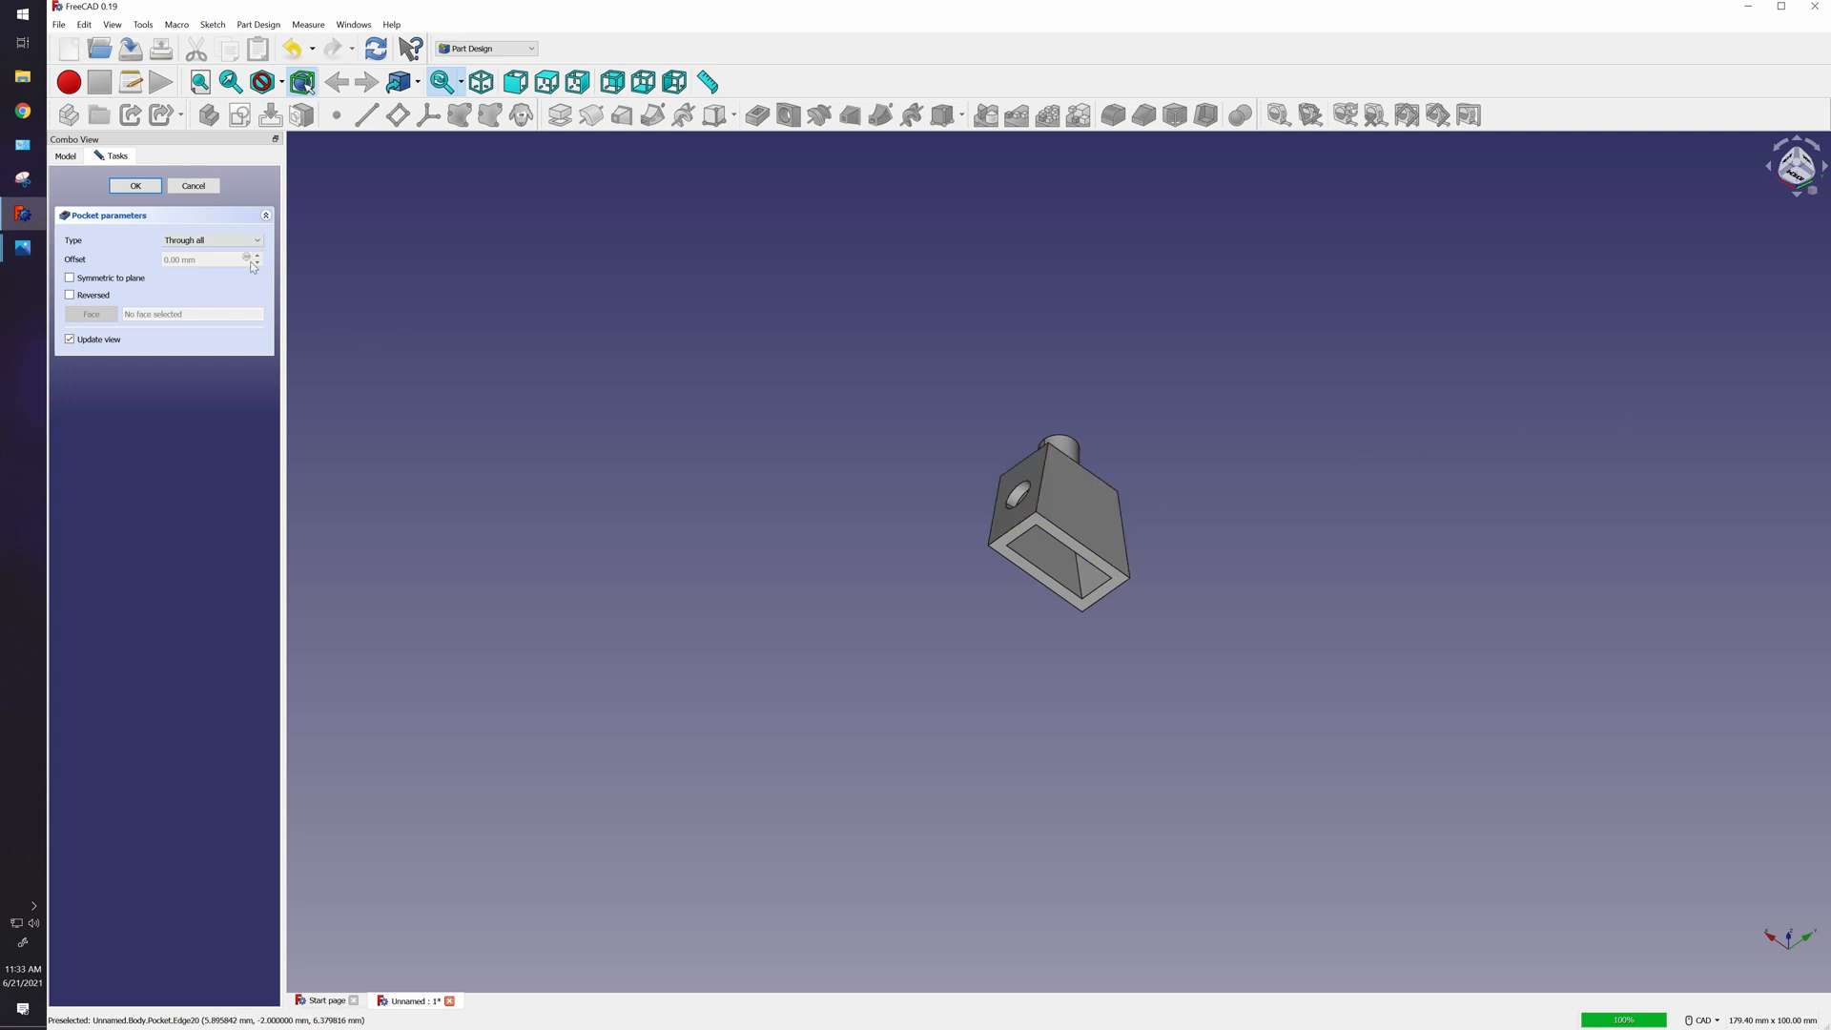
pyautogui.click(211, 240)
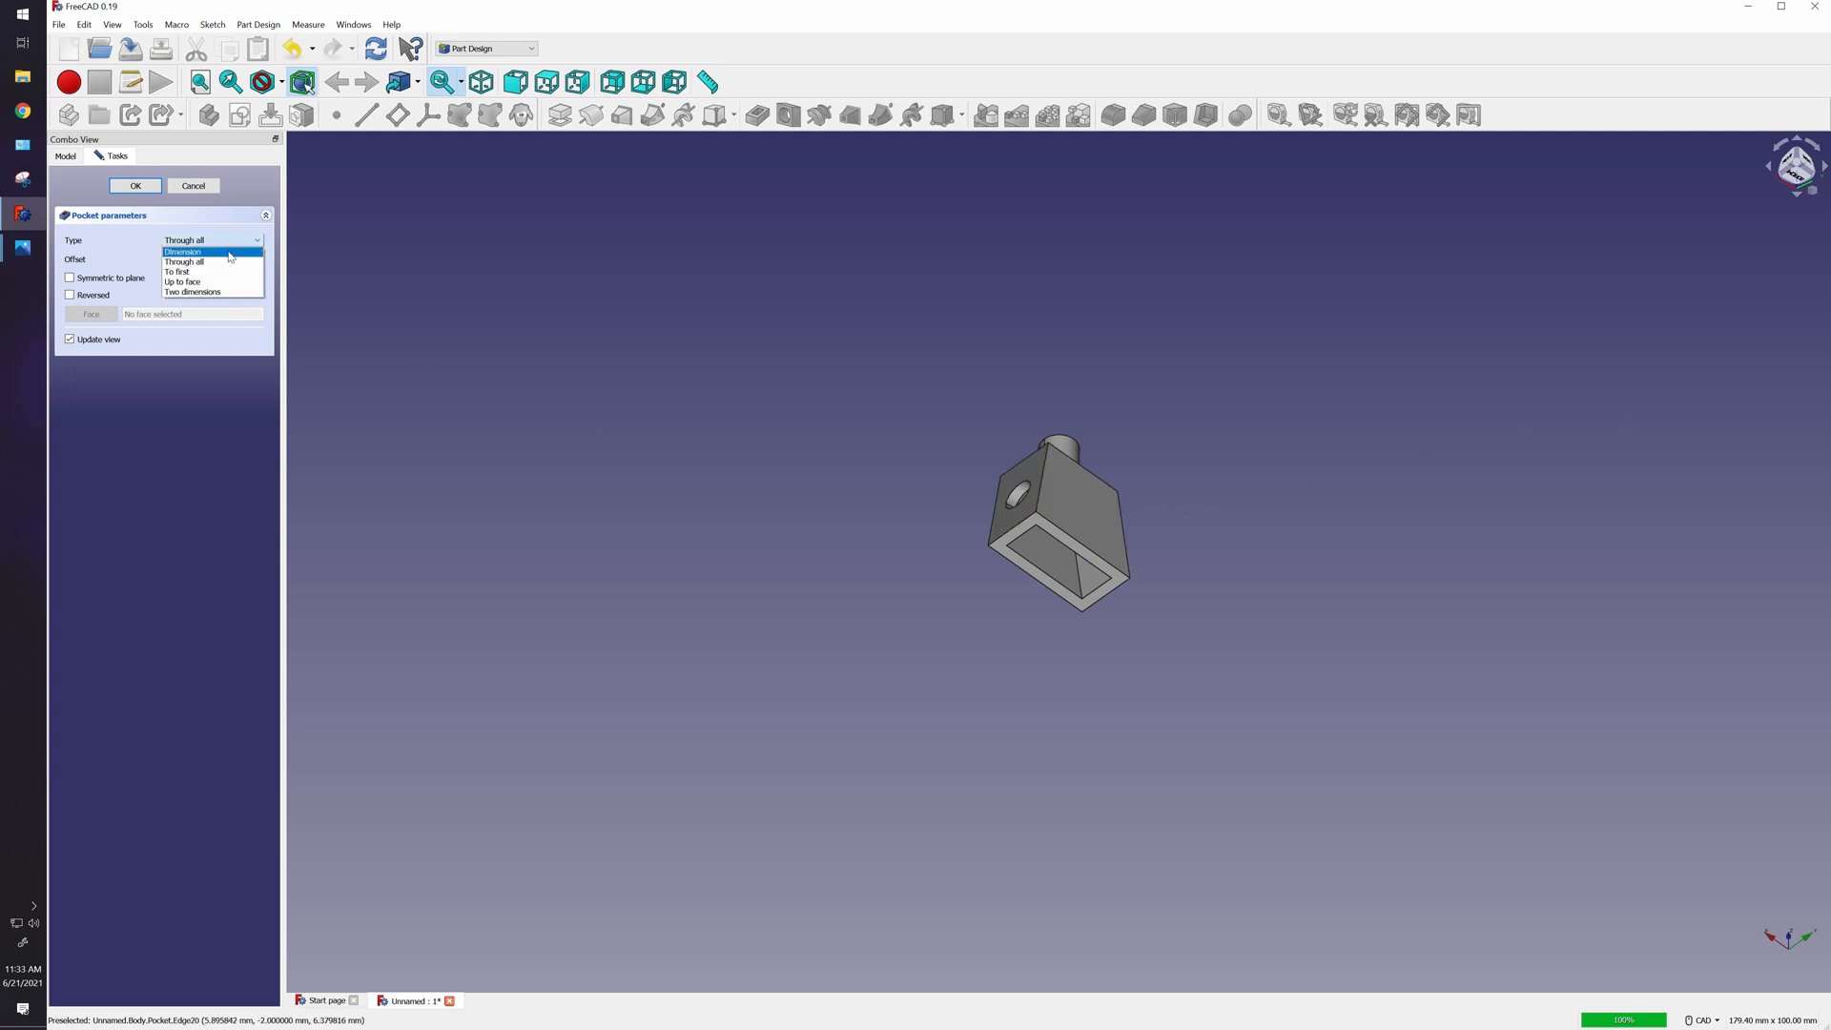
pyautogui.moveTo(212, 282)
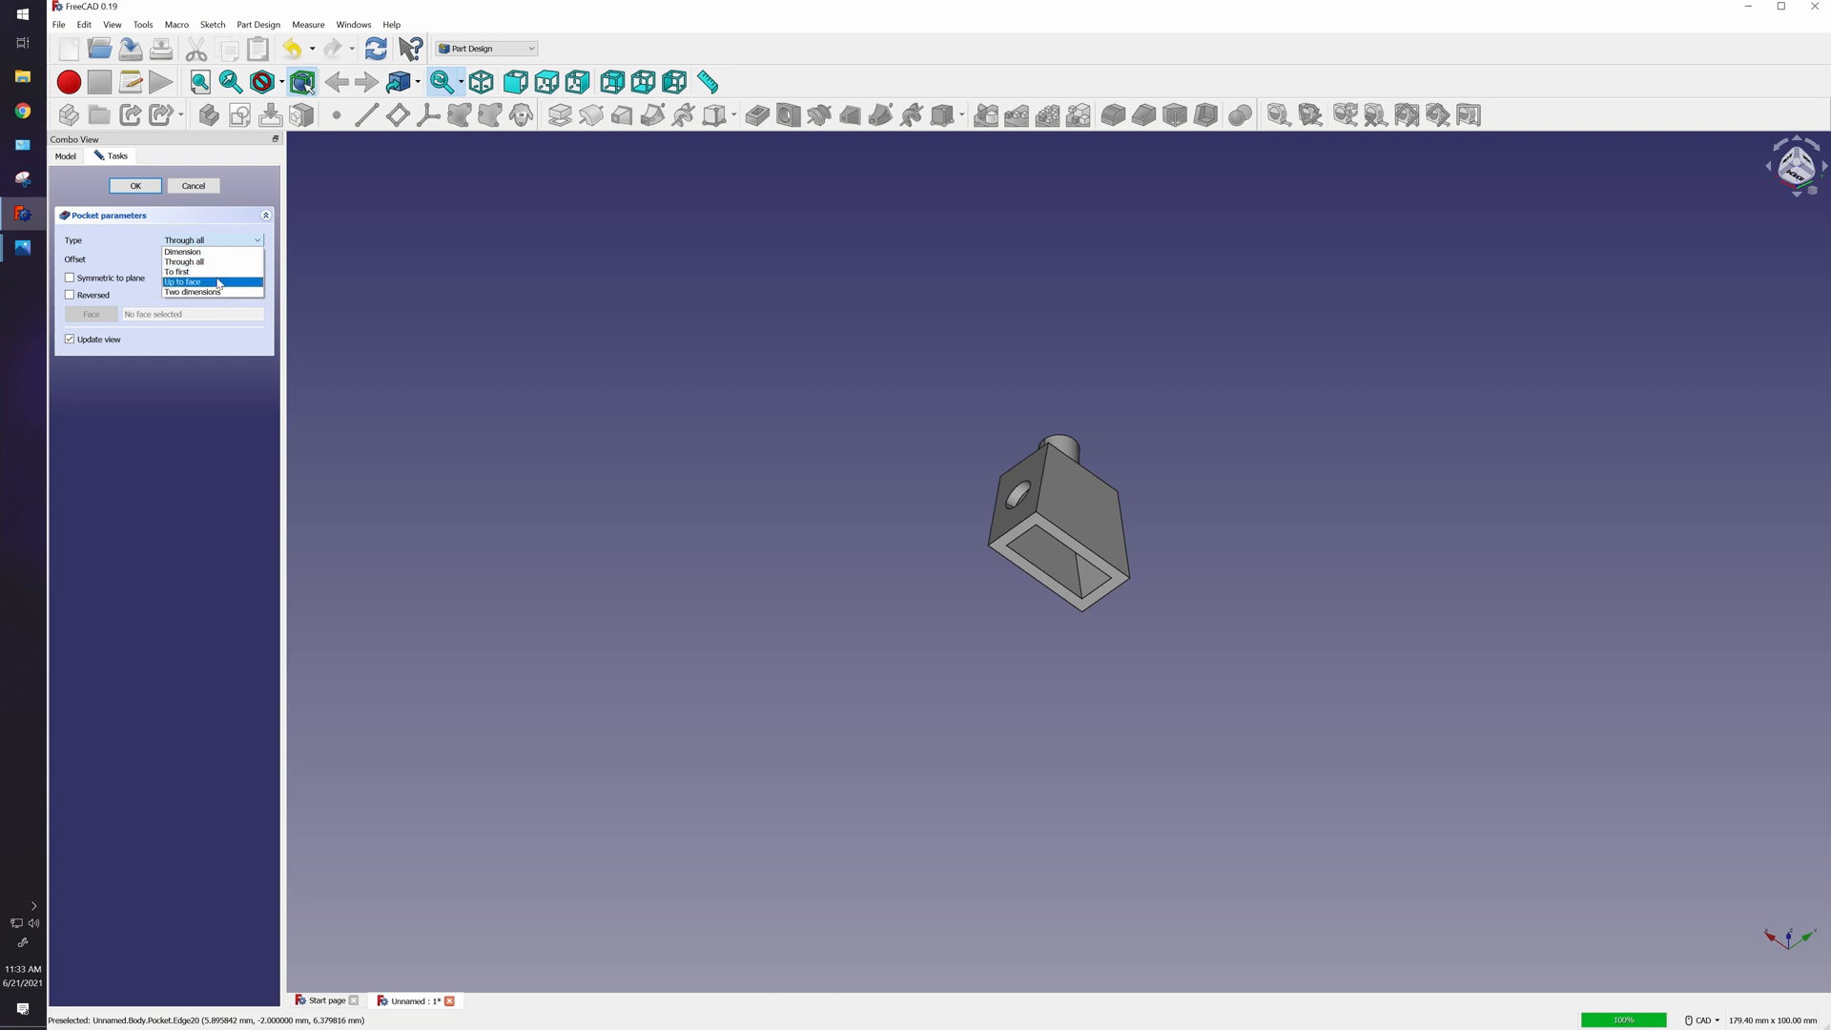
pyautogui.click(176, 270)
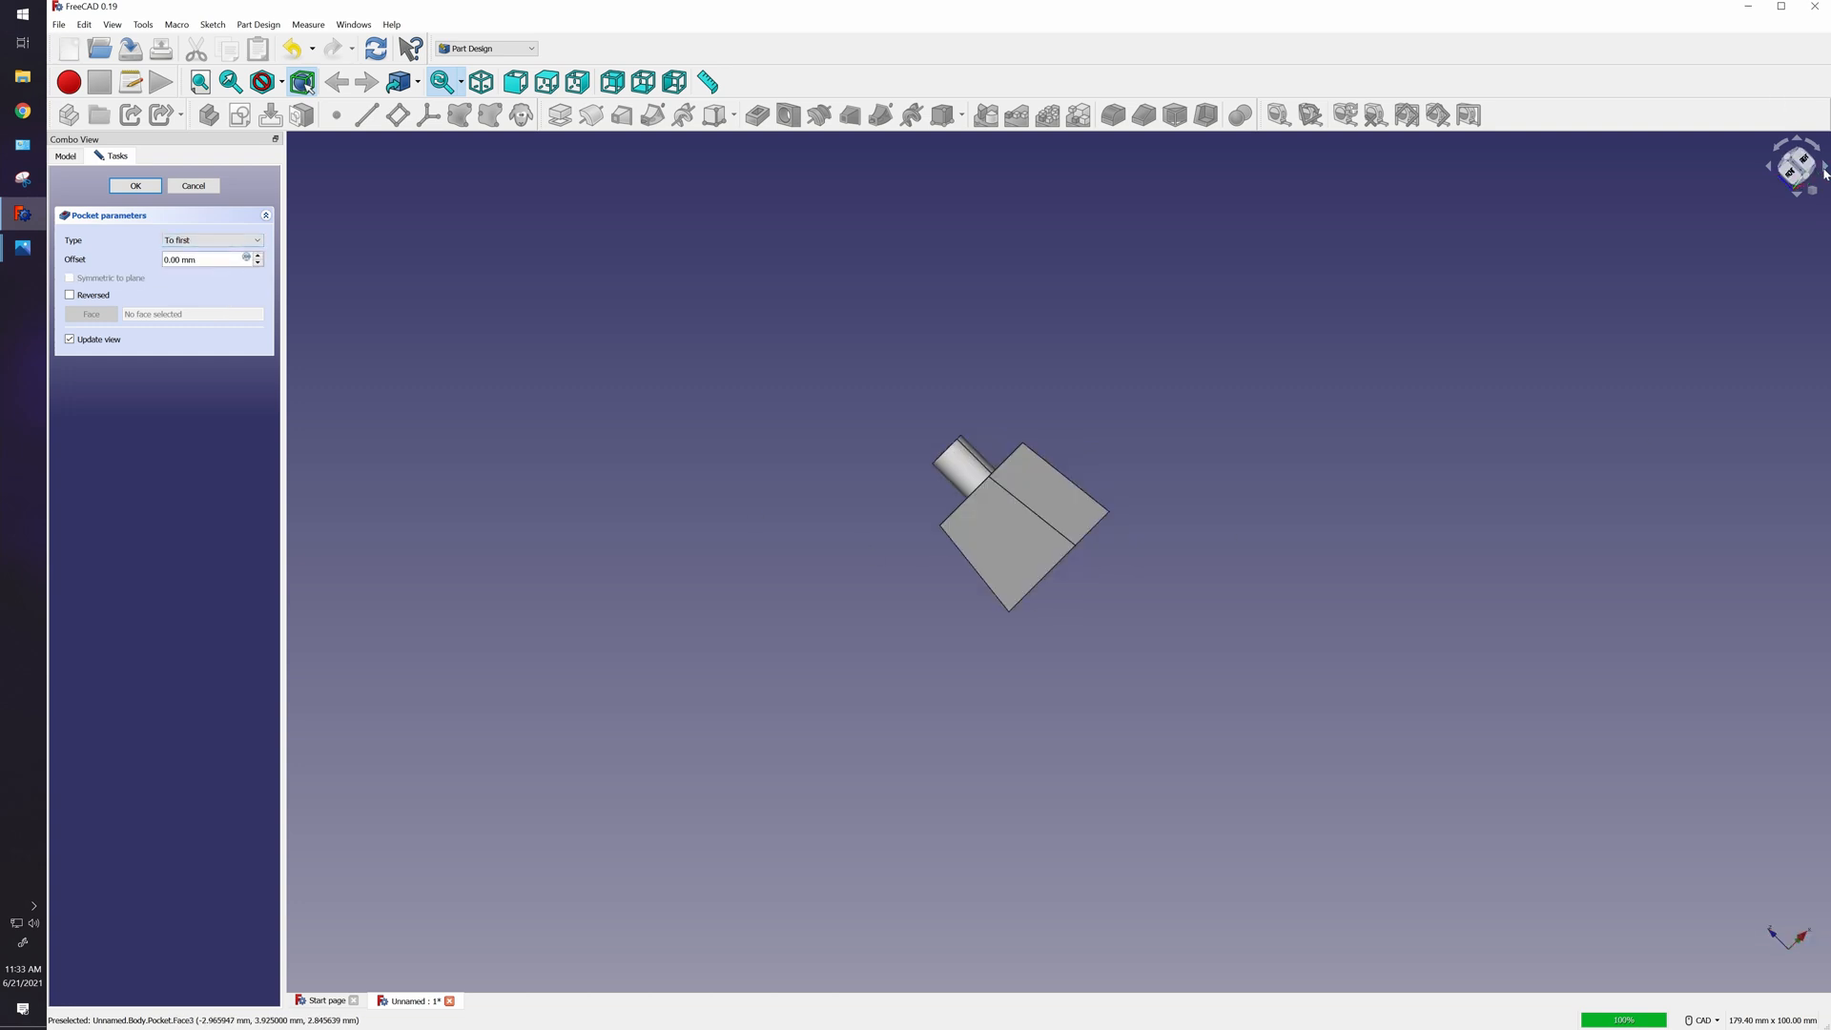
pyautogui.click(133, 185)
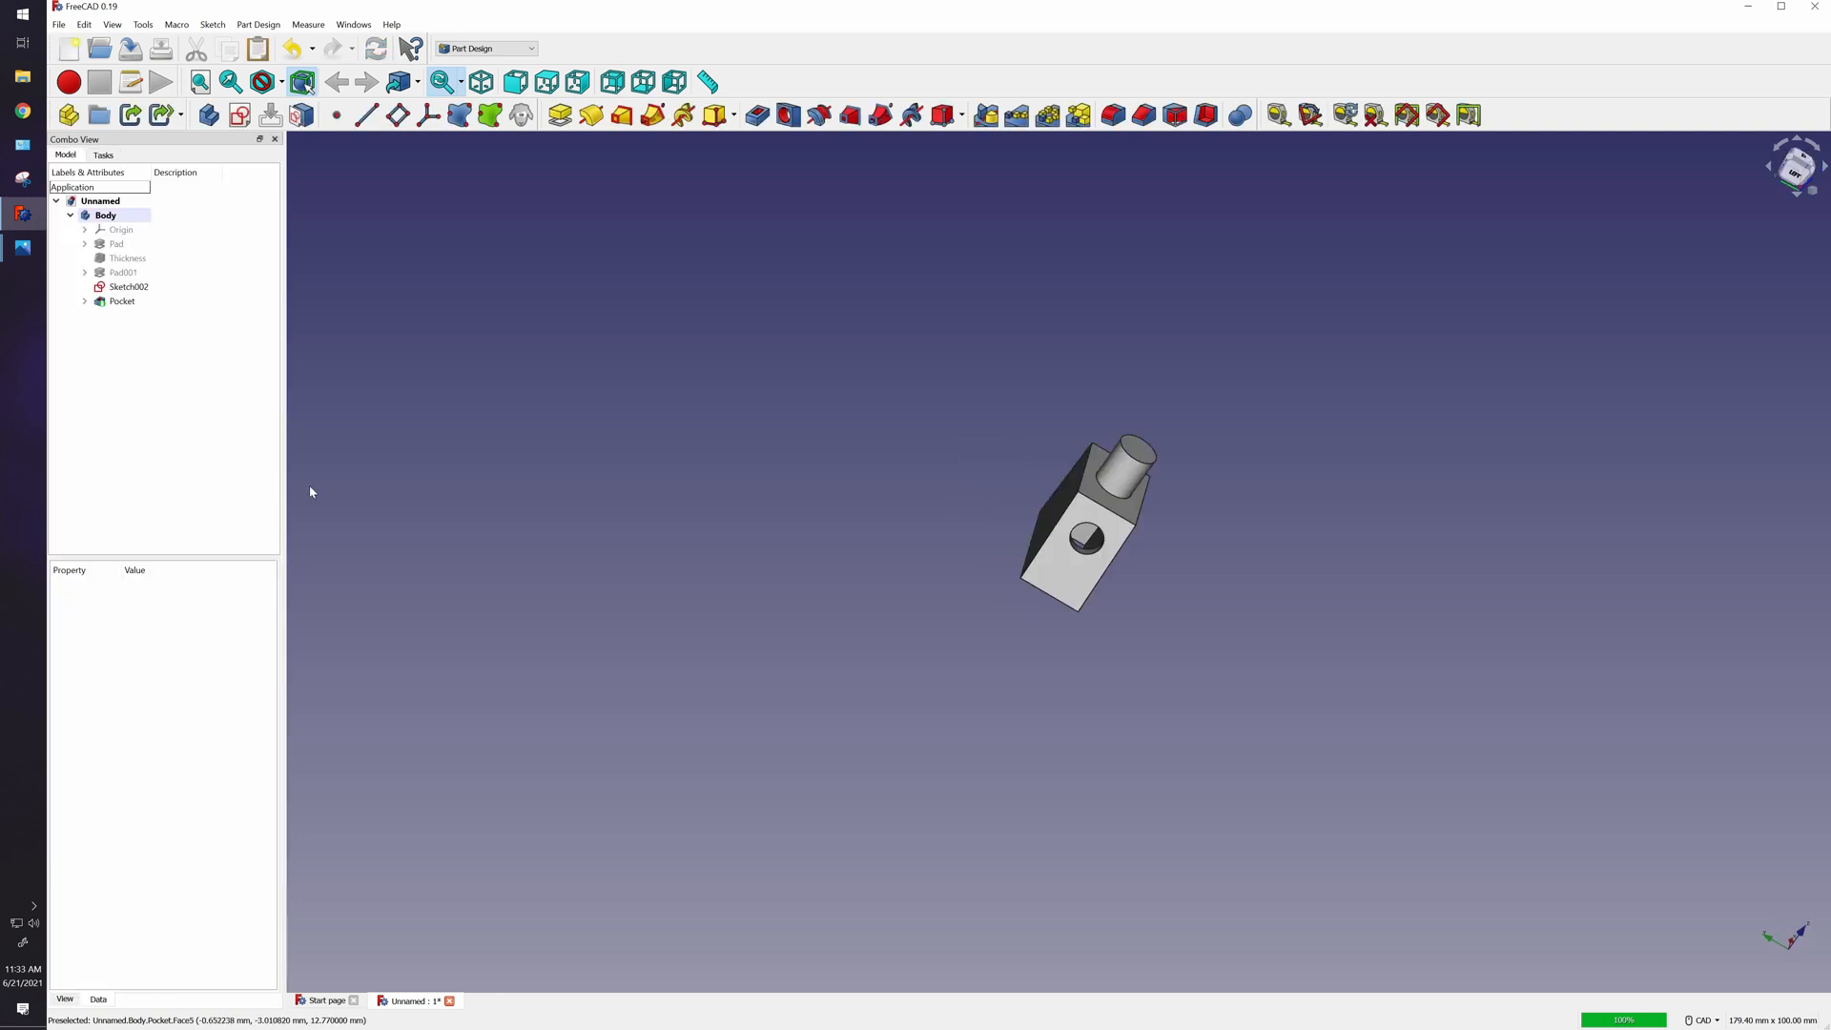
# Mirror the arm-hole pocket across the Base YZ plane so both torso sides have a hole.
pyautogui.click(122, 301)
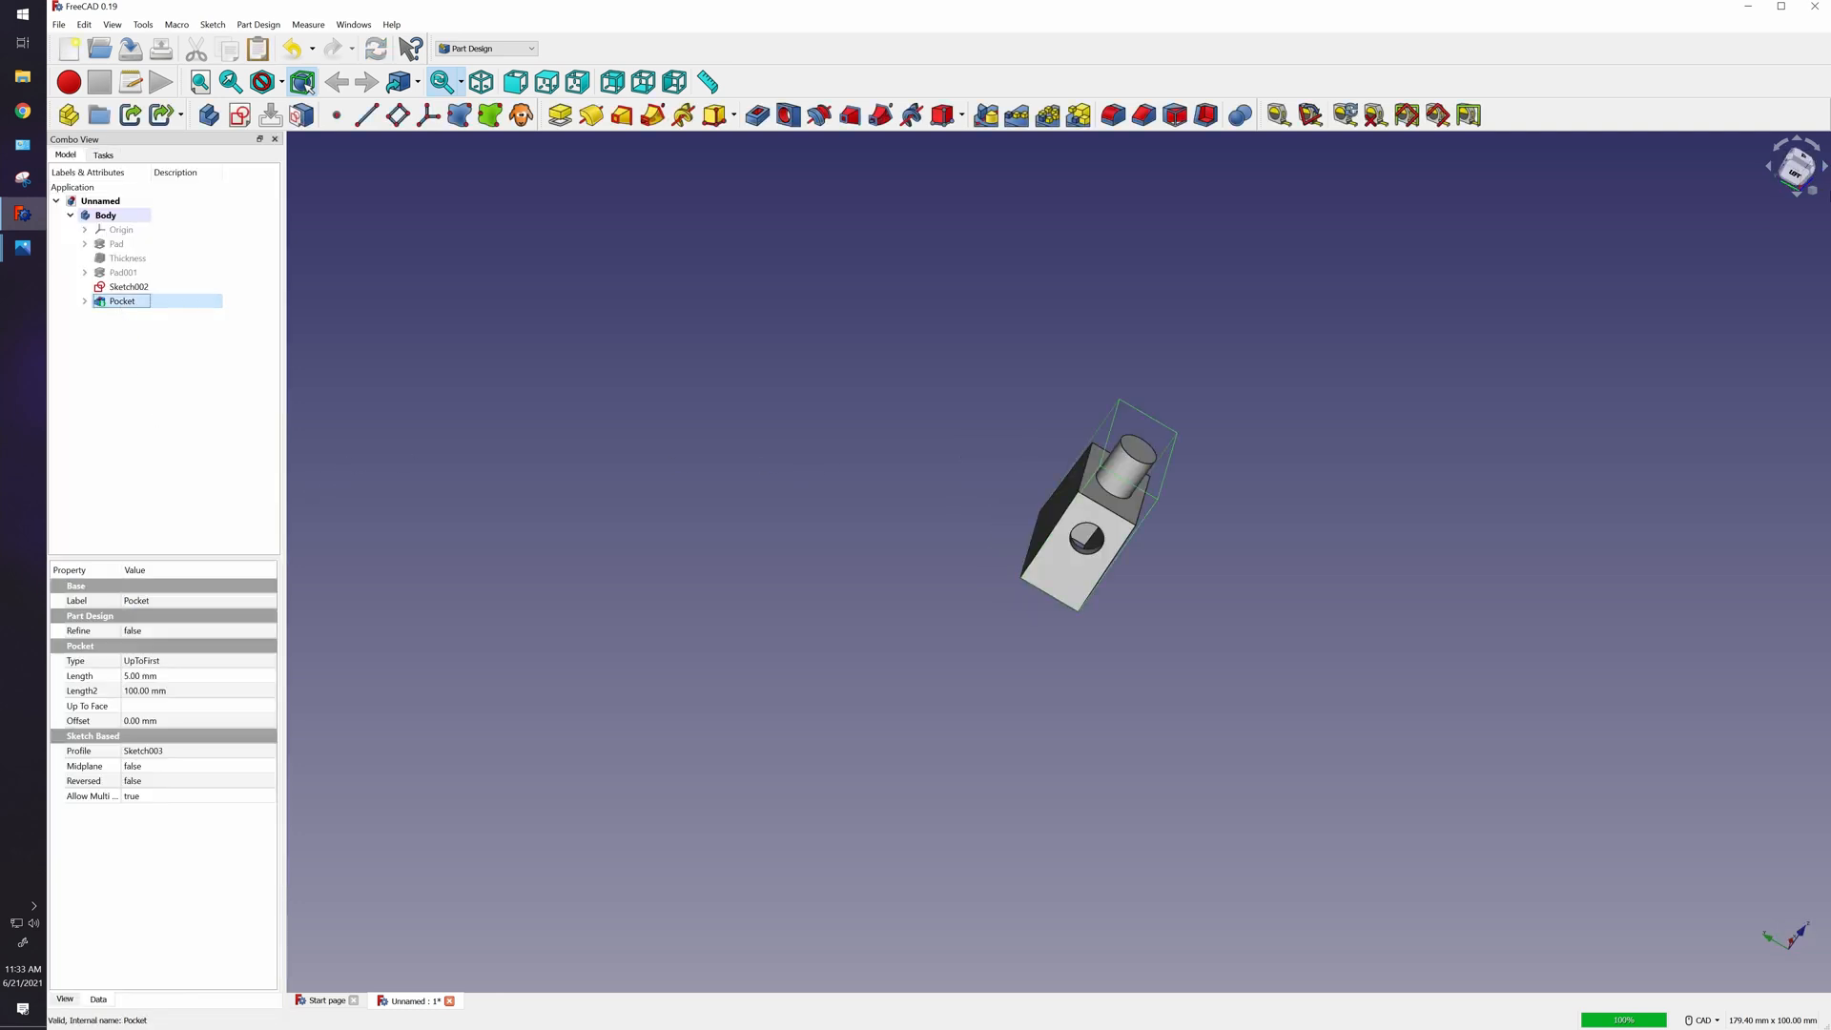
pyautogui.moveTo(986, 114)
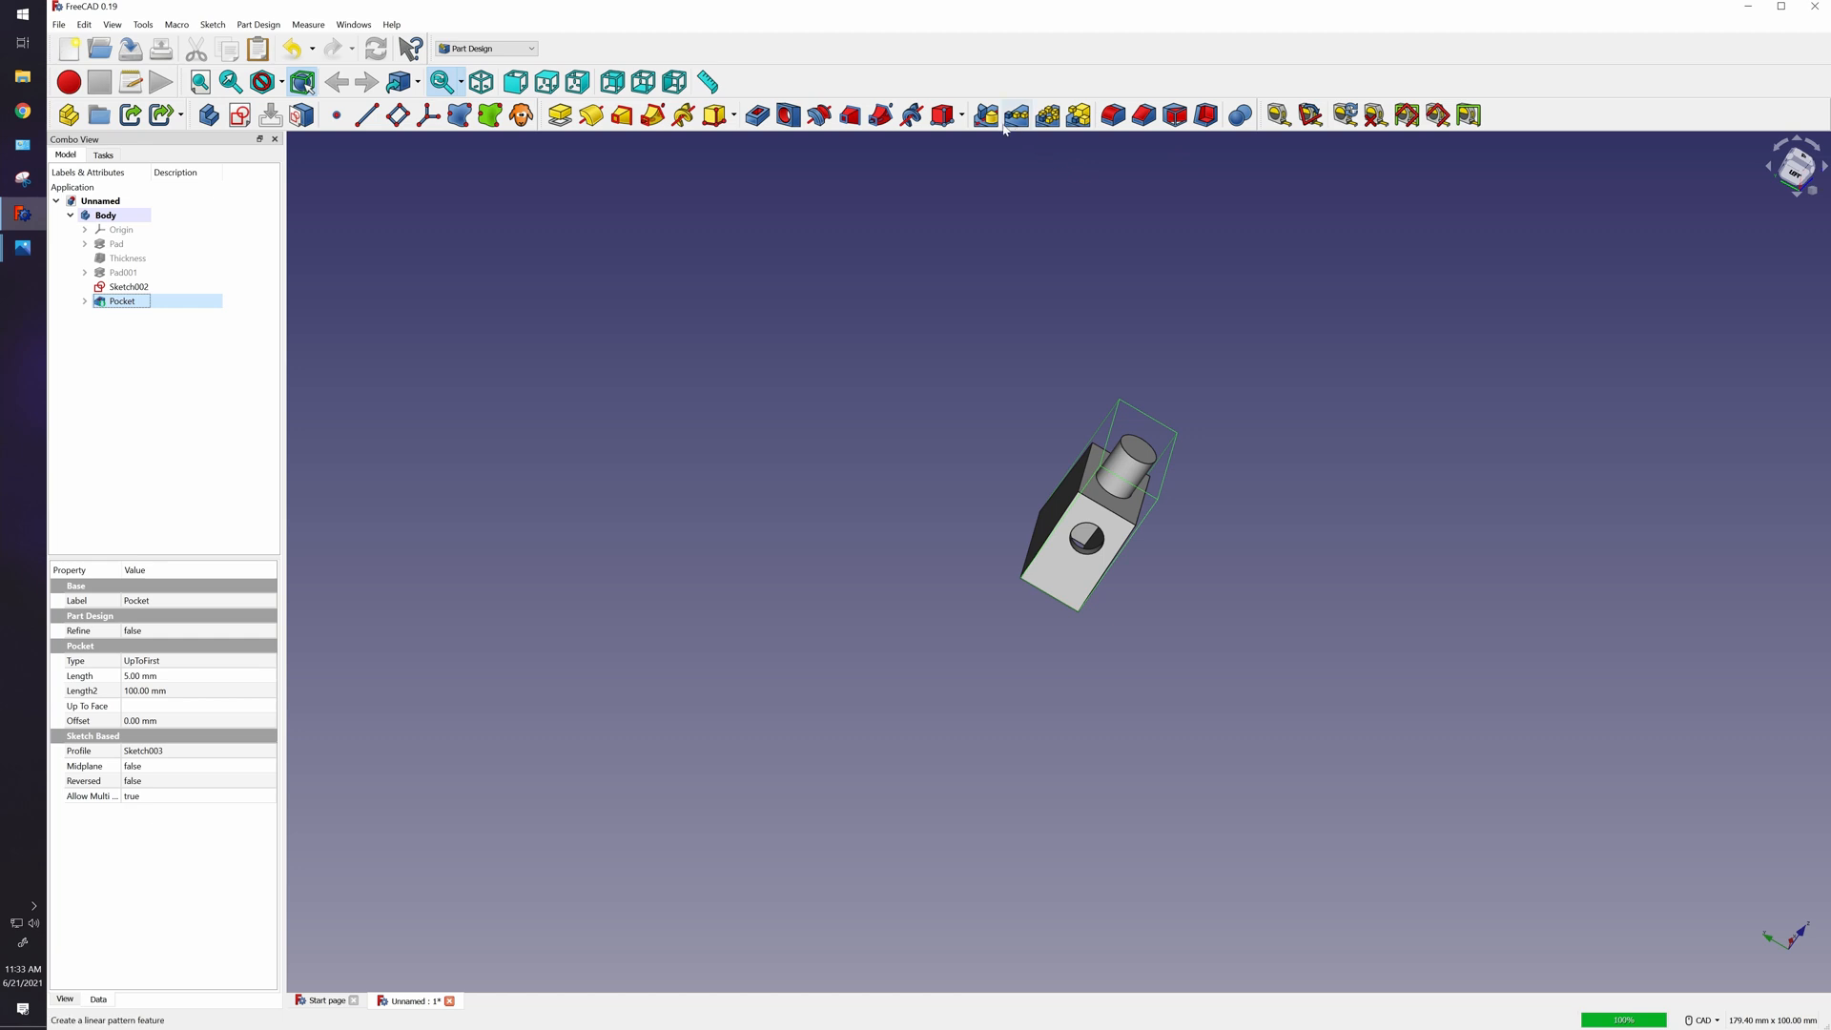
pyautogui.moveTo(986, 114)
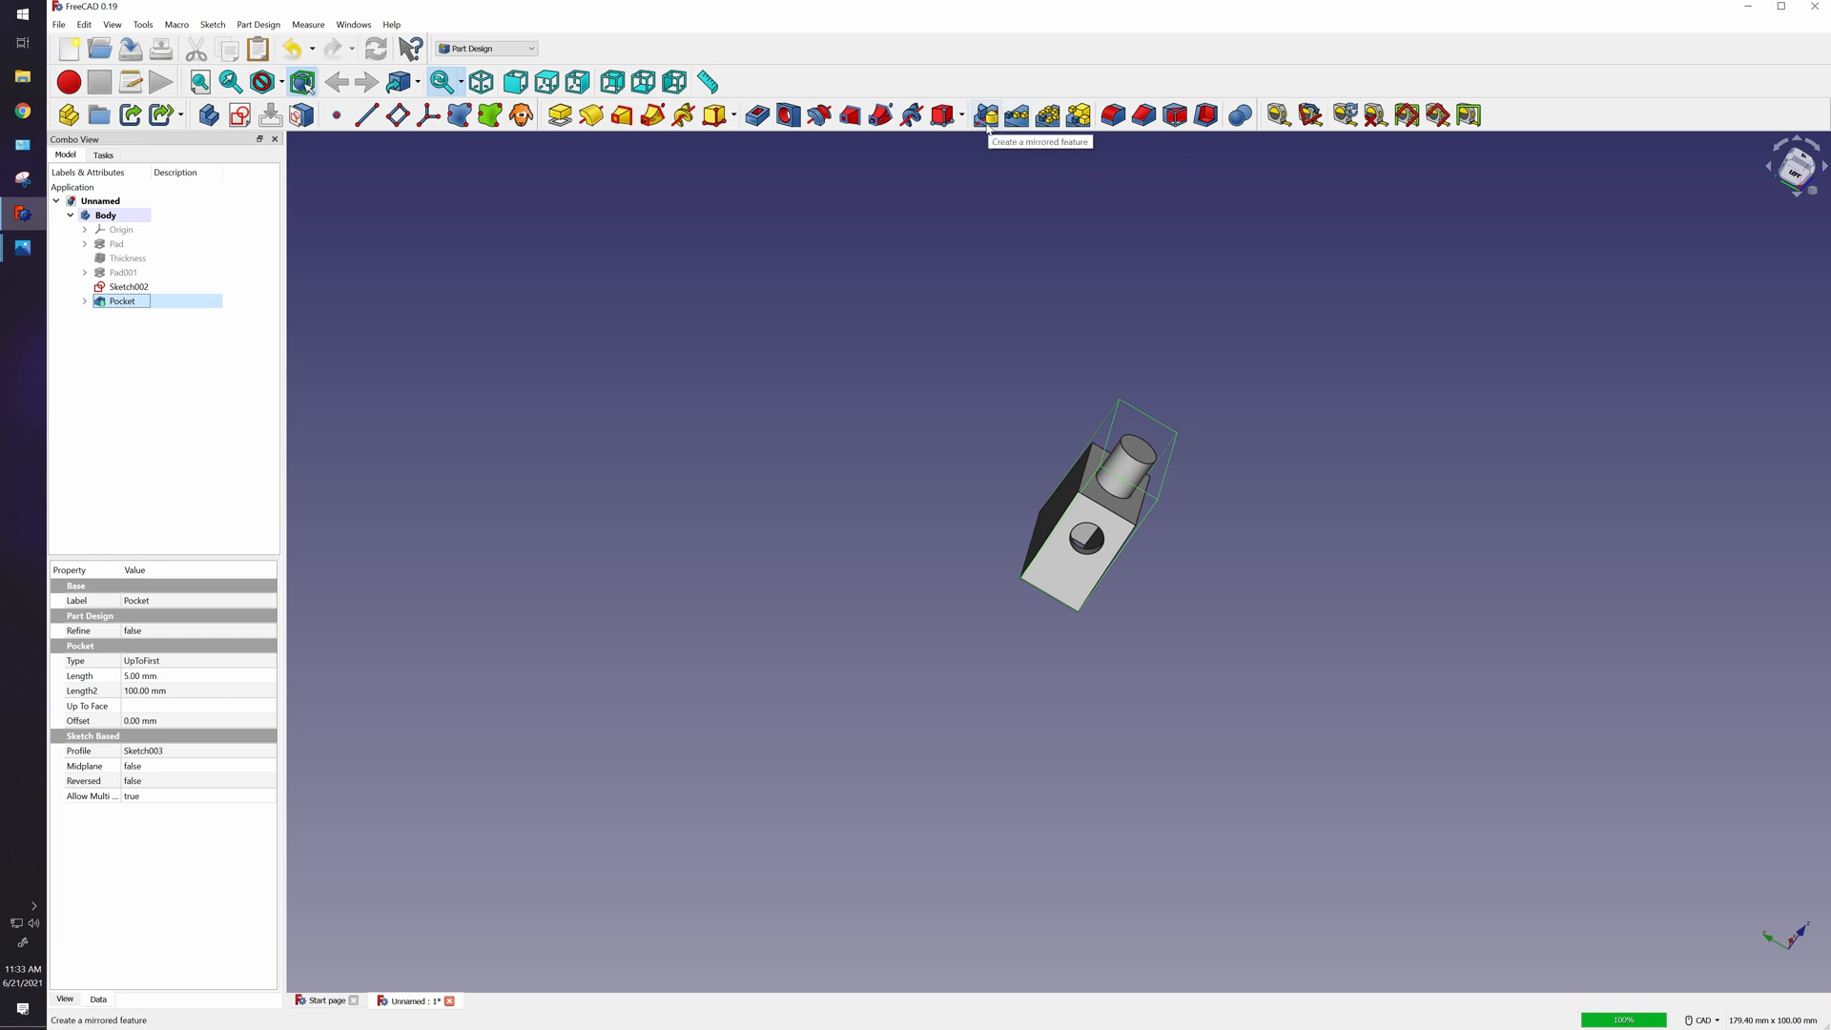
pyautogui.click(986, 114)
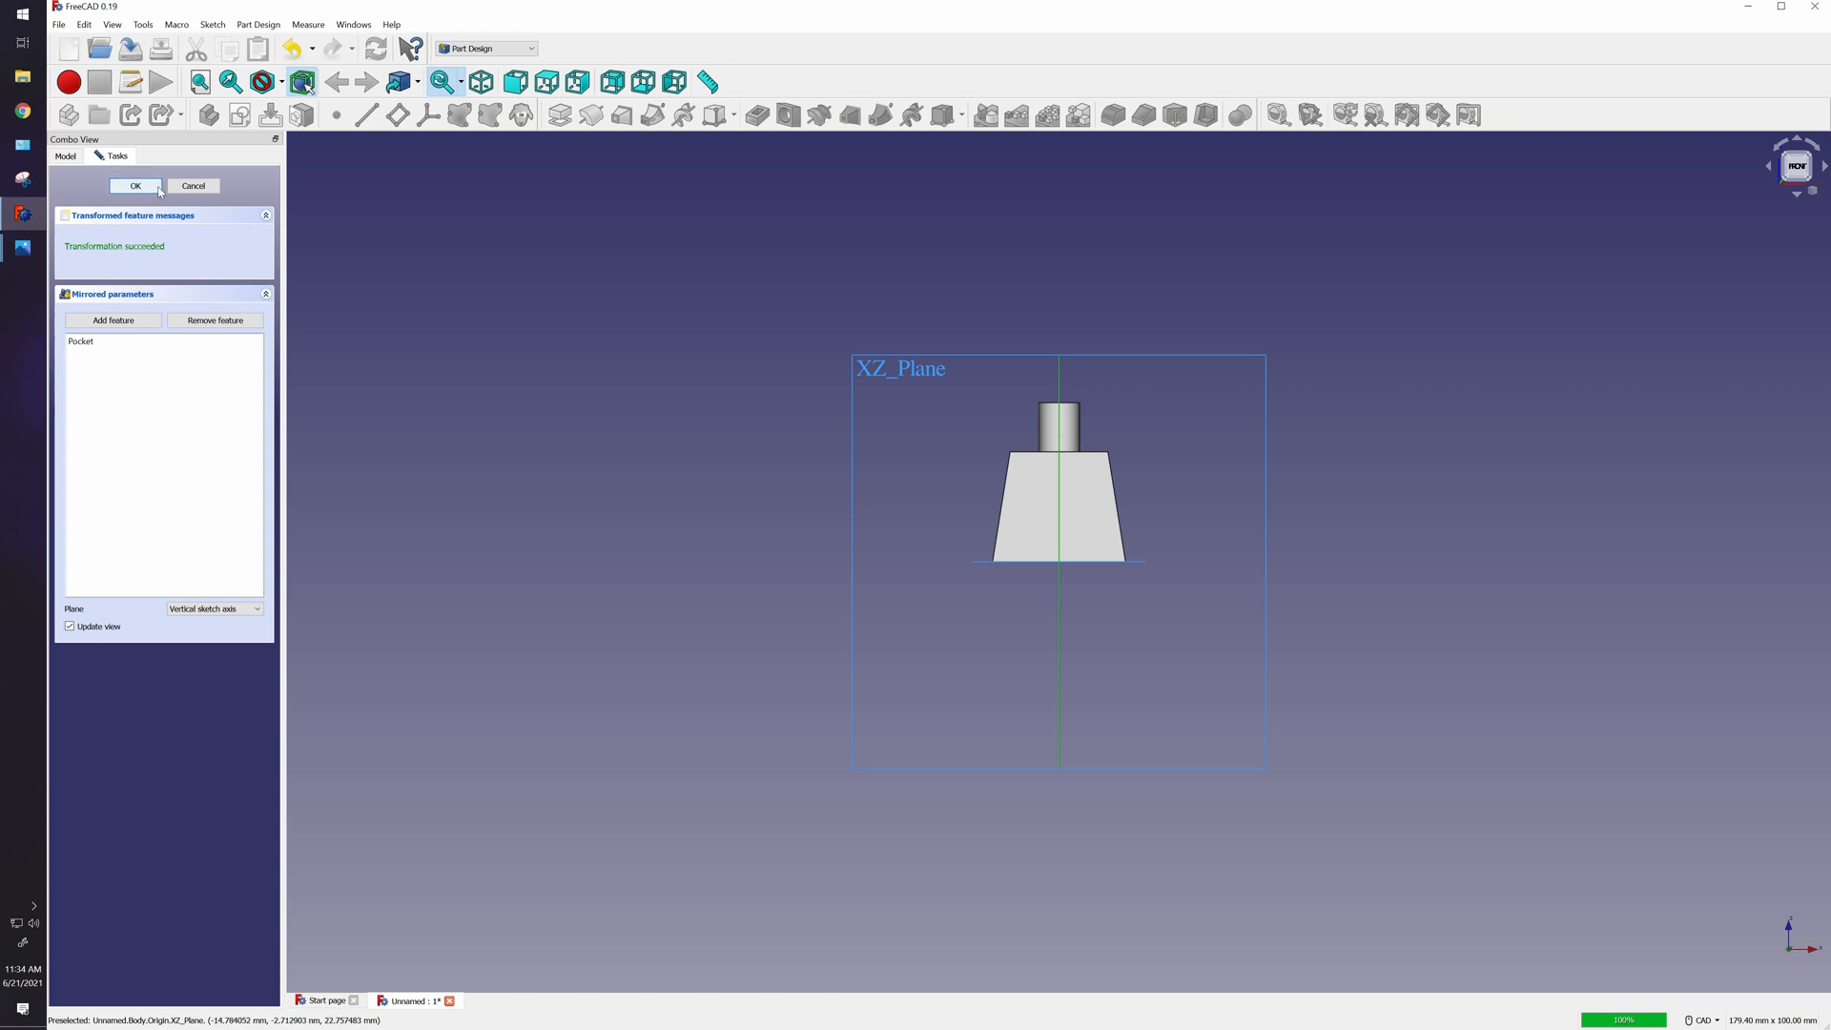
pyautogui.click(135, 185)
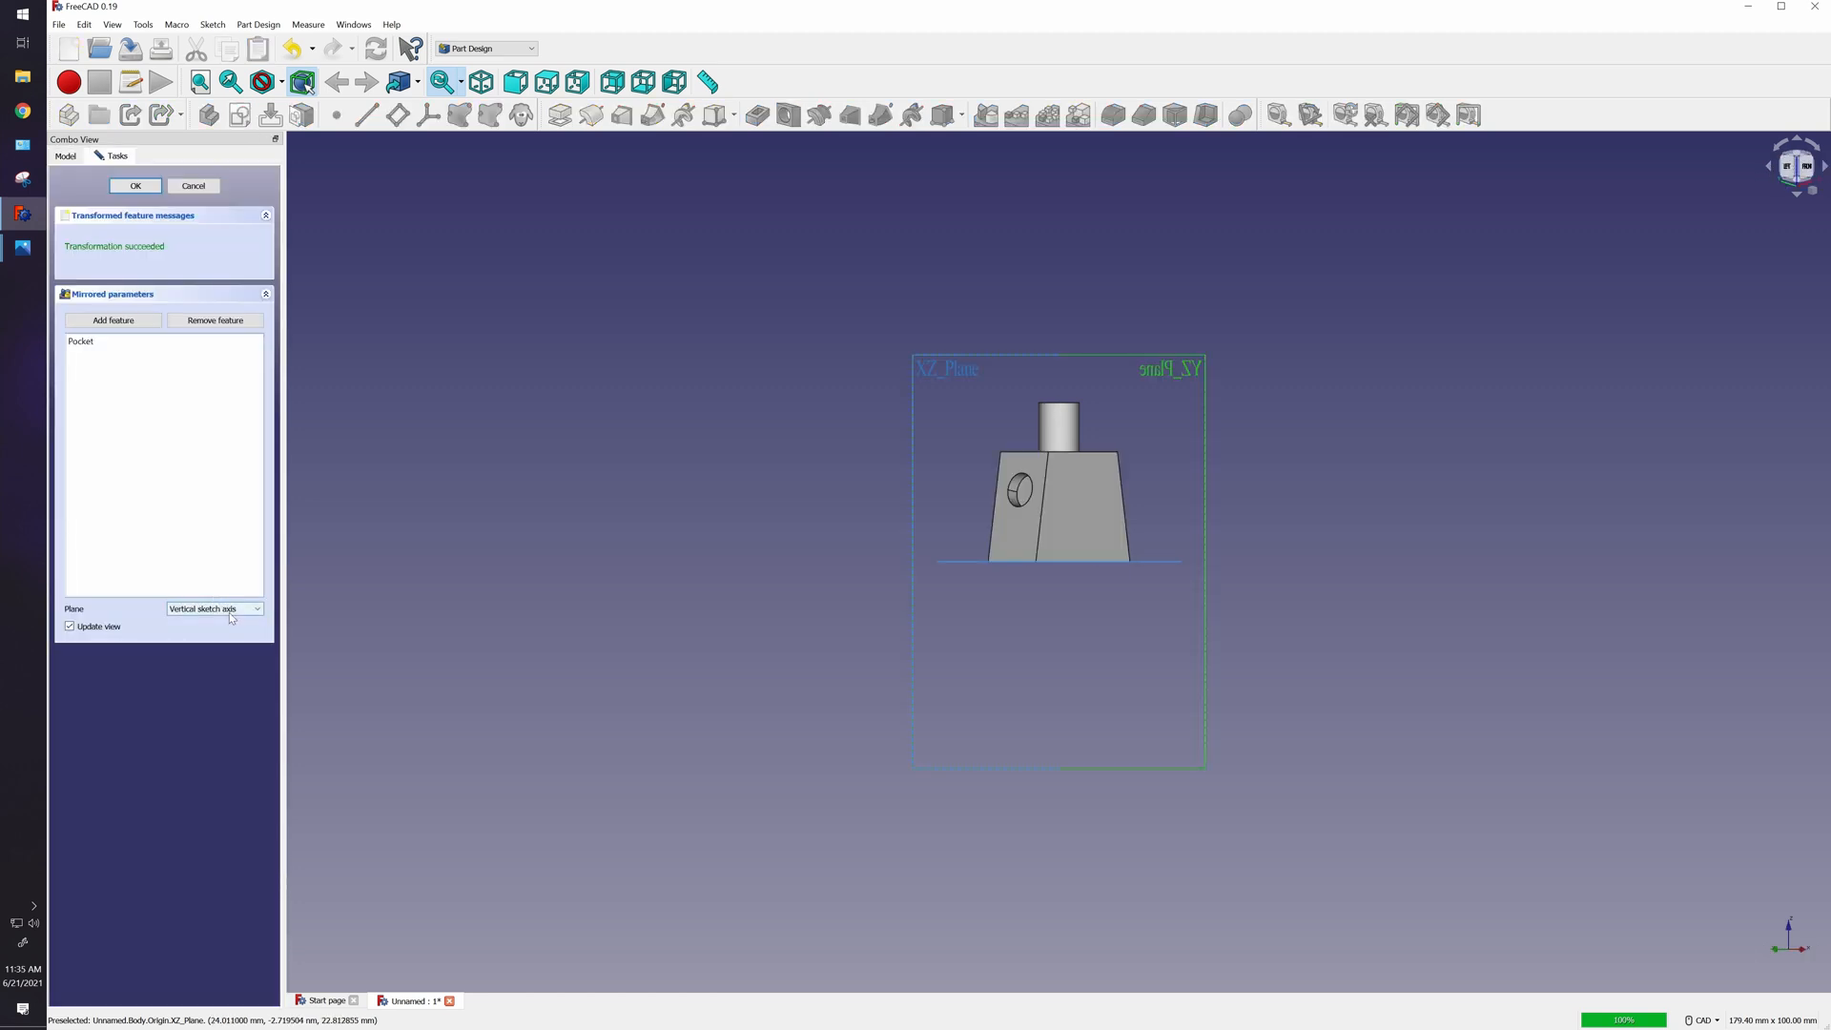
pyautogui.click(216, 608)
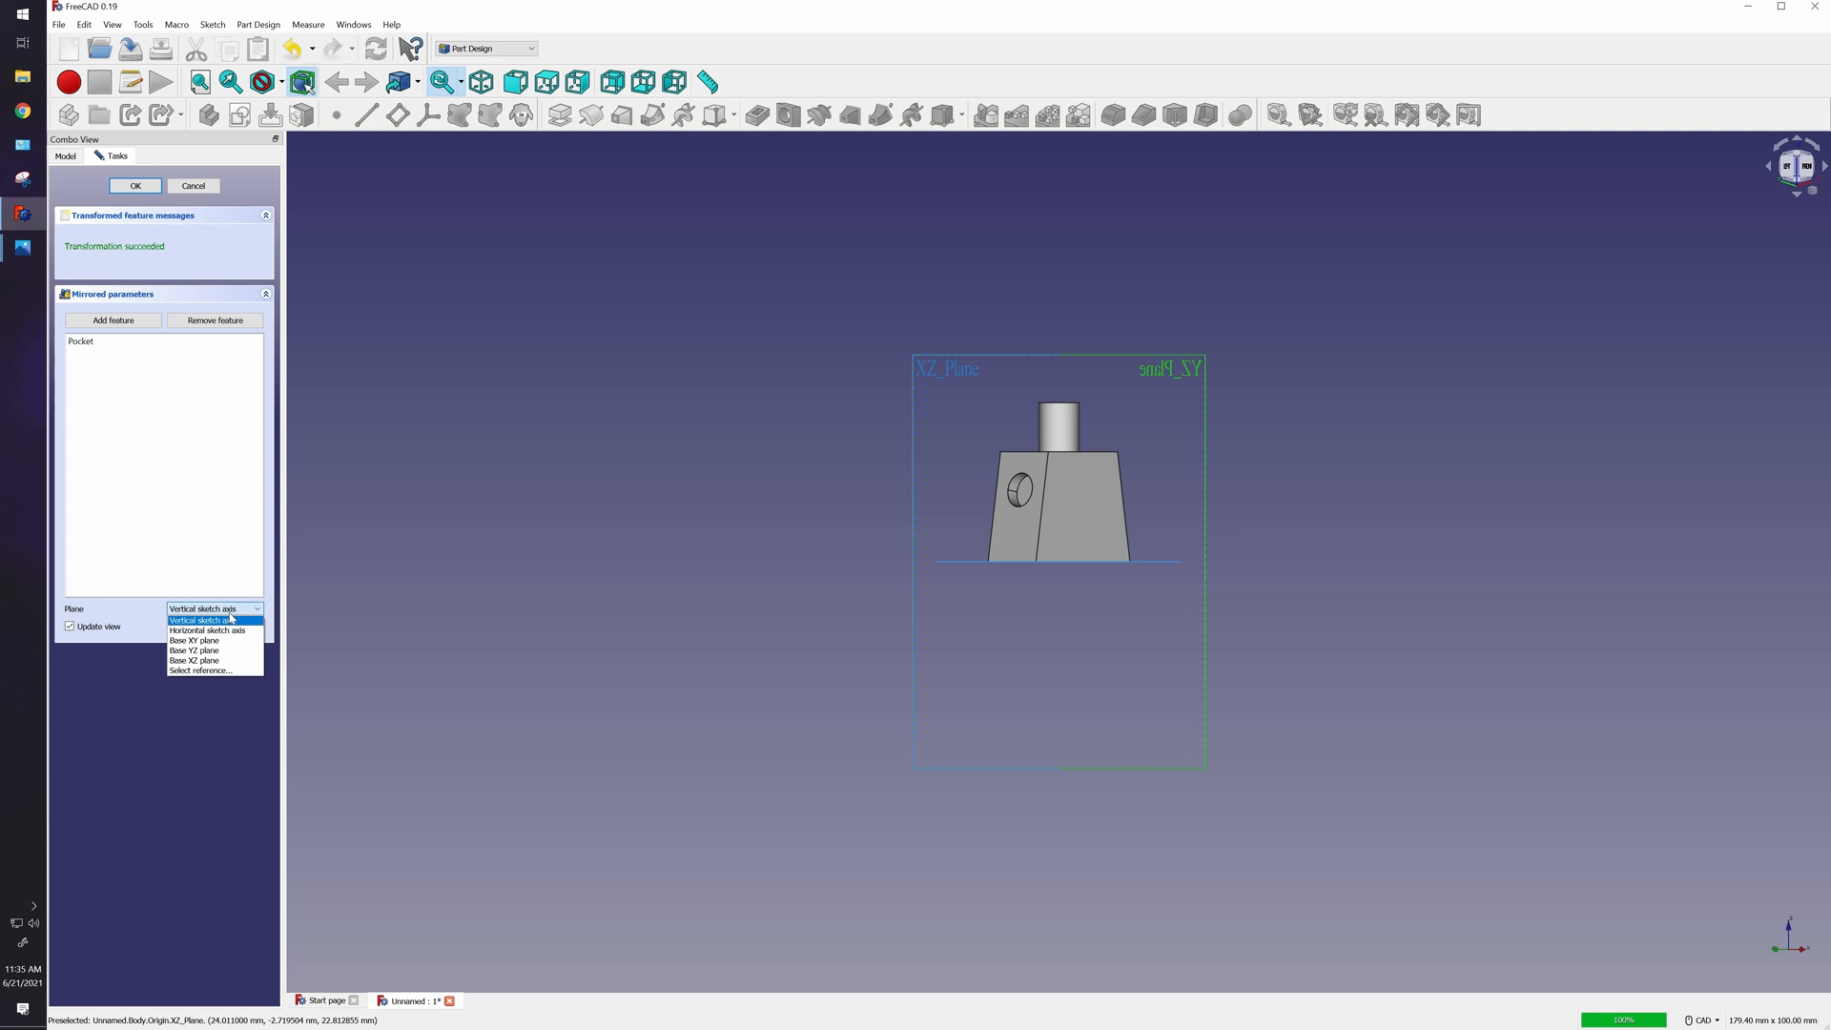
pyautogui.moveTo(1215, 372)
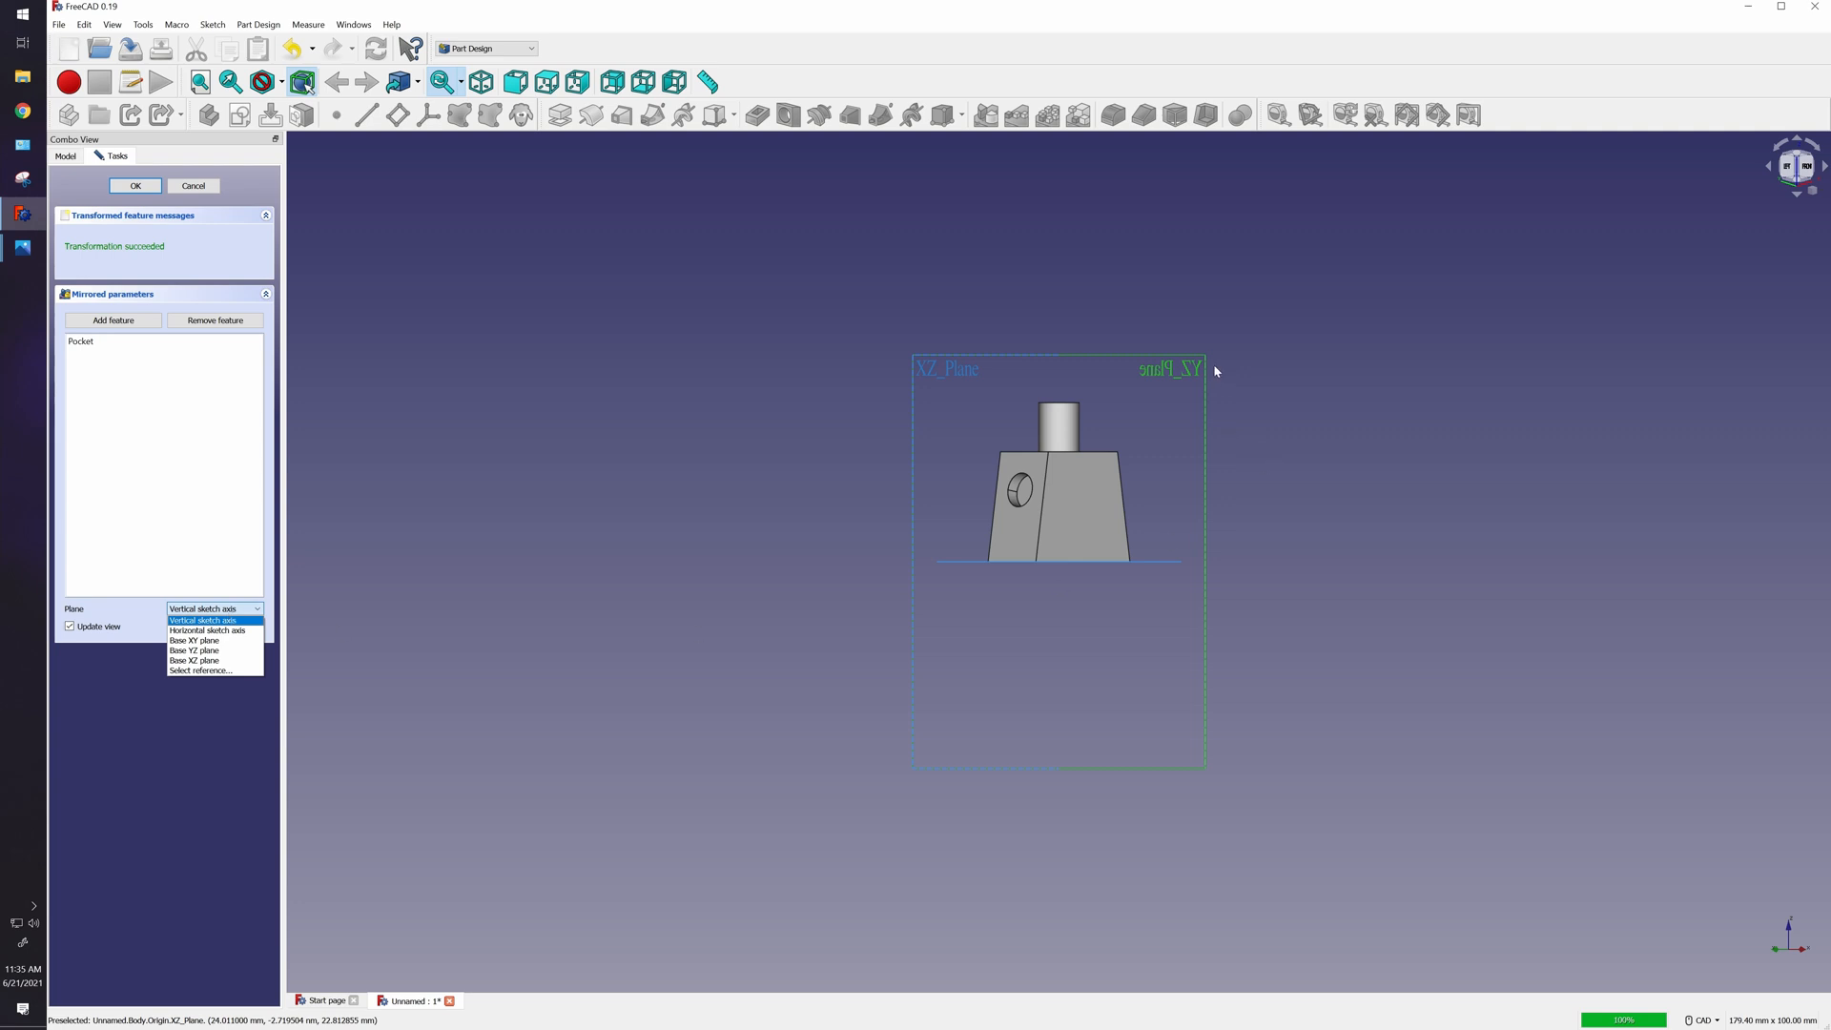
pyautogui.moveTo(227, 608)
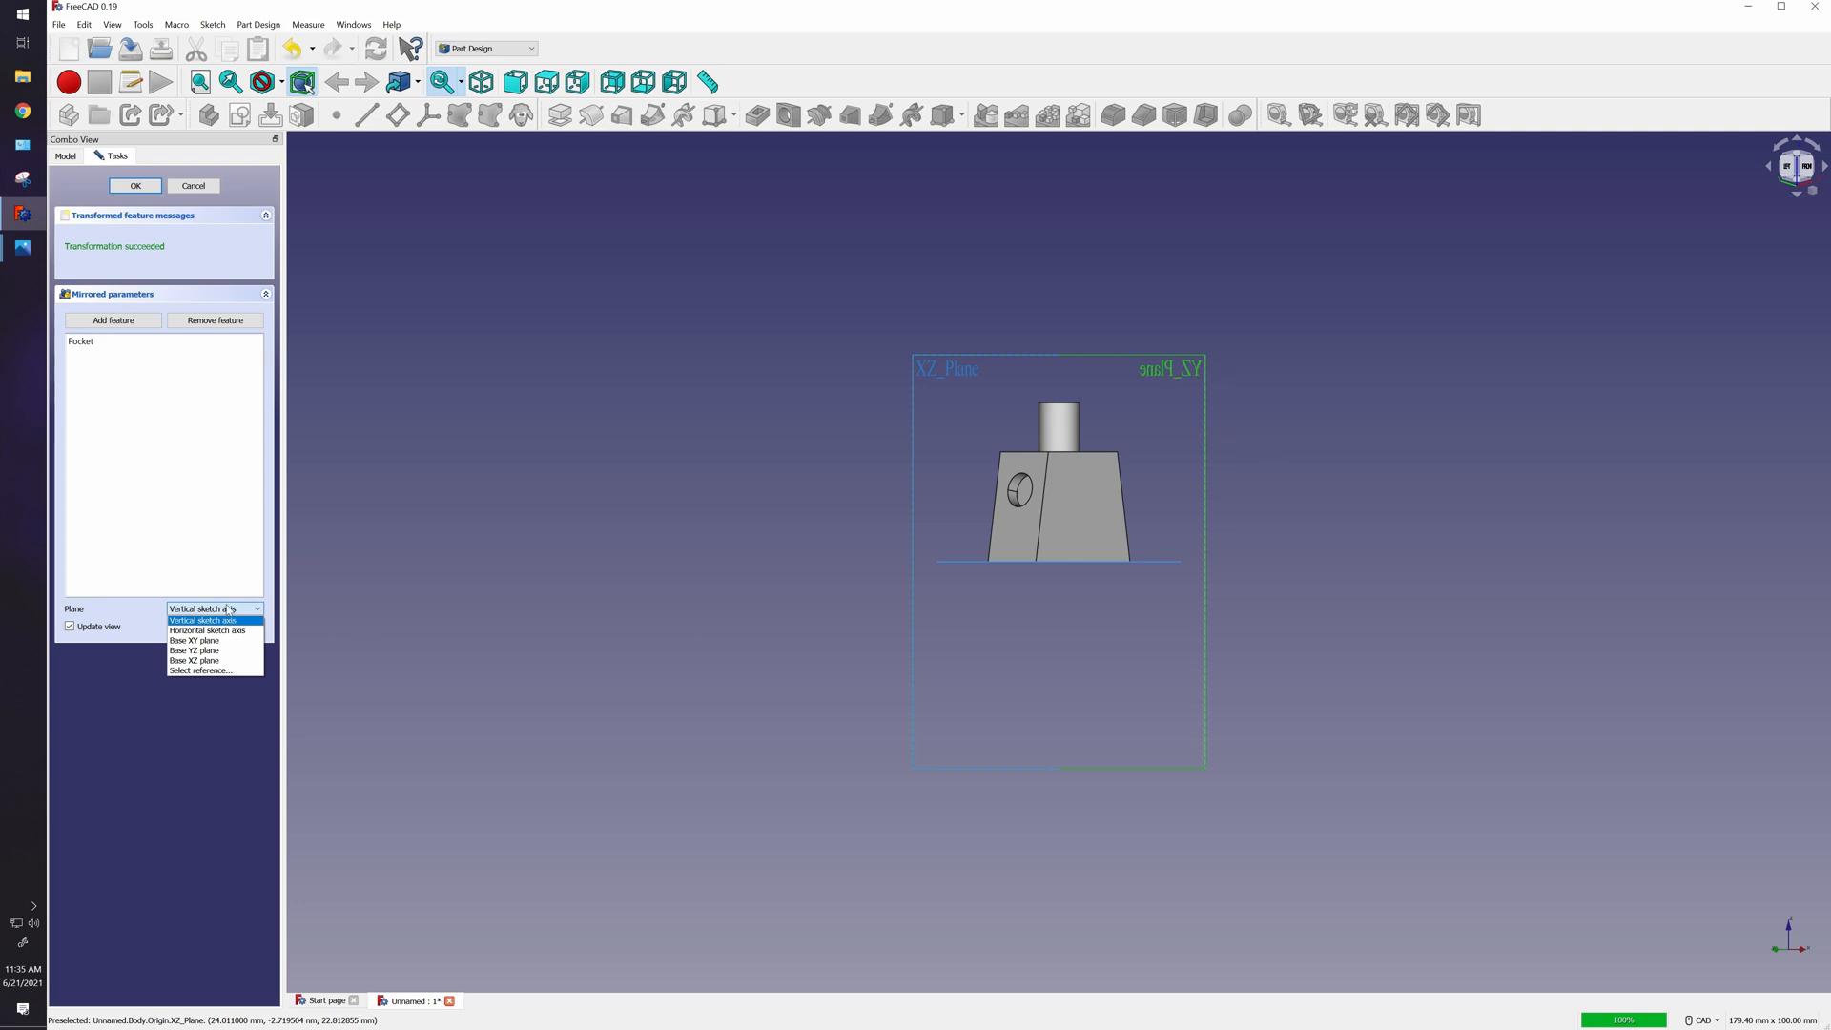
pyautogui.click(194, 650)
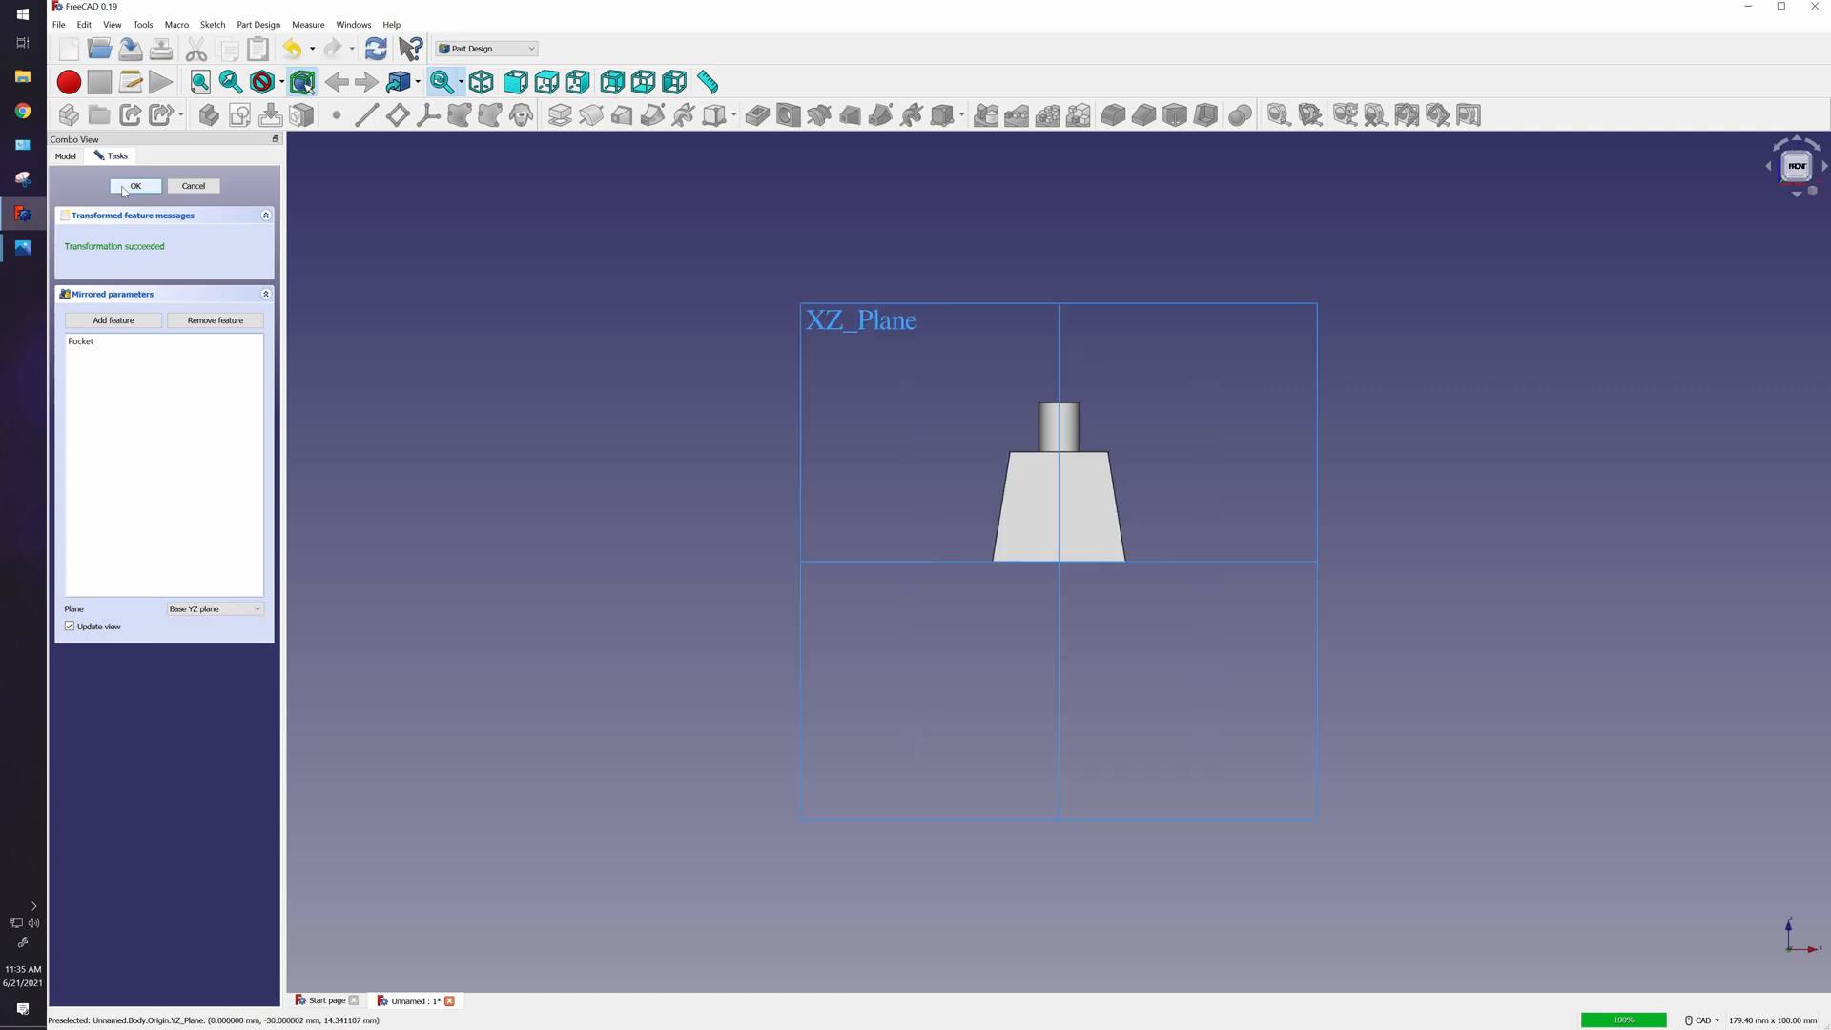
pyautogui.click(135, 185)
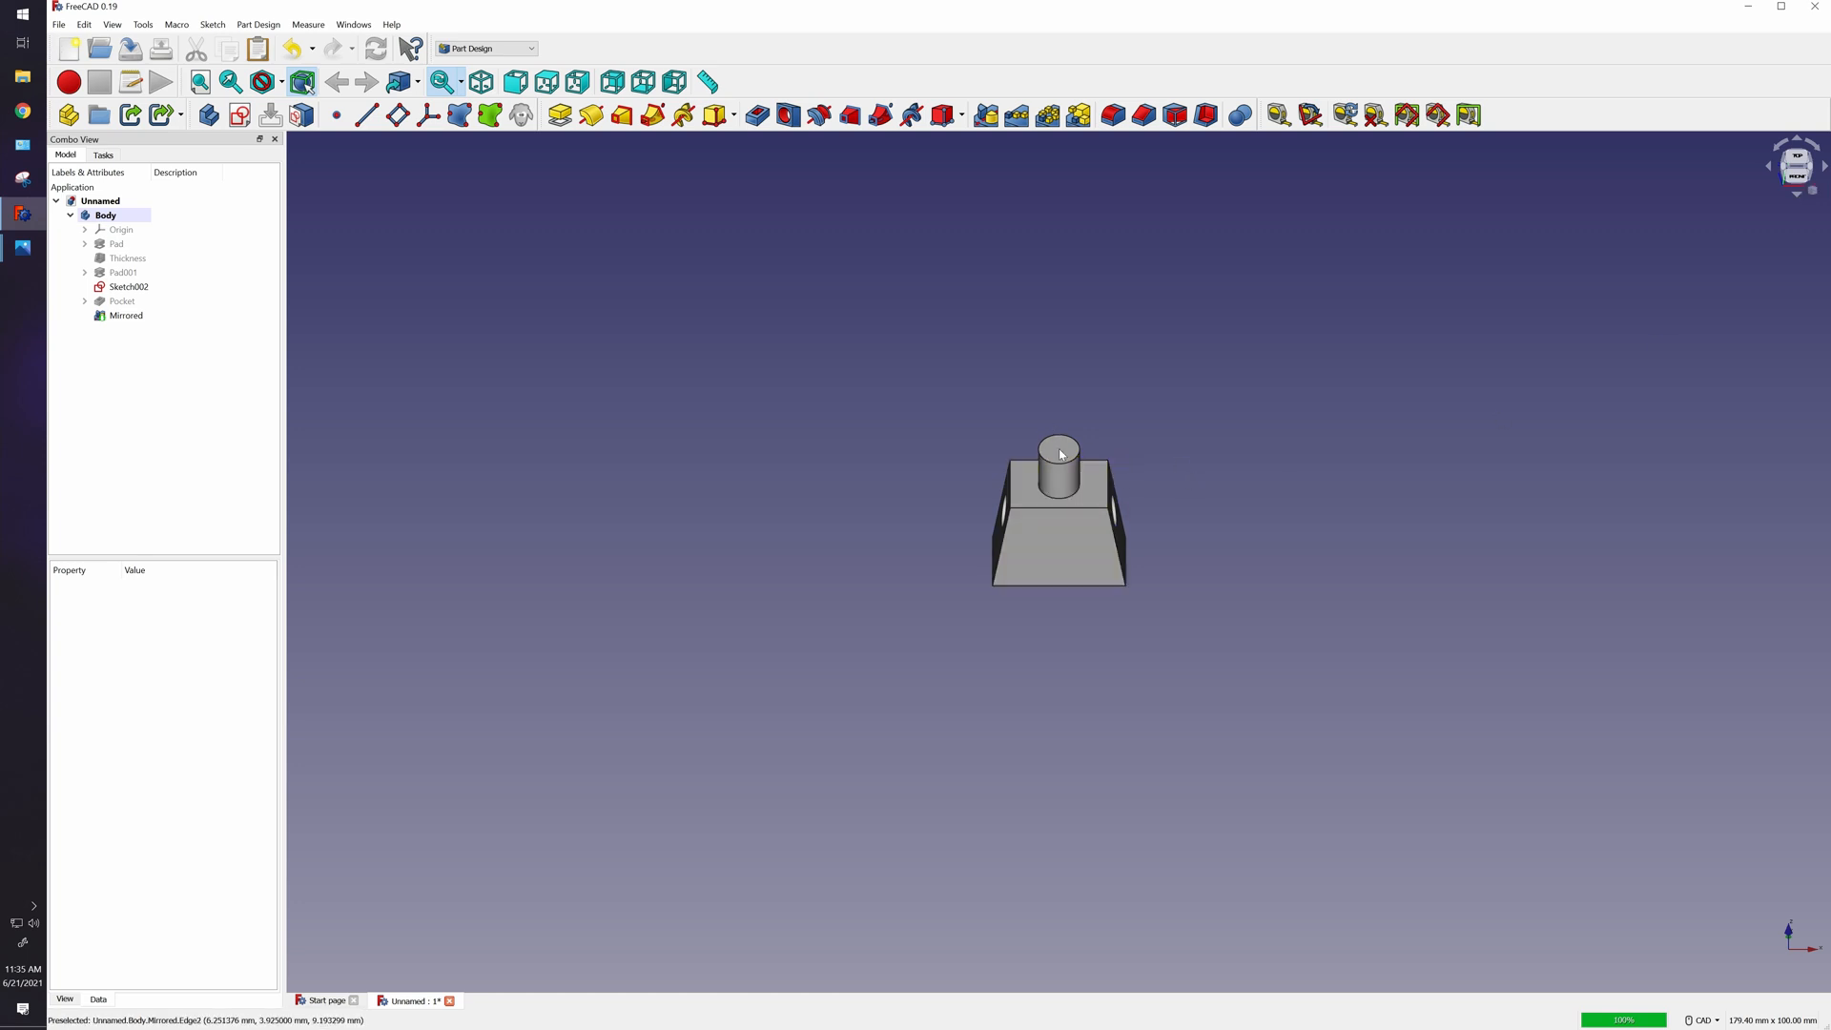
pyautogui.moveTo(1077, 516)
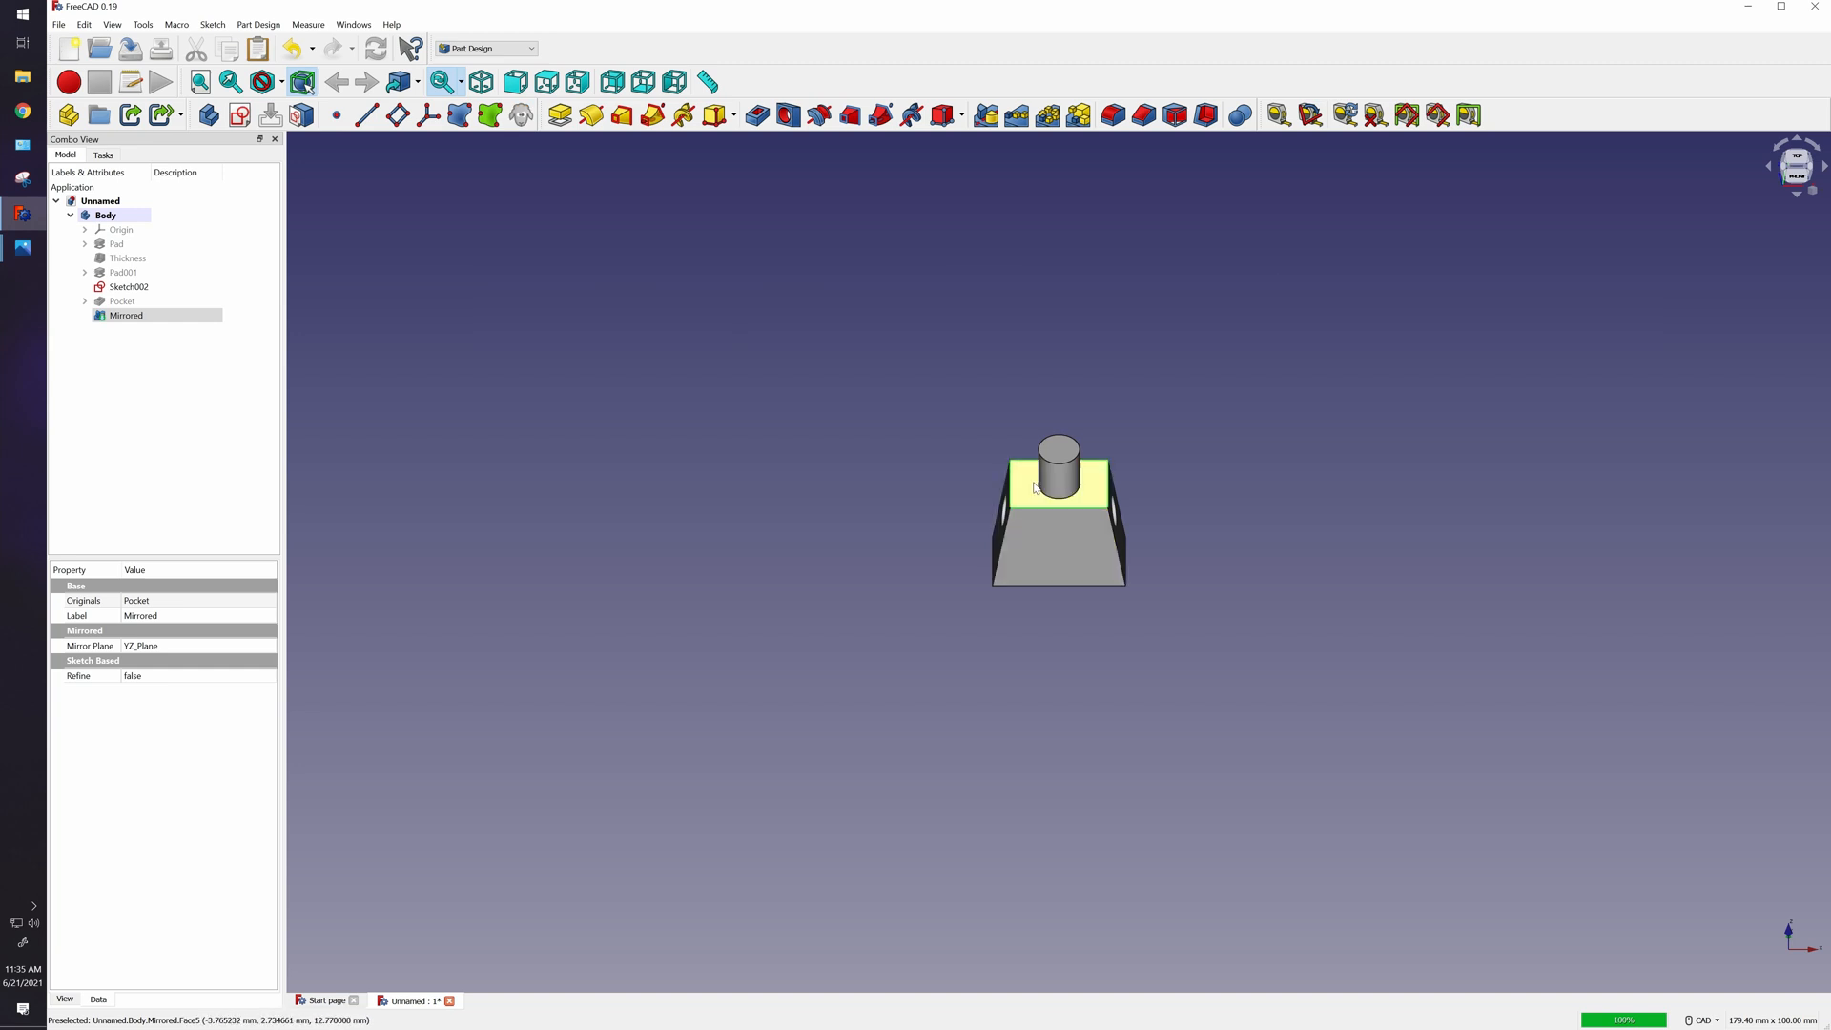
pyautogui.moveTo(1115, 208)
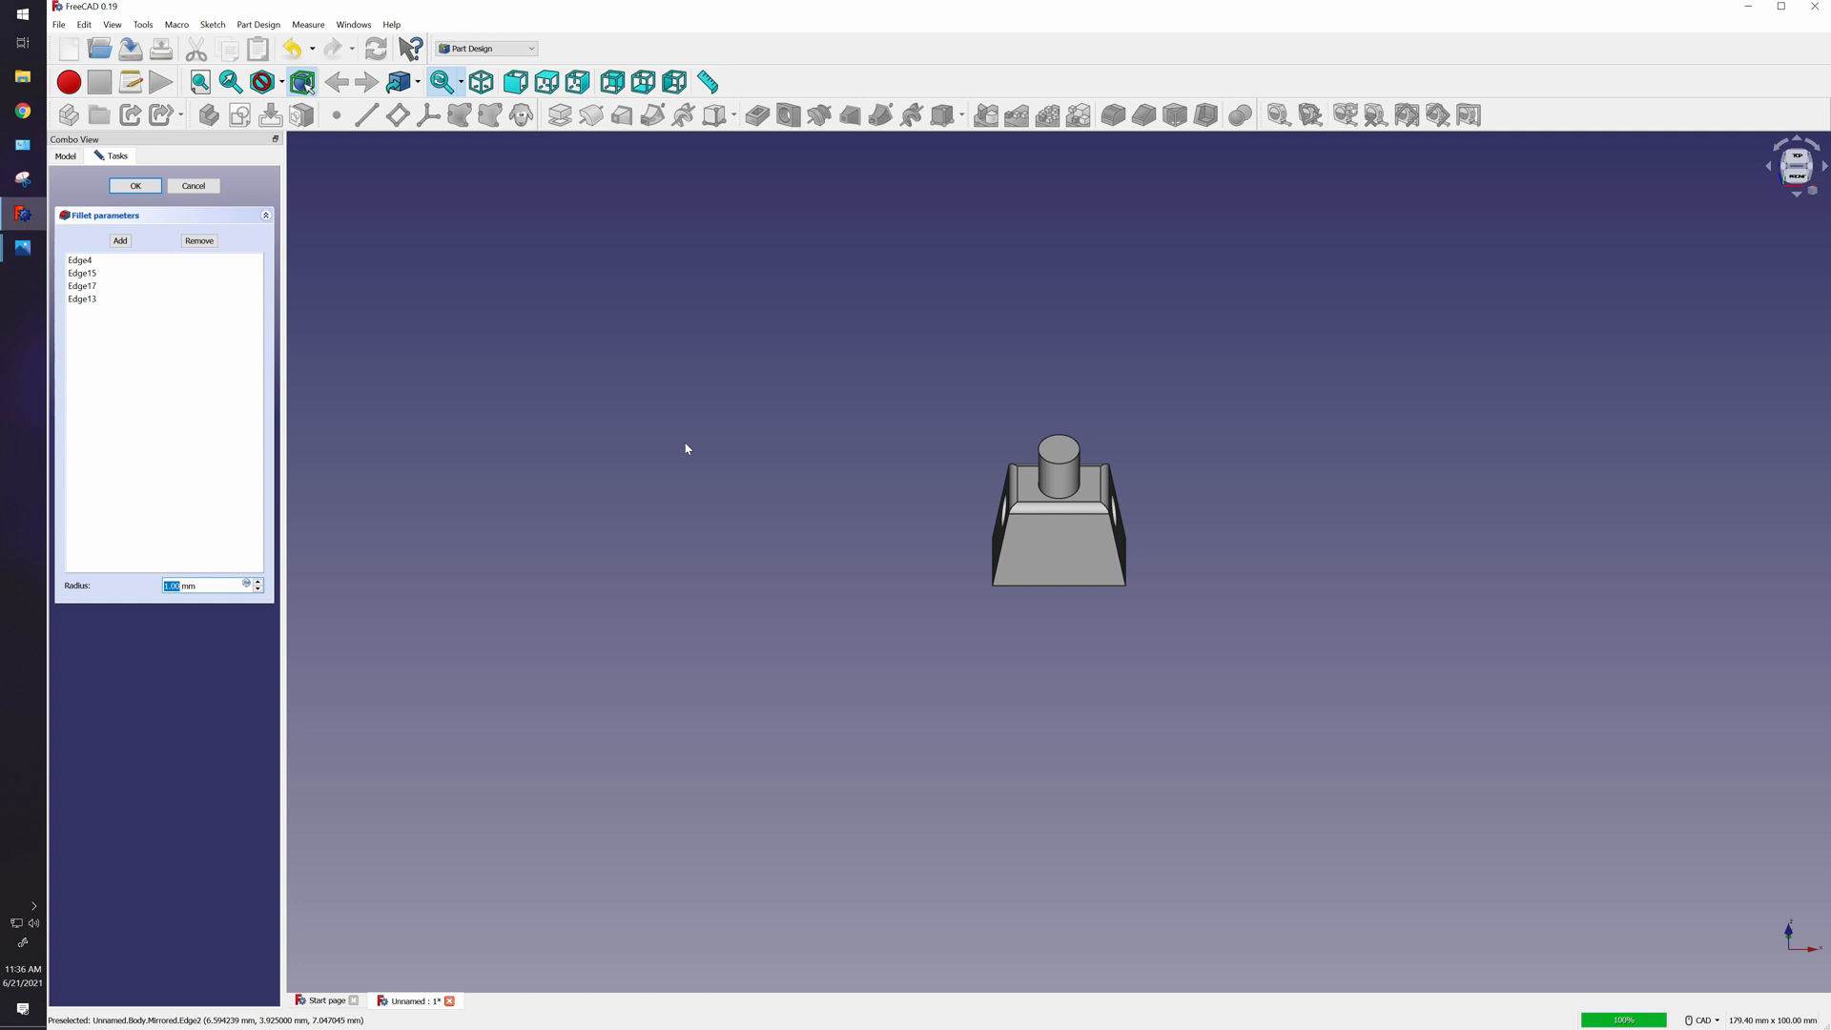
# Fillet the four top edges of the torso with a 0.75 mm radius.
pyautogui.write('.75')
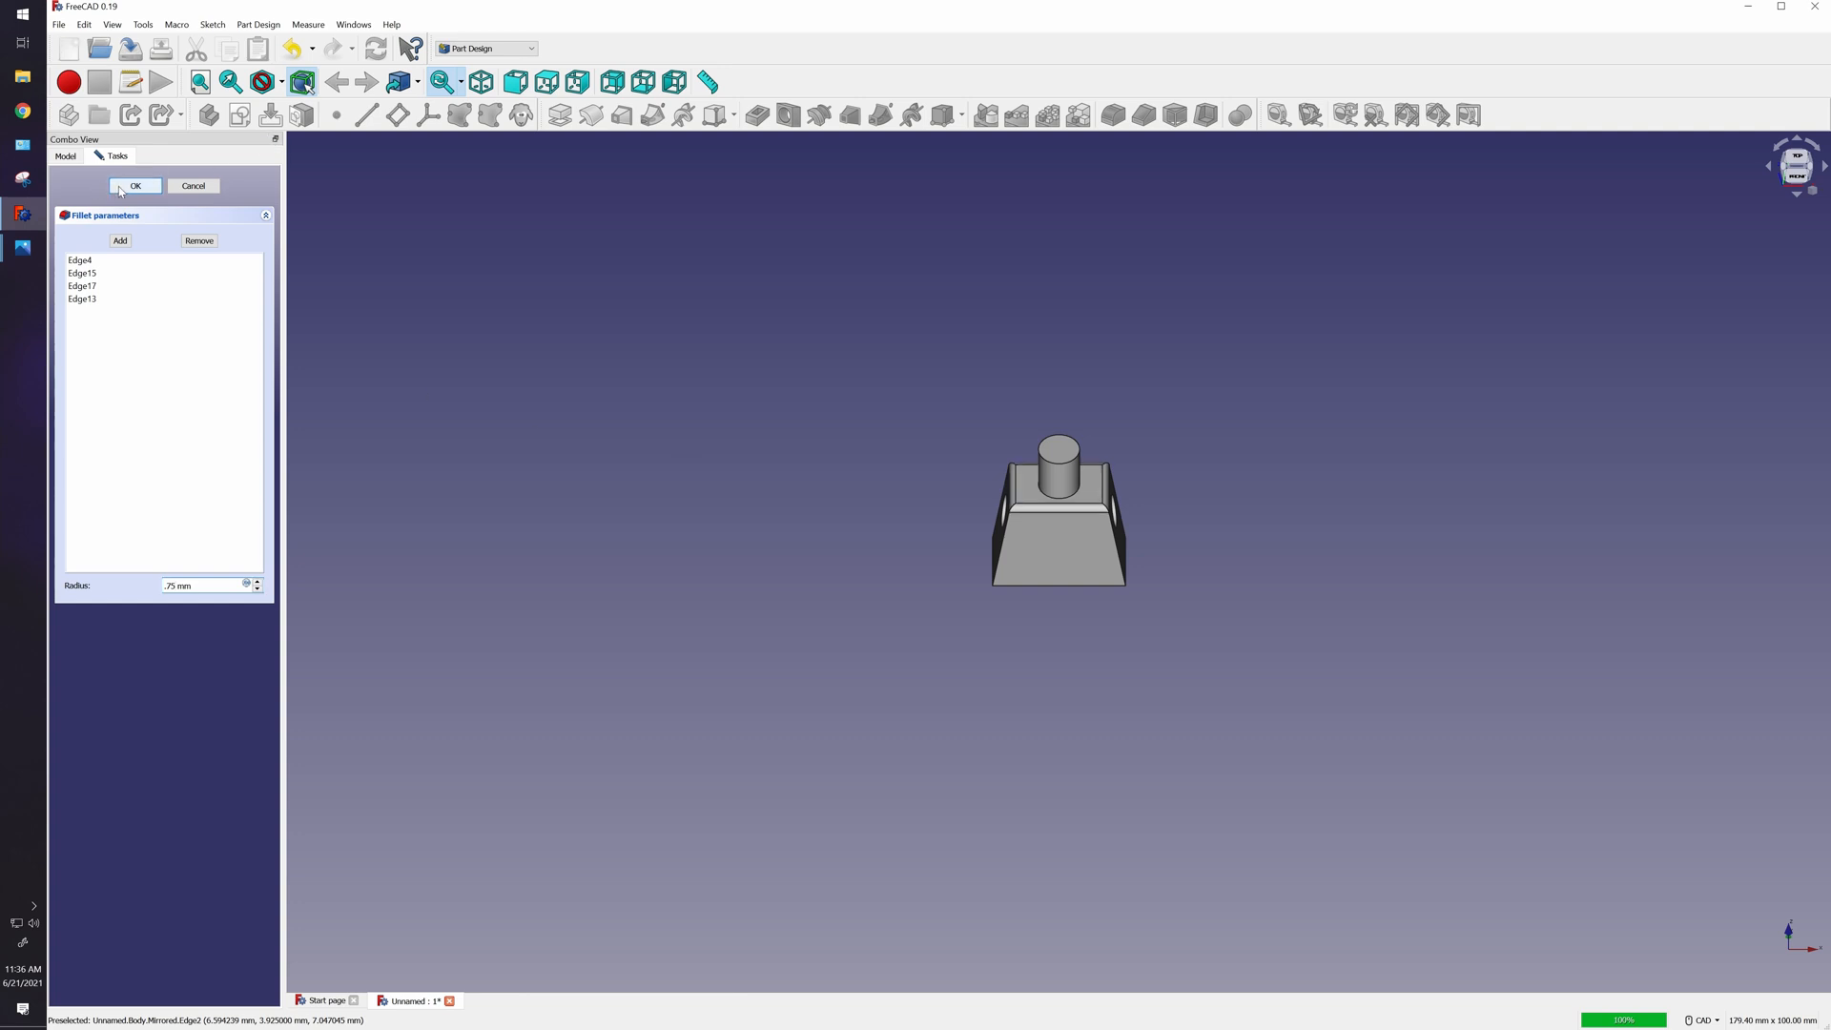
pyautogui.click(135, 185)
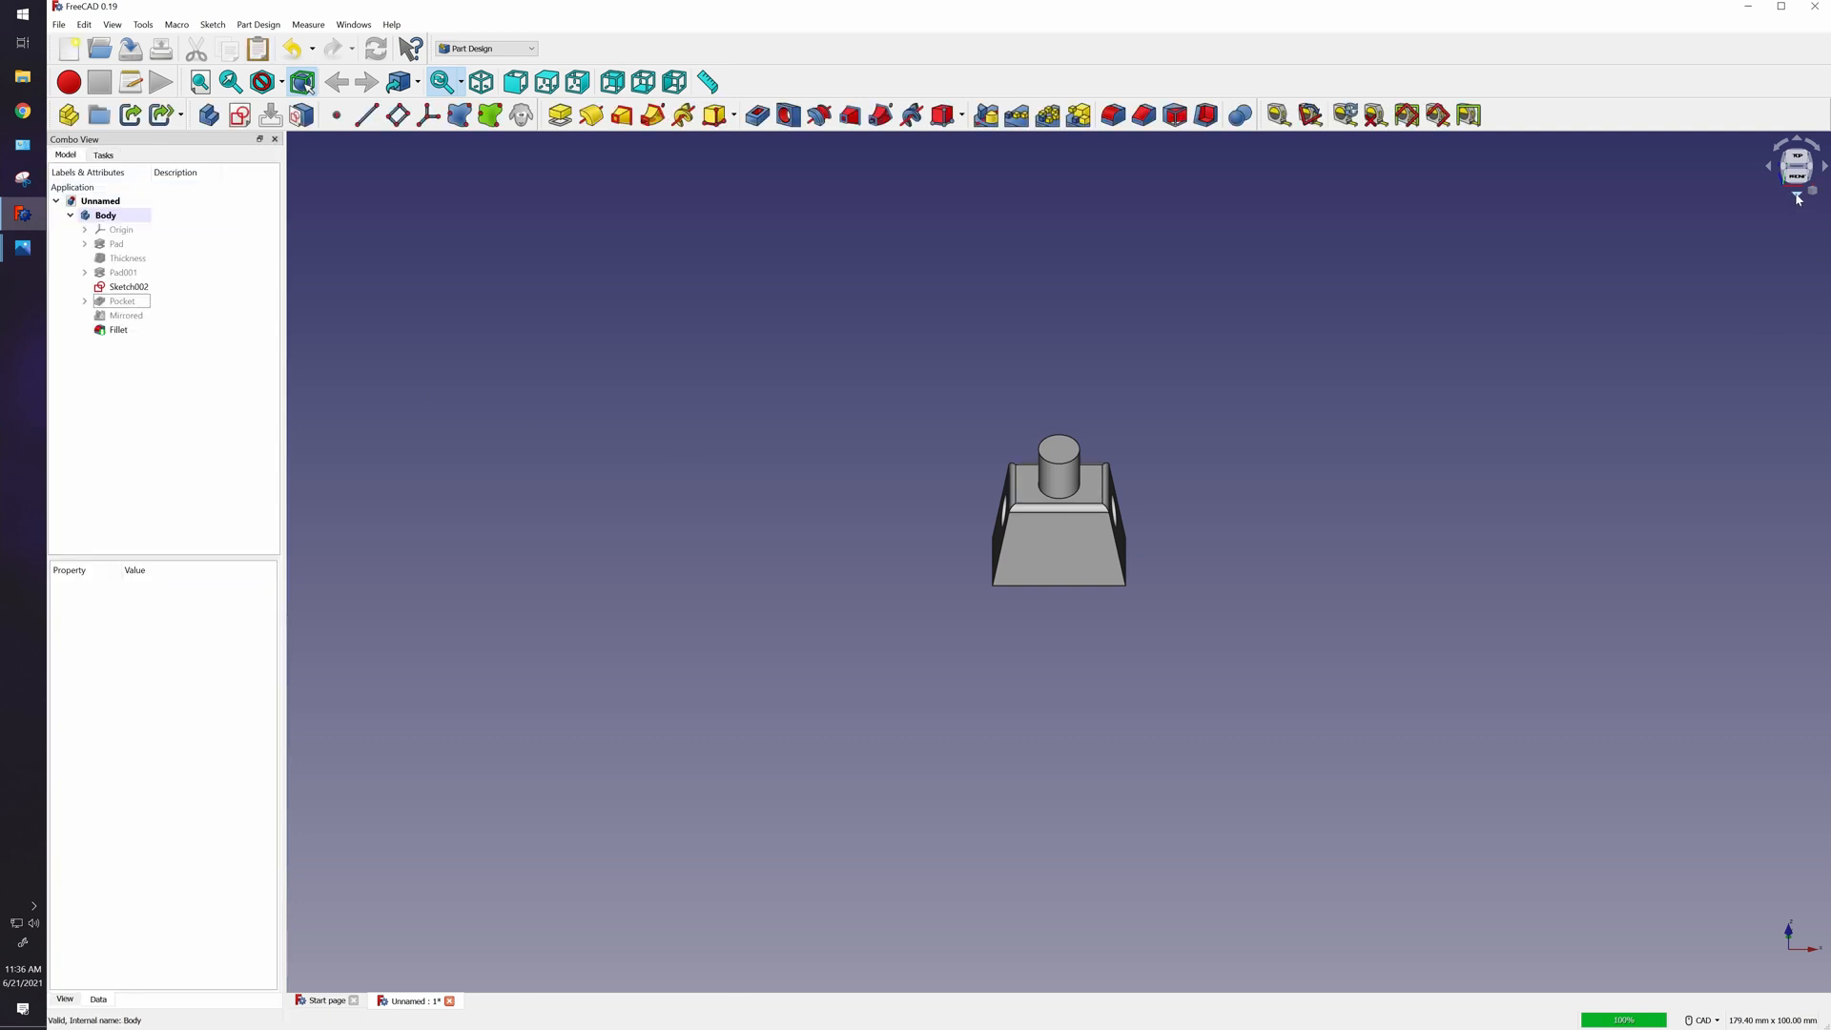